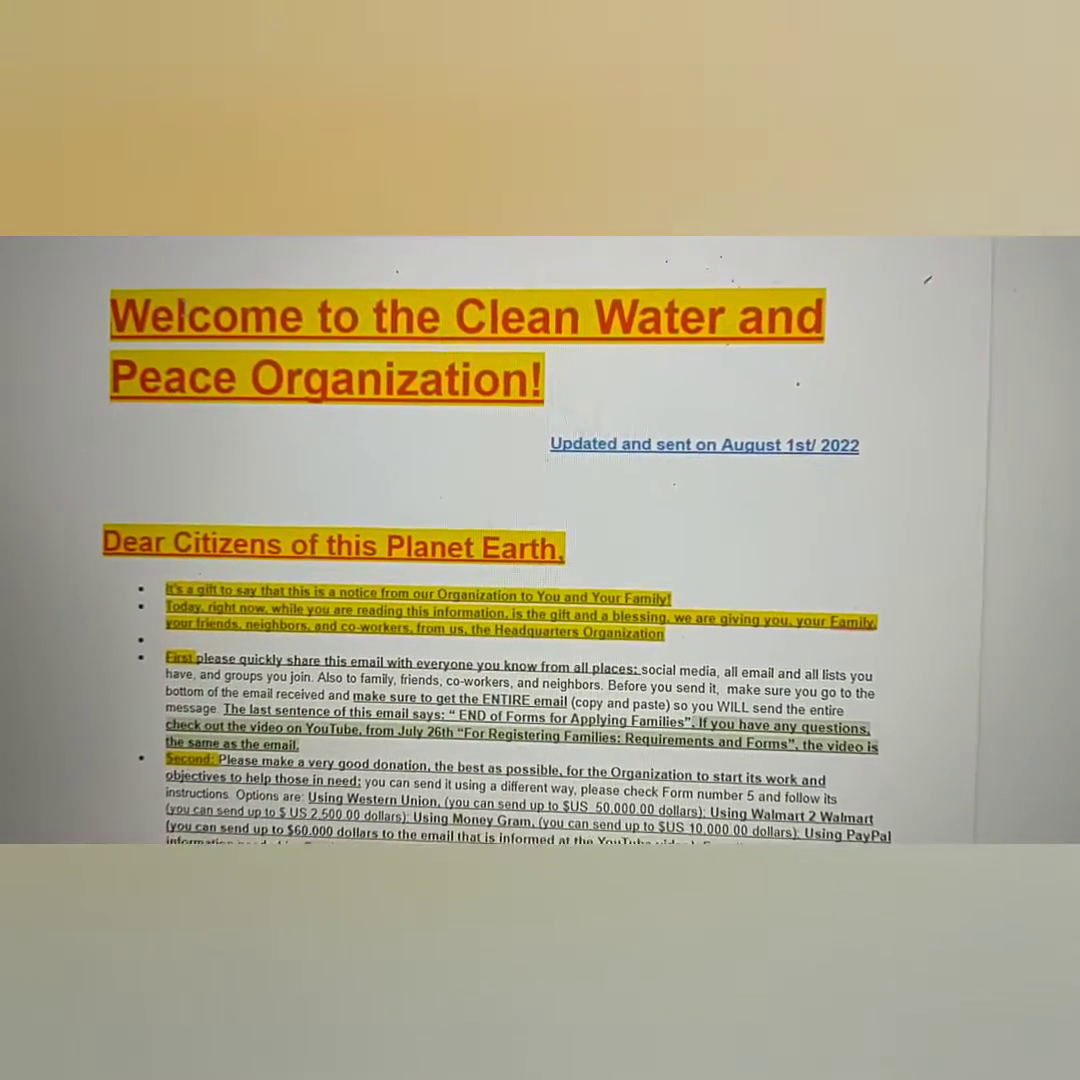
Step: Scroll past the opening welcome letter to the 'Basic instructions to all Families From All Countries' heading
{"action": "scroll", "scroll_direction": "down", "scroll_amount": 3}
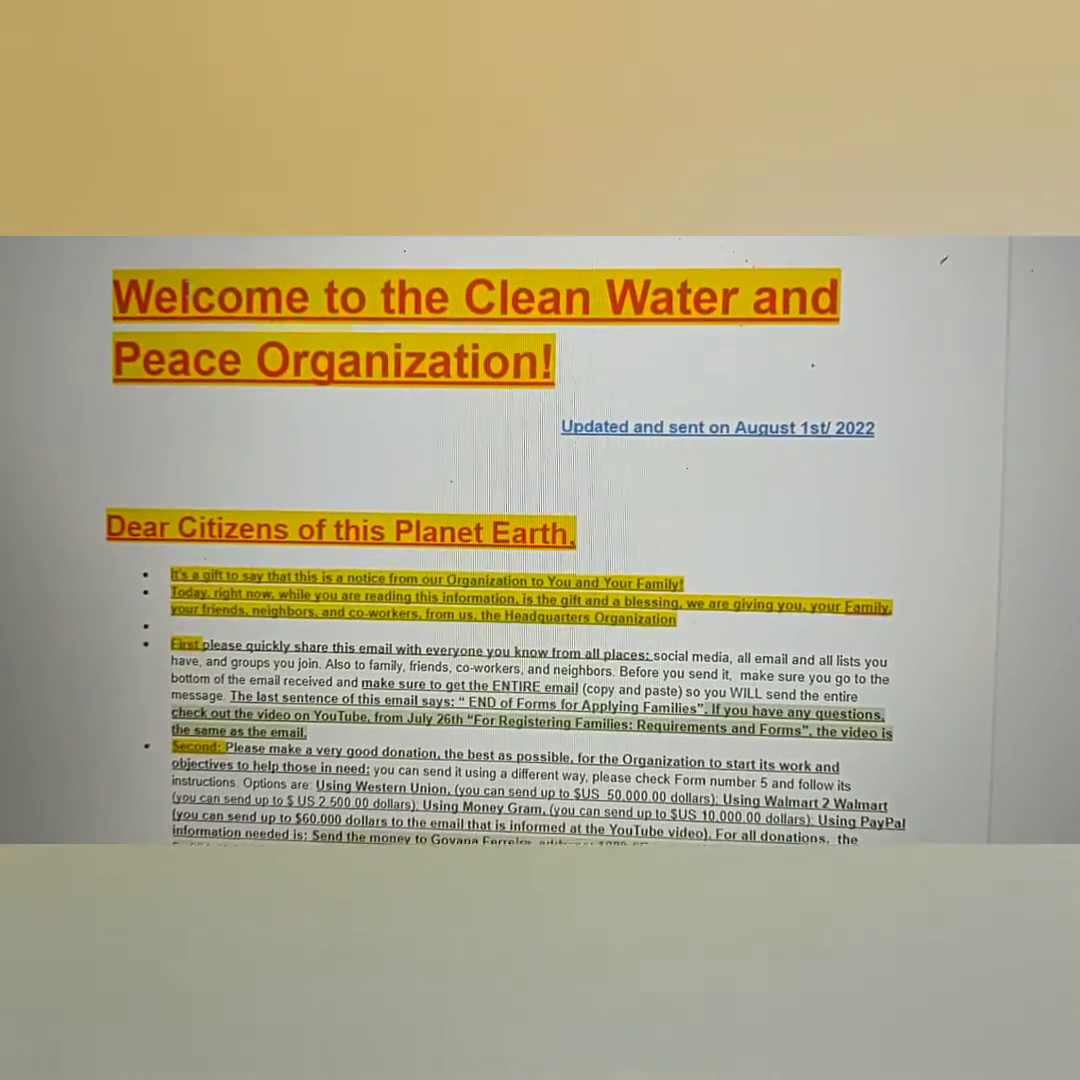
{"action": "scroll", "scroll_direction": "down", "scroll_amount": 3}
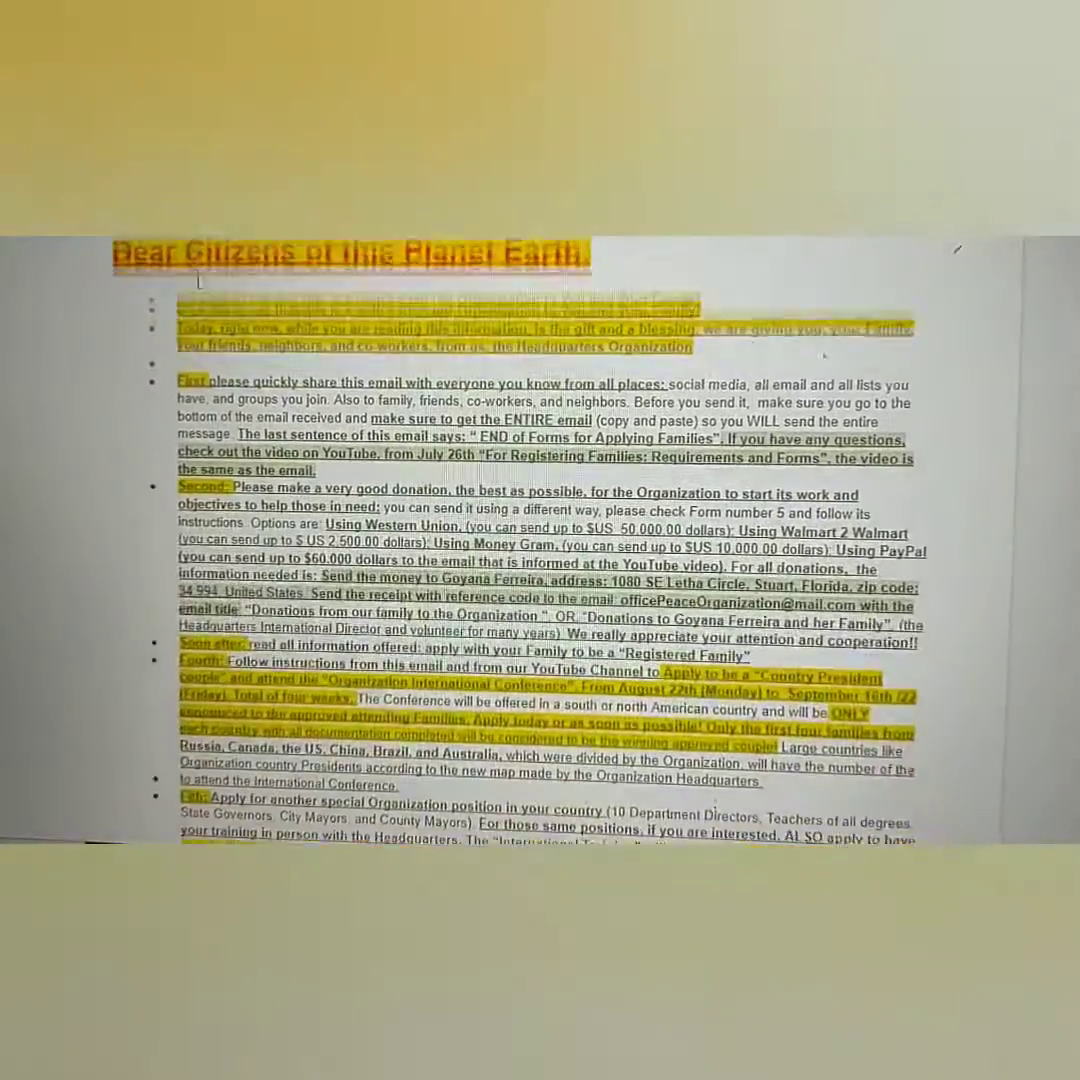
{"action": "scroll", "scroll_direction": "down", "scroll_amount": 3}
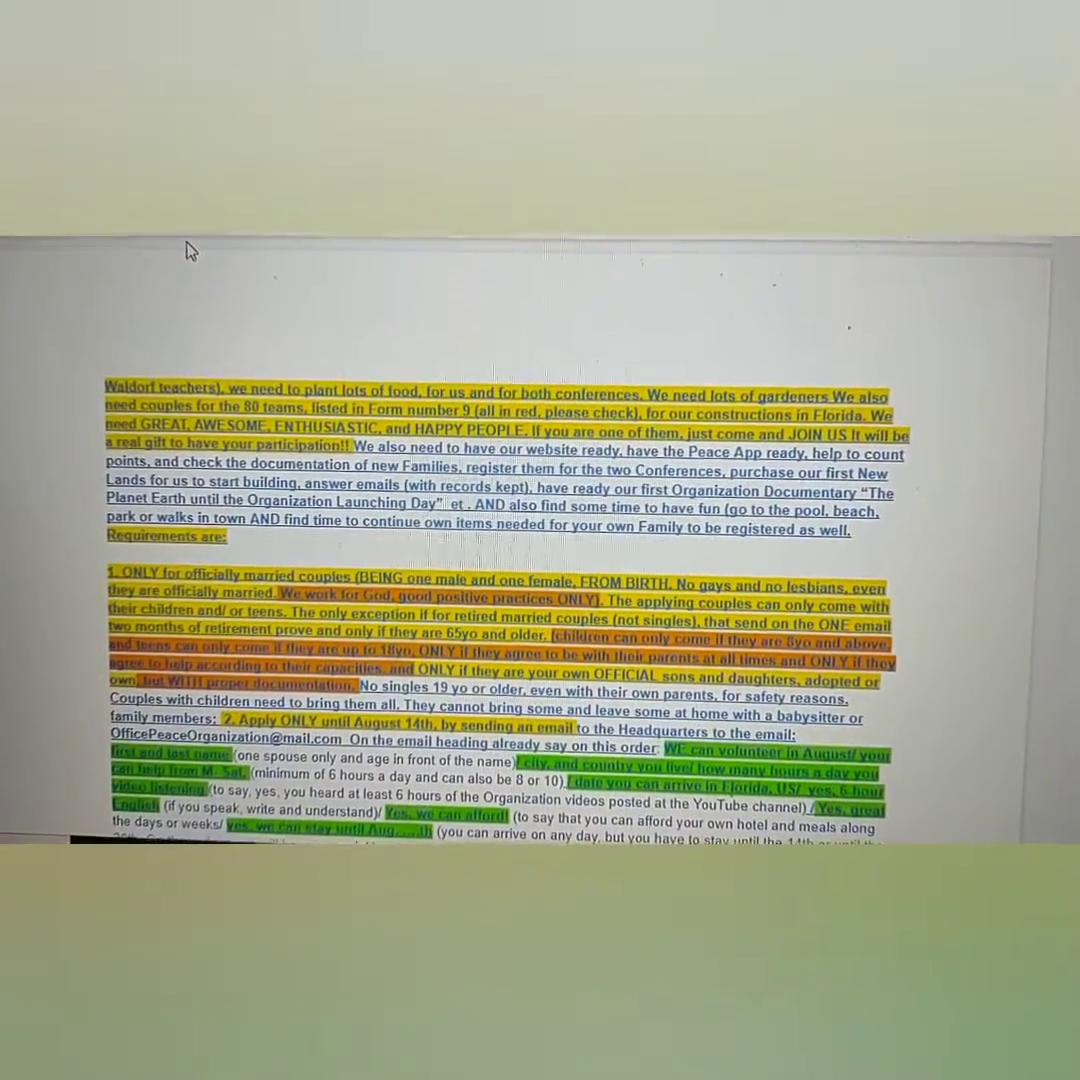
{"action": "scroll", "scroll_direction": "down", "scroll_amount": 3}
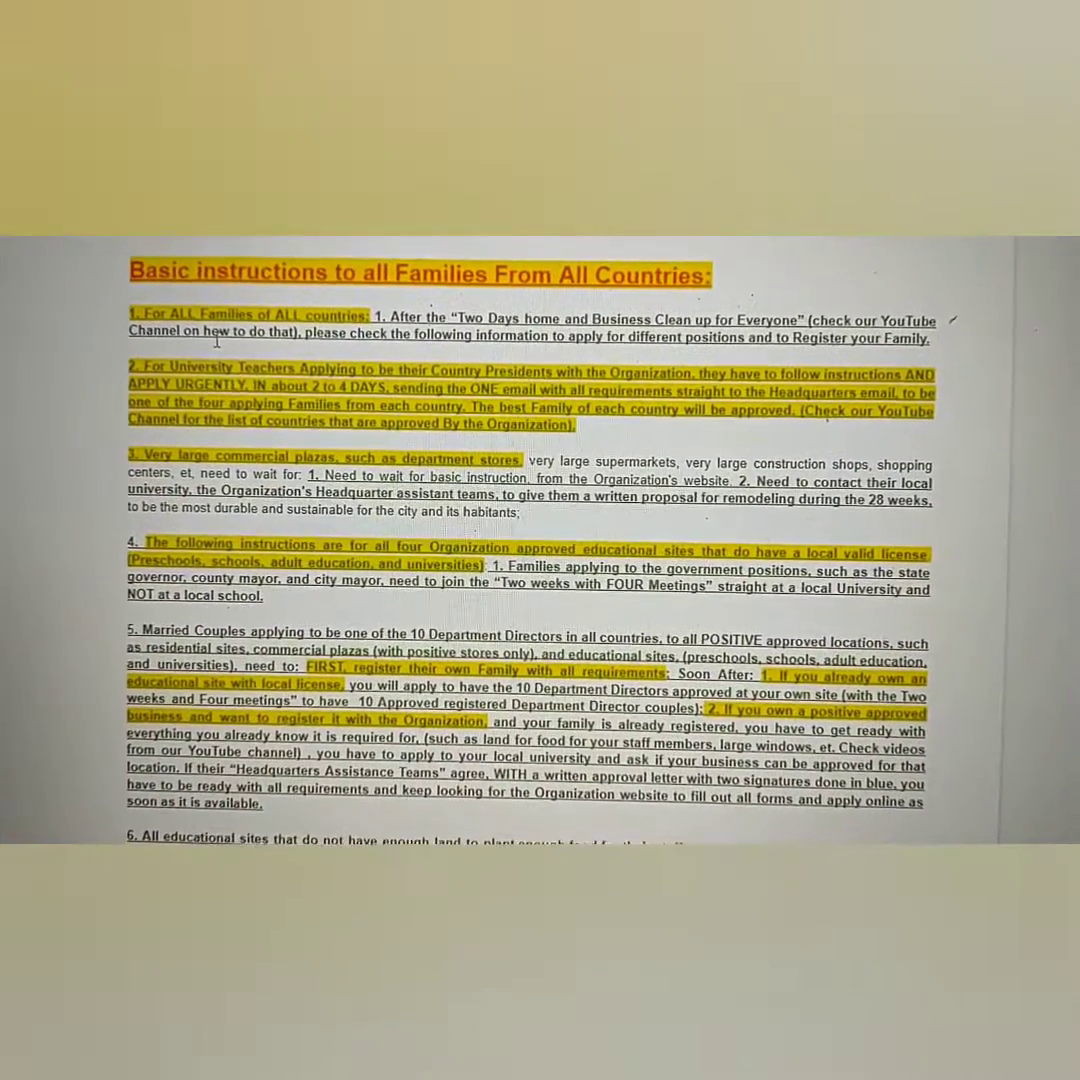
Step: Scroll to page 6 where '1. Requirements for All Educational Sites:' begins
{"action": "scroll", "scroll_direction": "down", "scroll_amount": 3}
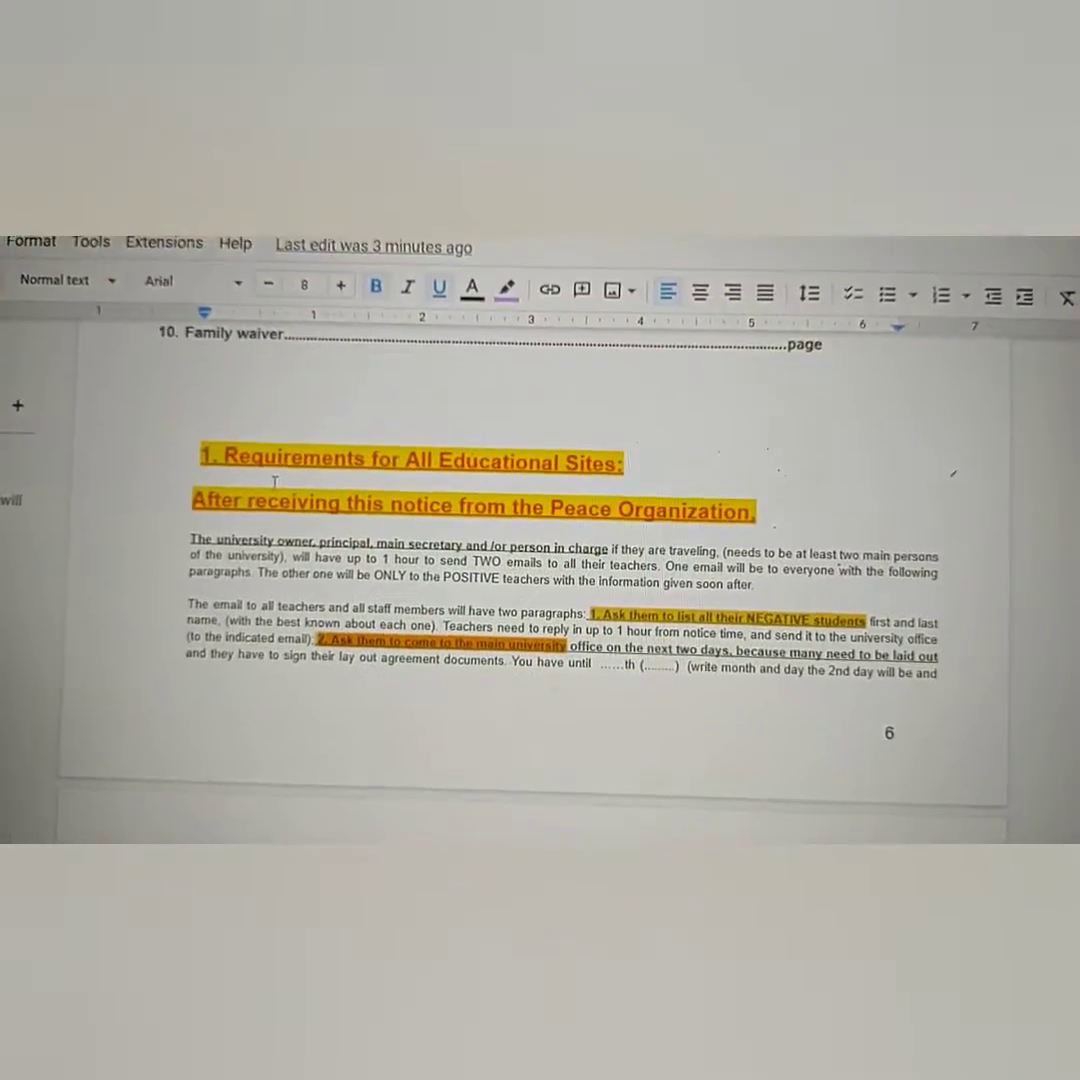
Step: Scroll past pages 7–10 to the family handbooks, English skills and positive couple bullets
{"action": "scroll", "scroll_direction": "down", "scroll_amount": 3}
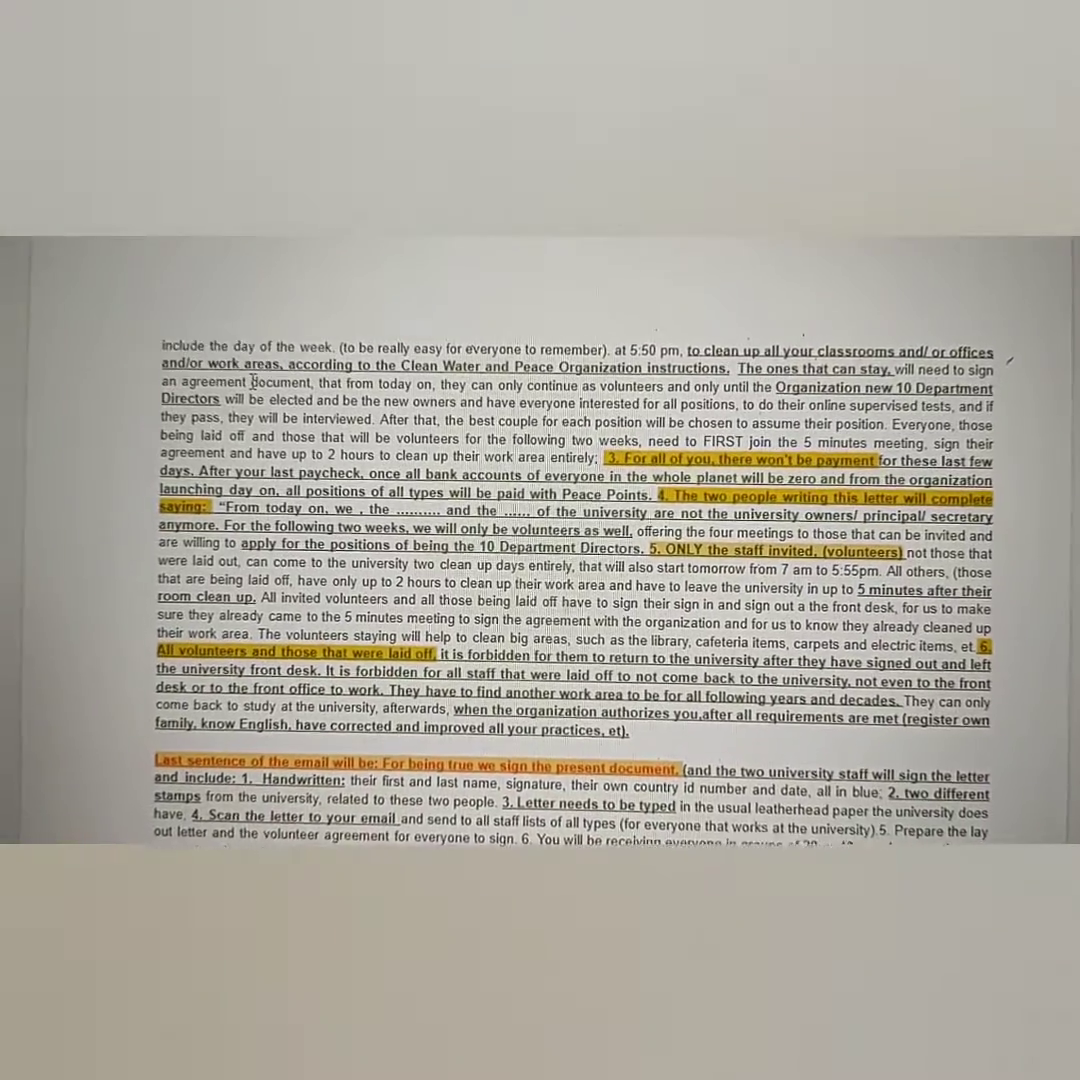
{"action": "scroll", "scroll_direction": "down", "scroll_amount": 3}
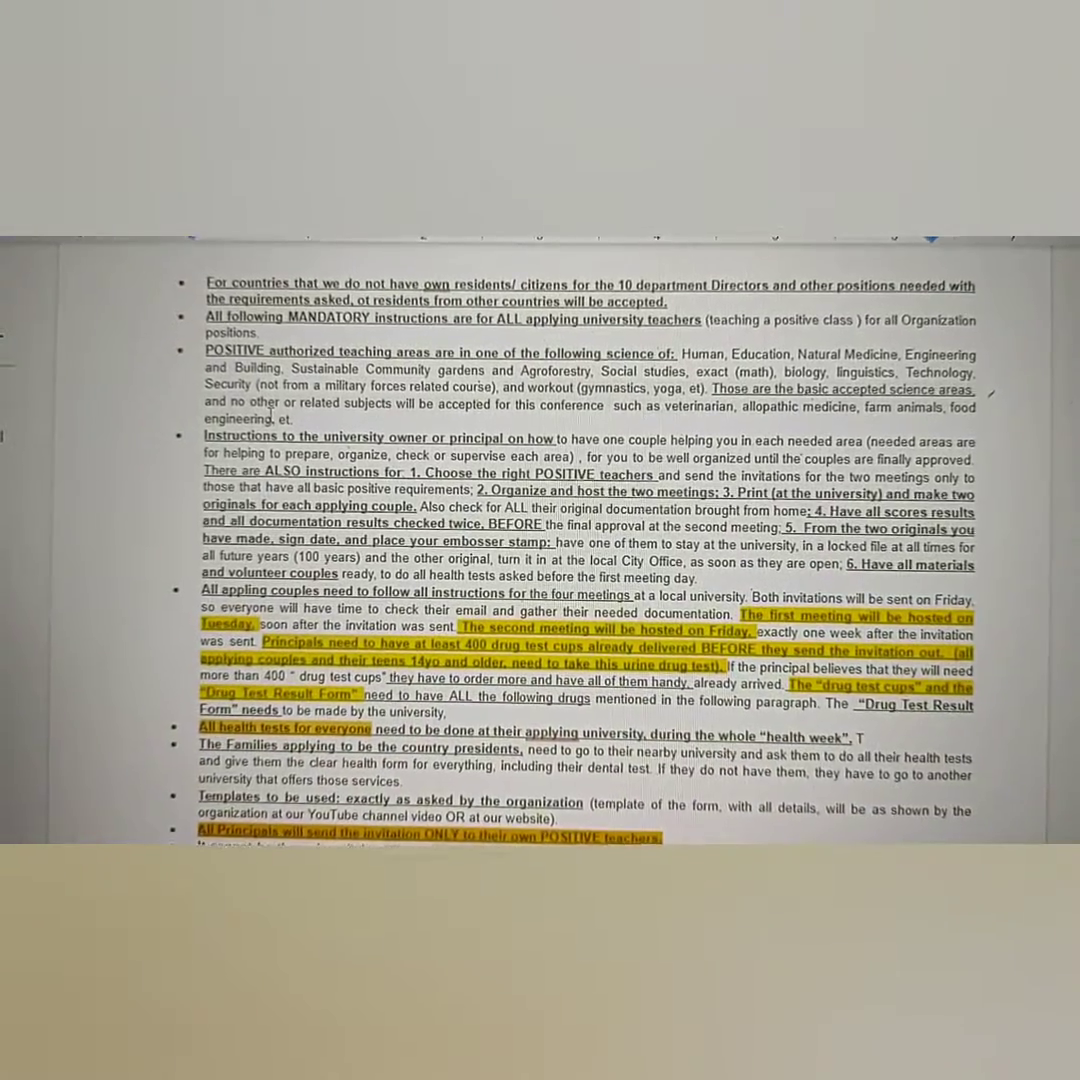
{"action": "scroll", "scroll_direction": "down", "scroll_amount": 3}
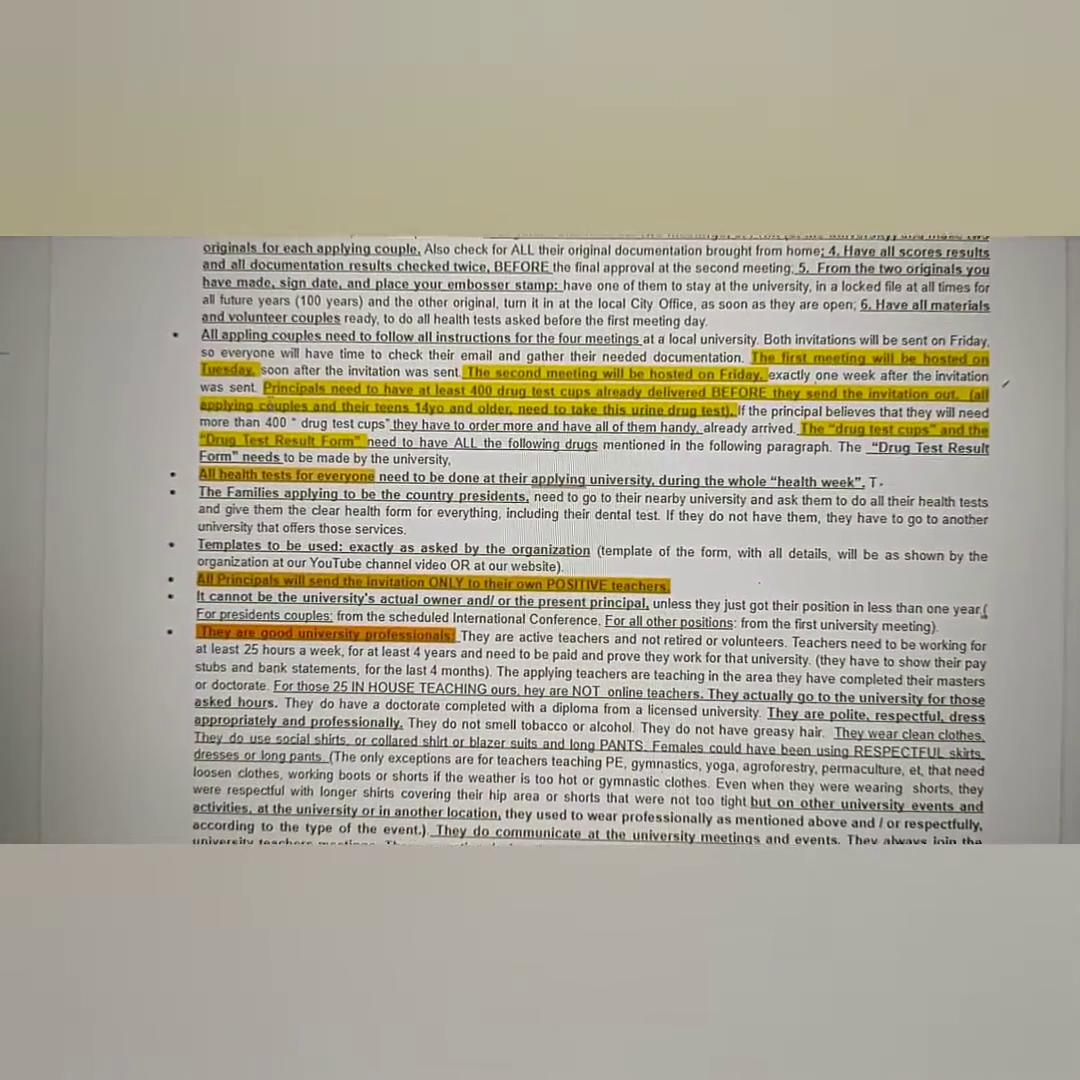
{"action": "scroll", "scroll_direction": "down", "scroll_amount": 3}
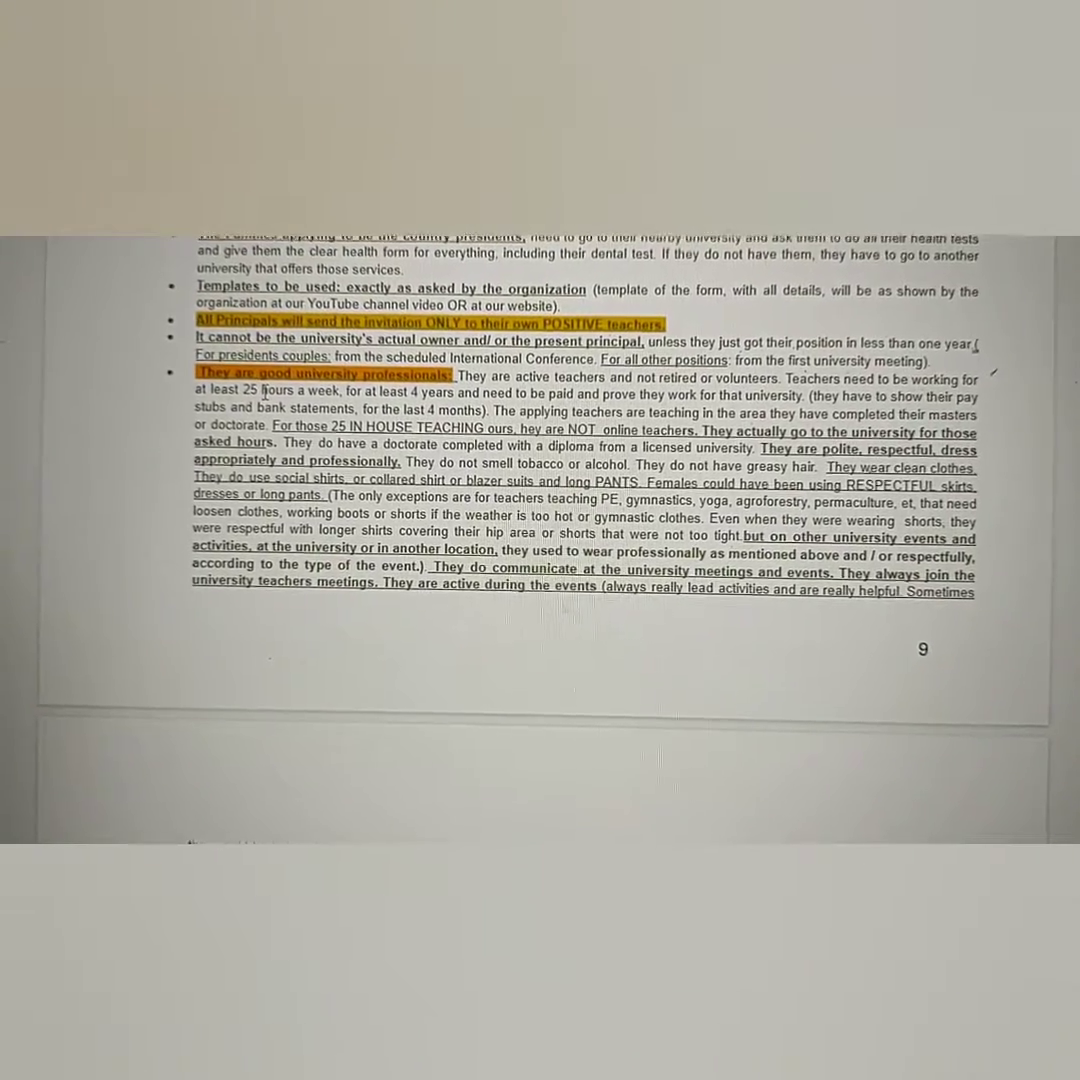
{"action": "scroll", "scroll_direction": "down", "scroll_amount": 3}
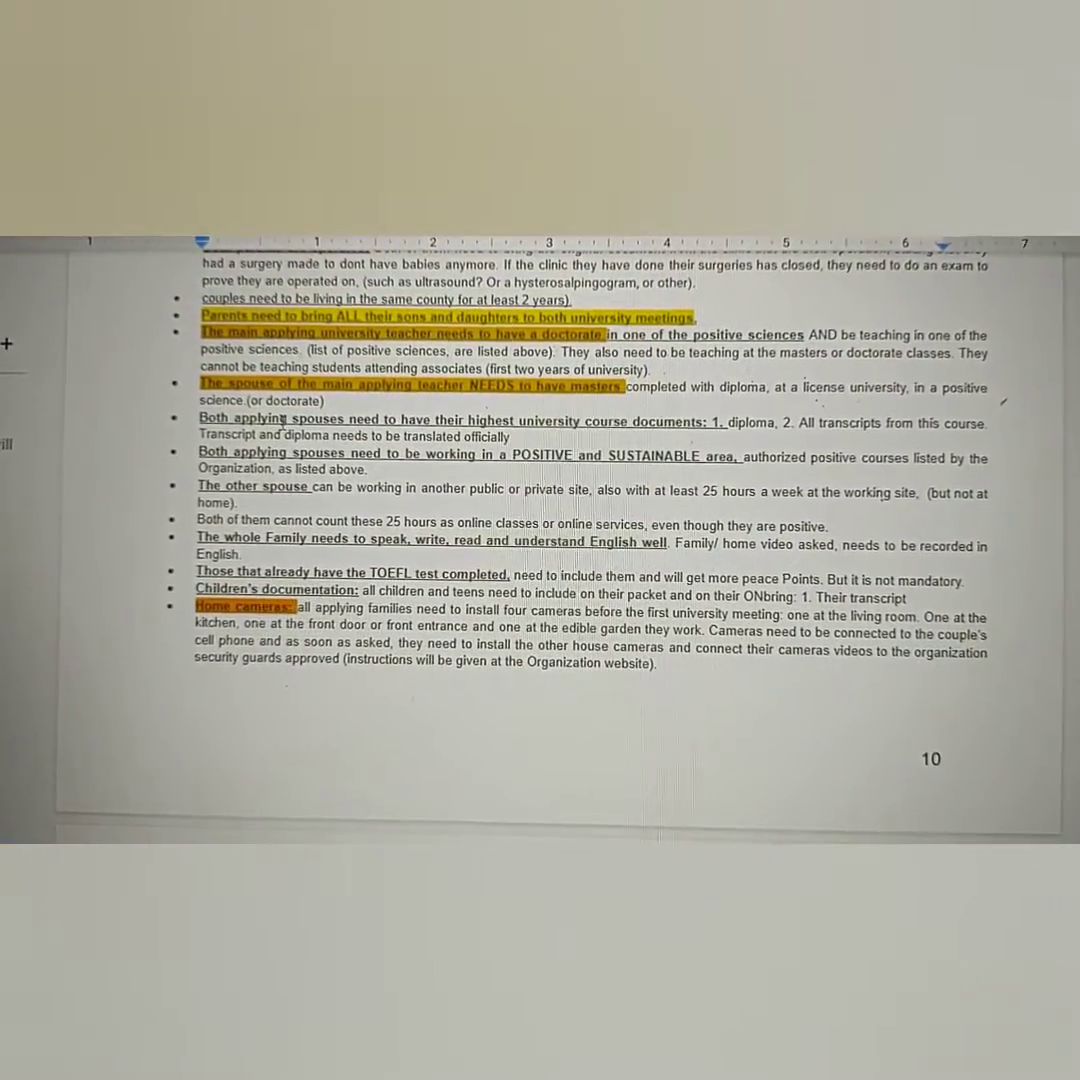
{"action": "scroll", "scroll_direction": "down", "scroll_amount": 3}
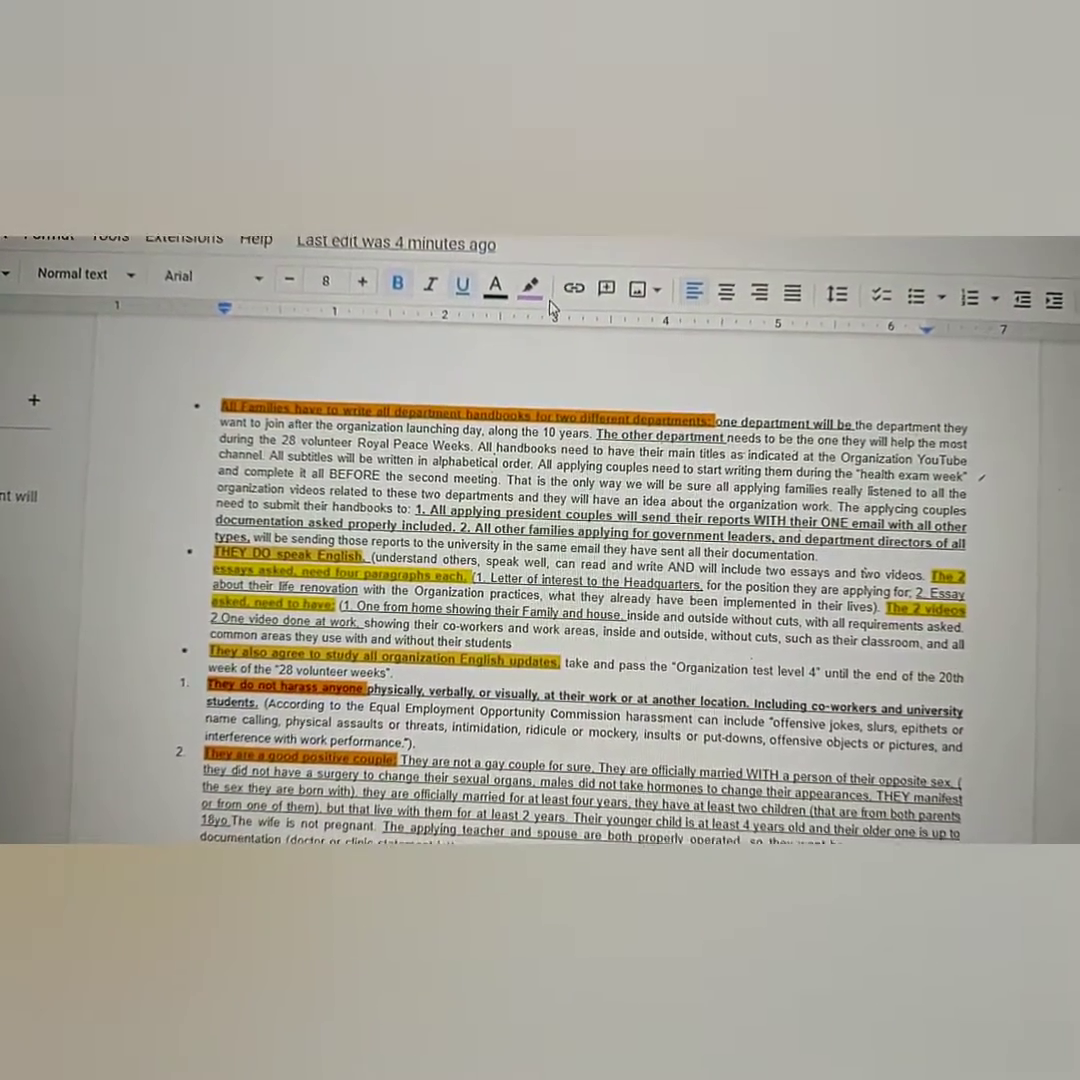
Step: Scroll to heading '5. Requirements For all Four Educational Sites to have the Two Weeks with Four Meetings'
{"action": "scroll", "scroll_direction": "down", "scroll_amount": 3}
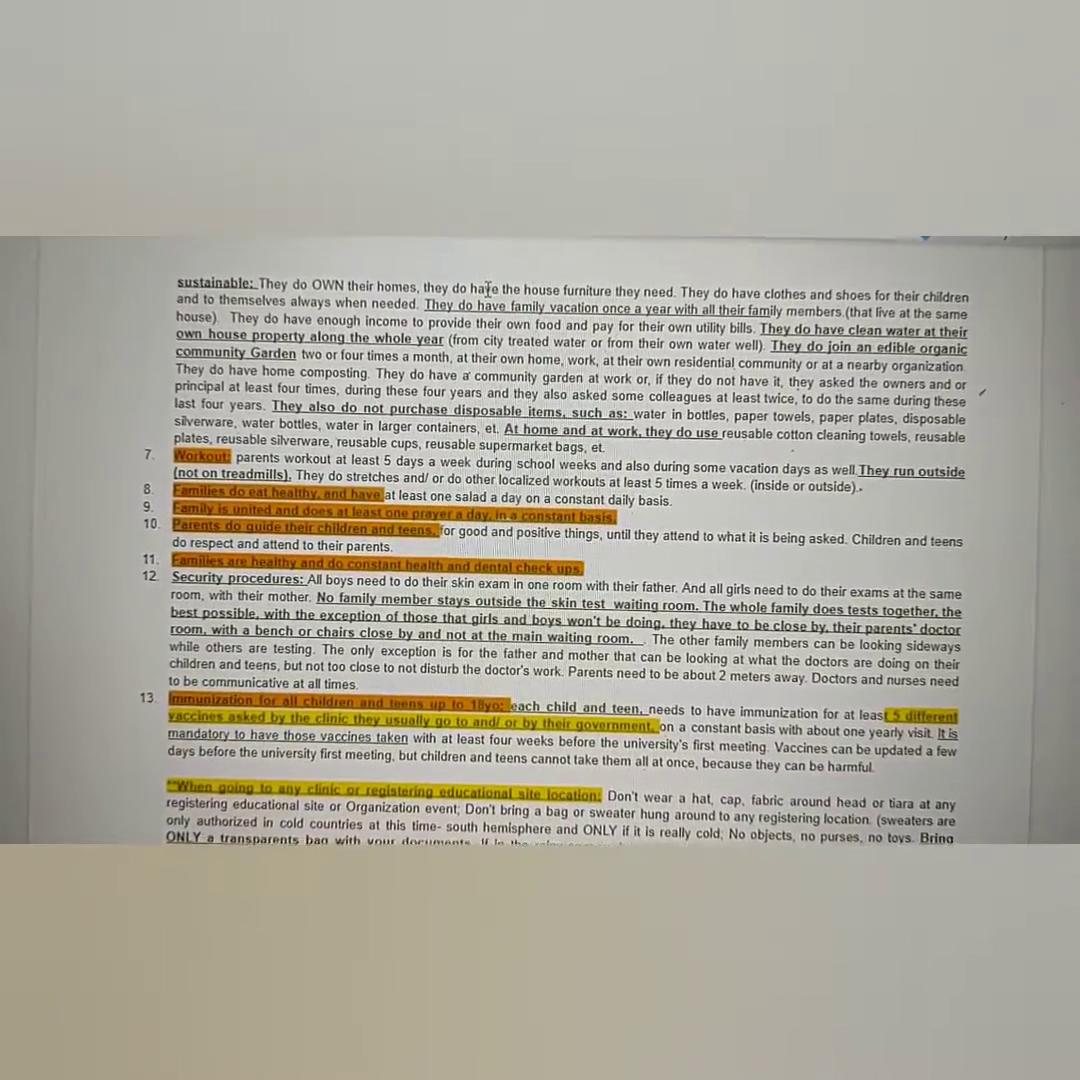
{"action": "scroll", "scroll_direction": "down", "scroll_amount": 3}
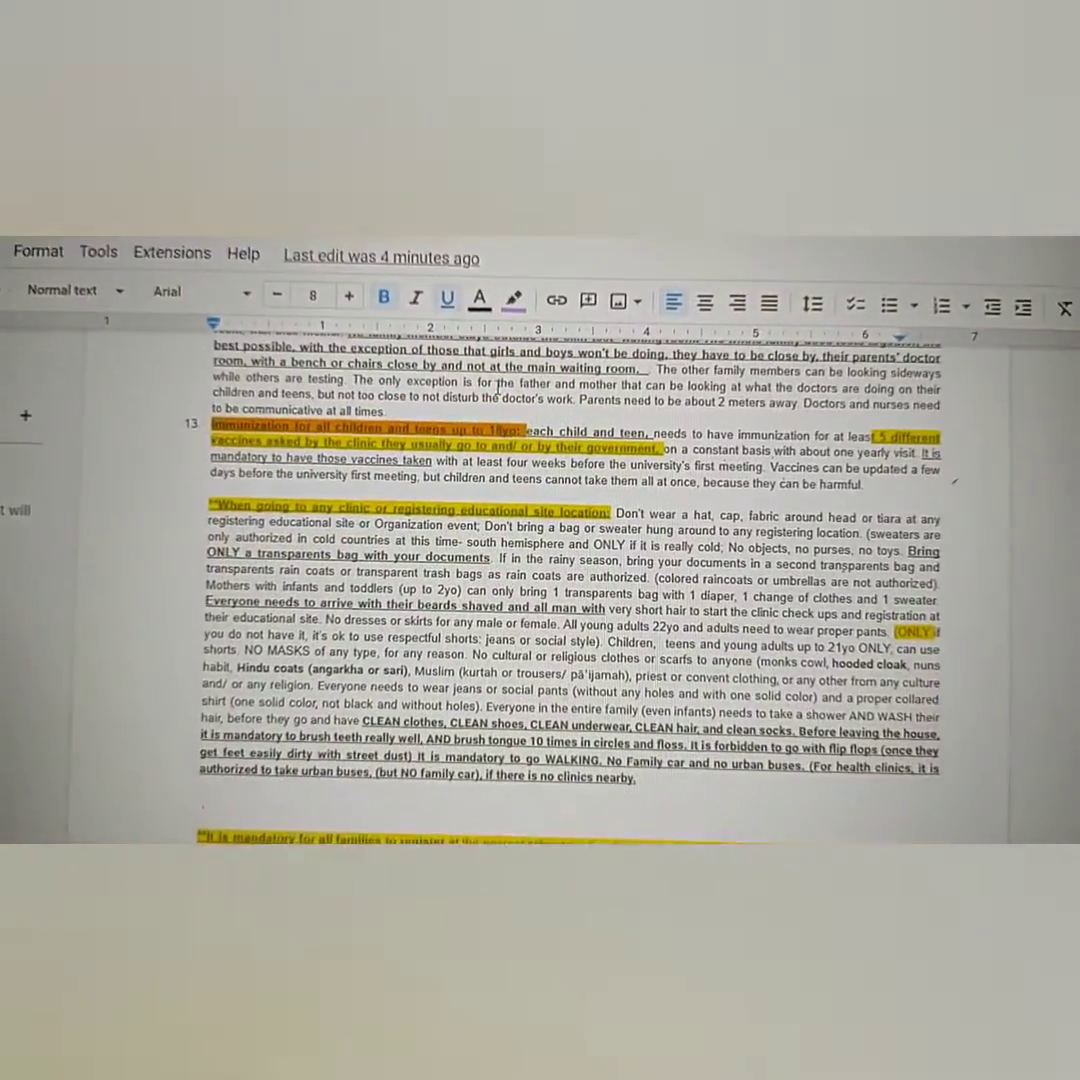
{"action": "scroll", "scroll_direction": "down", "scroll_amount": 3}
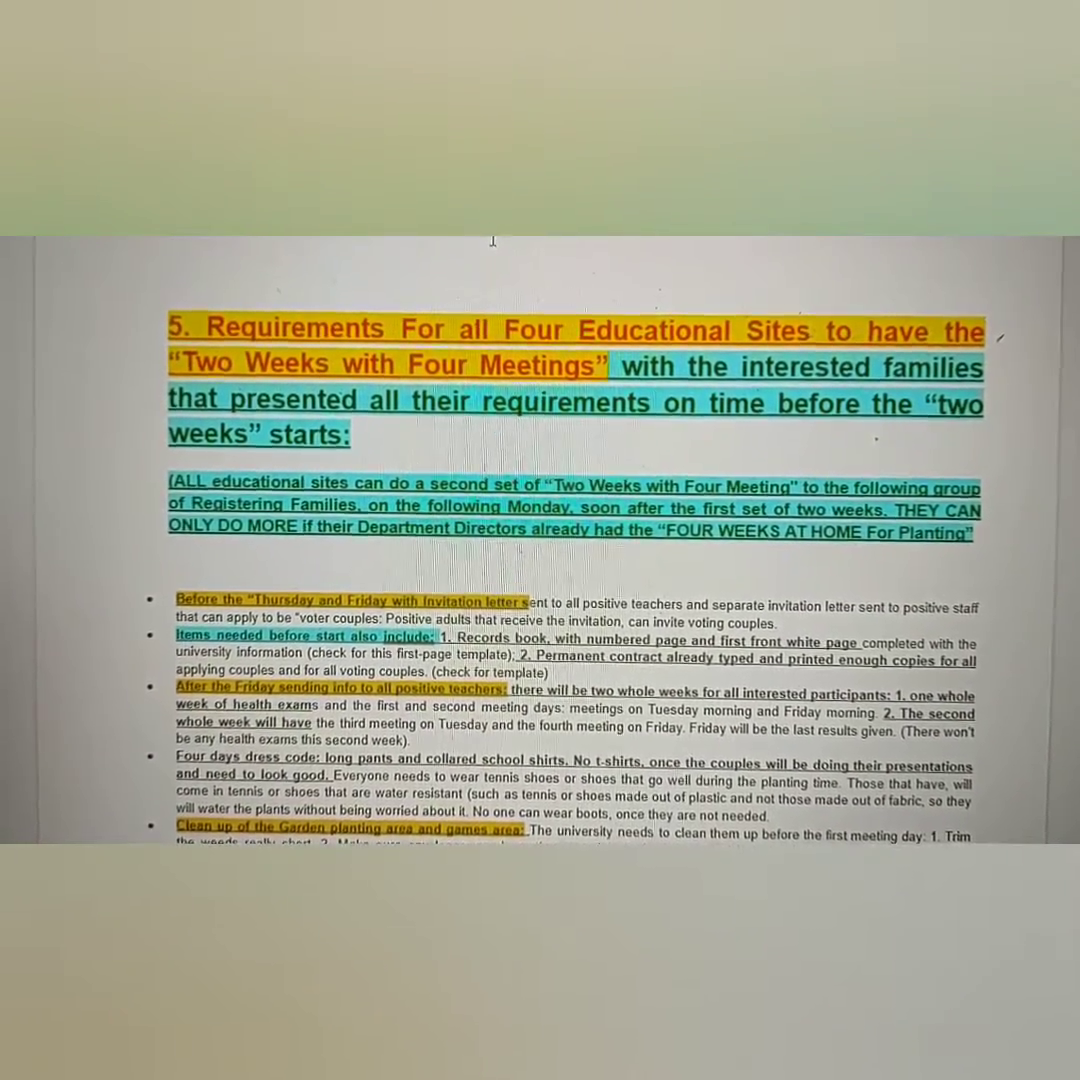
Step: Scroll past pages 13–14 to the 'Improvement: lunch will be served from noon to 1pm' bullet
{"action": "scroll", "scroll_direction": "down", "scroll_amount": 3}
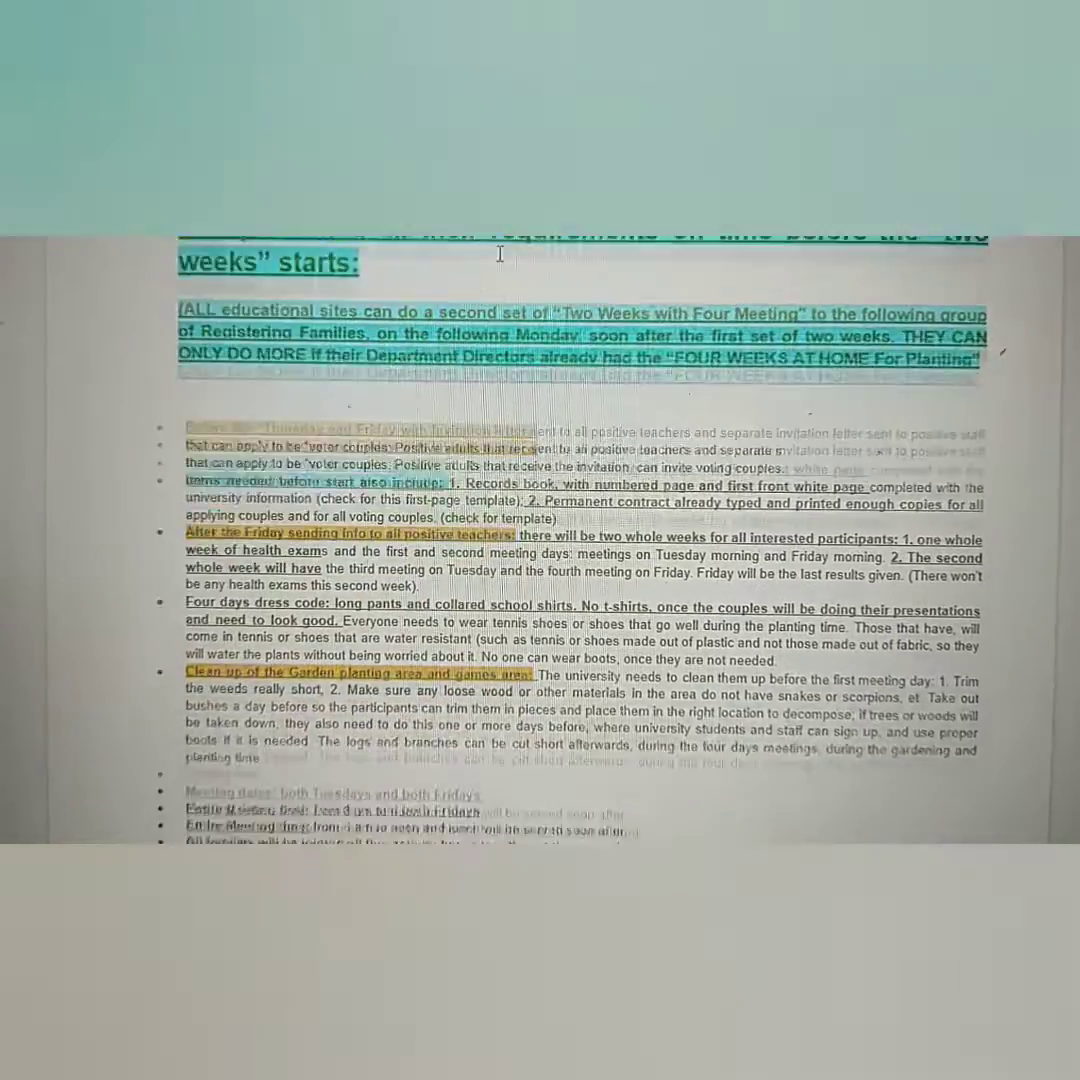
{"action": "scroll", "scroll_direction": "down", "scroll_amount": 3}
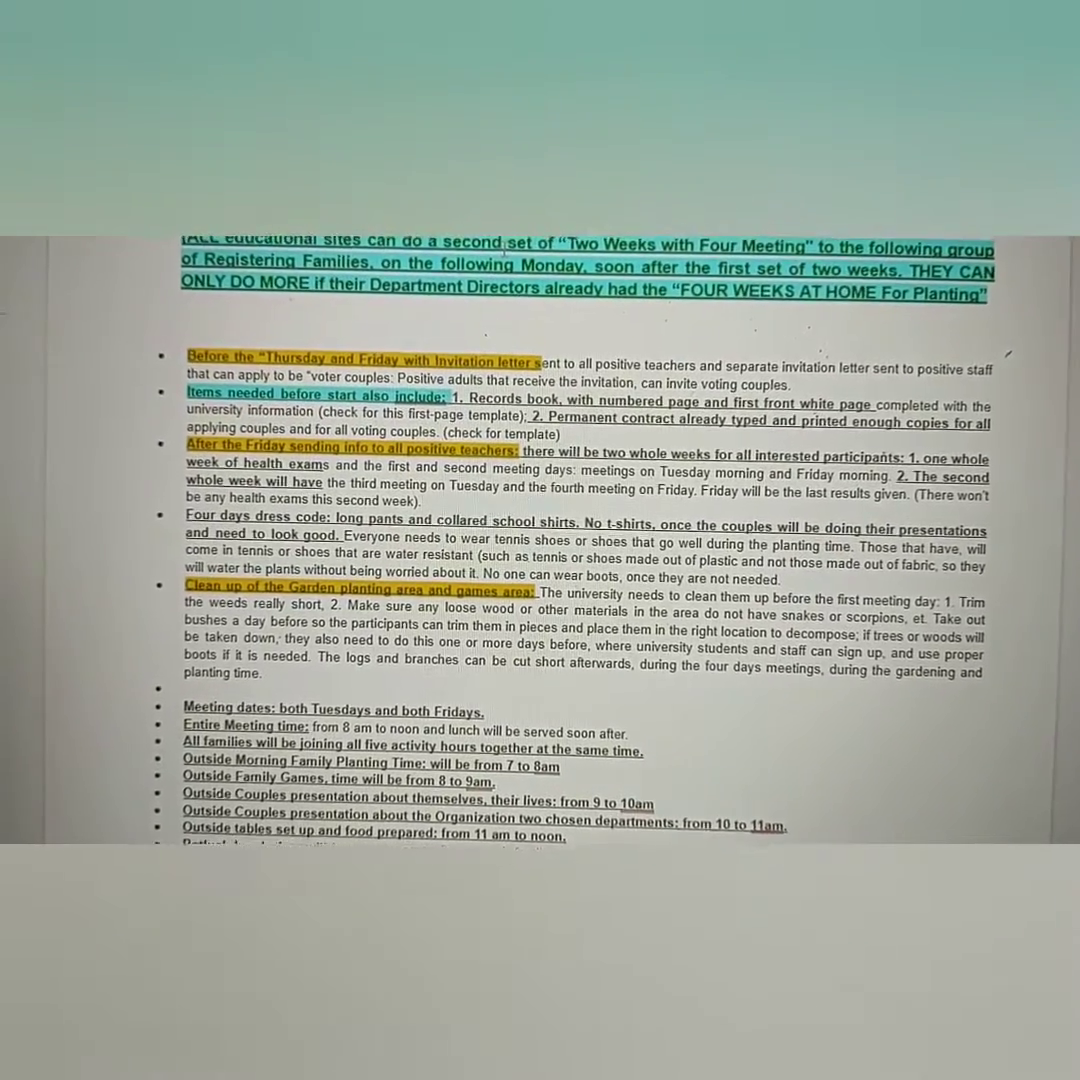
{"action": "scroll", "scroll_direction": "down", "scroll_amount": 3}
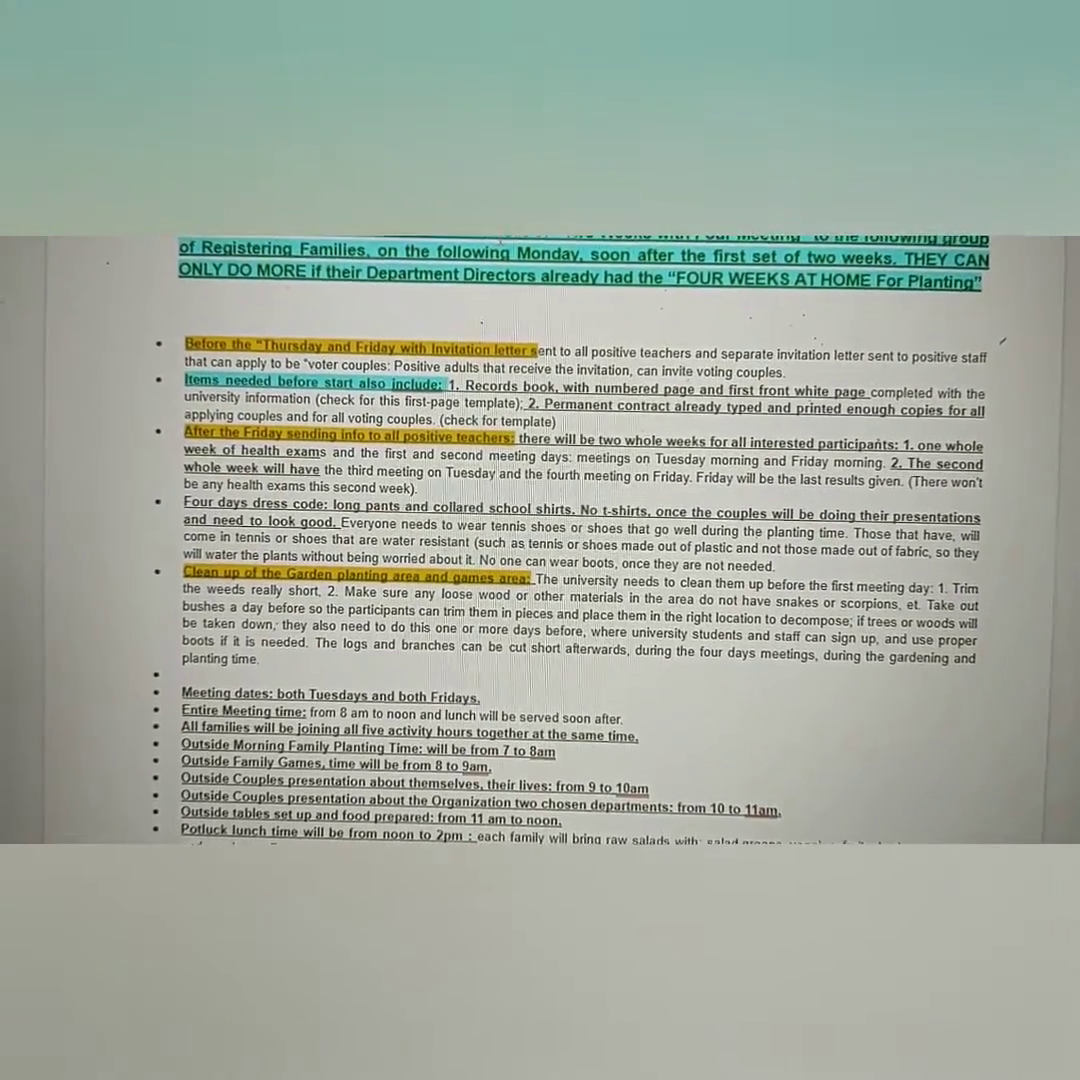
{"action": "scroll", "scroll_direction": "down", "scroll_amount": 3}
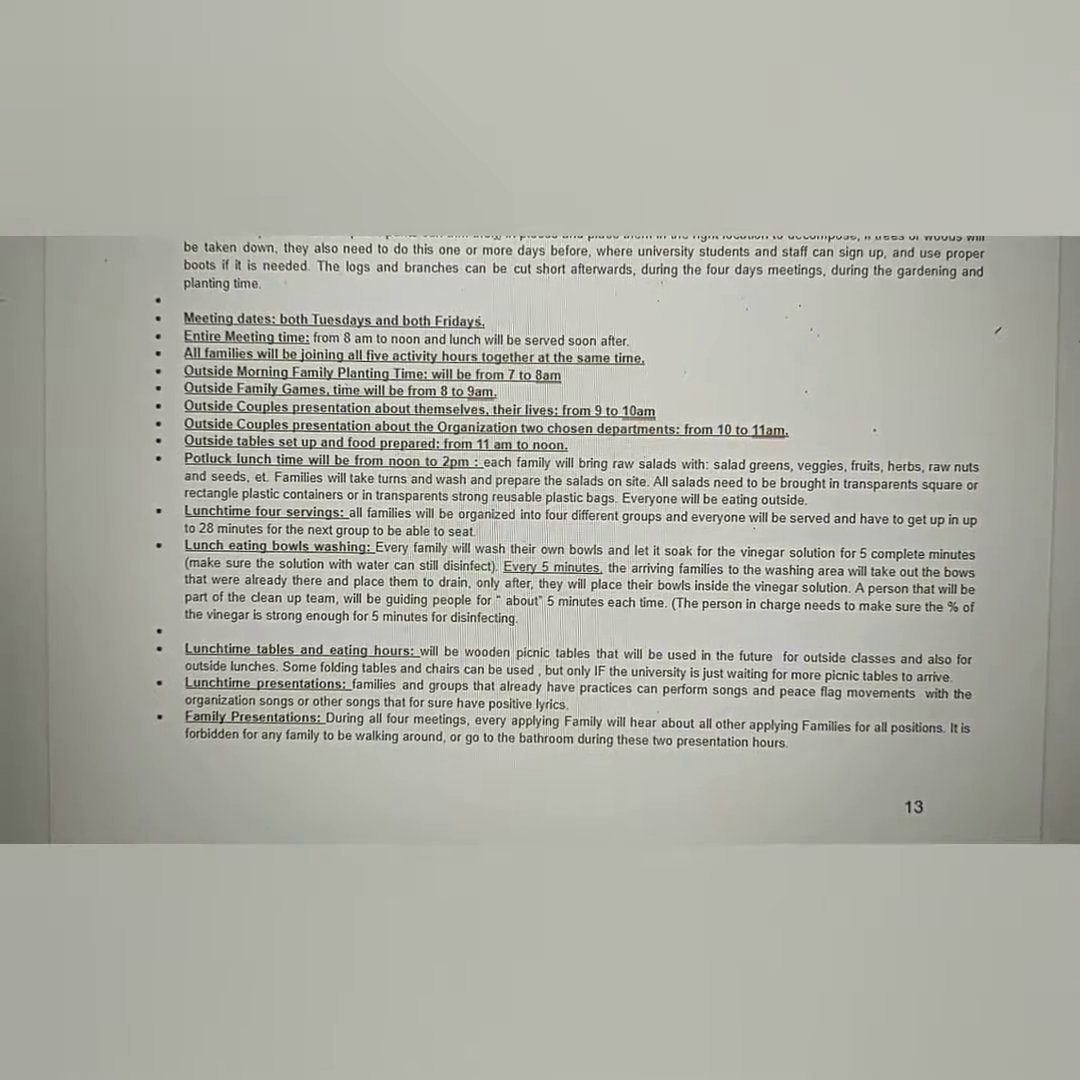
{"action": "scroll", "scroll_direction": "down", "scroll_amount": 3}
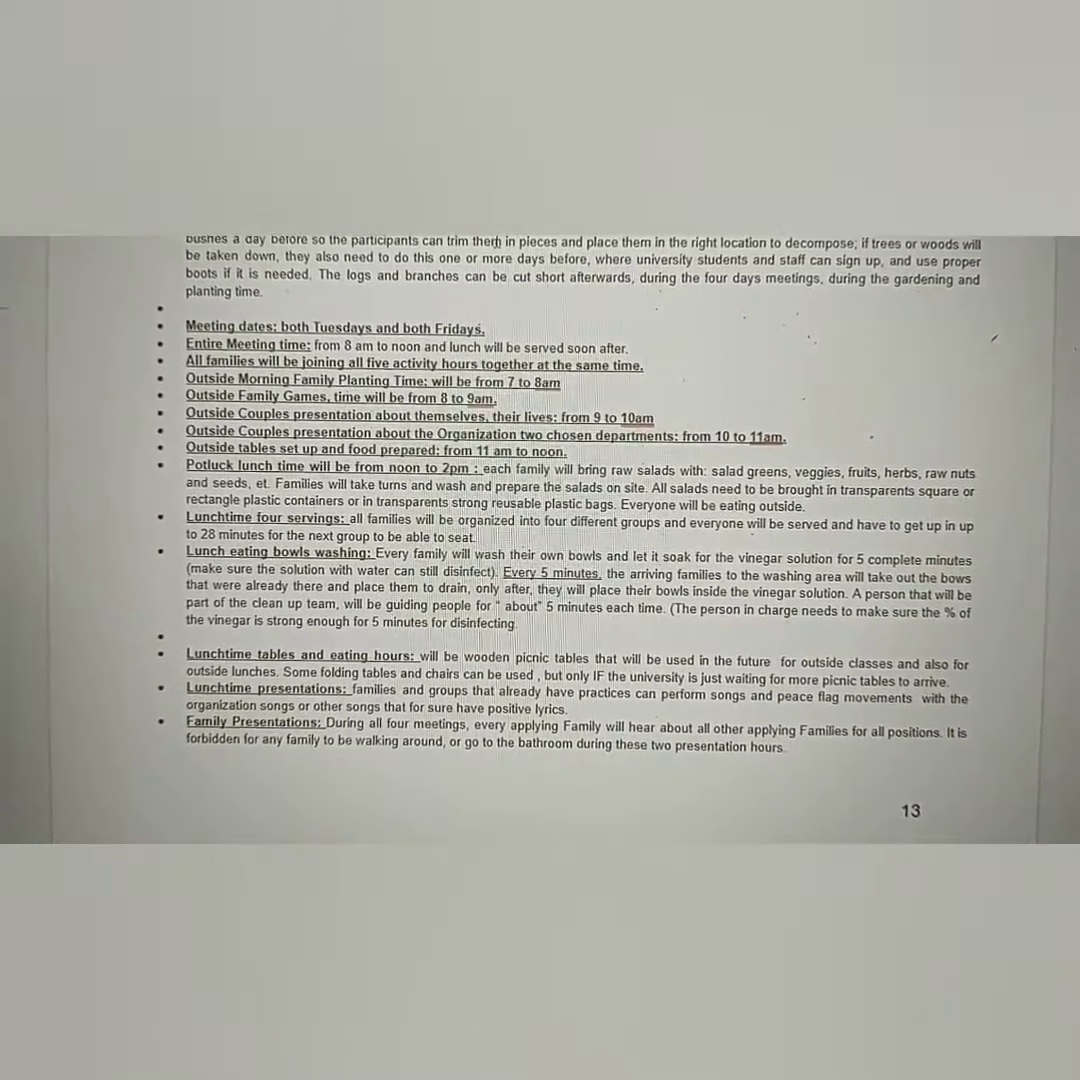
{"action": "scroll", "scroll_direction": "down", "scroll_amount": 3}
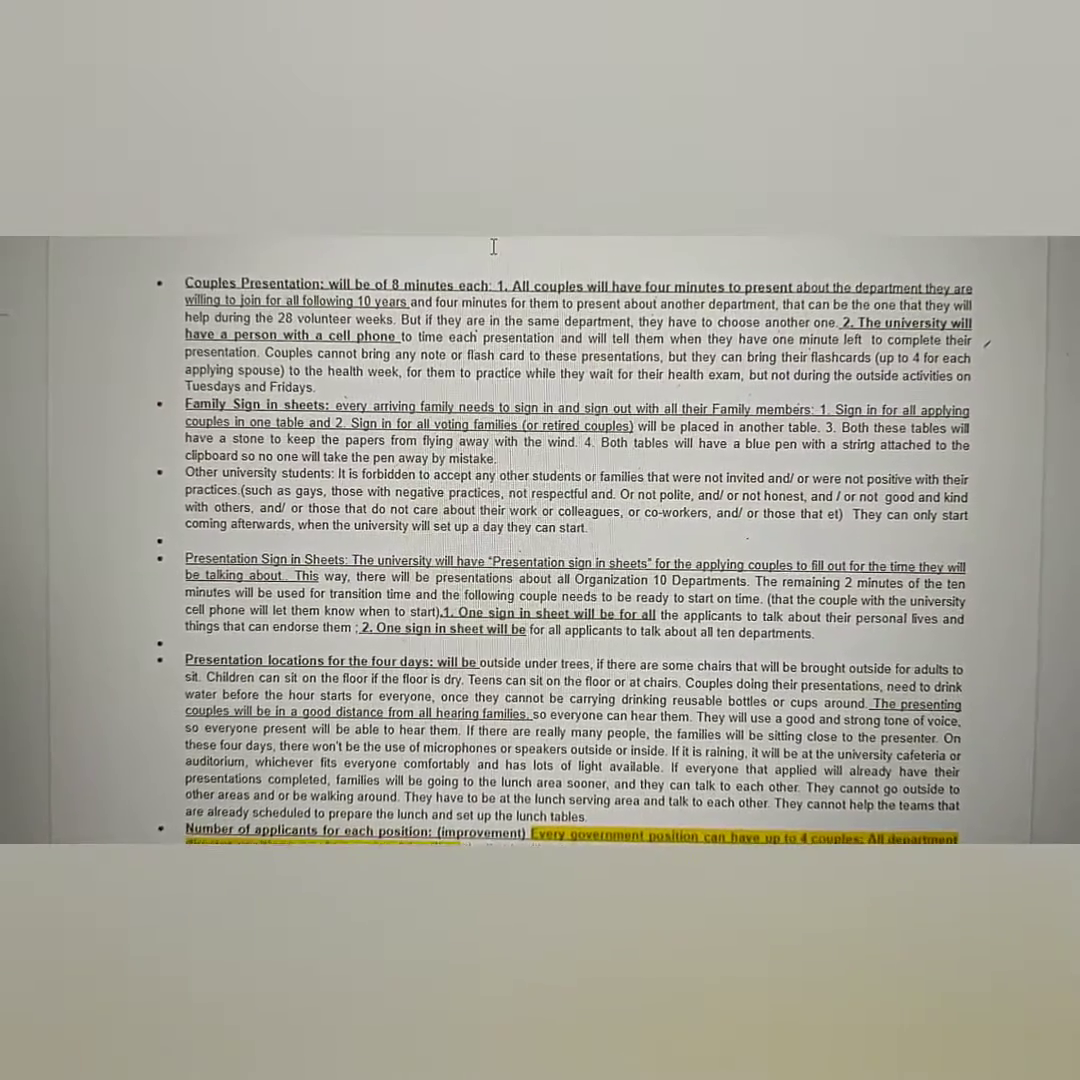
{"action": "scroll", "scroll_direction": "down", "scroll_amount": 3}
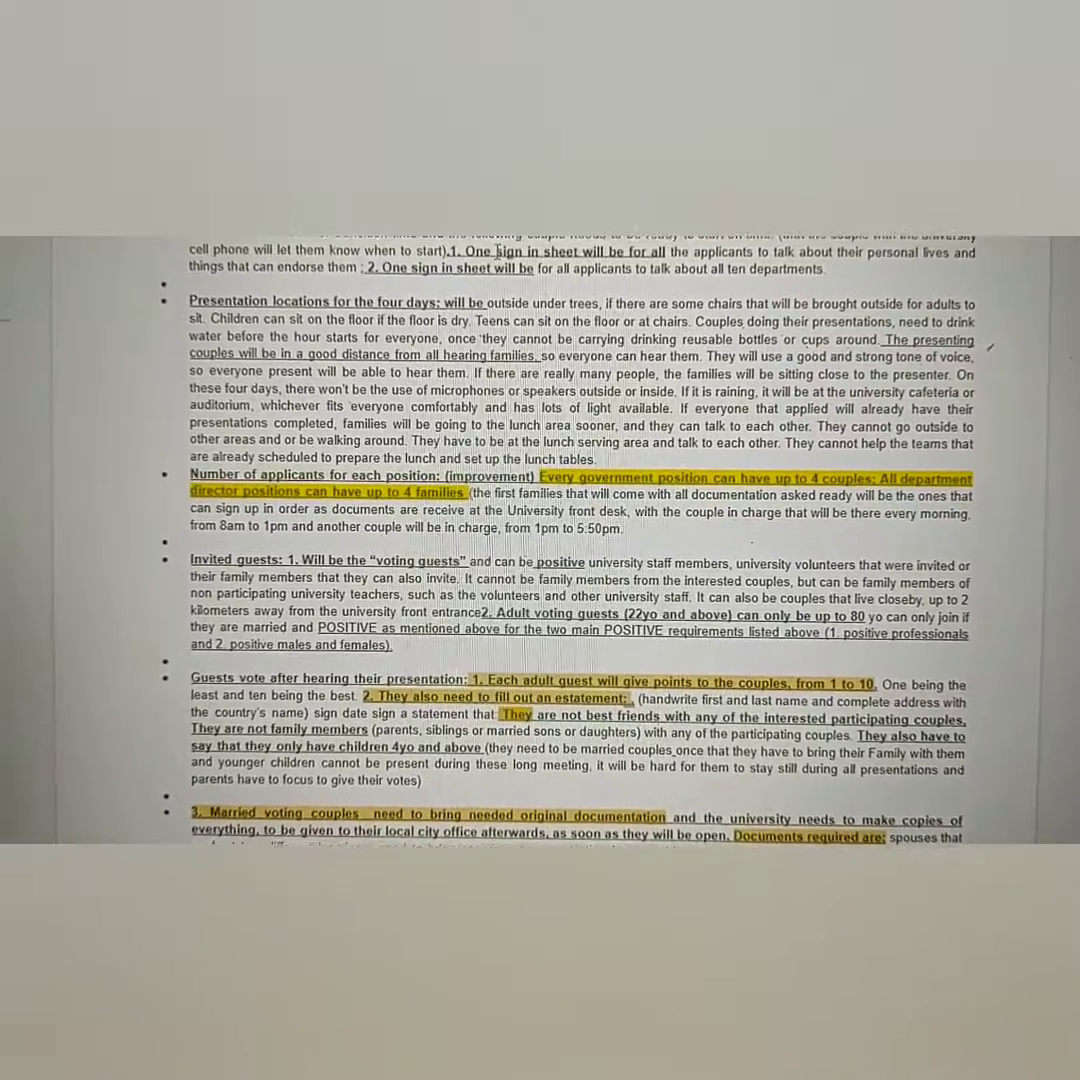
{"action": "scroll", "scroll_direction": "down", "scroll_amount": 3}
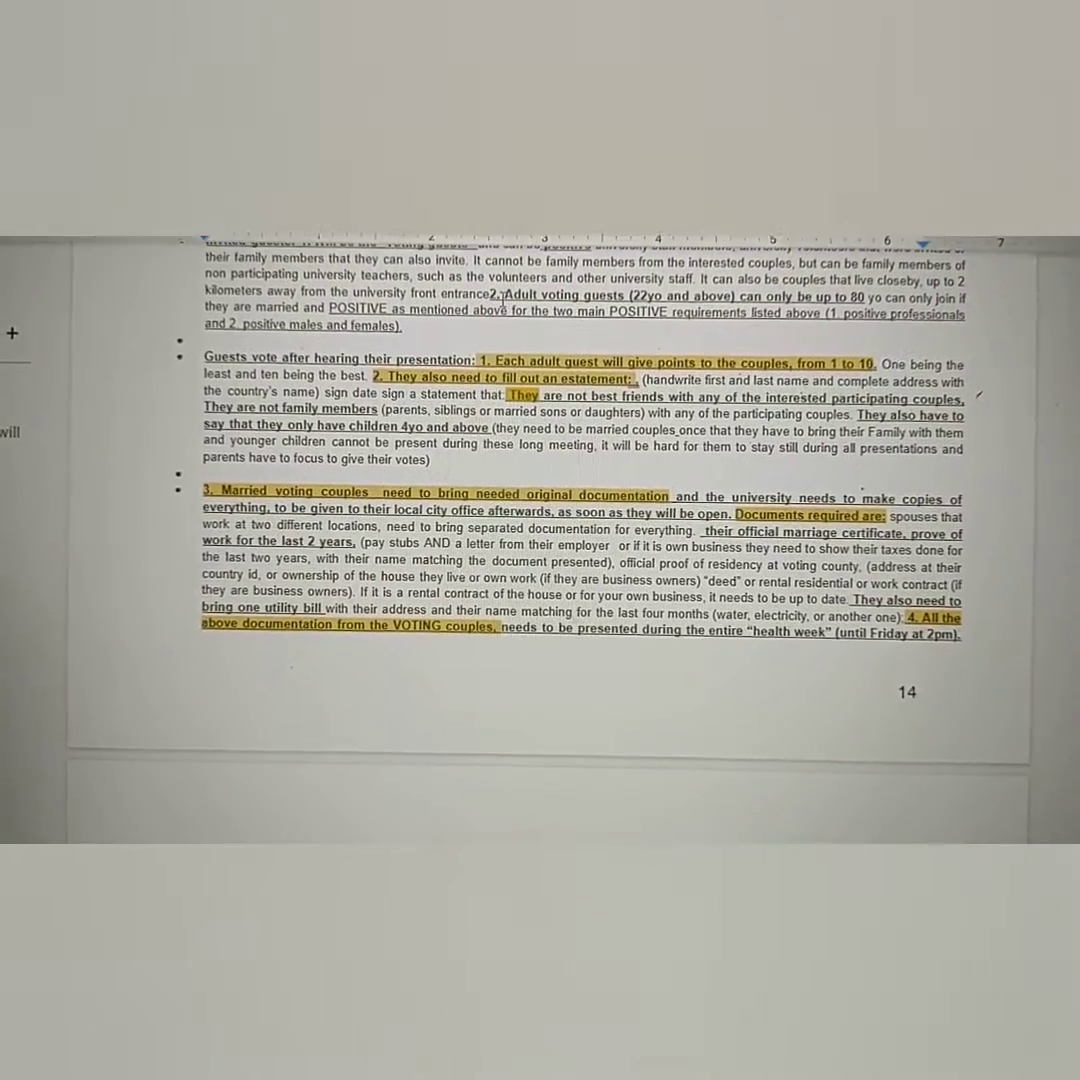
{"action": "scroll", "scroll_direction": "down", "scroll_amount": 3}
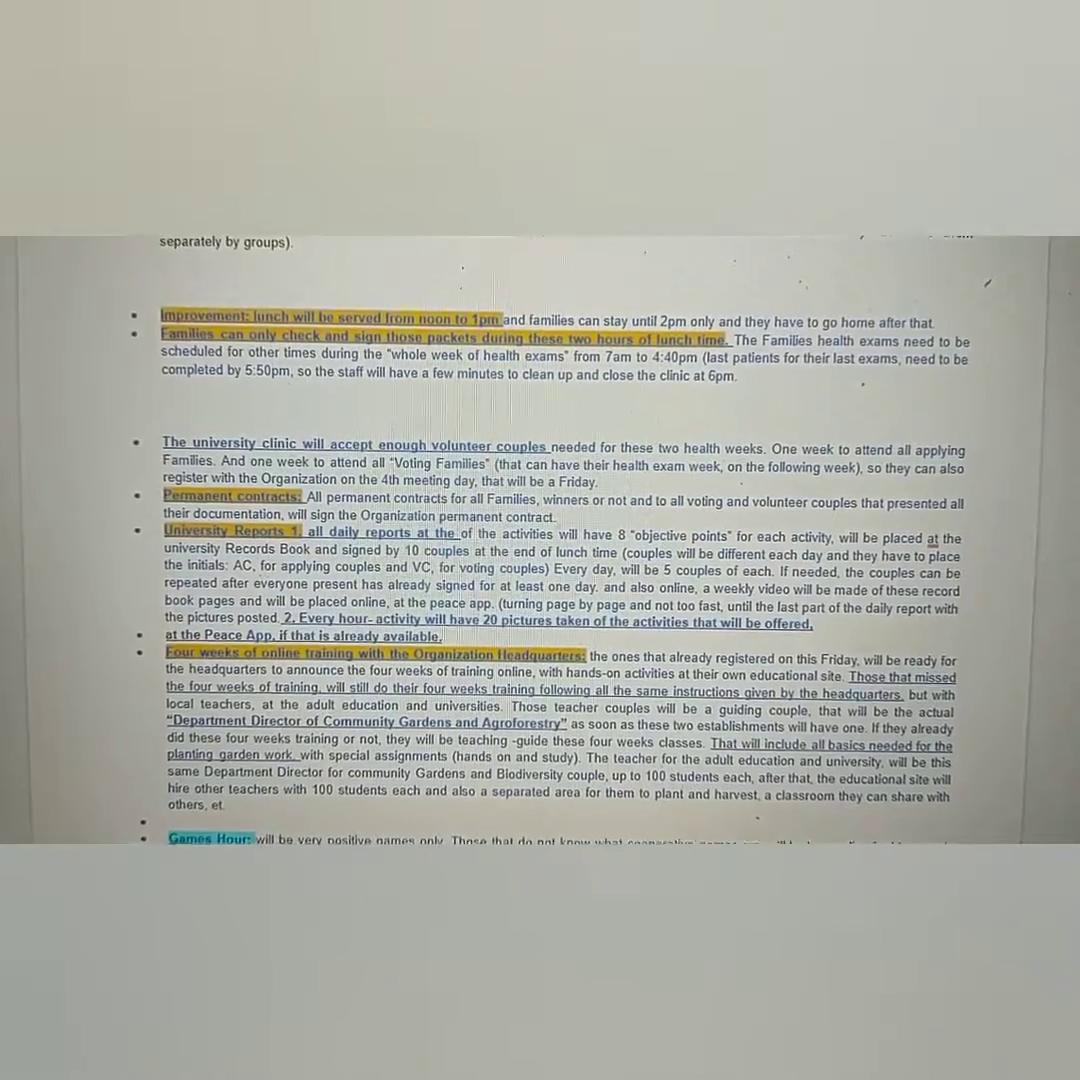
Step: Scroll to page 16's 'First AND Second Meeting at All Educational Sites' heading
{"action": "scroll", "scroll_direction": "down", "scroll_amount": 3}
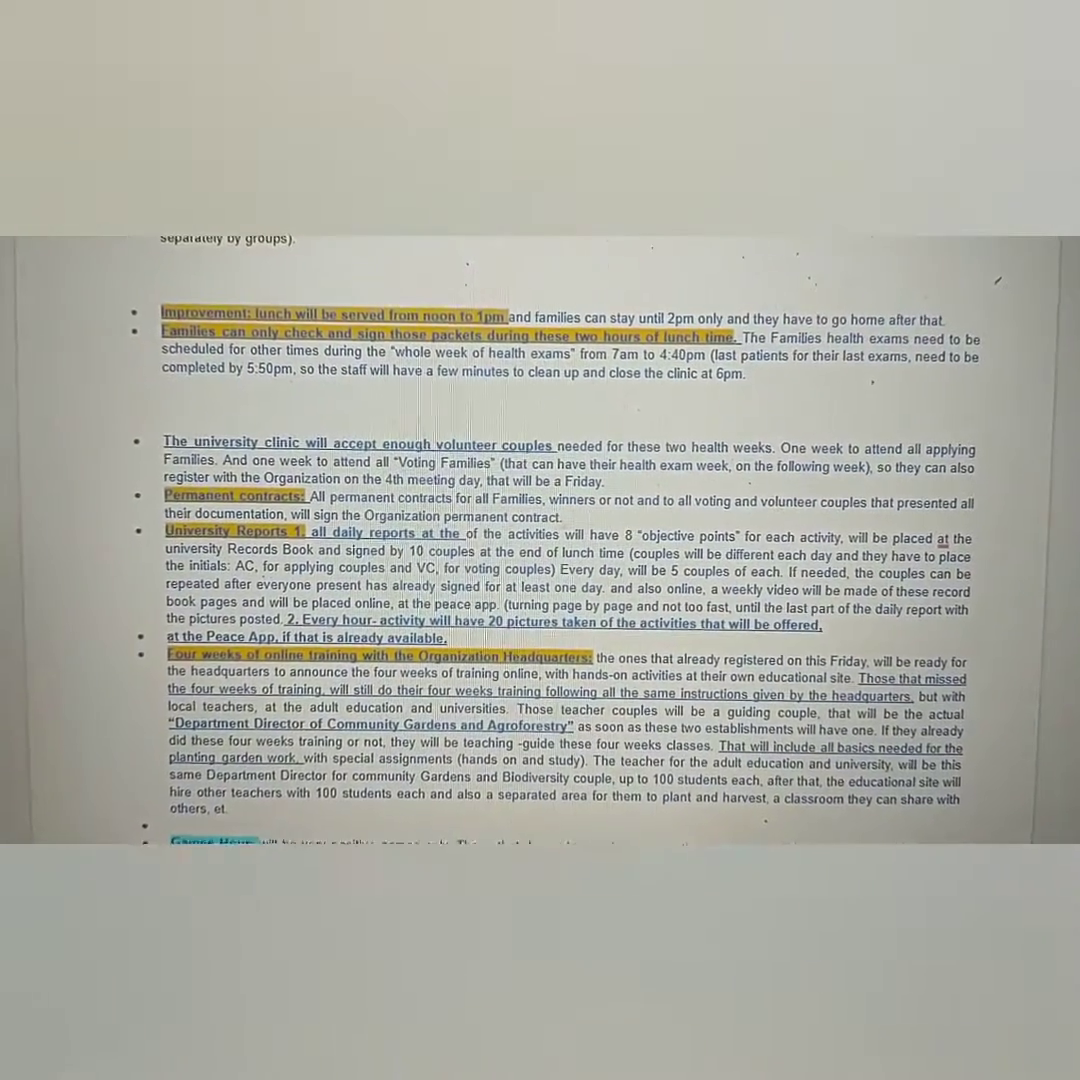
{"action": "scroll", "scroll_direction": "down", "scroll_amount": 3}
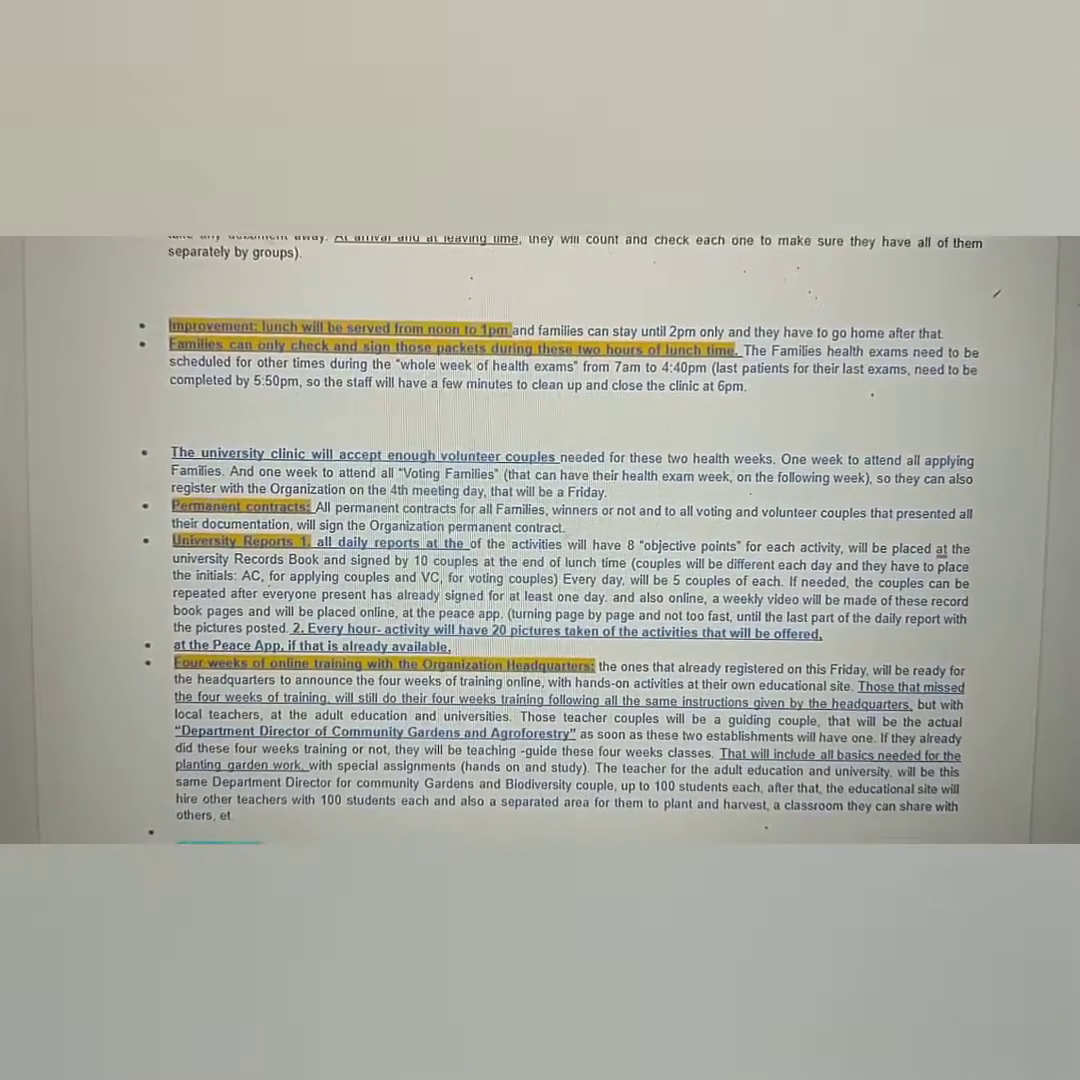
{"action": "scroll", "scroll_direction": "down", "scroll_amount": 3}
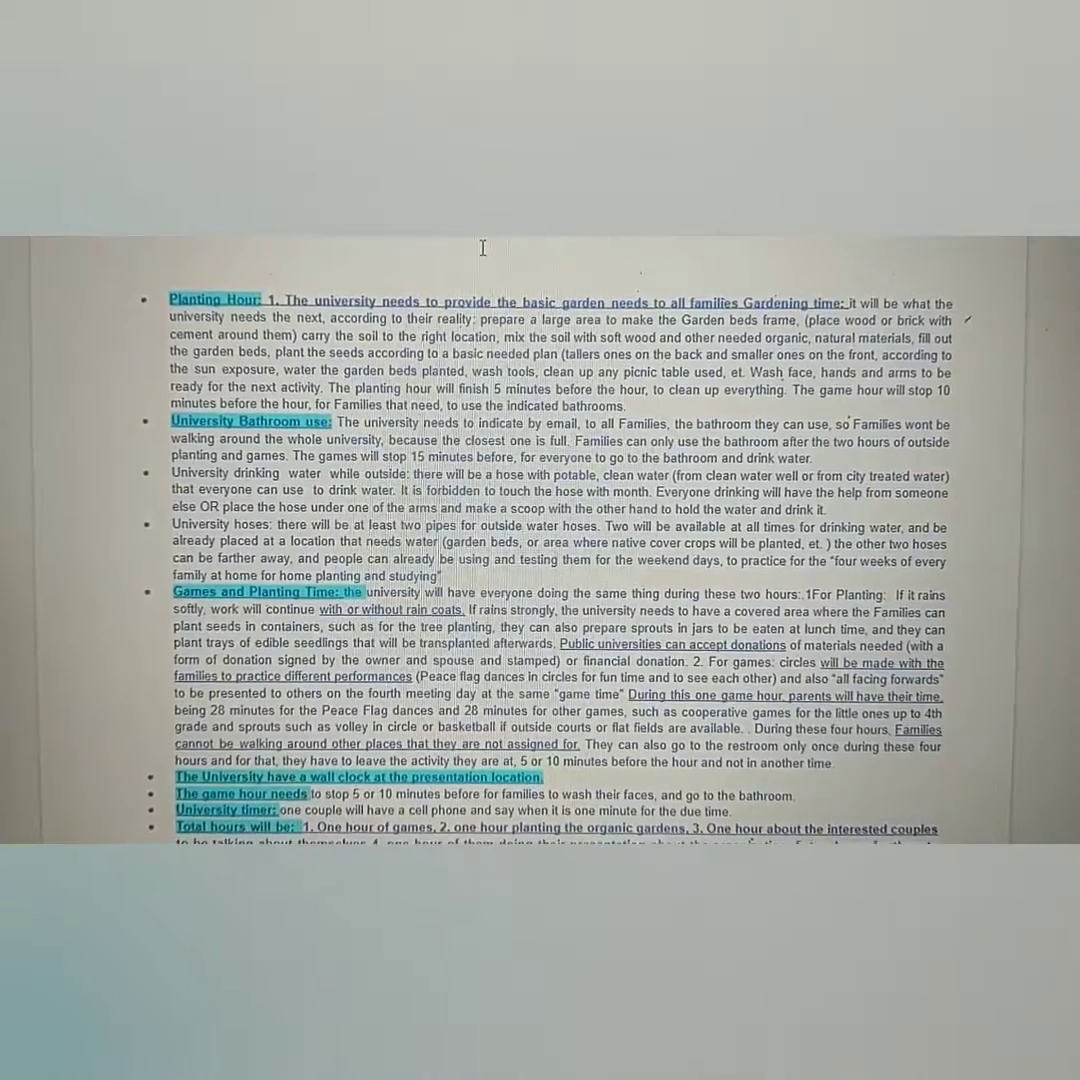
{"action": "scroll", "scroll_direction": "down", "scroll_amount": 3}
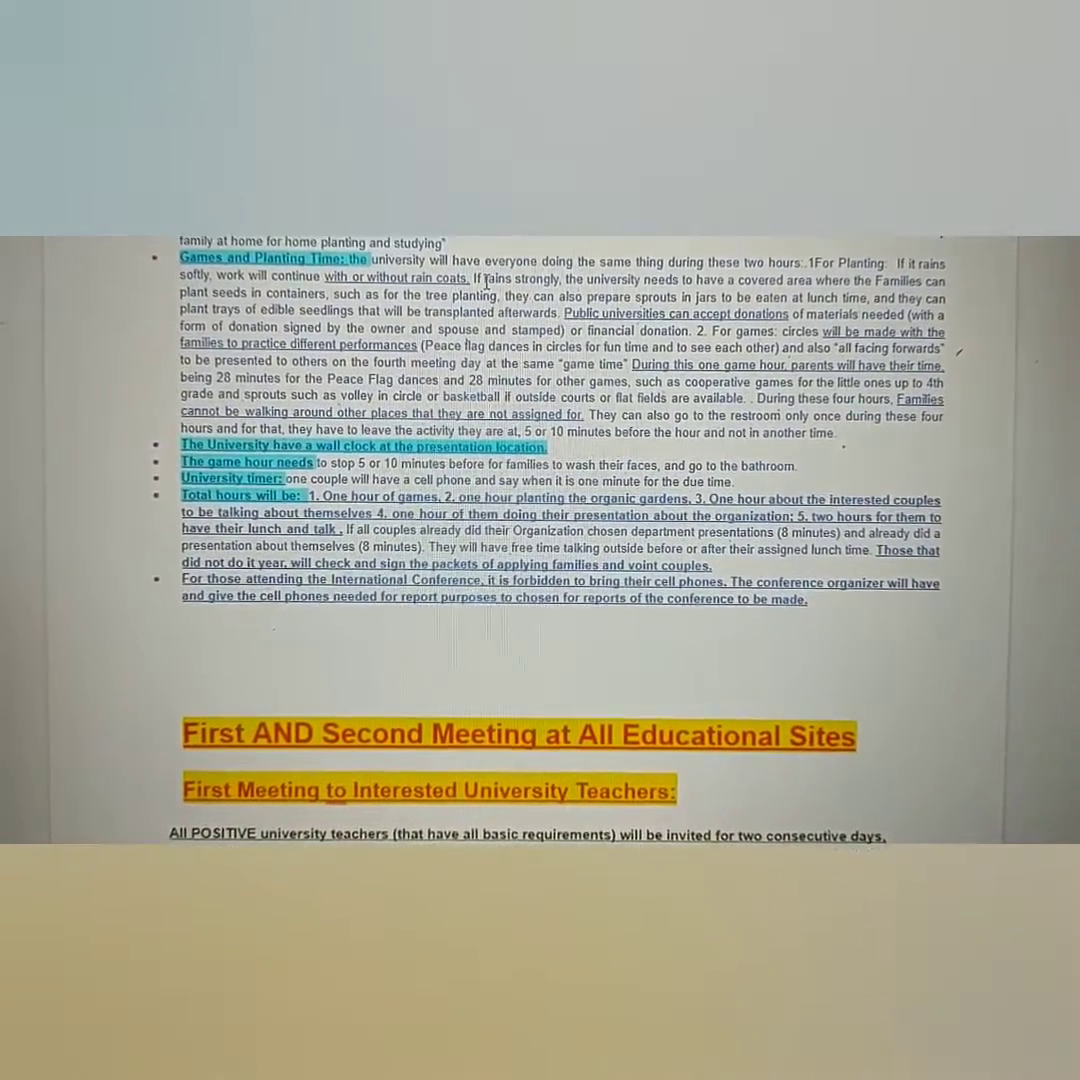
{"action": "scroll", "scroll_direction": "down", "scroll_amount": 3}
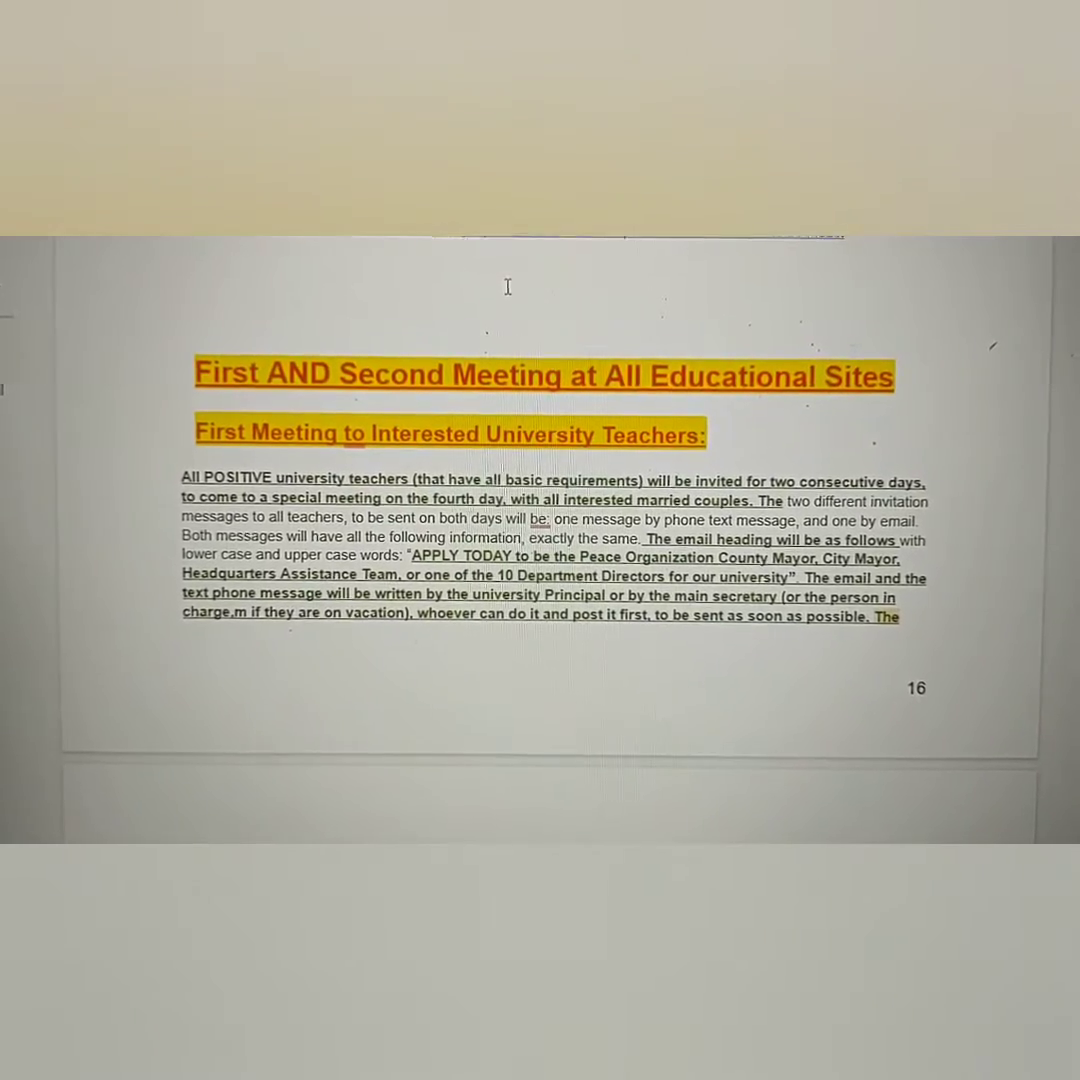
Step: Scroll beyond page 17 until the section 6 More Requirements heading tops the page
{"action": "scroll", "scroll_direction": "down", "scroll_amount": 3}
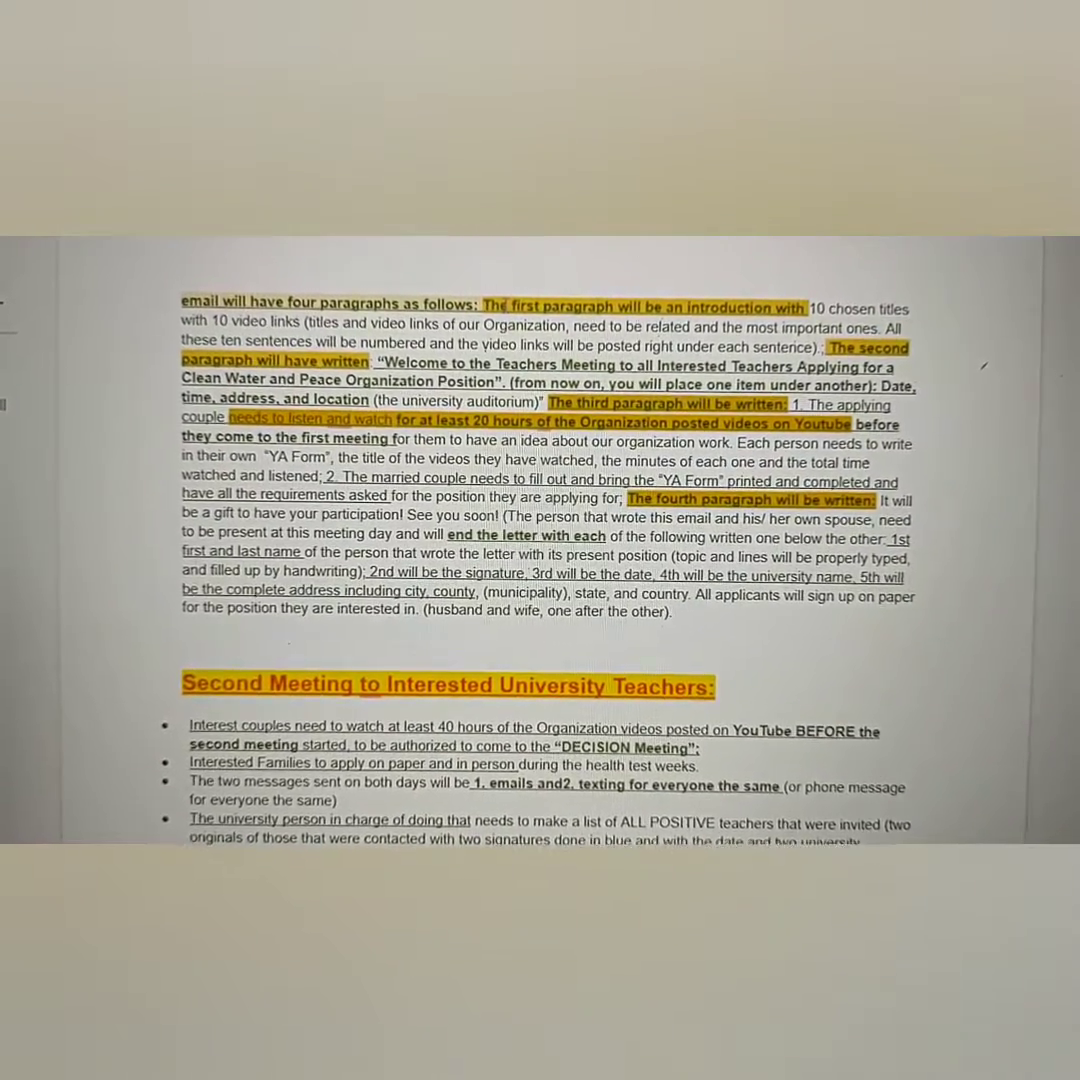
{"action": "scroll", "scroll_direction": "down", "scroll_amount": 3}
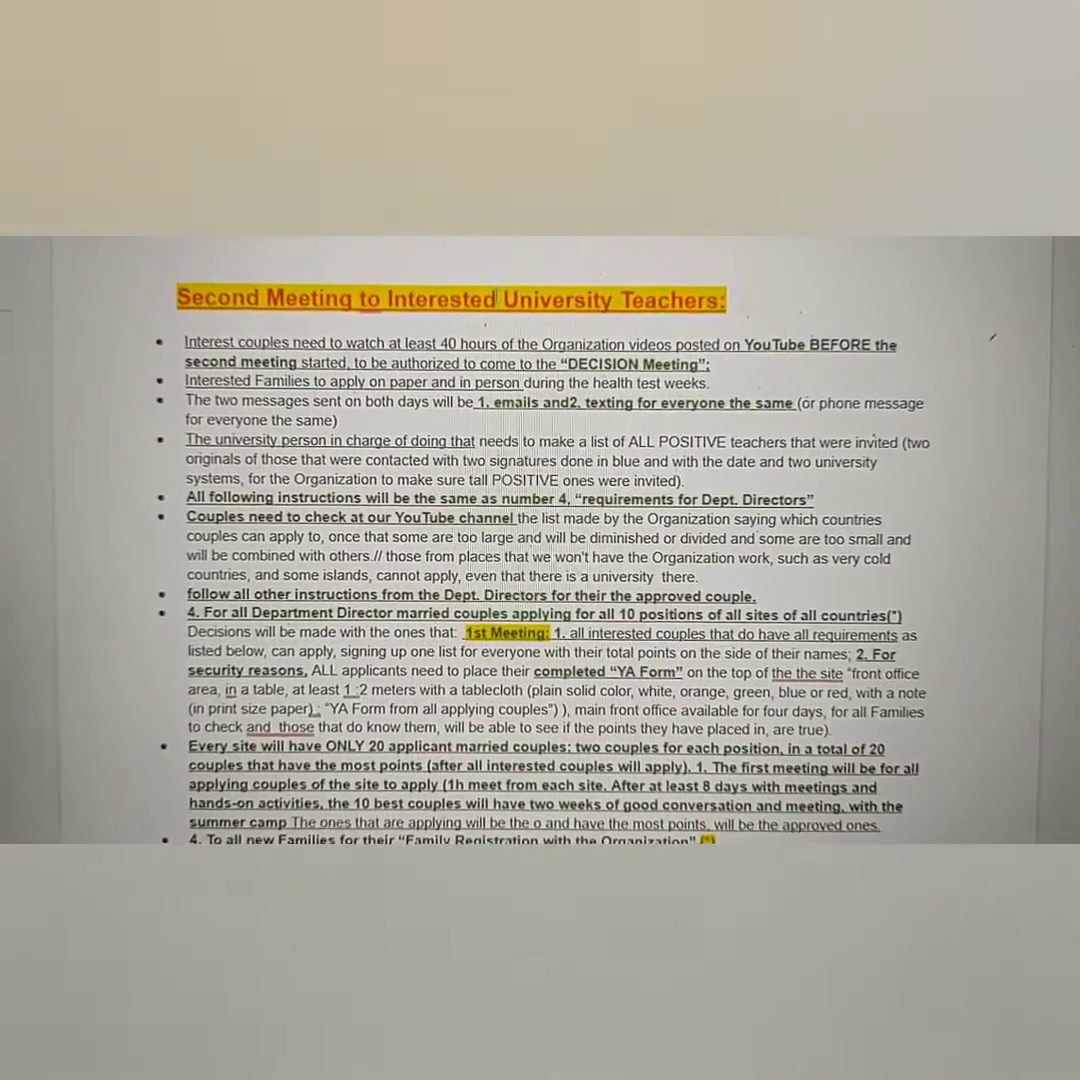
{"action": "scroll", "scroll_direction": "down", "scroll_amount": 3}
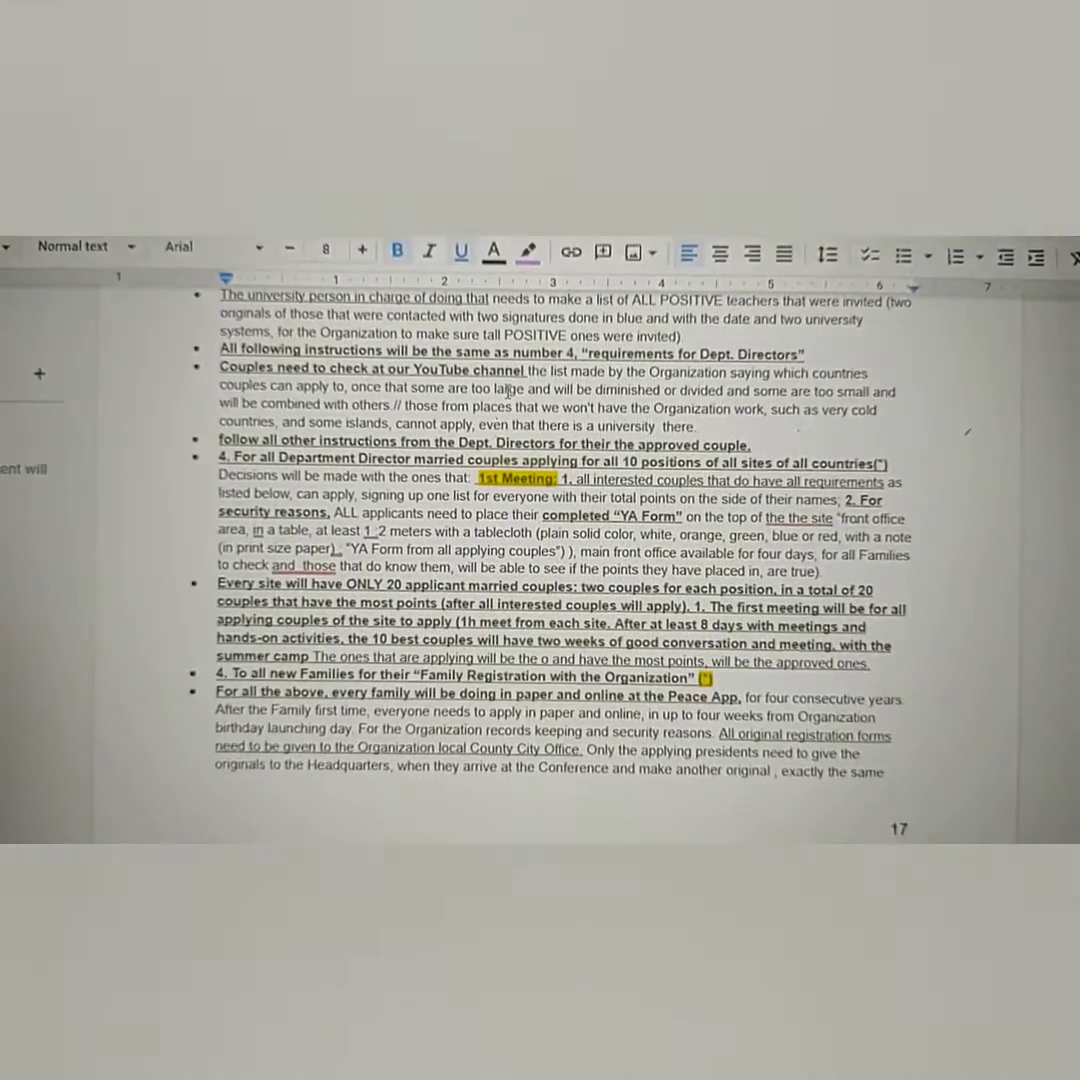
{"action": "scroll", "scroll_direction": "down", "scroll_amount": 3}
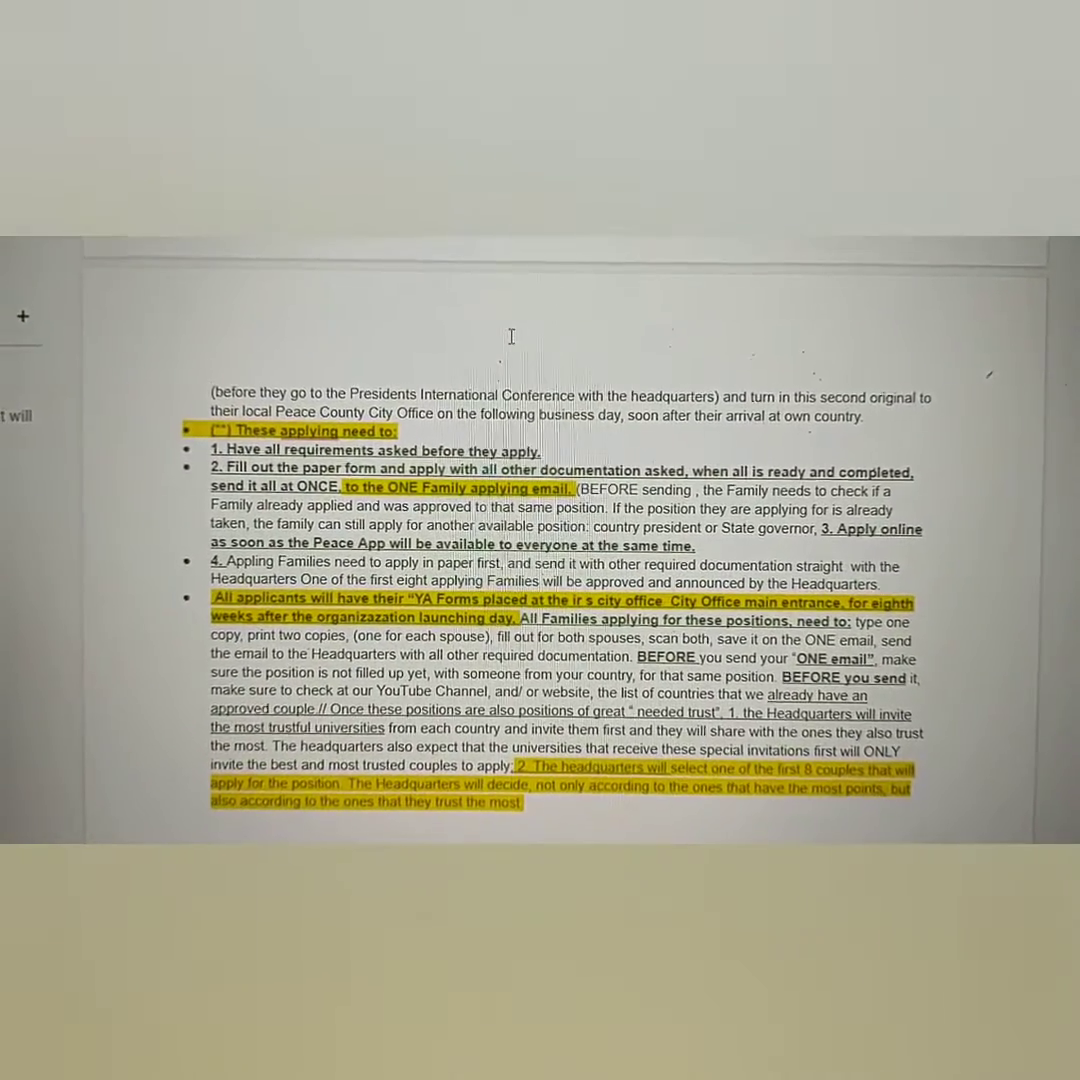
{"action": "scroll", "scroll_direction": "down", "scroll_amount": 3}
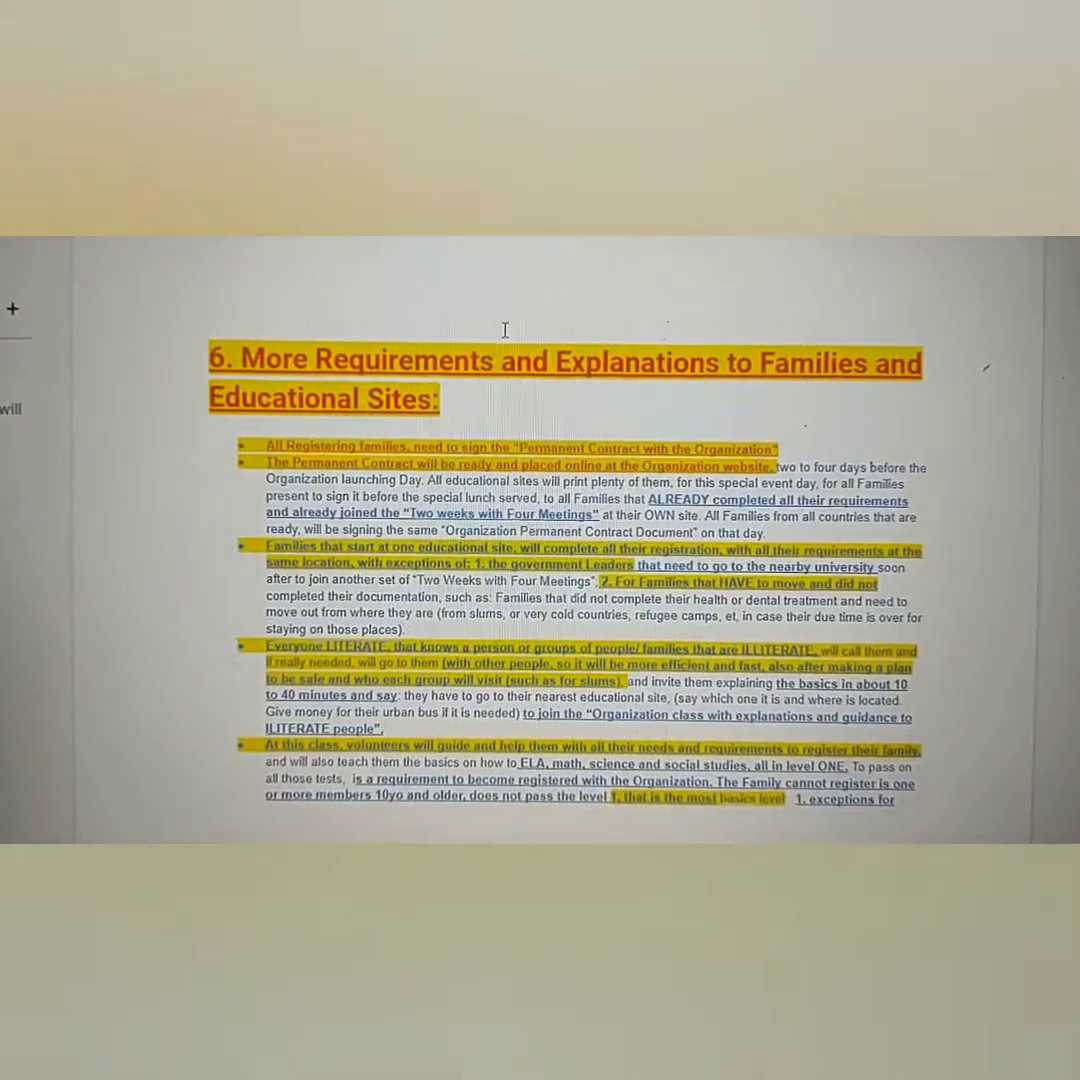
Step: Scroll through sections 7 and 8 to the Part II family registration heading
{"action": "scroll", "scroll_direction": "down", "scroll_amount": 3}
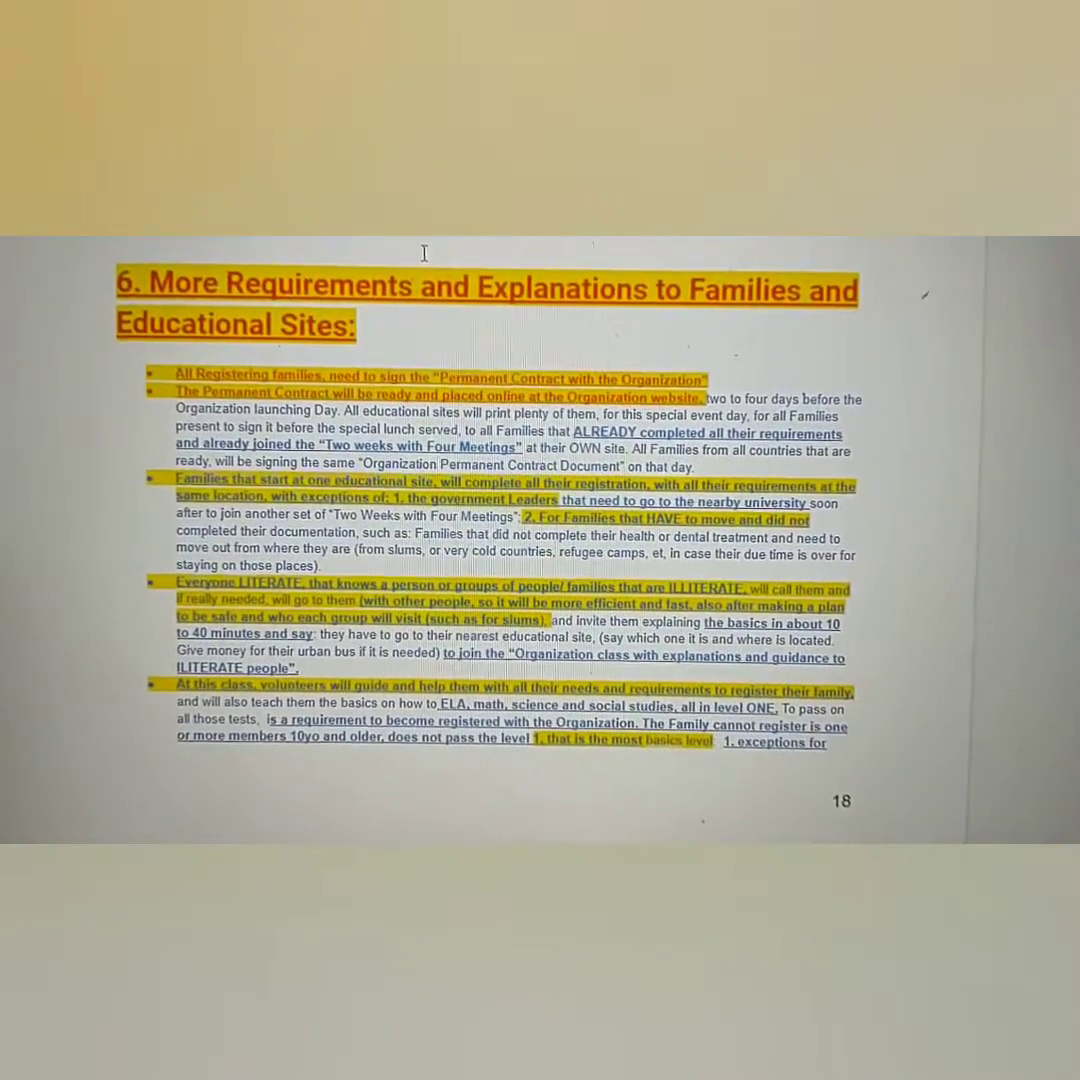
{"action": "scroll", "scroll_direction": "down", "scroll_amount": 3}
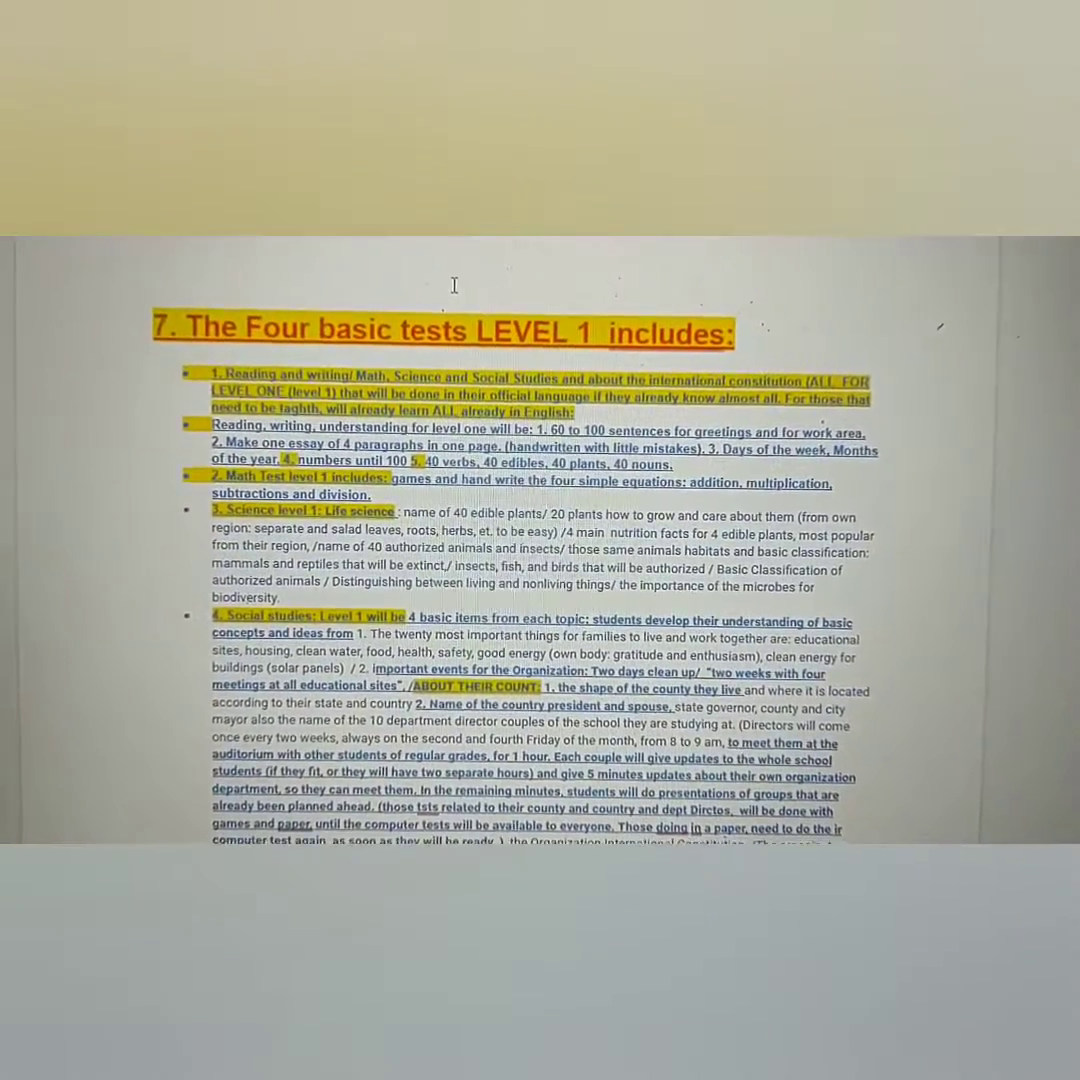
{"action": "scroll", "scroll_direction": "down", "scroll_amount": 3}
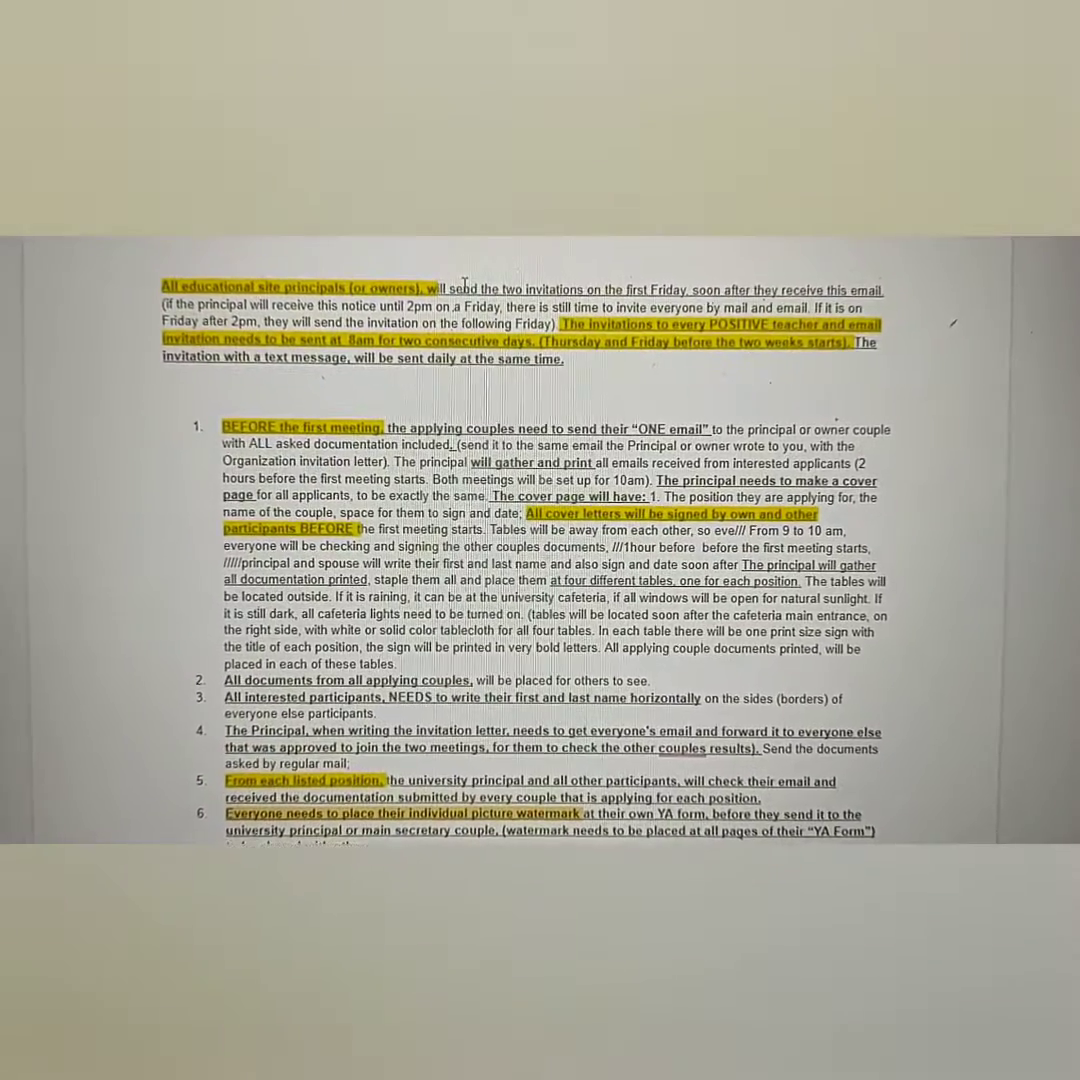
{"action": "scroll", "scroll_direction": "down", "scroll_amount": 3}
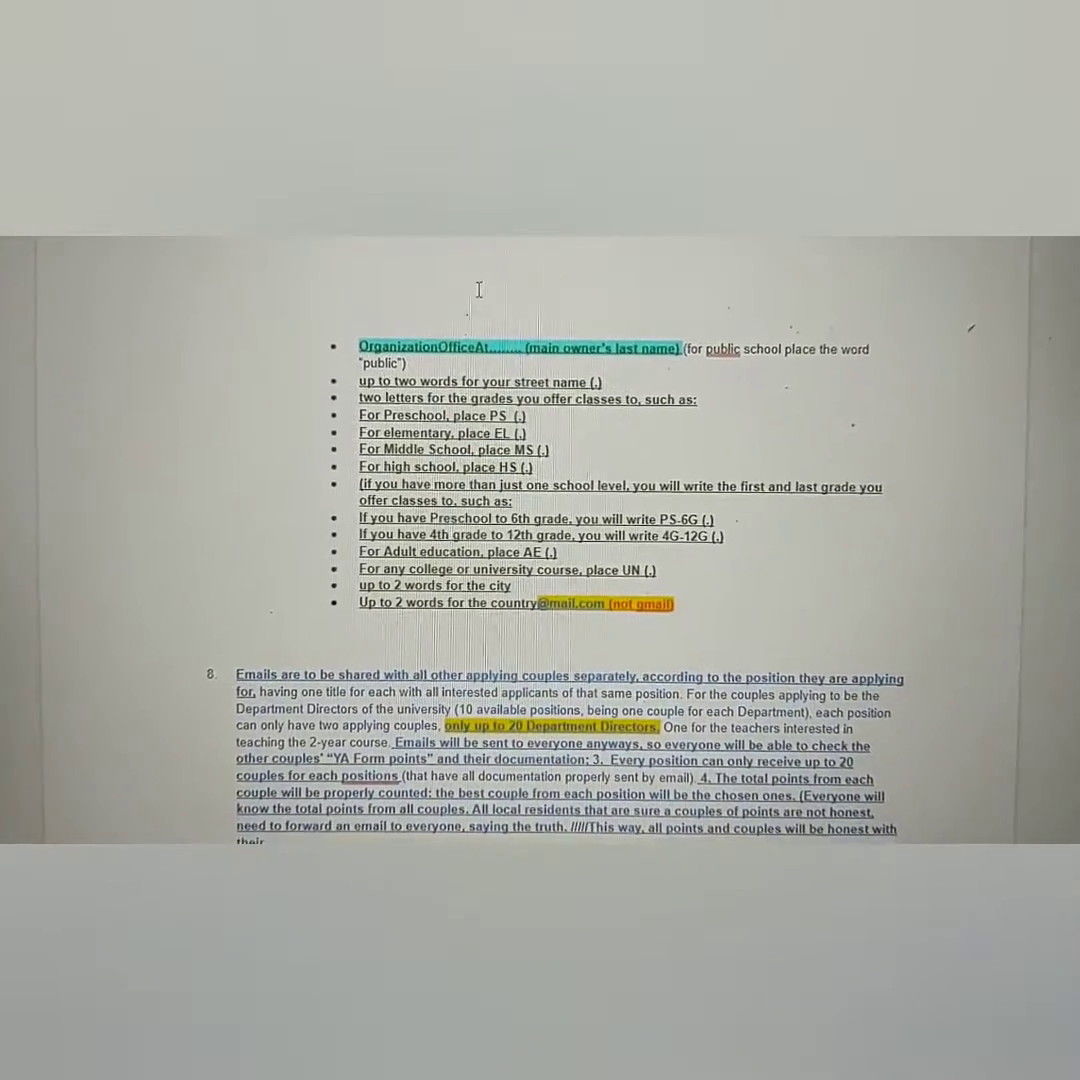
{"action": "scroll", "scroll_direction": "down", "scroll_amount": 3}
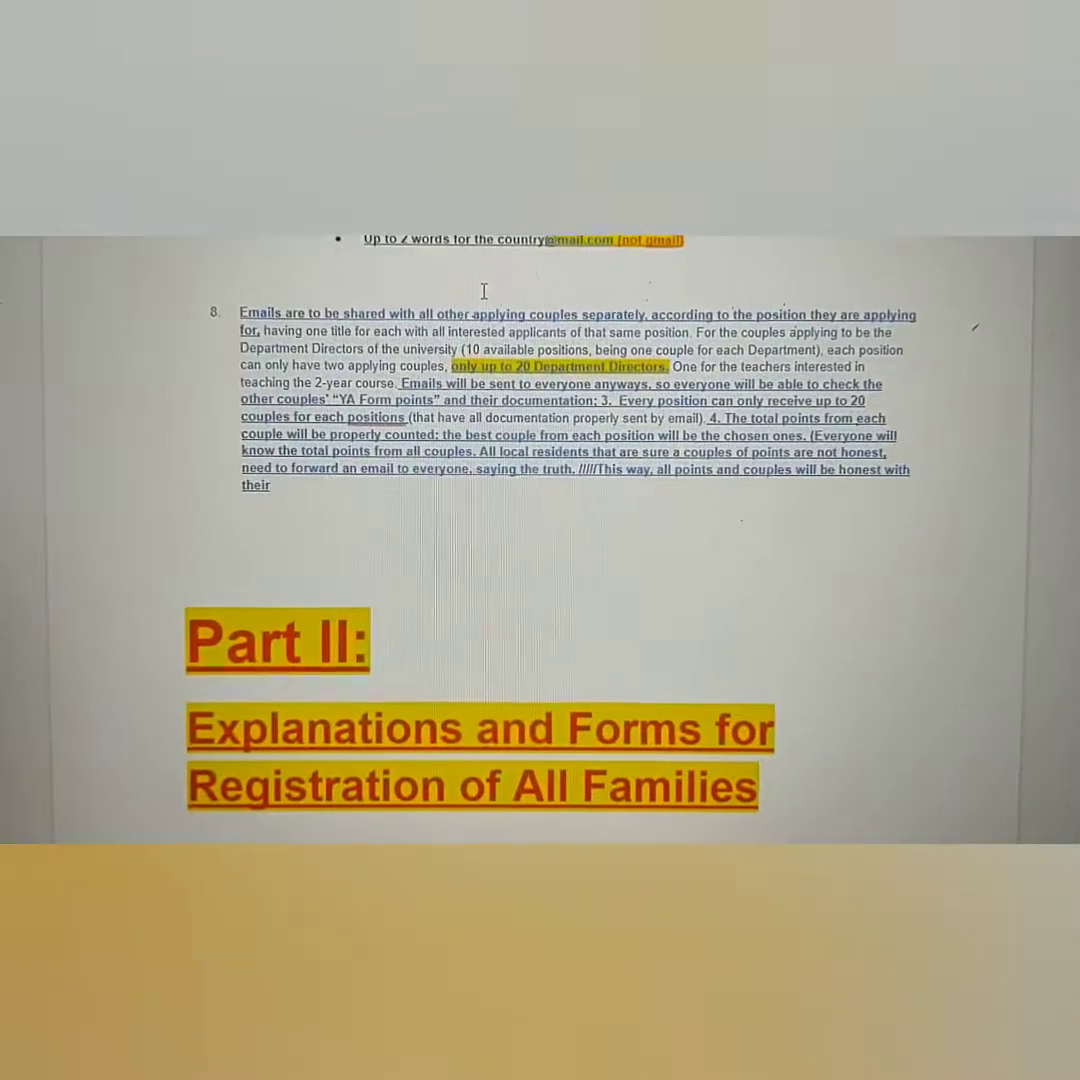
Step: Scroll through the YES Form and YA Form instructions to the interview video and planting notes
{"action": "scroll", "scroll_direction": "down", "scroll_amount": 3}
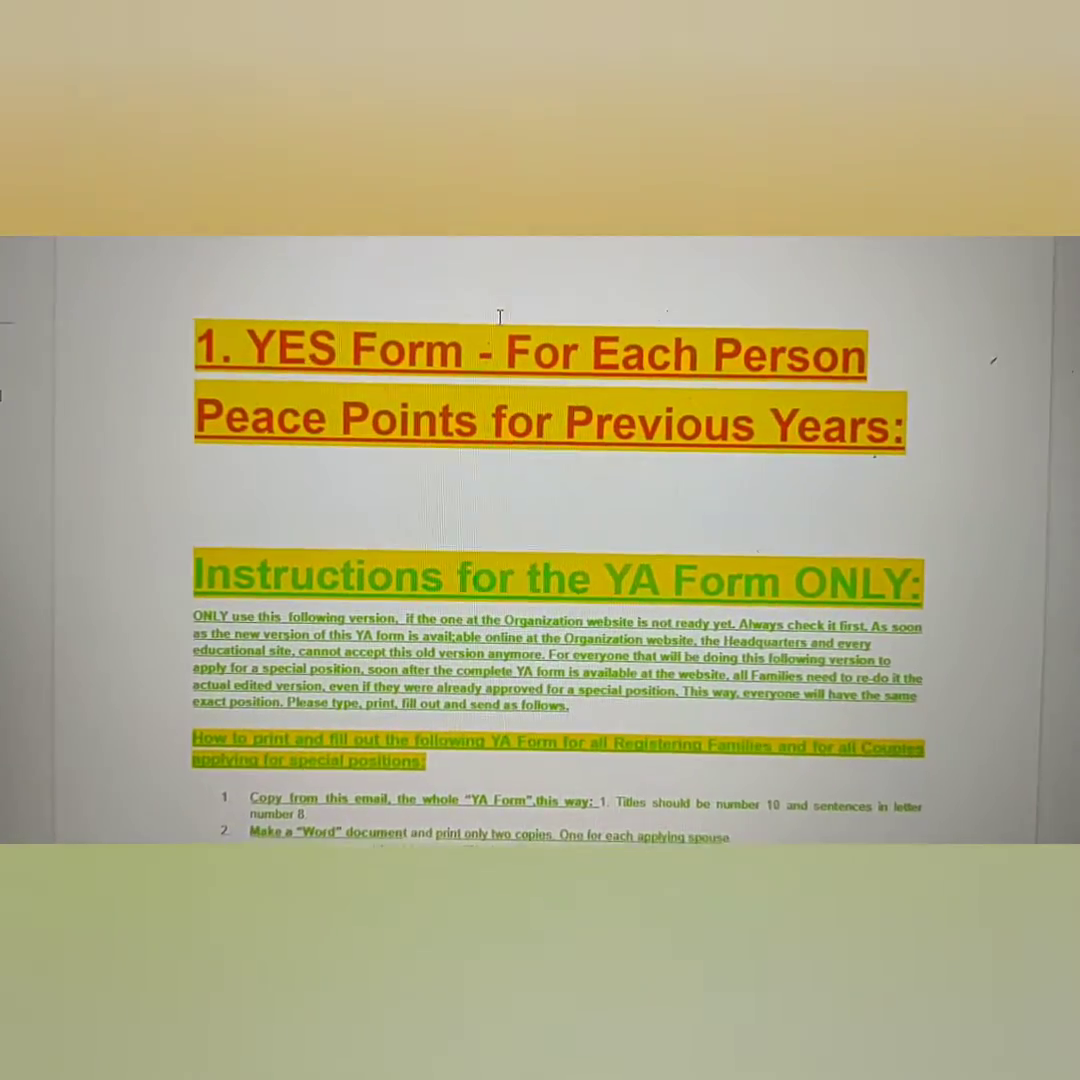
{"action": "scroll", "scroll_direction": "down", "scroll_amount": 3}
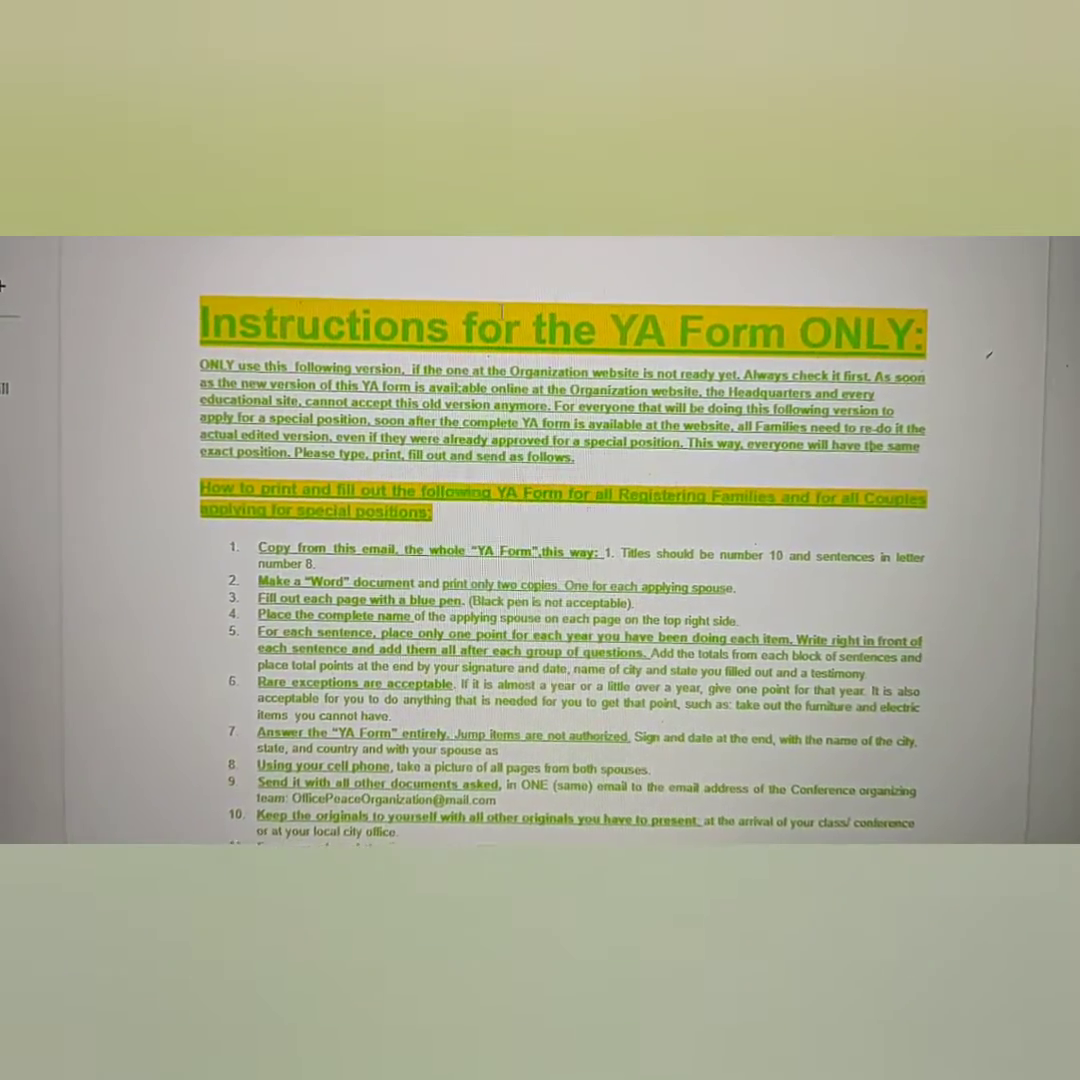
{"action": "scroll", "scroll_direction": "down", "scroll_amount": 3}
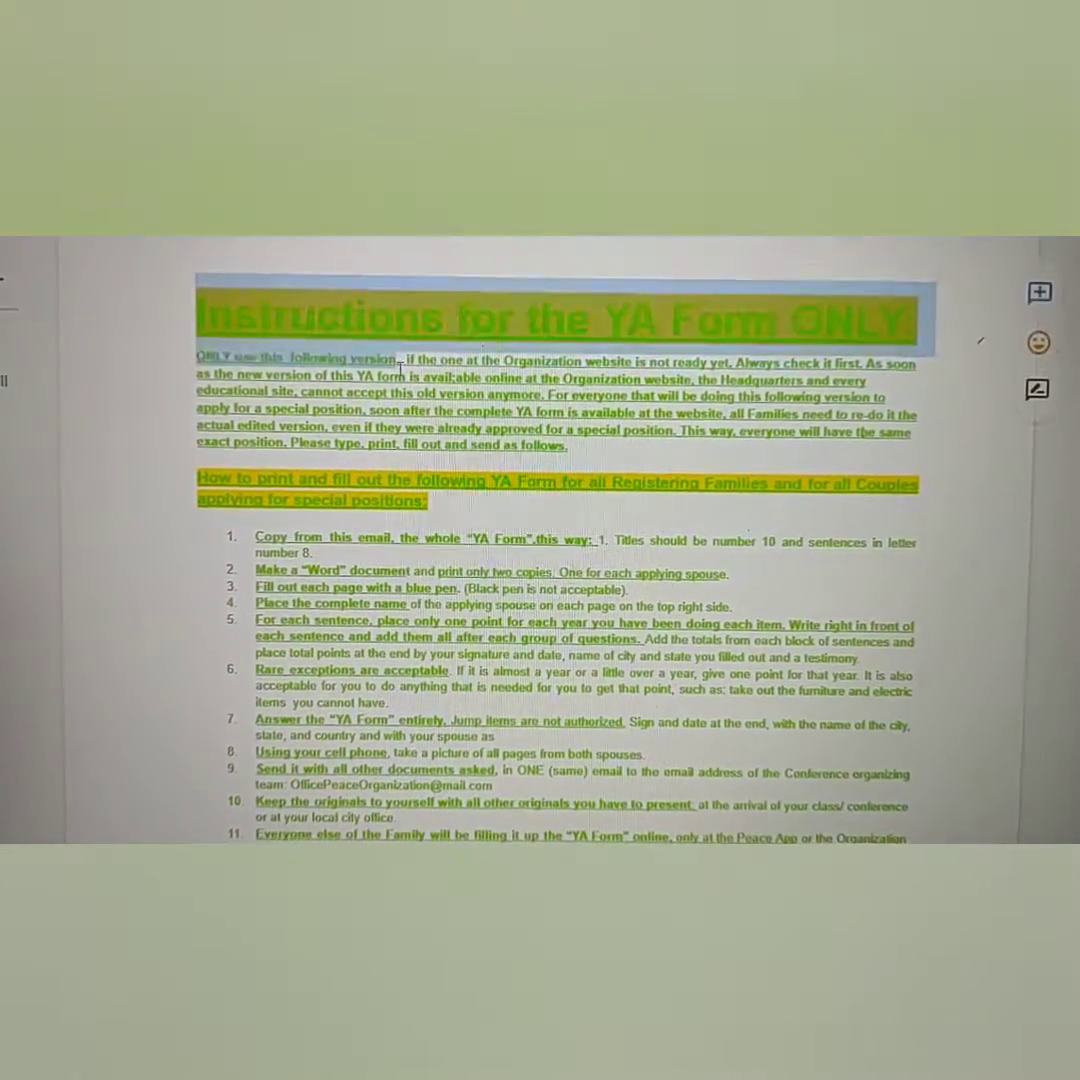
{"action": "scroll", "scroll_direction": "down", "scroll_amount": 3}
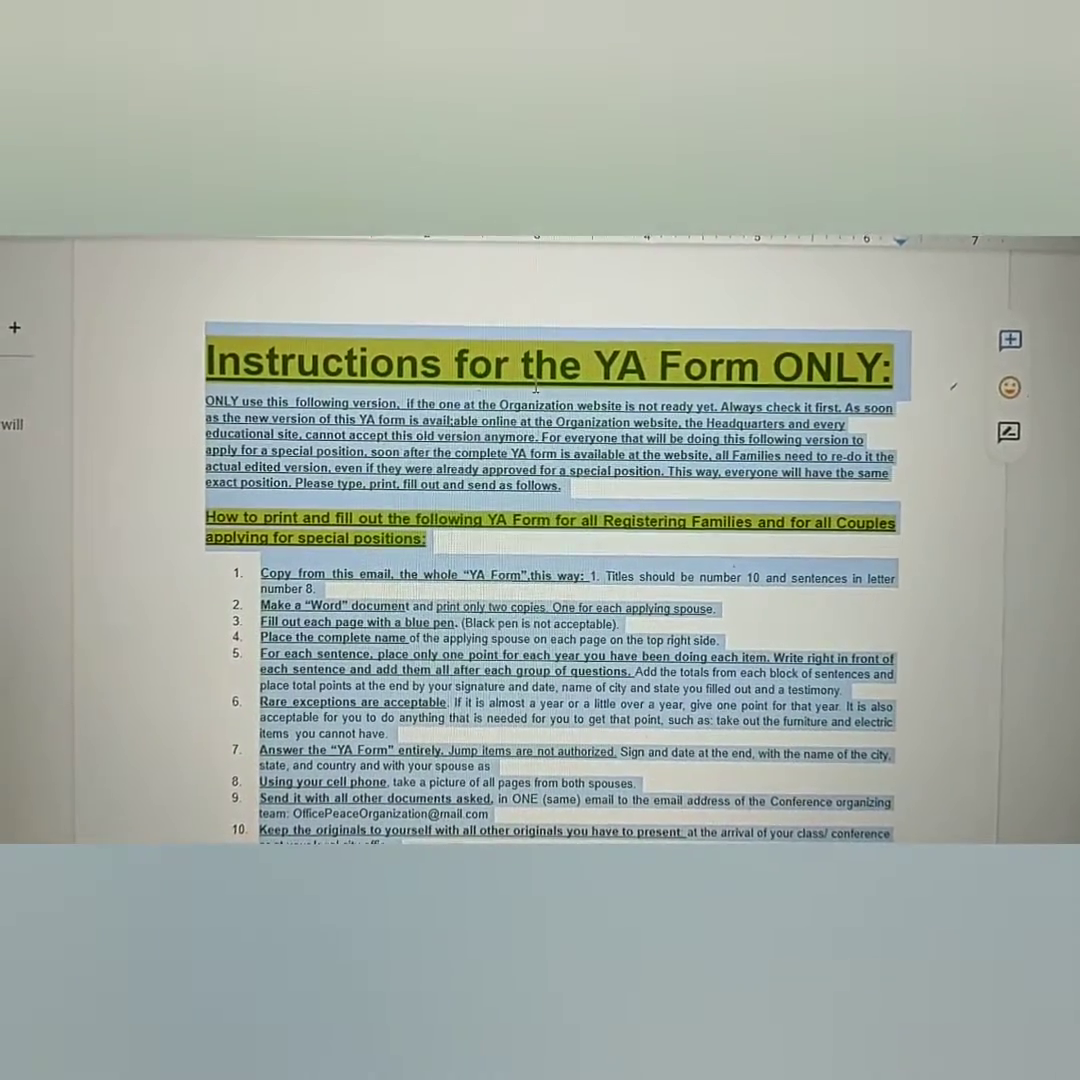
{"action": "scroll", "scroll_direction": "down", "scroll_amount": 3}
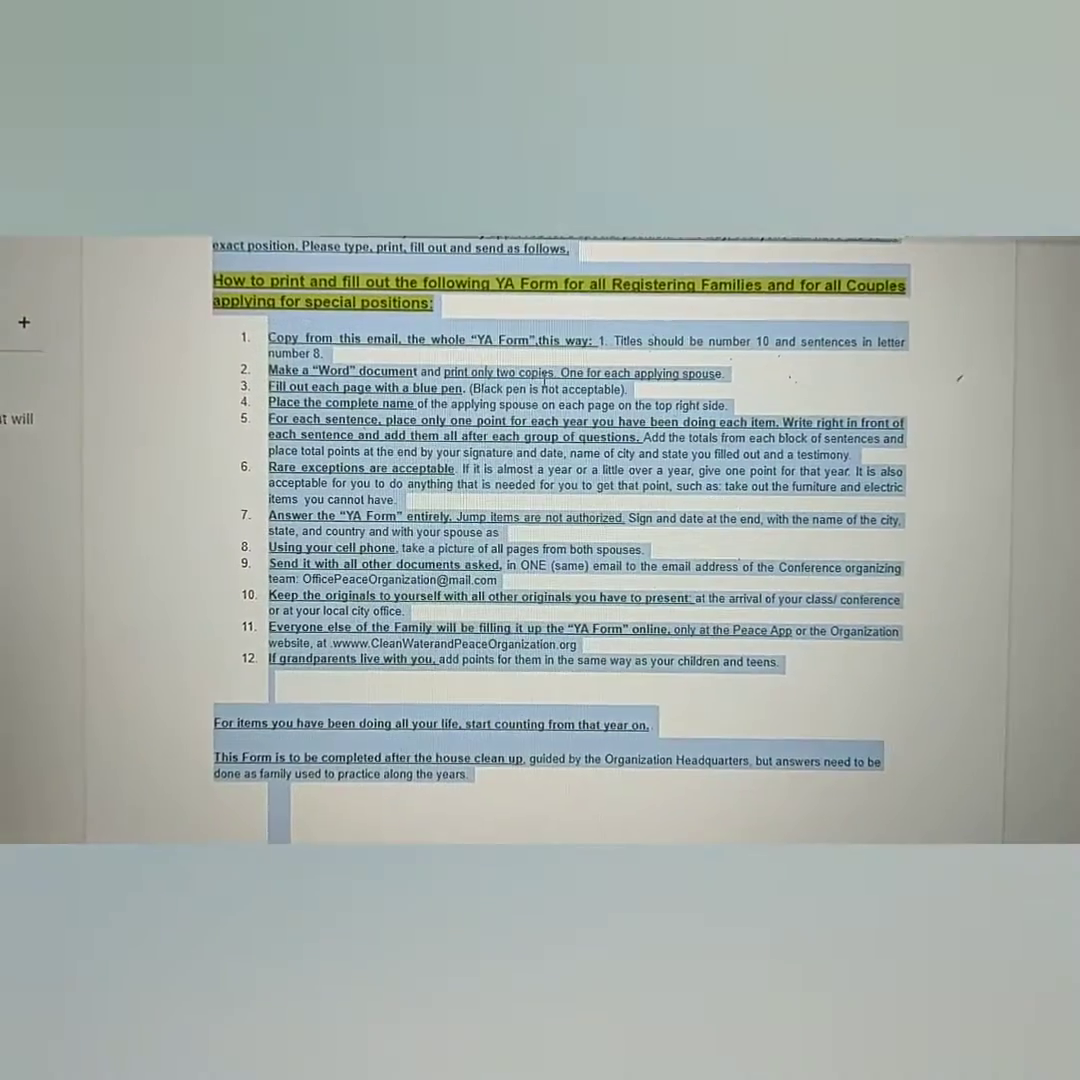
{"action": "scroll", "scroll_direction": "down", "scroll_amount": 3}
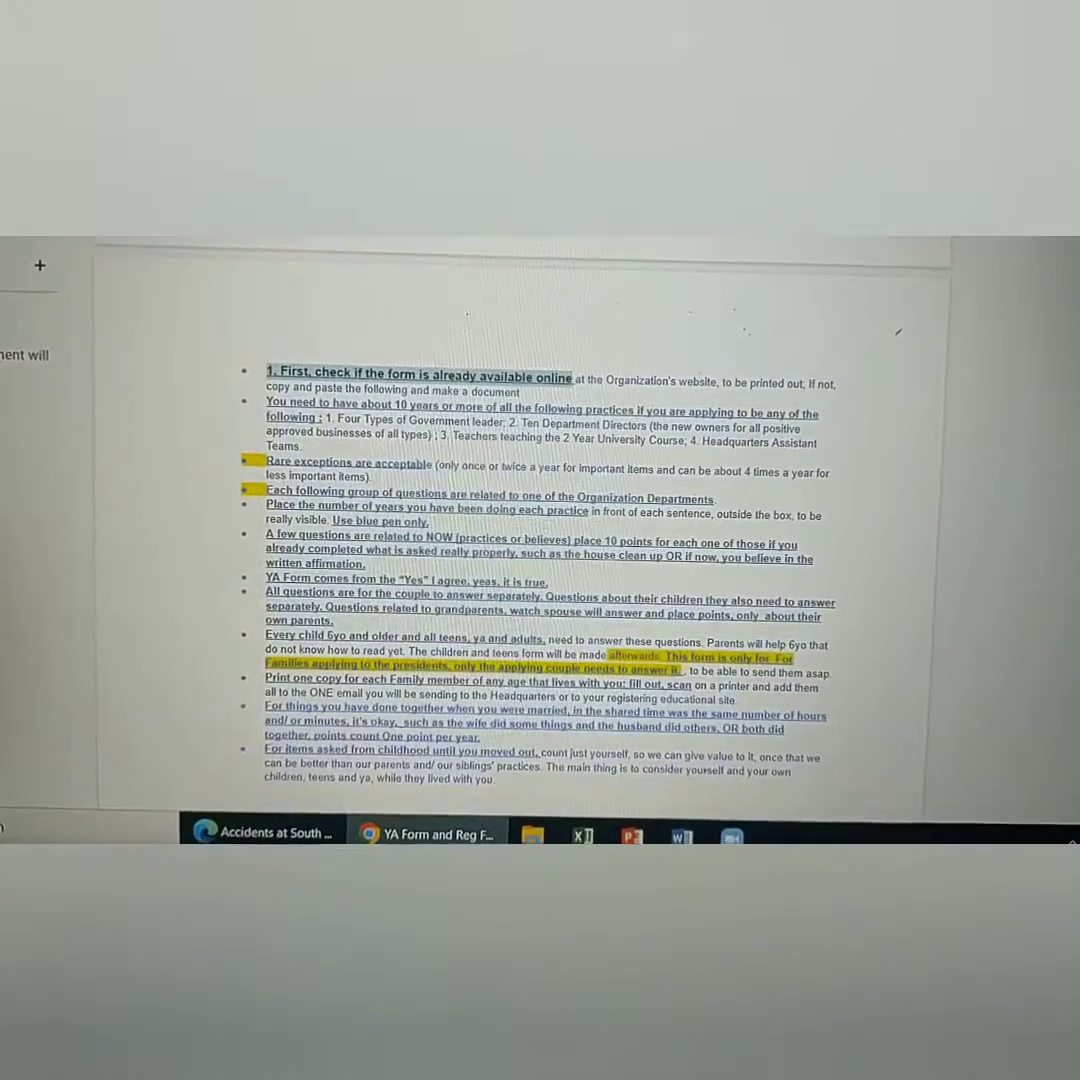
{"action": "scroll", "scroll_direction": "down", "scroll_amount": 3}
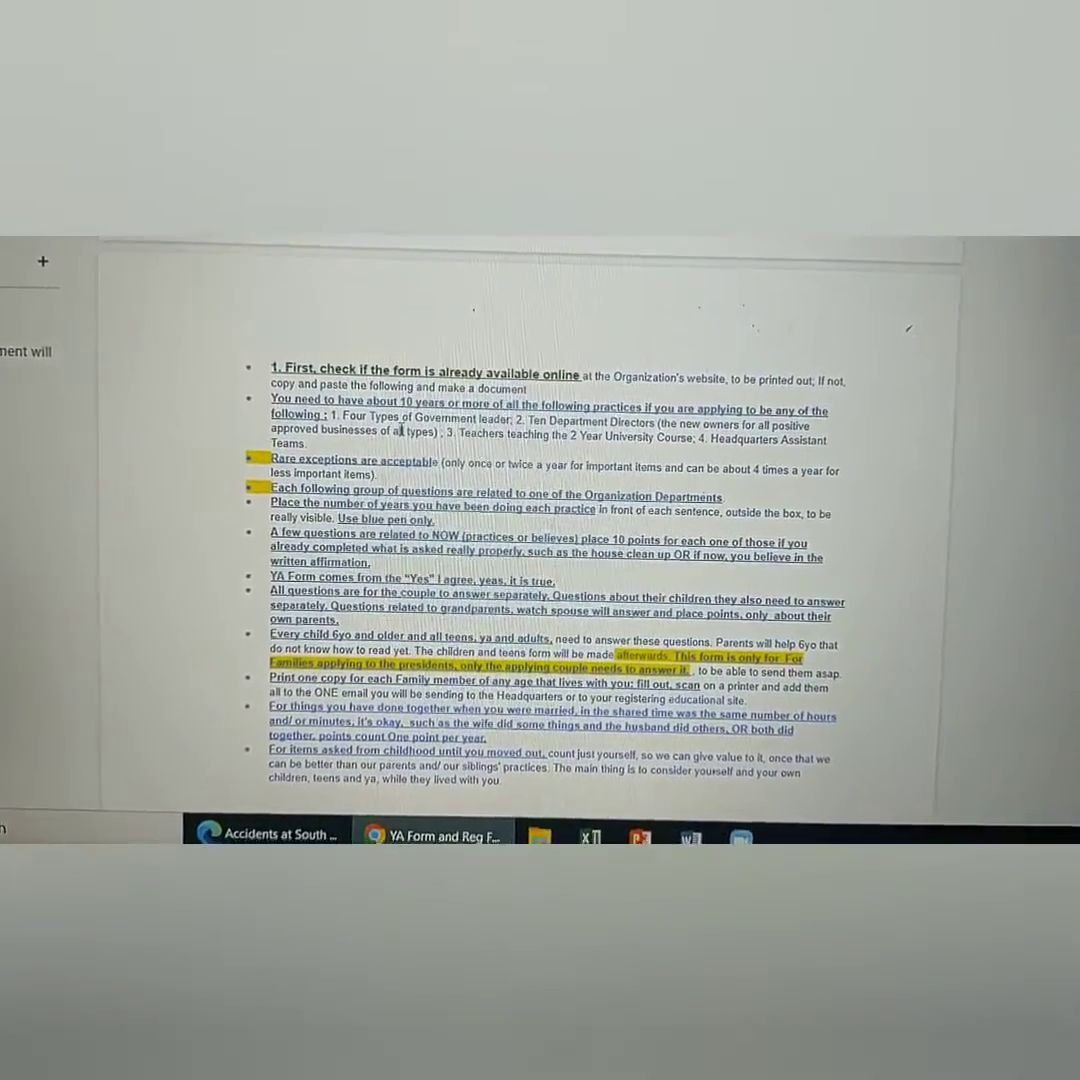
{"action": "scroll", "scroll_direction": "down", "scroll_amount": 3}
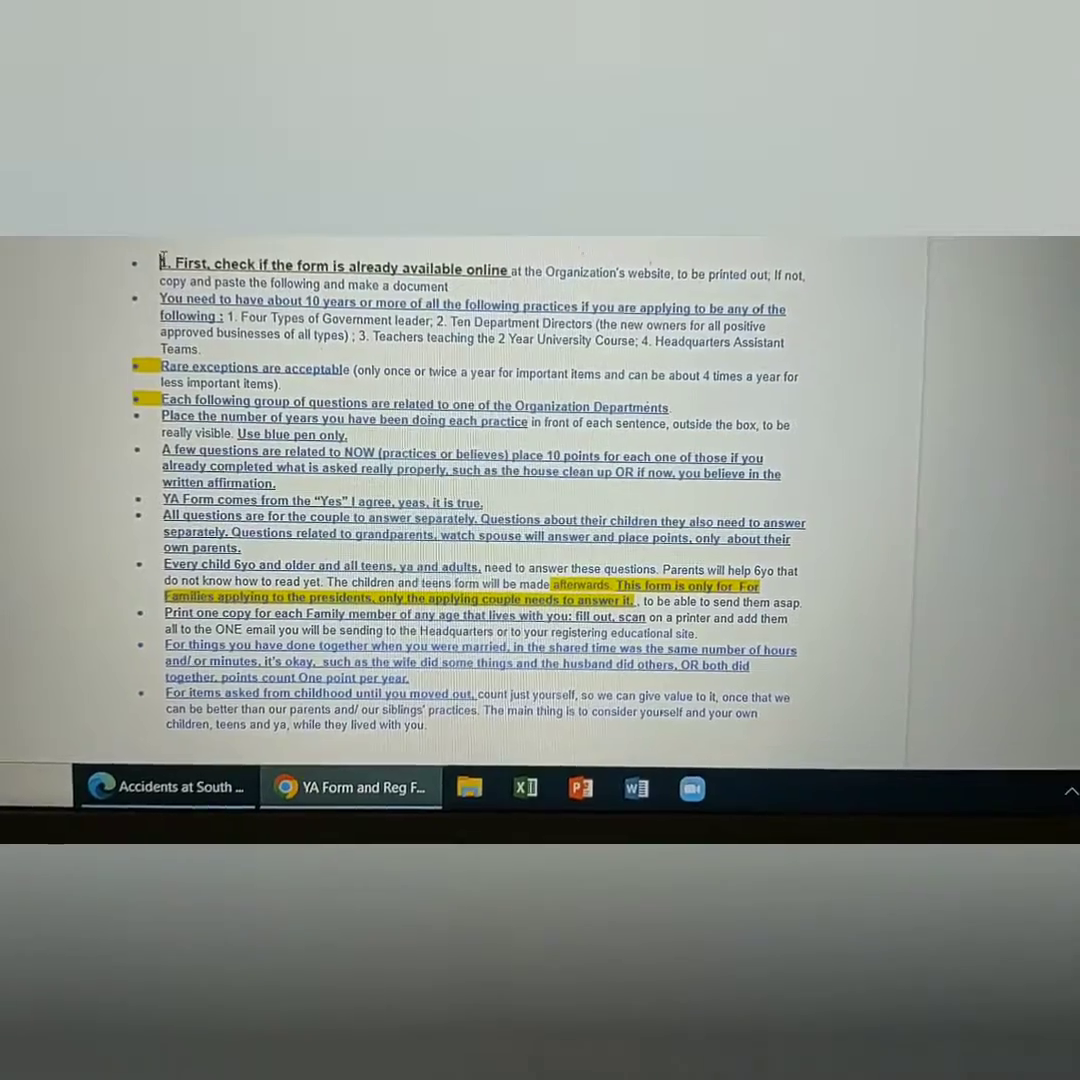
{"action": "scroll", "scroll_direction": "down", "scroll_amount": 3}
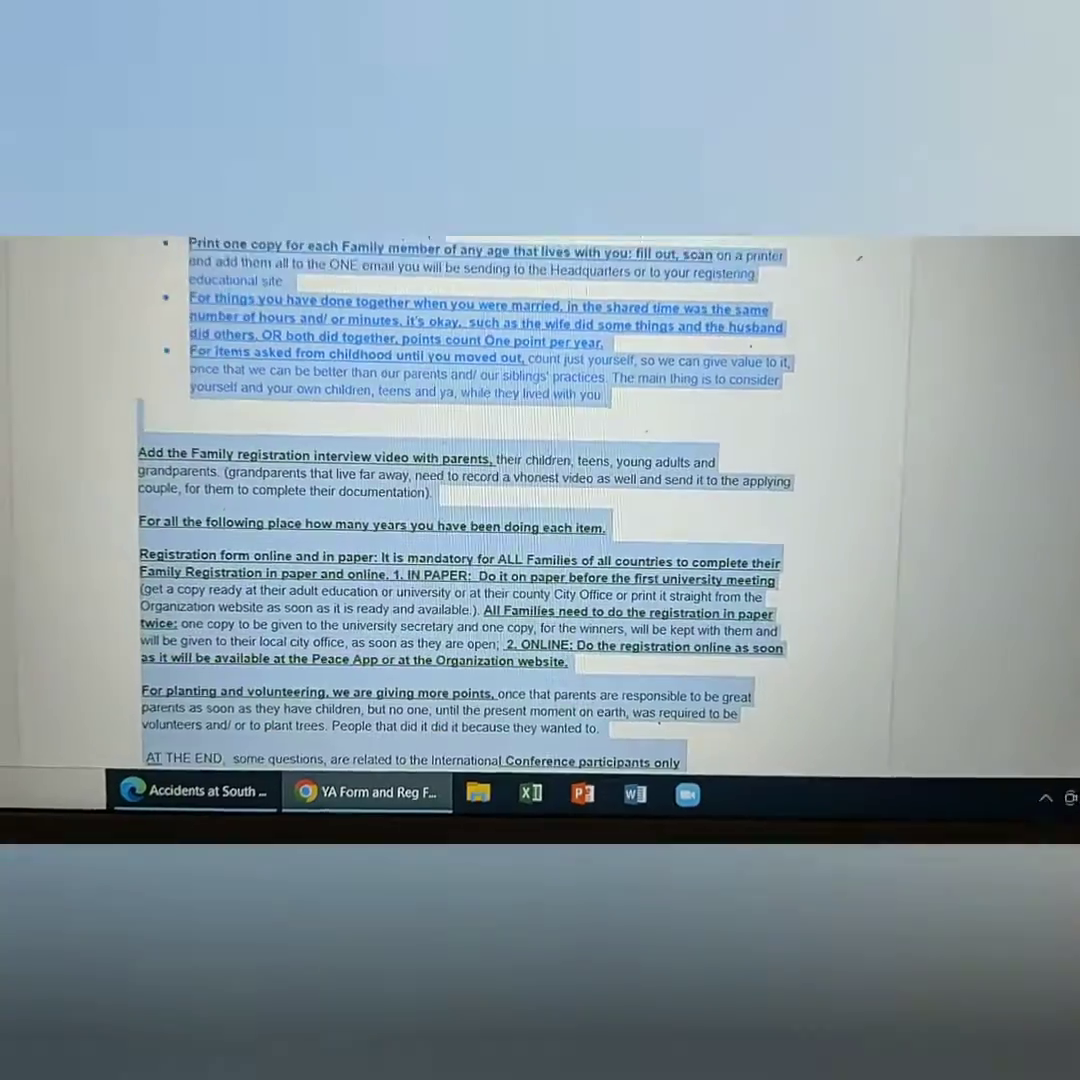
Step: Scroll past the strength checklists to 'About The Clean Water and Peace Organization' on page 26
{"action": "scroll", "scroll_direction": "down", "scroll_amount": 3}
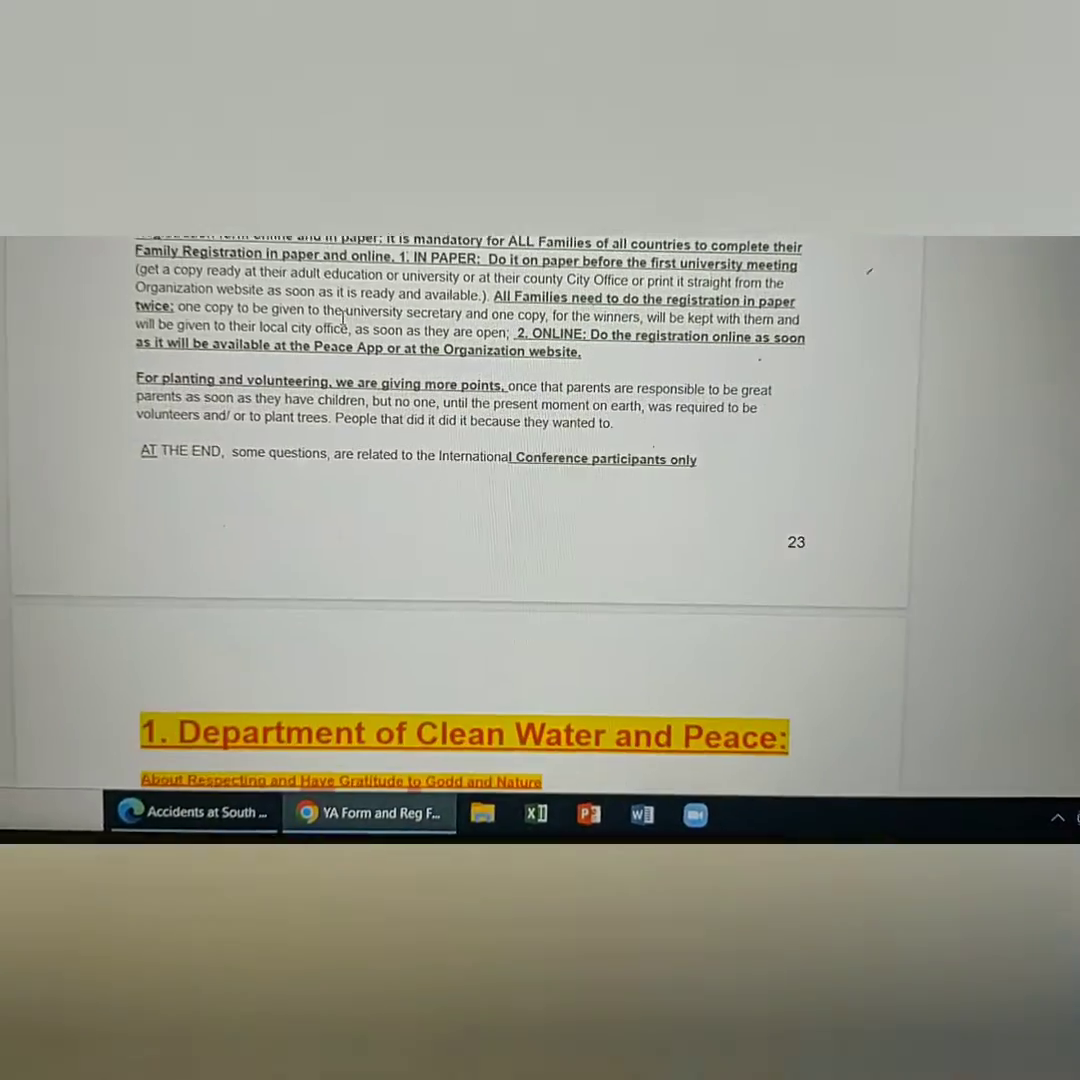
{"action": "scroll", "scroll_direction": "down", "scroll_amount": 3}
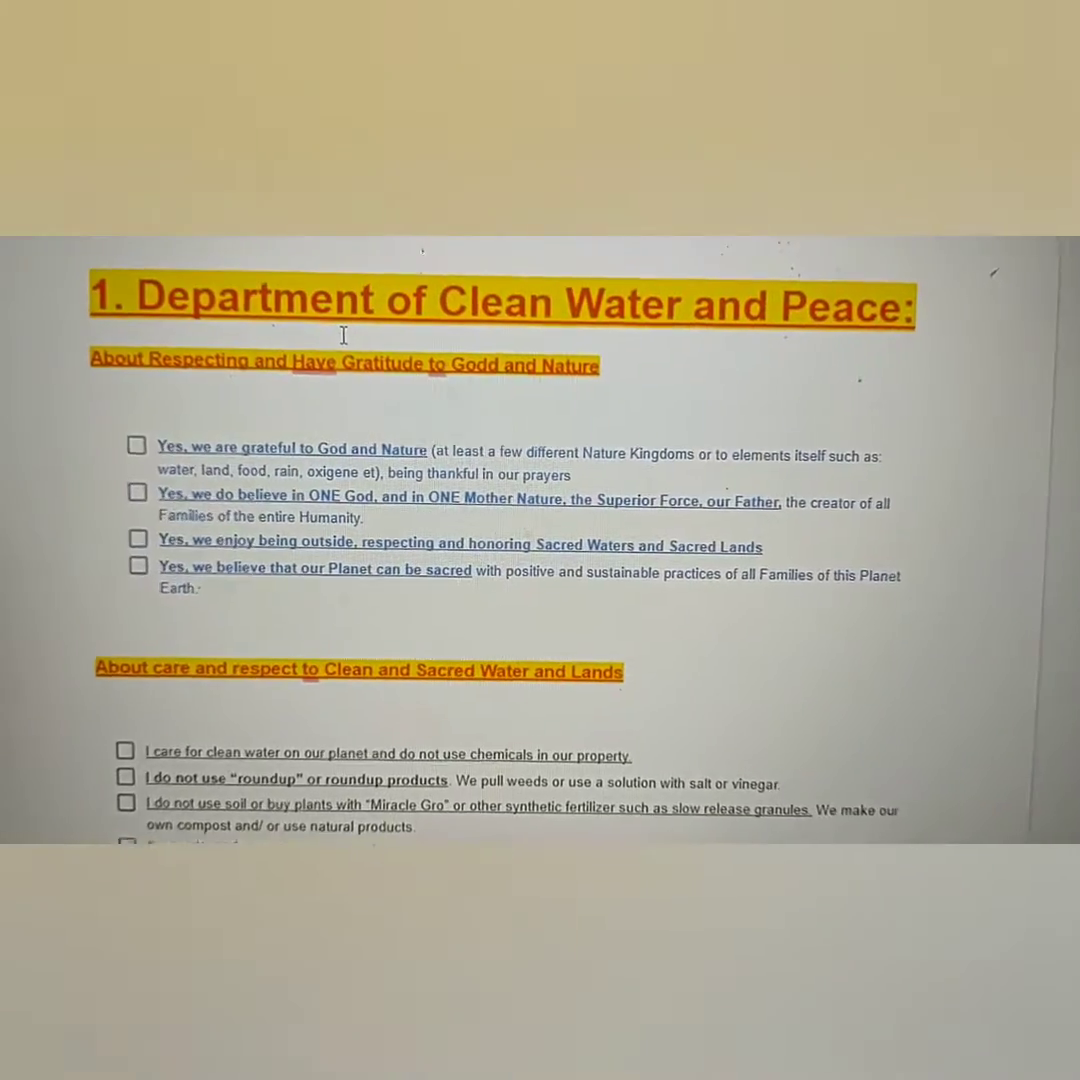
{"action": "scroll", "scroll_direction": "down", "scroll_amount": 3}
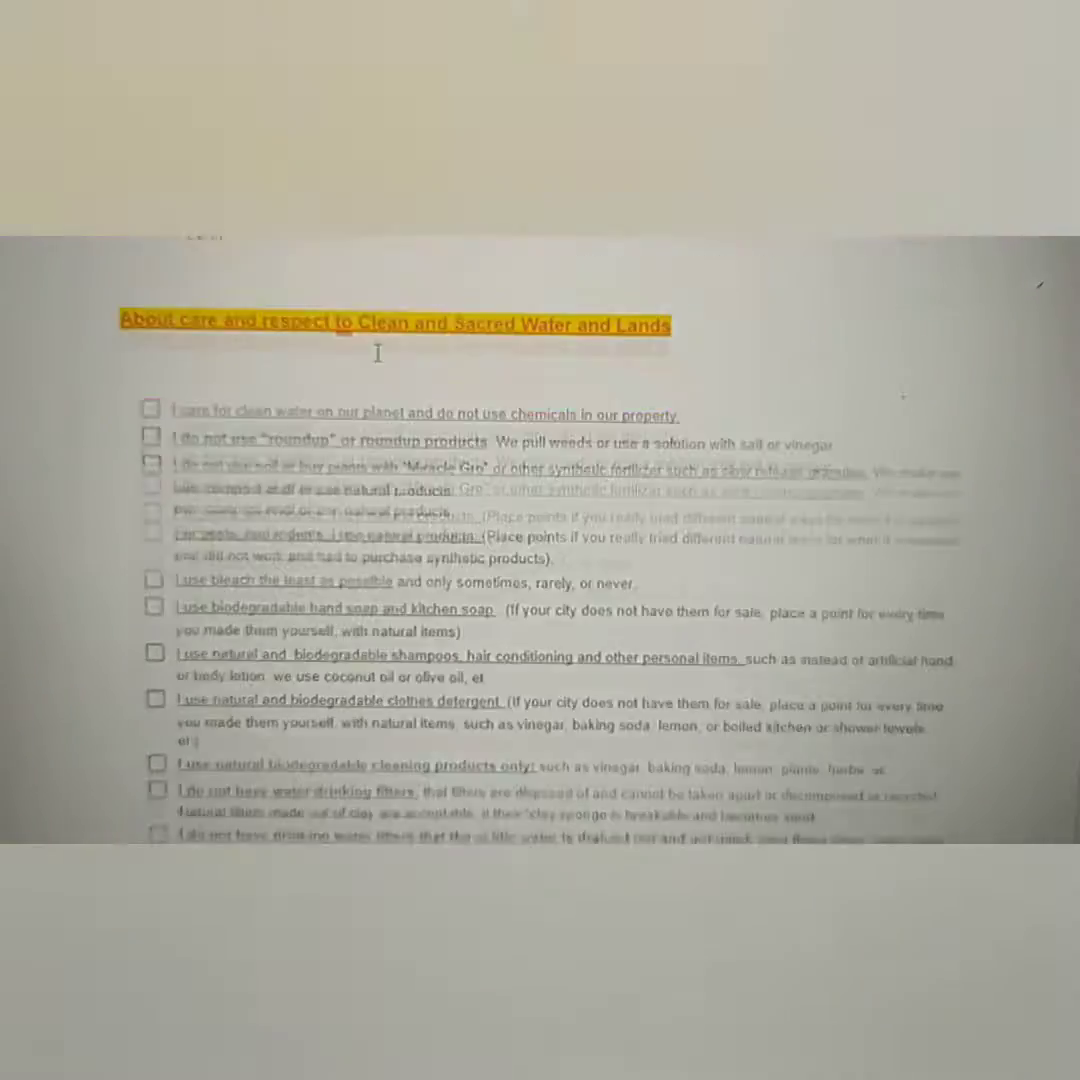
{"action": "scroll", "scroll_direction": "down", "scroll_amount": 3}
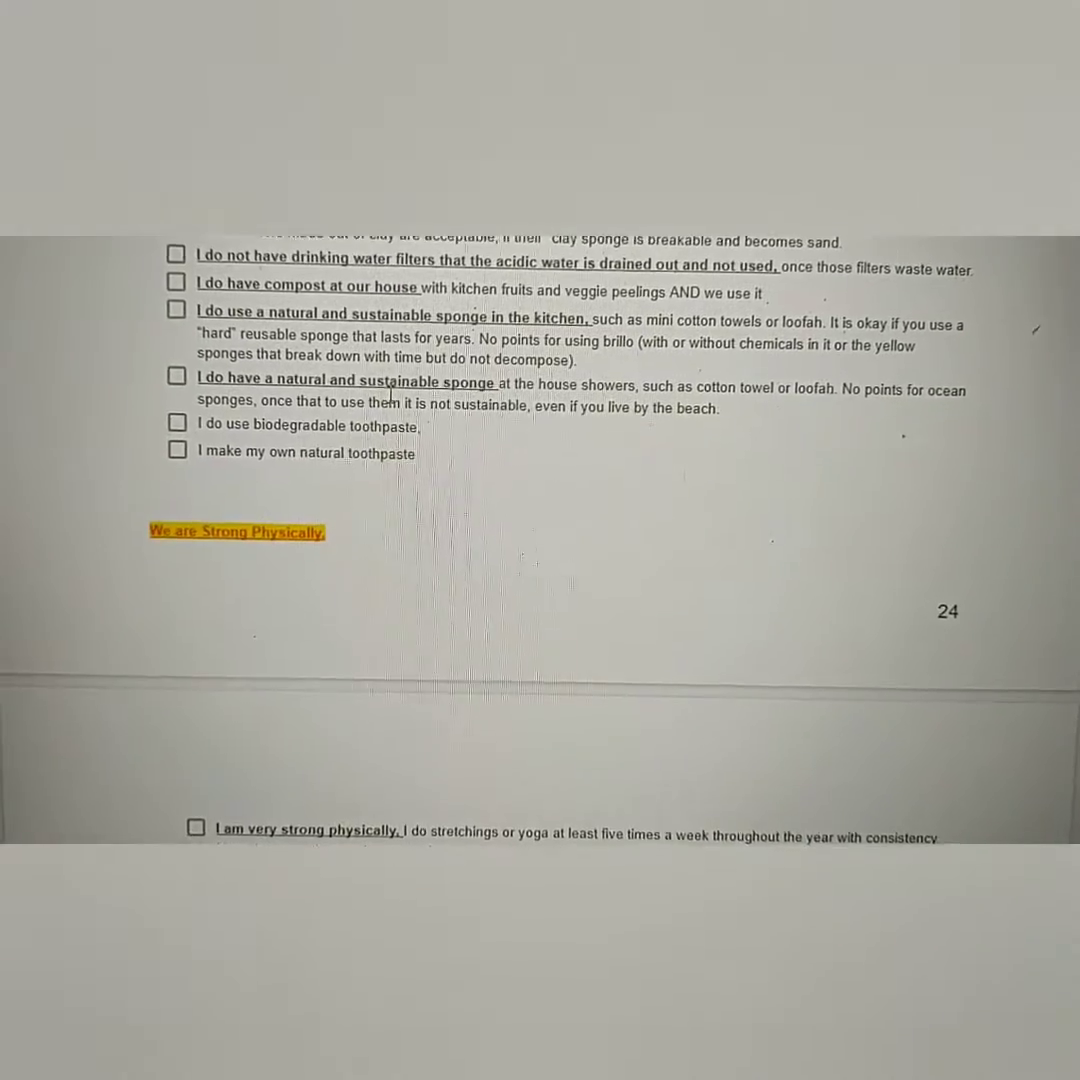
{"action": "scroll", "scroll_direction": "down", "scroll_amount": 3}
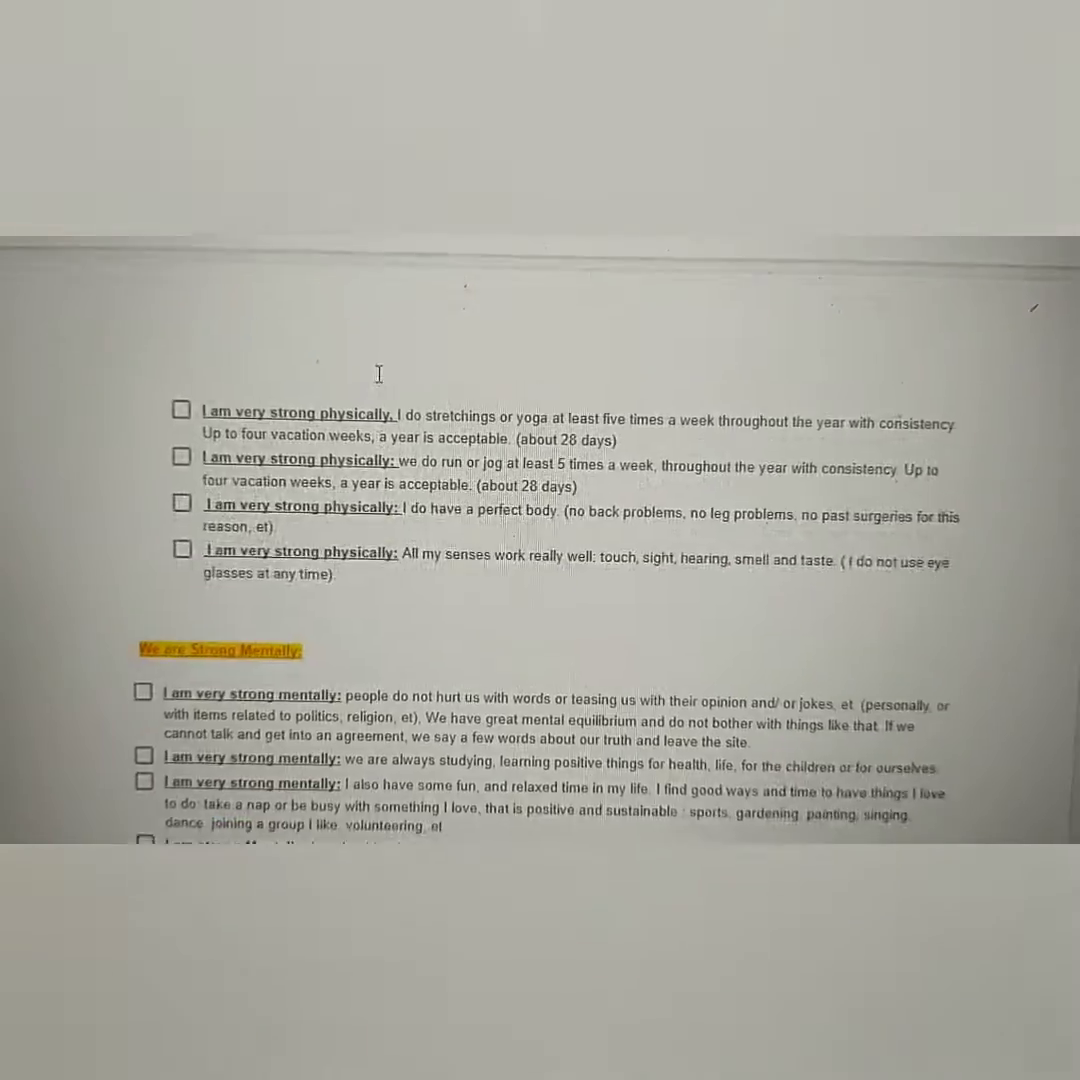
{"action": "scroll", "scroll_direction": "down", "scroll_amount": 3}
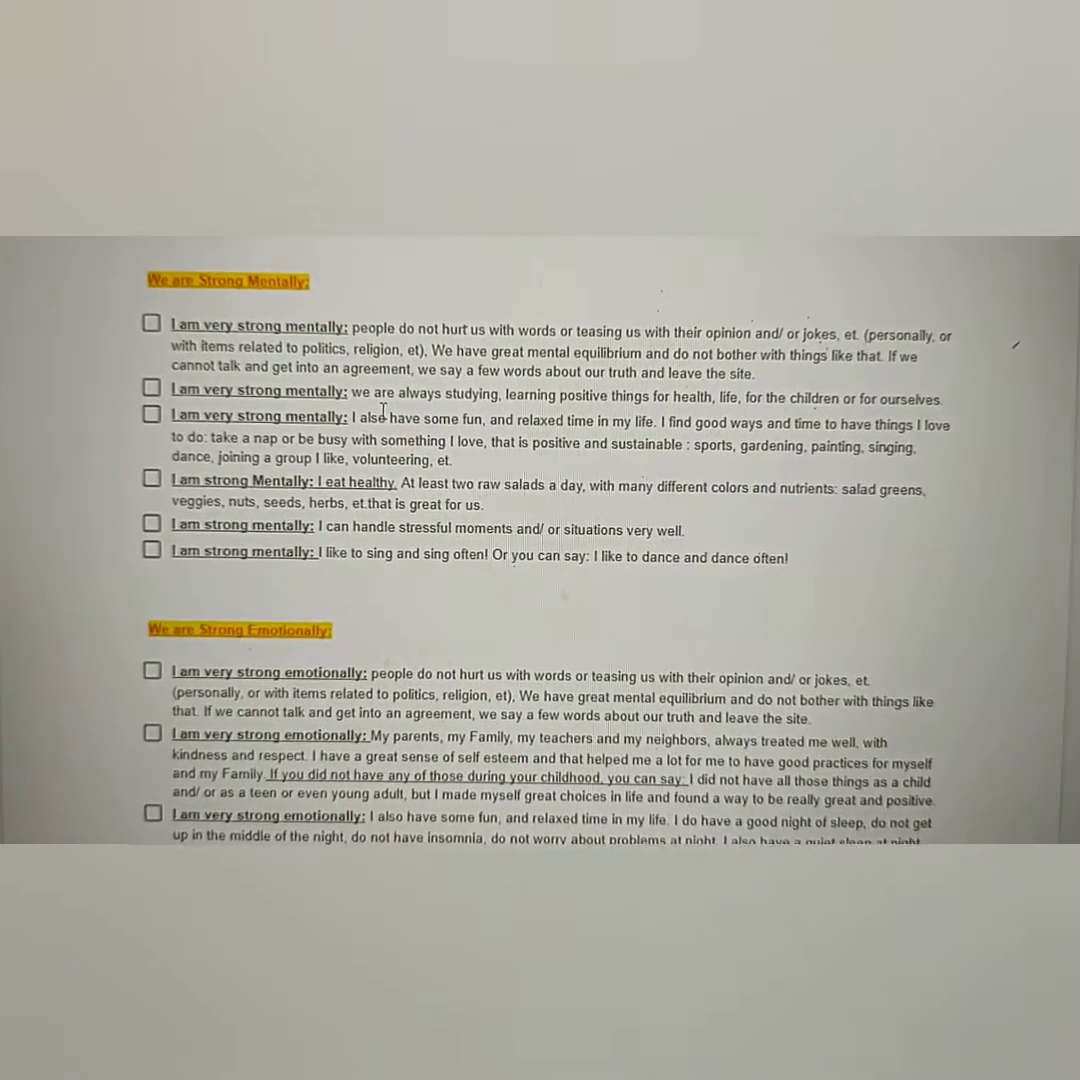
{"action": "scroll", "scroll_direction": "down", "scroll_amount": 3}
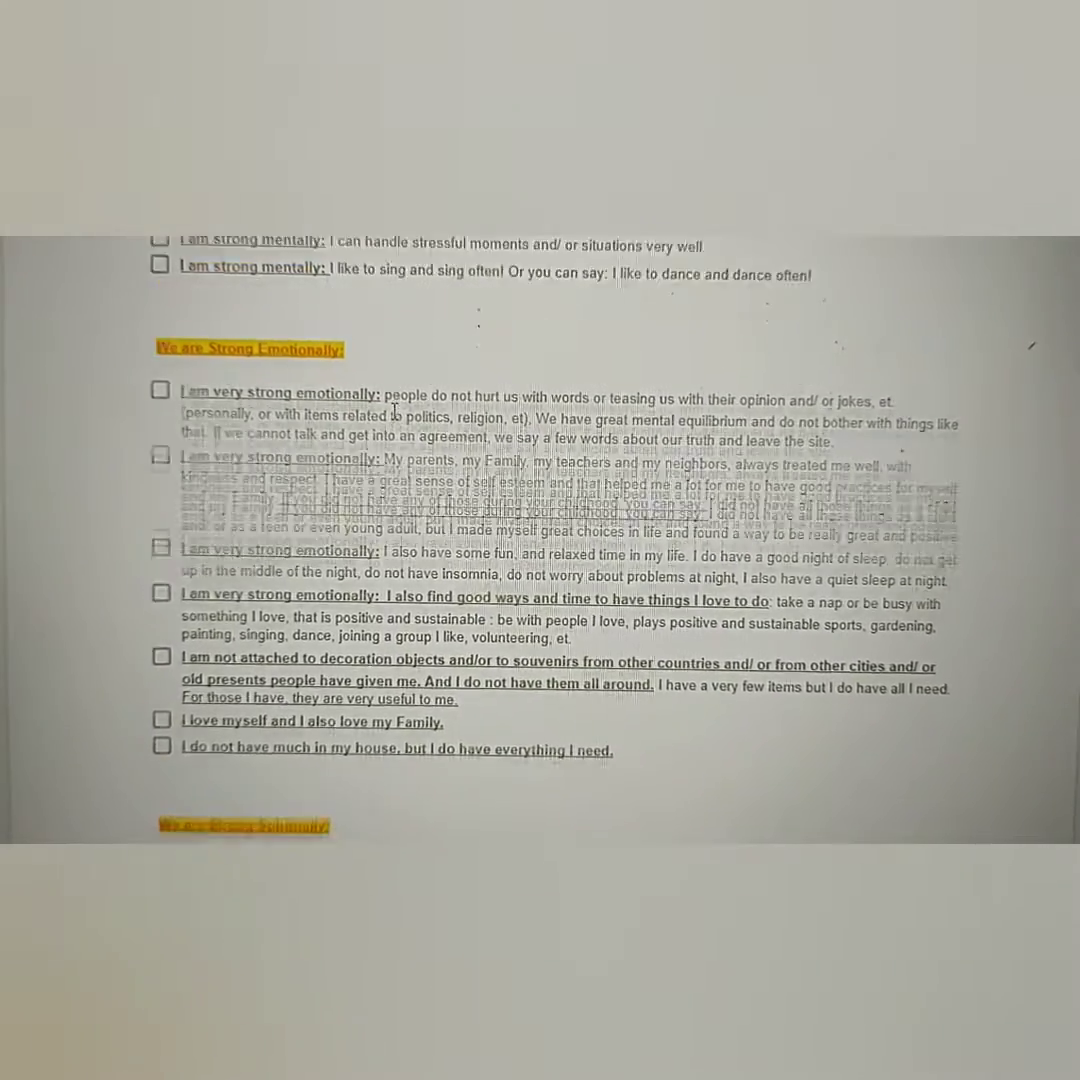
{"action": "scroll", "scroll_direction": "down", "scroll_amount": 3}
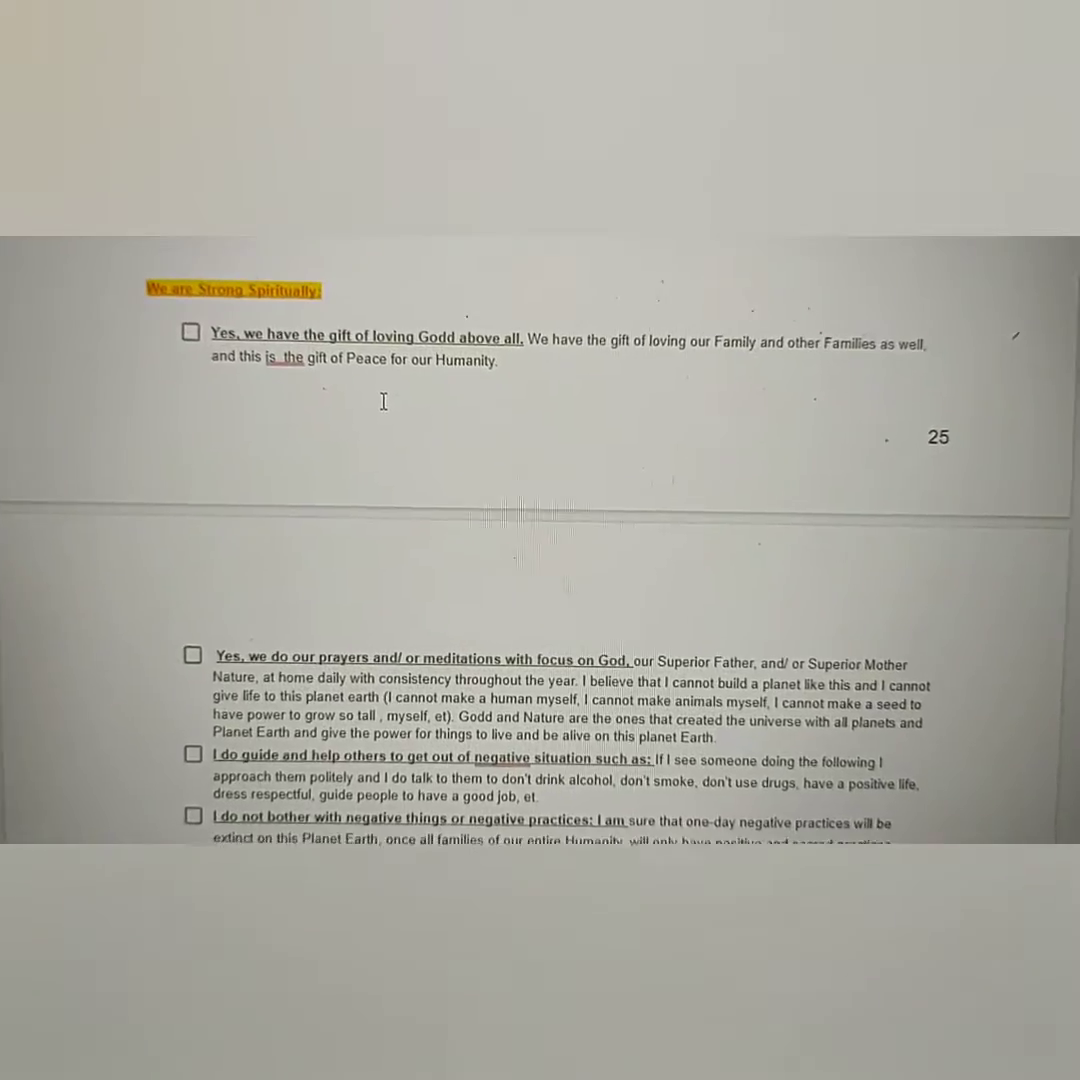
{"action": "scroll", "scroll_direction": "down", "scroll_amount": 3}
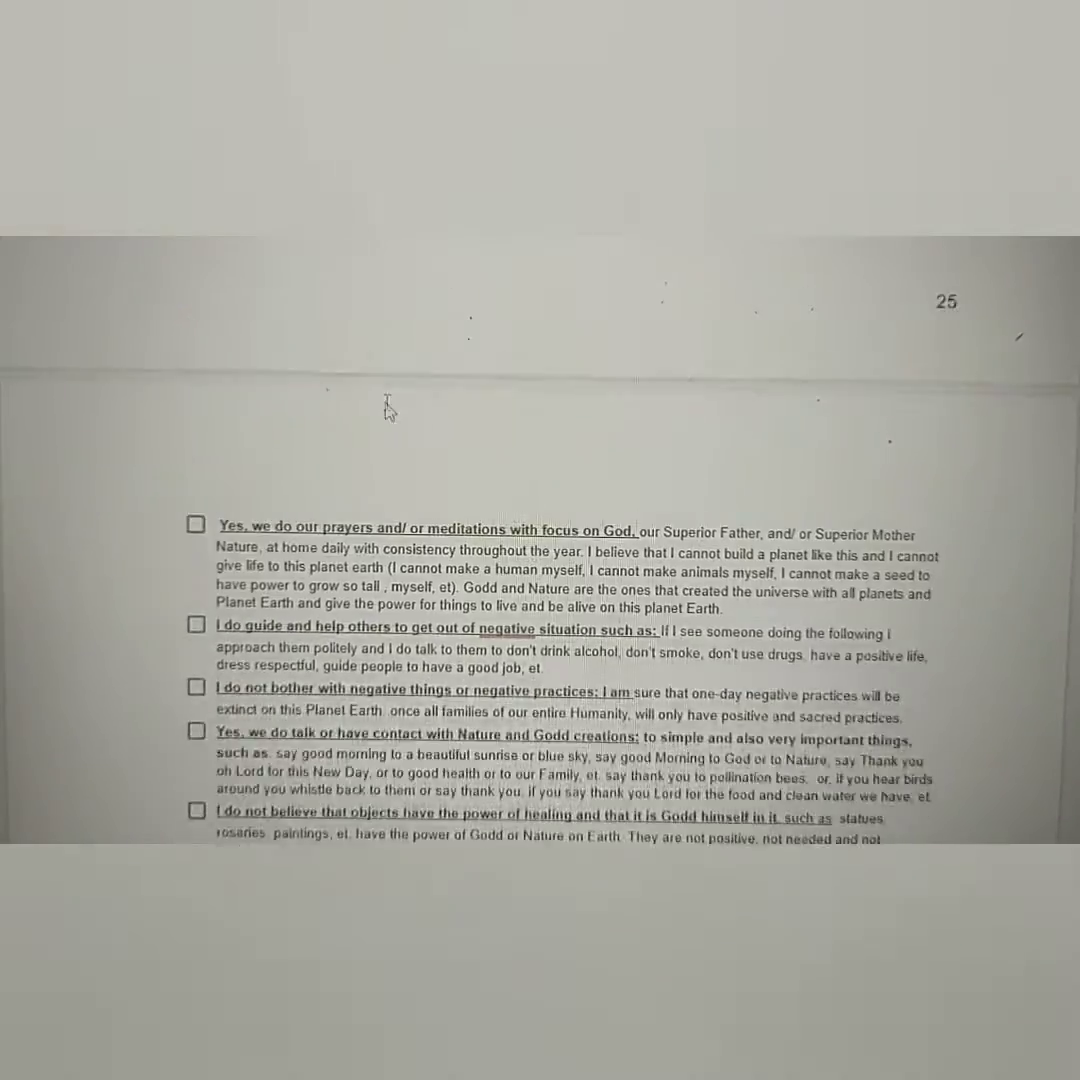
{"action": "scroll", "scroll_direction": "down", "scroll_amount": 3}
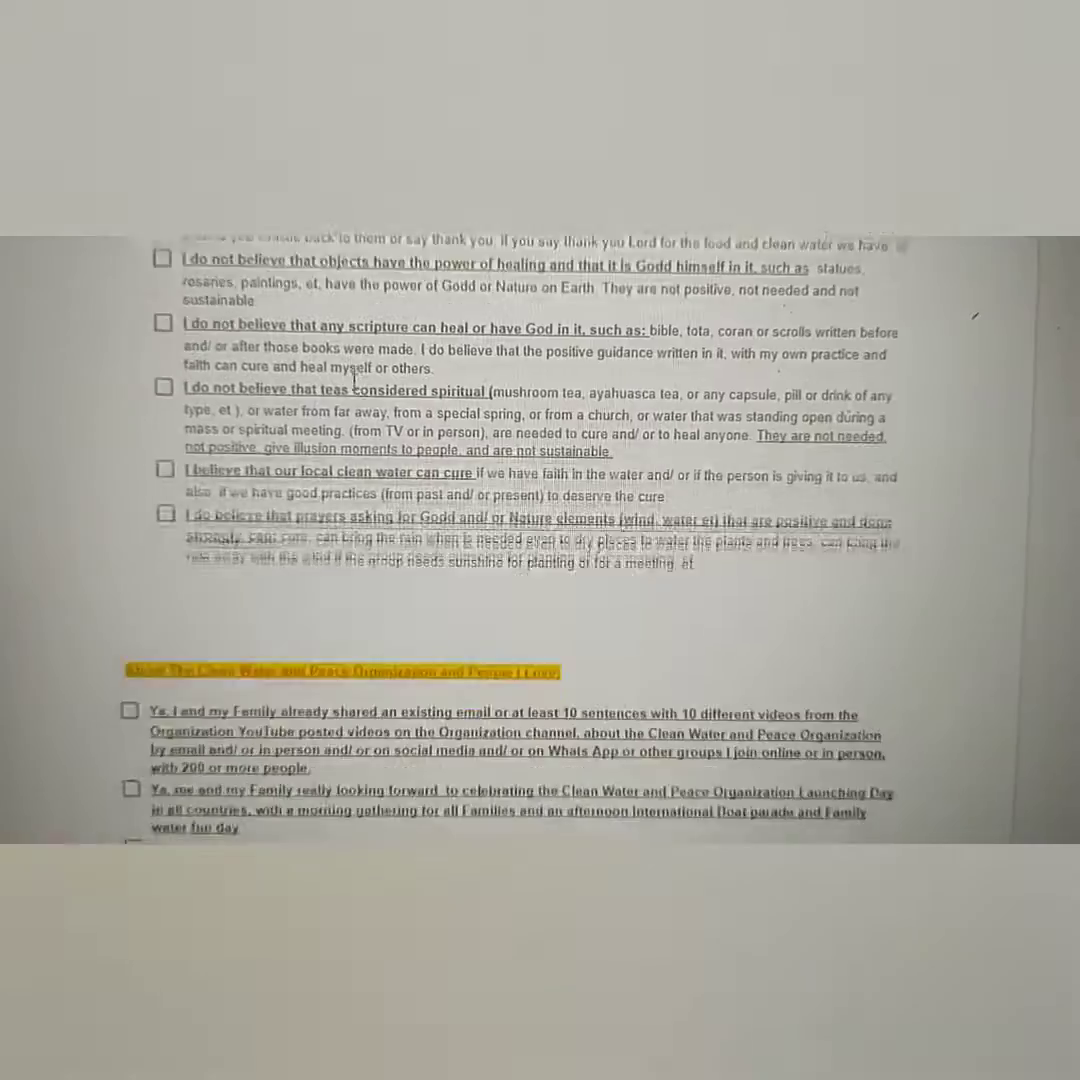
{"action": "scroll", "scroll_direction": "down", "scroll_amount": 3}
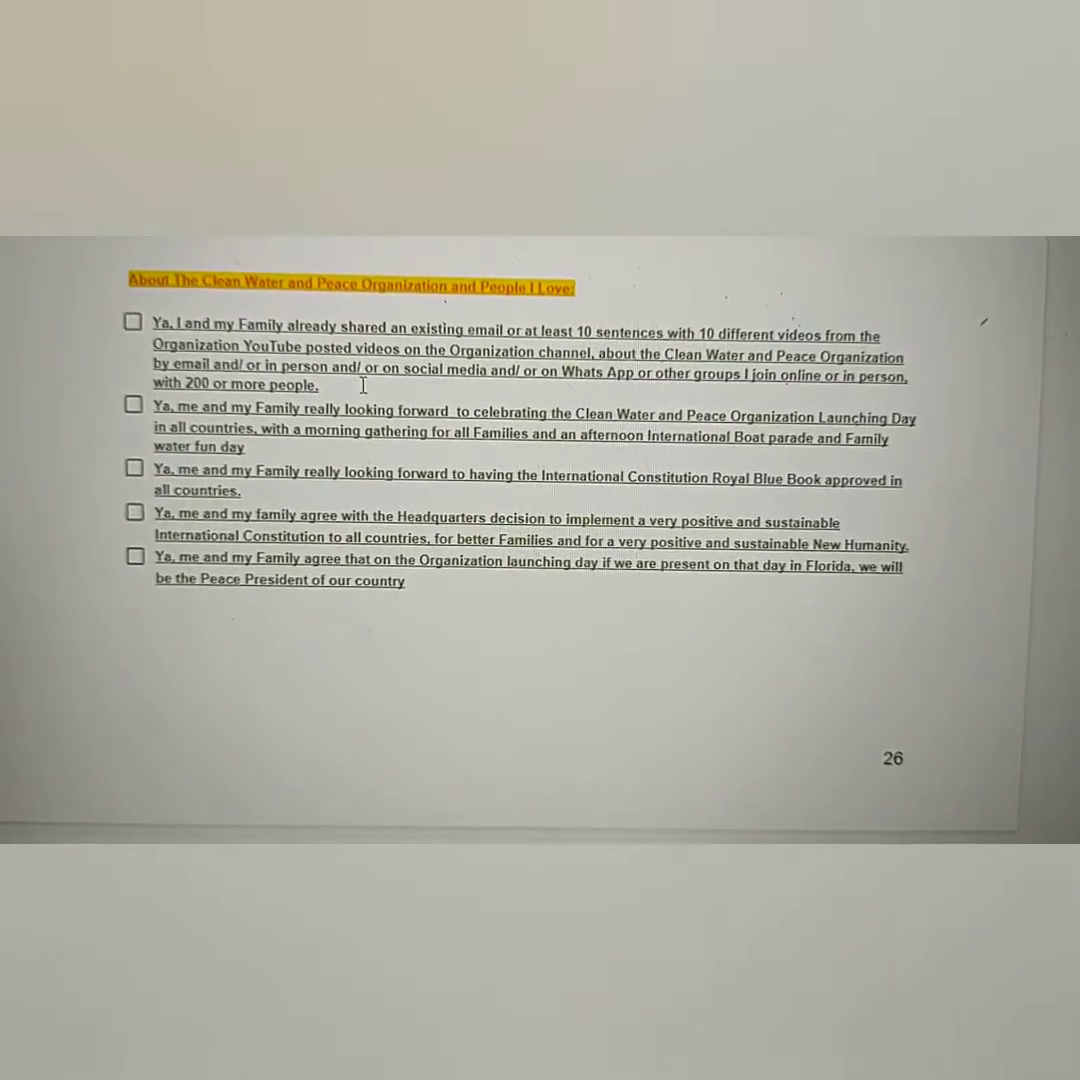
Step: Scroll through the Department of Families United checkboxes to page 29's Sustainable Home and Family Practices checklist
{"action": "scroll", "scroll_direction": "down", "scroll_amount": 3}
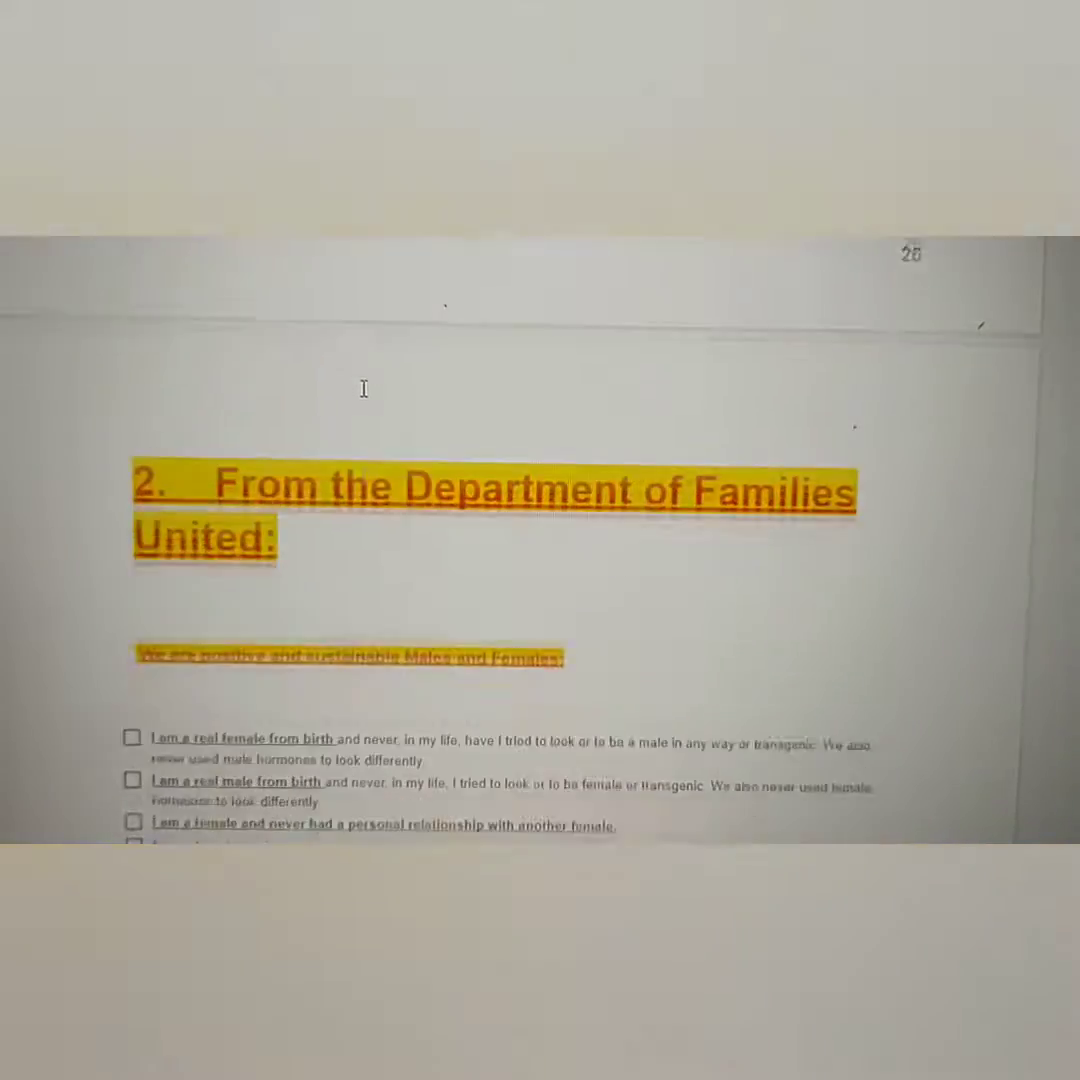
{"action": "scroll", "scroll_direction": "down", "scroll_amount": 3}
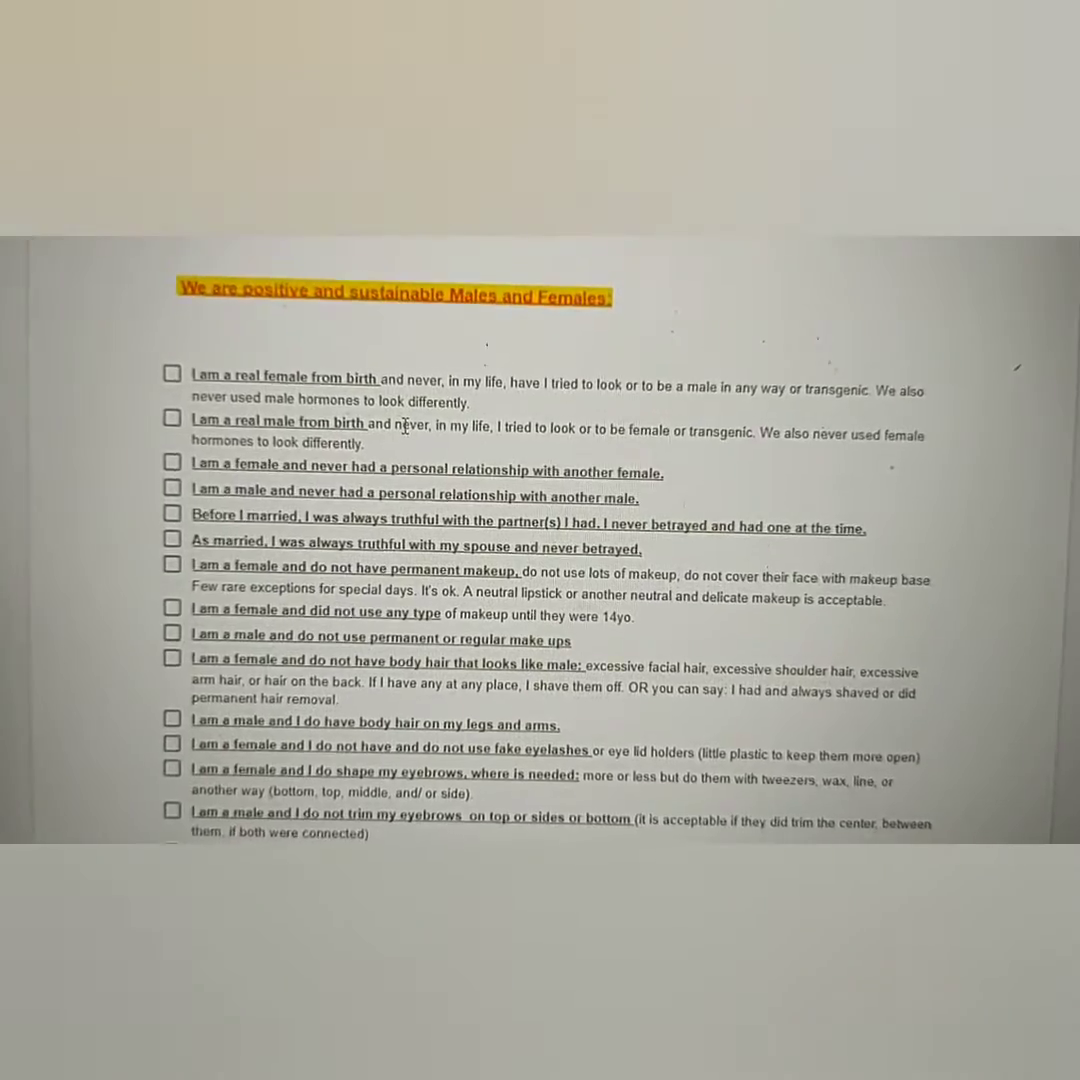
{"action": "scroll", "scroll_direction": "down", "scroll_amount": 3}
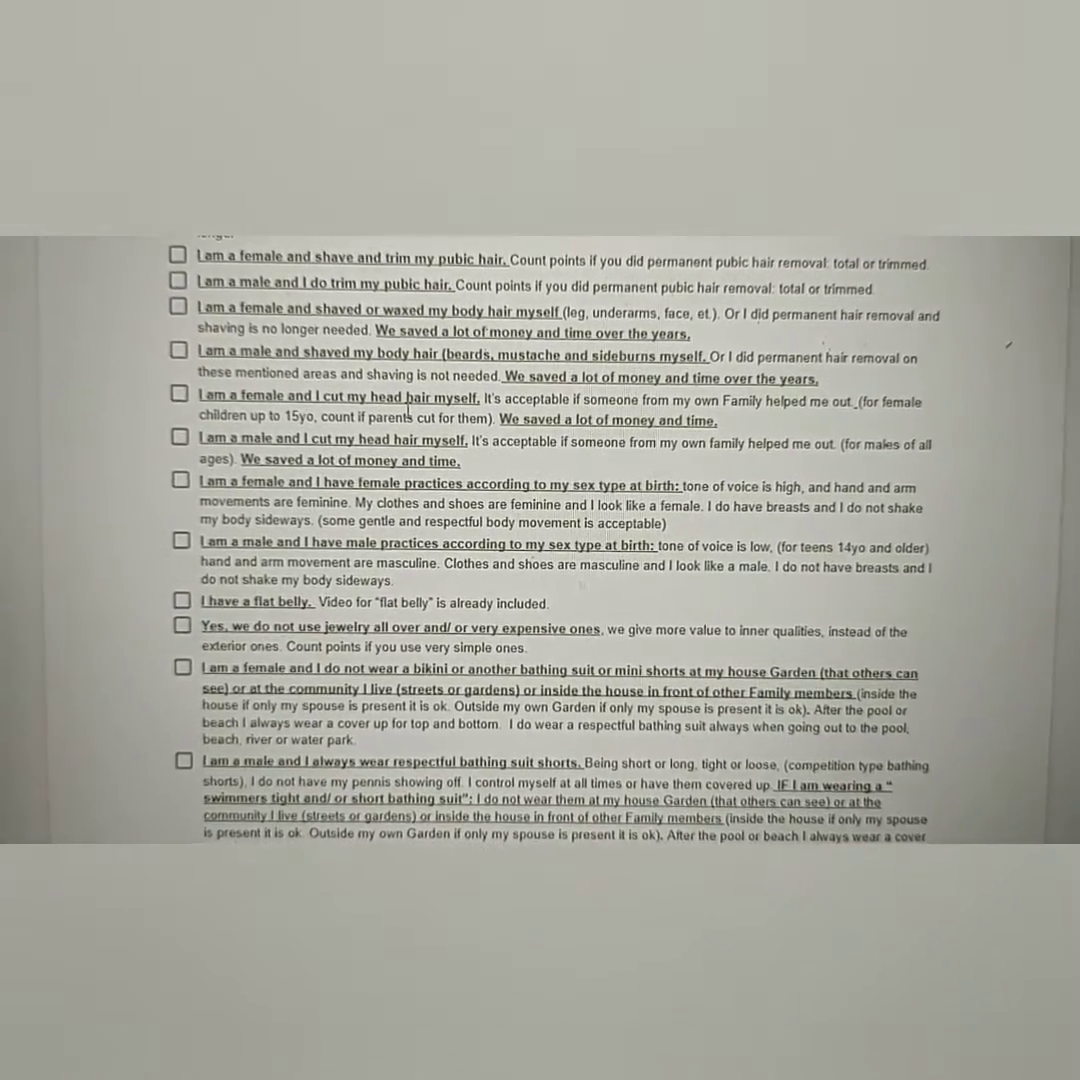
{"action": "scroll", "scroll_direction": "down", "scroll_amount": 3}
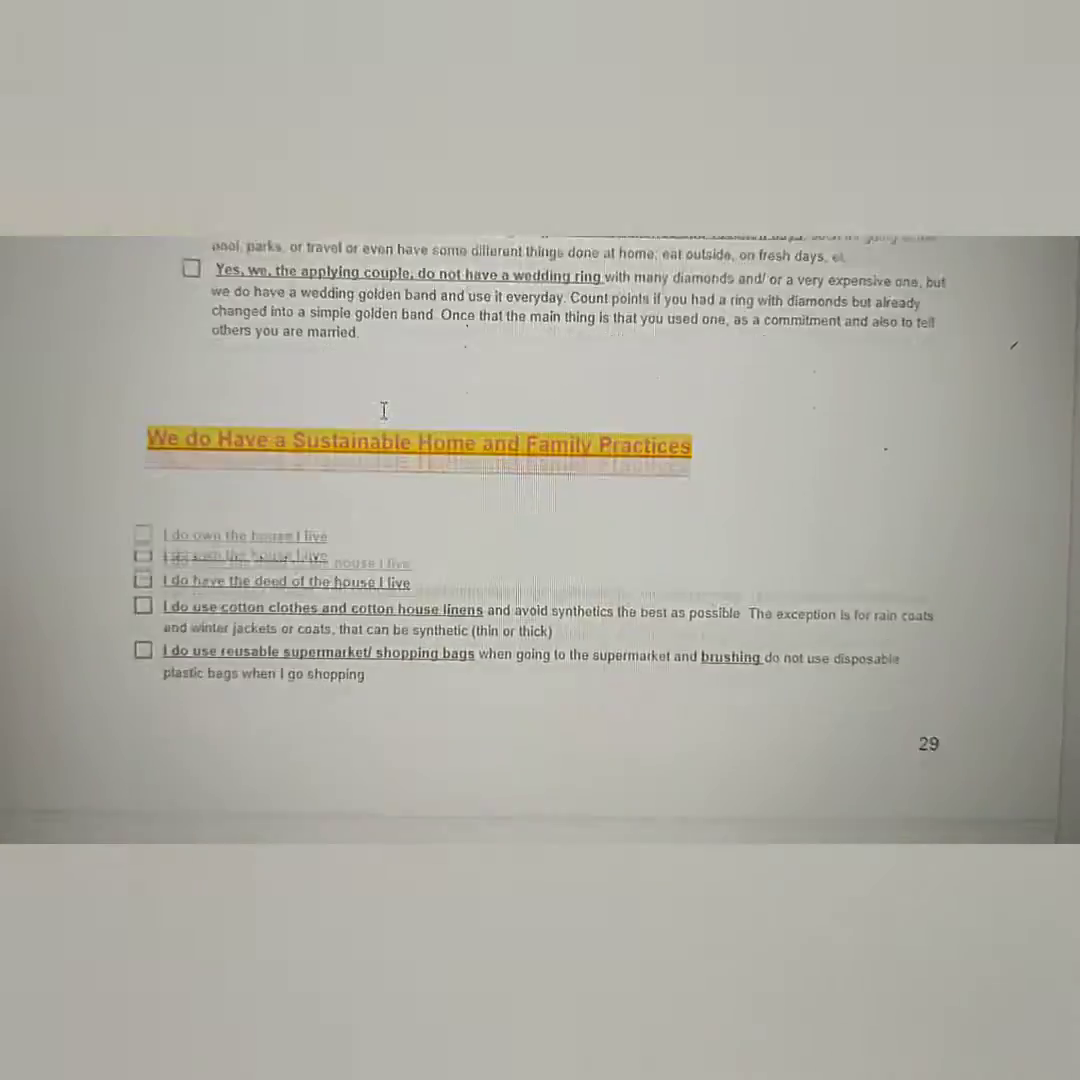
Step: Scroll from page 30 past the Bedroom, Bathroom, Kitchen and work checklists to page 36's end
{"action": "scroll", "scroll_direction": "down", "scroll_amount": 3}
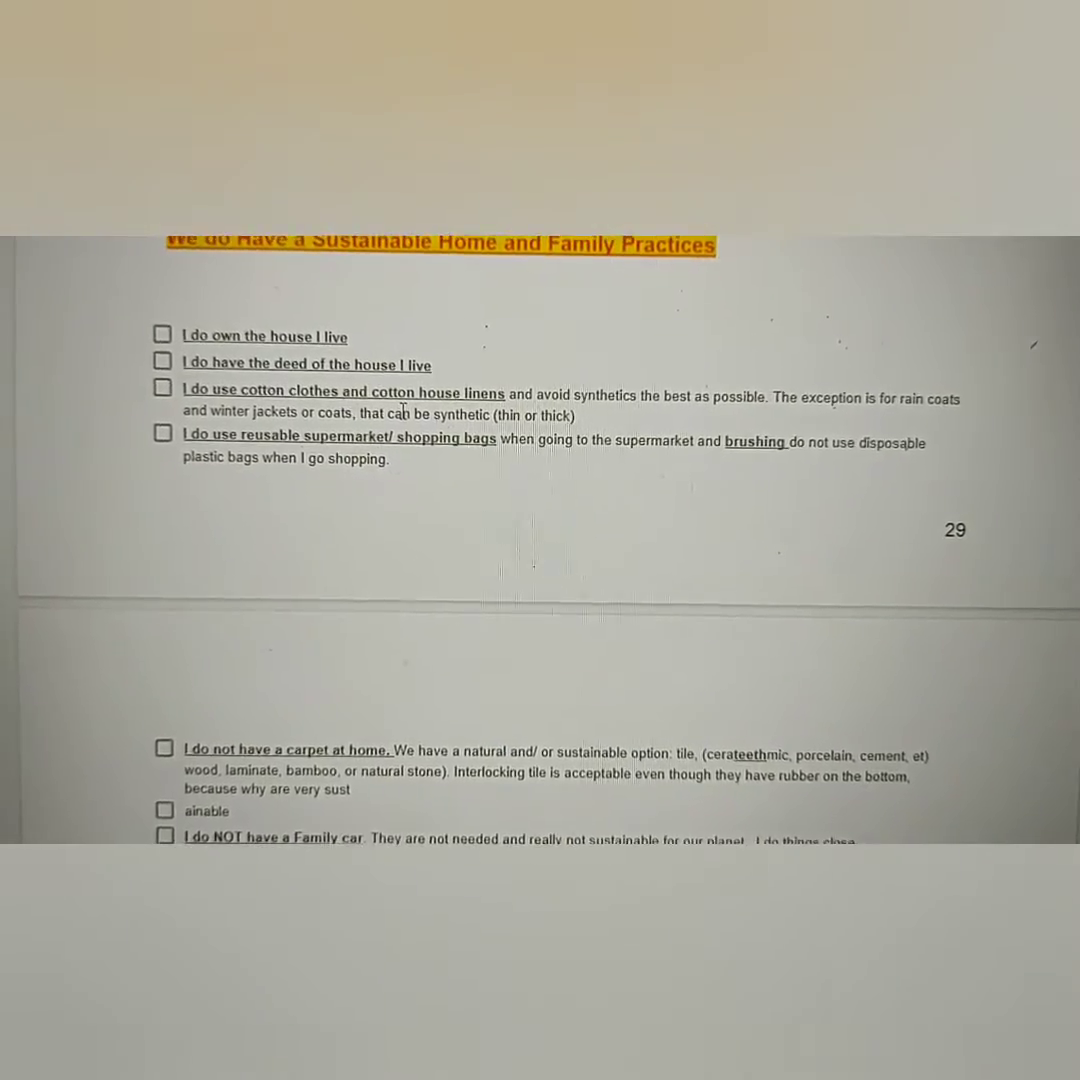
{"action": "scroll", "scroll_direction": "down", "scroll_amount": 3}
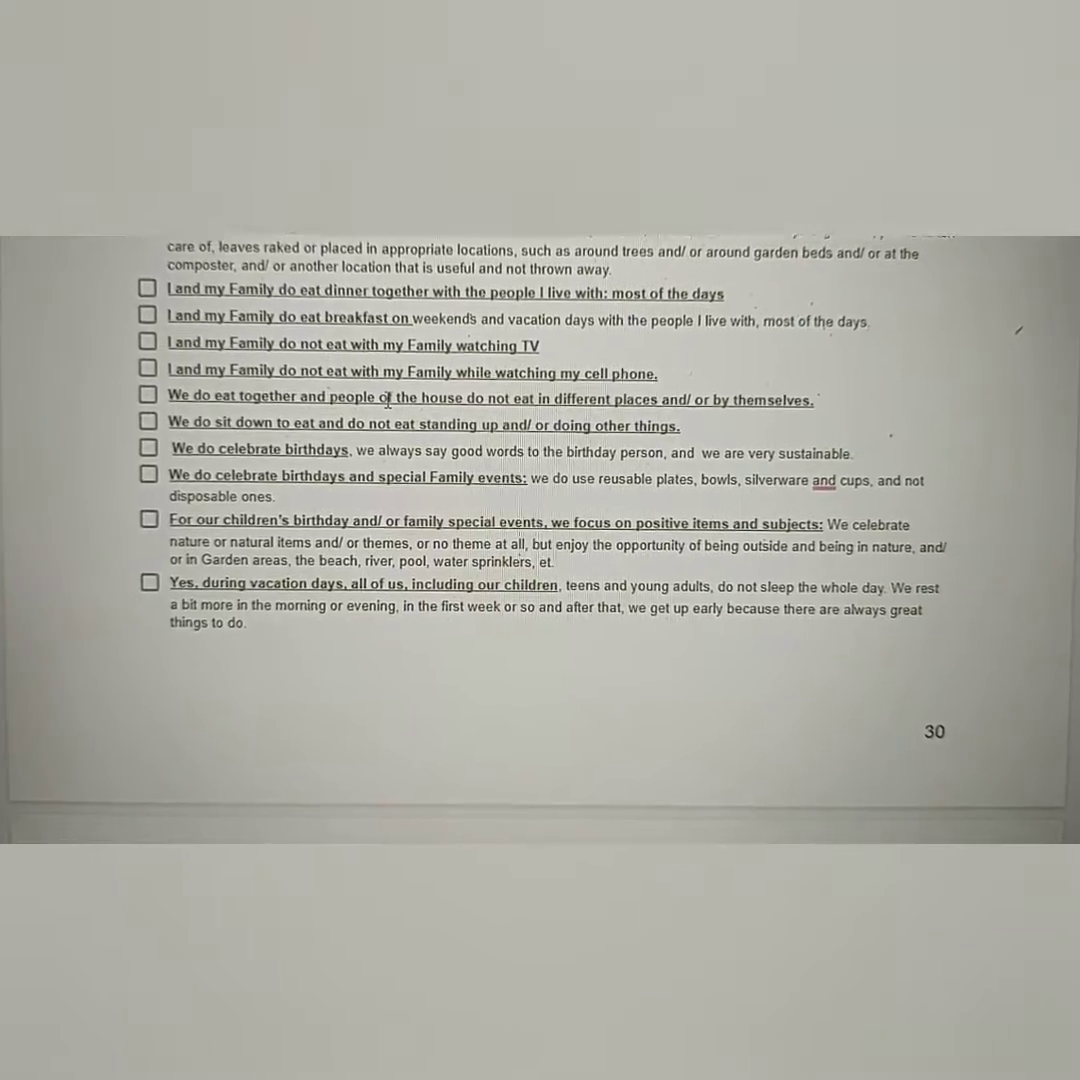
{"action": "scroll", "scroll_direction": "down", "scroll_amount": 3}
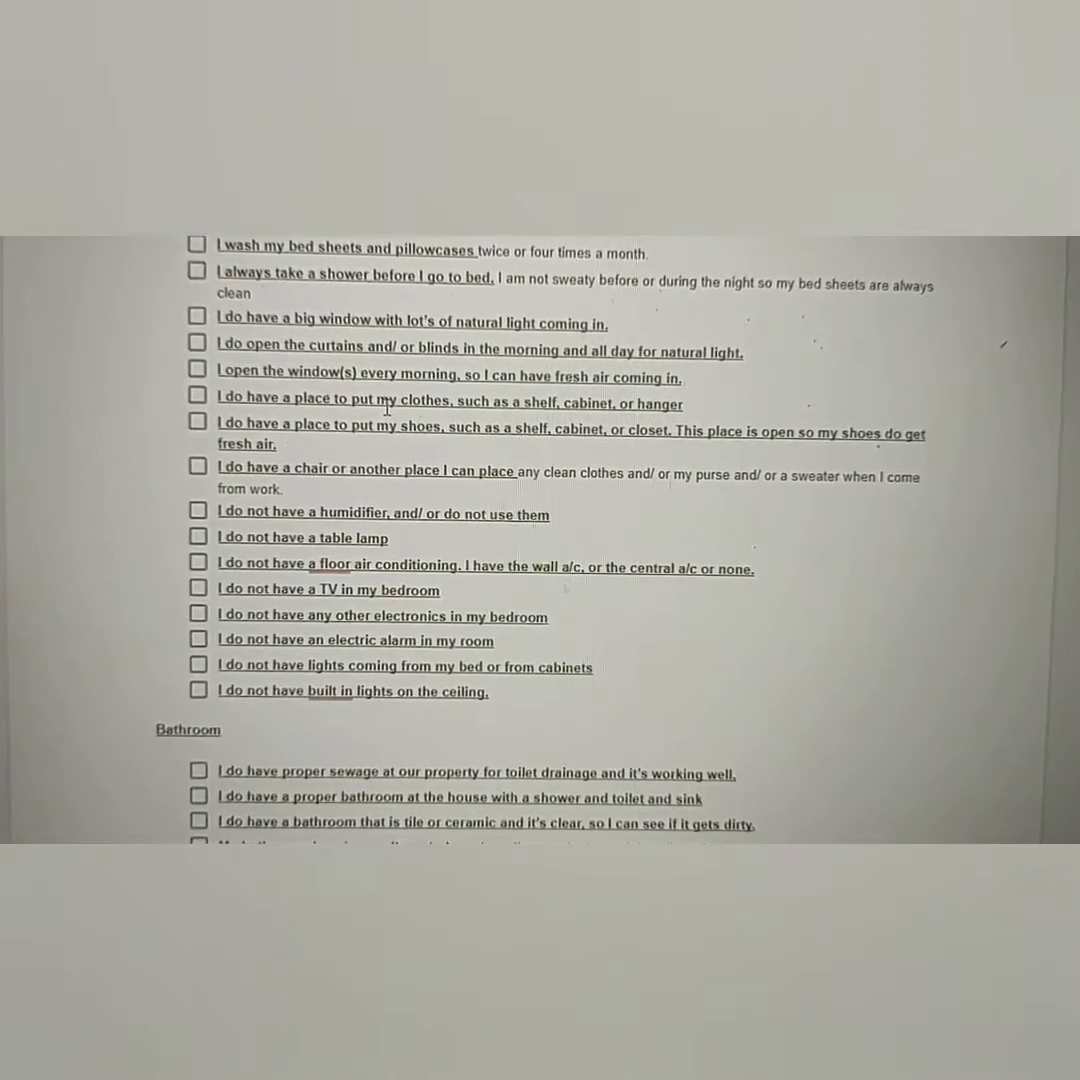
{"action": "scroll", "scroll_direction": "down", "scroll_amount": 3}
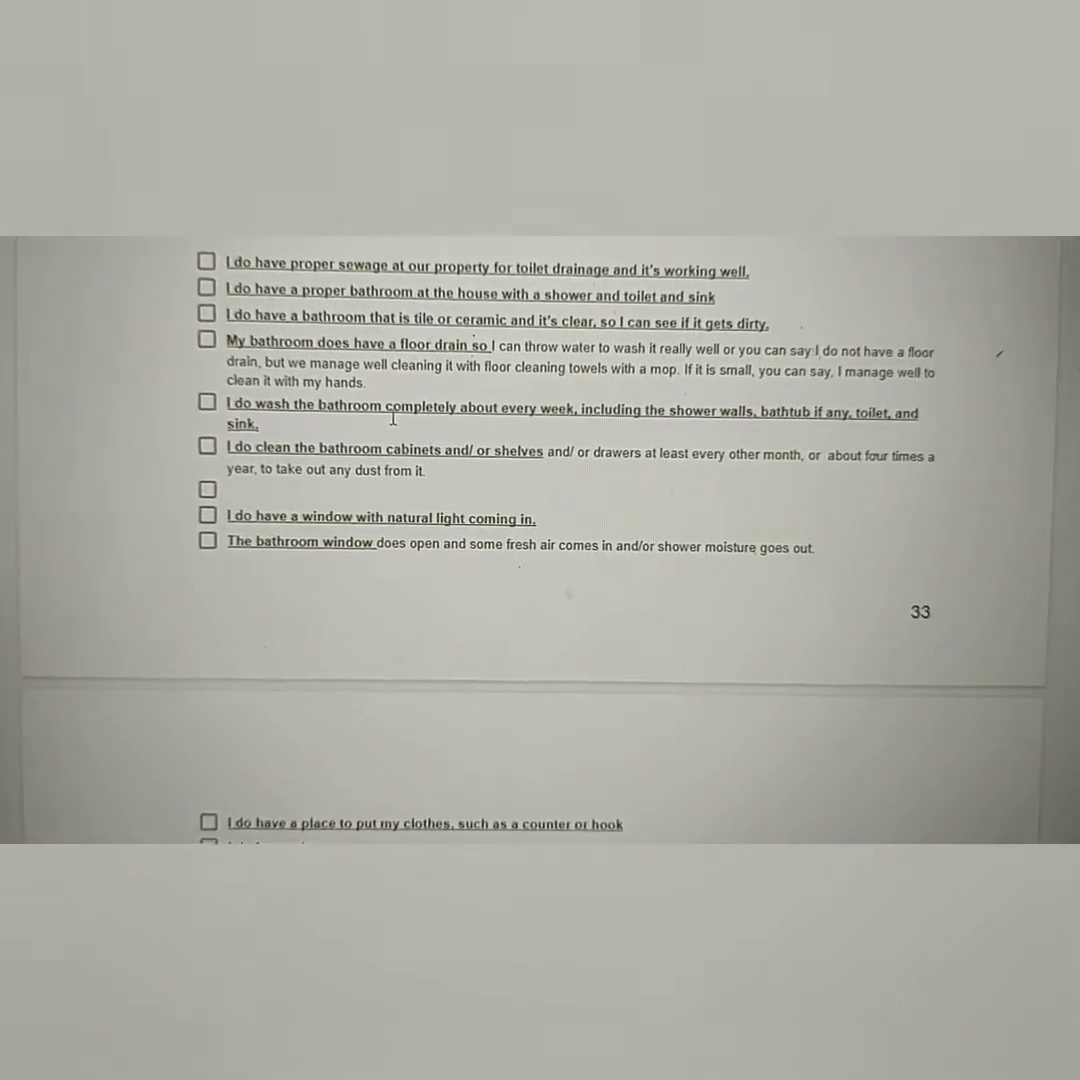
{"action": "scroll", "scroll_direction": "down", "scroll_amount": 3}
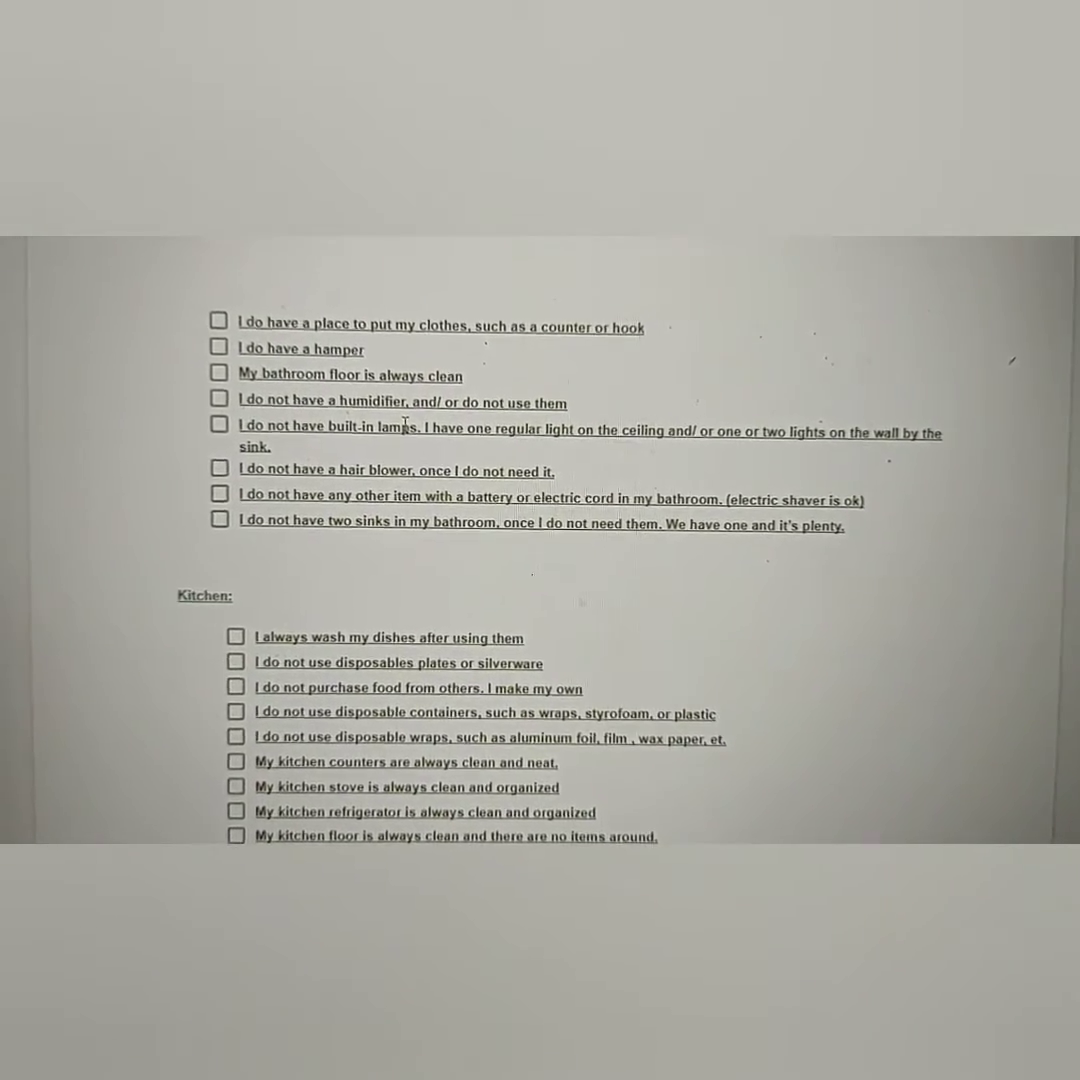
{"action": "scroll", "scroll_direction": "down", "scroll_amount": 3}
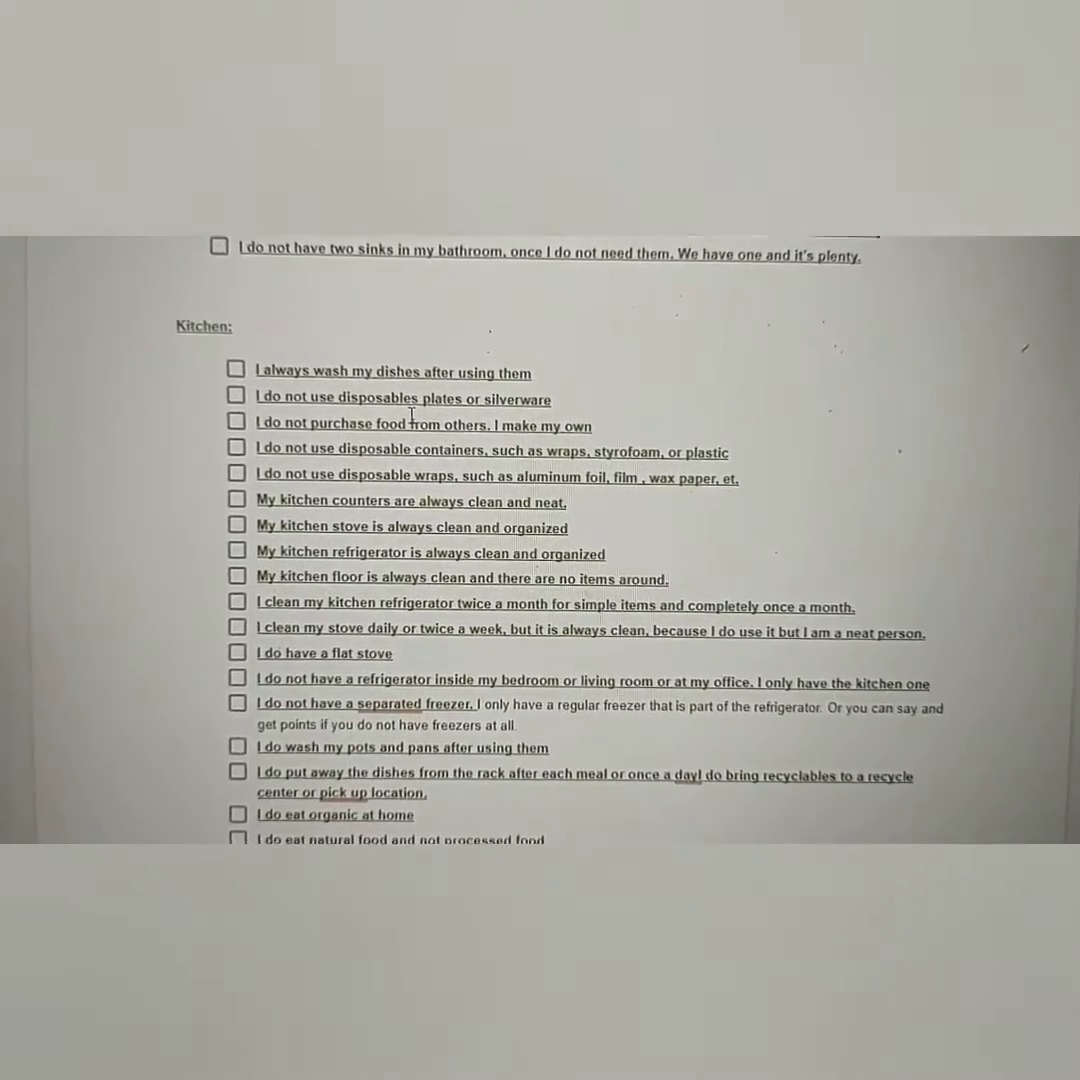
{"action": "scroll", "scroll_direction": "down", "scroll_amount": 3}
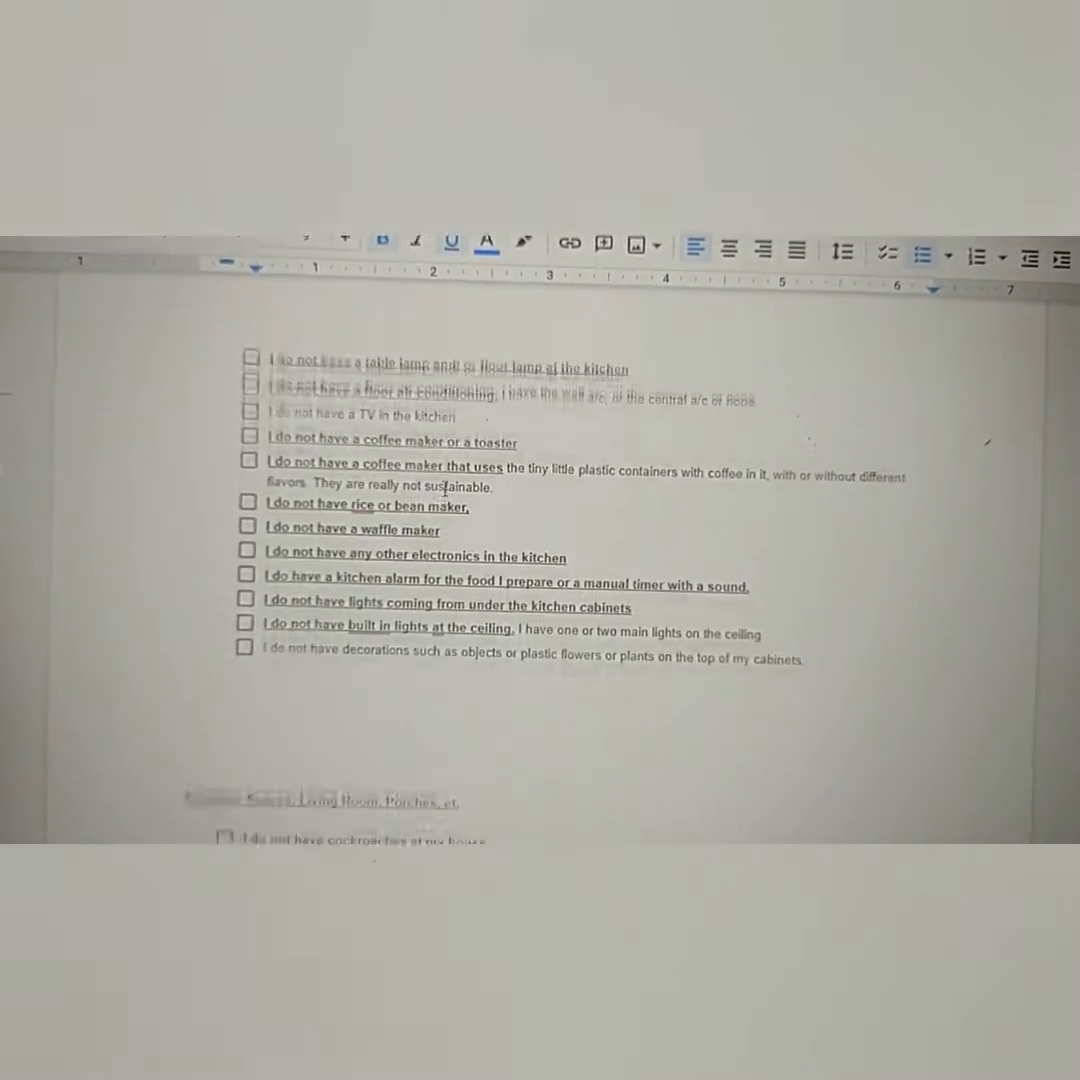
{"action": "scroll", "scroll_direction": "down", "scroll_amount": 3}
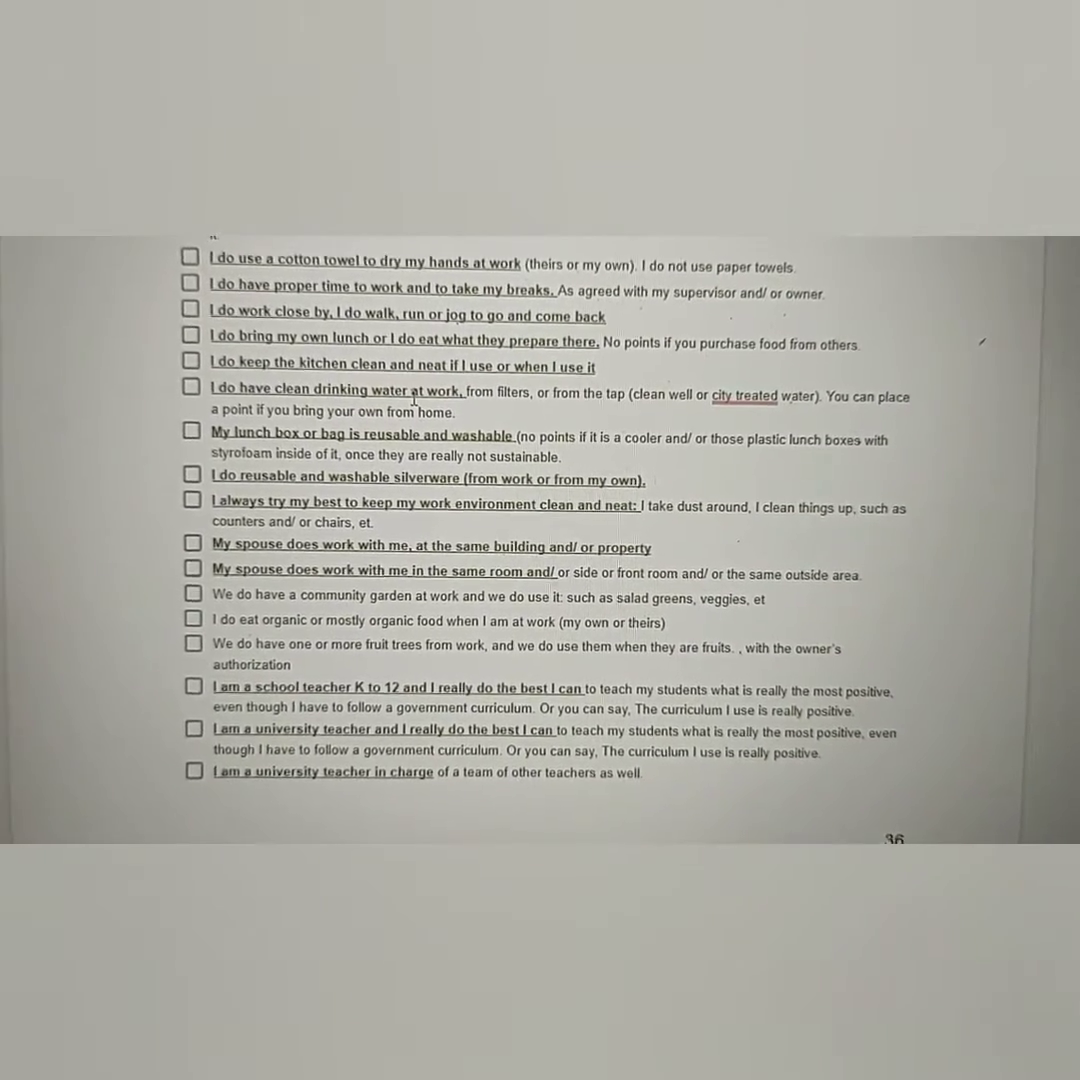
{"action": "scroll", "scroll_direction": "down", "scroll_amount": 3}
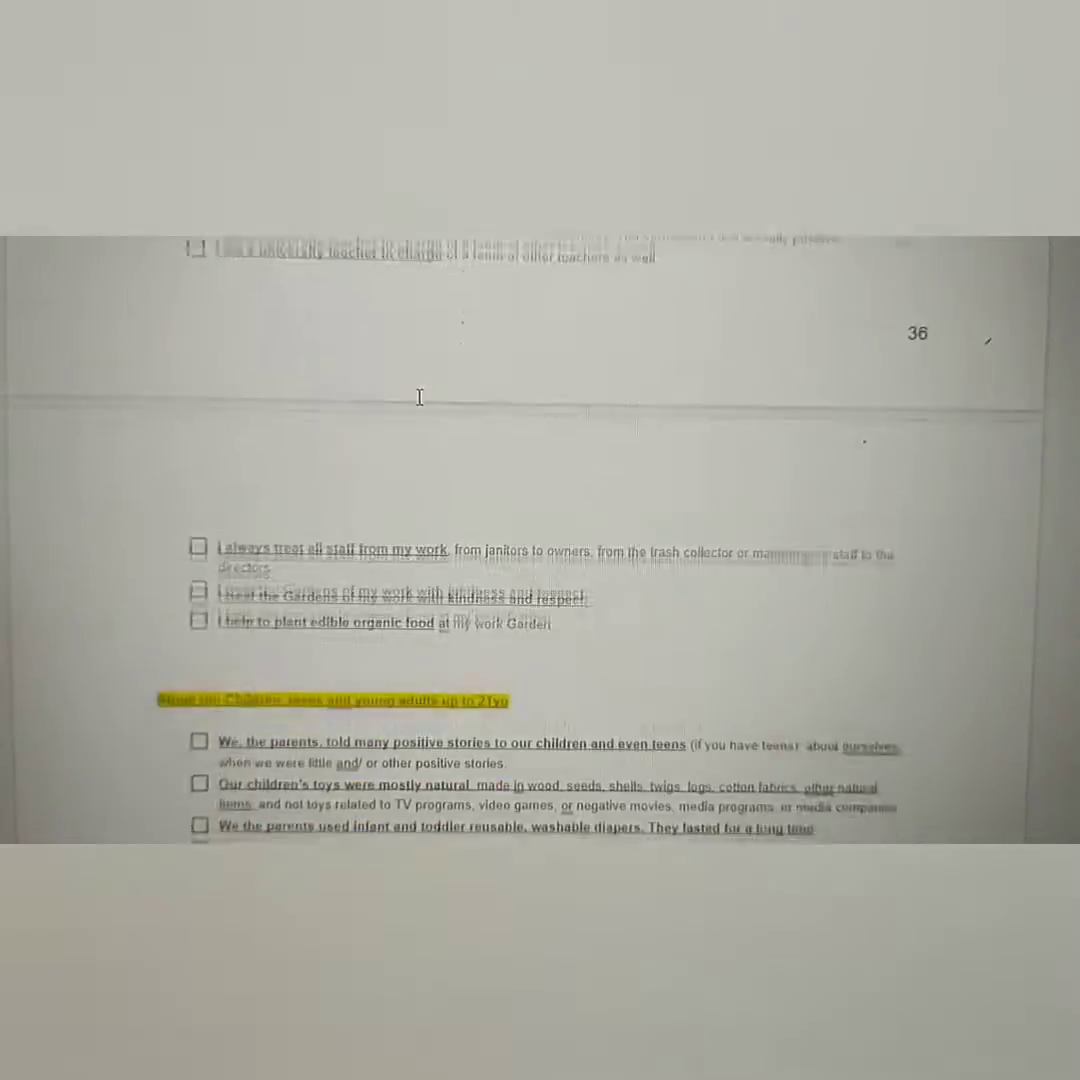
Step: Scroll past the children, grandparents, cleaning and money checklists to section 3, checking a Grammarly comma suggestion
{"action": "scroll", "scroll_direction": "down", "scroll_amount": 3}
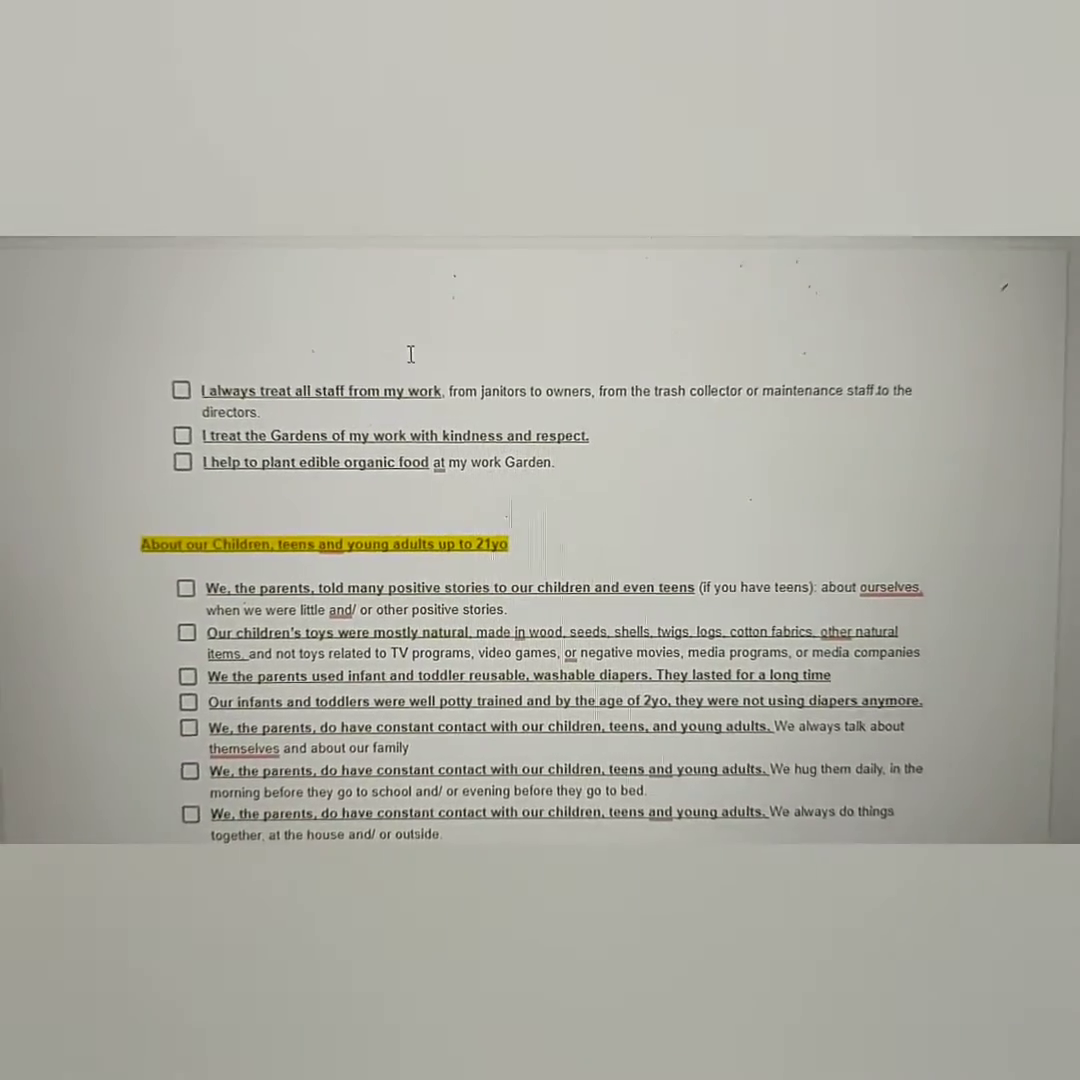
{"action": "scroll", "scroll_direction": "down", "scroll_amount": 3}
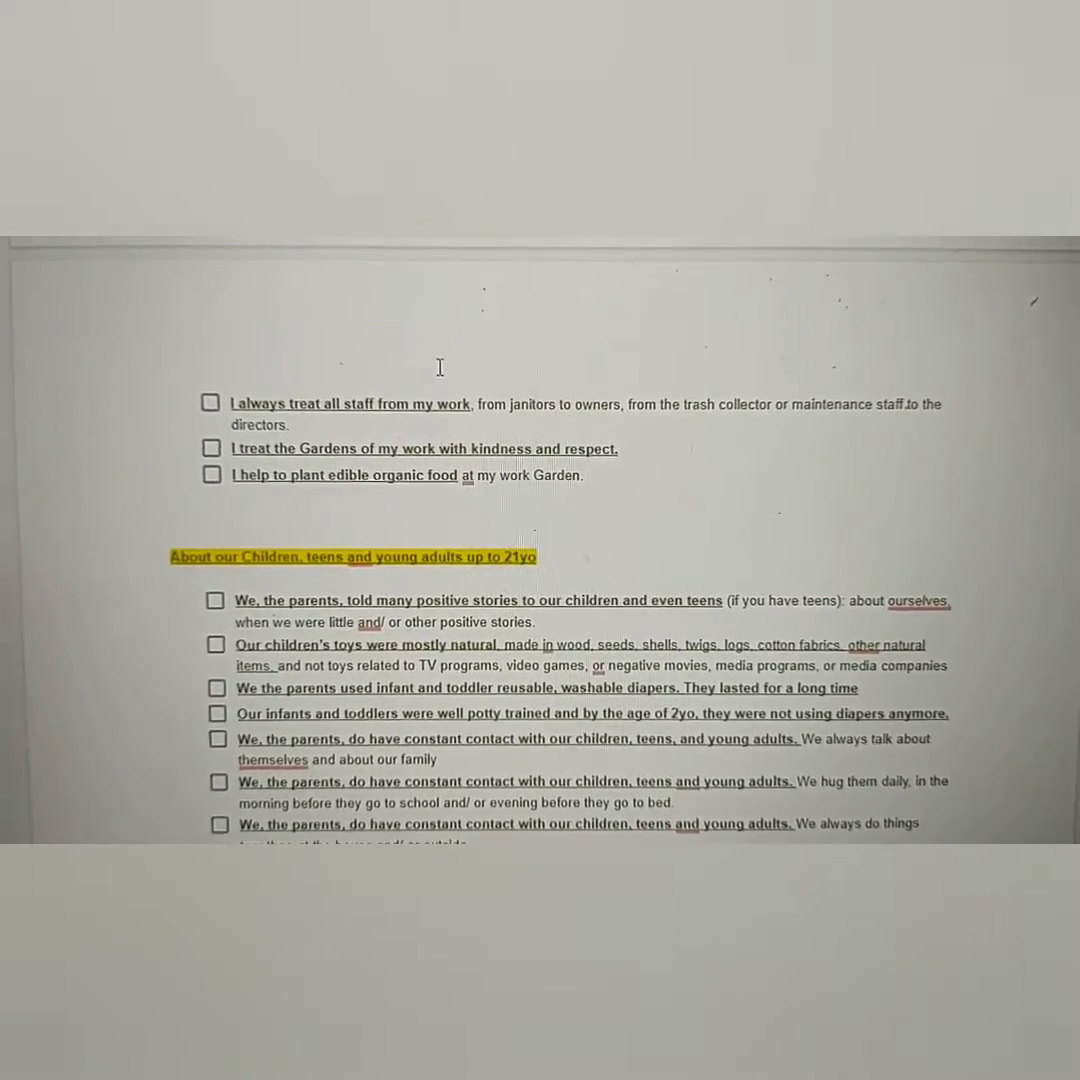
{"action": "scroll", "scroll_direction": "down", "scroll_amount": 3}
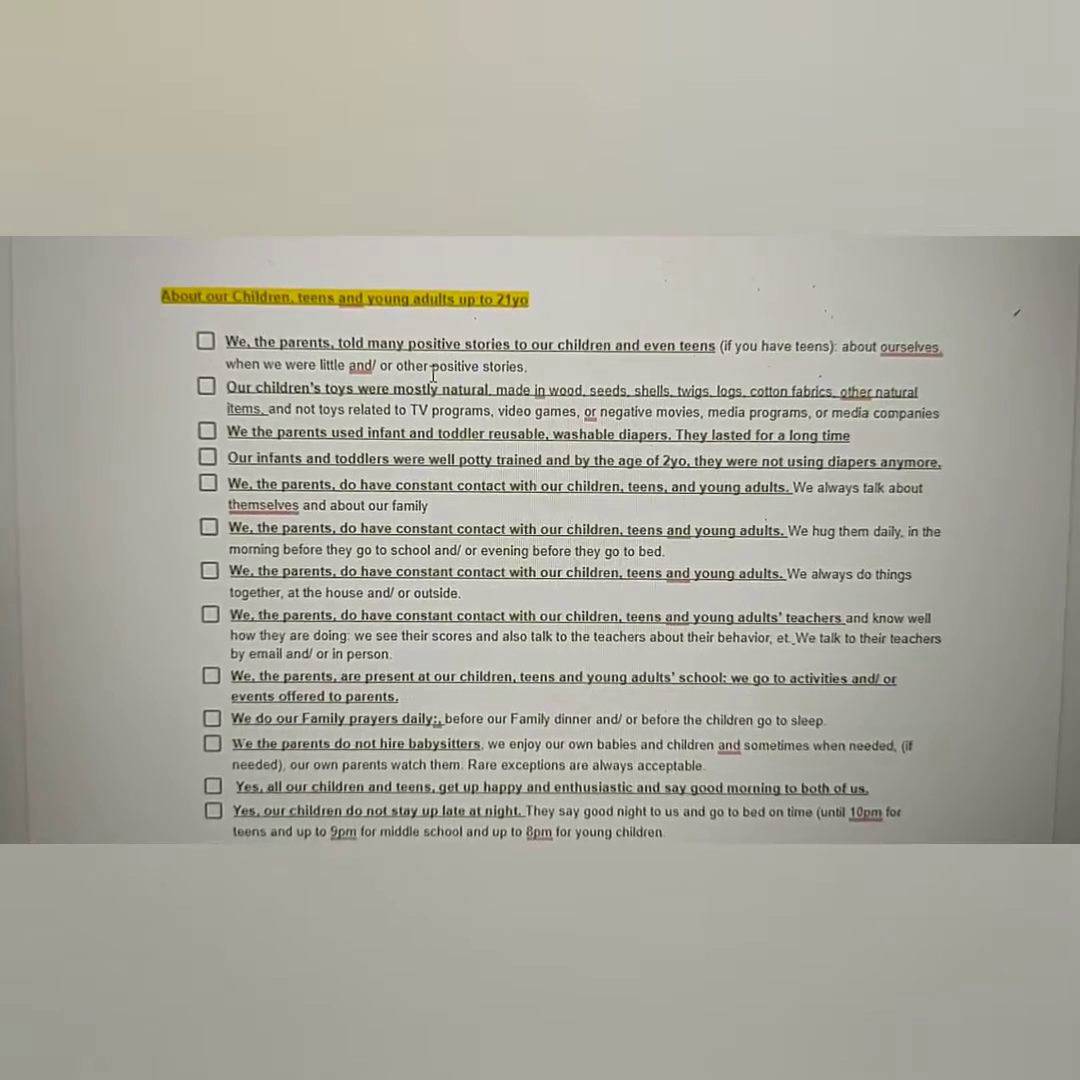
{"action": "scroll", "scroll_direction": "down", "scroll_amount": 3}
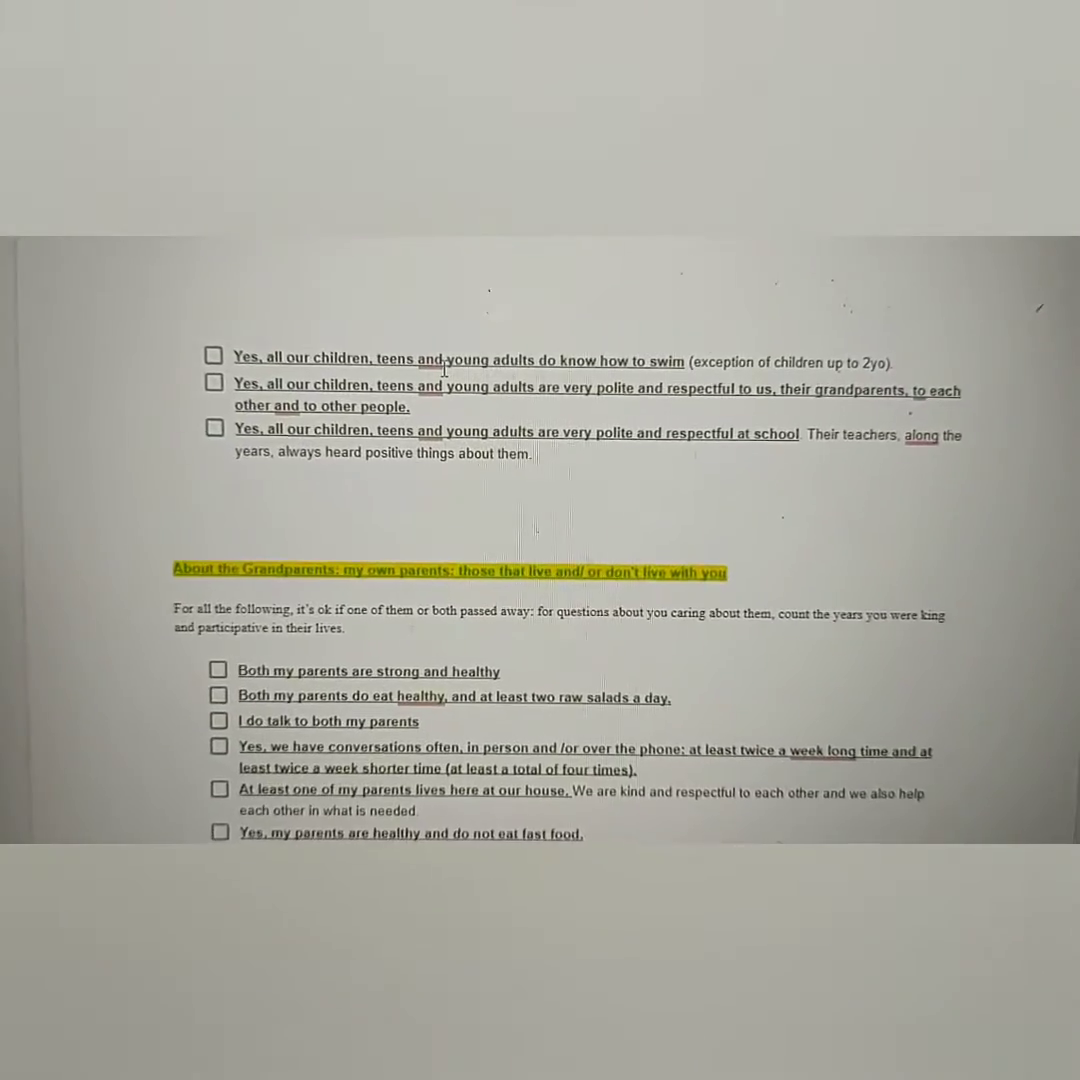
{"action": "left_click", "coordinate": [452, 360]}
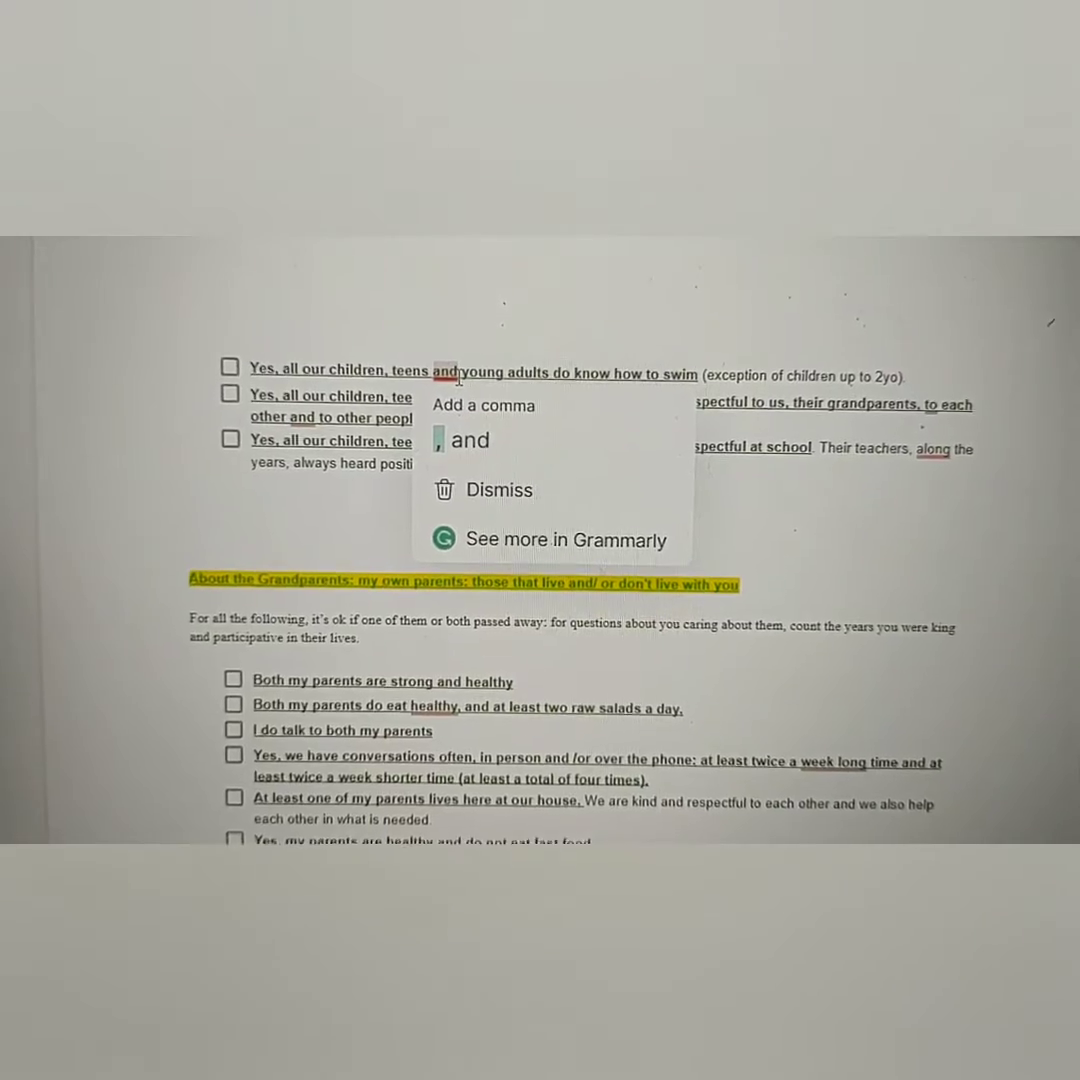
{"action": "scroll", "scroll_direction": "down", "scroll_amount": 3}
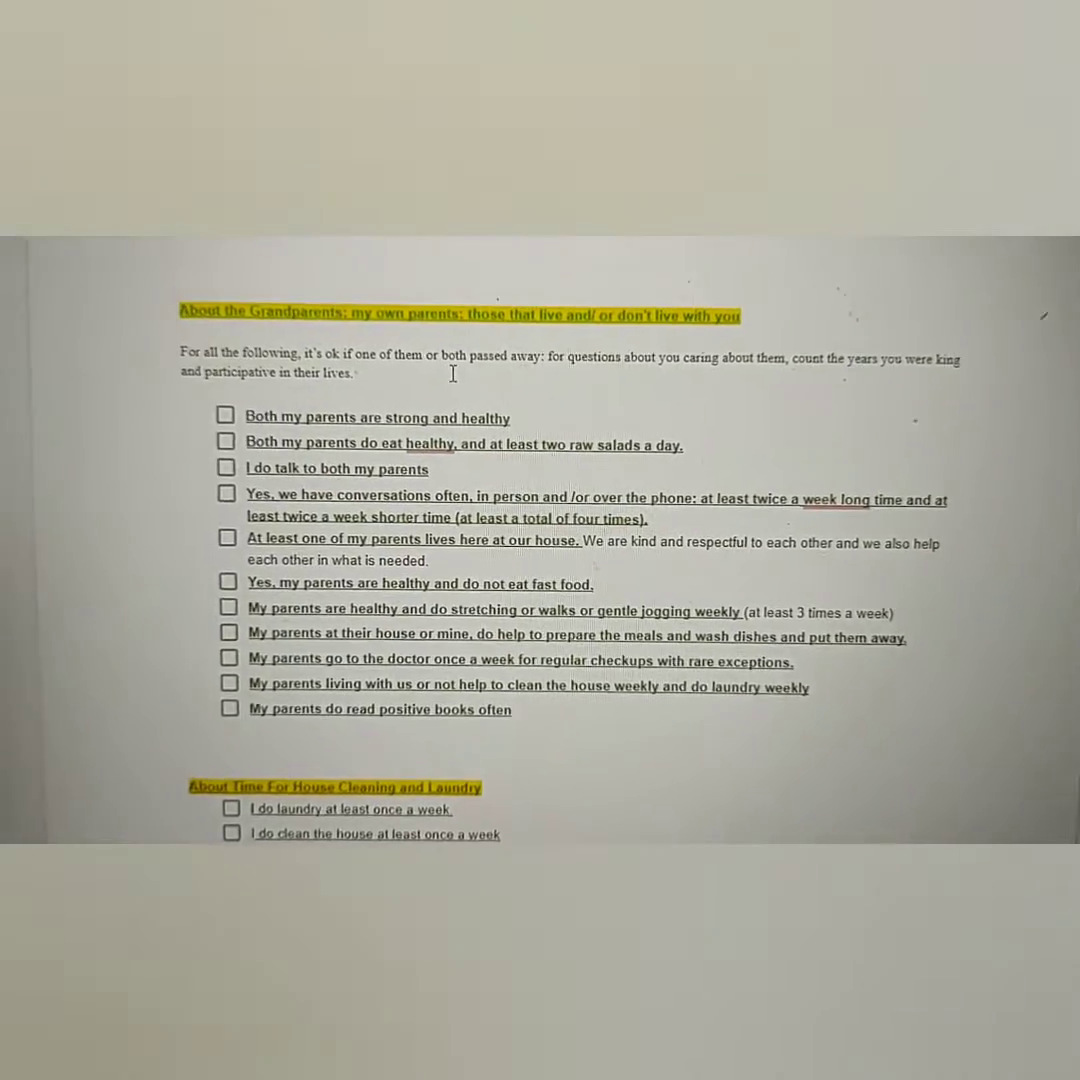
{"action": "scroll", "scroll_direction": "down", "scroll_amount": 3}
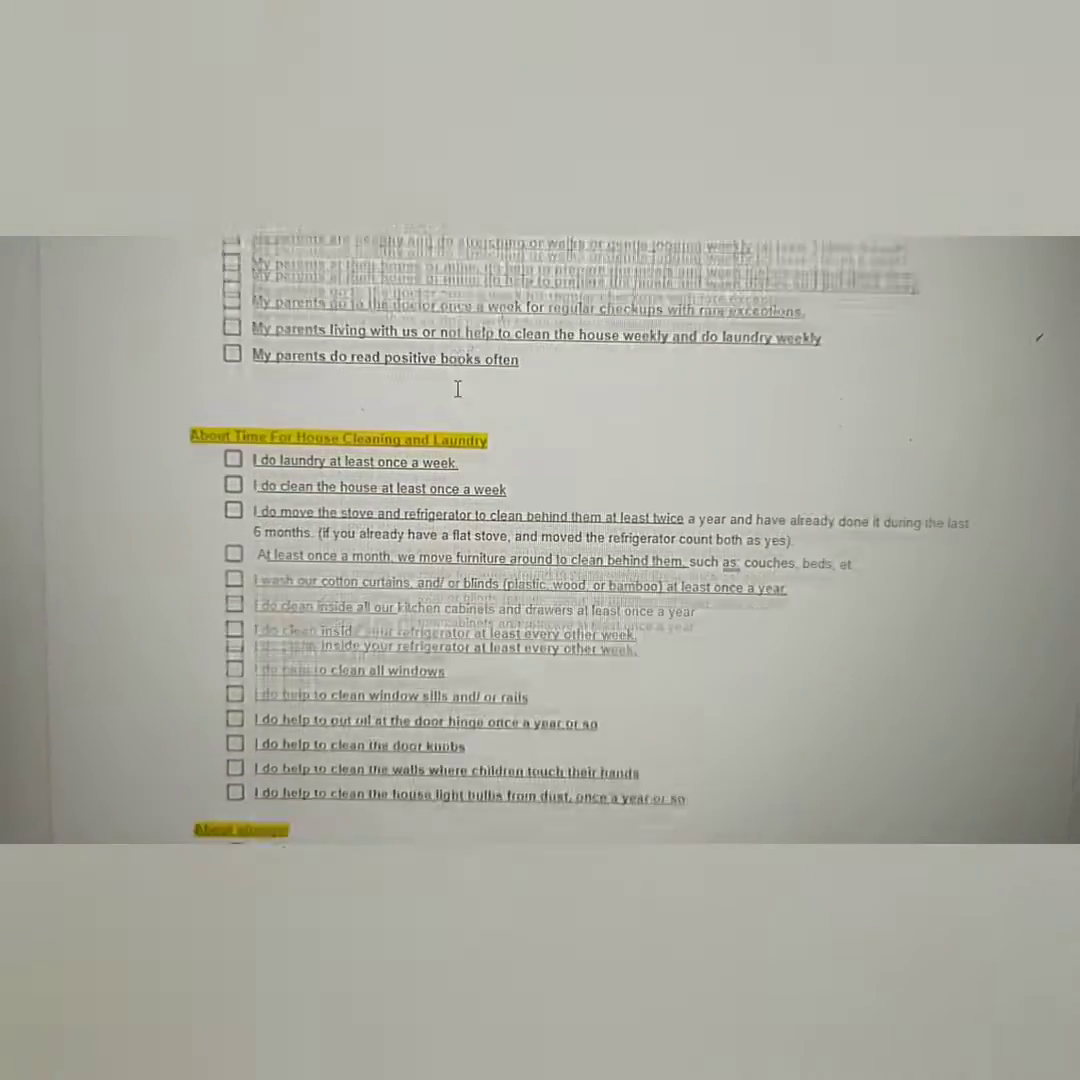
{"action": "scroll", "scroll_direction": "down", "scroll_amount": 3}
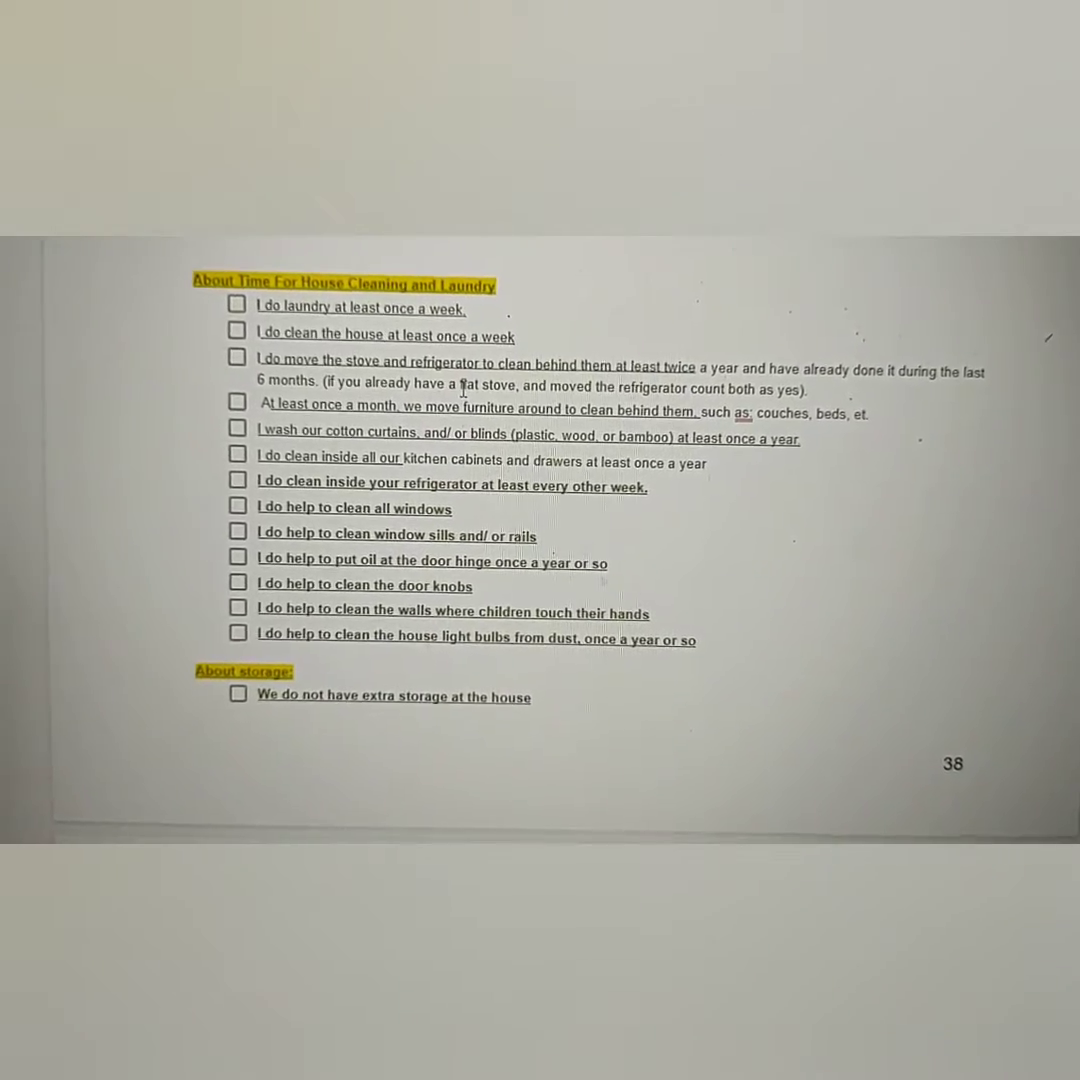
{"action": "scroll", "scroll_direction": "down", "scroll_amount": 3}
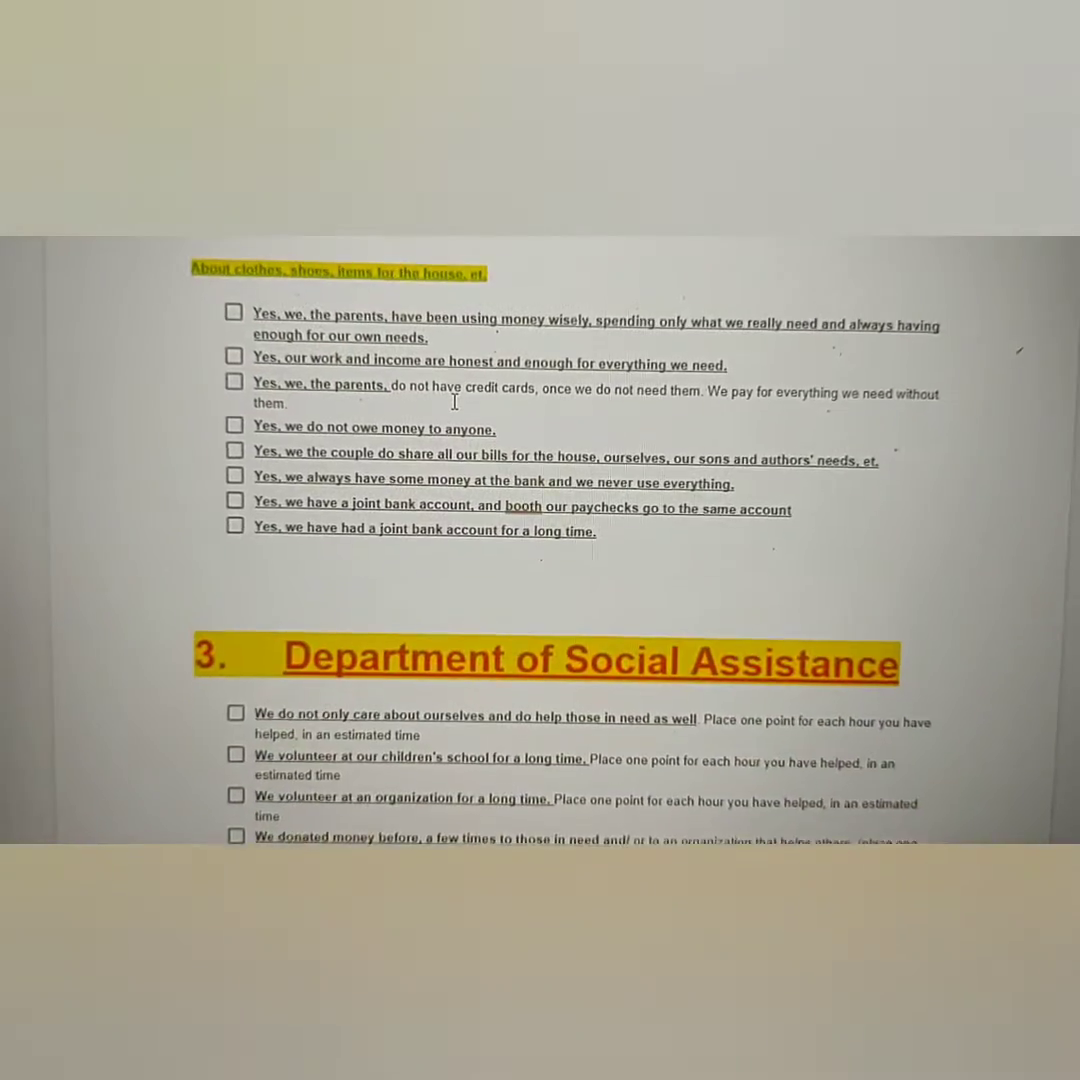
Step: Scroll through sections 3 to 7 to page 43's garden materials, peace points and farm checklist
{"action": "scroll", "scroll_direction": "down", "scroll_amount": 3}
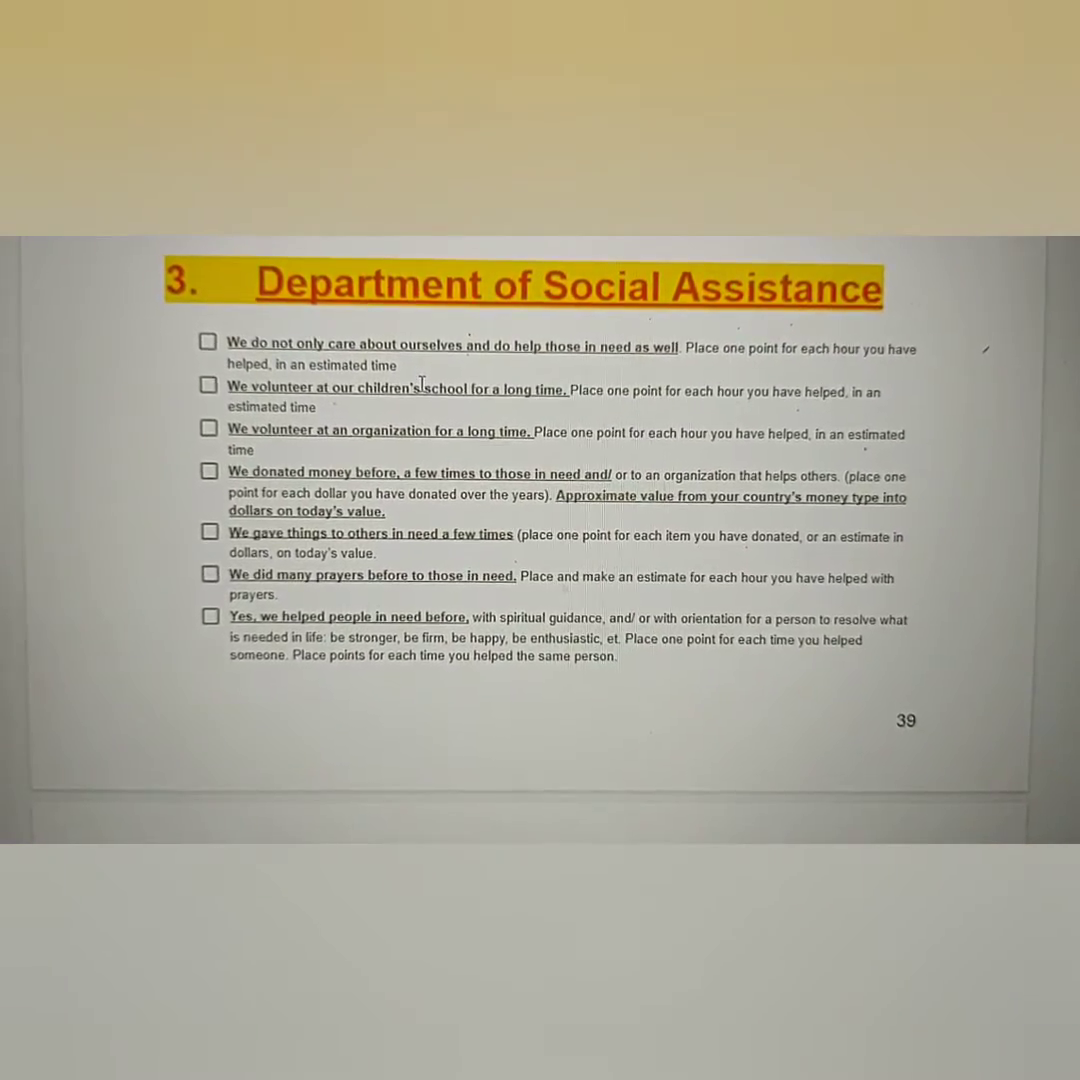
{"action": "scroll", "scroll_direction": "down", "scroll_amount": 3}
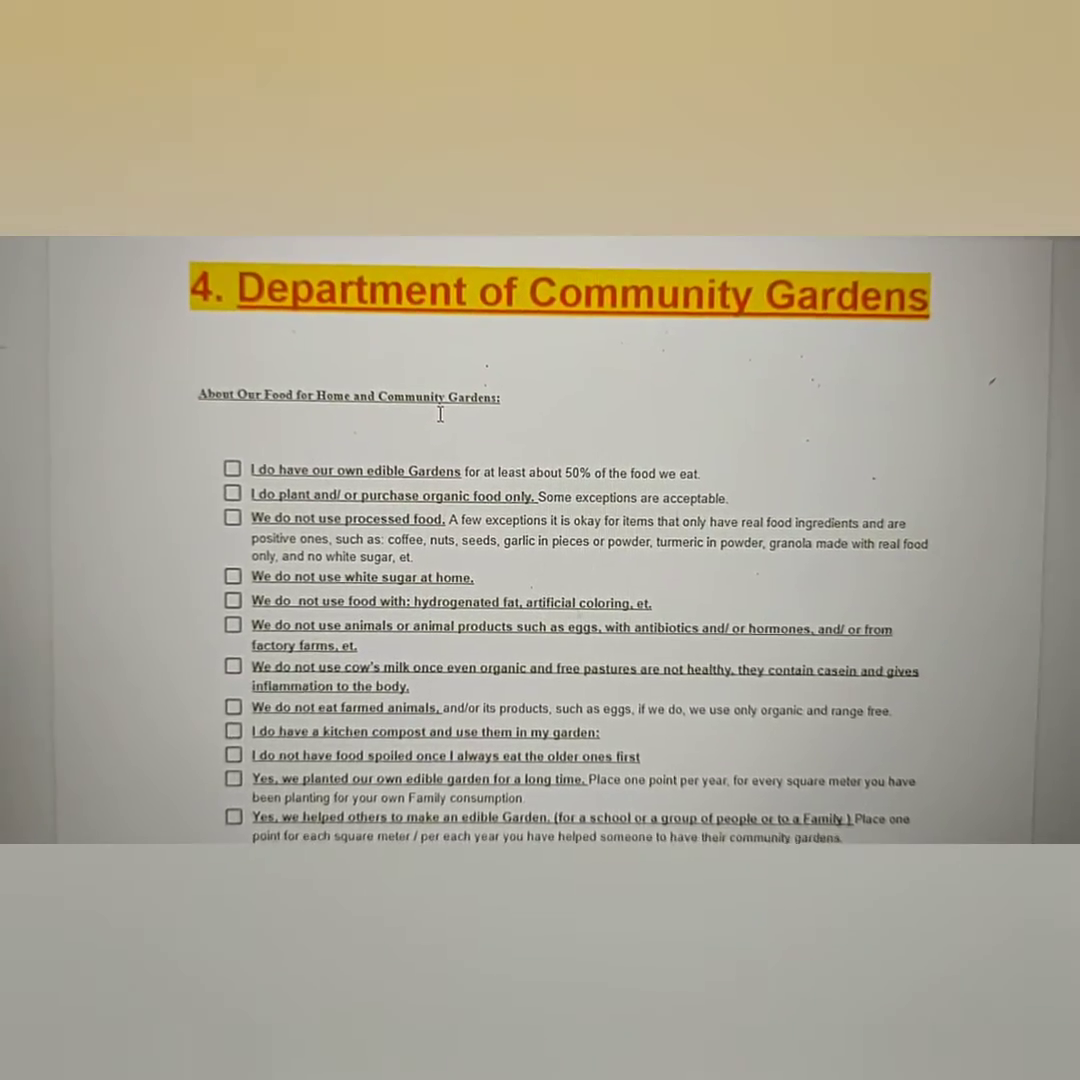
{"action": "scroll", "scroll_direction": "down", "scroll_amount": 3}
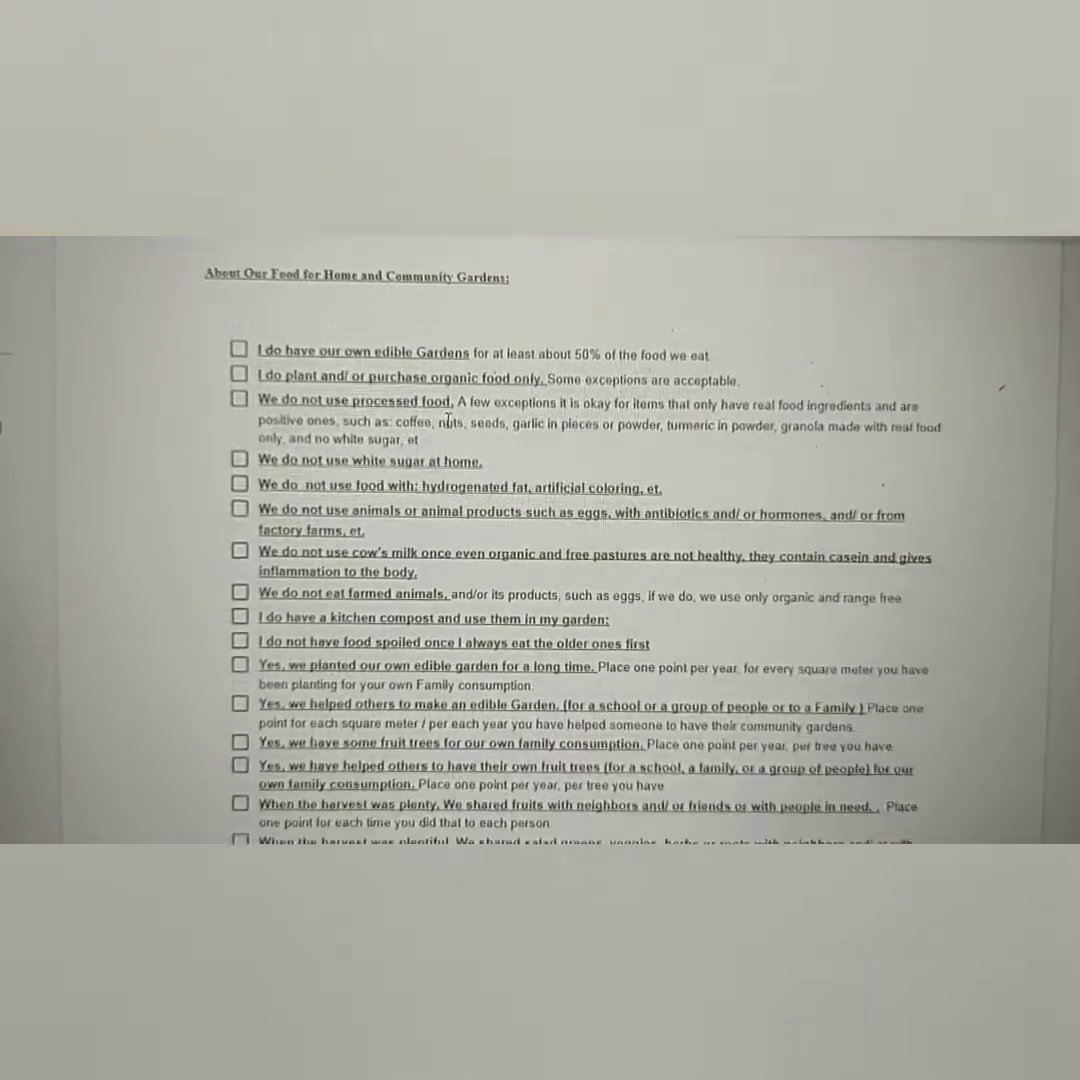
{"action": "scroll", "scroll_direction": "down", "scroll_amount": 3}
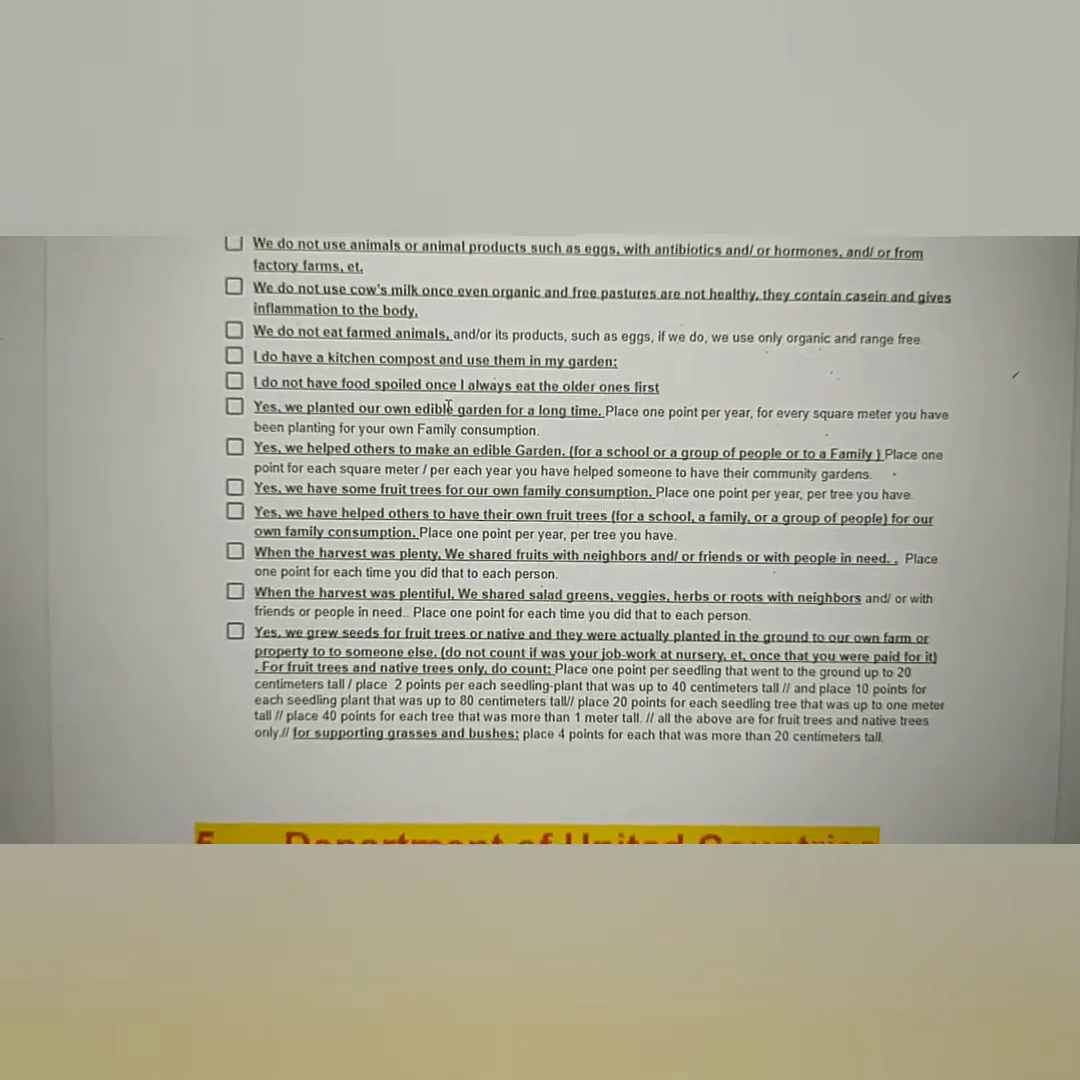
{"action": "scroll", "scroll_direction": "down", "scroll_amount": 3}
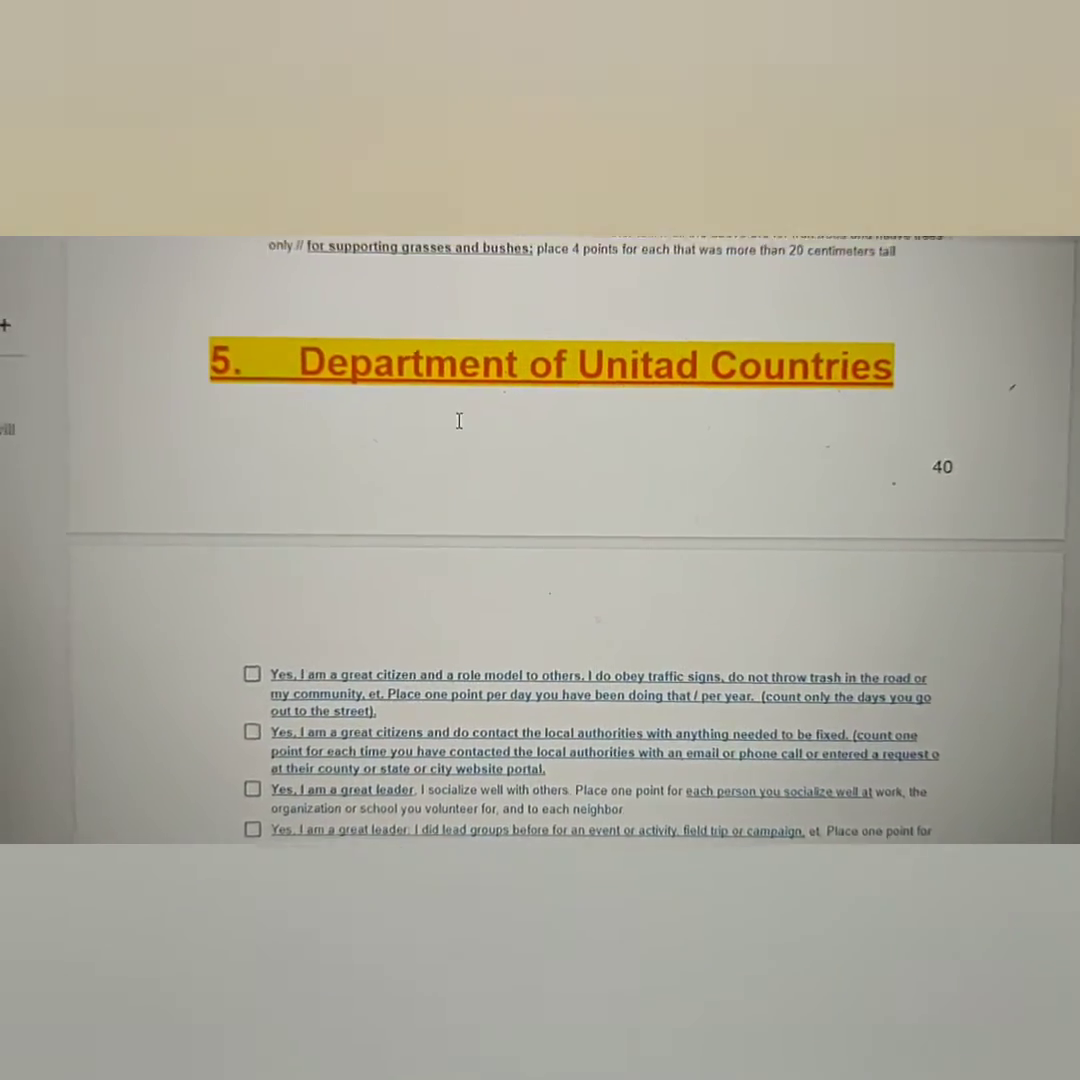
{"action": "scroll", "scroll_direction": "down", "scroll_amount": 3}
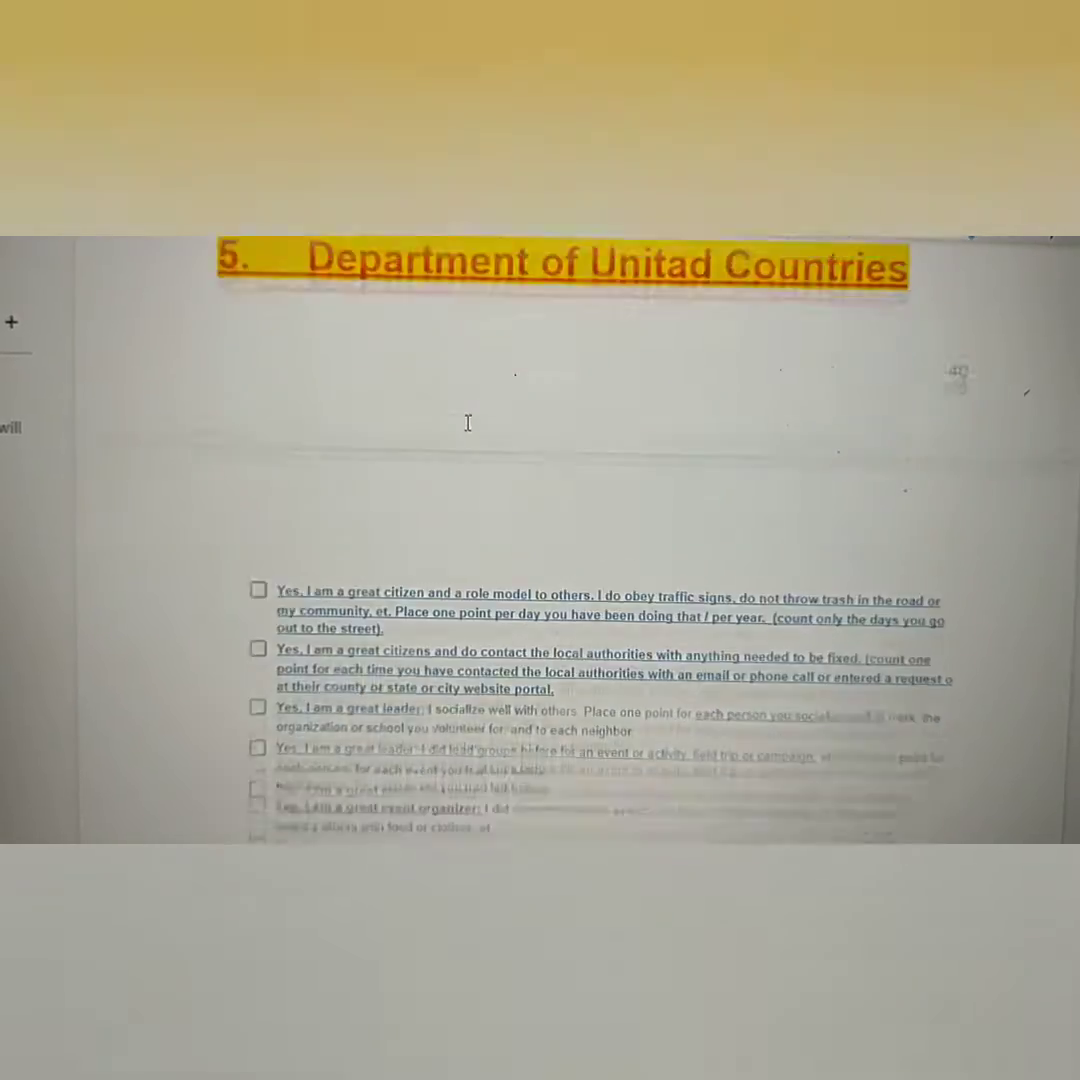
{"action": "scroll", "scroll_direction": "down", "scroll_amount": 3}
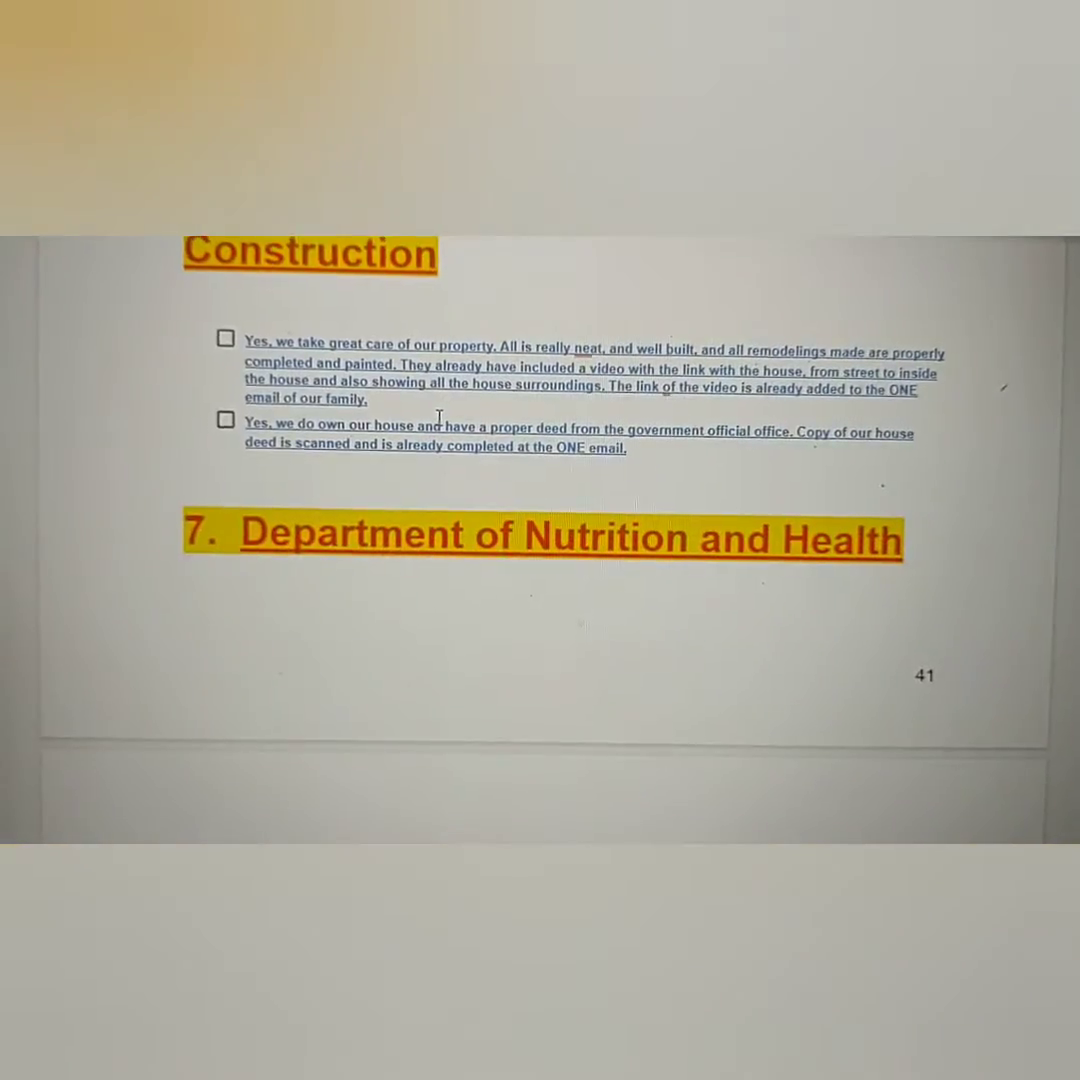
{"action": "scroll", "scroll_direction": "down", "scroll_amount": 3}
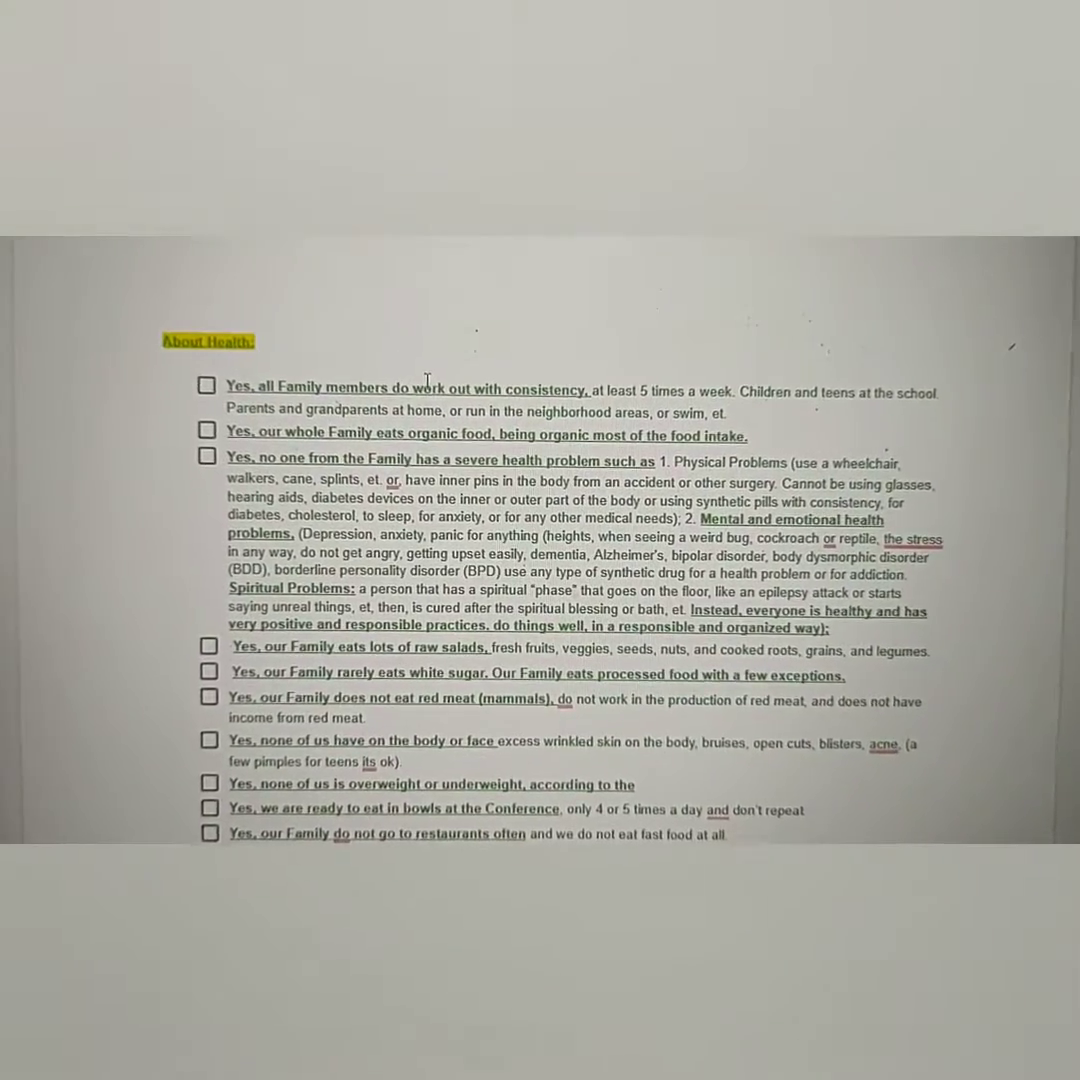
{"action": "scroll", "scroll_direction": "down", "scroll_amount": 3}
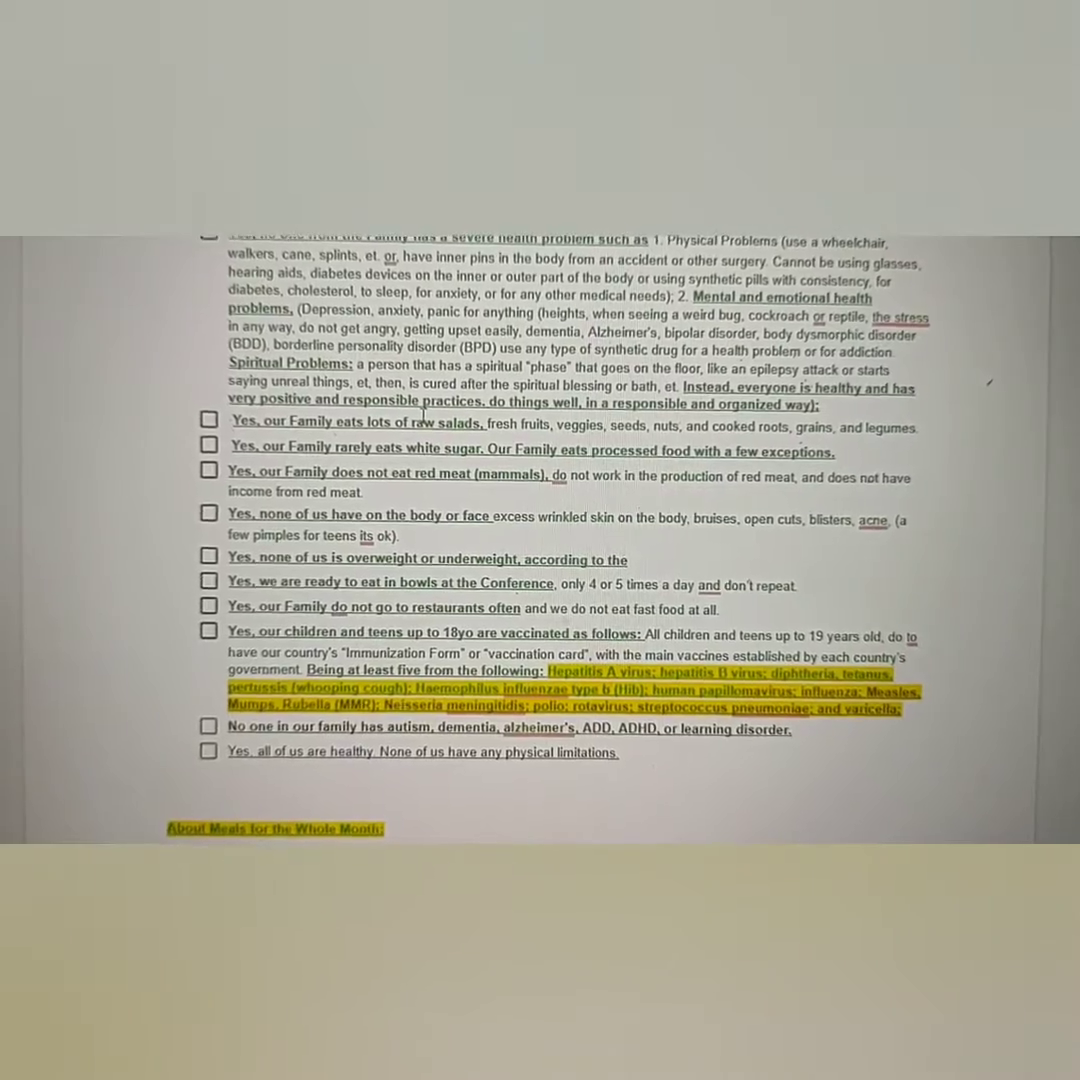
{"action": "scroll", "scroll_direction": "down", "scroll_amount": 3}
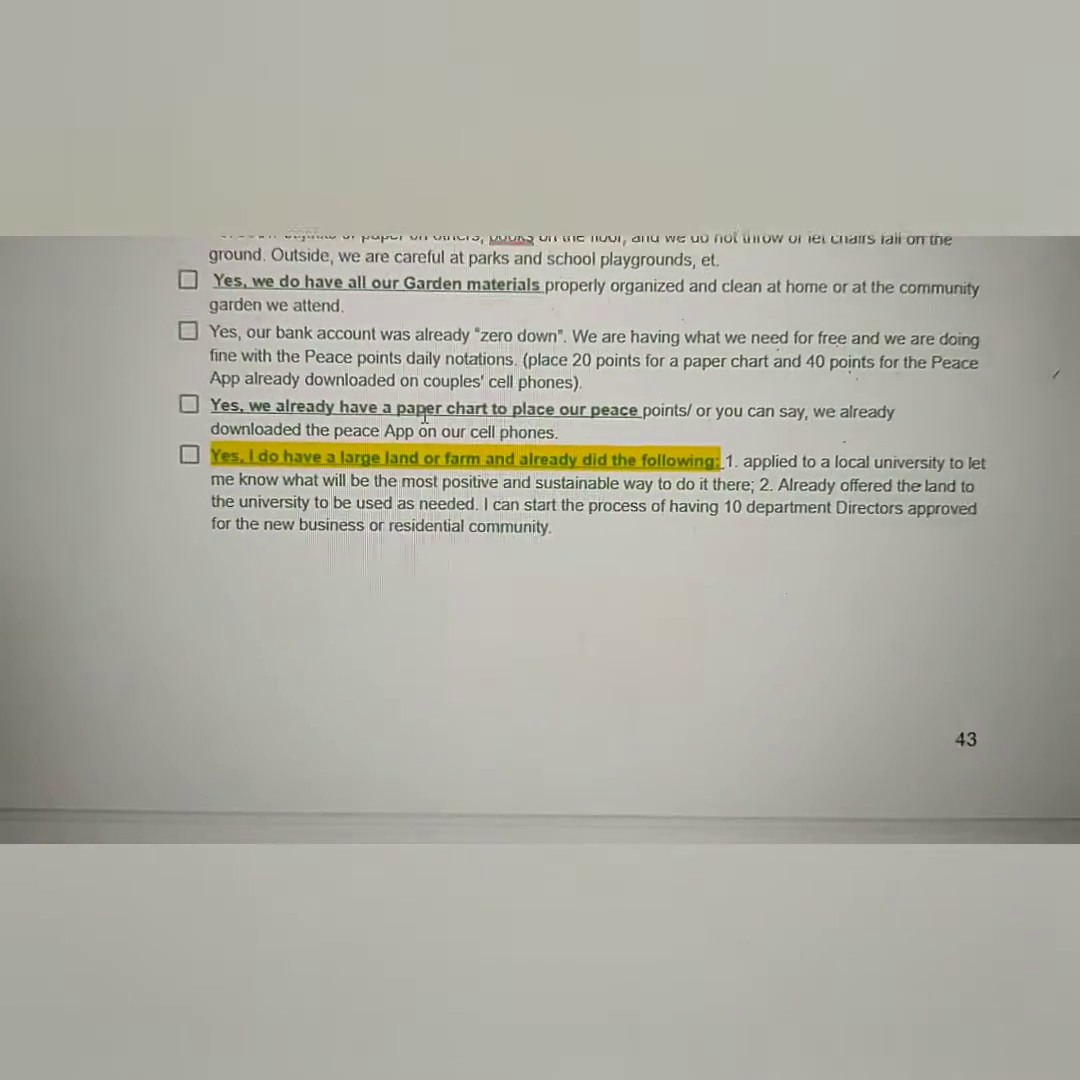
Step: Scroll past the About Security checklist to the felony conviction bullets and More Questions note
{"action": "scroll", "scroll_direction": "down", "scroll_amount": 3}
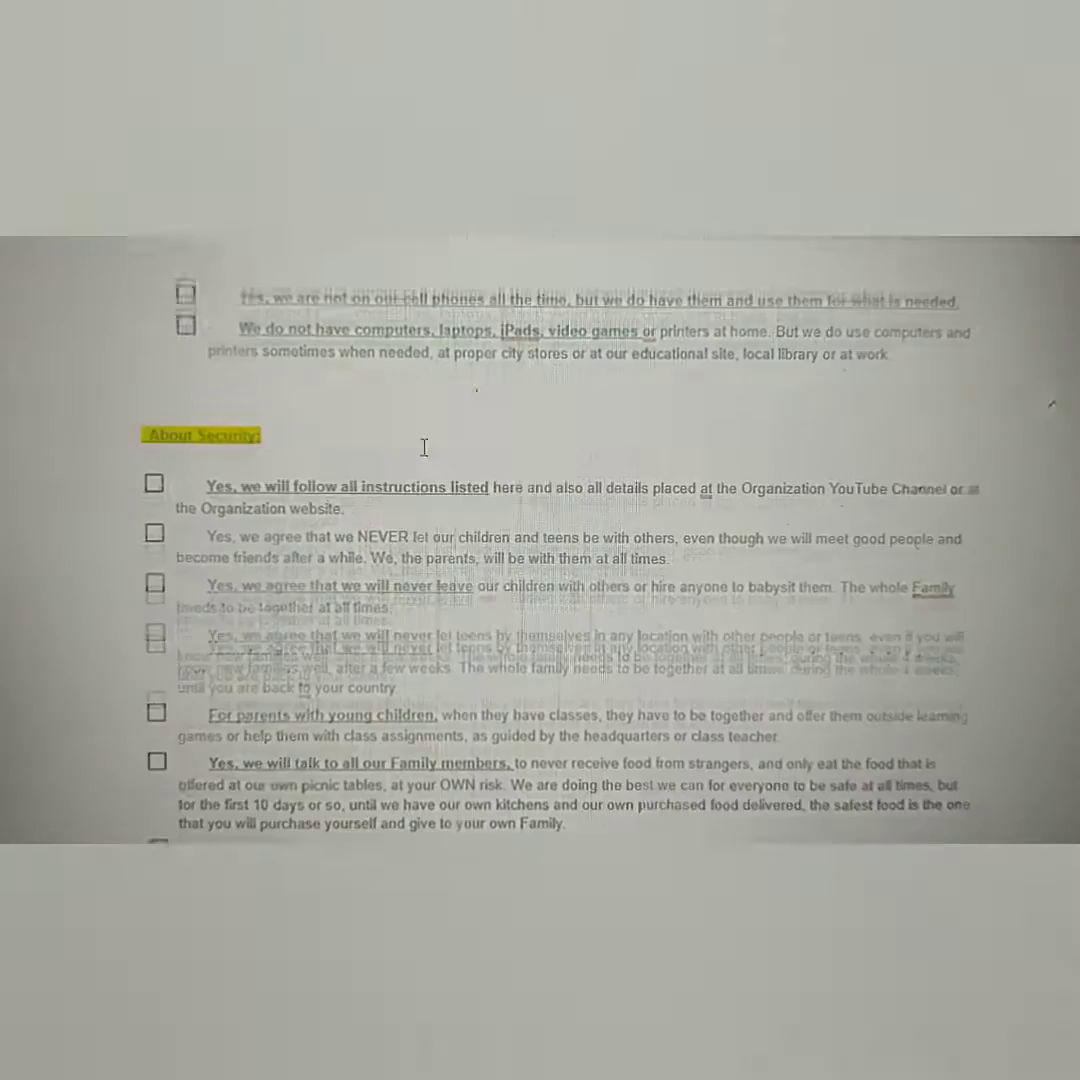
{"action": "scroll", "scroll_direction": "down", "scroll_amount": 3}
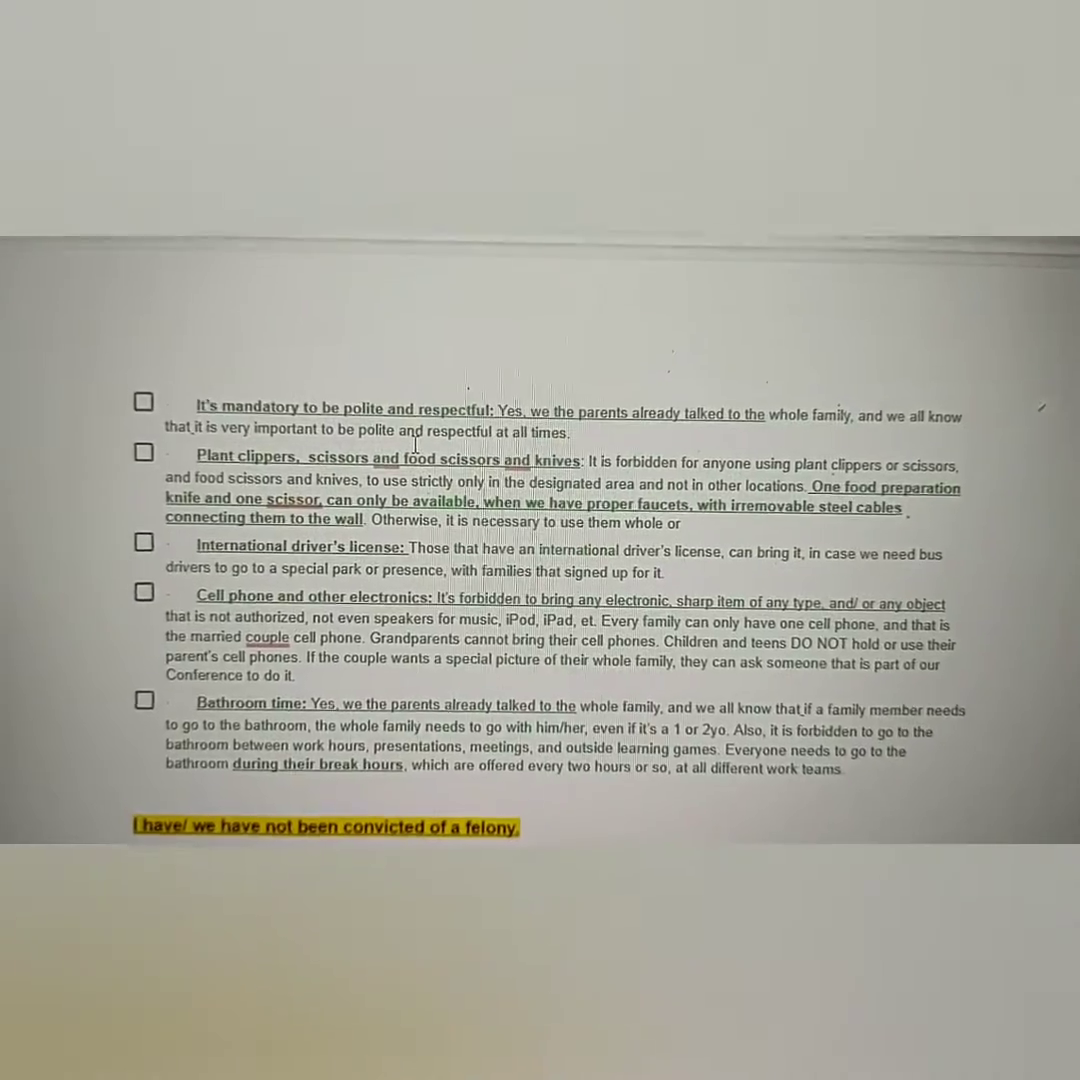
{"action": "scroll", "scroll_direction": "down", "scroll_amount": 3}
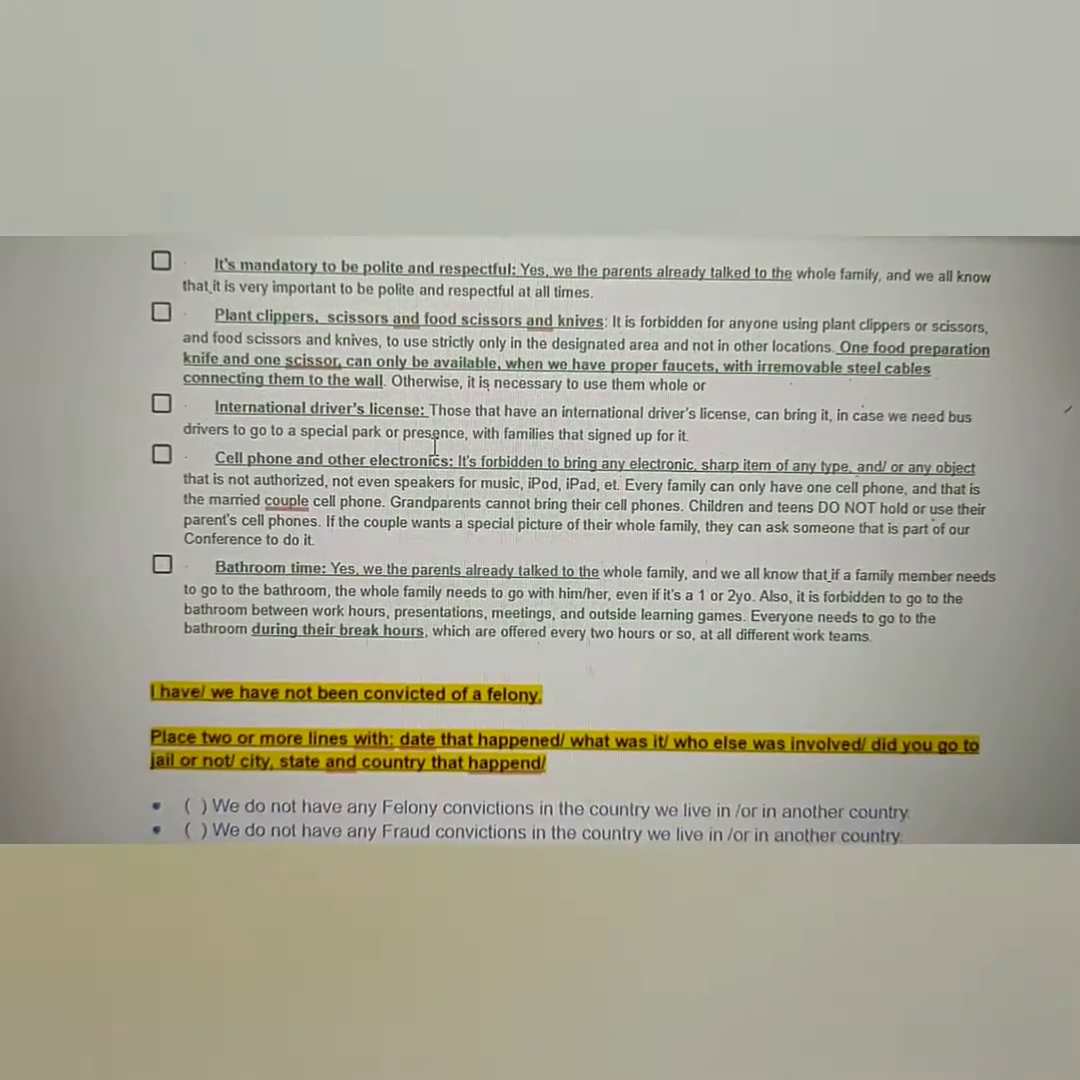
{"action": "scroll", "scroll_direction": "down", "scroll_amount": 3}
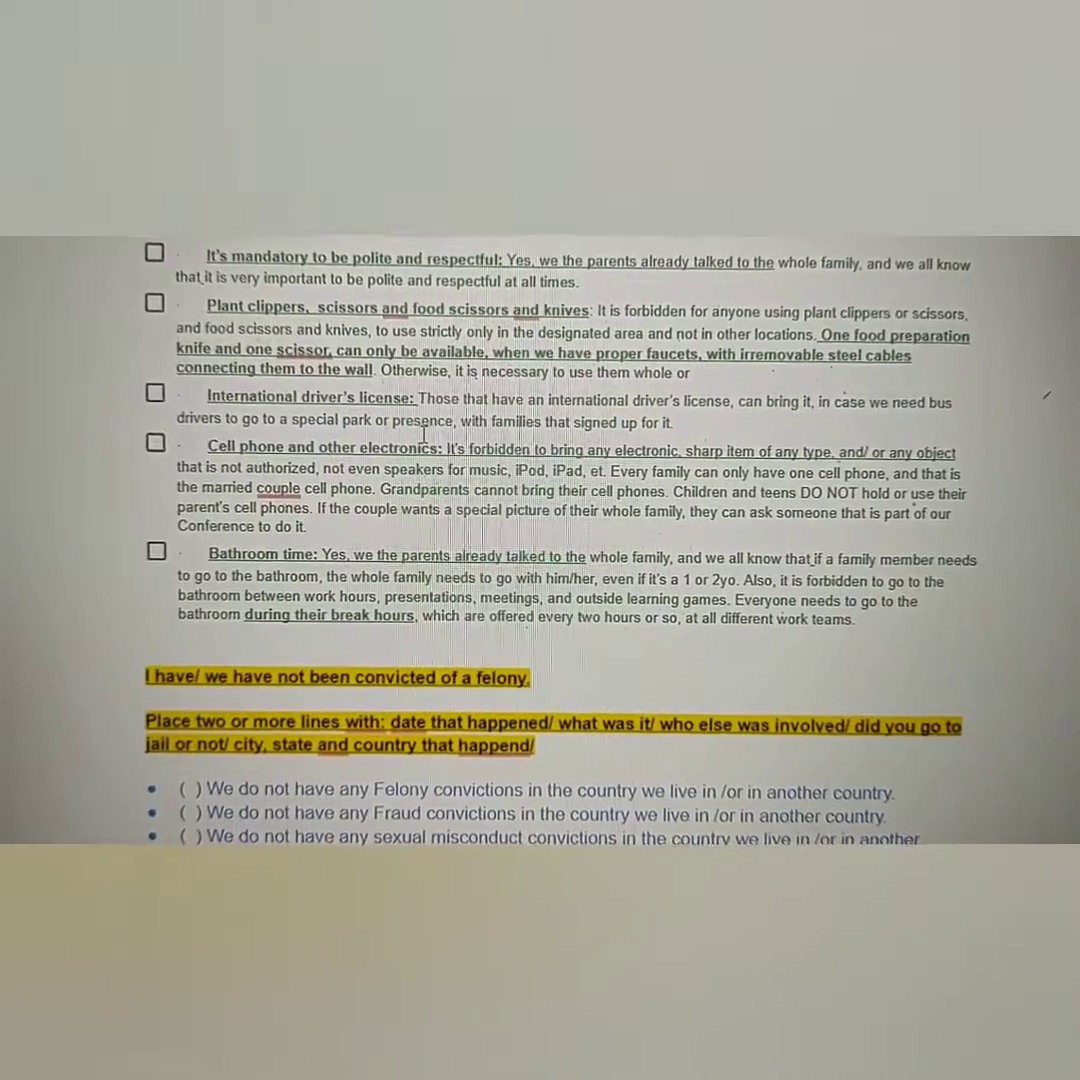
{"action": "scroll", "scroll_direction": "down", "scroll_amount": 3}
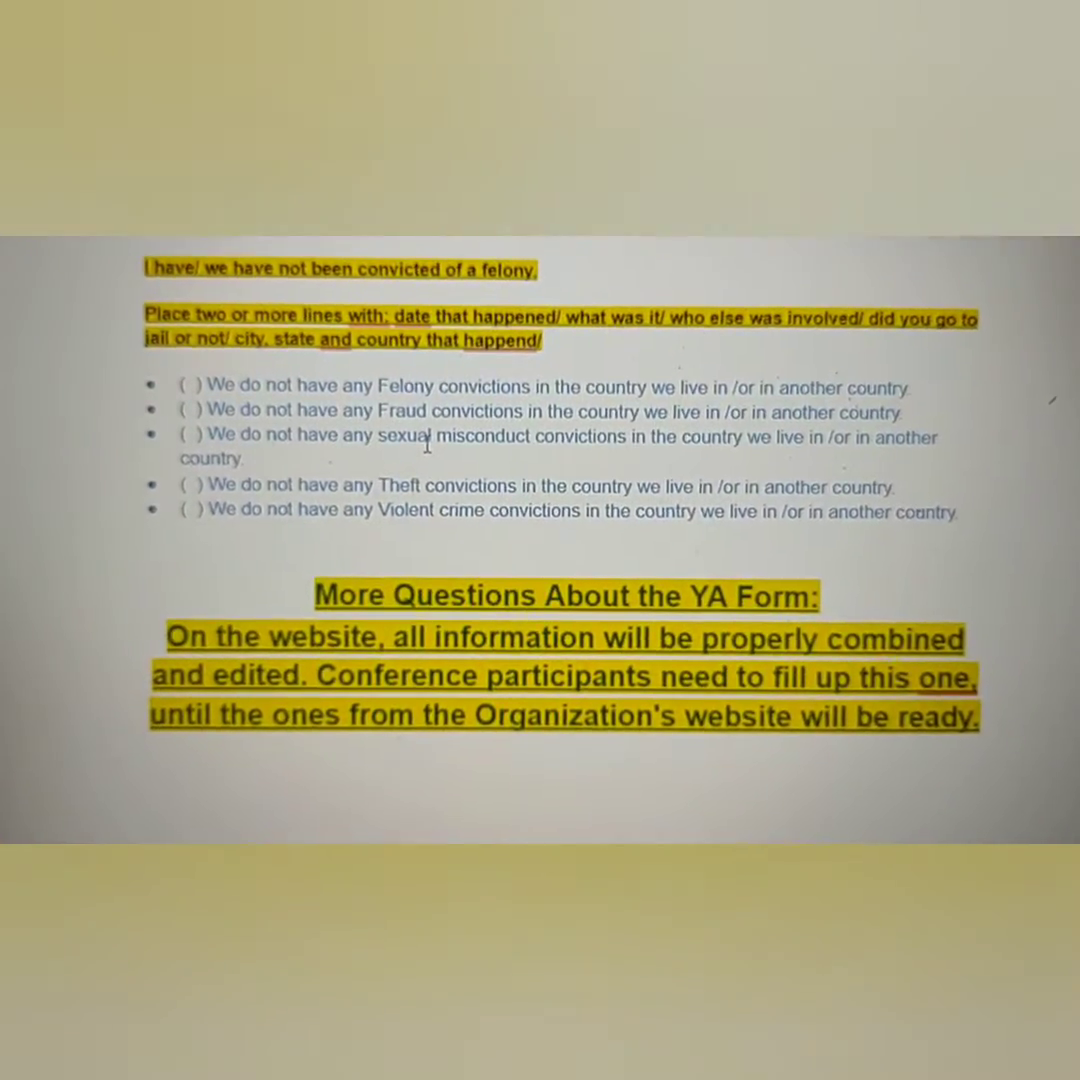
Step: Scroll from the Water items past house, hygiene and personal items to Fun Family Time and Religion and Culture
{"action": "scroll", "scroll_direction": "down", "scroll_amount": 3}
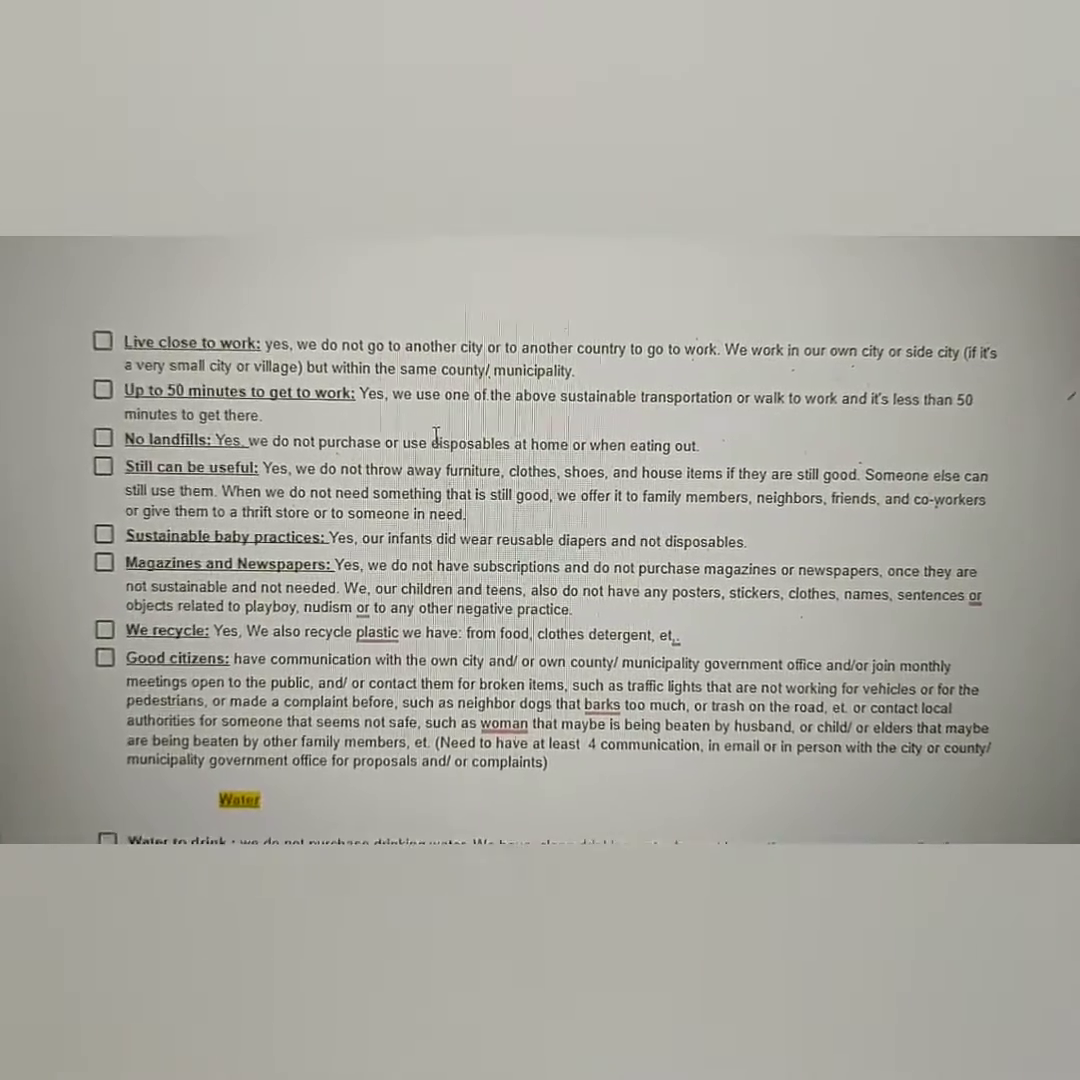
{"action": "scroll", "scroll_direction": "down", "scroll_amount": 3}
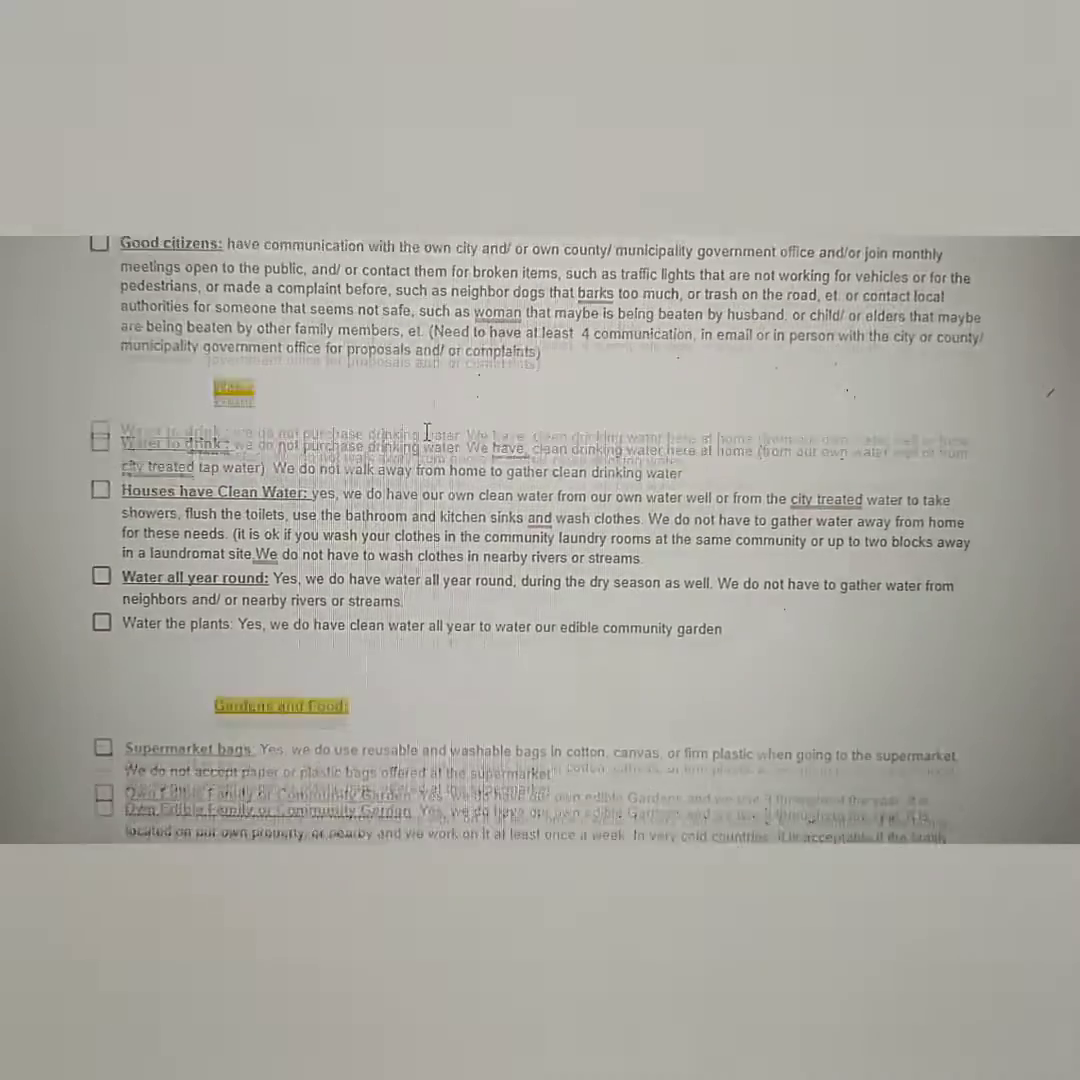
{"action": "scroll", "scroll_direction": "down", "scroll_amount": 3}
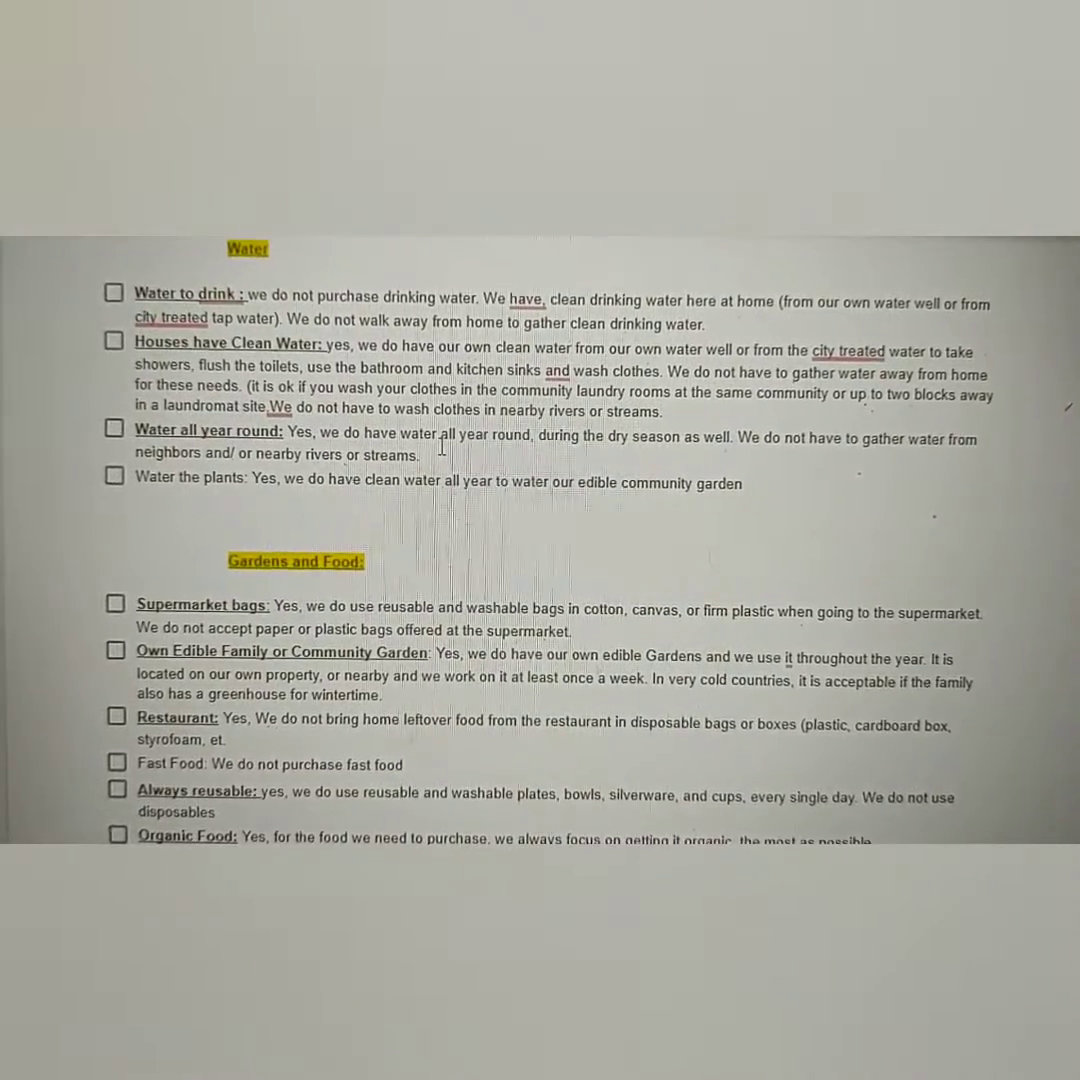
{"action": "scroll", "scroll_direction": "down", "scroll_amount": 3}
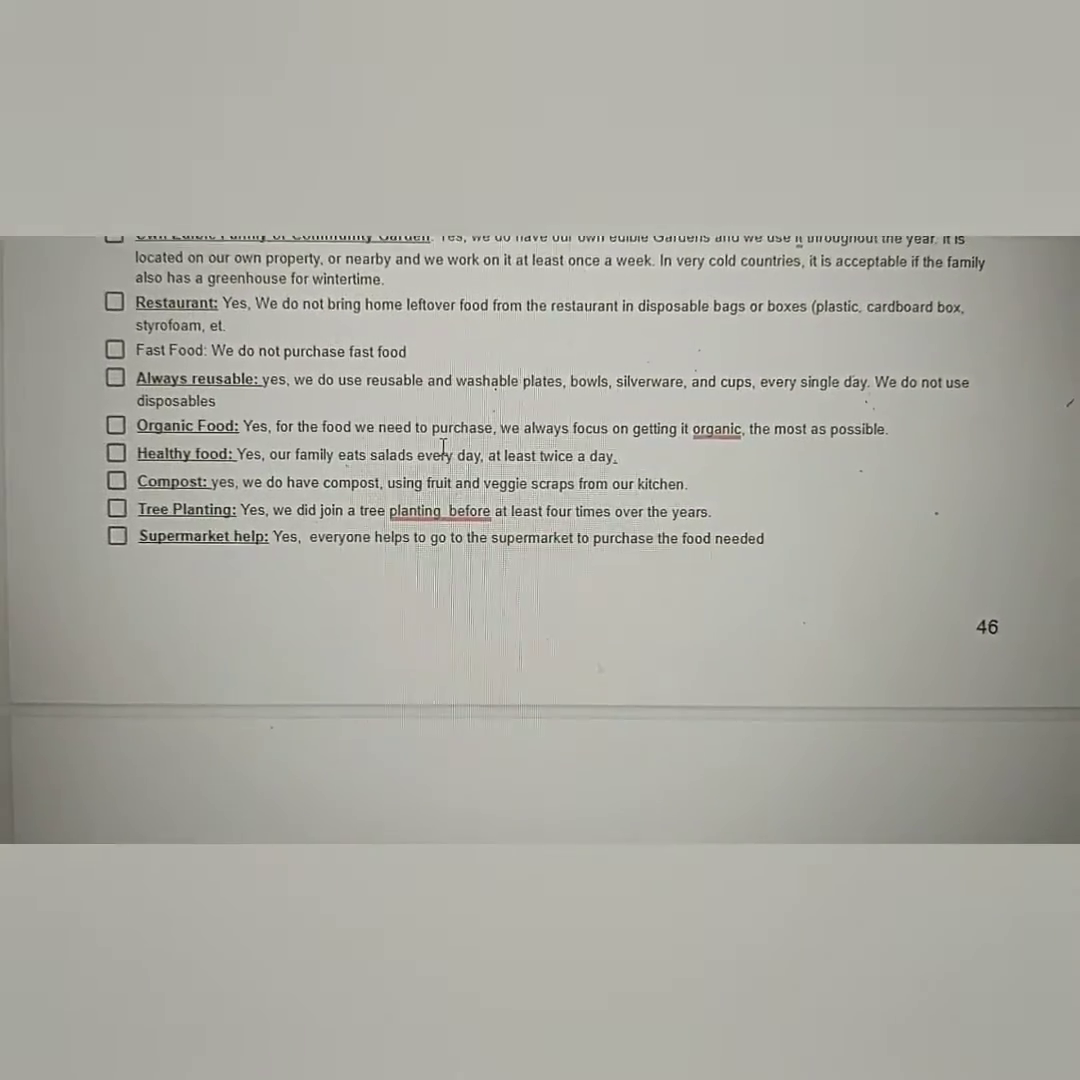
{"action": "scroll", "scroll_direction": "down", "scroll_amount": 3}
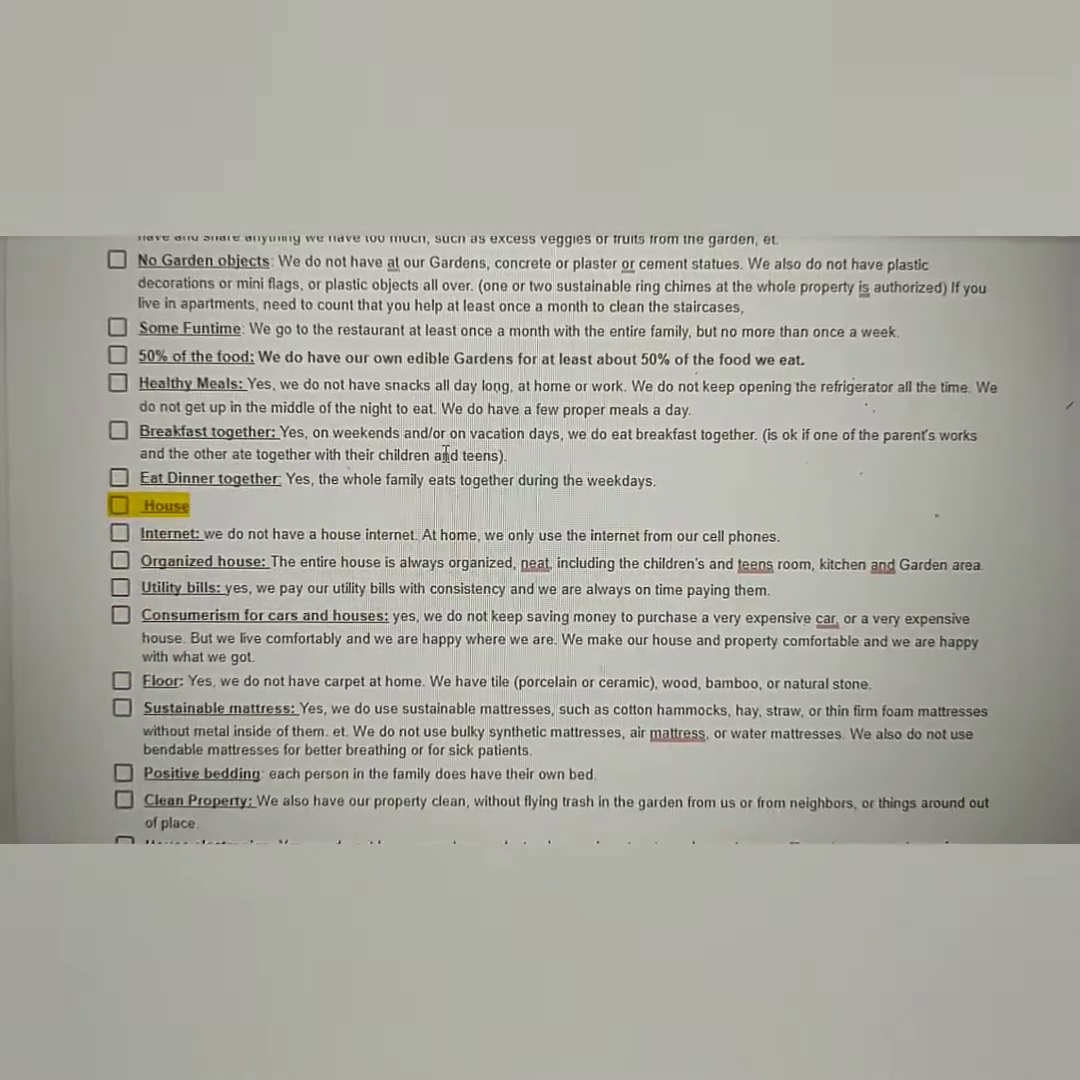
{"action": "scroll", "scroll_direction": "down", "scroll_amount": 3}
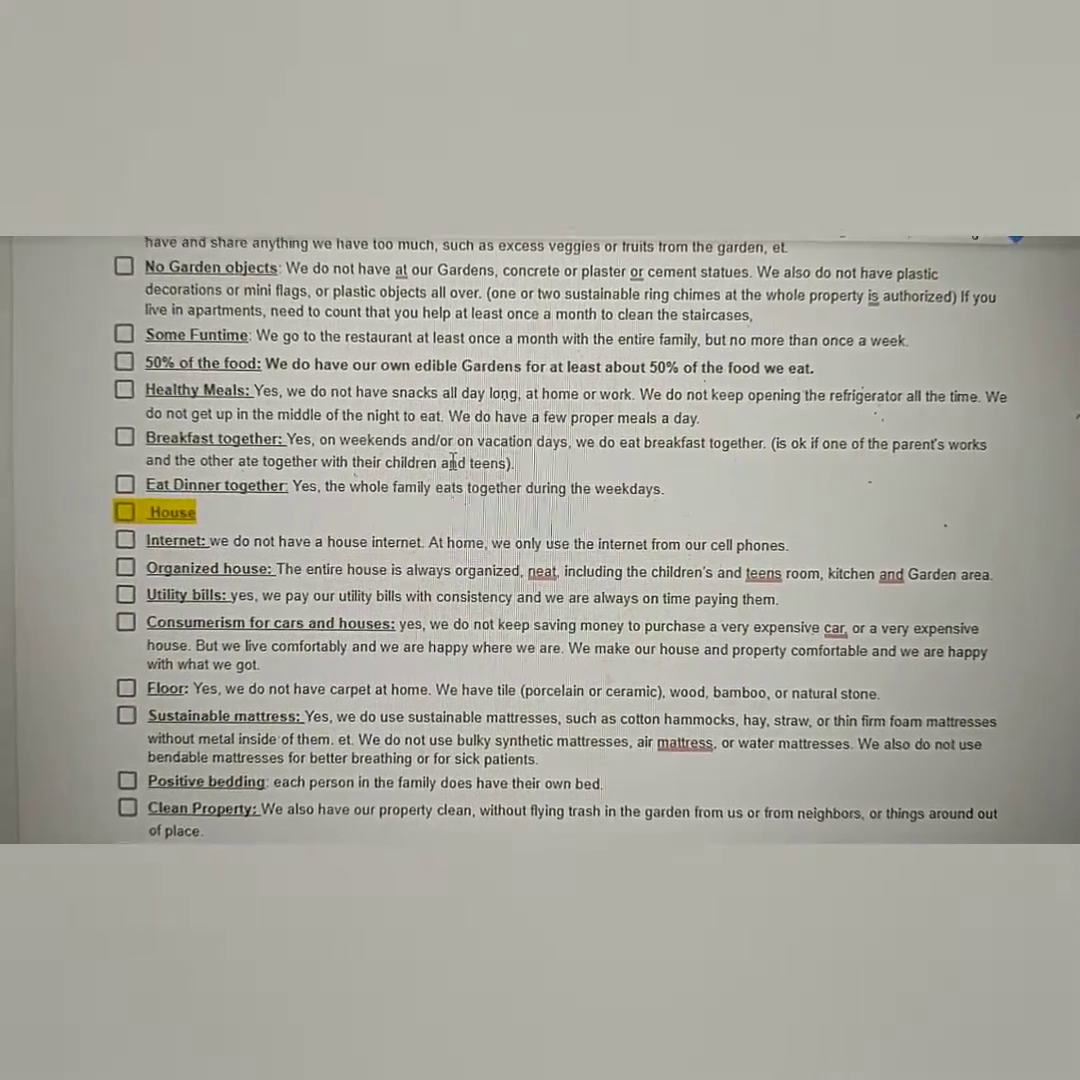
{"action": "scroll", "scroll_direction": "down", "scroll_amount": 3}
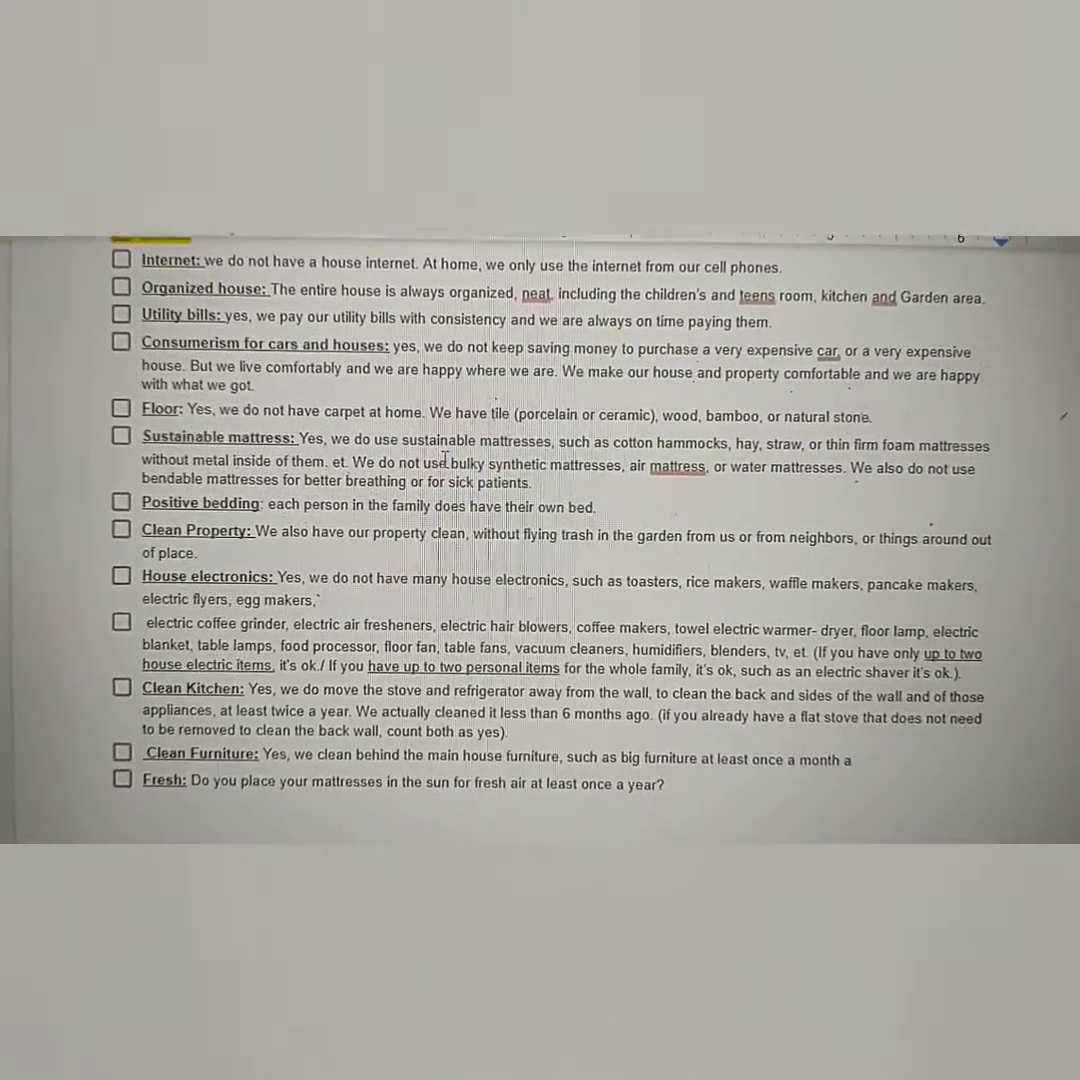
{"action": "scroll", "scroll_direction": "down", "scroll_amount": 3}
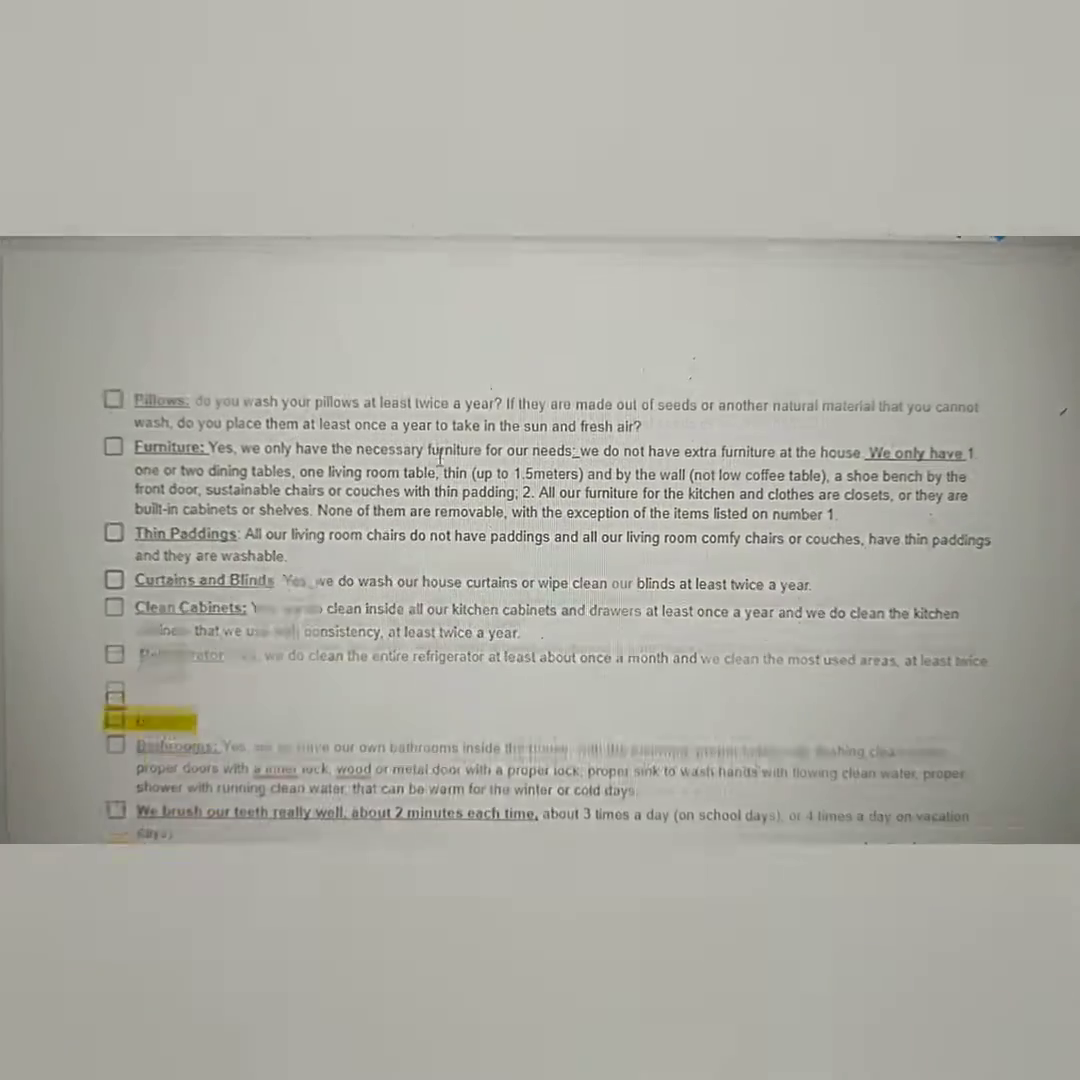
{"action": "scroll", "scroll_direction": "down", "scroll_amount": 3}
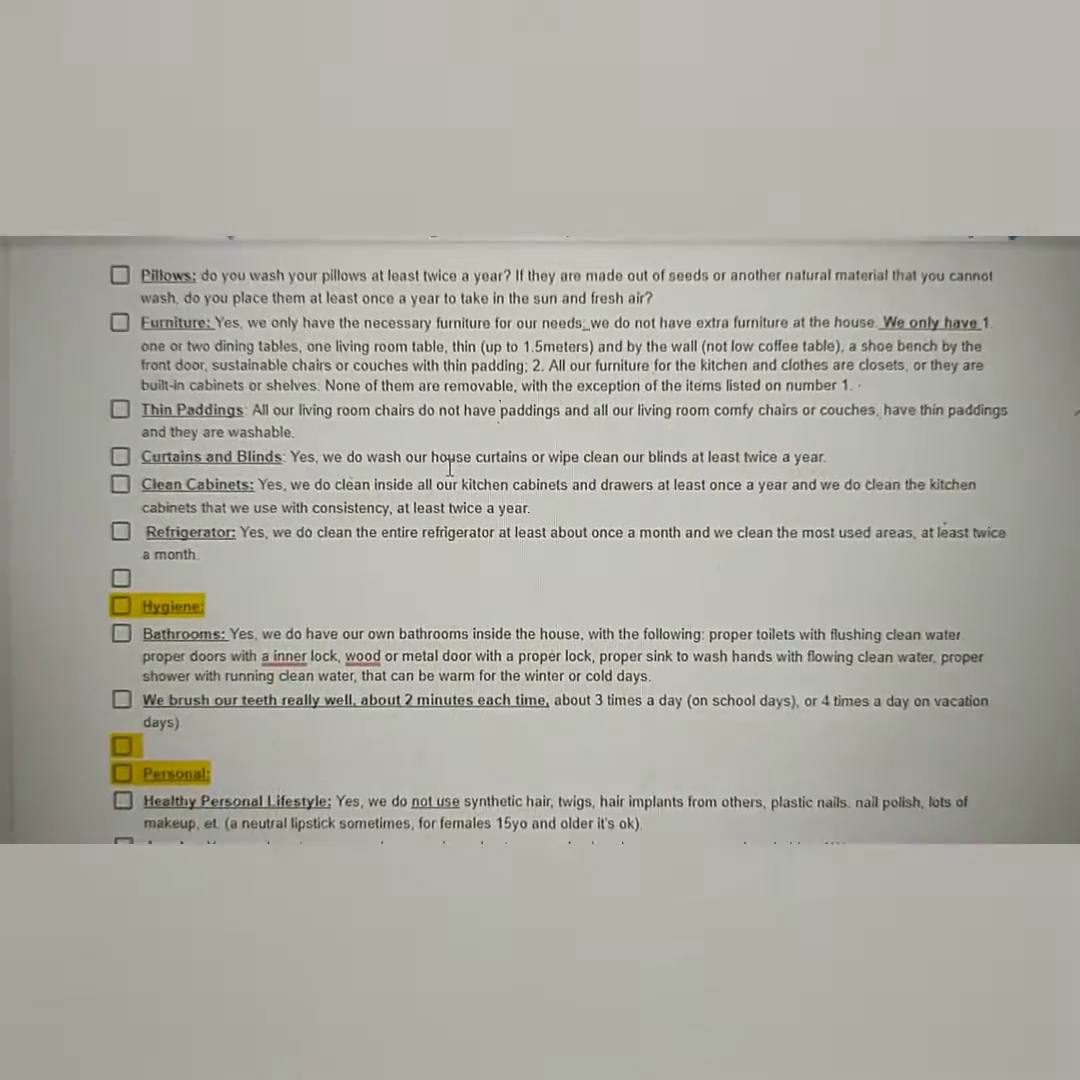
{"action": "scroll", "scroll_direction": "down", "scroll_amount": 3}
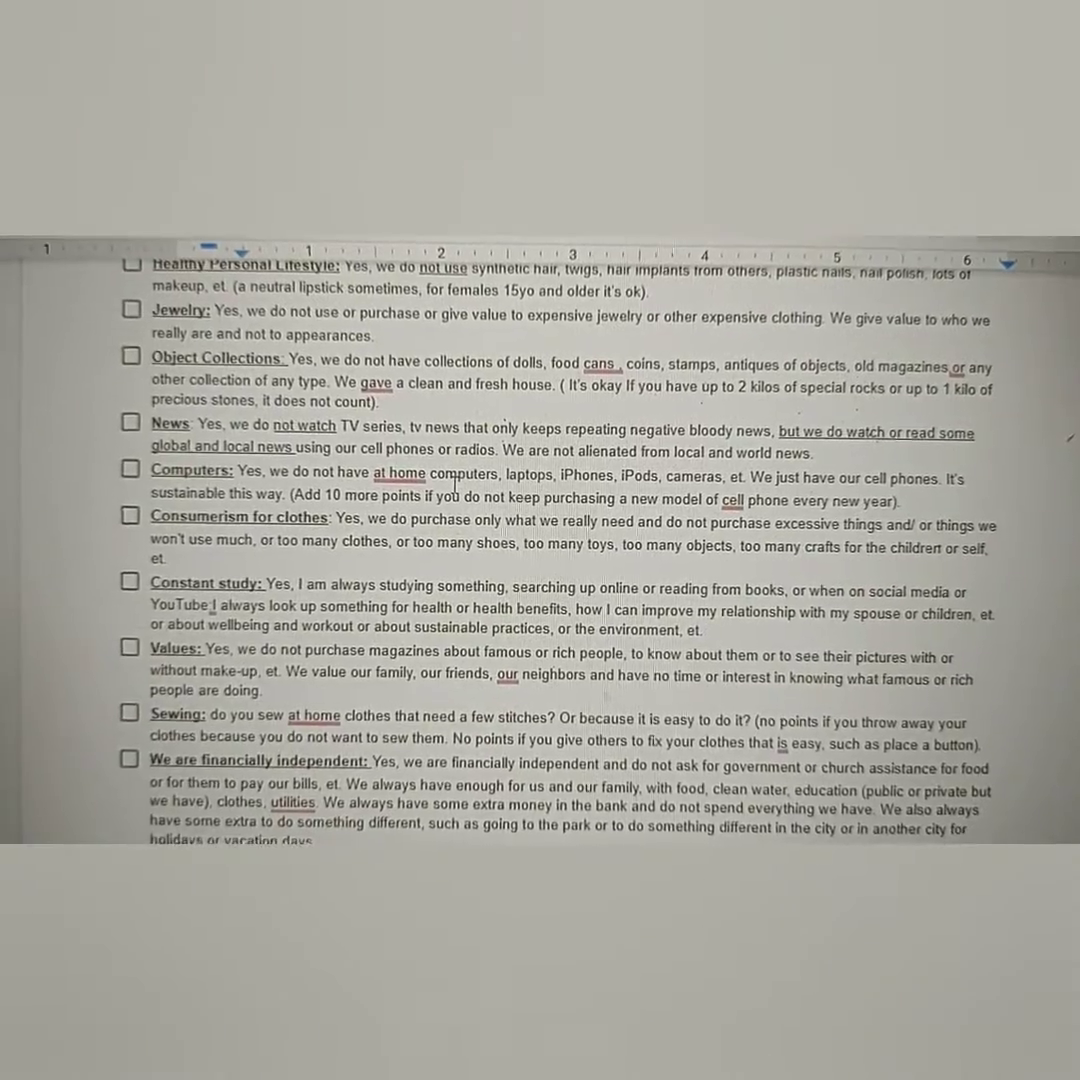
{"action": "scroll", "scroll_direction": "down", "scroll_amount": 3}
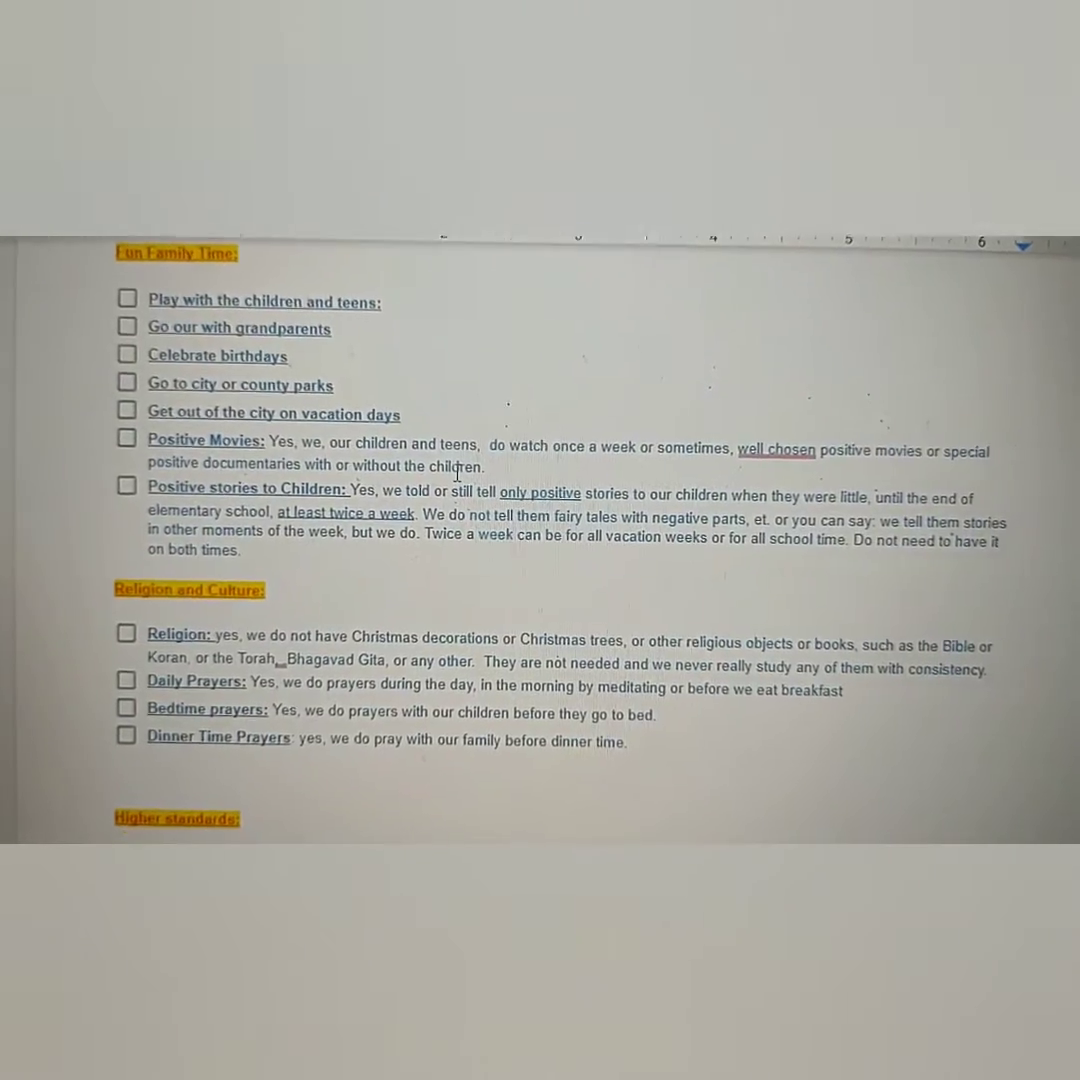
Step: Scroll past Higher standards, Negative Practices and Healthy and Happy Family to the dogs and cat checklist
{"action": "scroll", "scroll_direction": "down", "scroll_amount": 3}
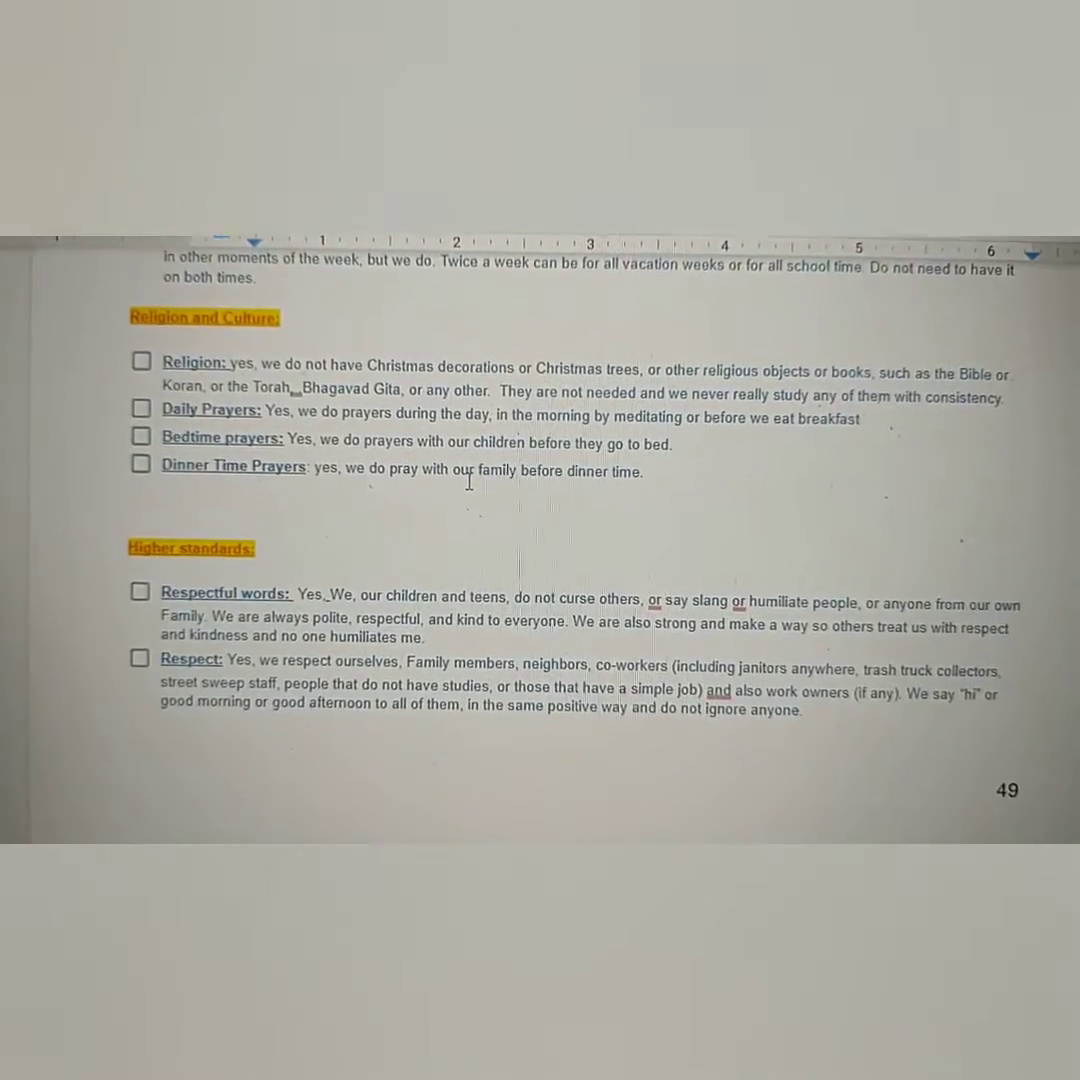
{"action": "scroll", "scroll_direction": "down", "scroll_amount": 3}
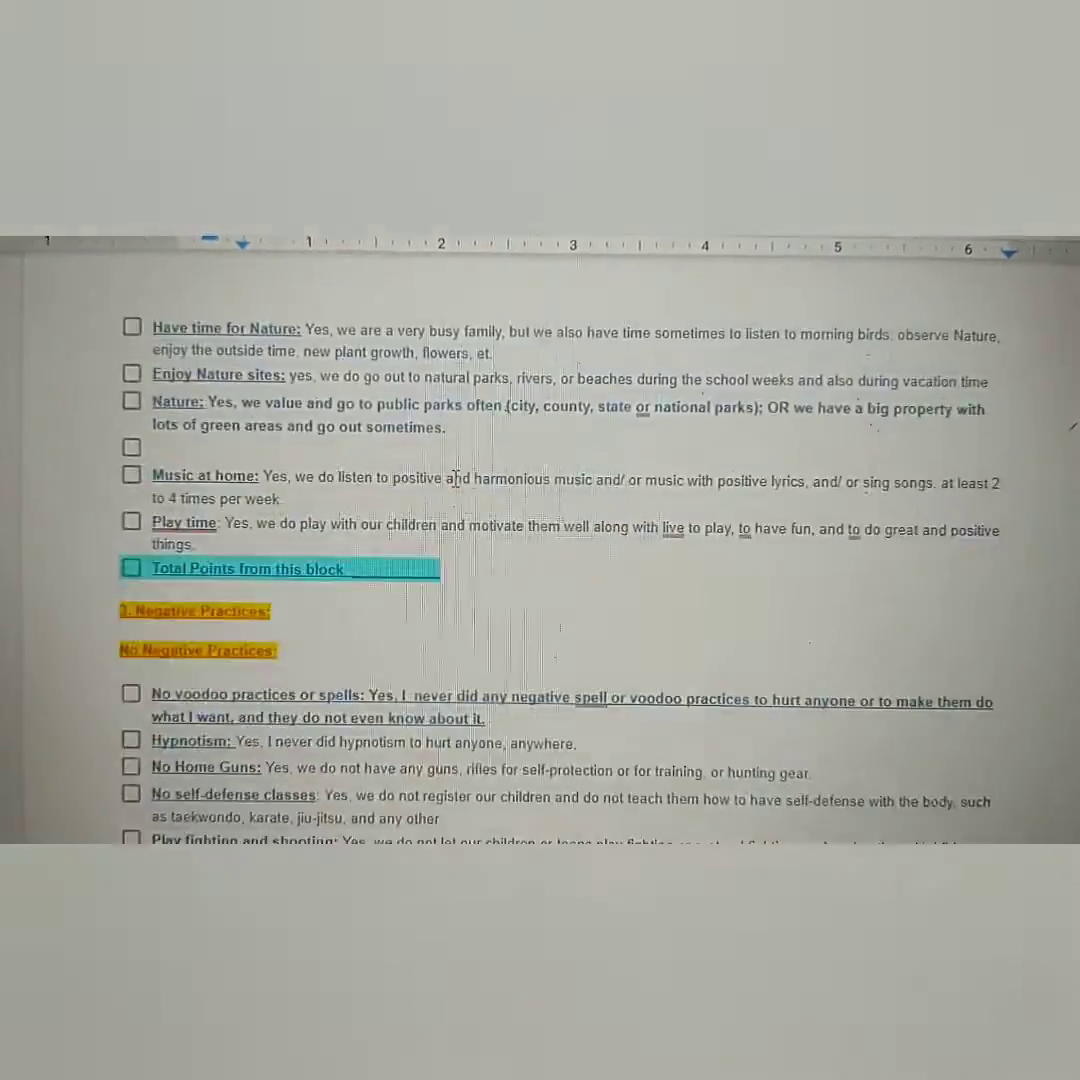
{"action": "scroll", "scroll_direction": "down", "scroll_amount": 3}
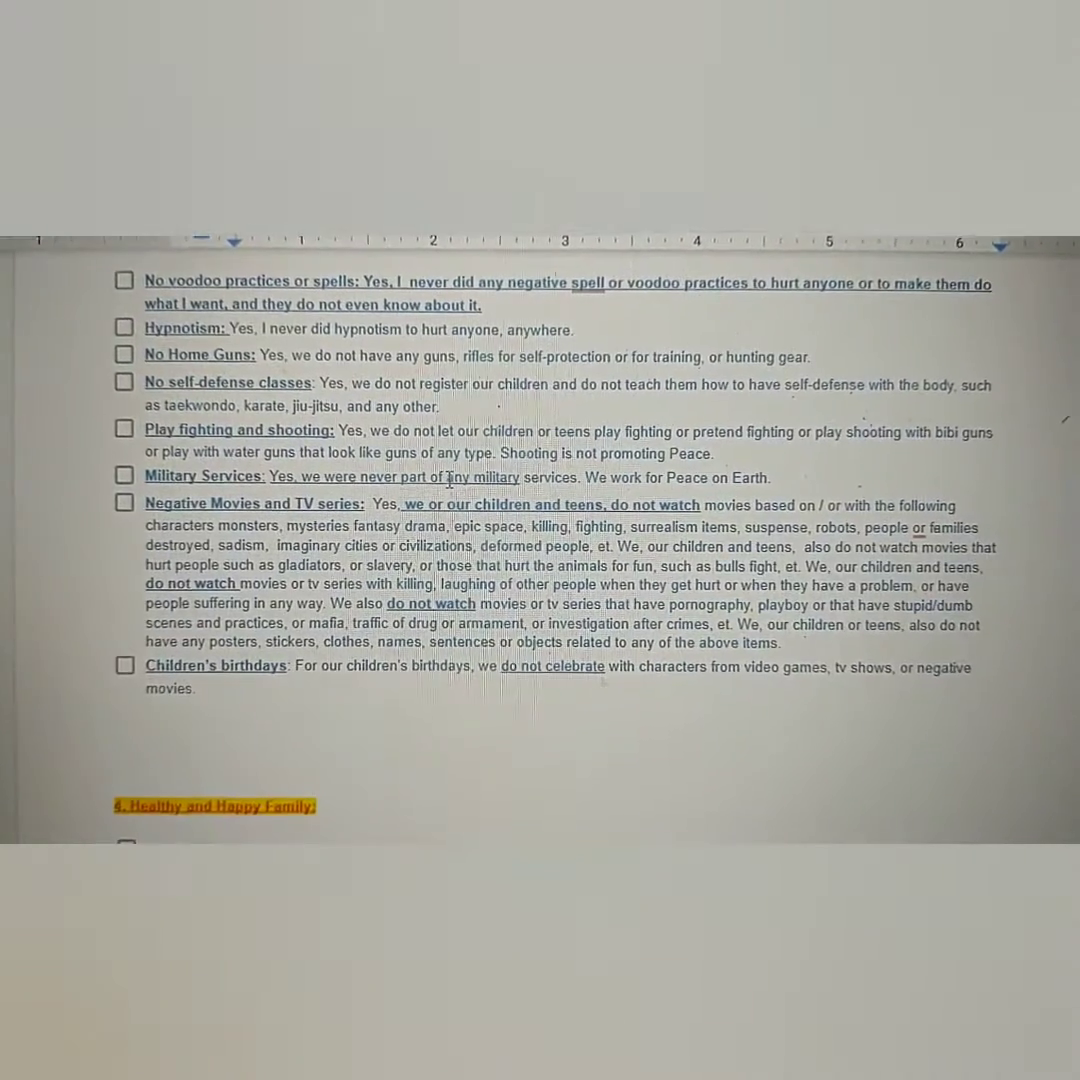
{"action": "scroll", "scroll_direction": "down", "scroll_amount": 3}
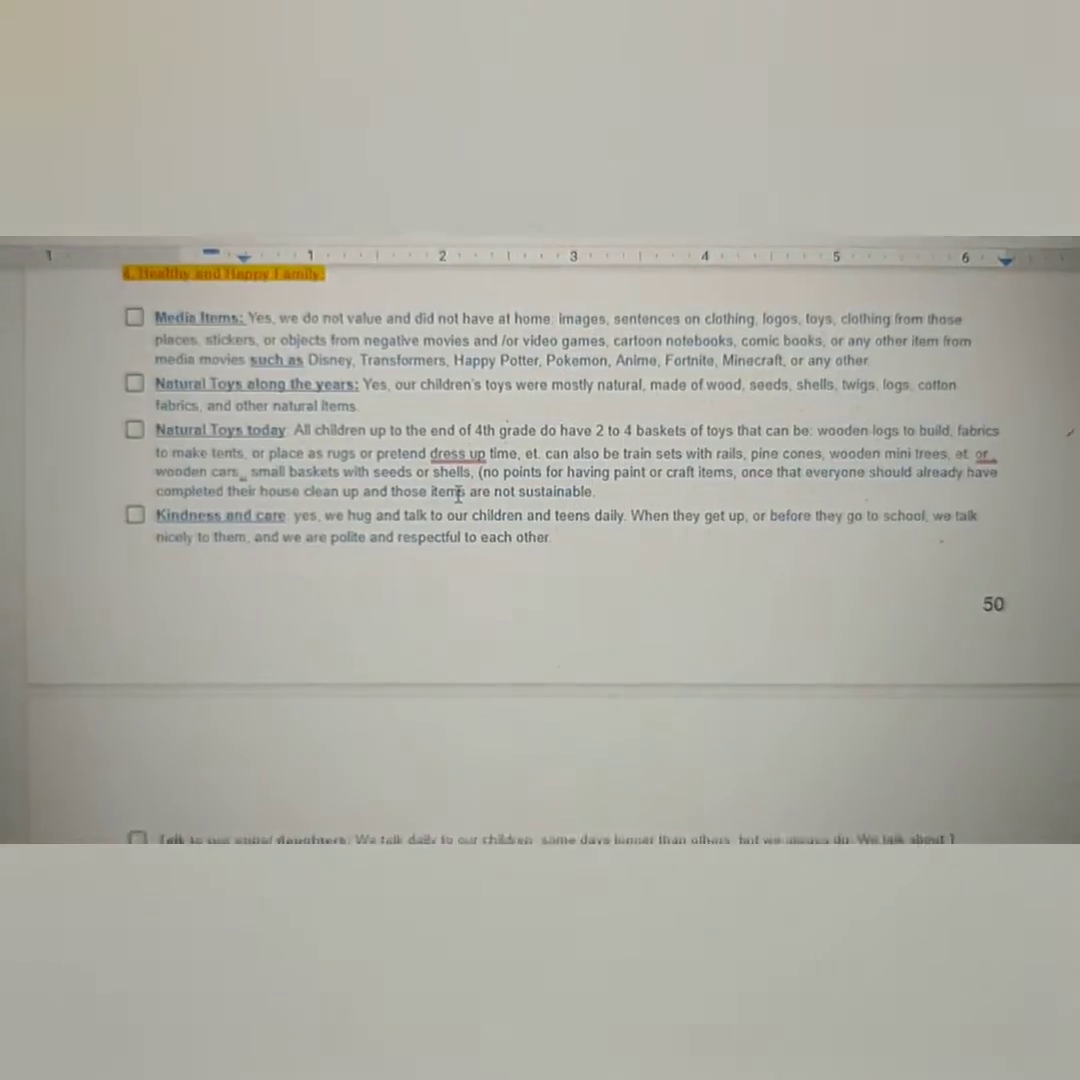
{"action": "scroll", "scroll_direction": "down", "scroll_amount": 3}
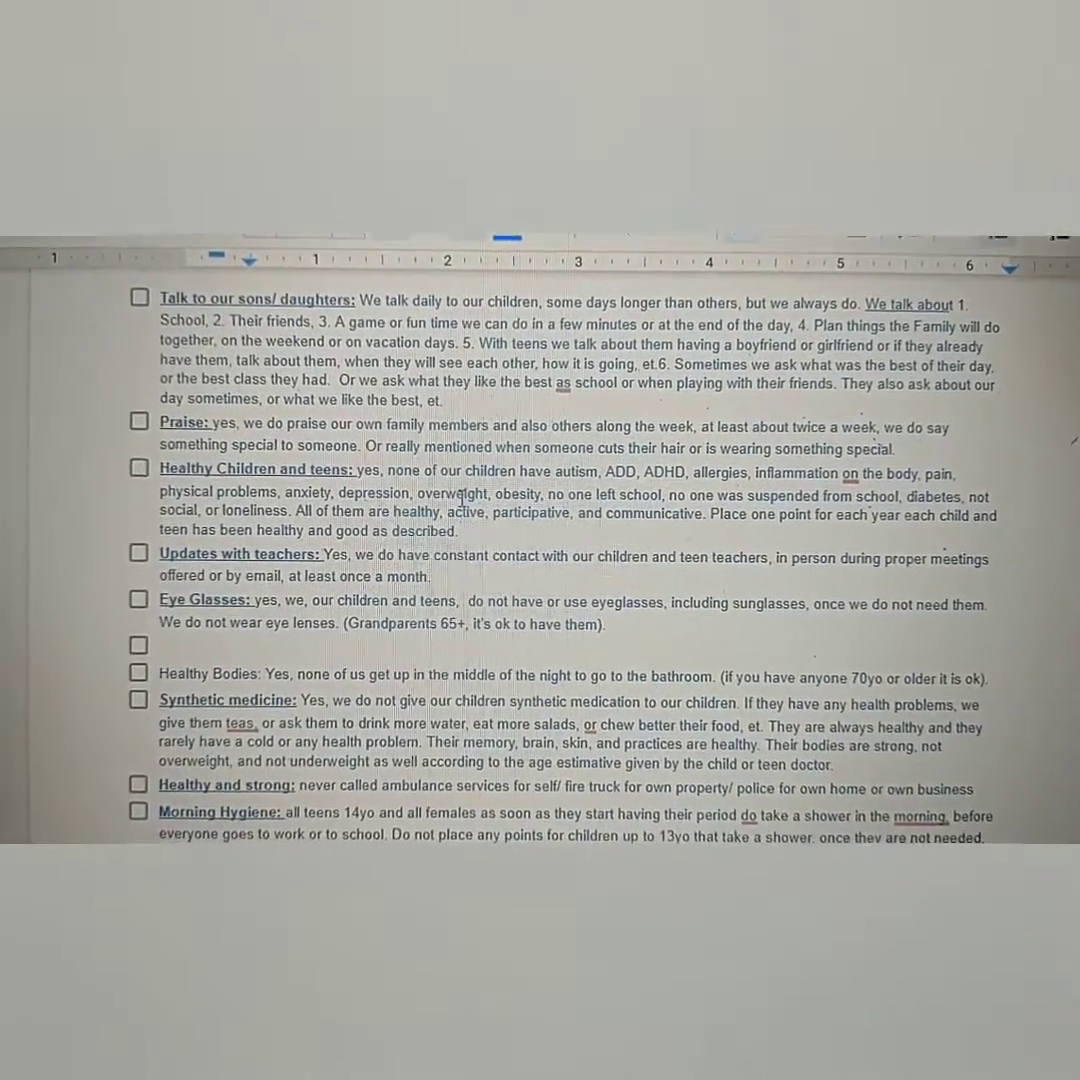
{"action": "scroll", "scroll_direction": "down", "scroll_amount": 3}
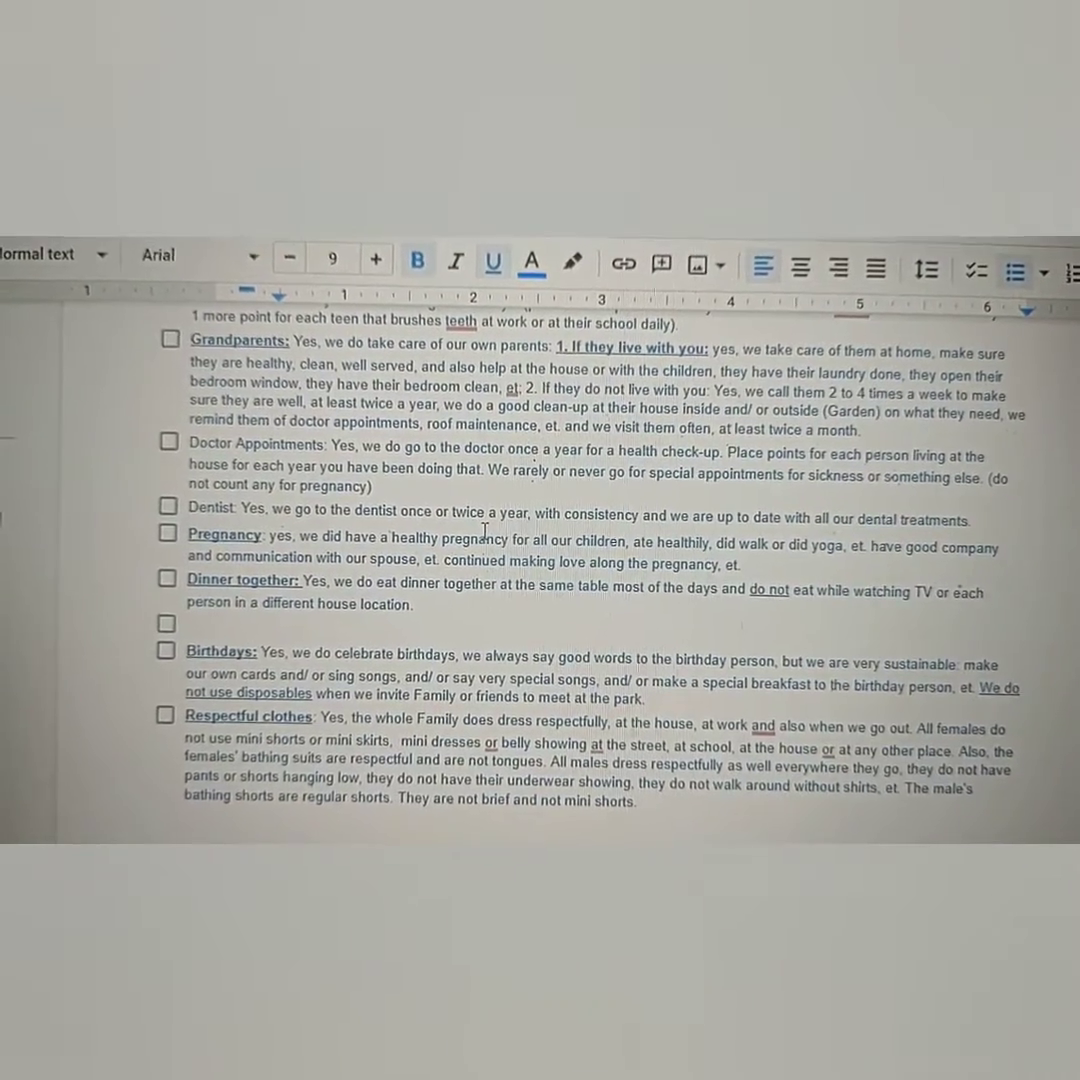
{"action": "scroll", "scroll_direction": "down", "scroll_amount": 3}
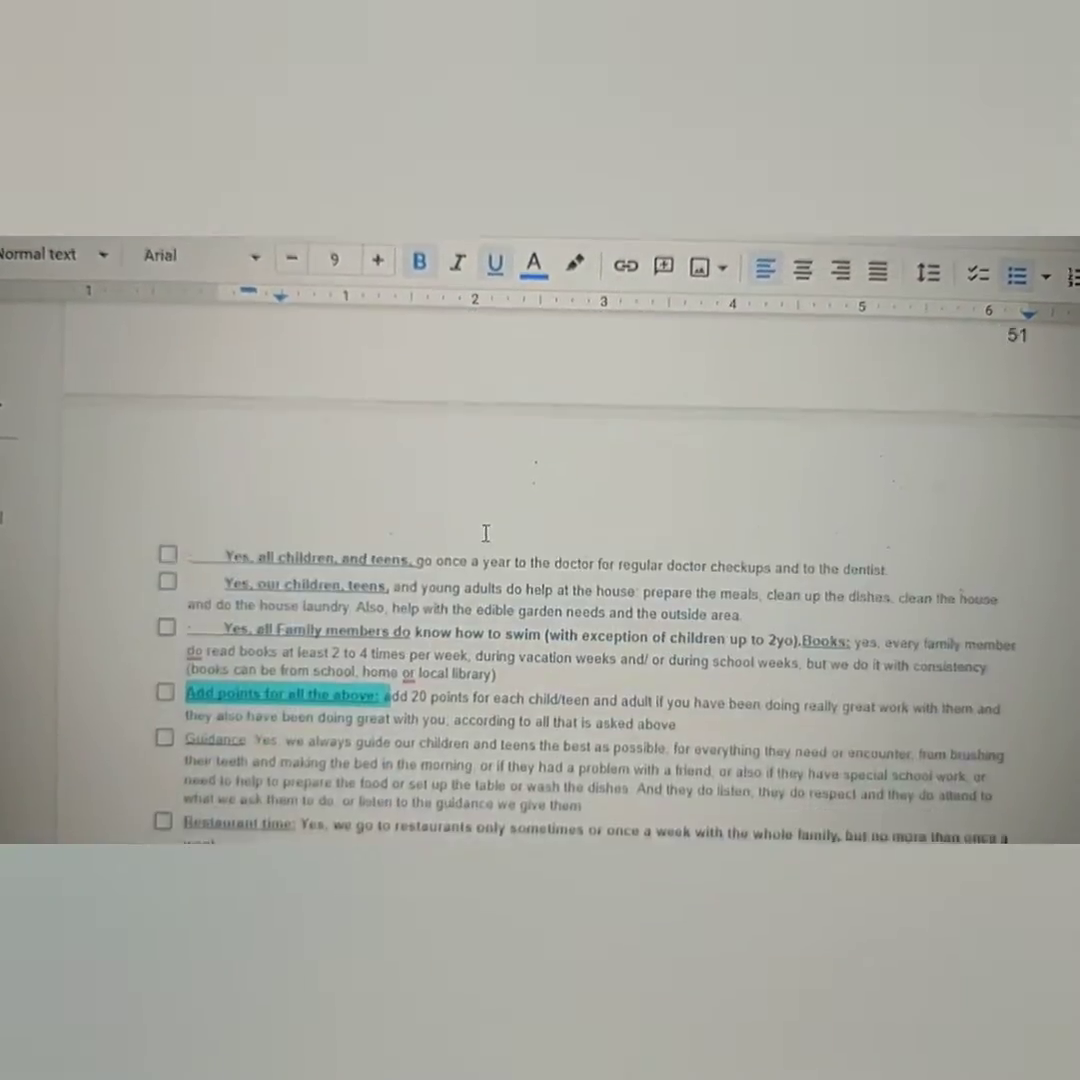
{"action": "scroll", "scroll_direction": "down", "scroll_amount": 3}
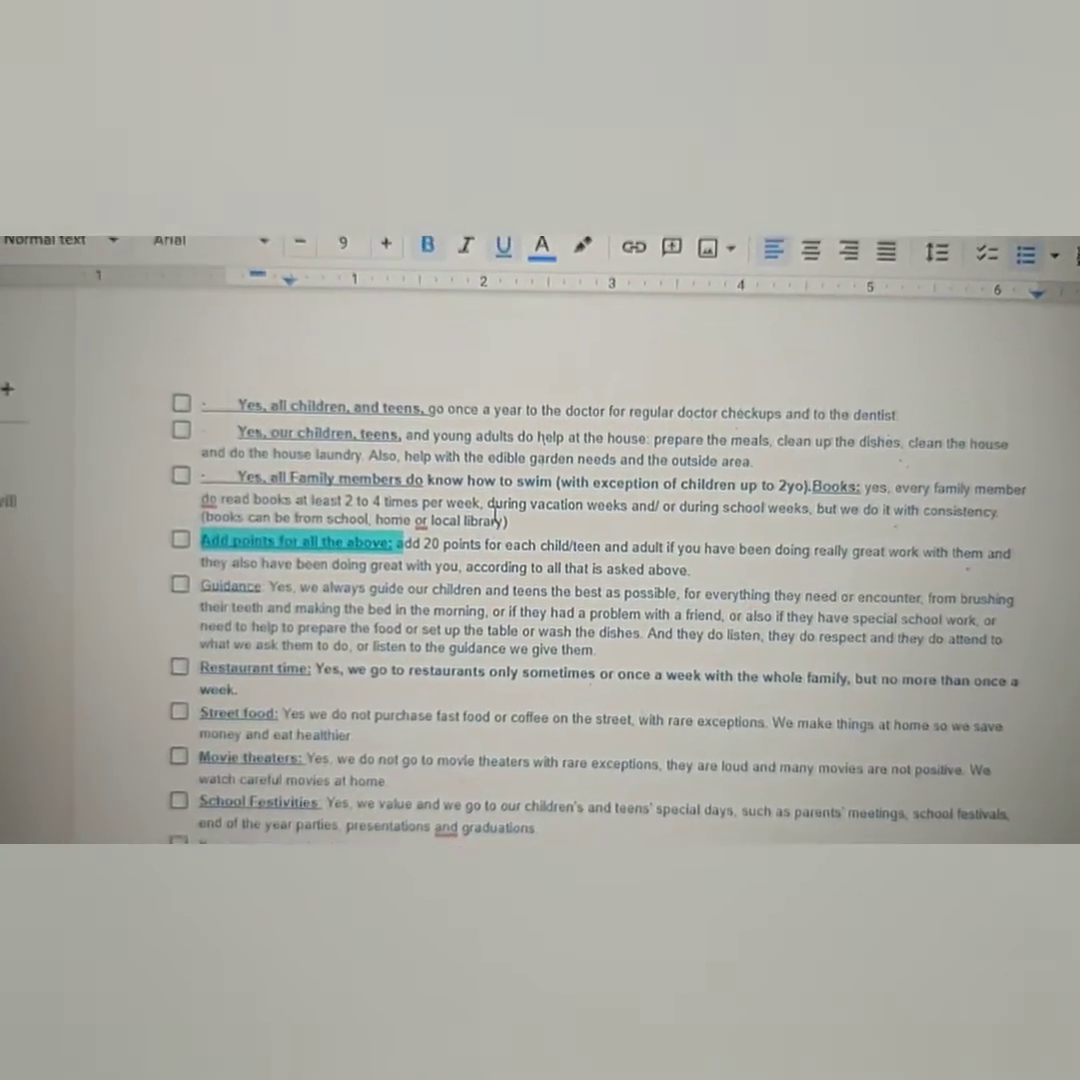
{"action": "scroll", "scroll_direction": "down", "scroll_amount": 3}
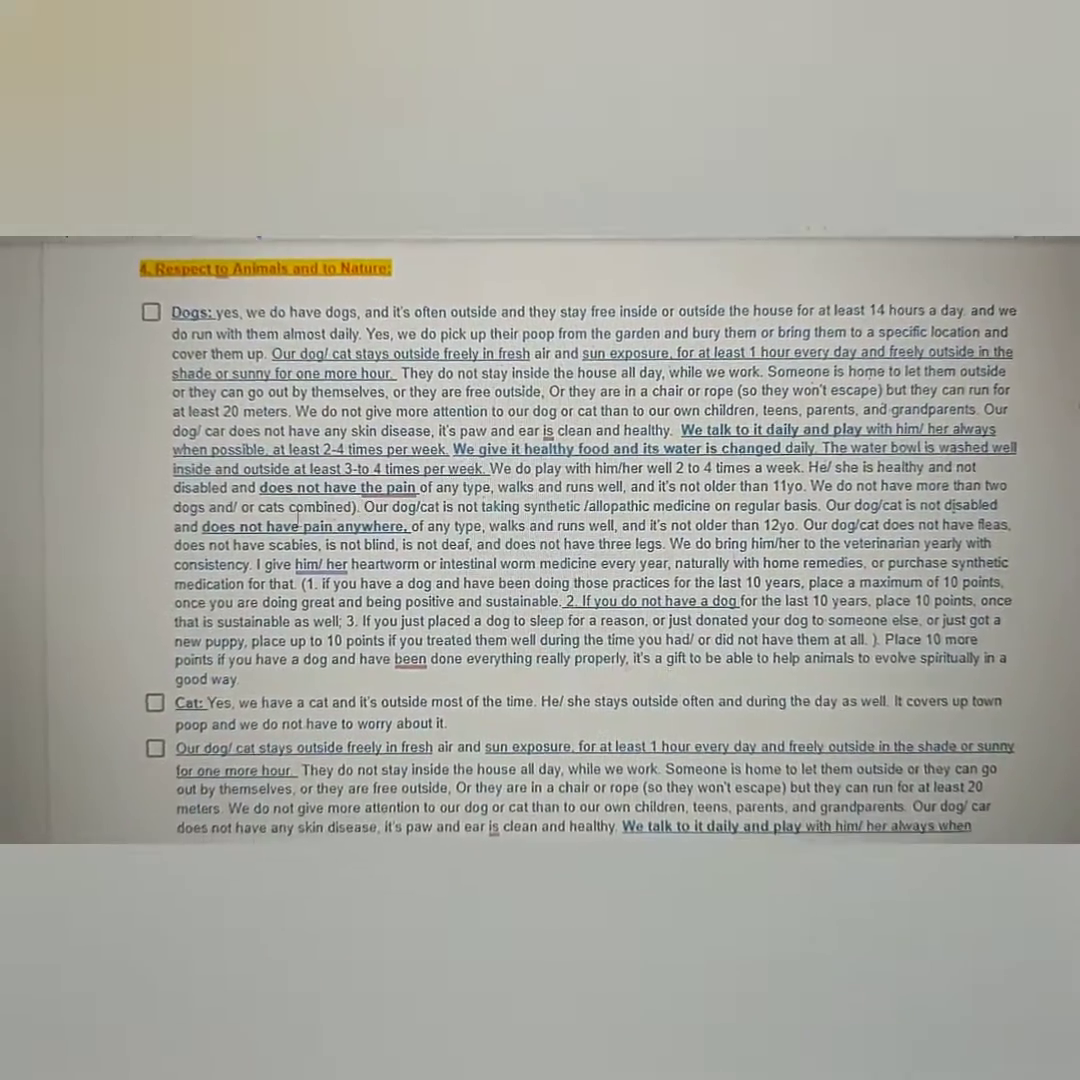
Step: Scroll past the Dogs, Good Social Practice and Add your Points totals to the Statement of Truthfulness
{"action": "scroll", "scroll_direction": "down", "scroll_amount": 3}
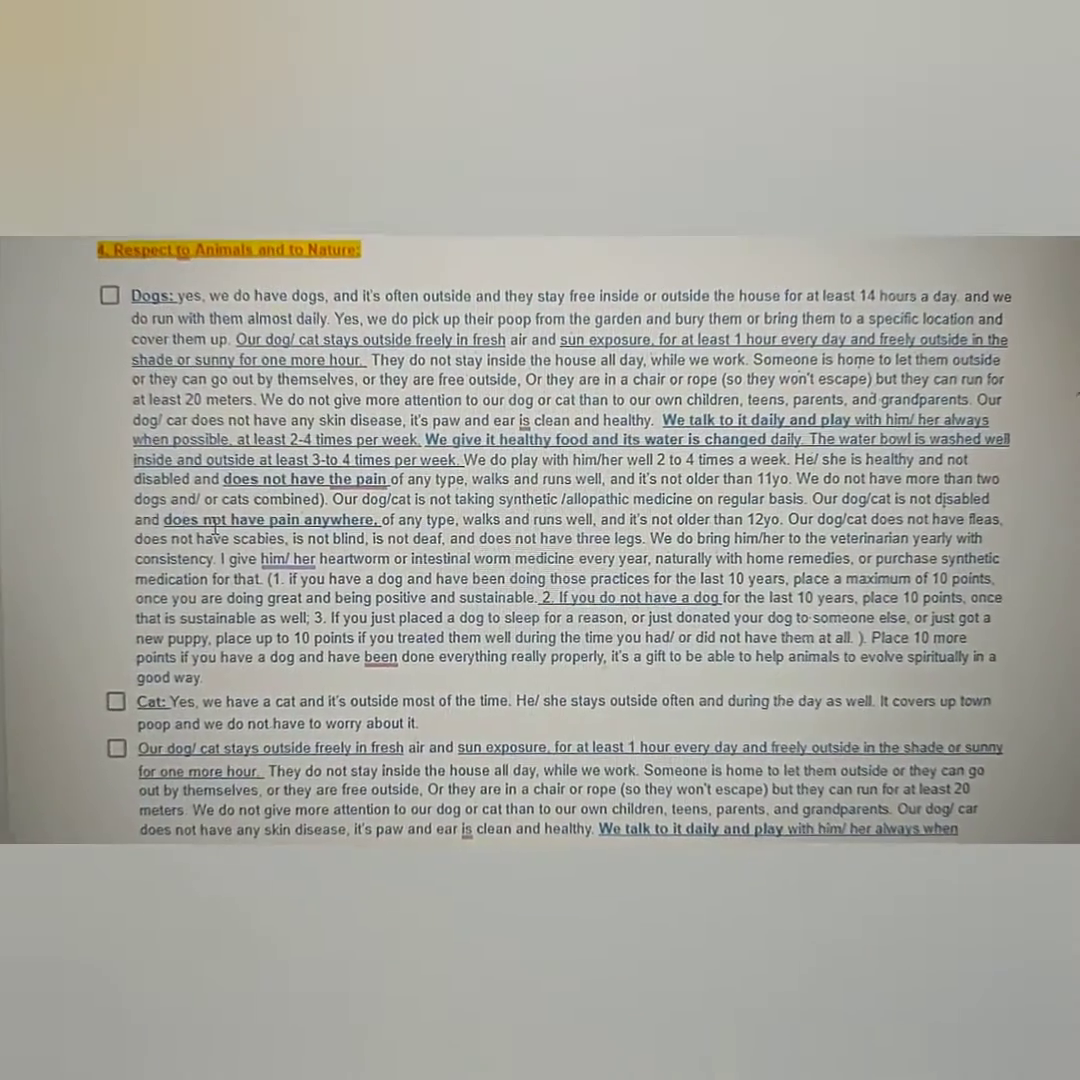
{"action": "scroll", "scroll_direction": "down", "scroll_amount": 3}
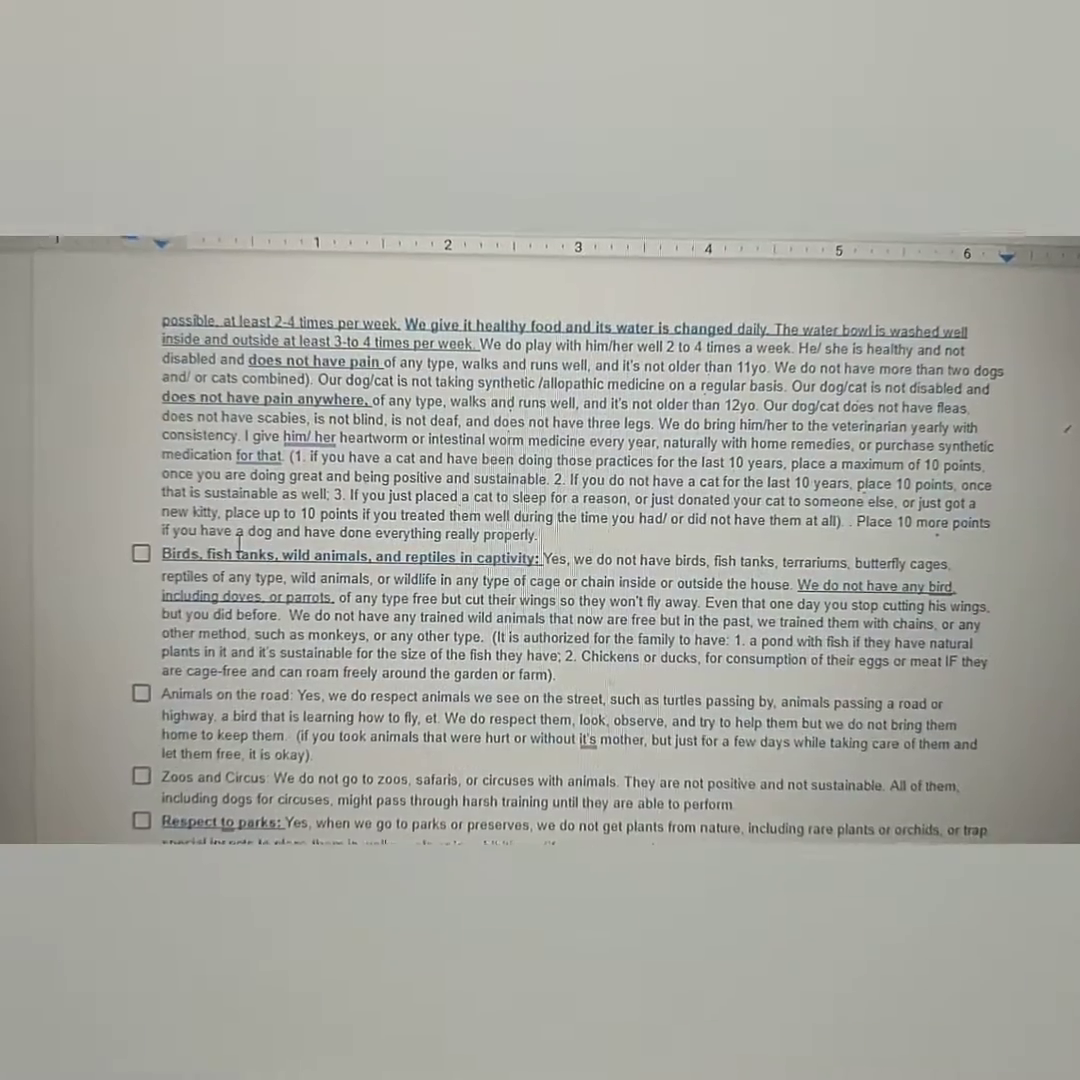
{"action": "scroll", "scroll_direction": "down", "scroll_amount": 3}
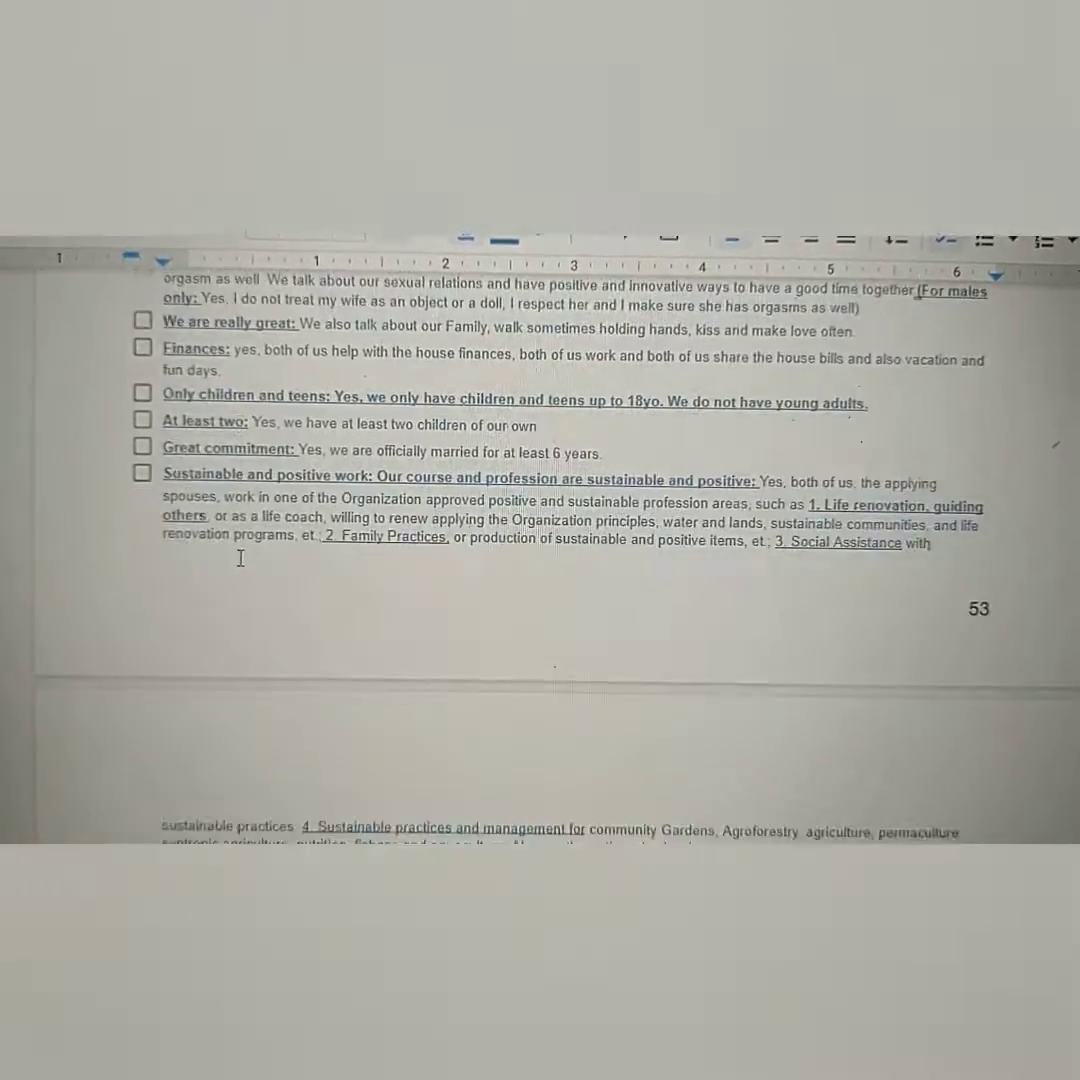
{"action": "scroll", "scroll_direction": "down", "scroll_amount": 3}
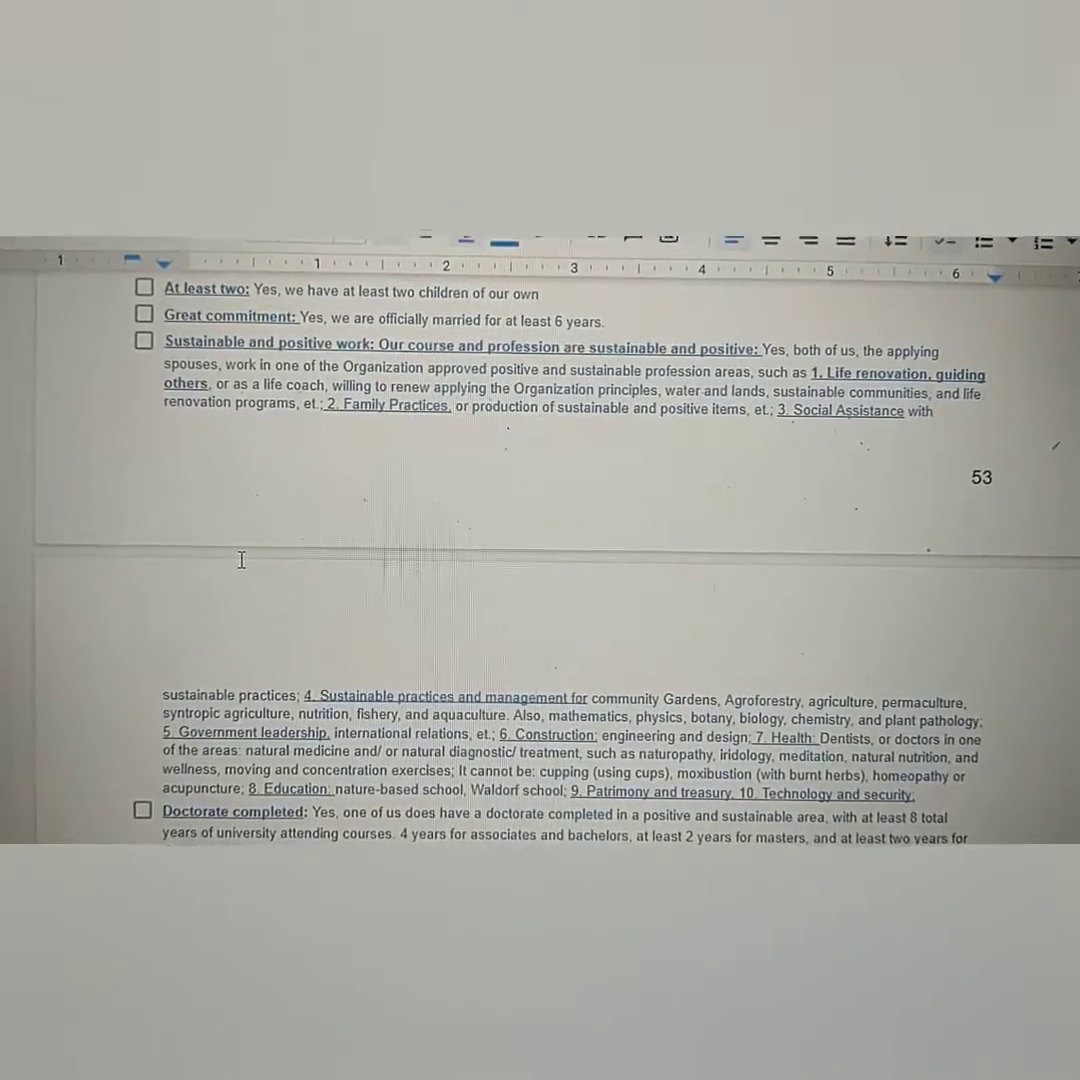
{"action": "scroll", "scroll_direction": "down", "scroll_amount": 3}
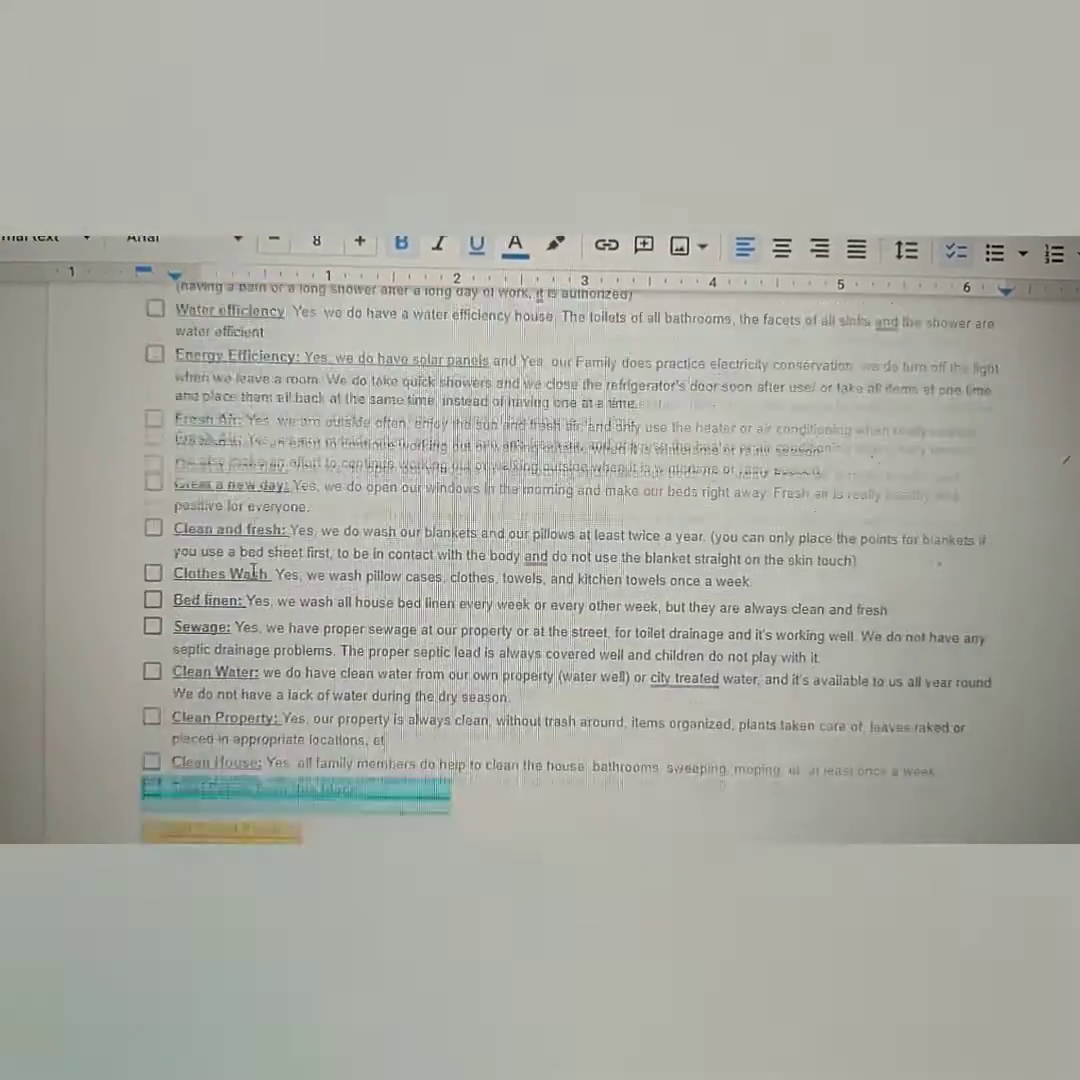
{"action": "scroll", "scroll_direction": "down", "scroll_amount": 3}
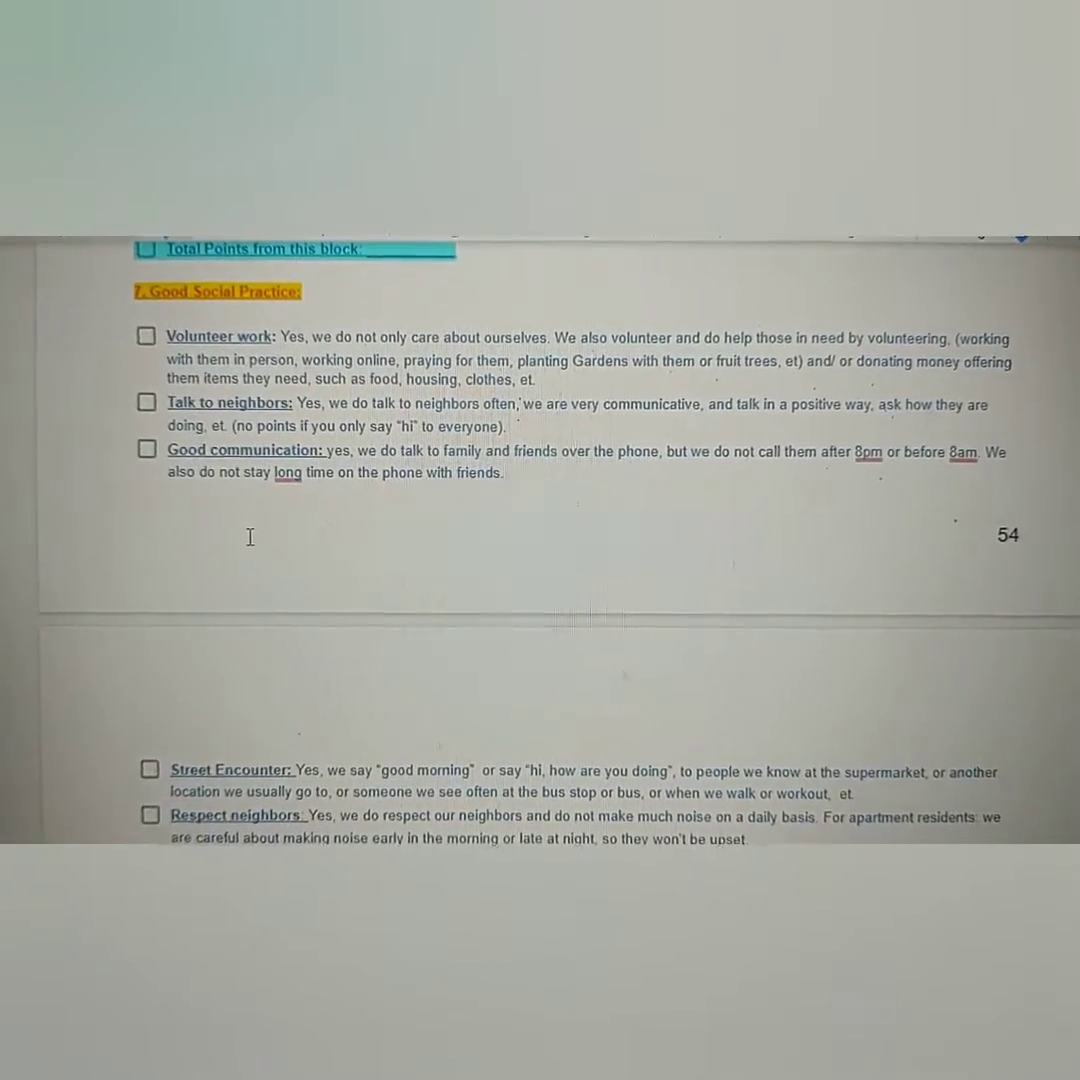
{"action": "scroll", "scroll_direction": "down", "scroll_amount": 3}
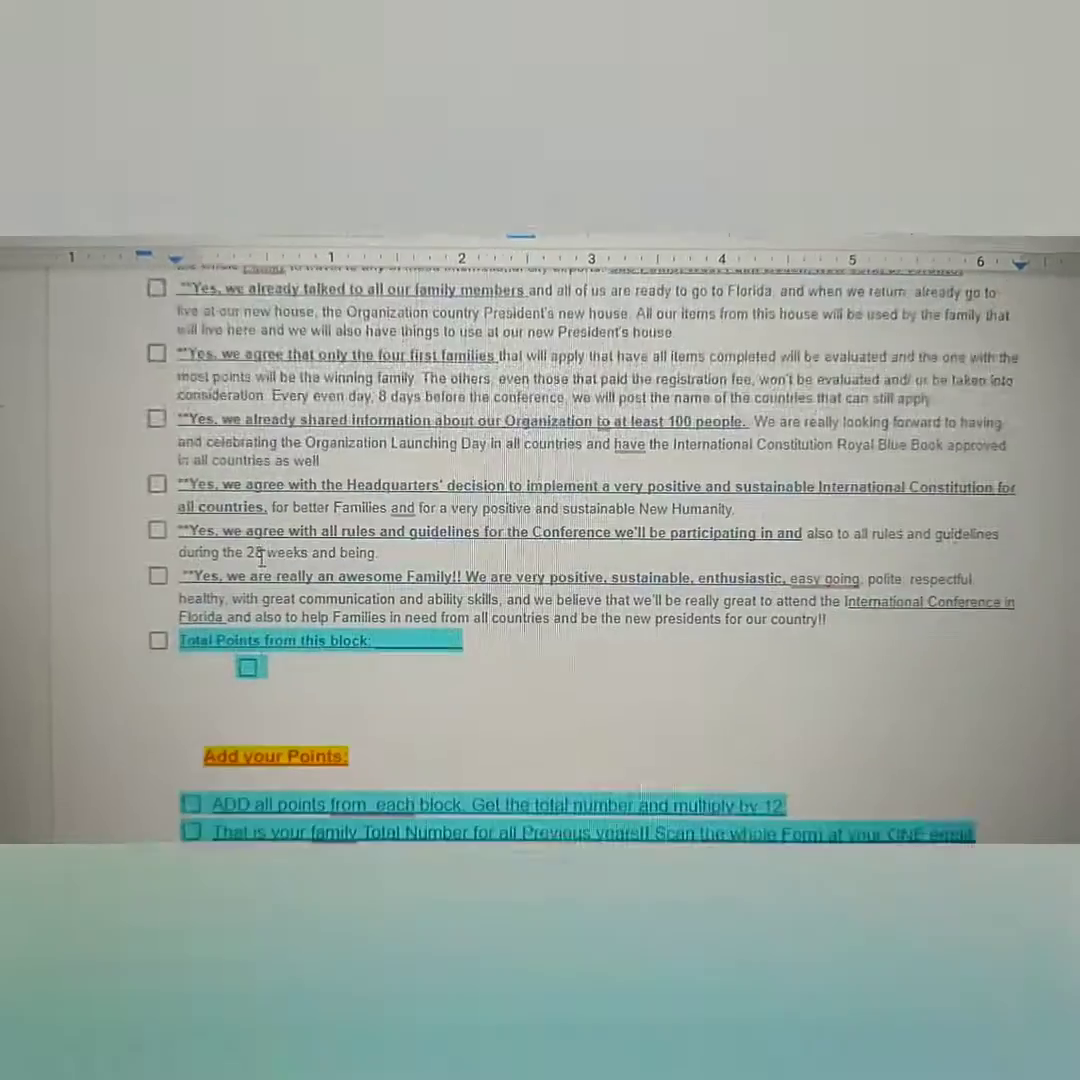
{"action": "scroll", "scroll_direction": "down", "scroll_amount": 3}
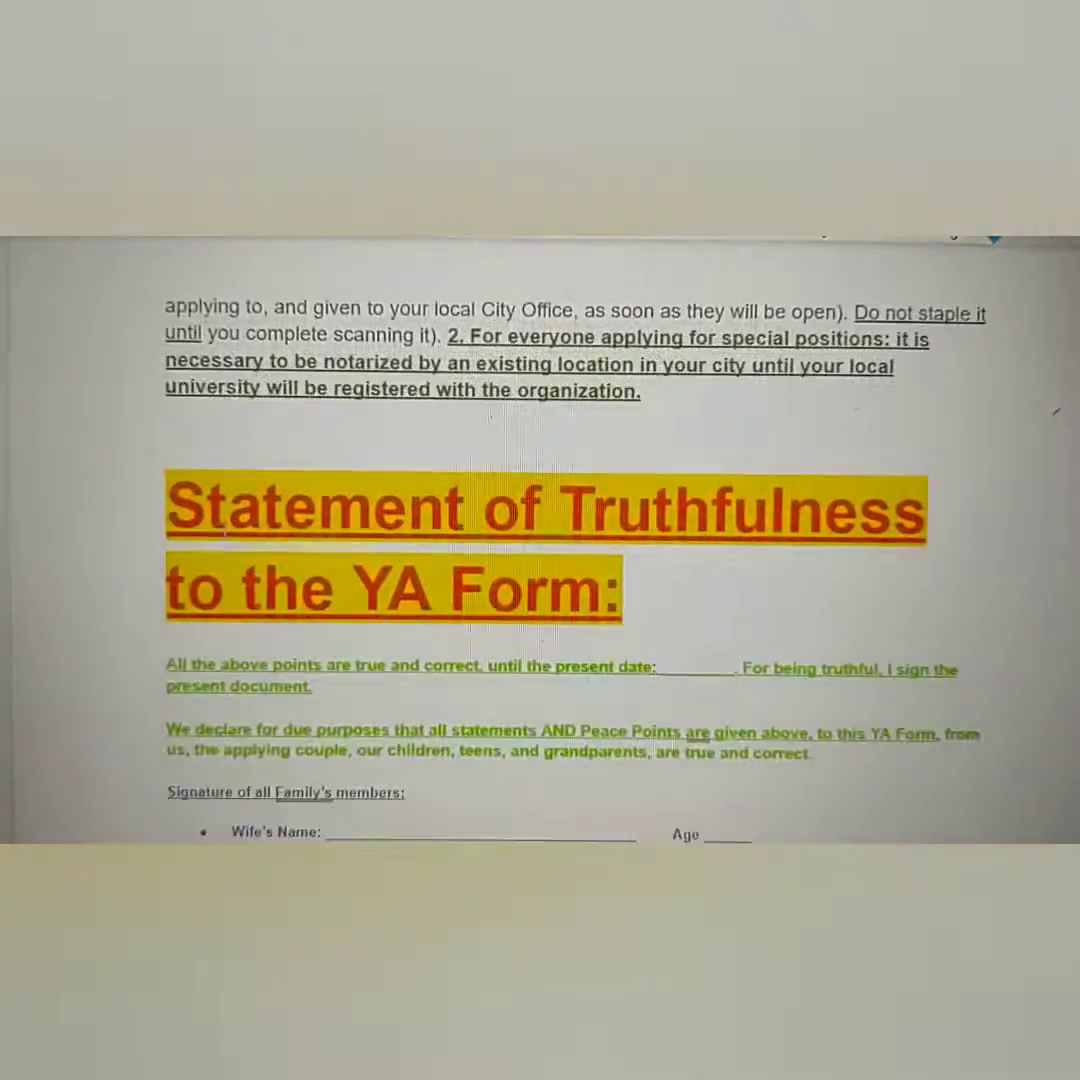
Step: Scroll from the page 57 document checklist through the Mandatory Essays requirement
{"action": "scroll", "scroll_direction": "down", "scroll_amount": 3}
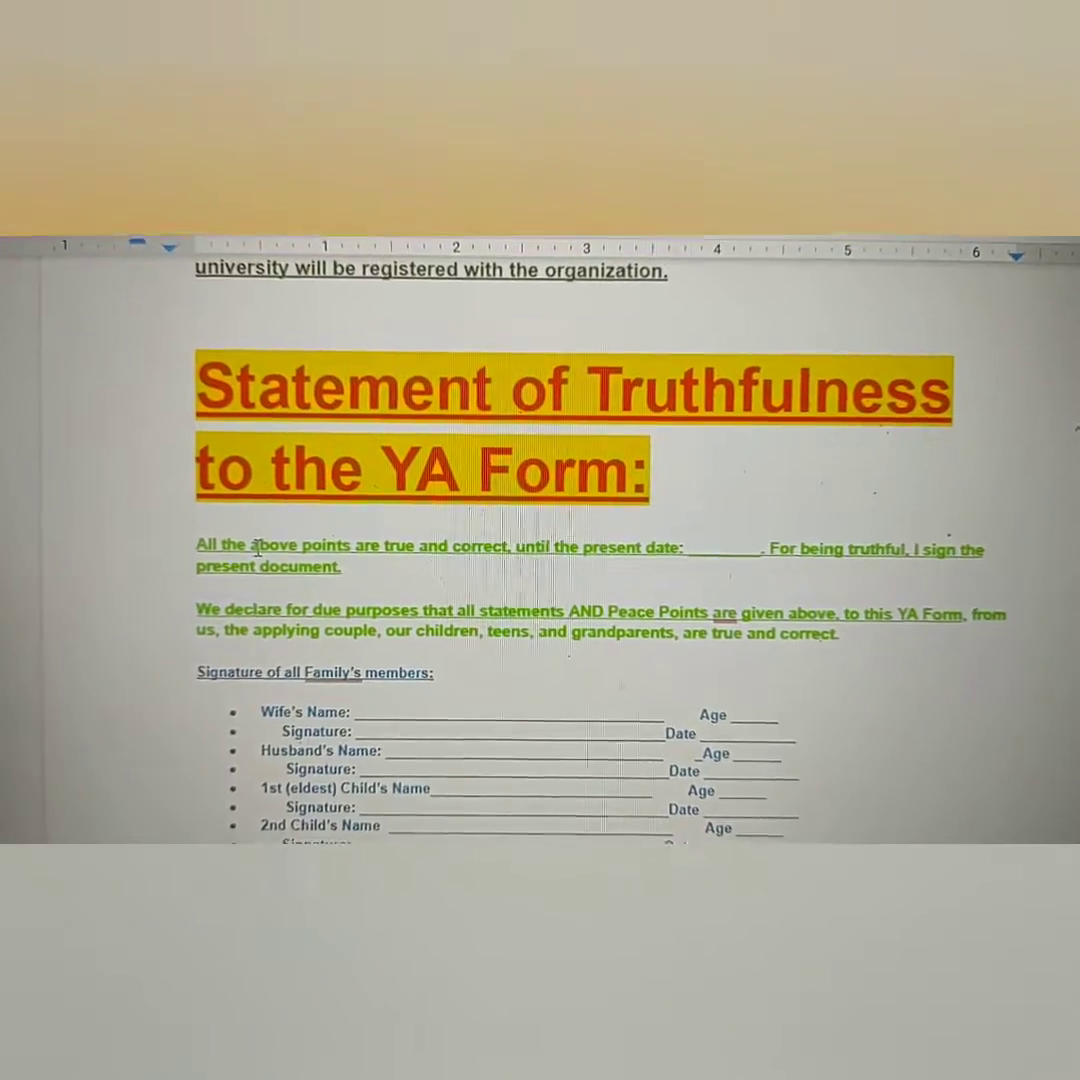
{"action": "scroll", "scroll_direction": "down", "scroll_amount": 3}
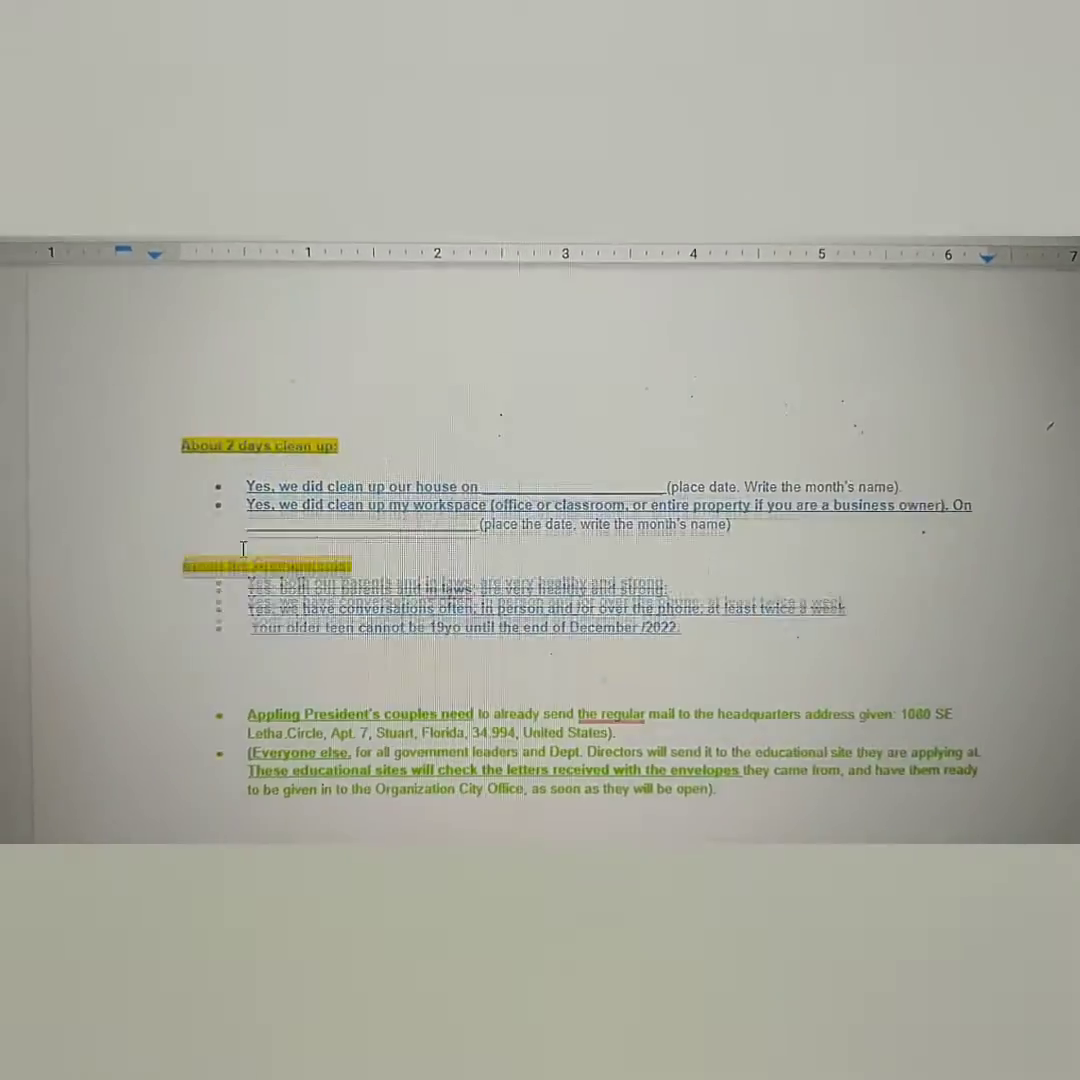
{"action": "scroll", "scroll_direction": "down", "scroll_amount": 3}
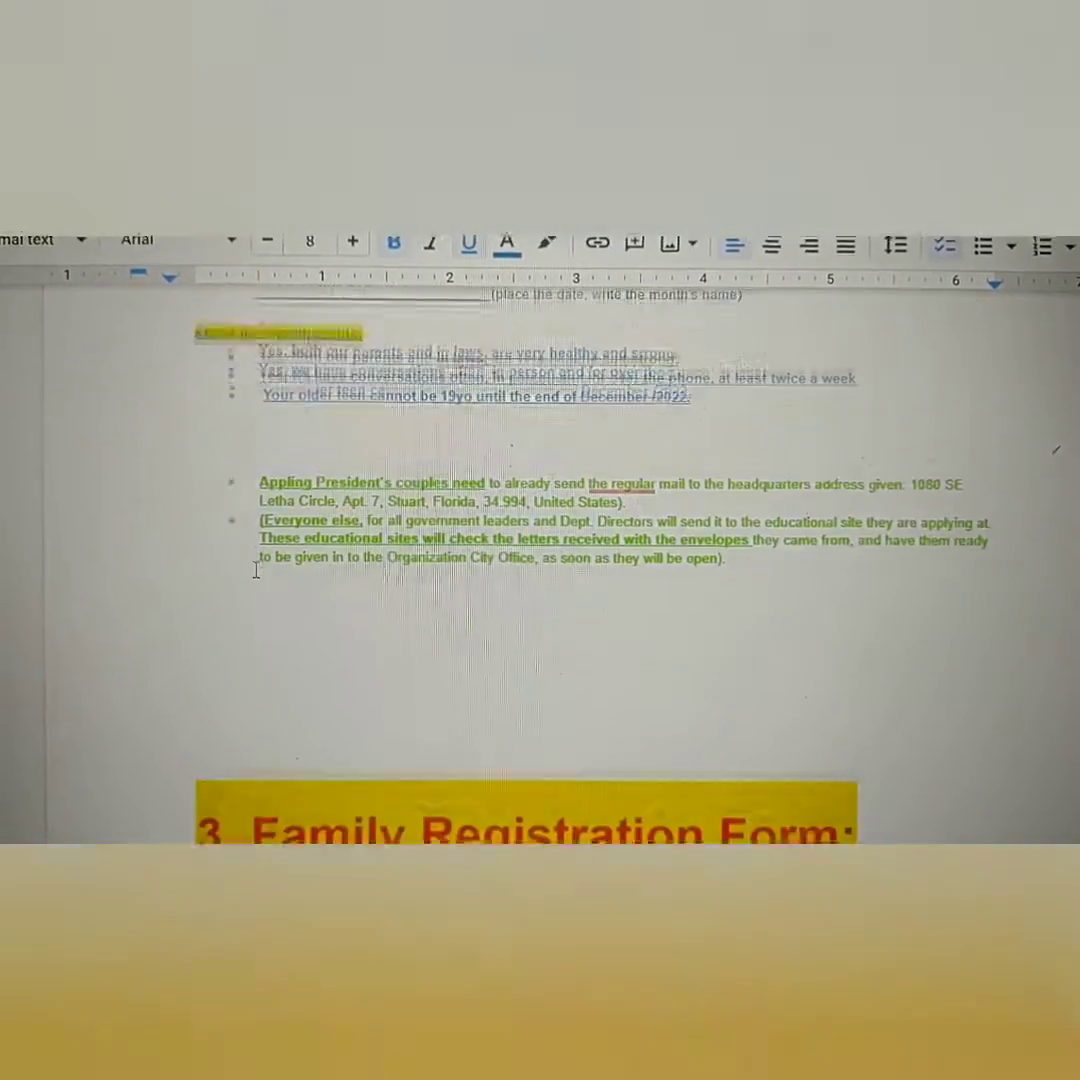
{"action": "scroll", "scroll_direction": "down", "scroll_amount": 3}
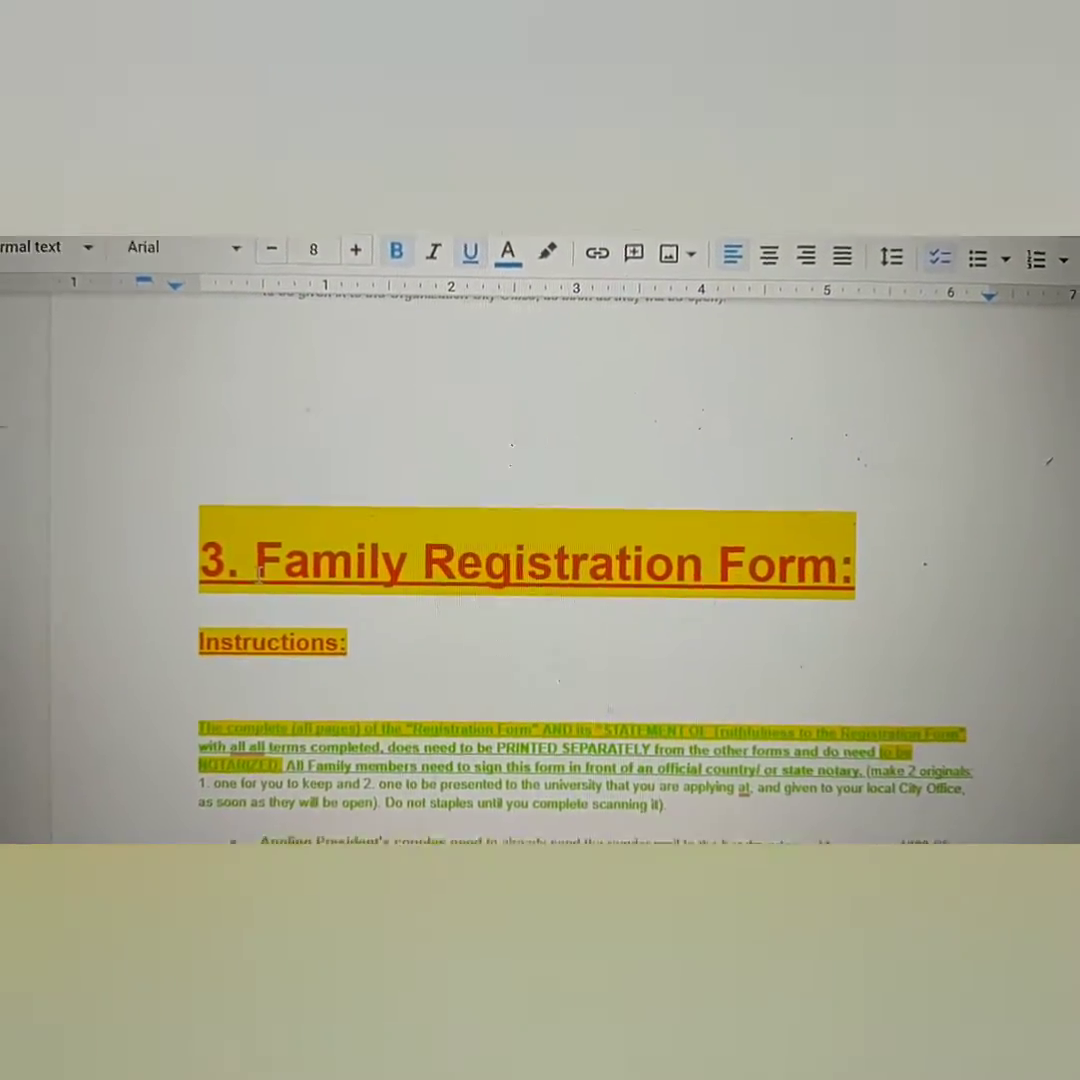
{"action": "scroll", "scroll_direction": "down", "scroll_amount": 3}
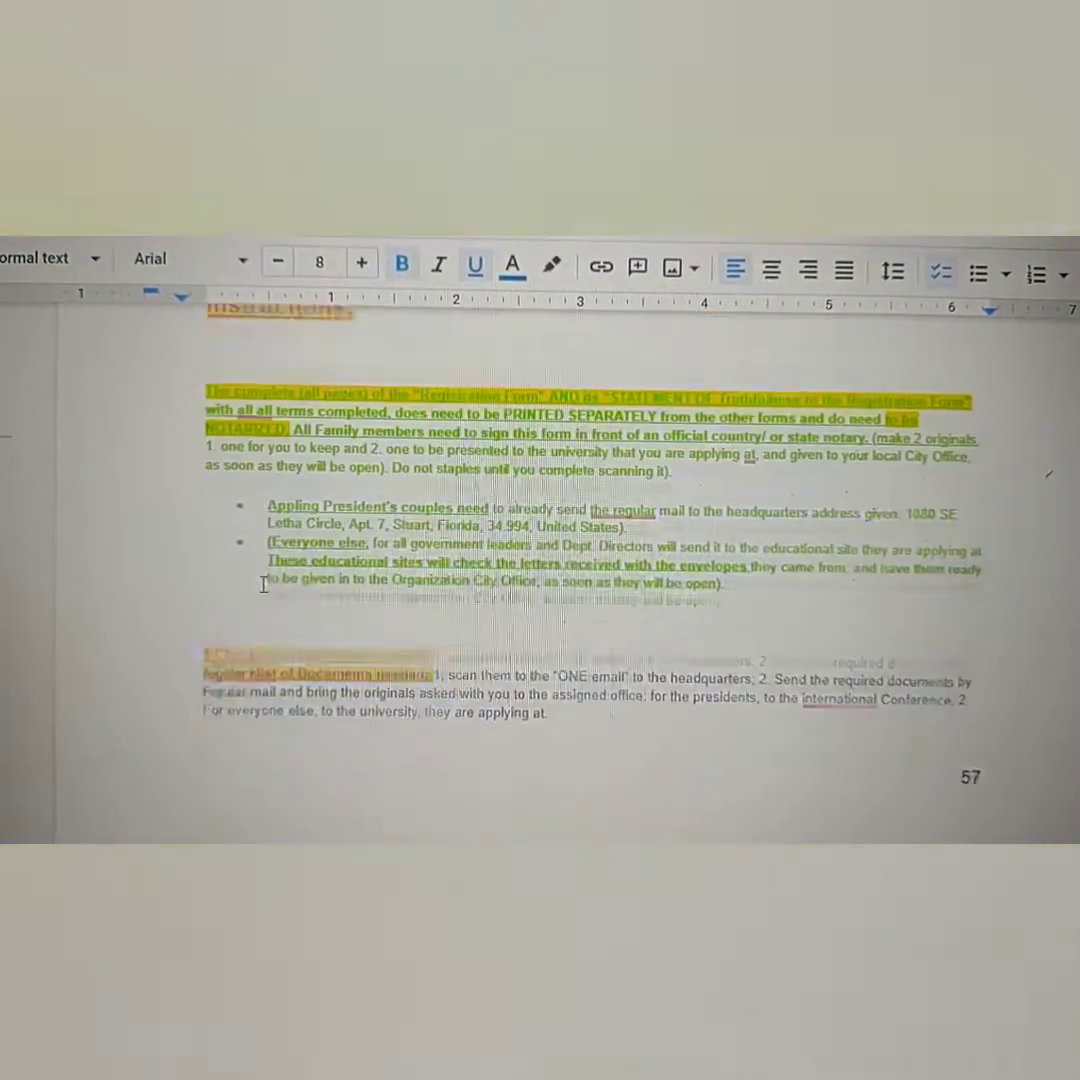
{"action": "scroll", "scroll_direction": "down", "scroll_amount": 3}
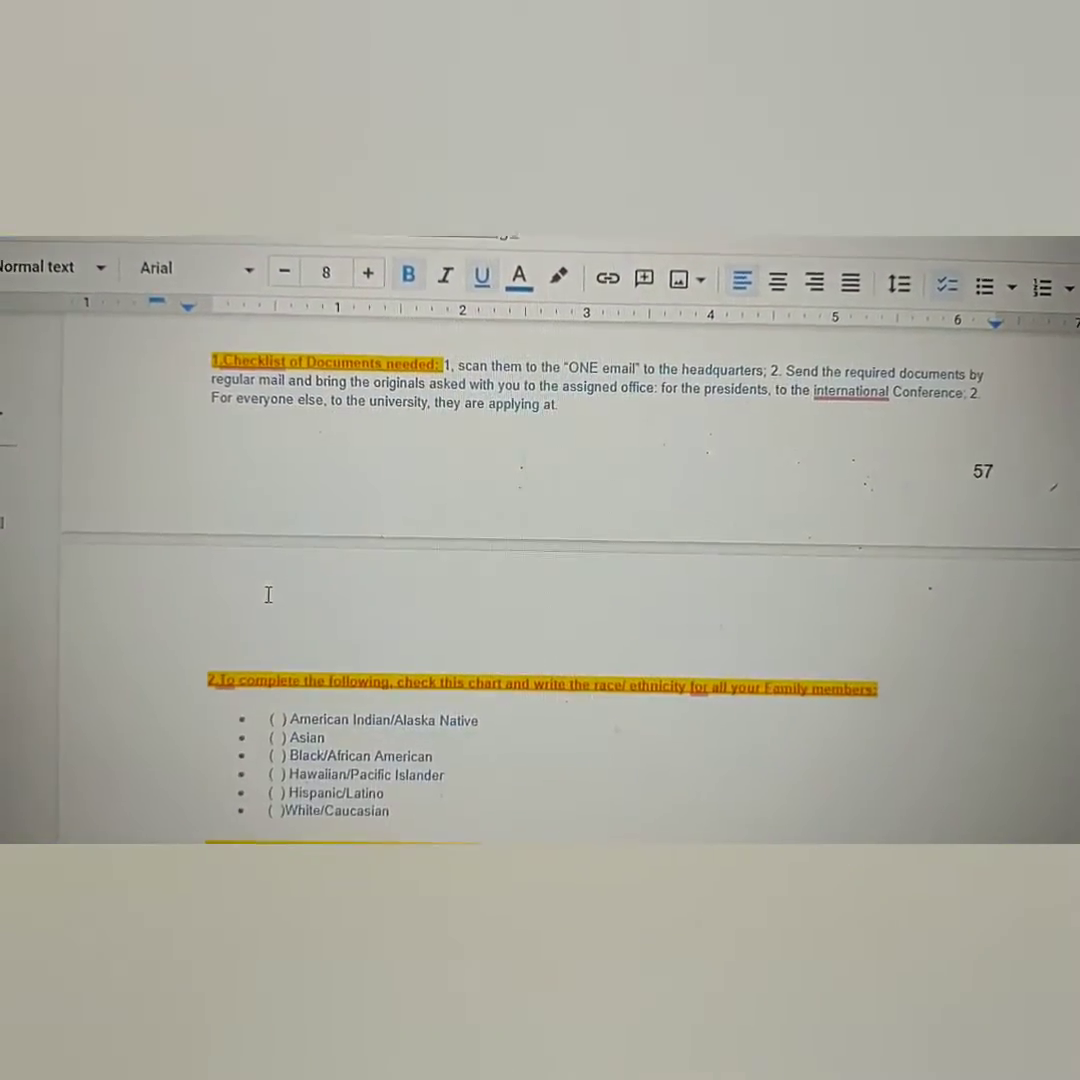
{"action": "scroll", "scroll_direction": "down", "scroll_amount": 3}
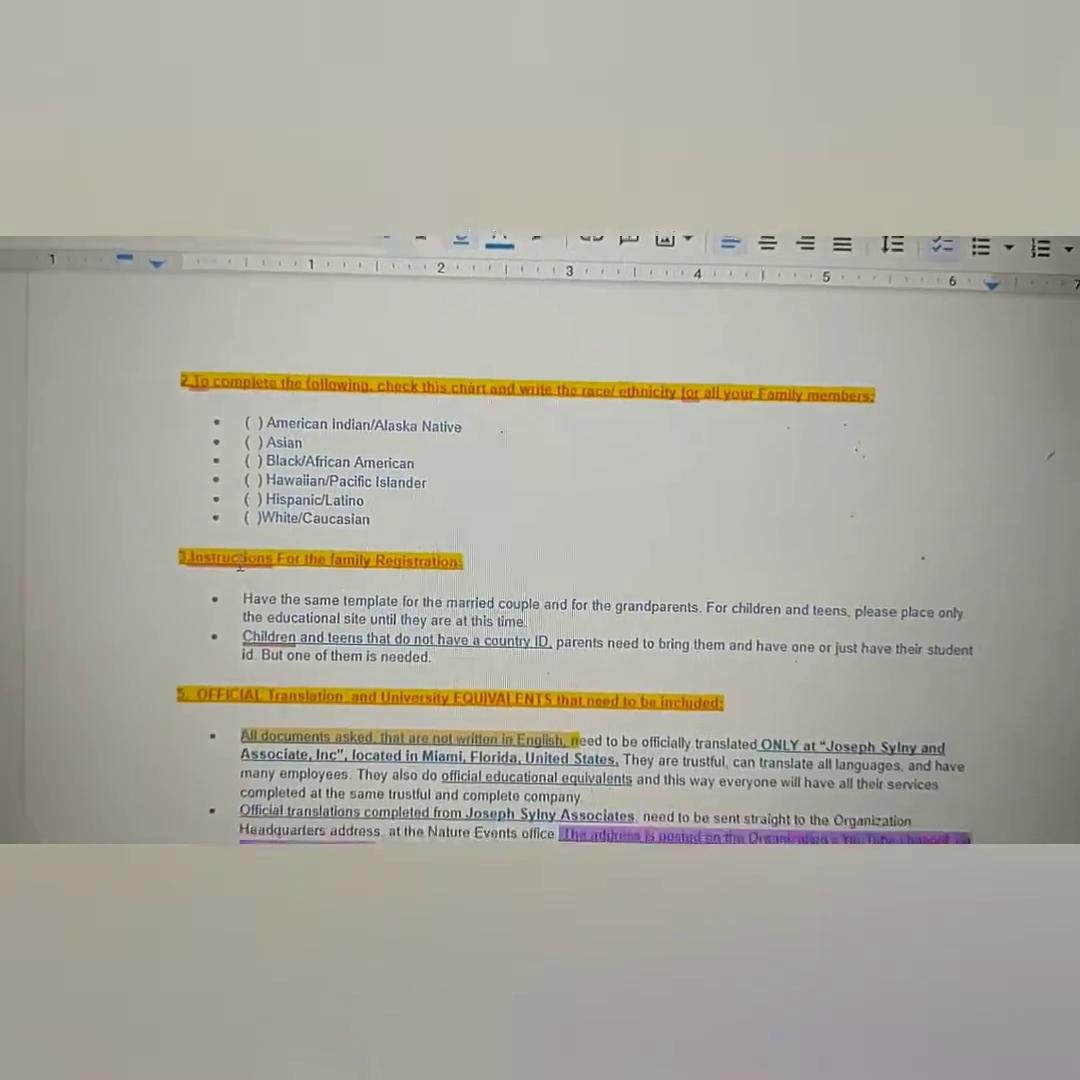
Step: Scroll through the Basic Instructions for ALL following Forms to the start of Form 2, Family Registration
{"action": "scroll", "scroll_direction": "down", "scroll_amount": 3}
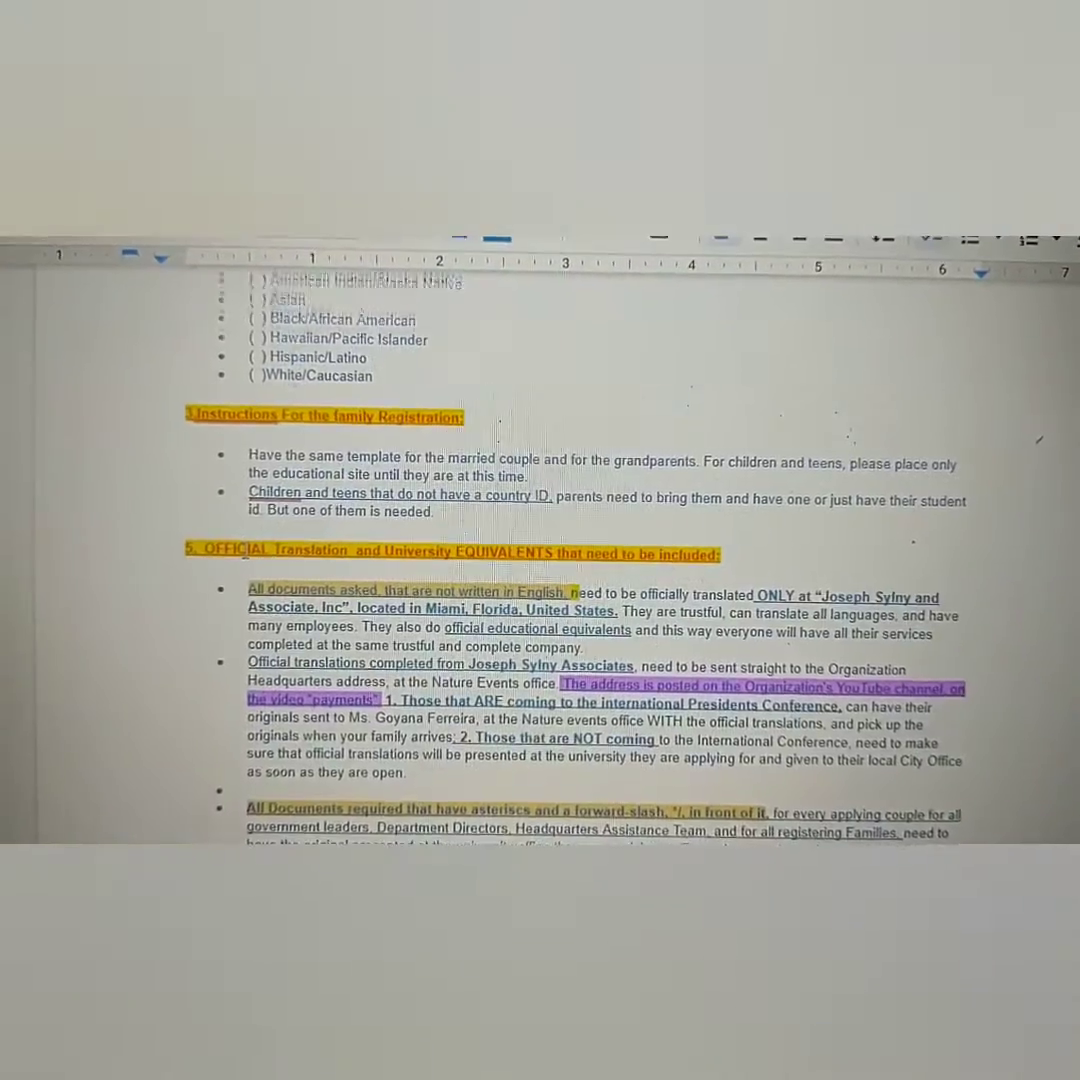
{"action": "scroll", "scroll_direction": "down", "scroll_amount": 3}
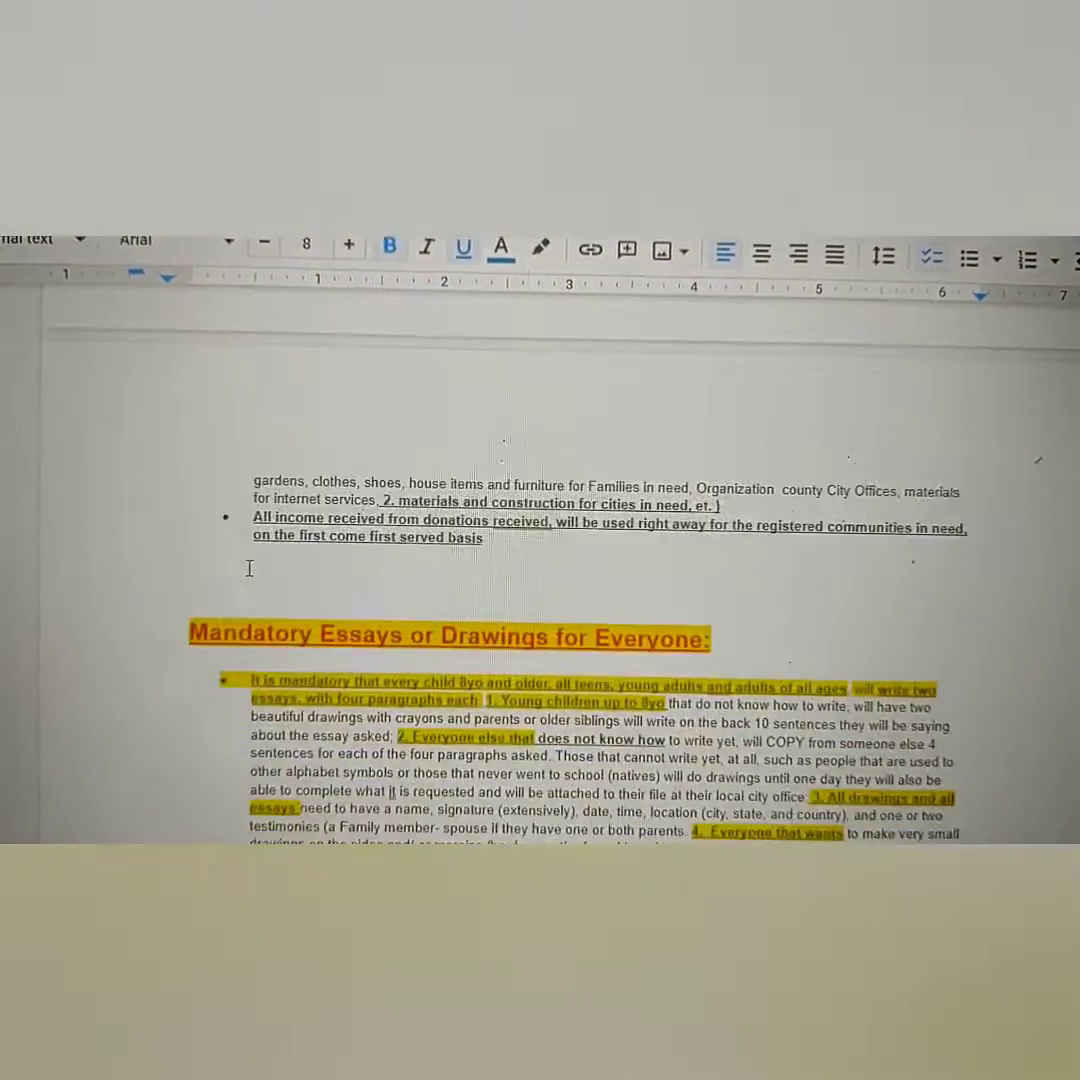
{"action": "scroll", "scroll_direction": "down", "scroll_amount": 3}
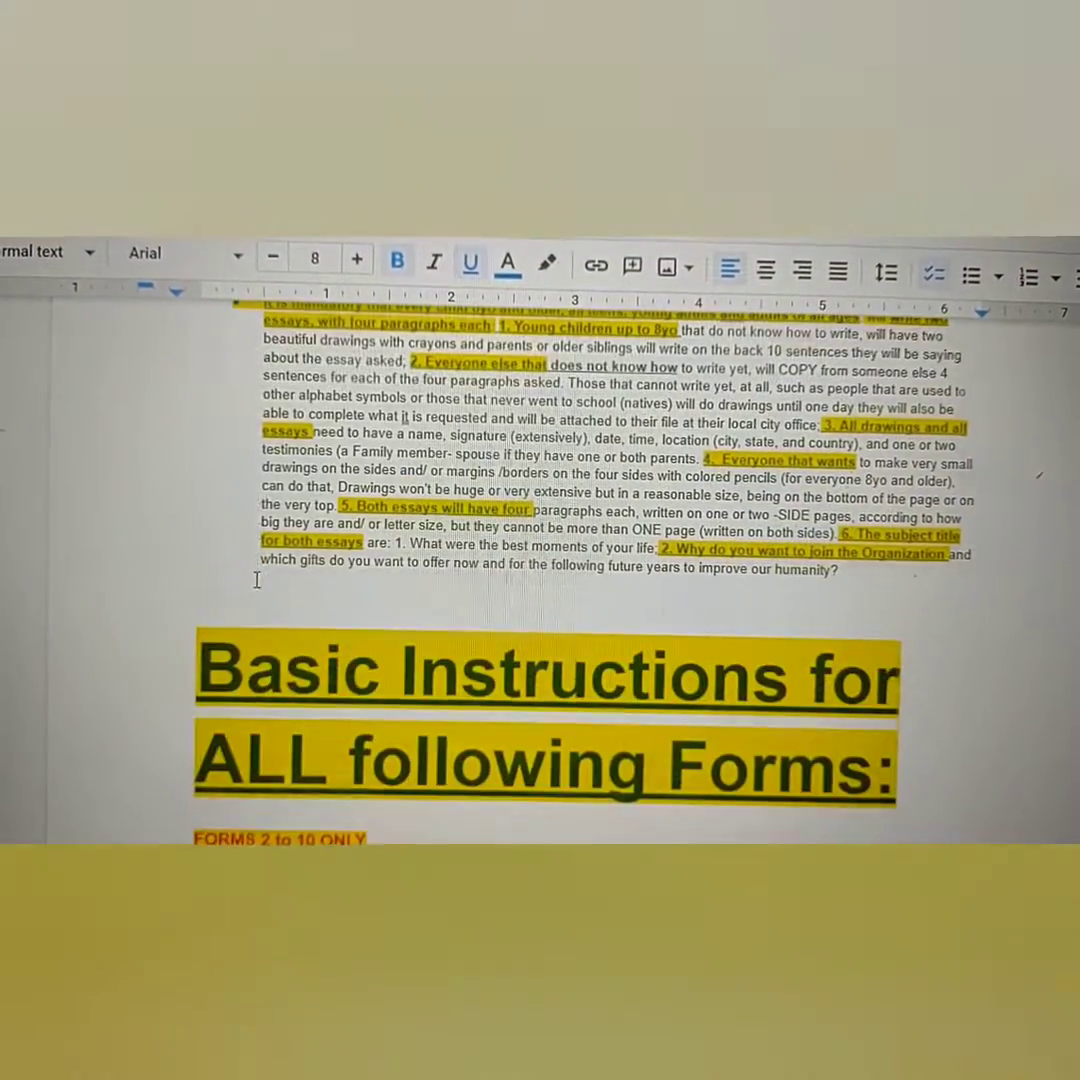
{"action": "scroll", "scroll_direction": "down", "scroll_amount": 3}
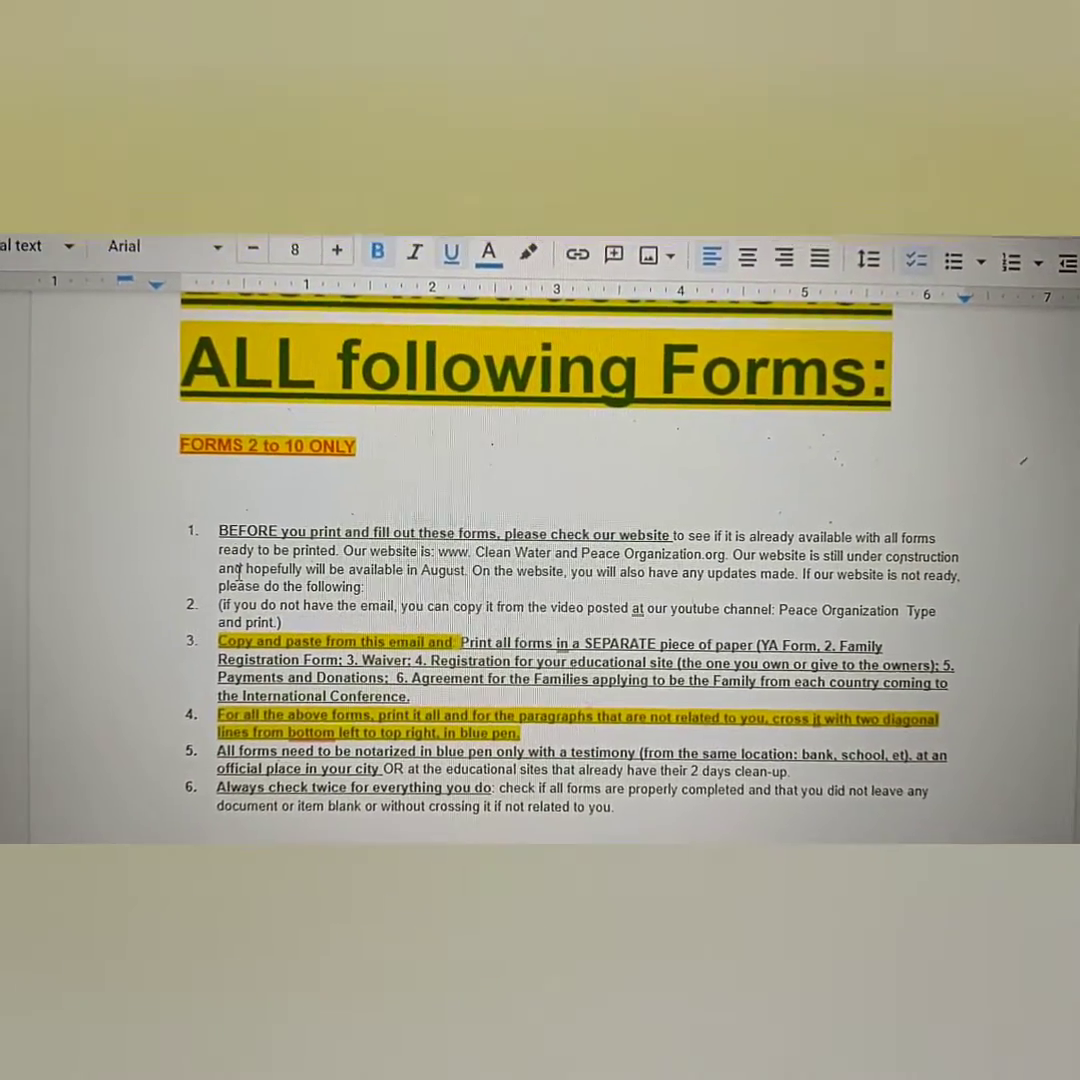
{"action": "scroll", "scroll_direction": "down", "scroll_amount": 3}
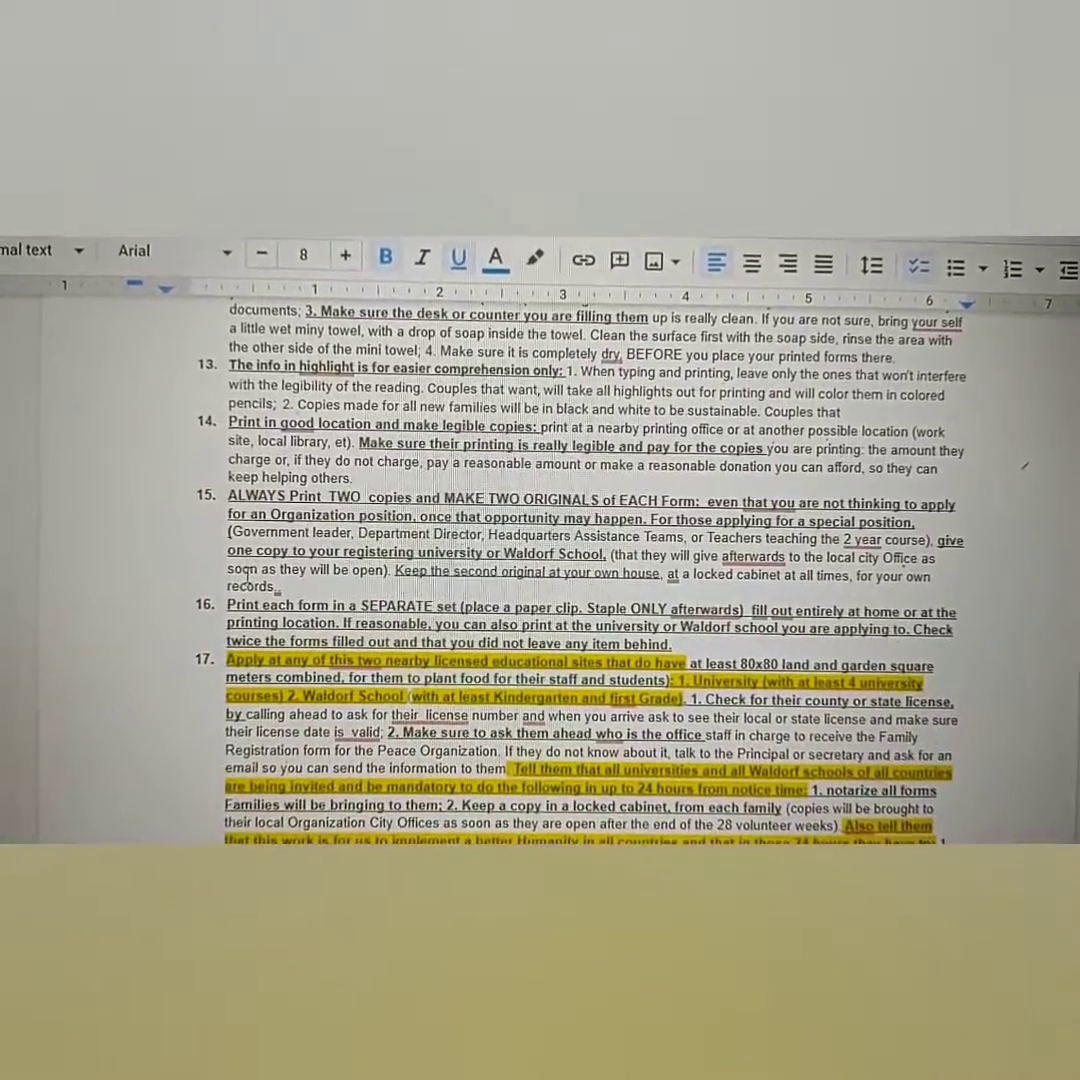
{"action": "scroll", "scroll_direction": "down", "scroll_amount": 3}
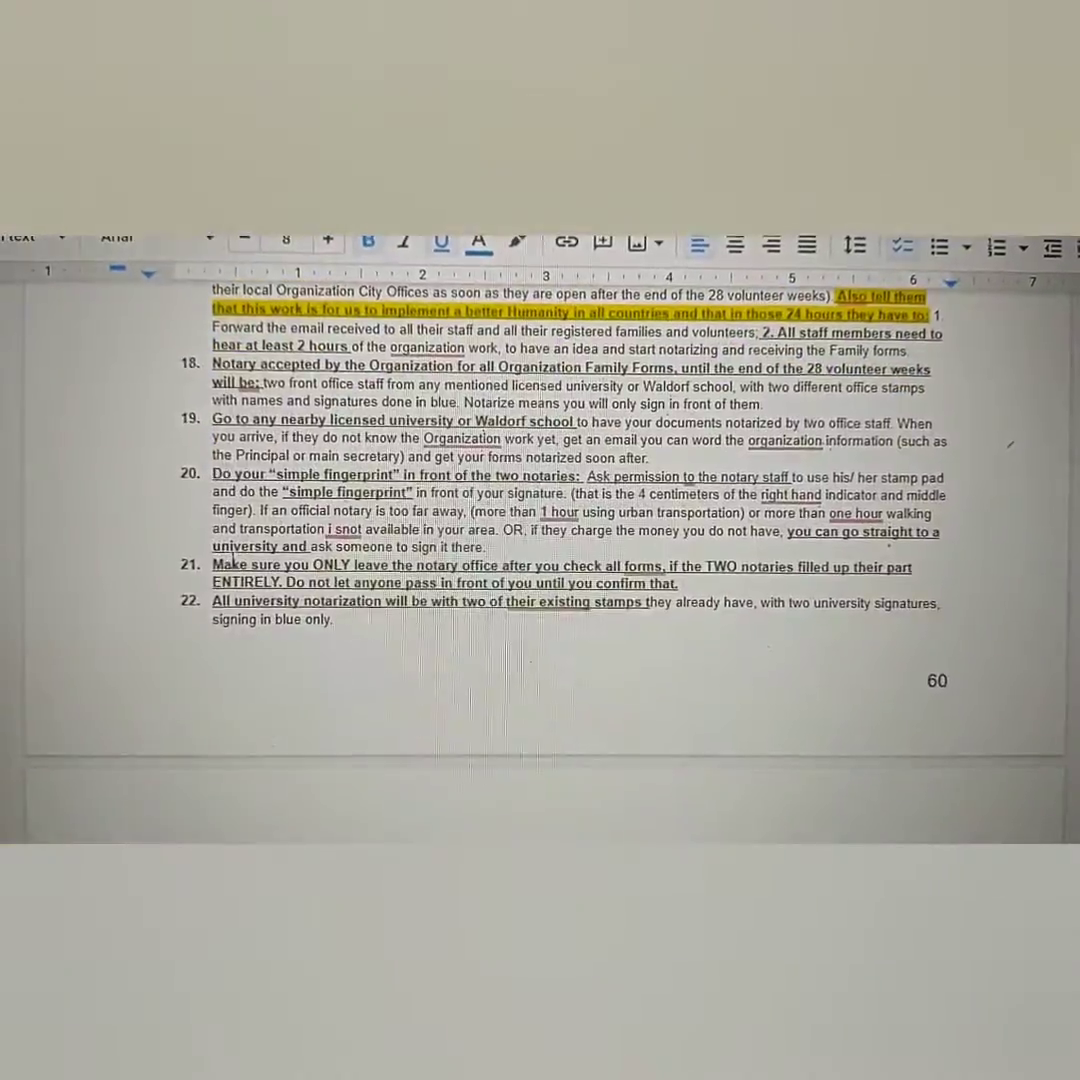
{"action": "scroll", "scroll_direction": "down", "scroll_amount": 3}
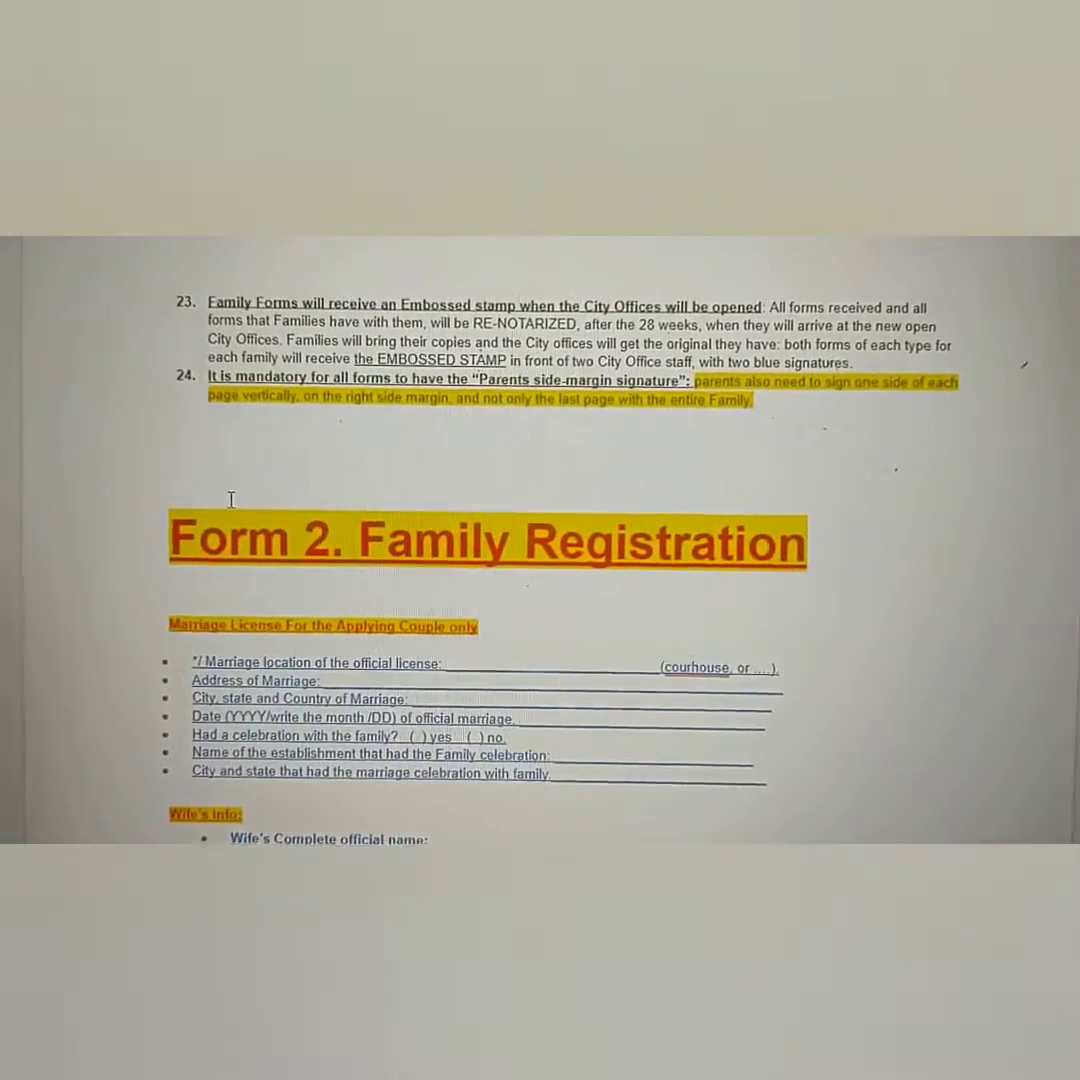
Step: Scroll through Form 2's children and marriage license sections
{"action": "scroll", "scroll_direction": "down", "scroll_amount": 3}
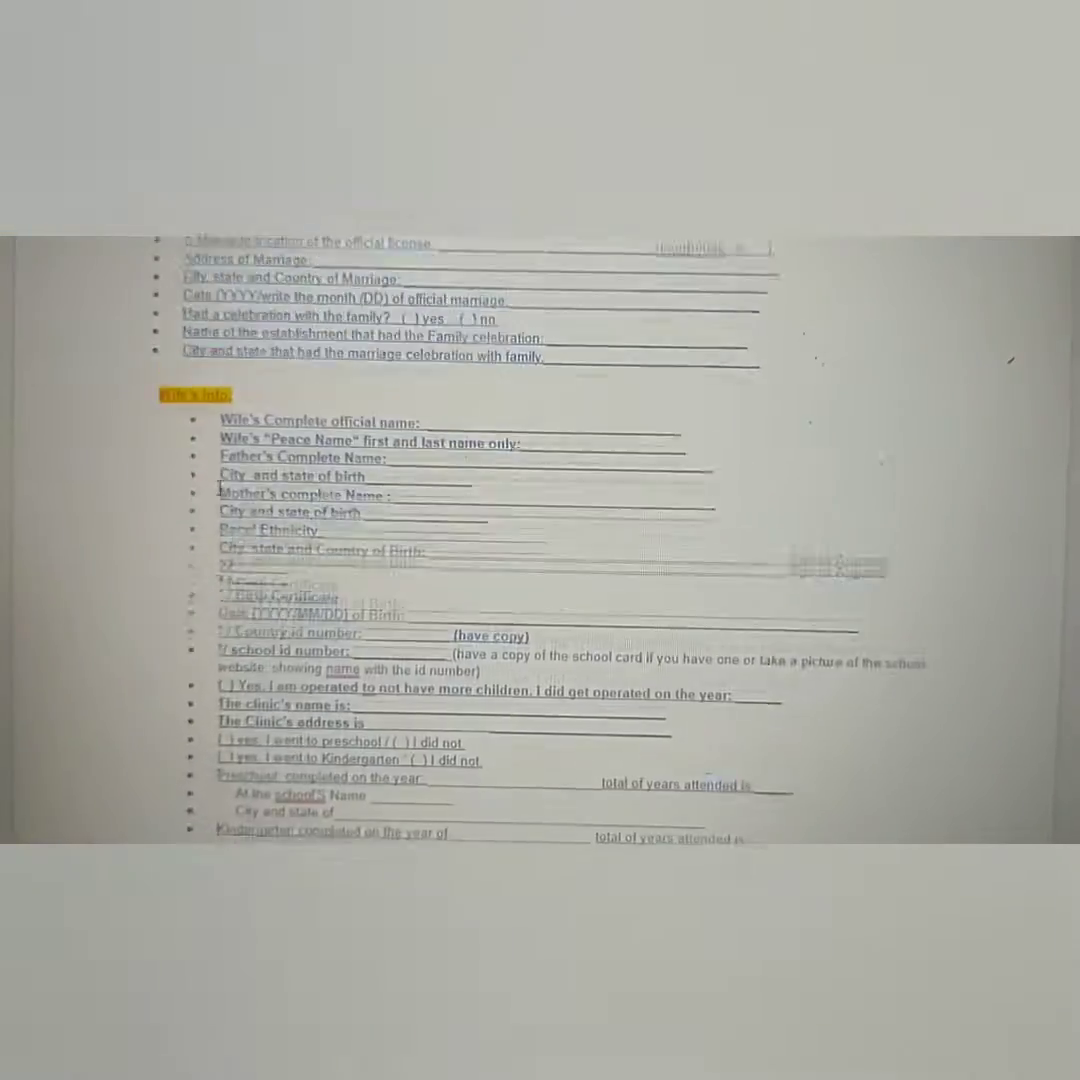
{"action": "scroll", "scroll_direction": "down", "scroll_amount": 3}
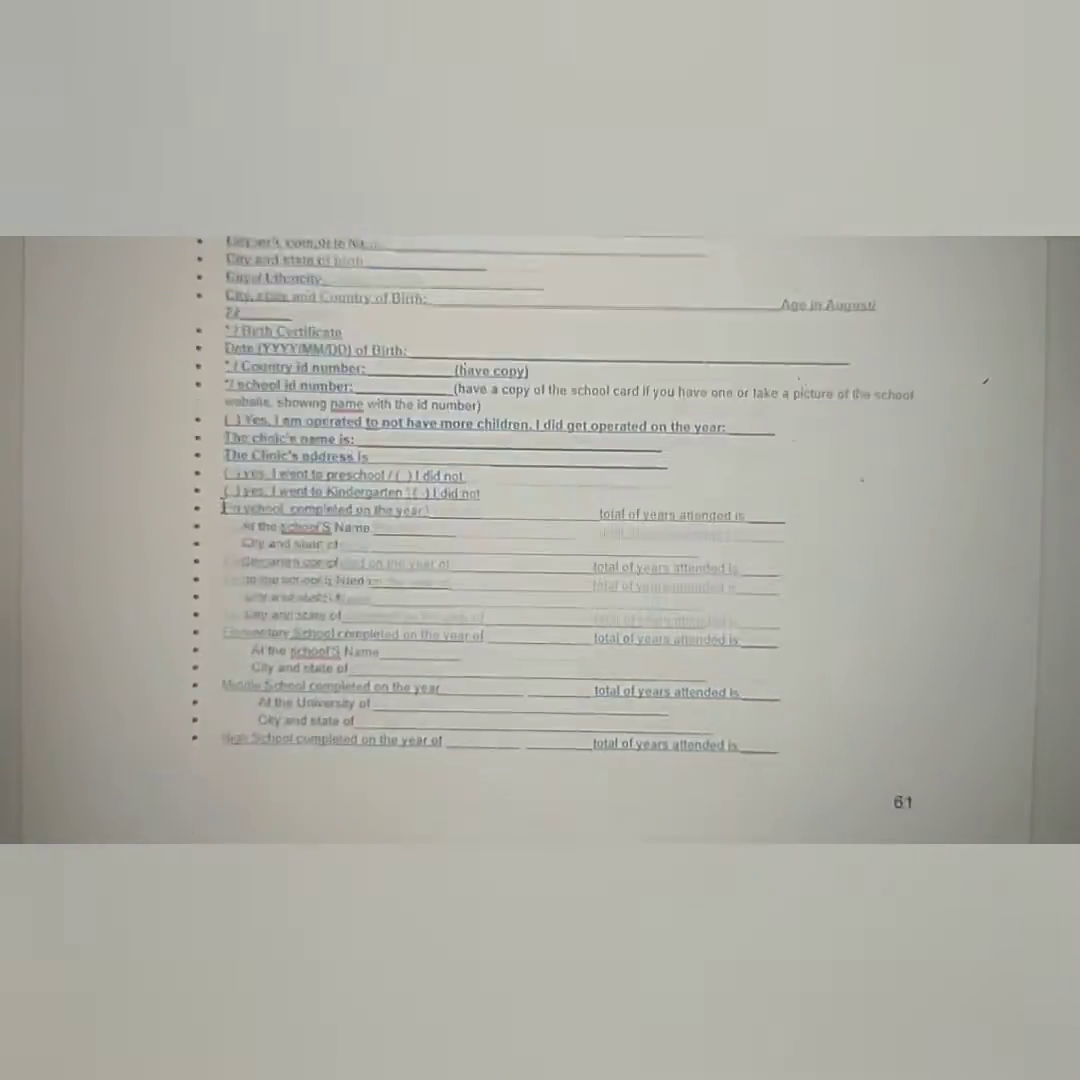
{"action": "scroll", "scroll_direction": "down", "scroll_amount": 3}
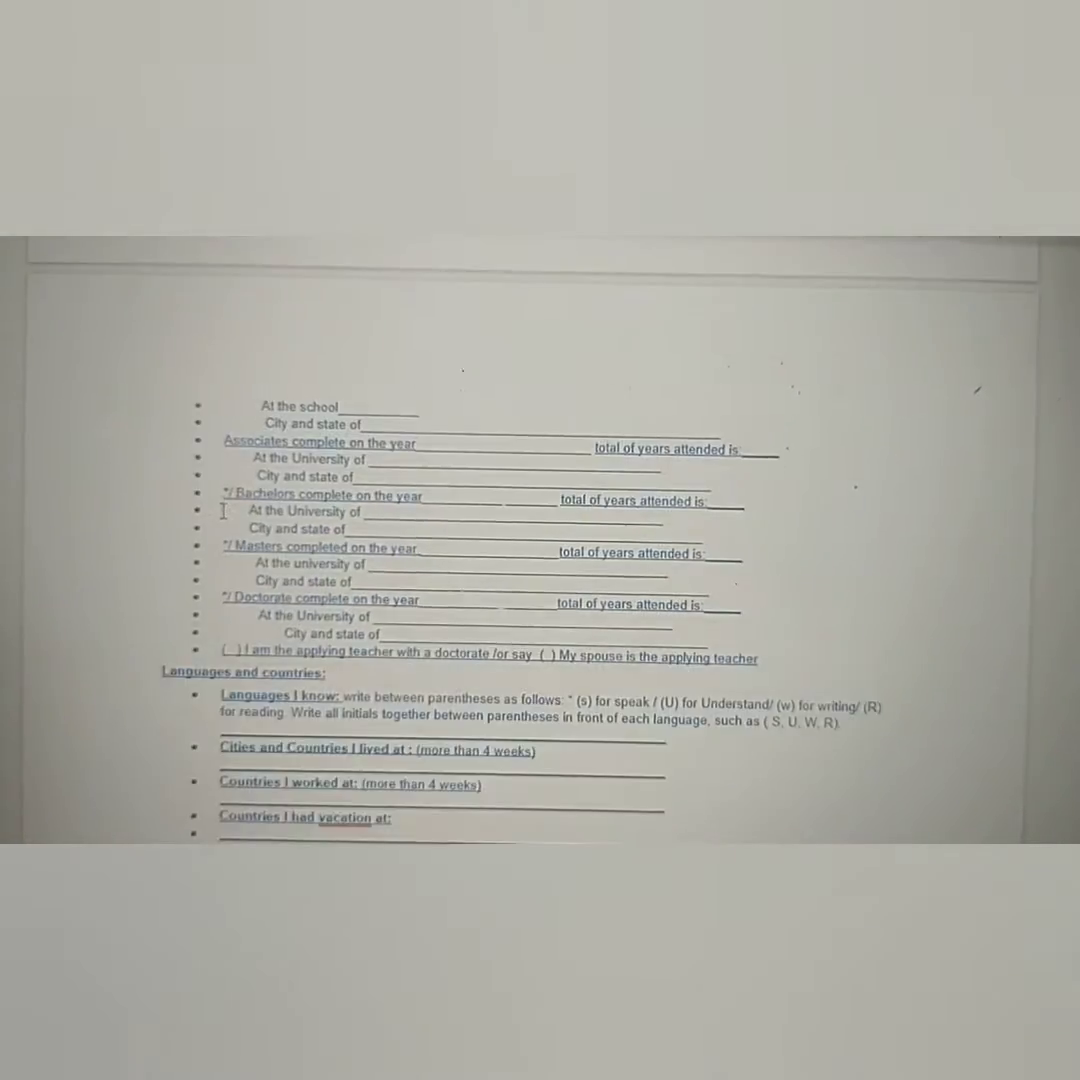
{"action": "scroll", "scroll_direction": "down", "scroll_amount": 3}
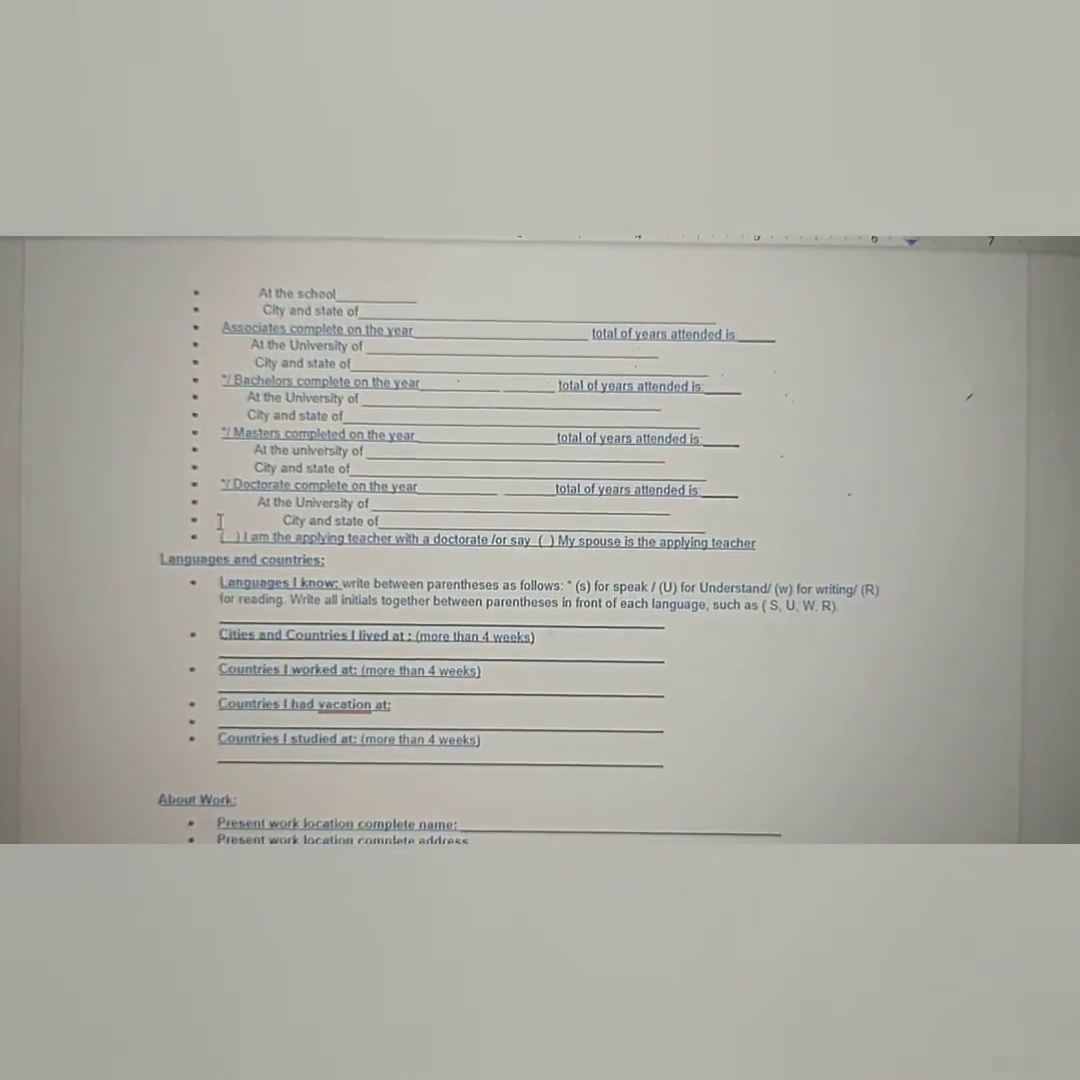
{"action": "scroll", "scroll_direction": "down", "scroll_amount": 3}
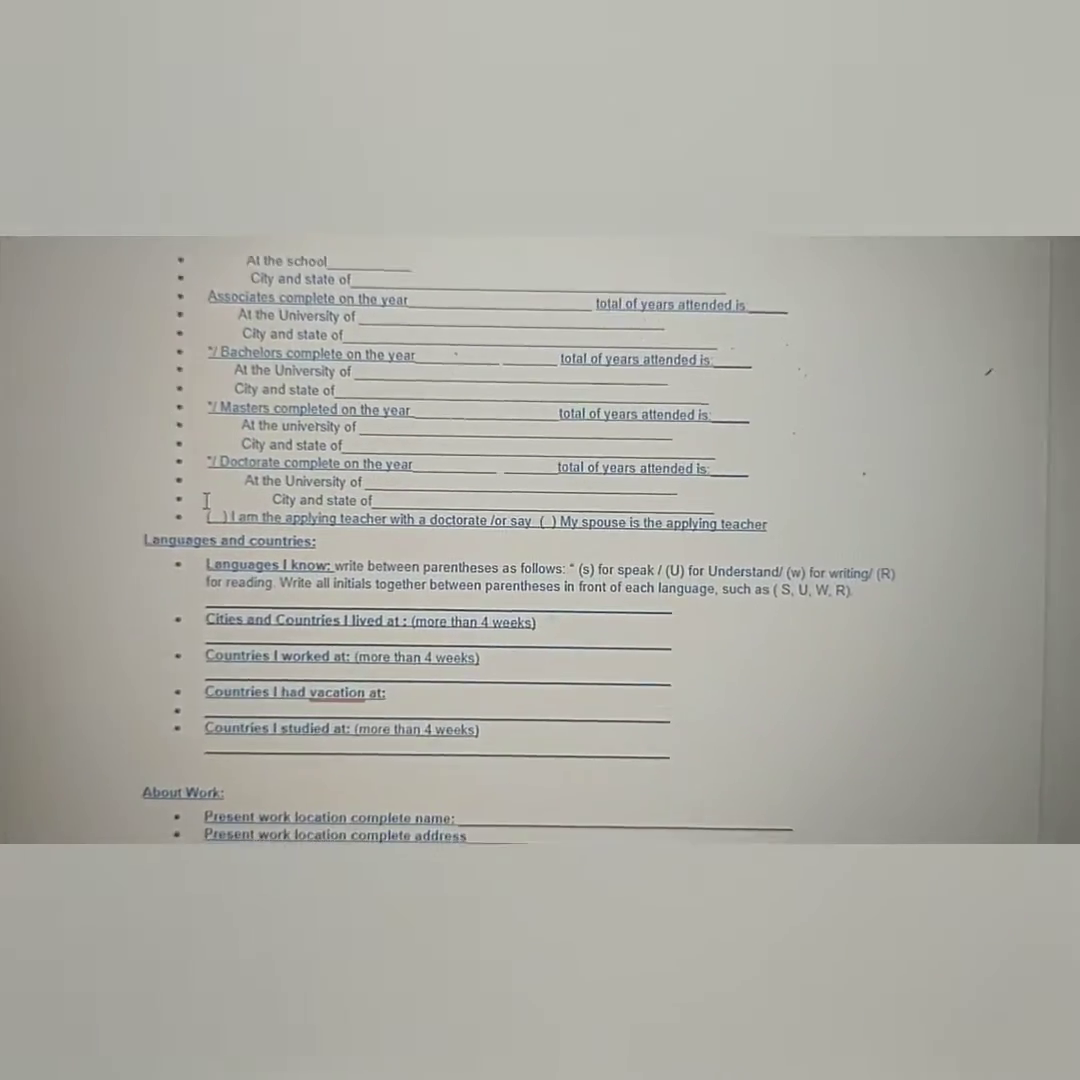
{"action": "scroll", "scroll_direction": "down", "scroll_amount": 3}
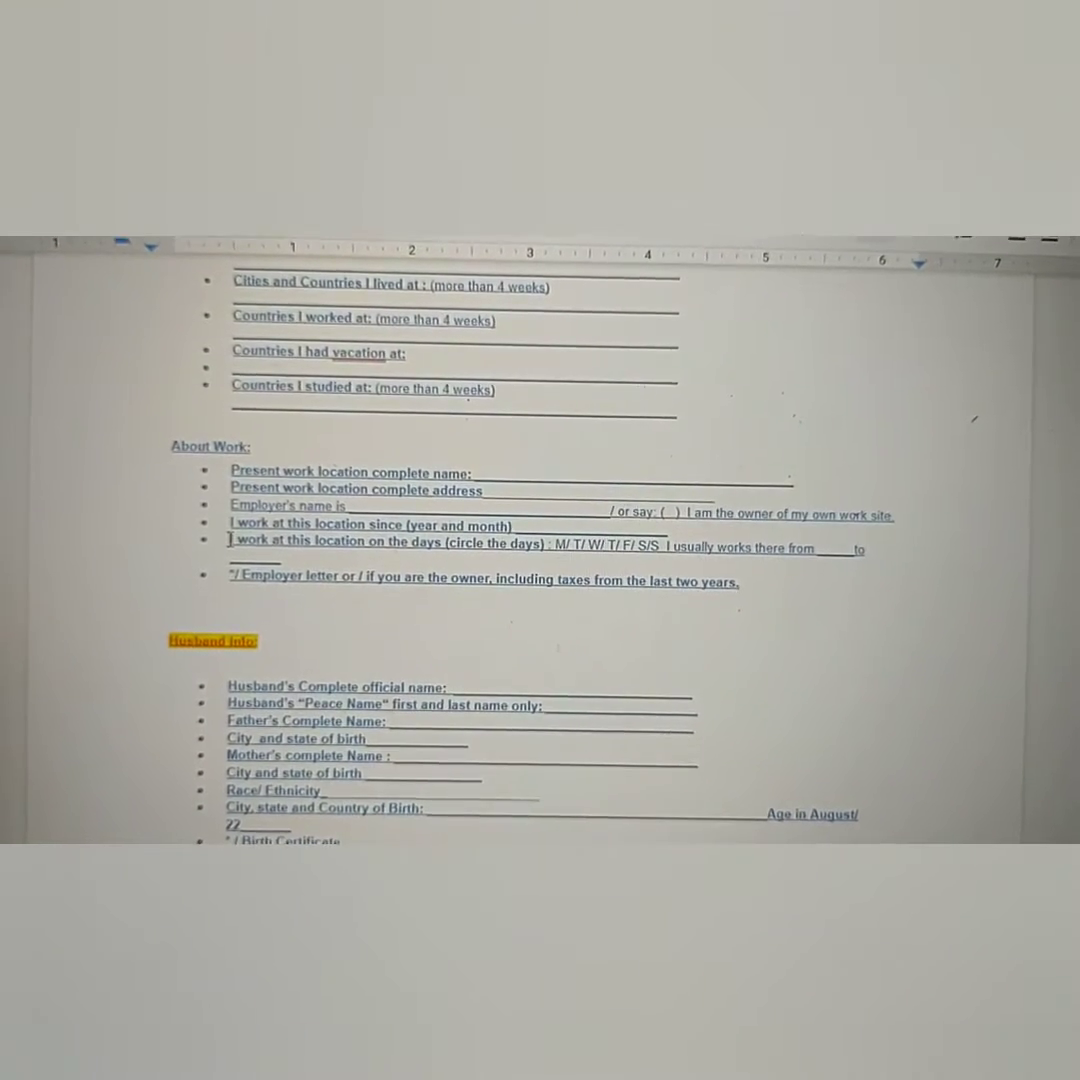
{"action": "scroll", "scroll_direction": "down", "scroll_amount": 3}
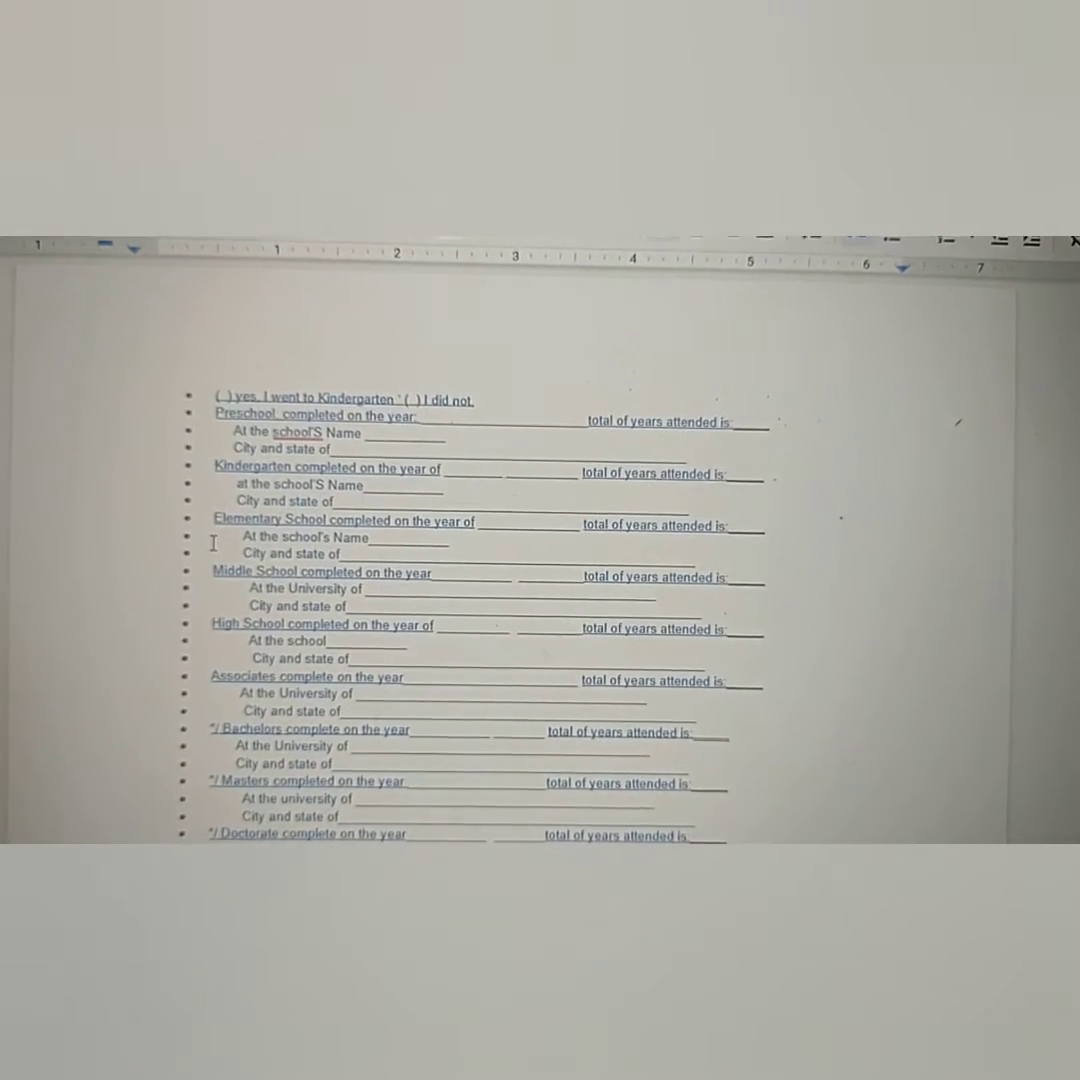
{"action": "scroll", "scroll_direction": "down", "scroll_amount": 3}
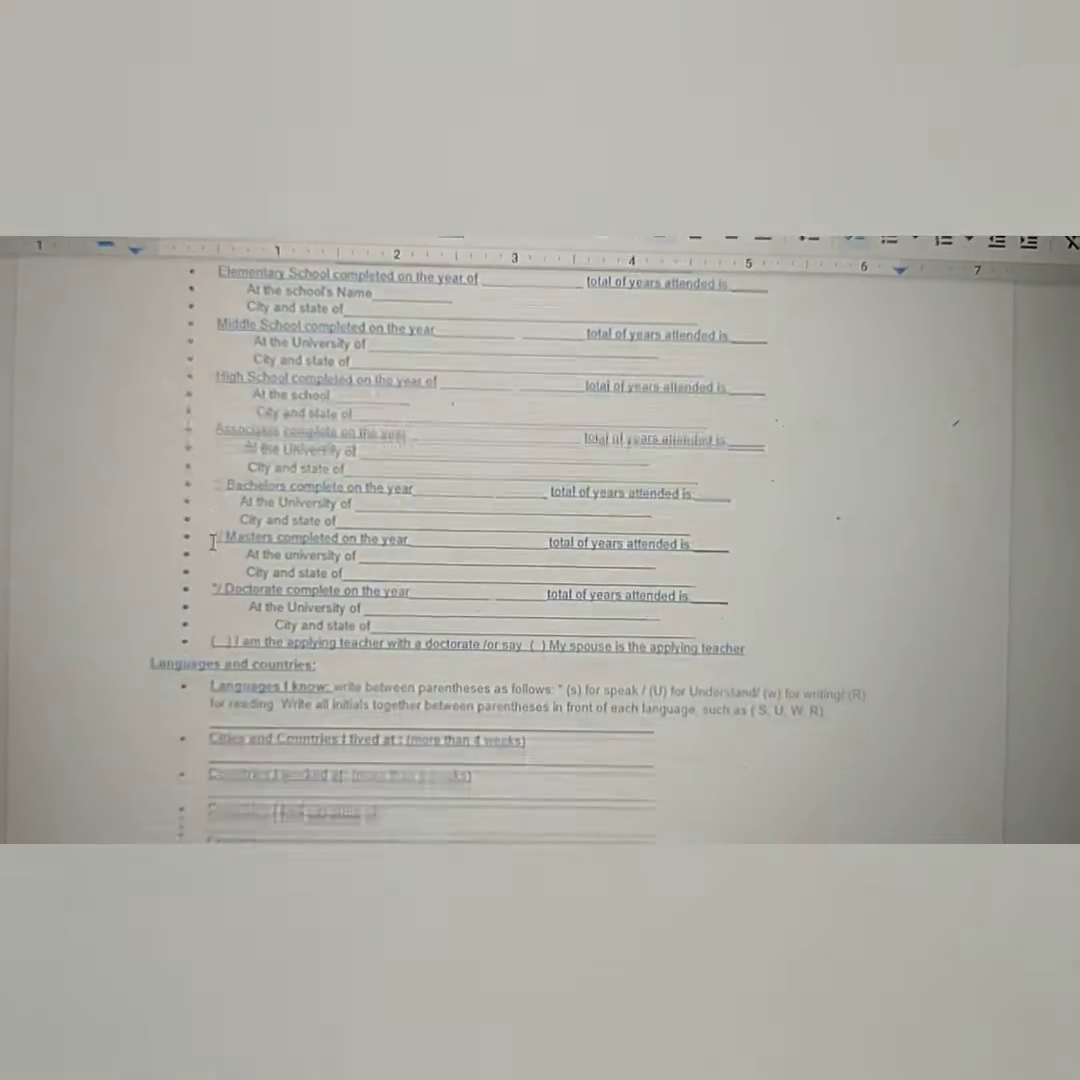
Step: Scroll past the grandparents and document checklist sections to the family signature and notary fields
{"action": "scroll", "scroll_direction": "down", "scroll_amount": 3}
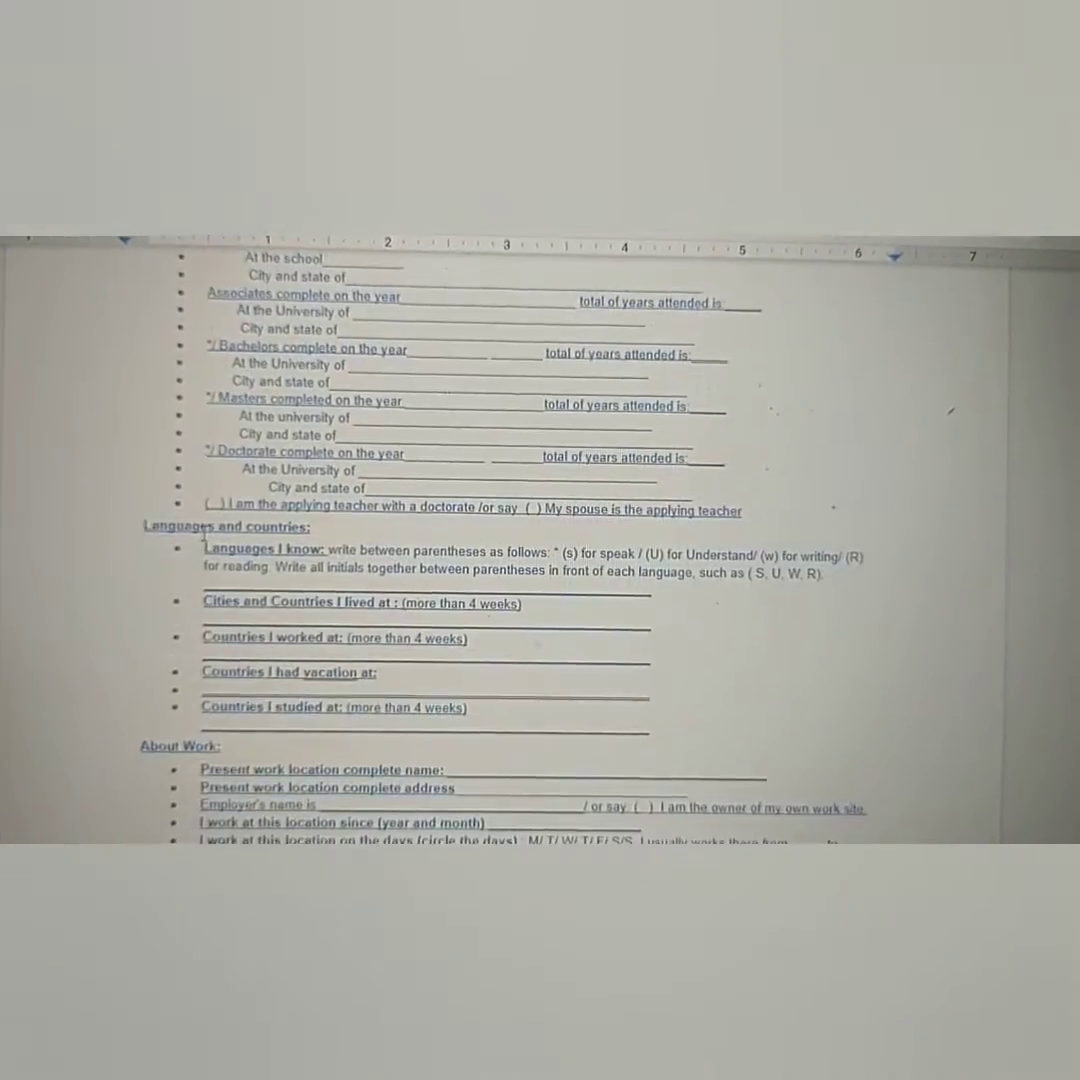
{"action": "scroll", "scroll_direction": "down", "scroll_amount": 3}
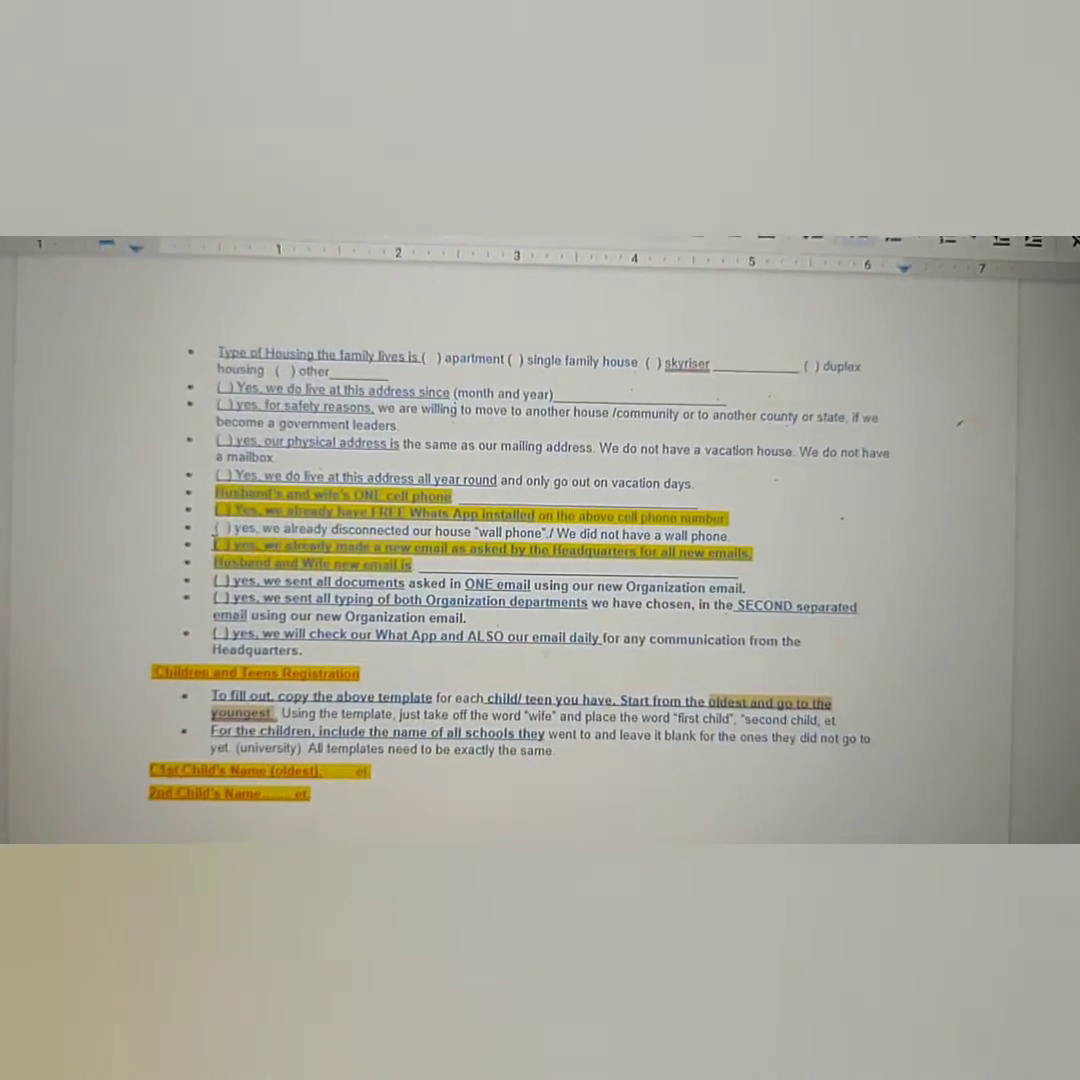
{"action": "scroll", "scroll_direction": "down", "scroll_amount": 3}
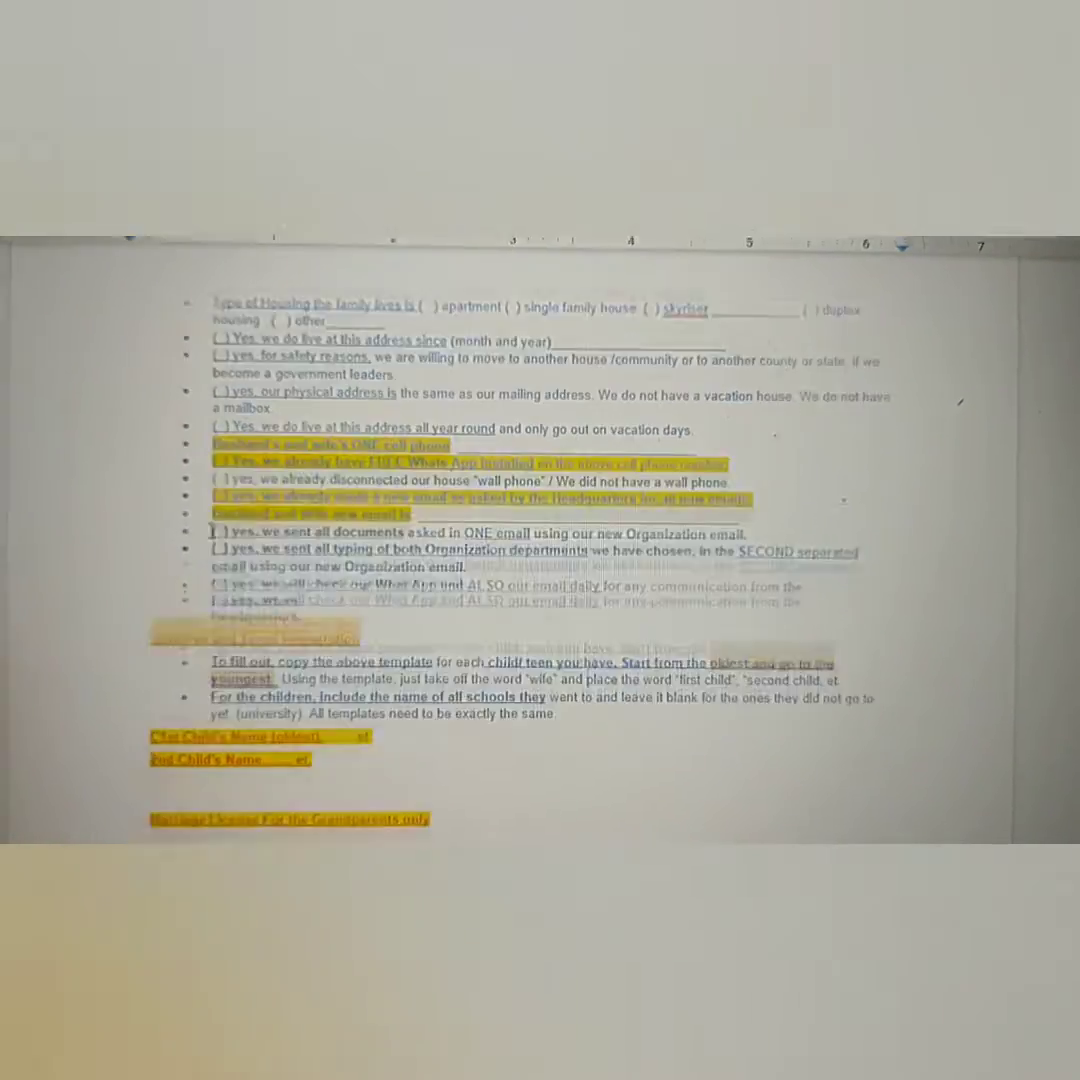
{"action": "scroll", "scroll_direction": "down", "scroll_amount": 3}
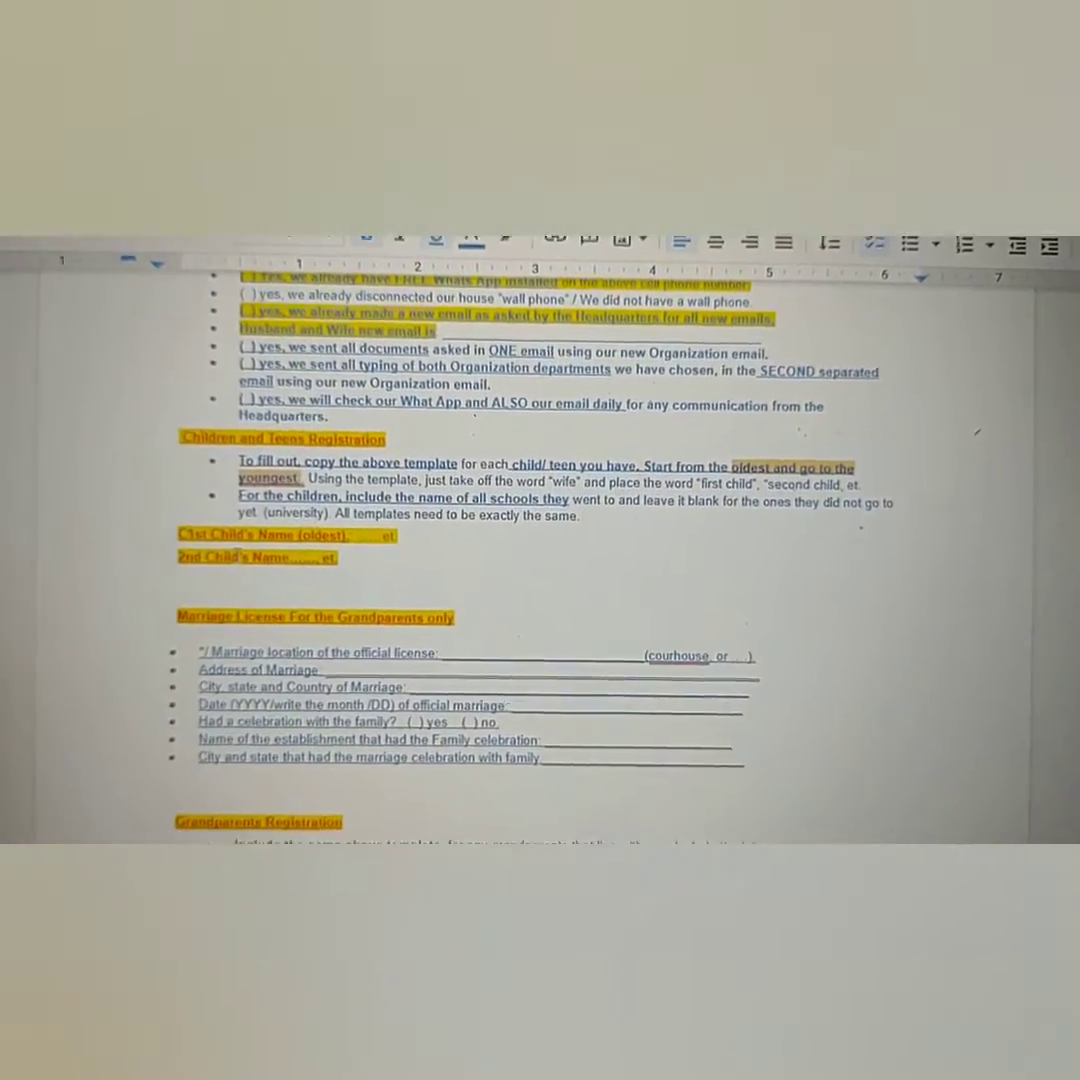
{"action": "scroll", "scroll_direction": "down", "scroll_amount": 3}
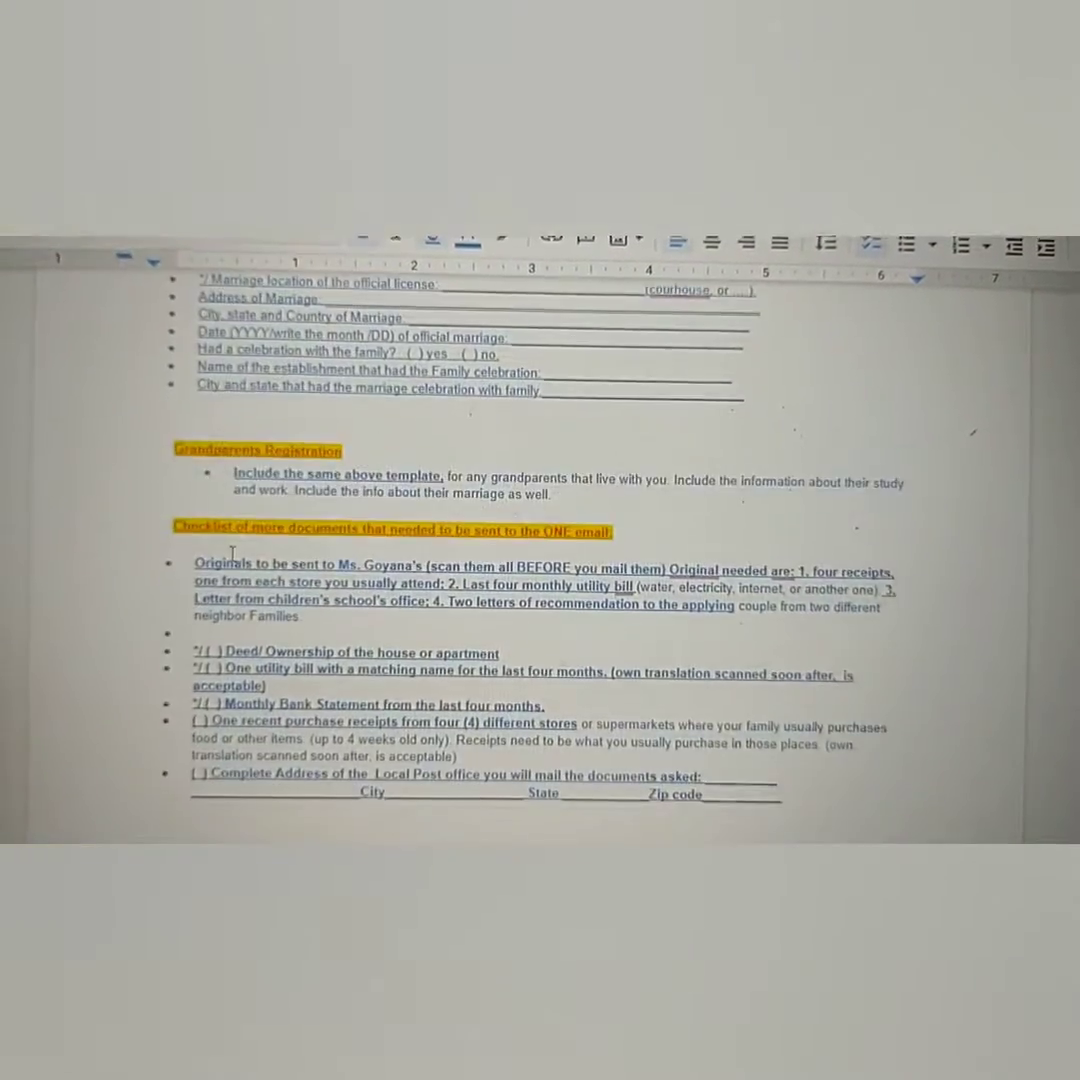
{"action": "scroll", "scroll_direction": "down", "scroll_amount": 3}
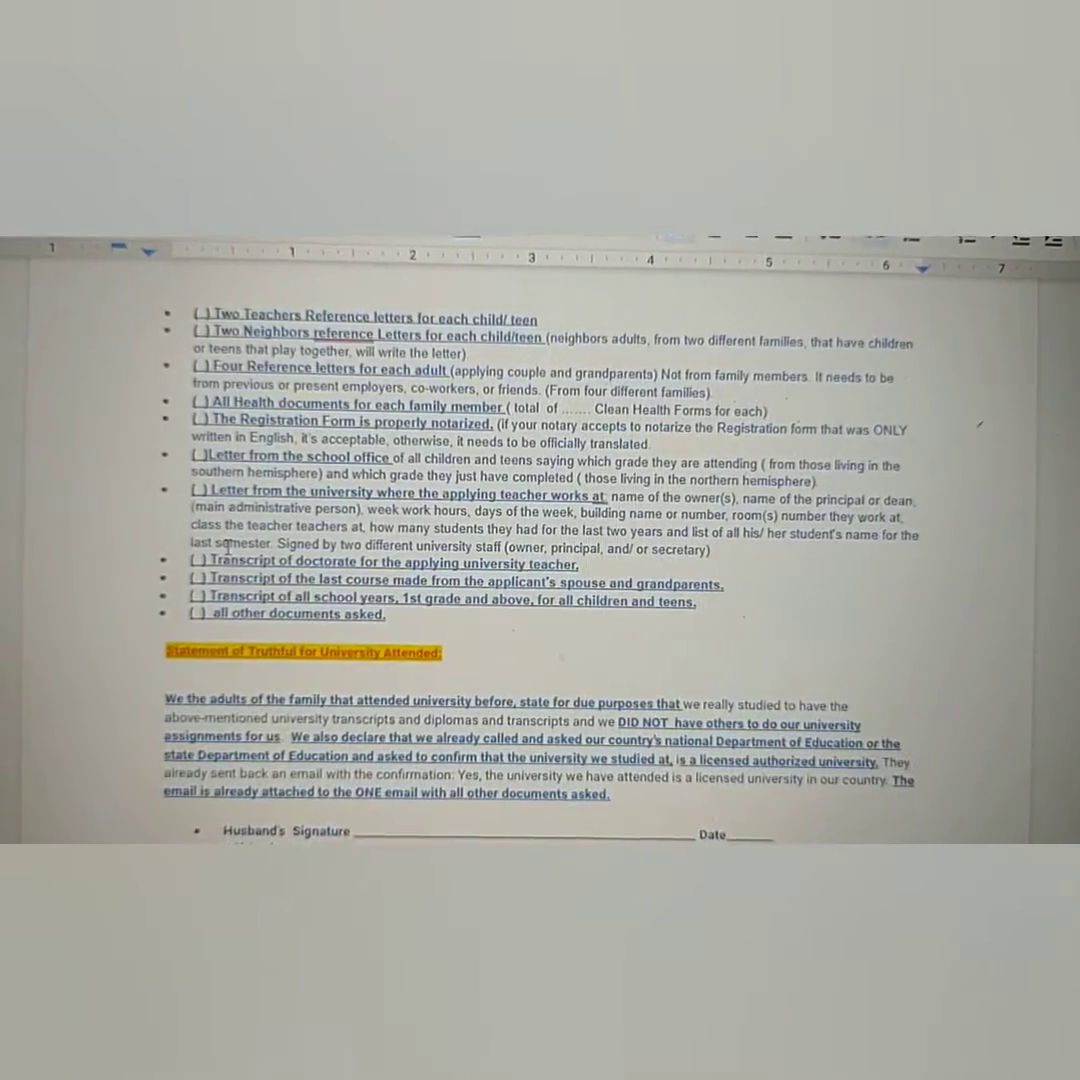
{"action": "scroll", "scroll_direction": "down", "scroll_amount": 3}
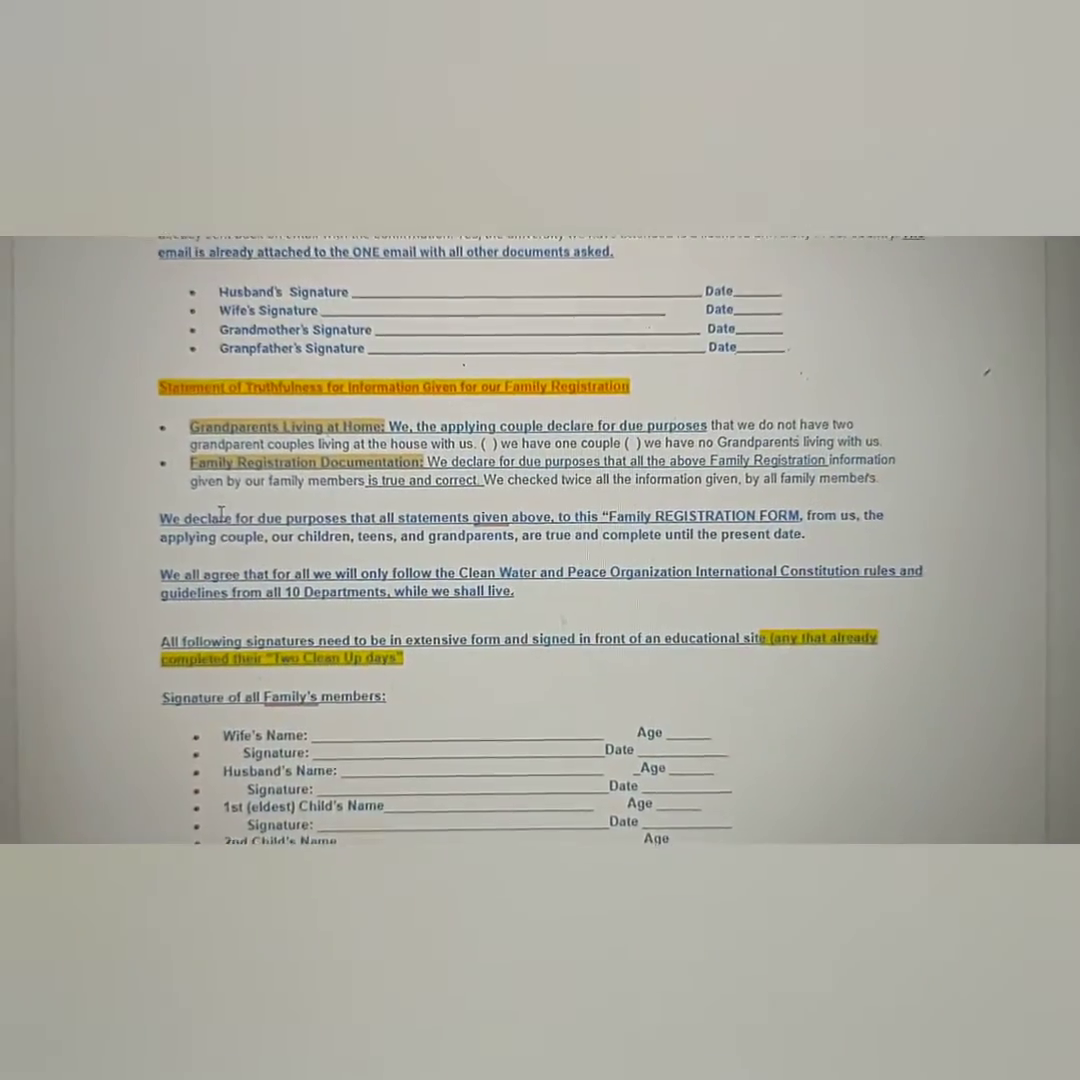
{"action": "scroll", "scroll_direction": "down", "scroll_amount": 3}
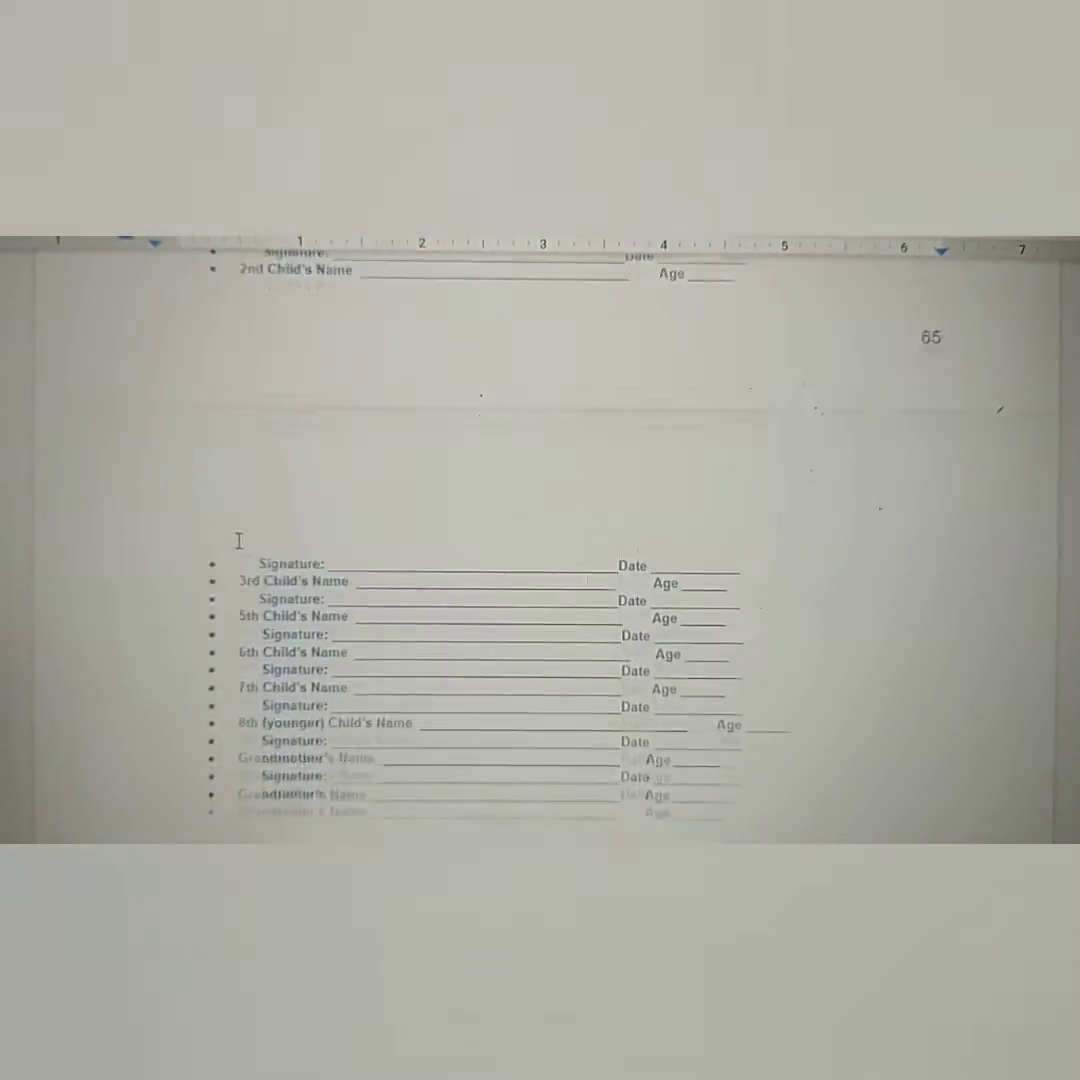
{"action": "scroll", "scroll_direction": "down", "scroll_amount": 3}
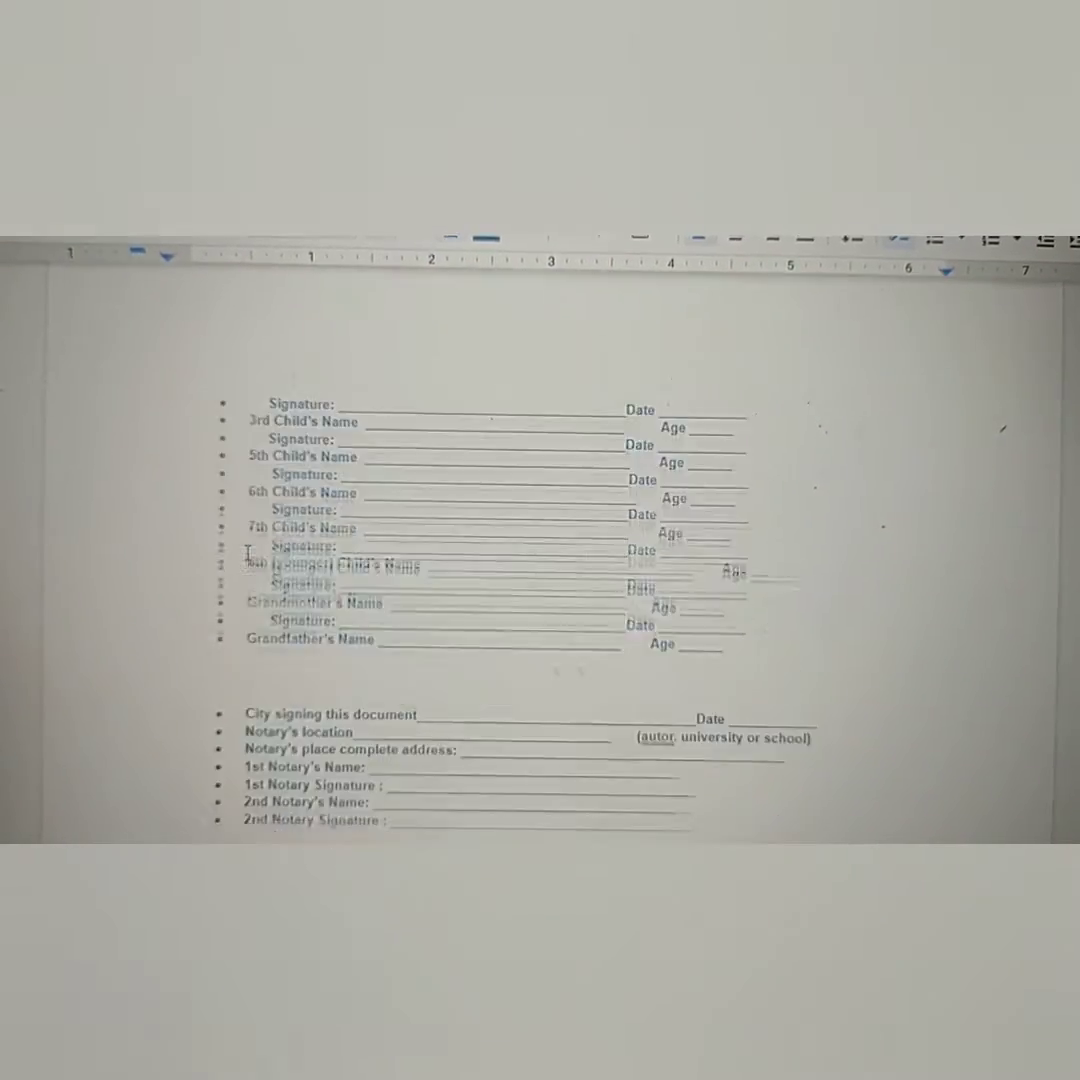
Step: Scroll past Form 3's Two days Clean Up business-owner questions to the Form 4 heading
{"action": "scroll", "scroll_direction": "down", "scroll_amount": 3}
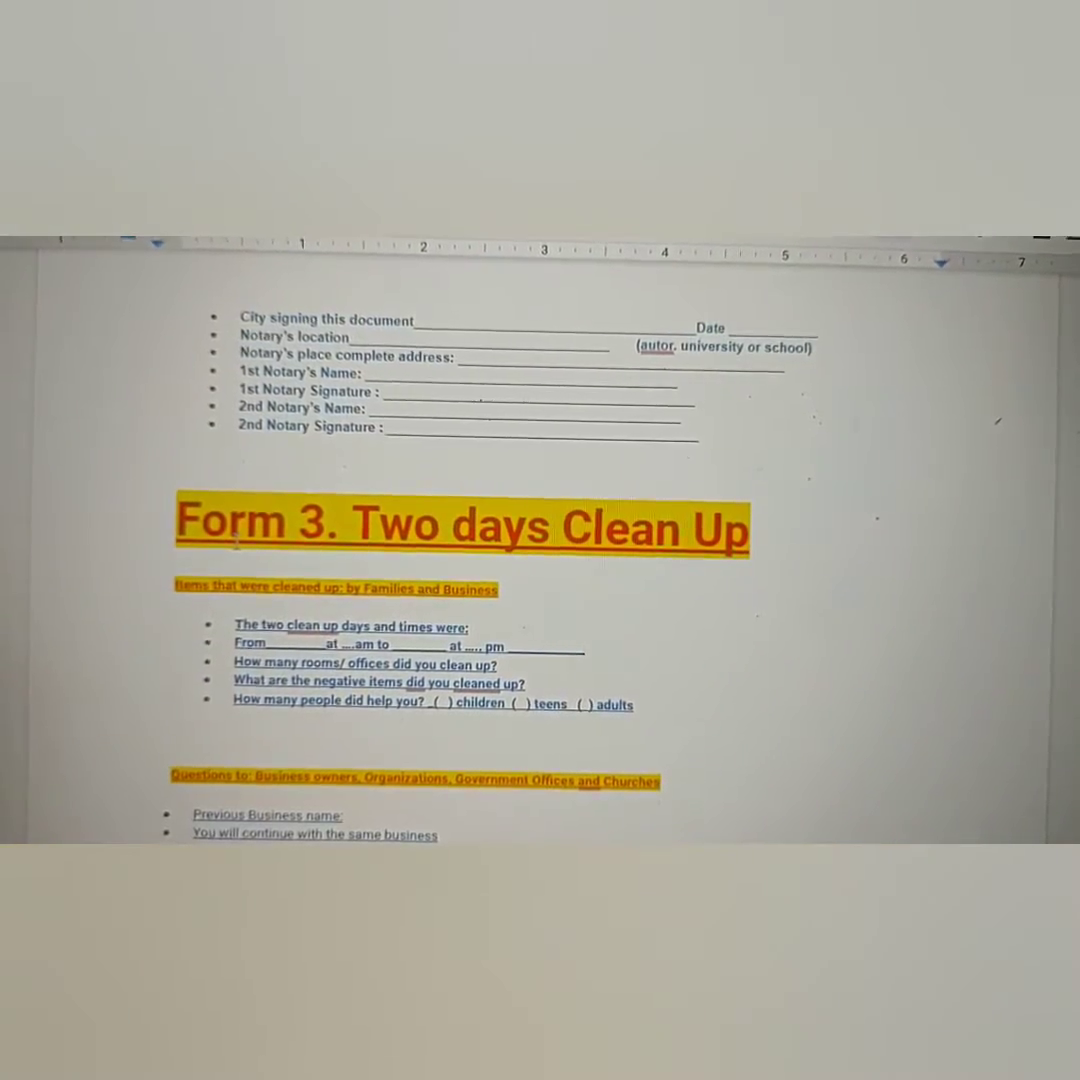
{"action": "scroll", "scroll_direction": "down", "scroll_amount": 3}
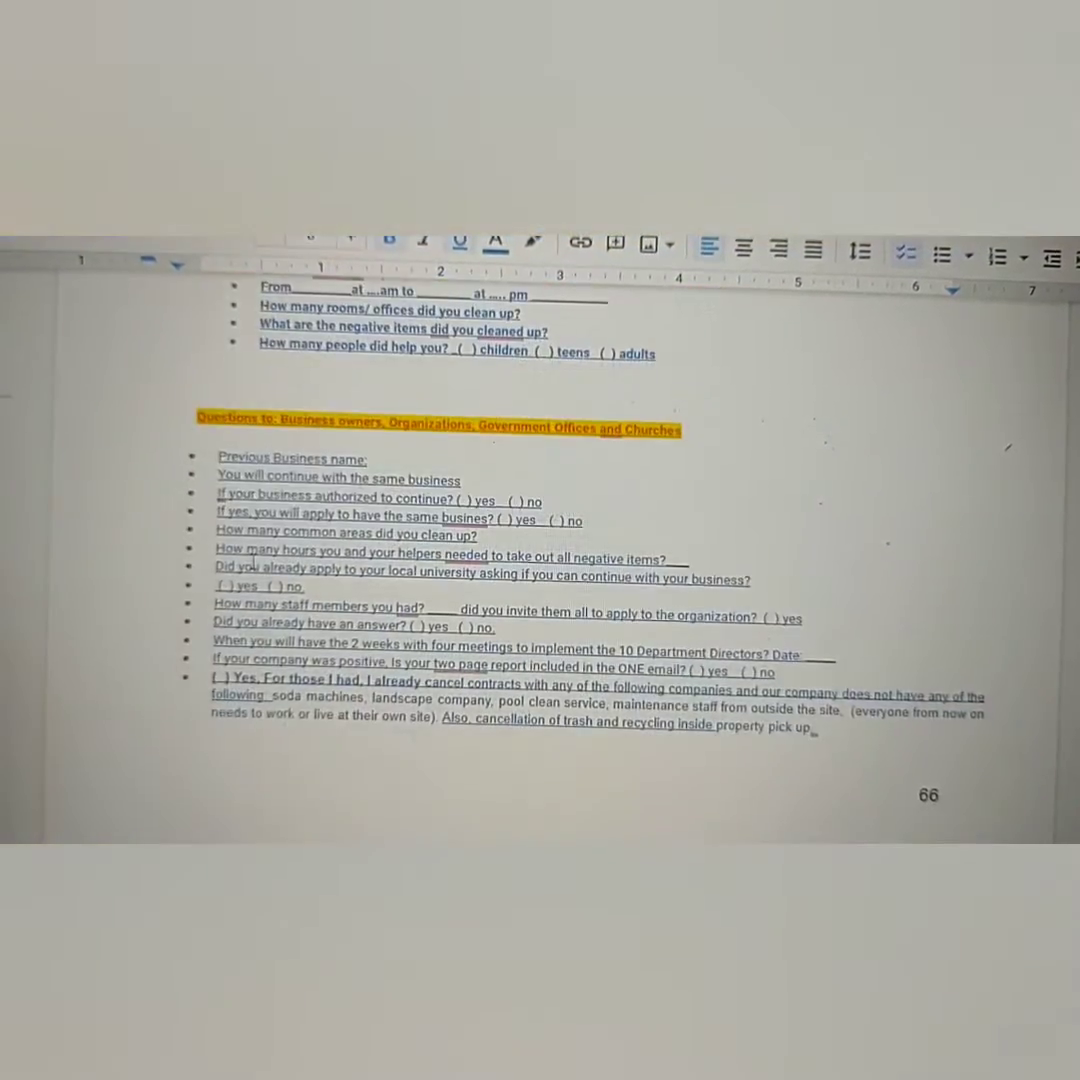
{"action": "scroll", "scroll_direction": "down", "scroll_amount": 3}
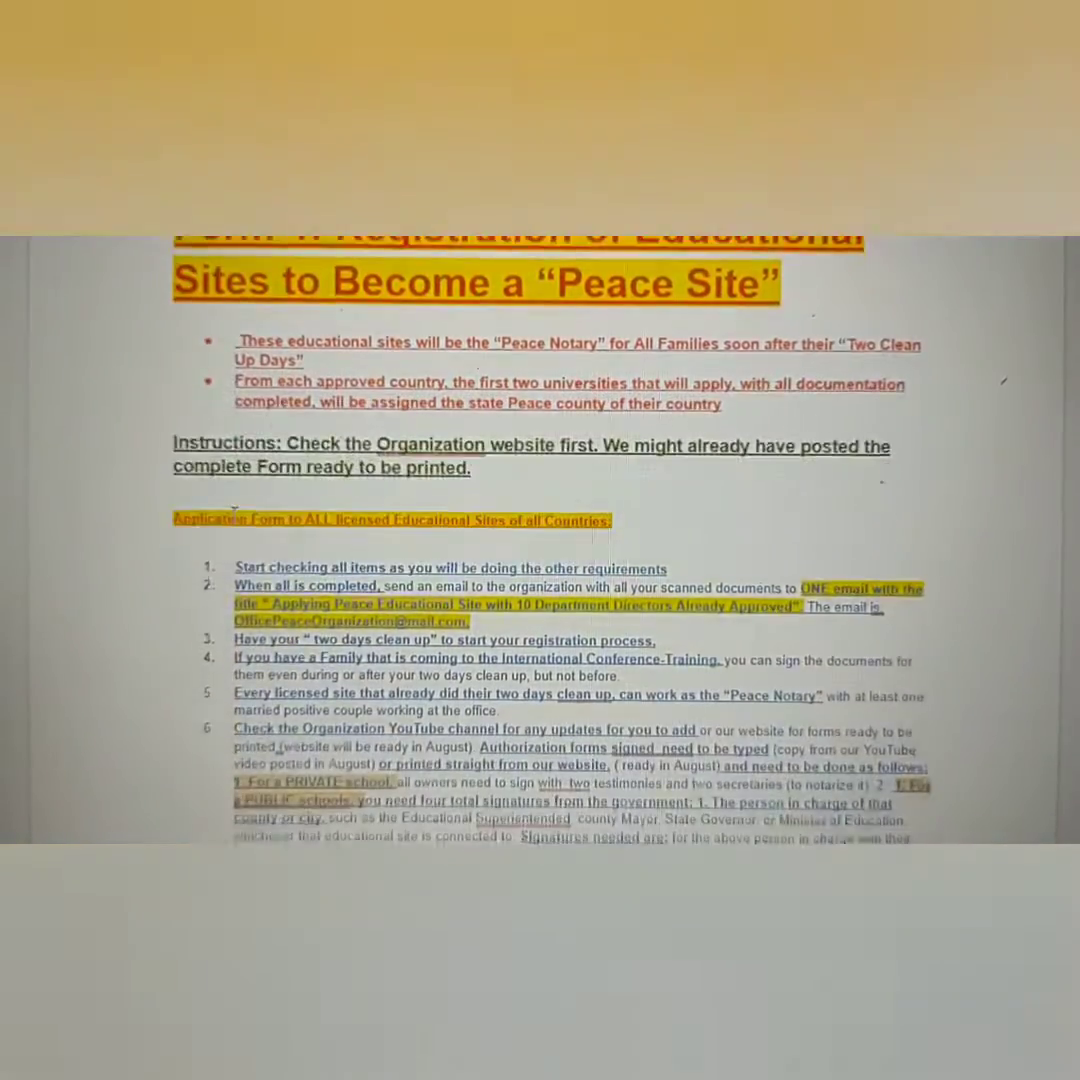
Step: Scroll through Form 4's checklist and director signatures to the PayPal and SQUARE payment rules
{"action": "scroll", "scroll_direction": "down", "scroll_amount": 3}
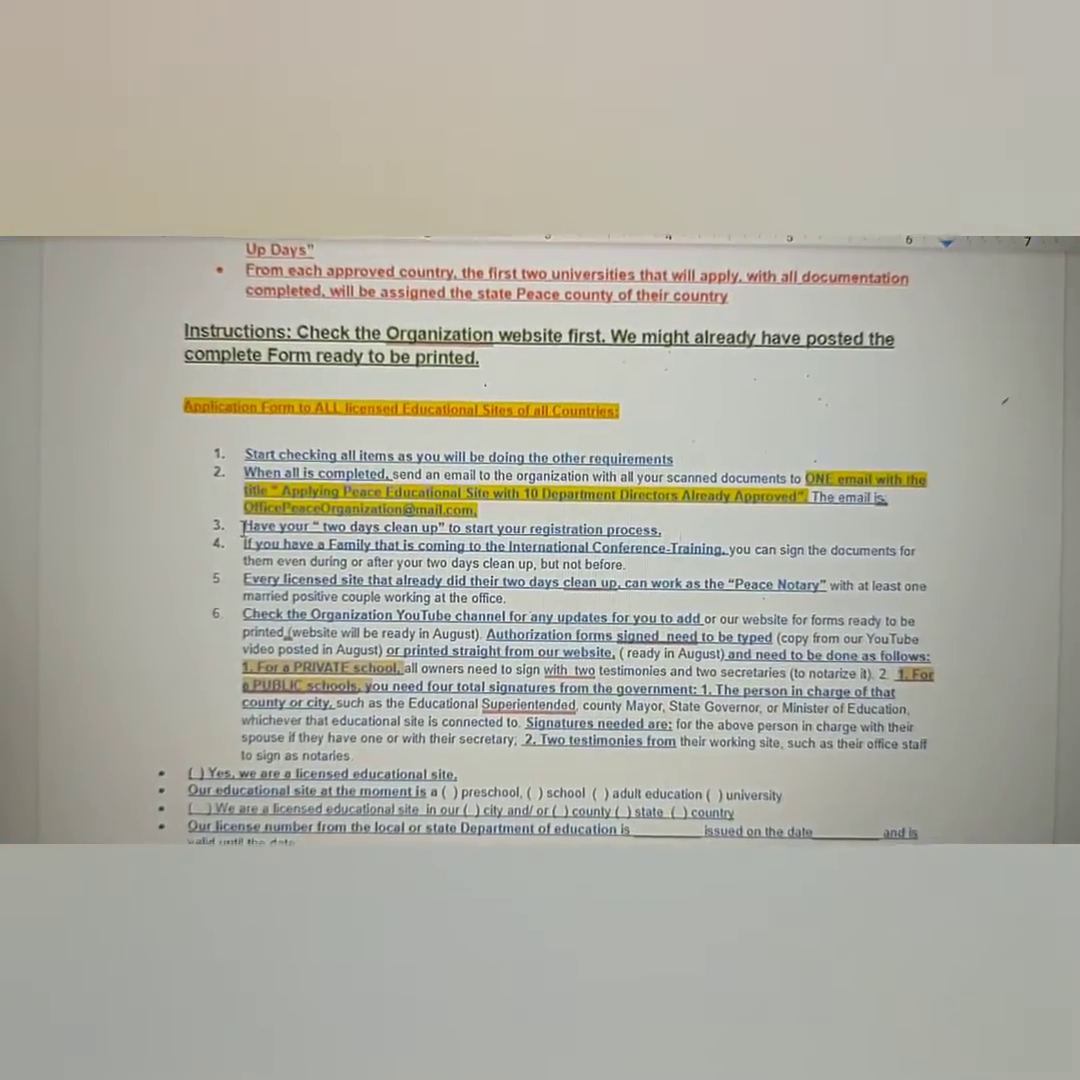
{"action": "scroll", "scroll_direction": "down", "scroll_amount": 3}
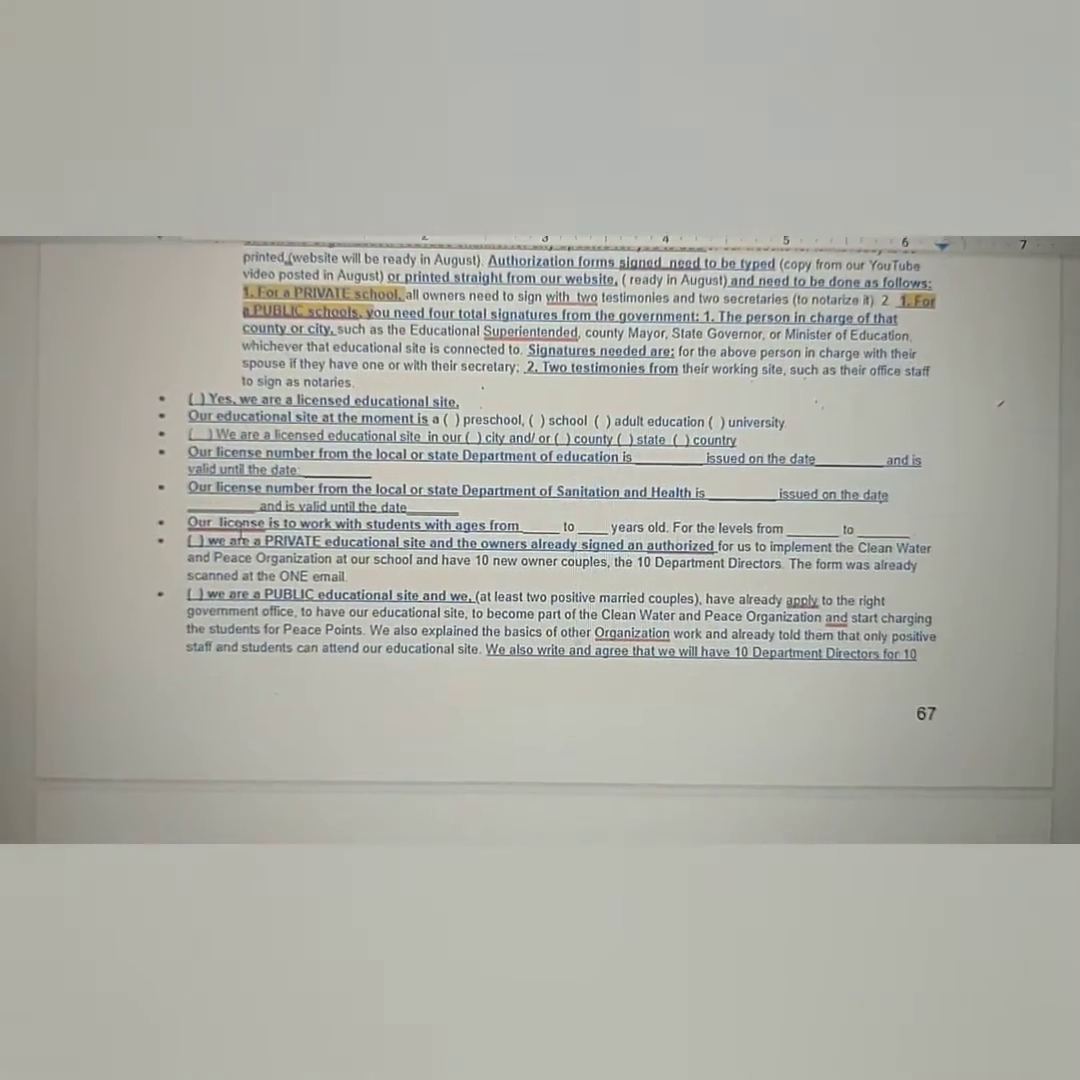
{"action": "scroll", "scroll_direction": "down", "scroll_amount": 3}
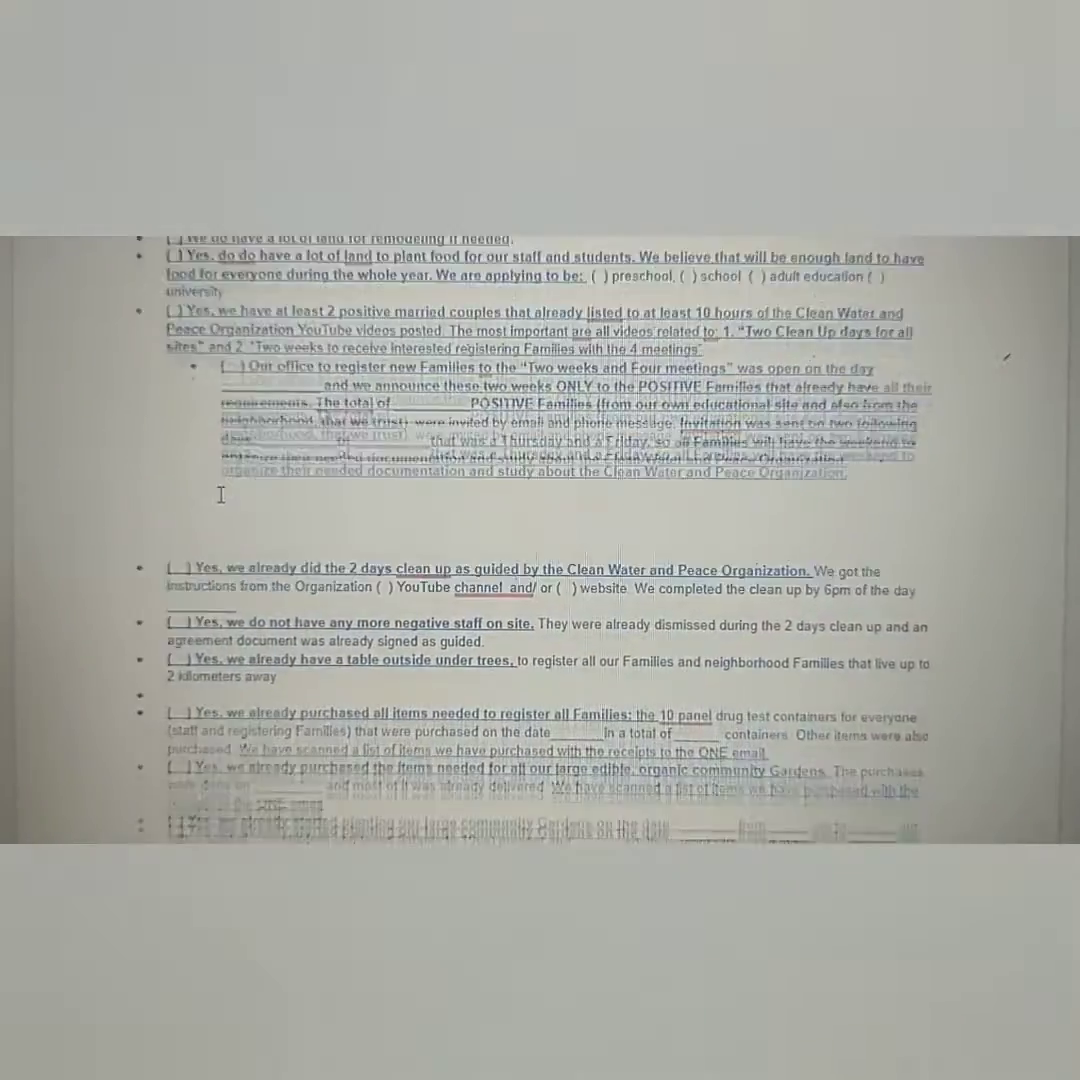
{"action": "scroll", "scroll_direction": "down", "scroll_amount": 3}
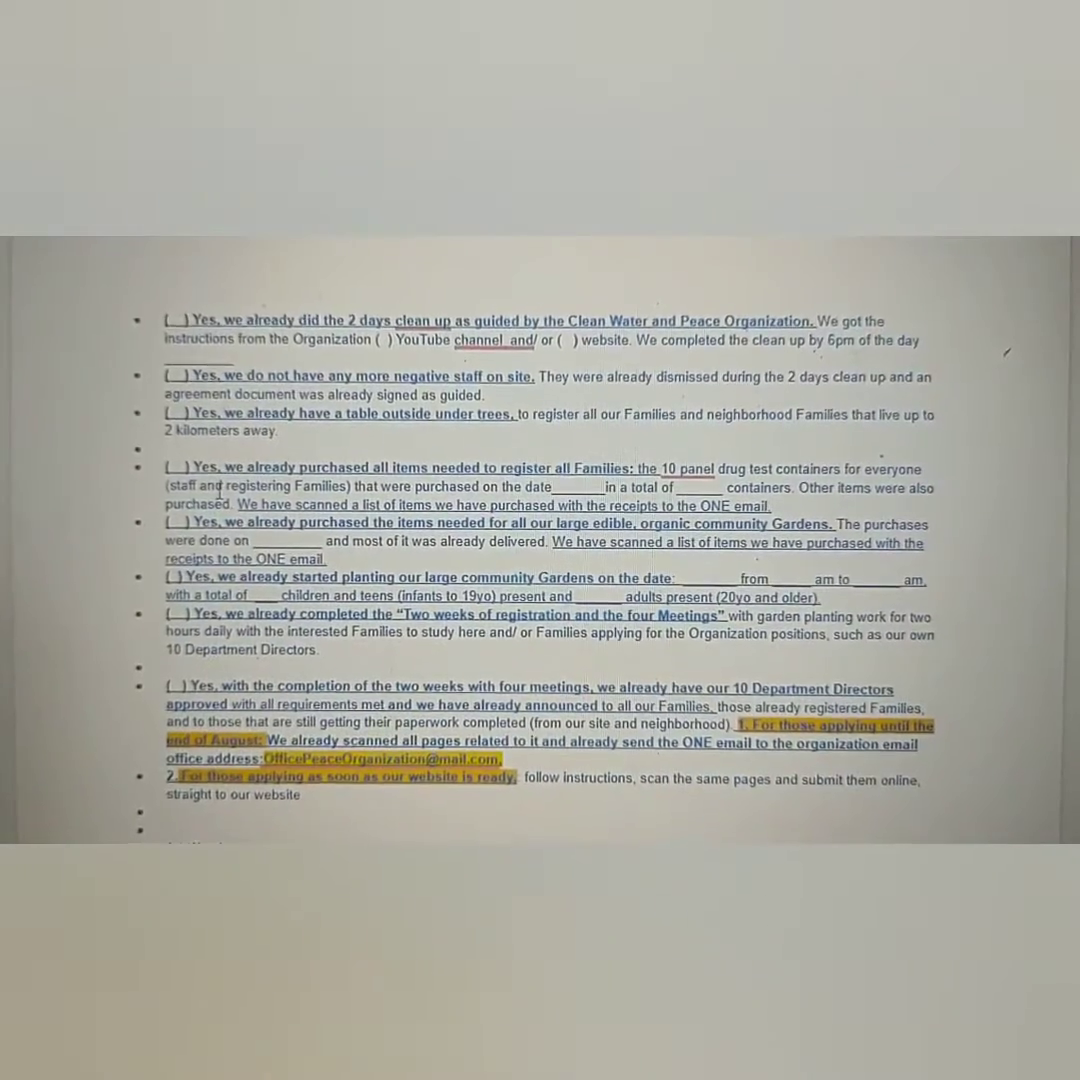
{"action": "scroll", "scroll_direction": "down", "scroll_amount": 3}
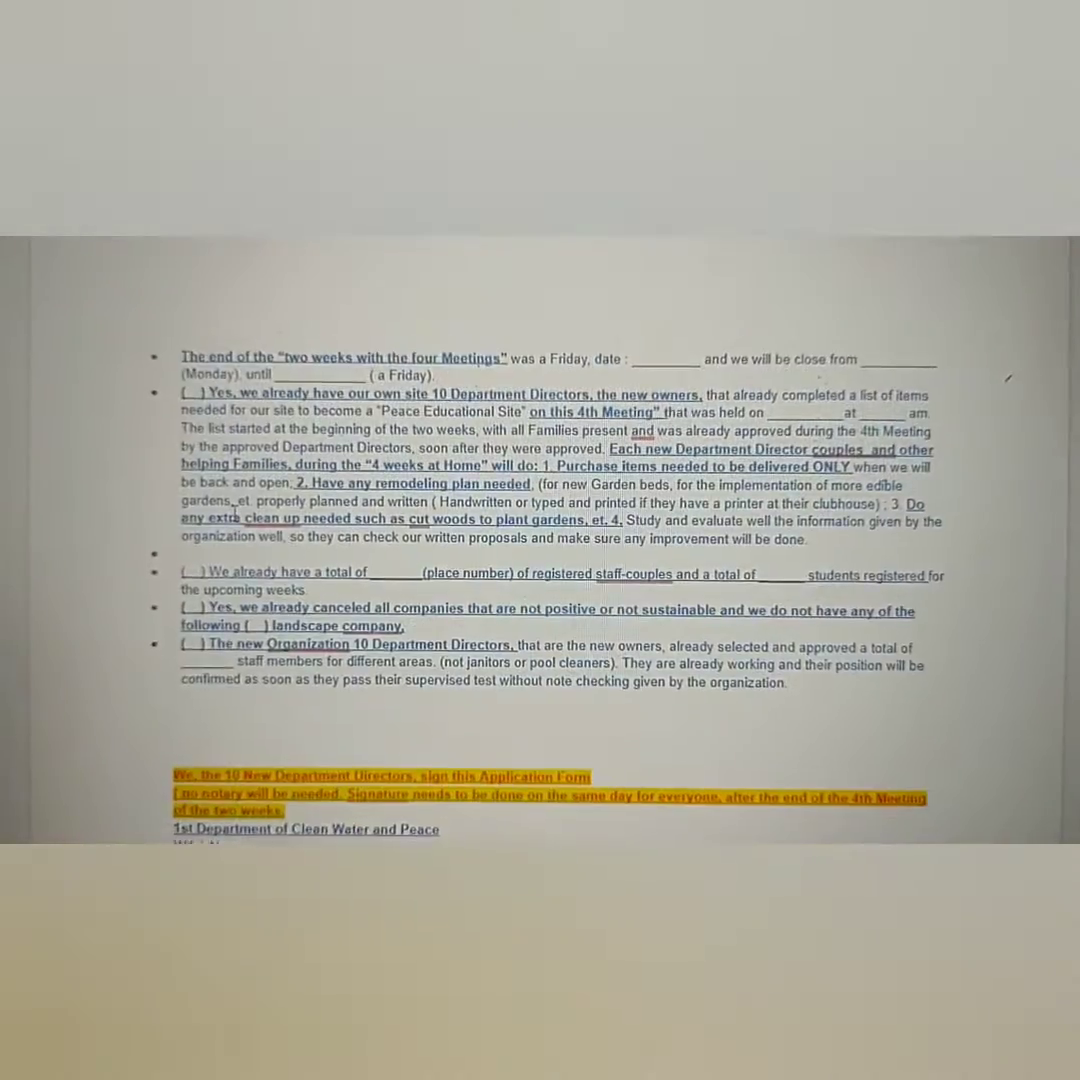
{"action": "scroll", "scroll_direction": "down", "scroll_amount": 3}
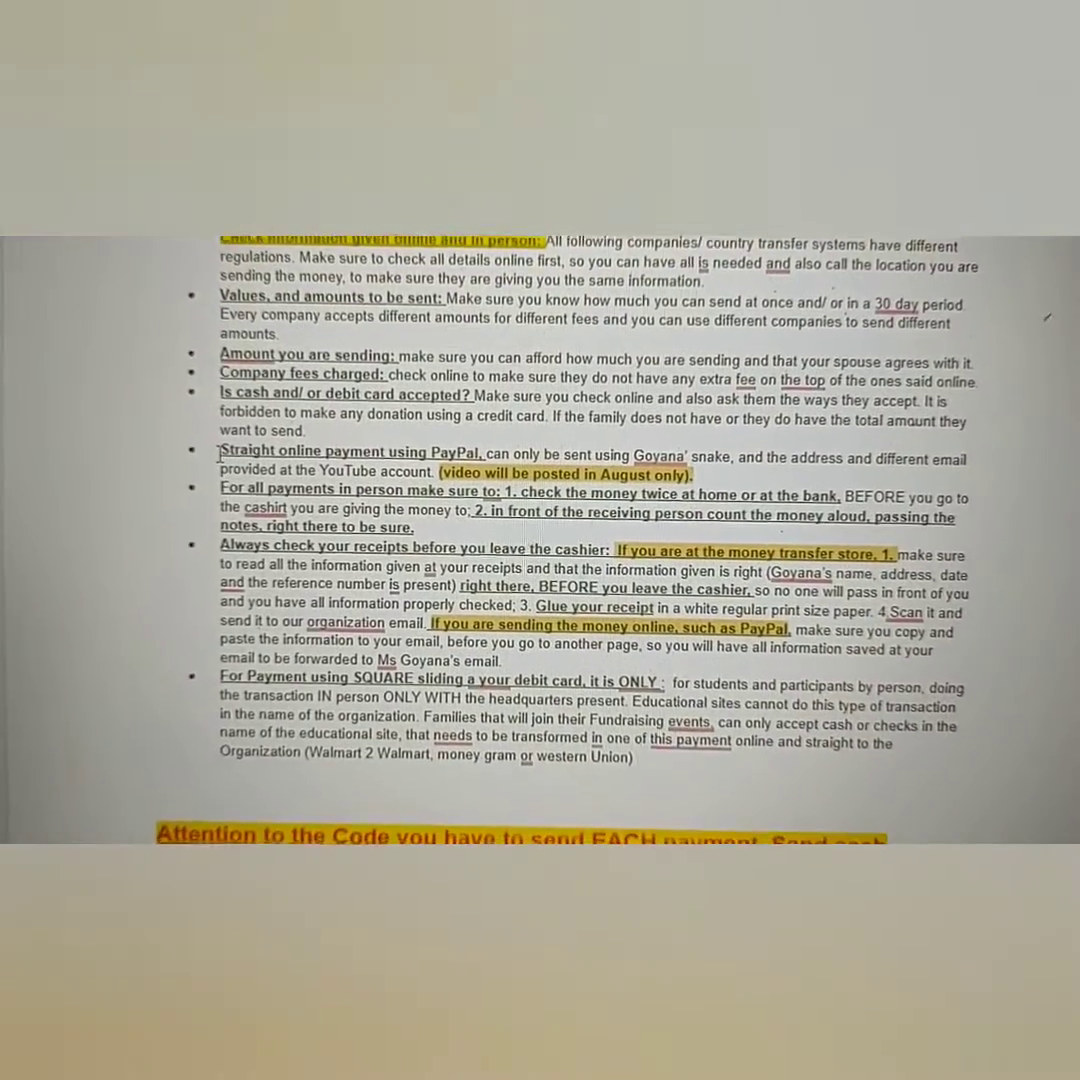
Step: Scroll through payment codes and fee forms, past the couple's signature lines, to Form 6
{"action": "scroll", "scroll_direction": "down", "scroll_amount": 3}
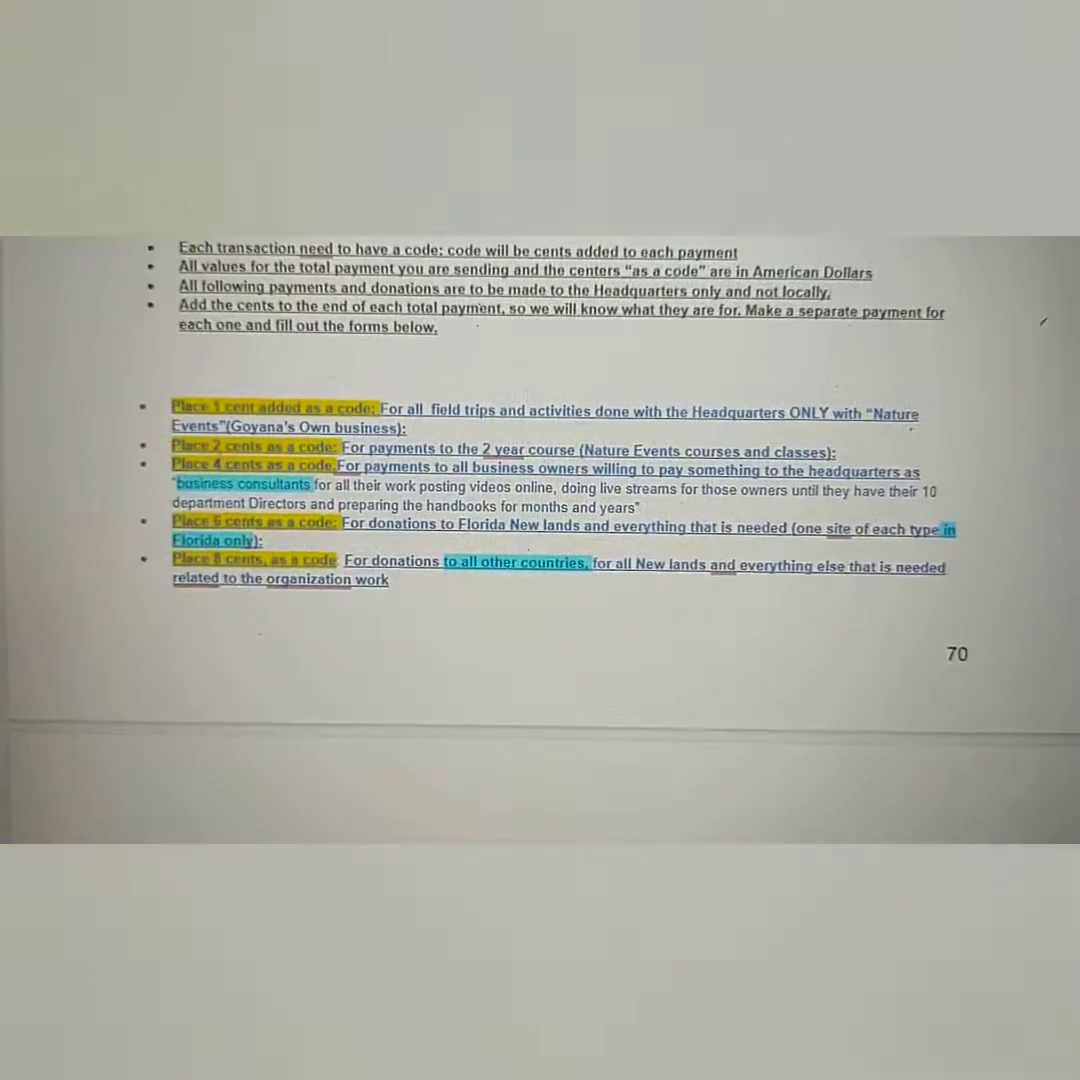
{"action": "scroll", "scroll_direction": "down", "scroll_amount": 3}
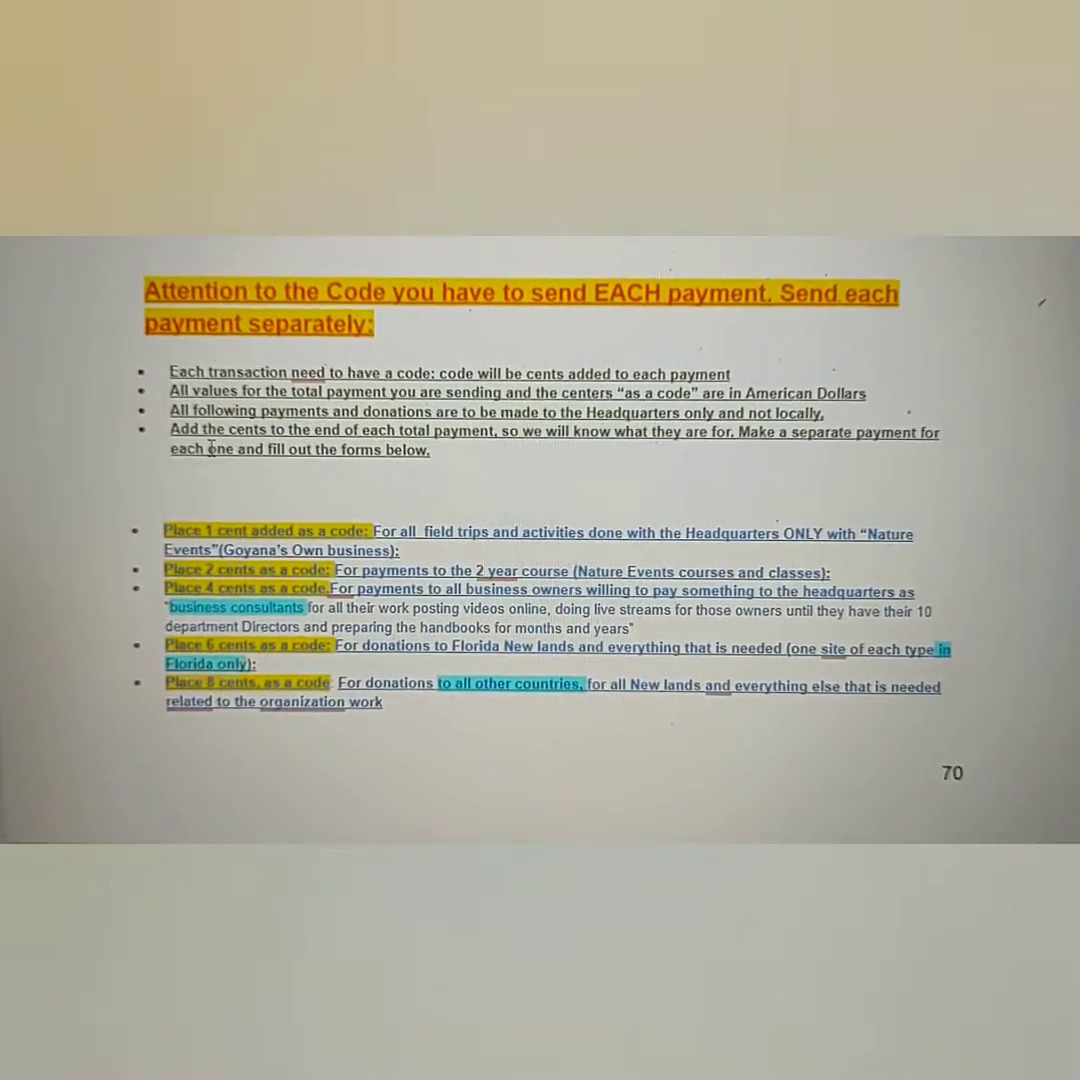
{"action": "scroll", "scroll_direction": "down", "scroll_amount": 3}
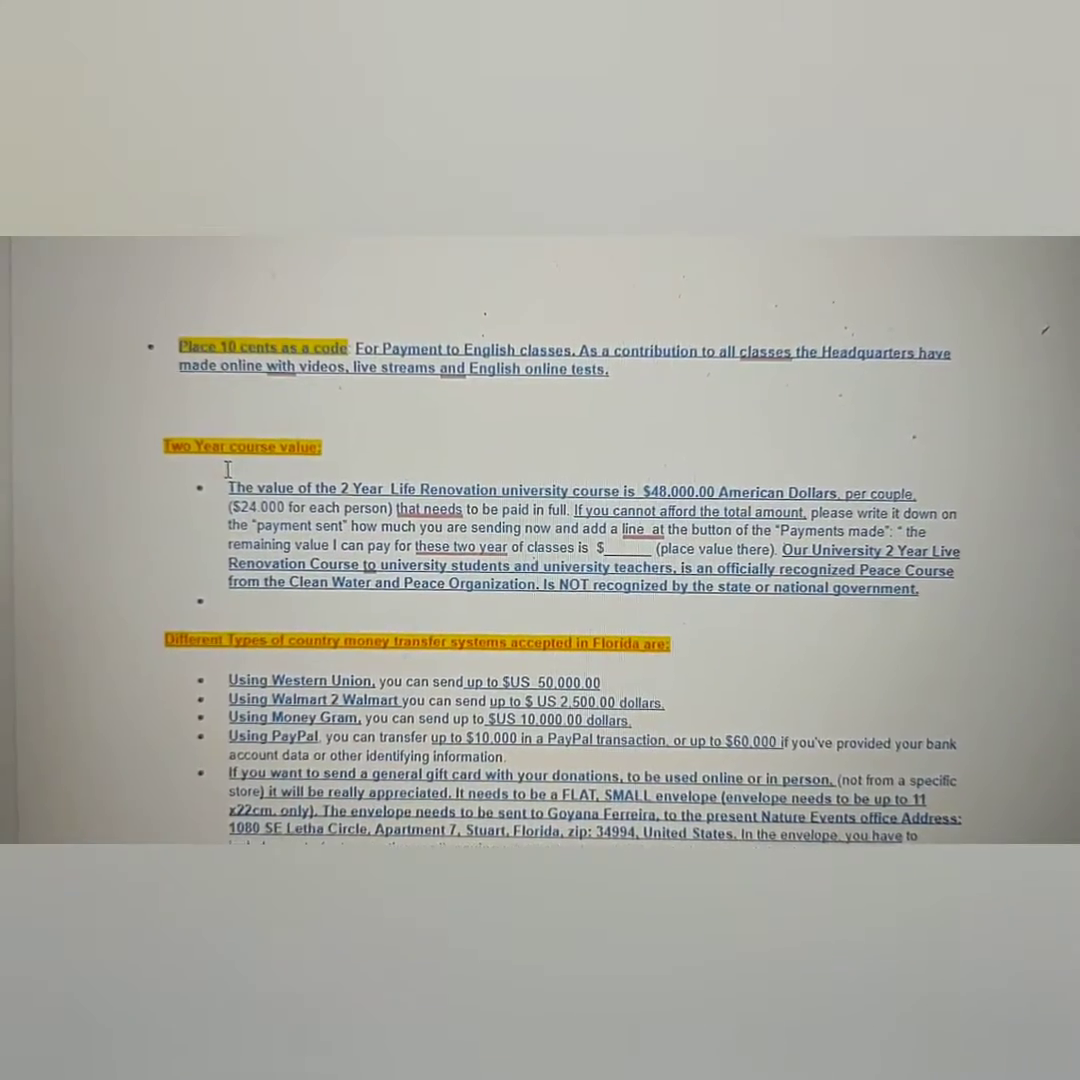
{"action": "scroll", "scroll_direction": "down", "scroll_amount": 3}
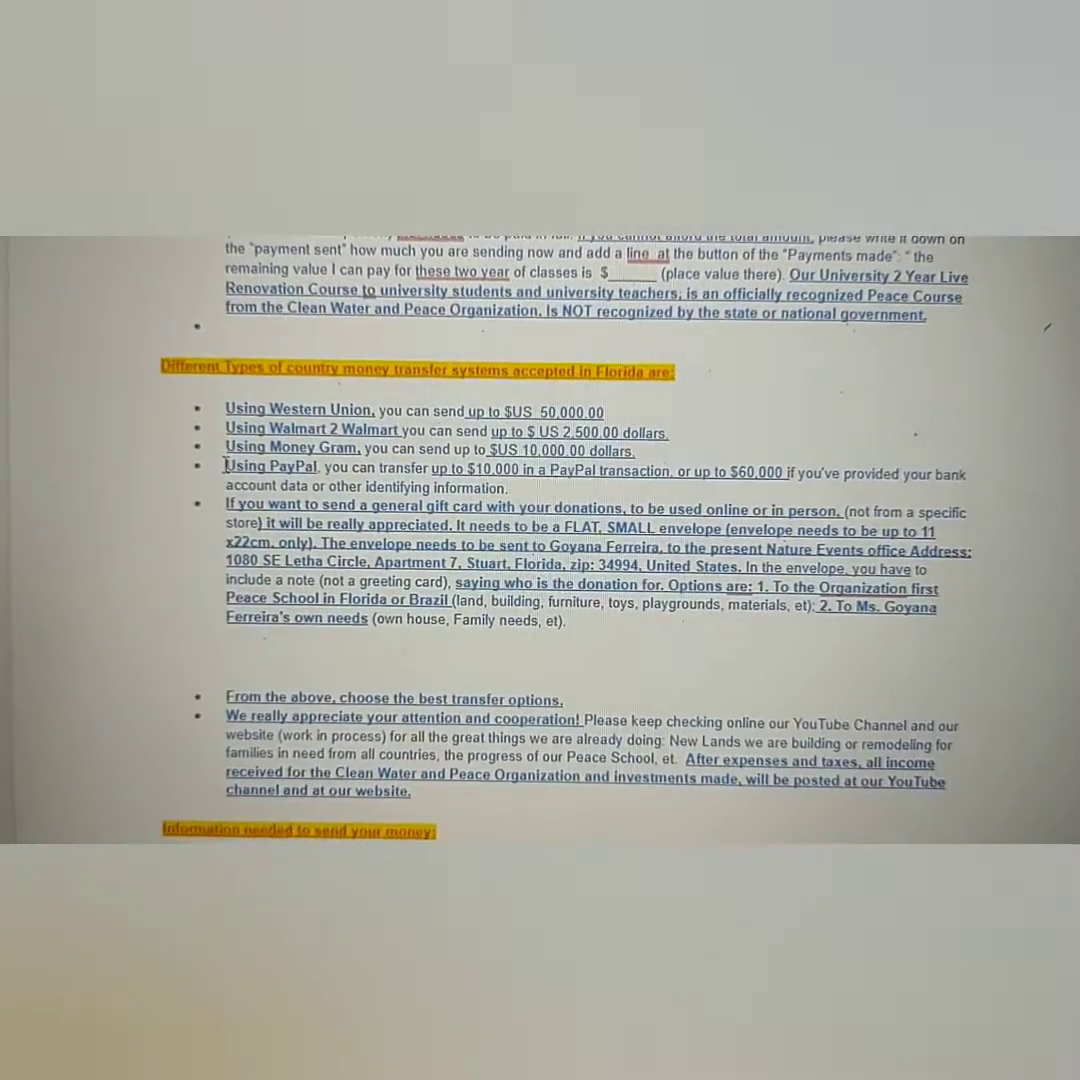
{"action": "scroll", "scroll_direction": "down", "scroll_amount": 3}
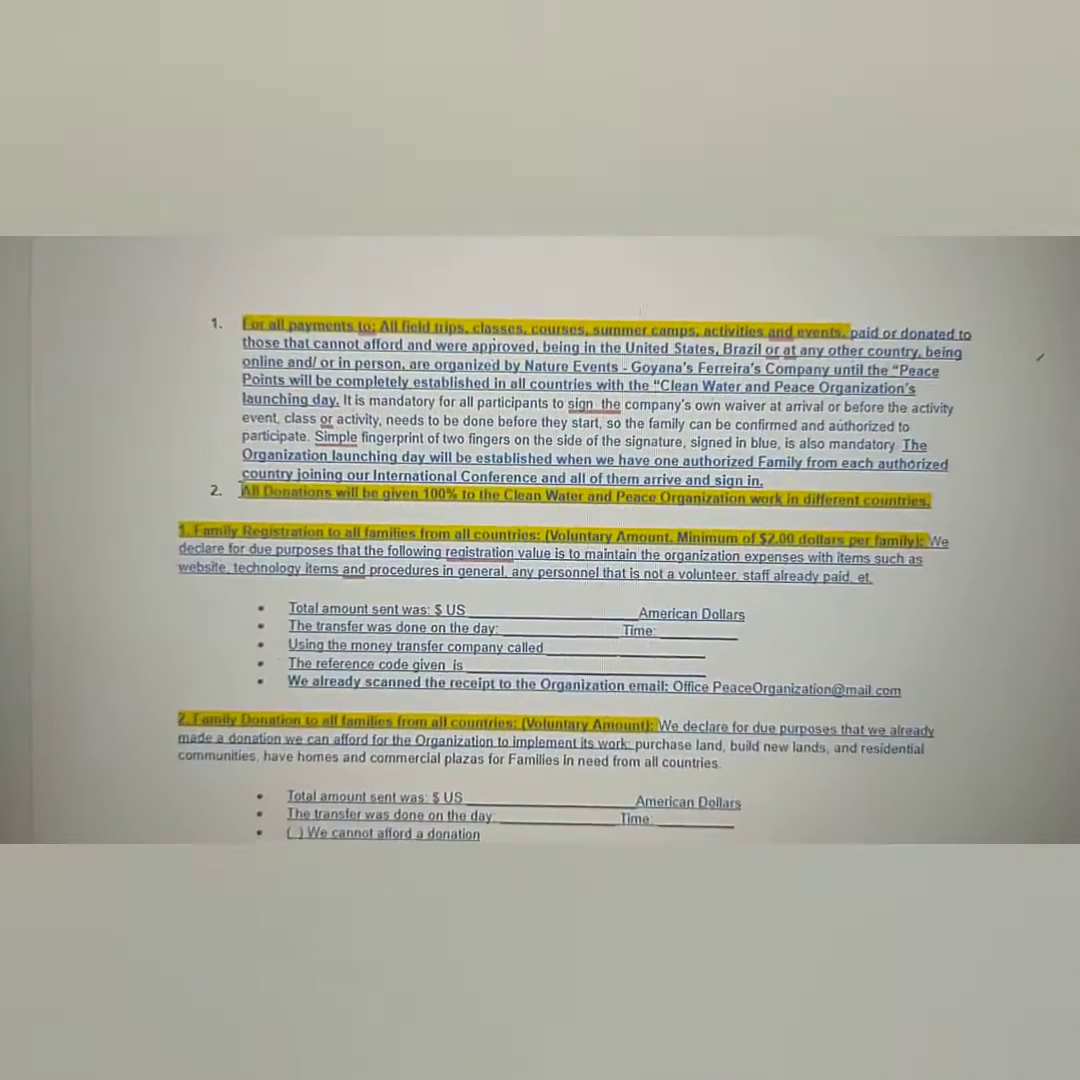
{"action": "scroll", "scroll_direction": "down", "scroll_amount": 3}
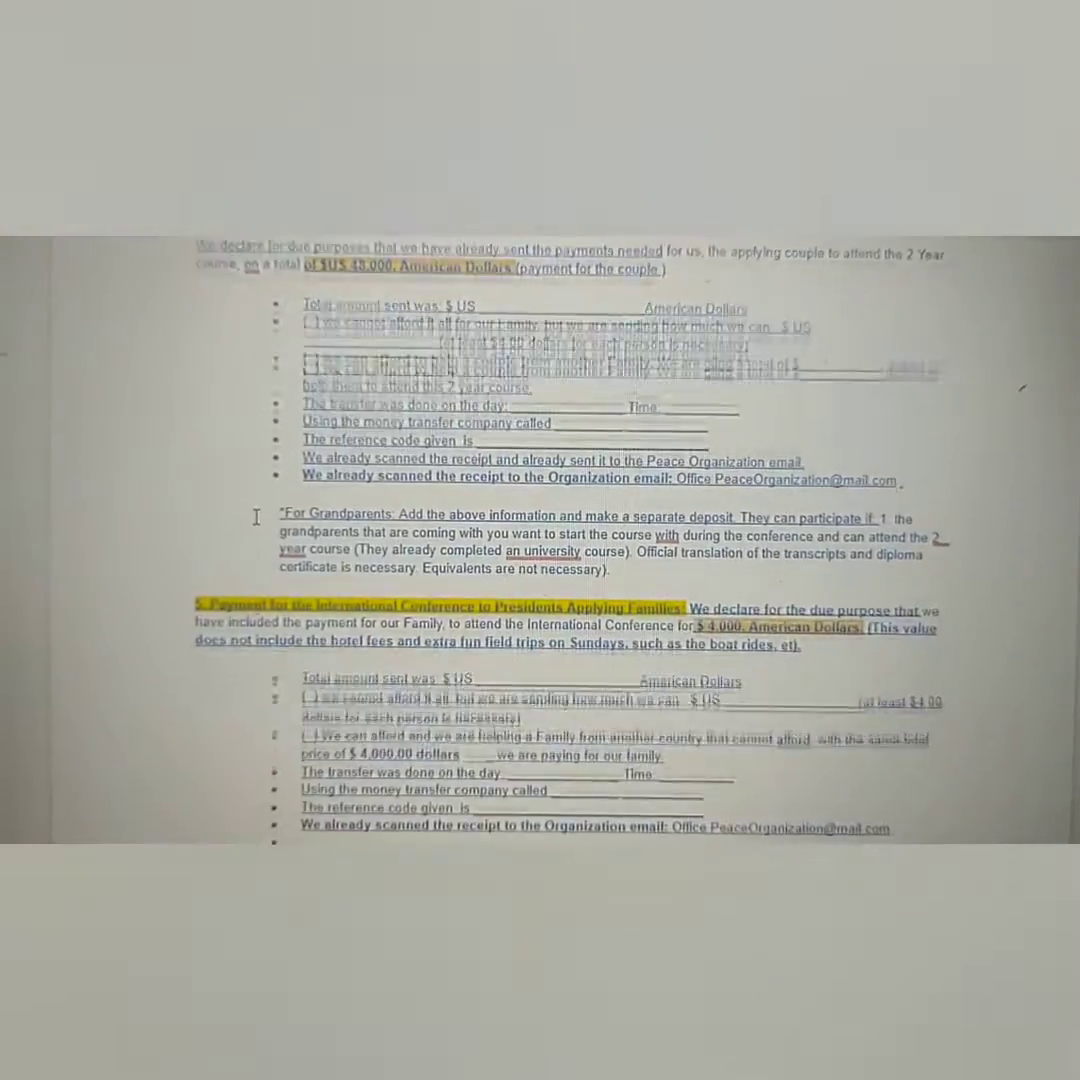
{"action": "scroll", "scroll_direction": "down", "scroll_amount": 3}
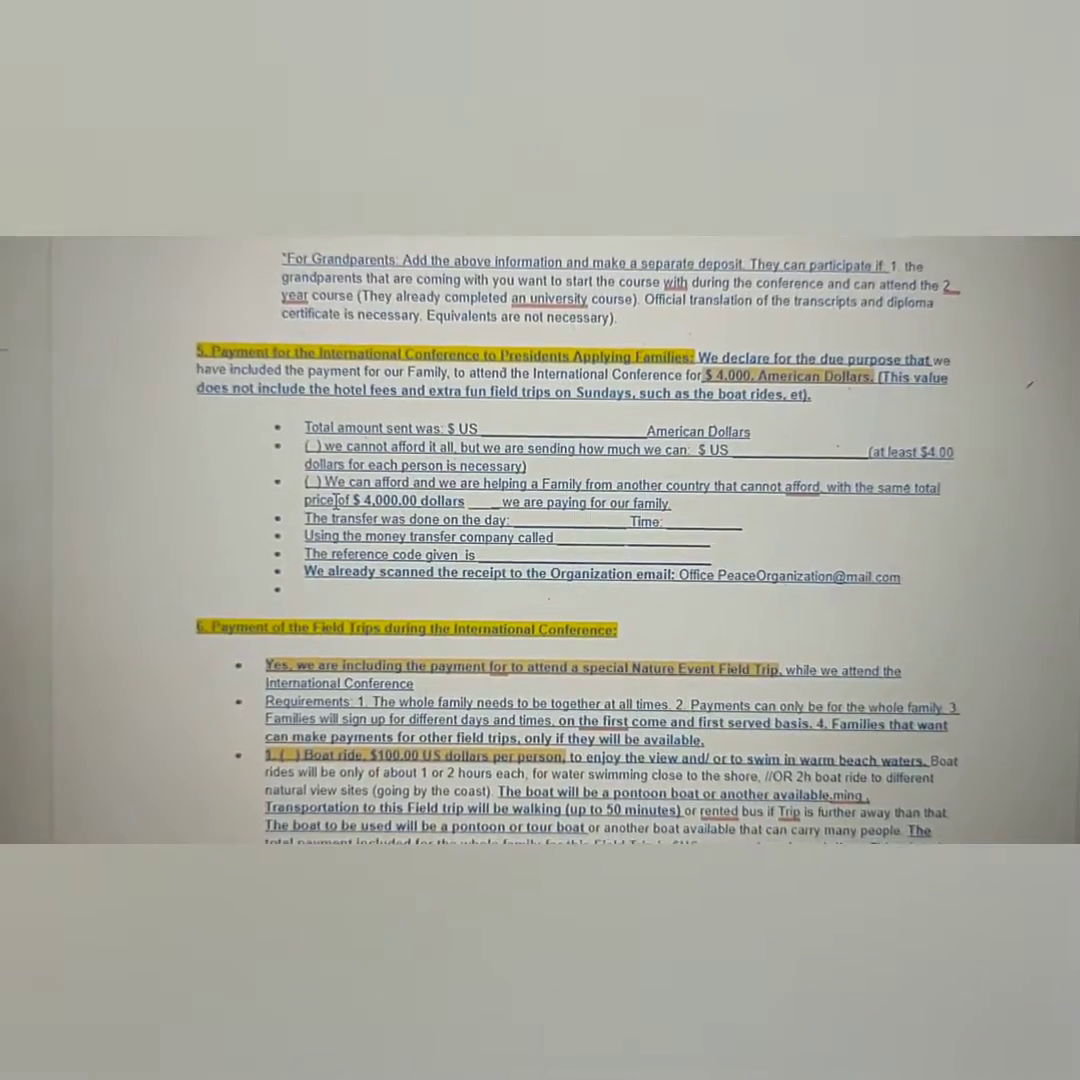
{"action": "scroll", "scroll_direction": "down", "scroll_amount": 3}
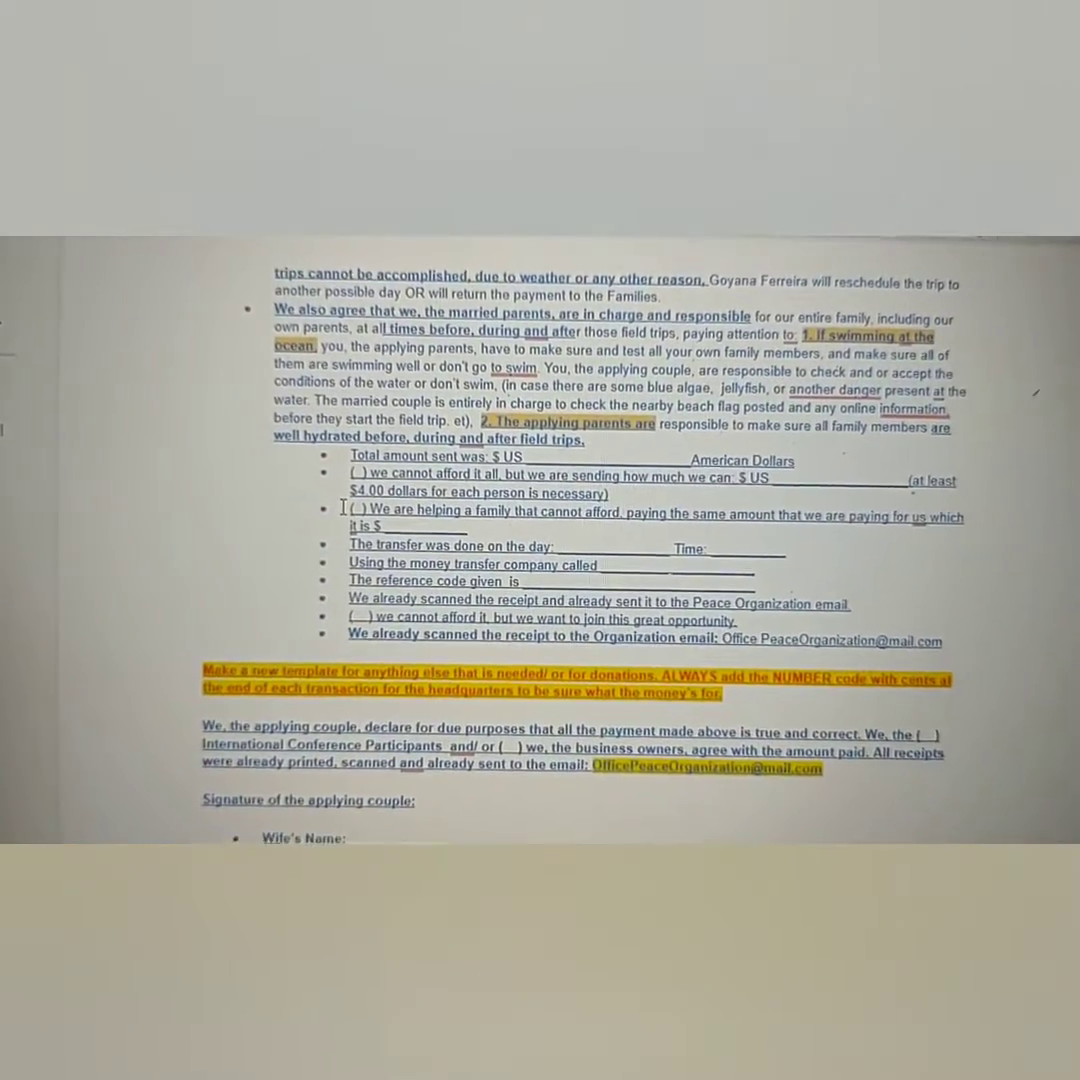
{"action": "scroll", "scroll_direction": "down", "scroll_amount": 3}
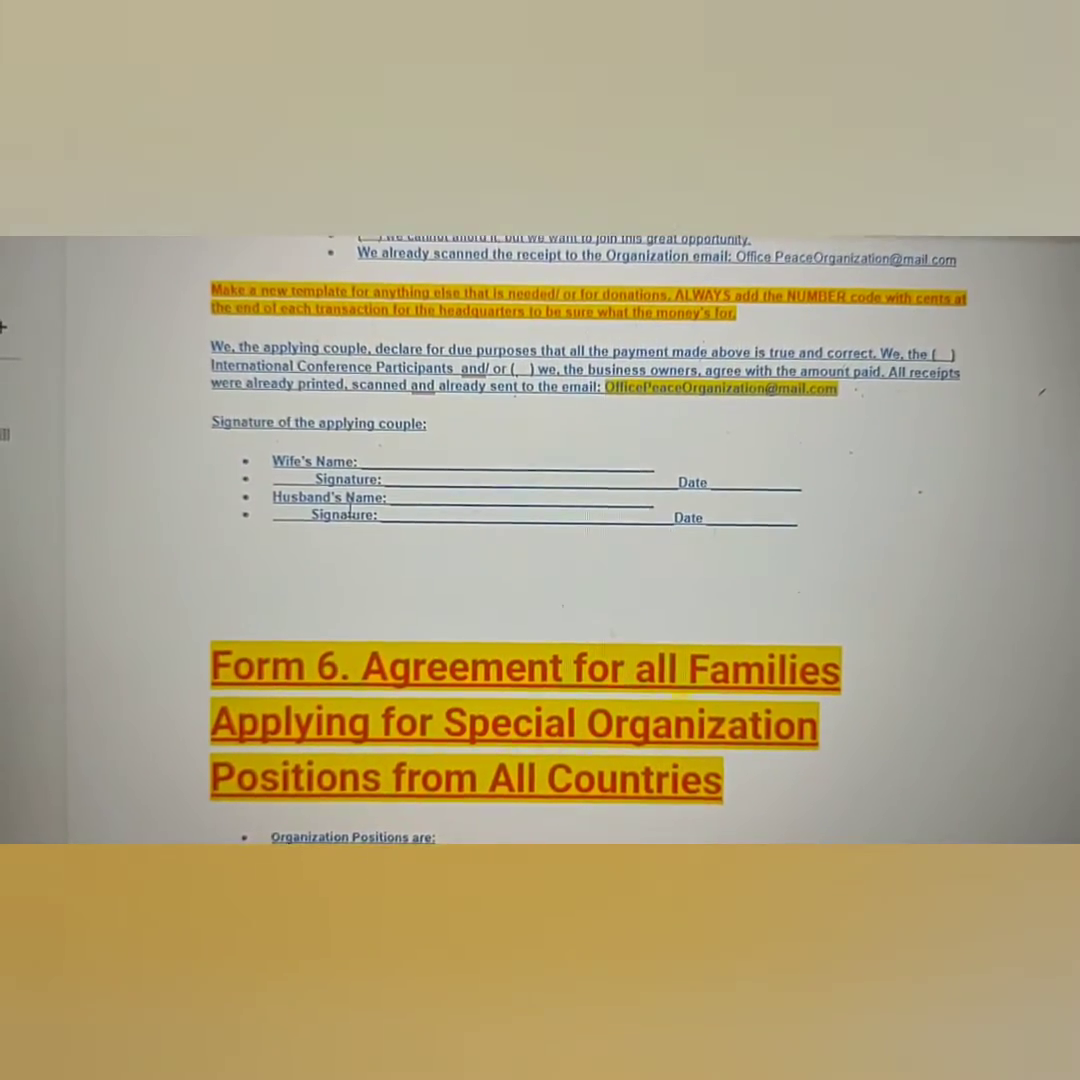
Step: Scroll past Form 6's position requirements and university notes to Form 7. Health Requirements
{"action": "scroll", "scroll_direction": "down", "scroll_amount": 3}
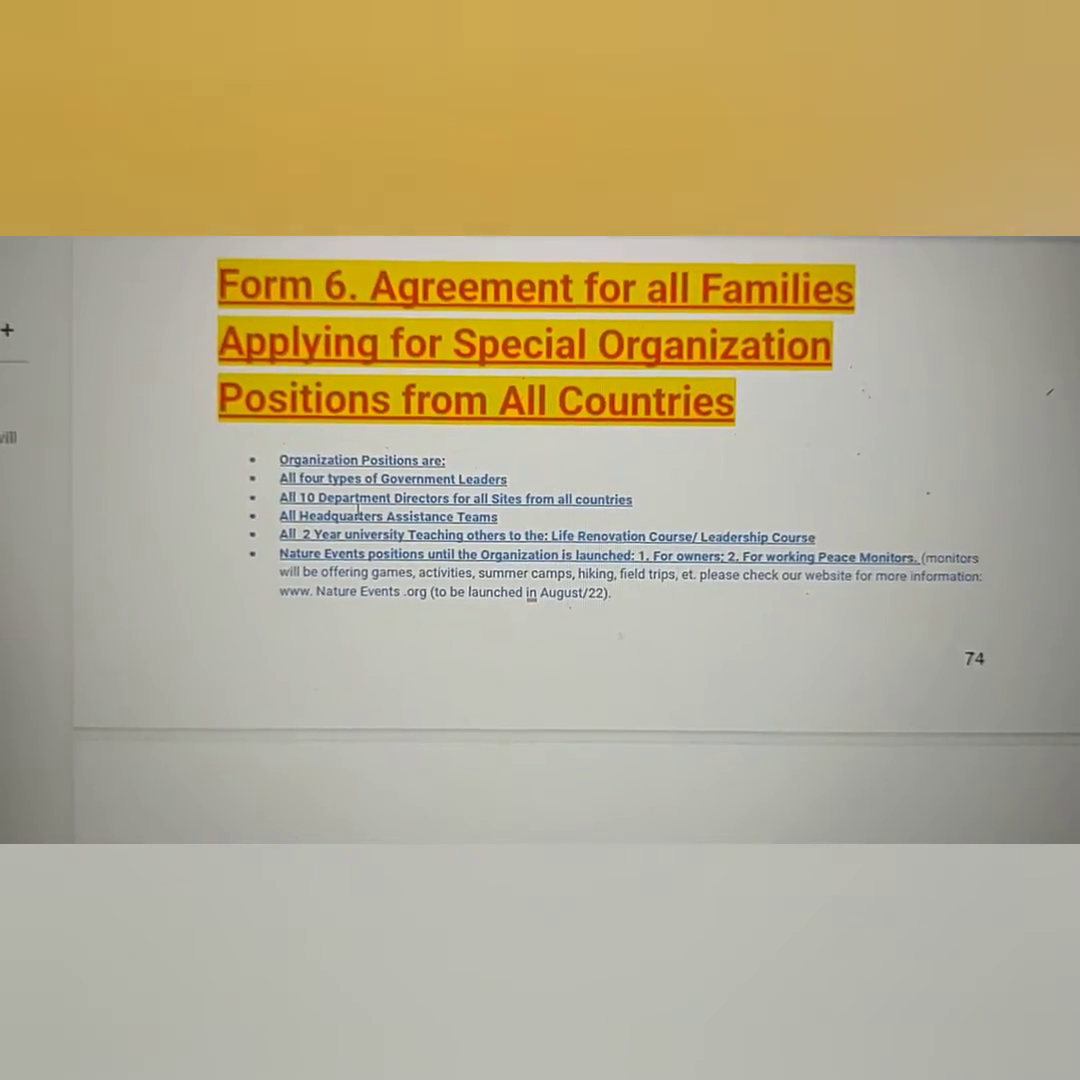
{"action": "scroll", "scroll_direction": "down", "scroll_amount": 3}
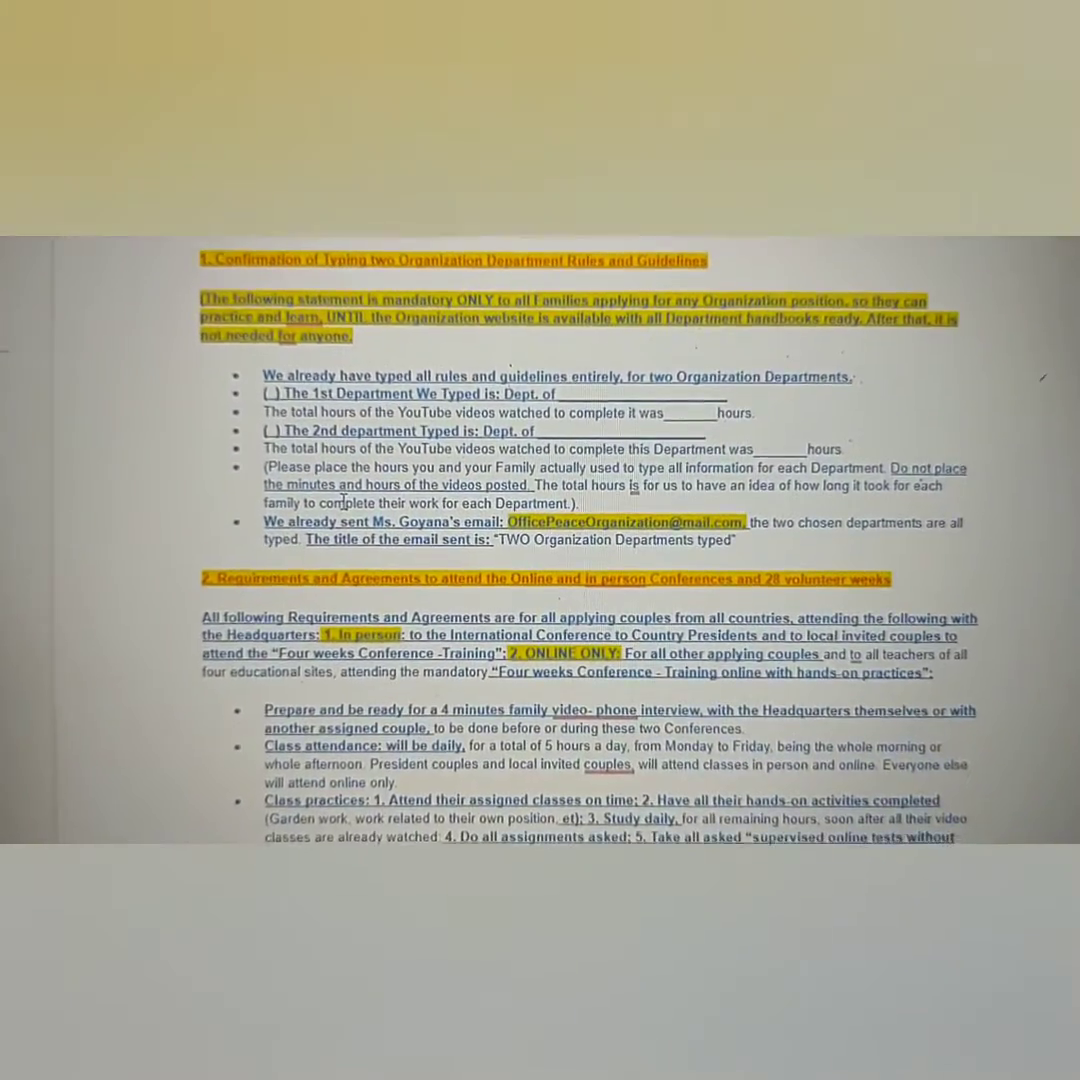
{"action": "scroll", "scroll_direction": "down", "scroll_amount": 3}
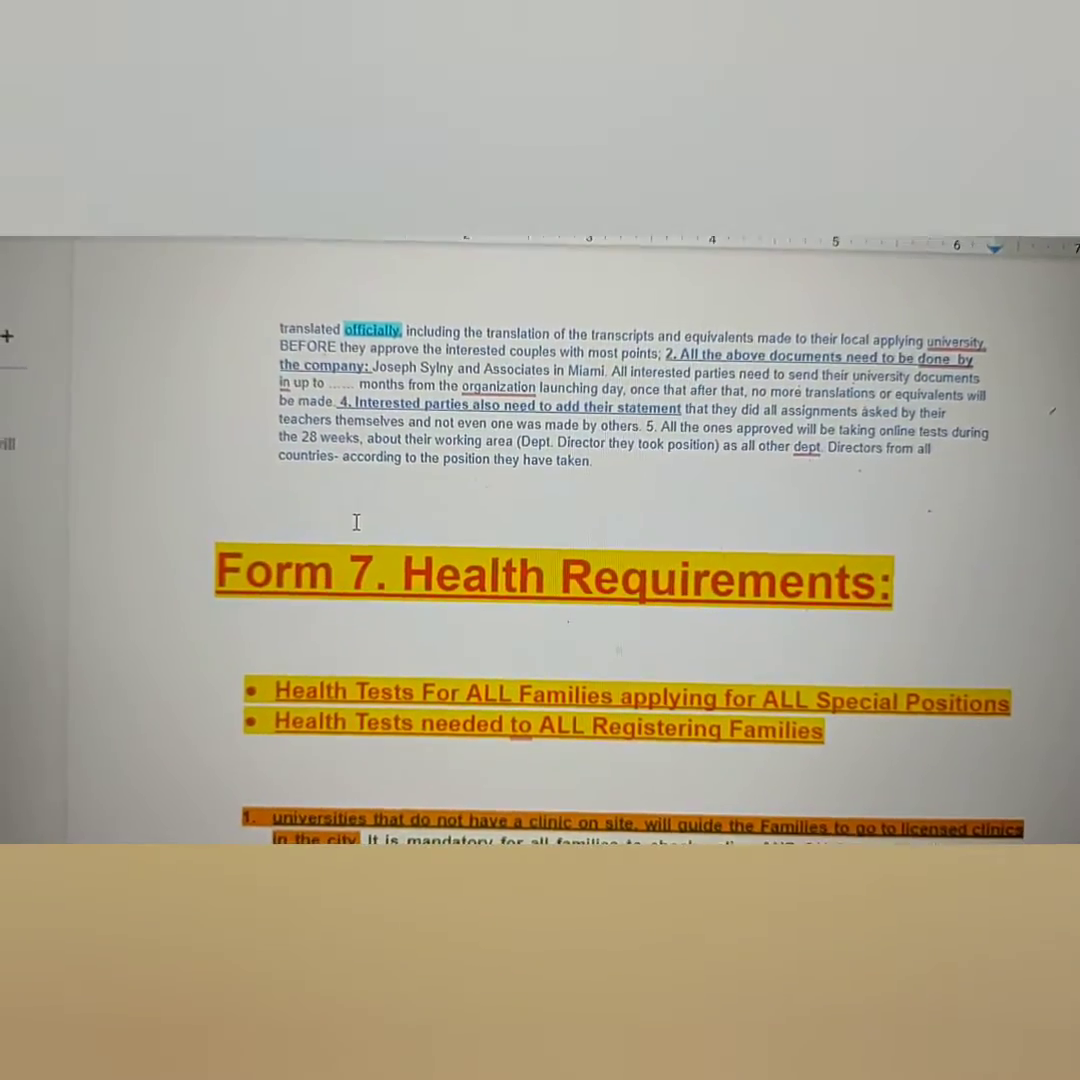
Step: Scroll past the health test checklist and clinic license instructions to the clinic Basic Requirements on page 77
{"action": "scroll", "scroll_direction": "down", "scroll_amount": 3}
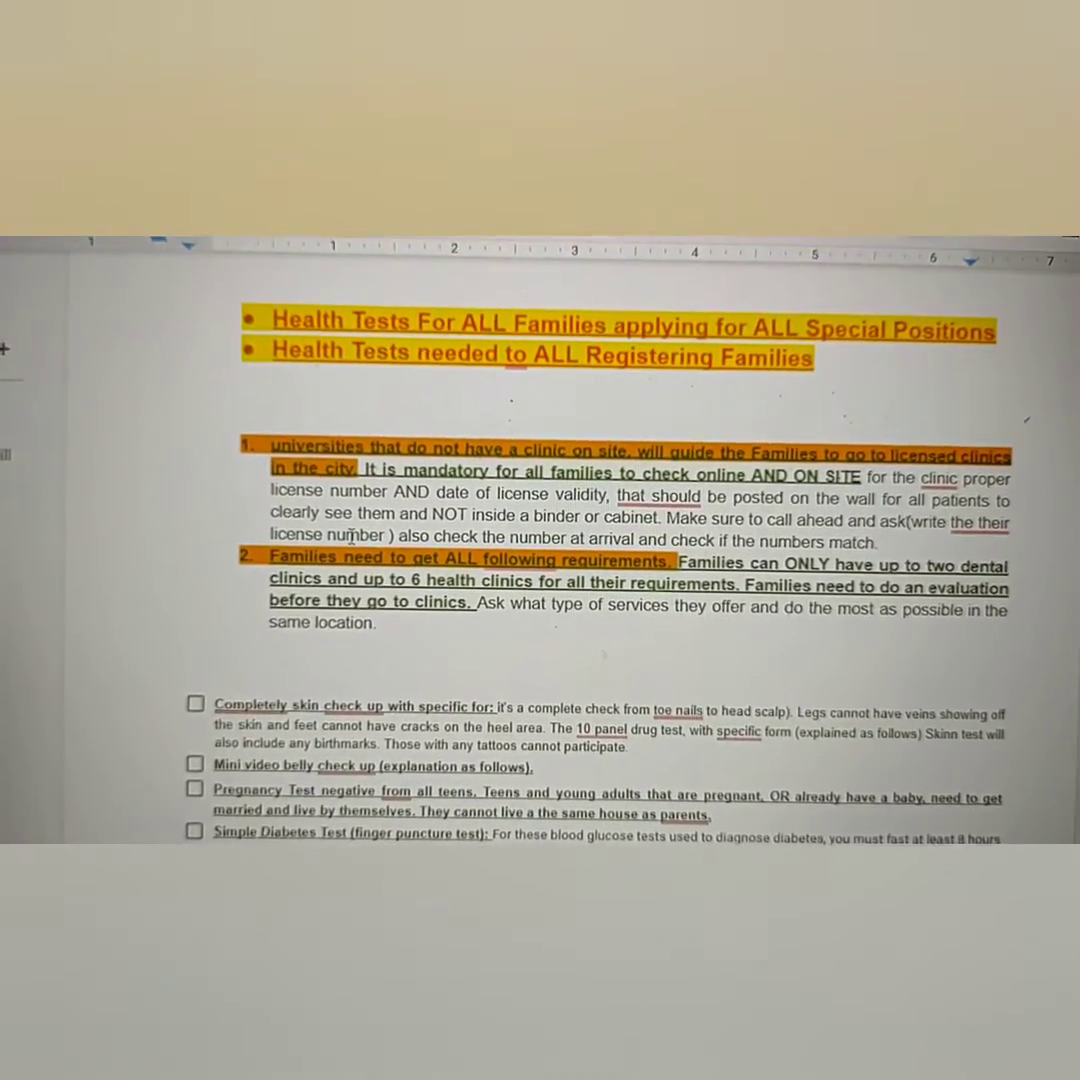
{"action": "scroll", "scroll_direction": "down", "scroll_amount": 3}
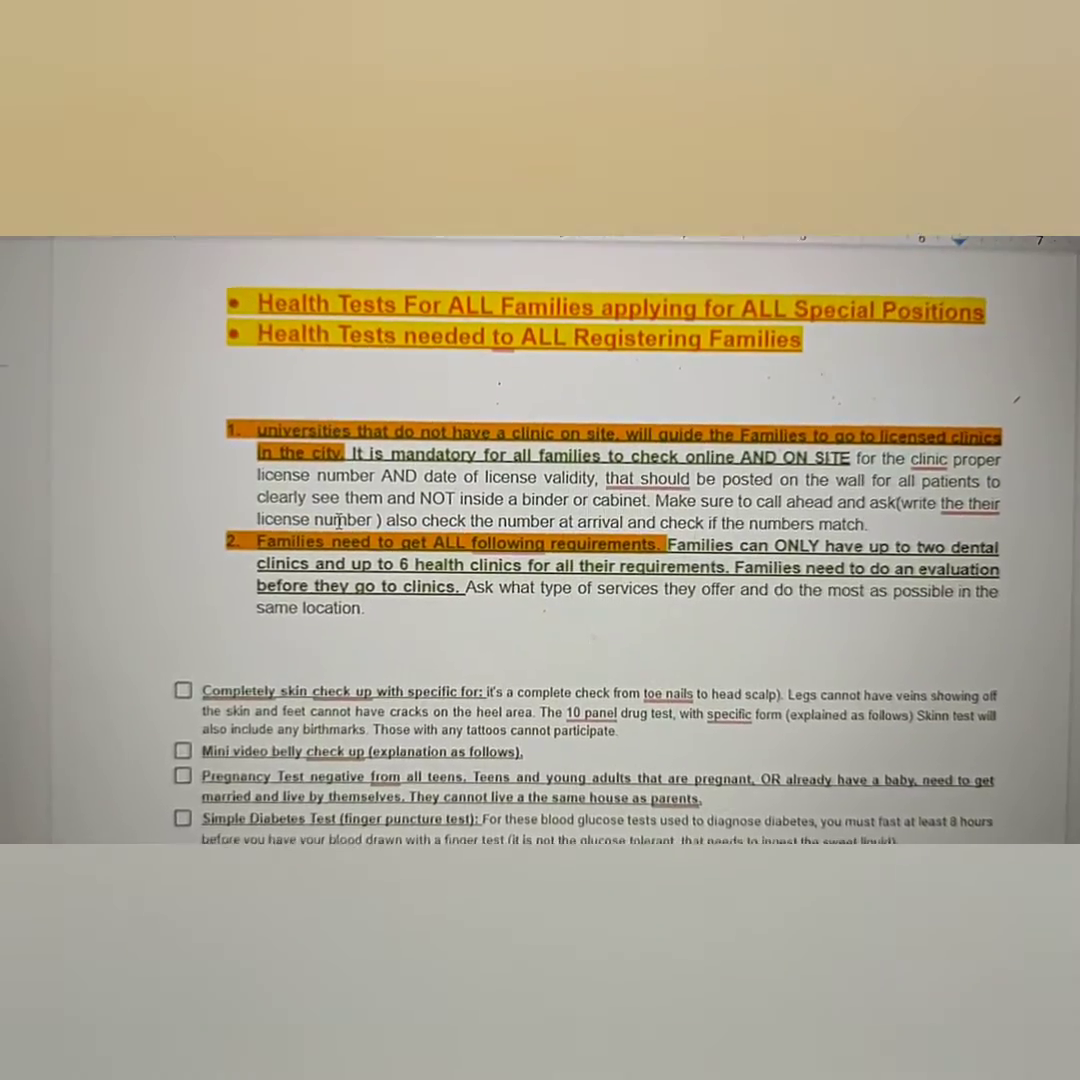
{"action": "scroll", "scroll_direction": "down", "scroll_amount": 3}
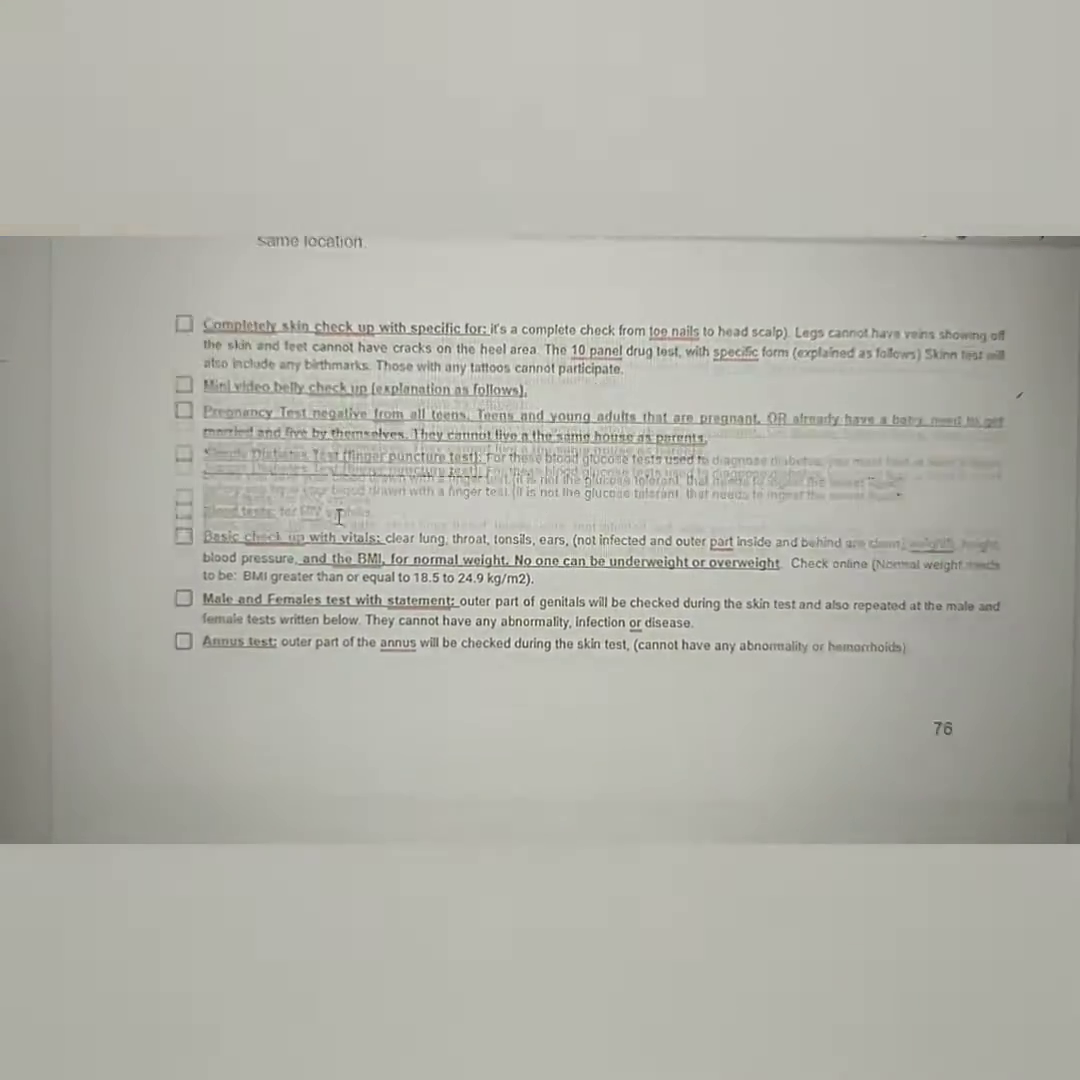
{"action": "scroll", "scroll_direction": "down", "scroll_amount": 3}
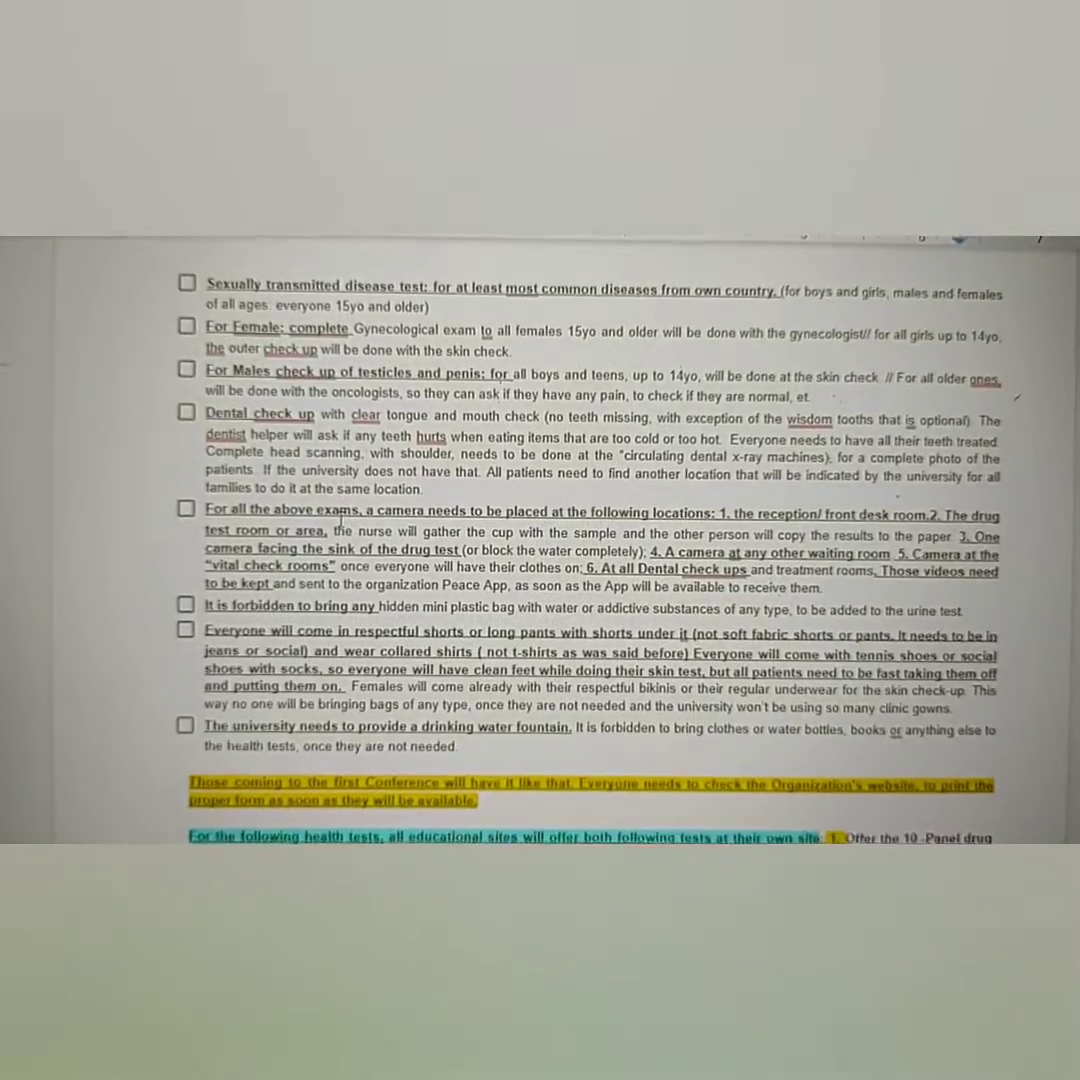
{"action": "scroll", "scroll_direction": "down", "scroll_amount": 3}
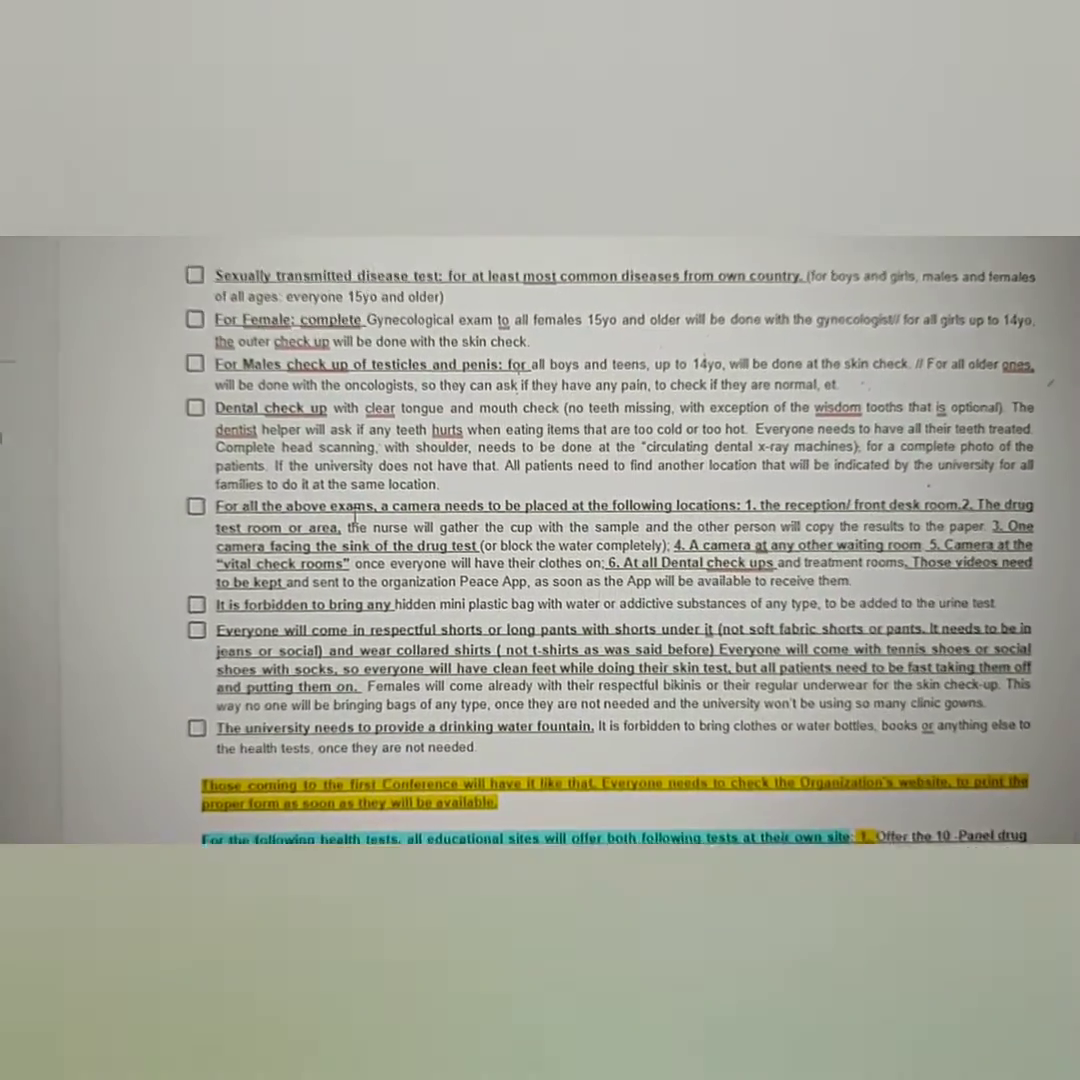
{"action": "scroll", "scroll_direction": "down", "scroll_amount": 3}
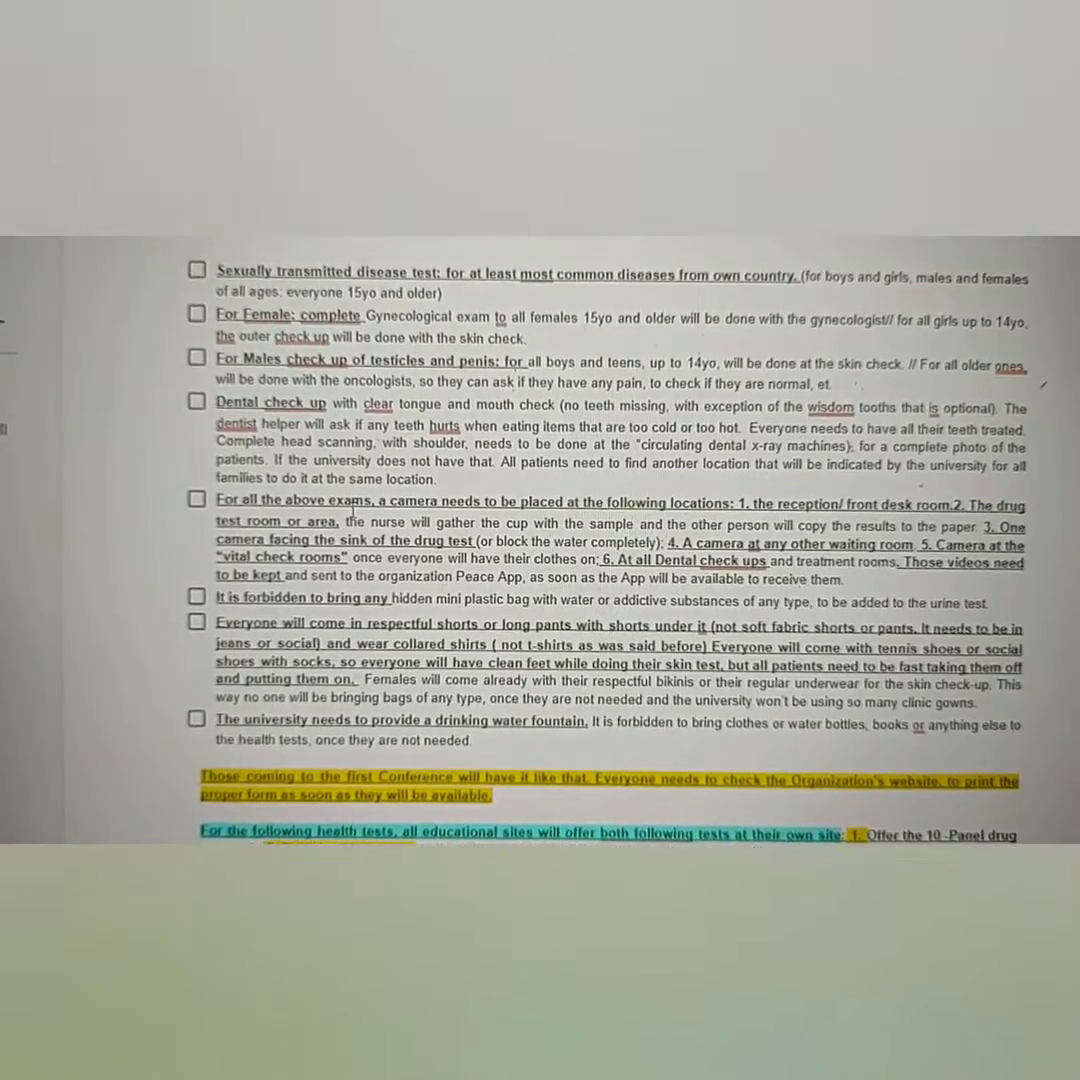
{"action": "scroll", "scroll_direction": "down", "scroll_amount": 3}
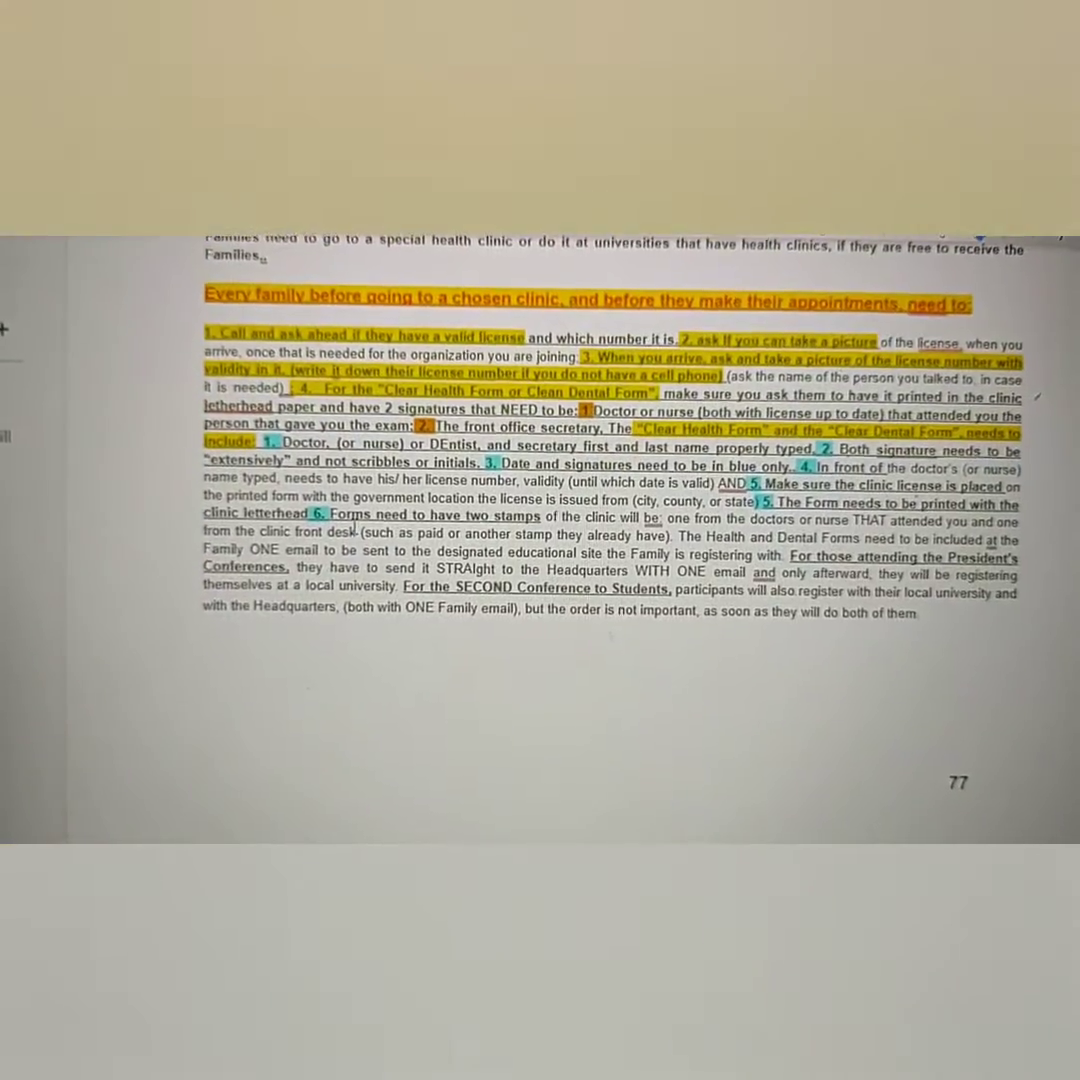
{"action": "scroll", "scroll_direction": "down", "scroll_amount": 3}
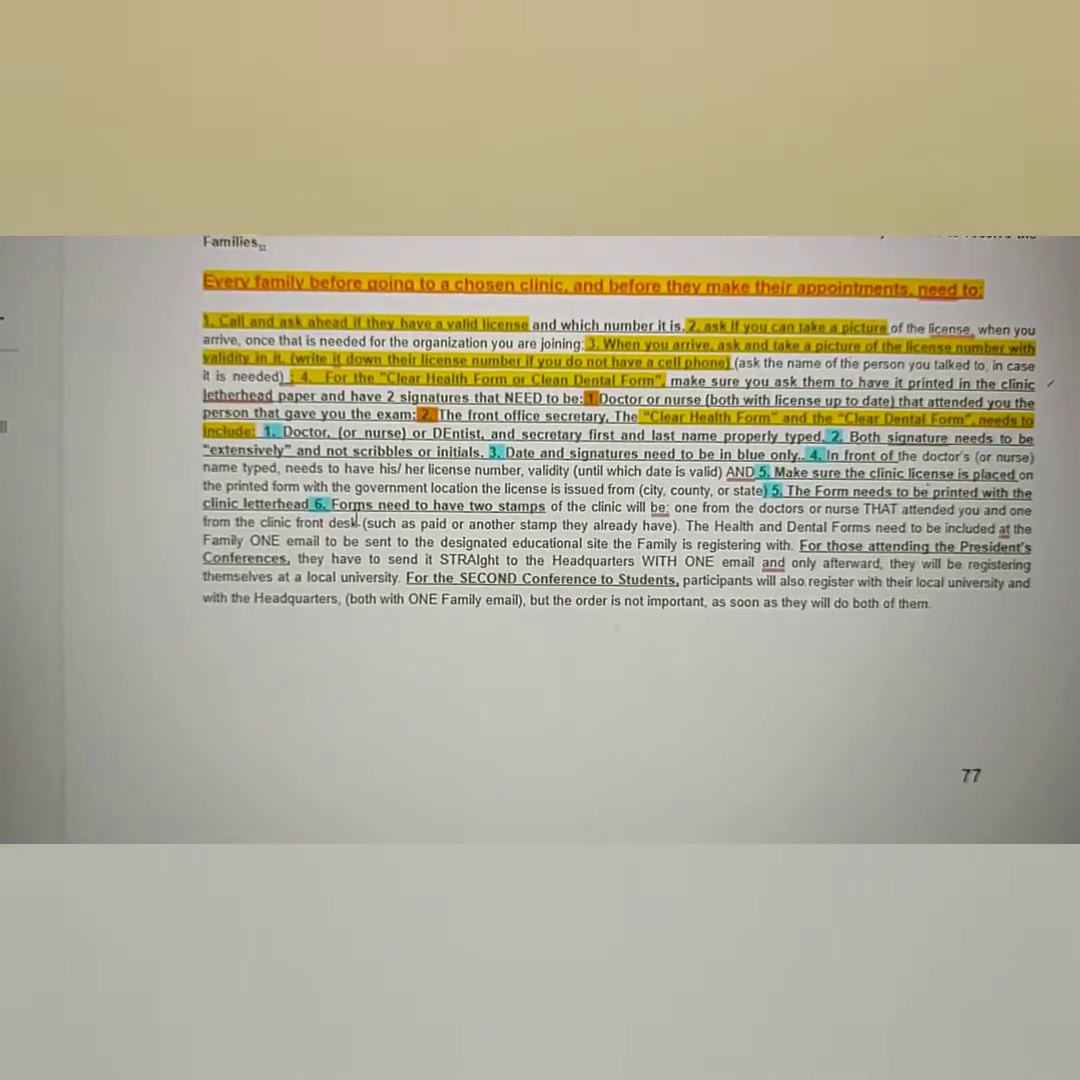
{"action": "scroll", "scroll_direction": "down", "scroll_amount": 3}
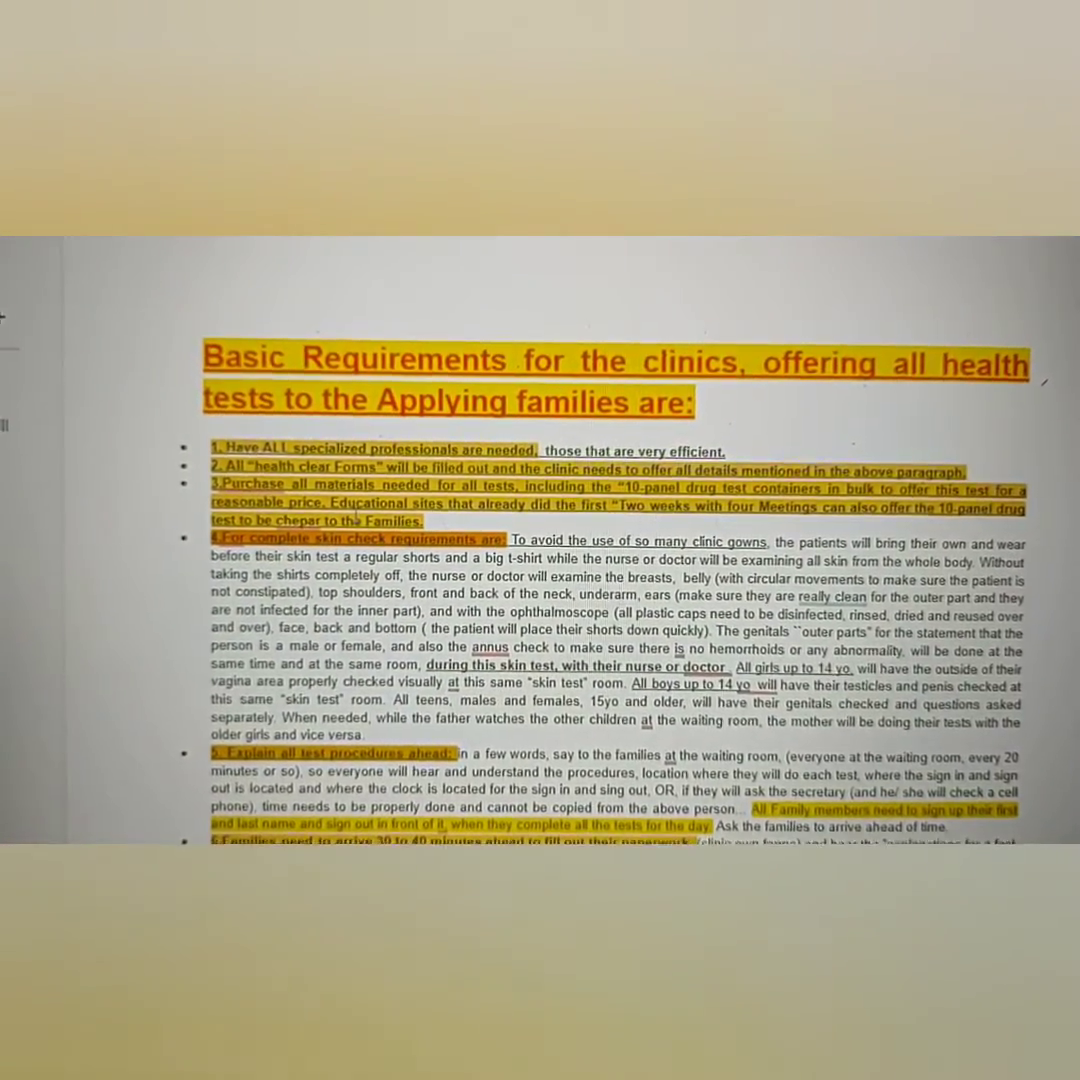
Step: Scroll past the belly video instructions to the patient chart, leg size and pain chart notes
{"action": "scroll", "scroll_direction": "down", "scroll_amount": 3}
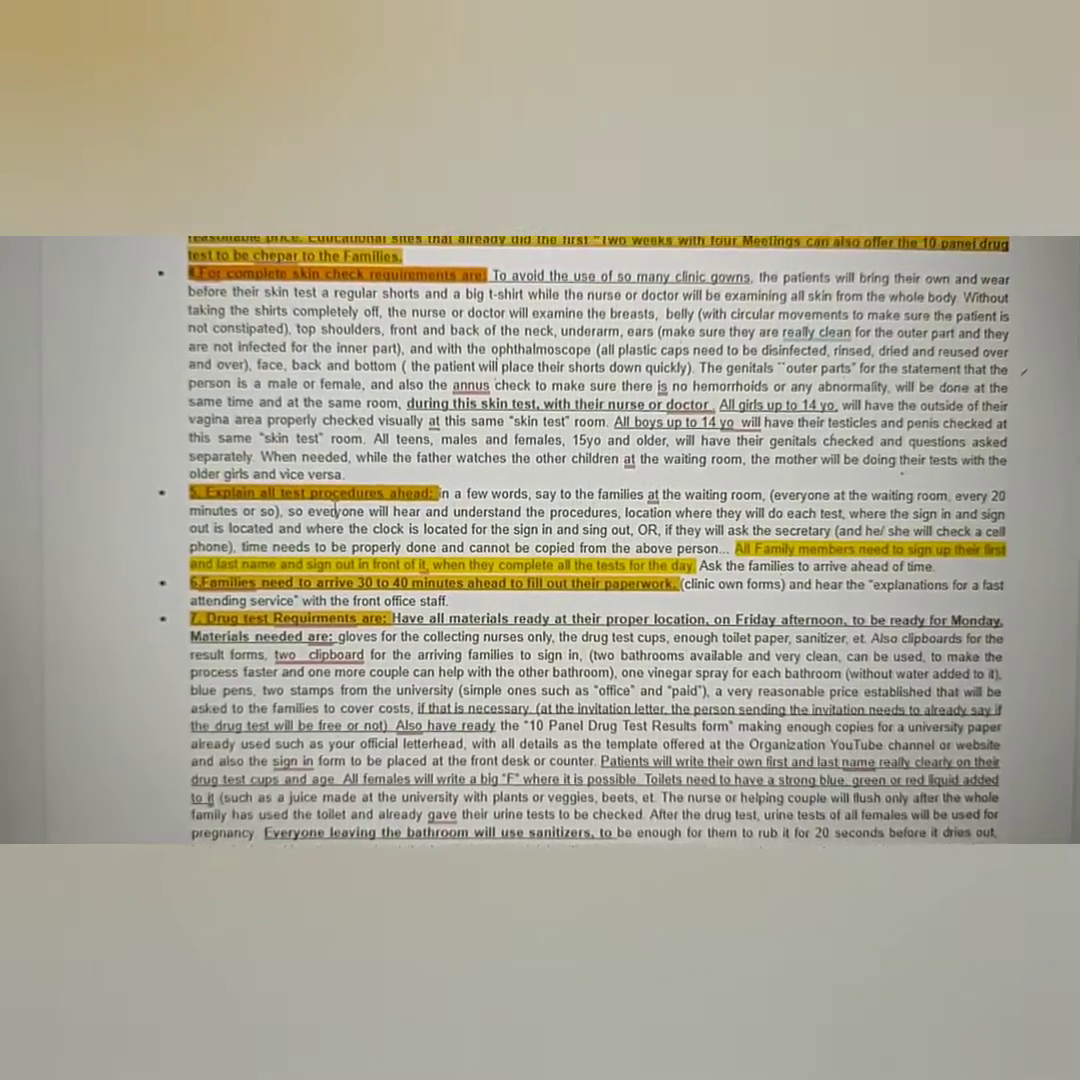
{"action": "scroll", "scroll_direction": "down", "scroll_amount": 3}
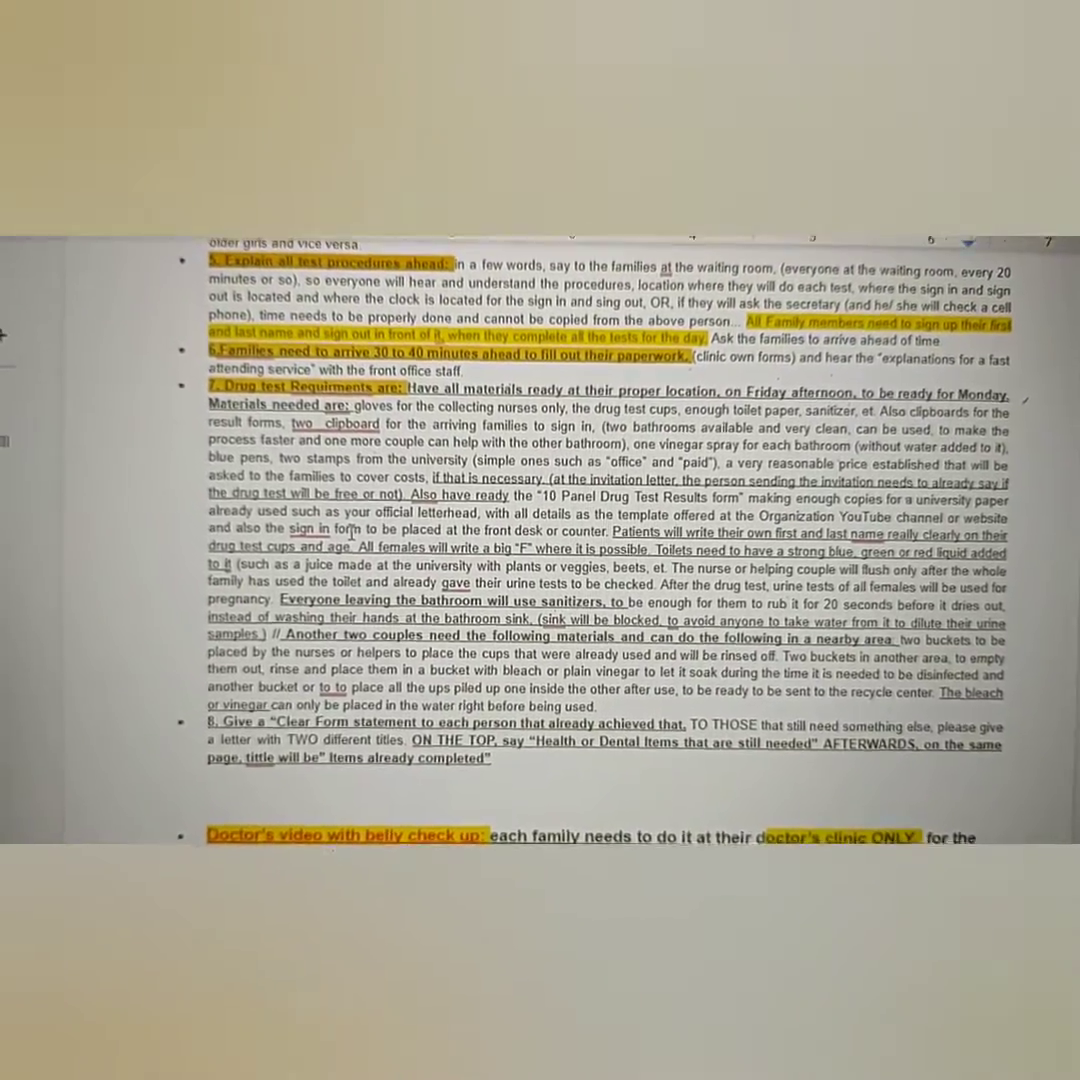
{"action": "scroll", "scroll_direction": "down", "scroll_amount": 3}
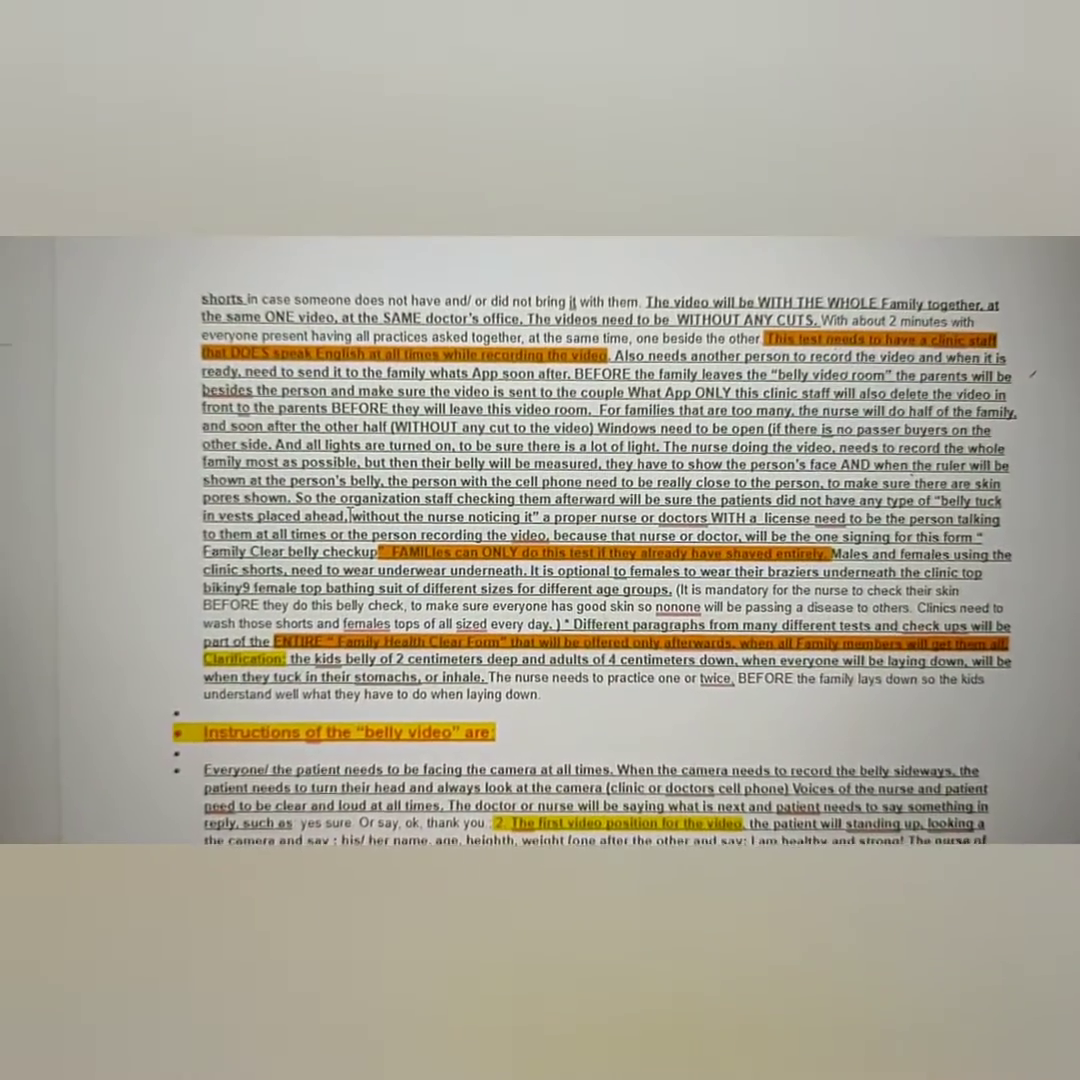
{"action": "scroll", "scroll_direction": "down", "scroll_amount": 3}
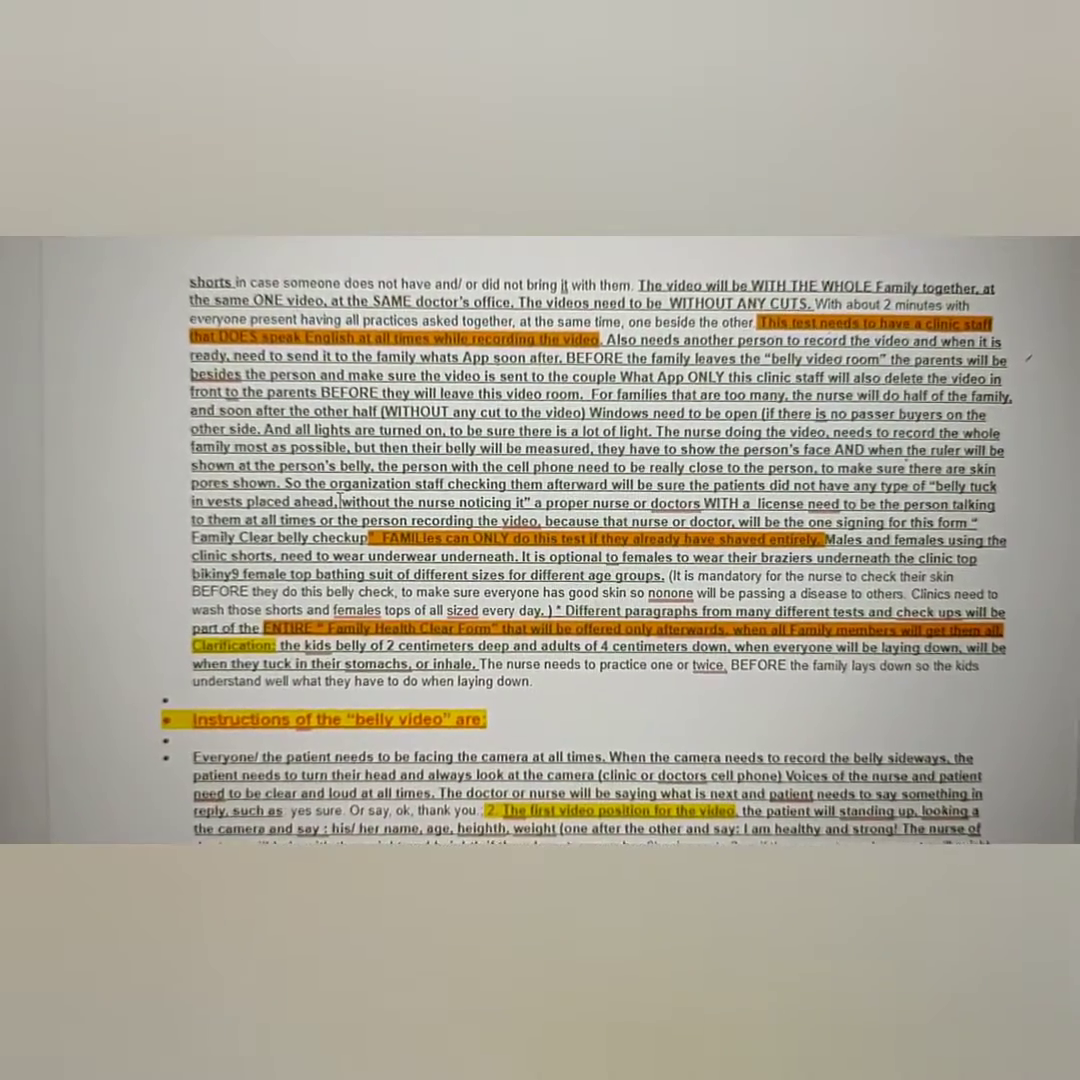
{"action": "scroll", "scroll_direction": "down", "scroll_amount": 3}
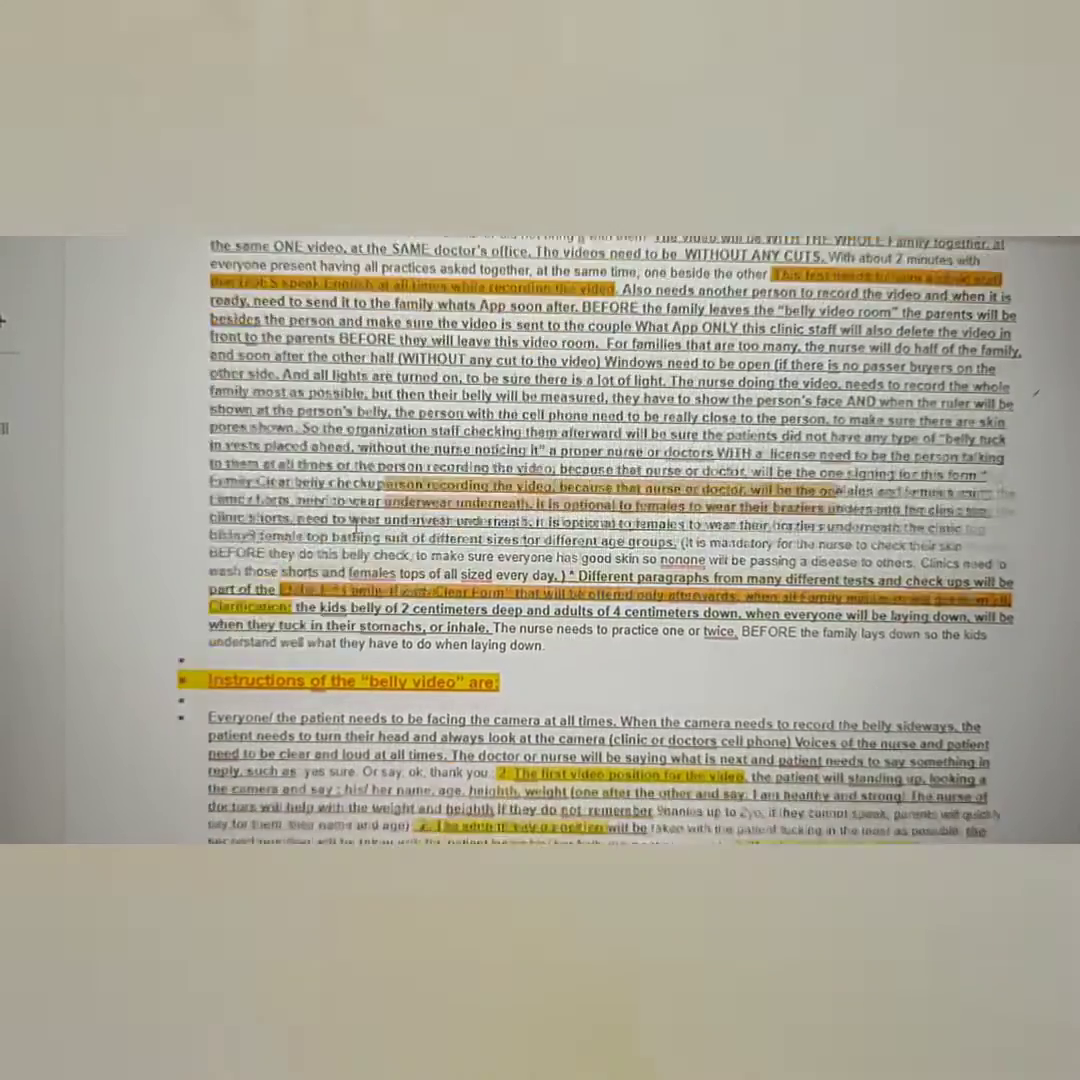
{"action": "scroll", "scroll_direction": "down", "scroll_amount": 3}
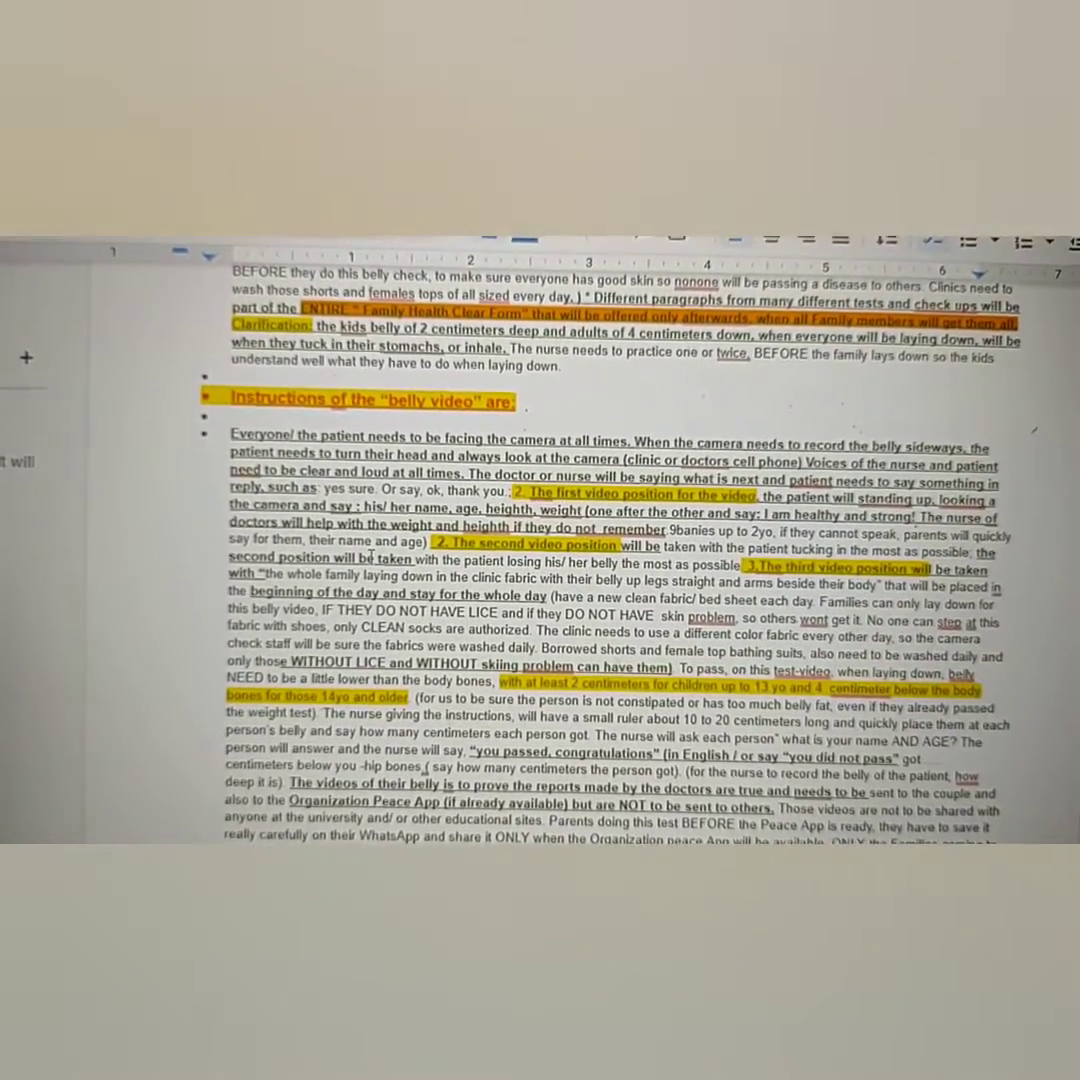
{"action": "scroll", "scroll_direction": "down", "scroll_amount": 3}
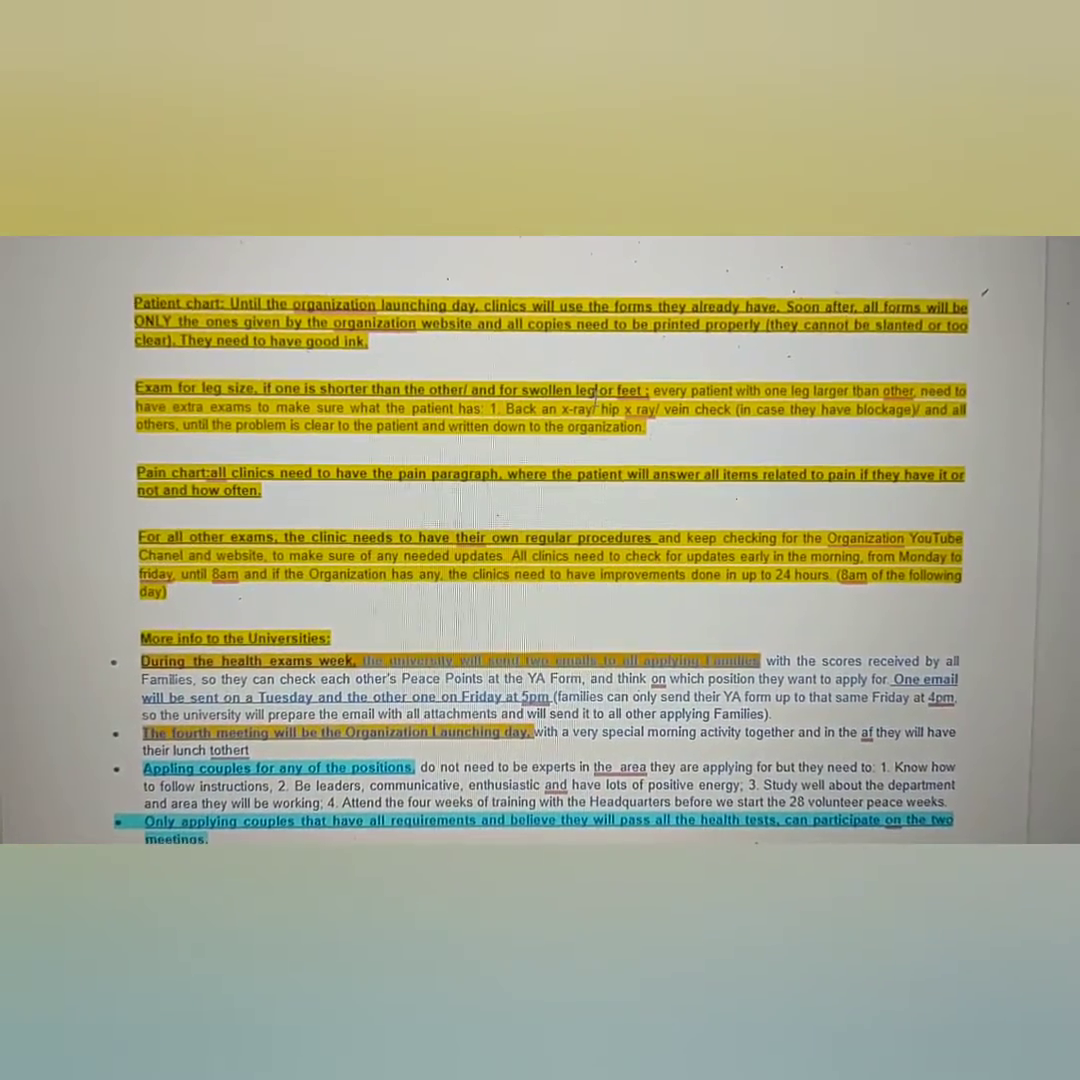
Step: Scroll past section 8's agreement checklists to the trash and urban bus clean-up safety heading
{"action": "scroll", "scroll_direction": "down", "scroll_amount": 3}
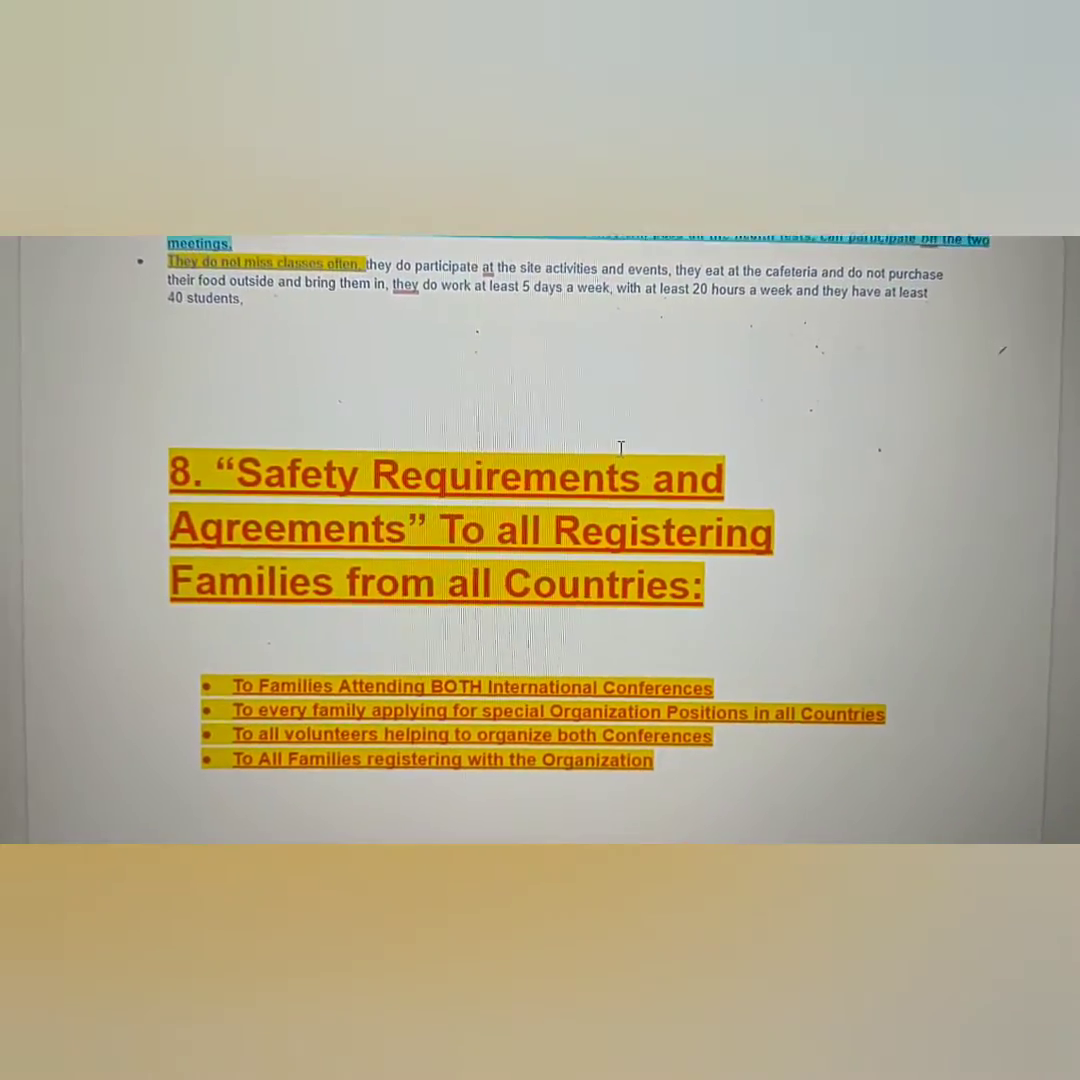
{"action": "scroll", "scroll_direction": "down", "scroll_amount": 3}
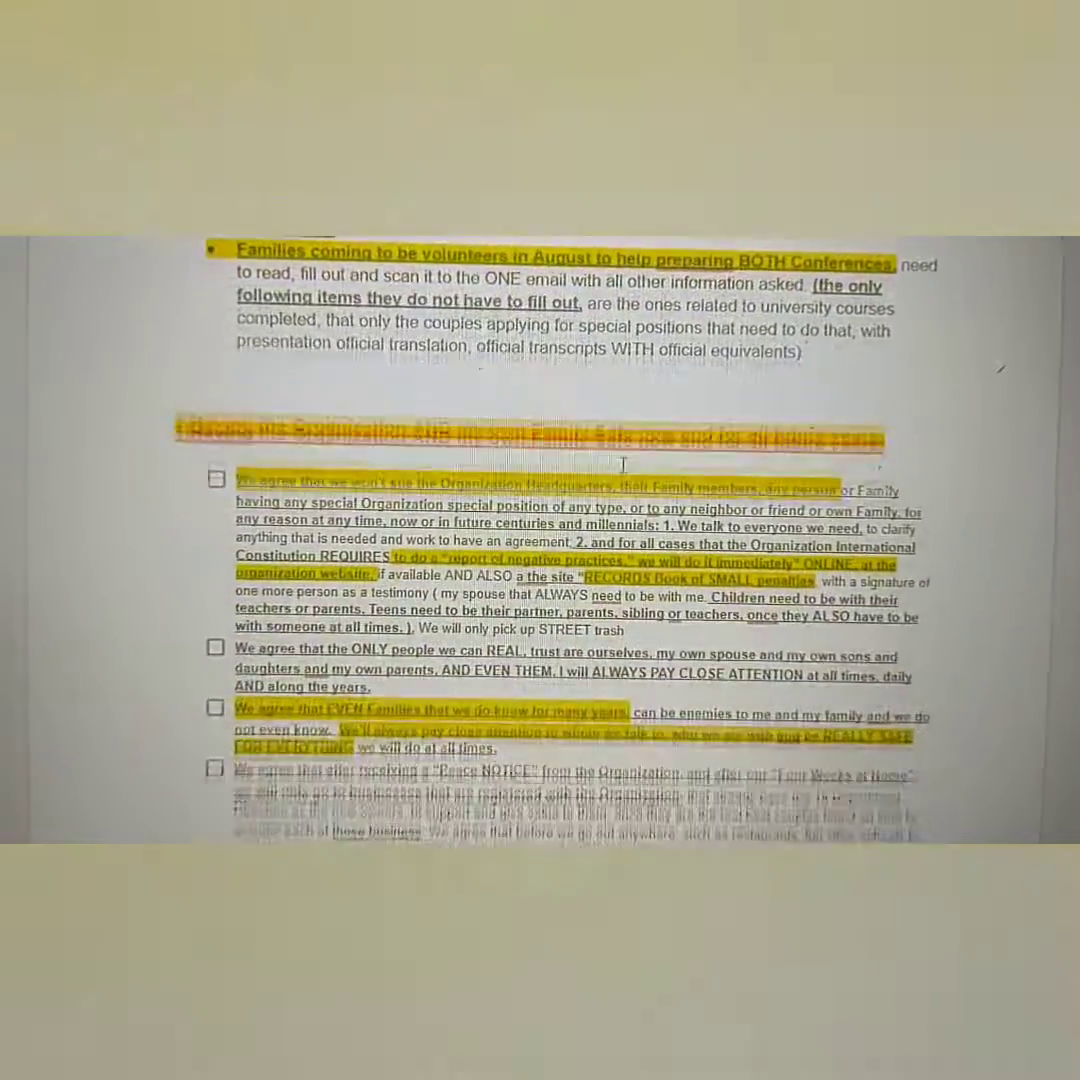
{"action": "scroll", "scroll_direction": "down", "scroll_amount": 3}
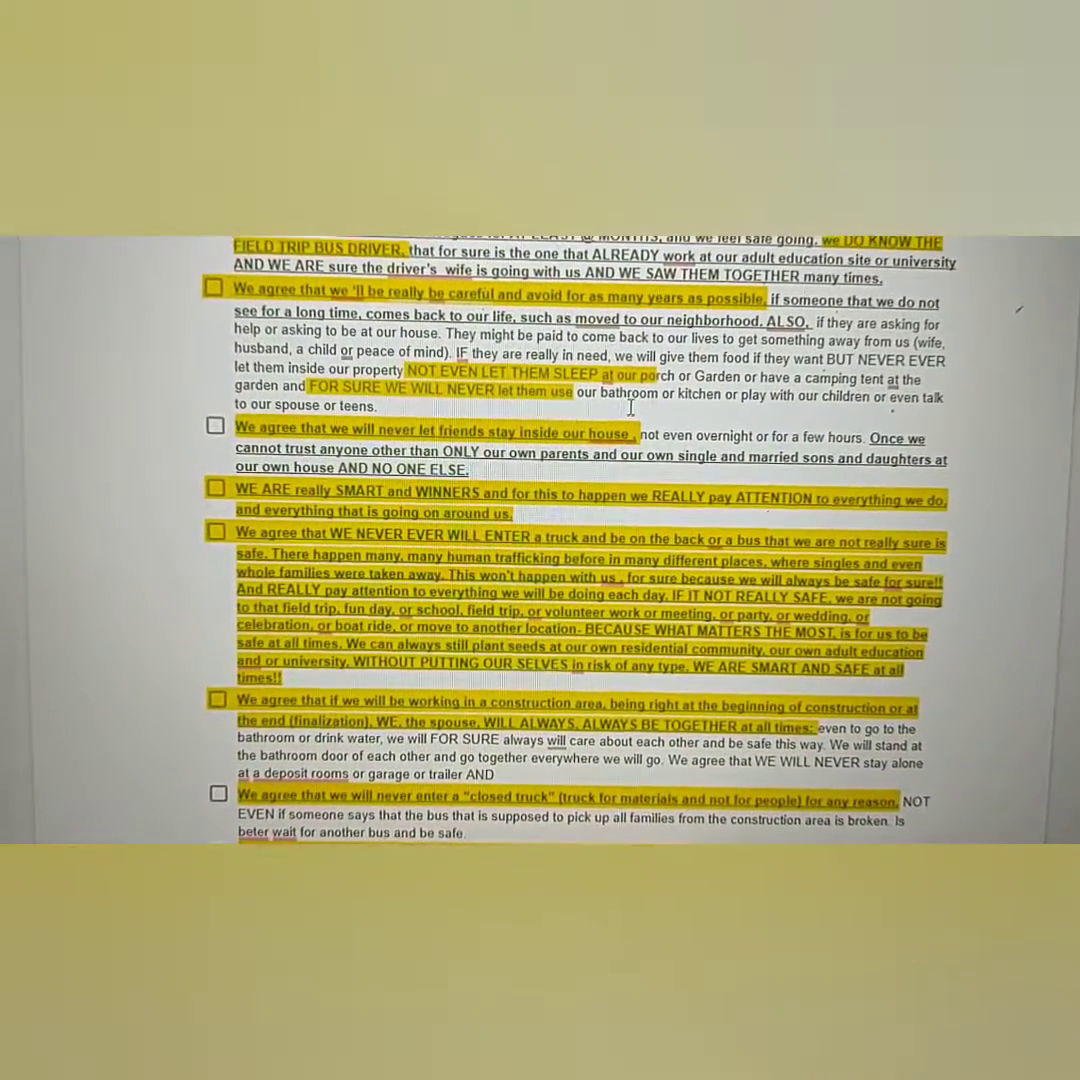
{"action": "scroll", "scroll_direction": "down", "scroll_amount": 3}
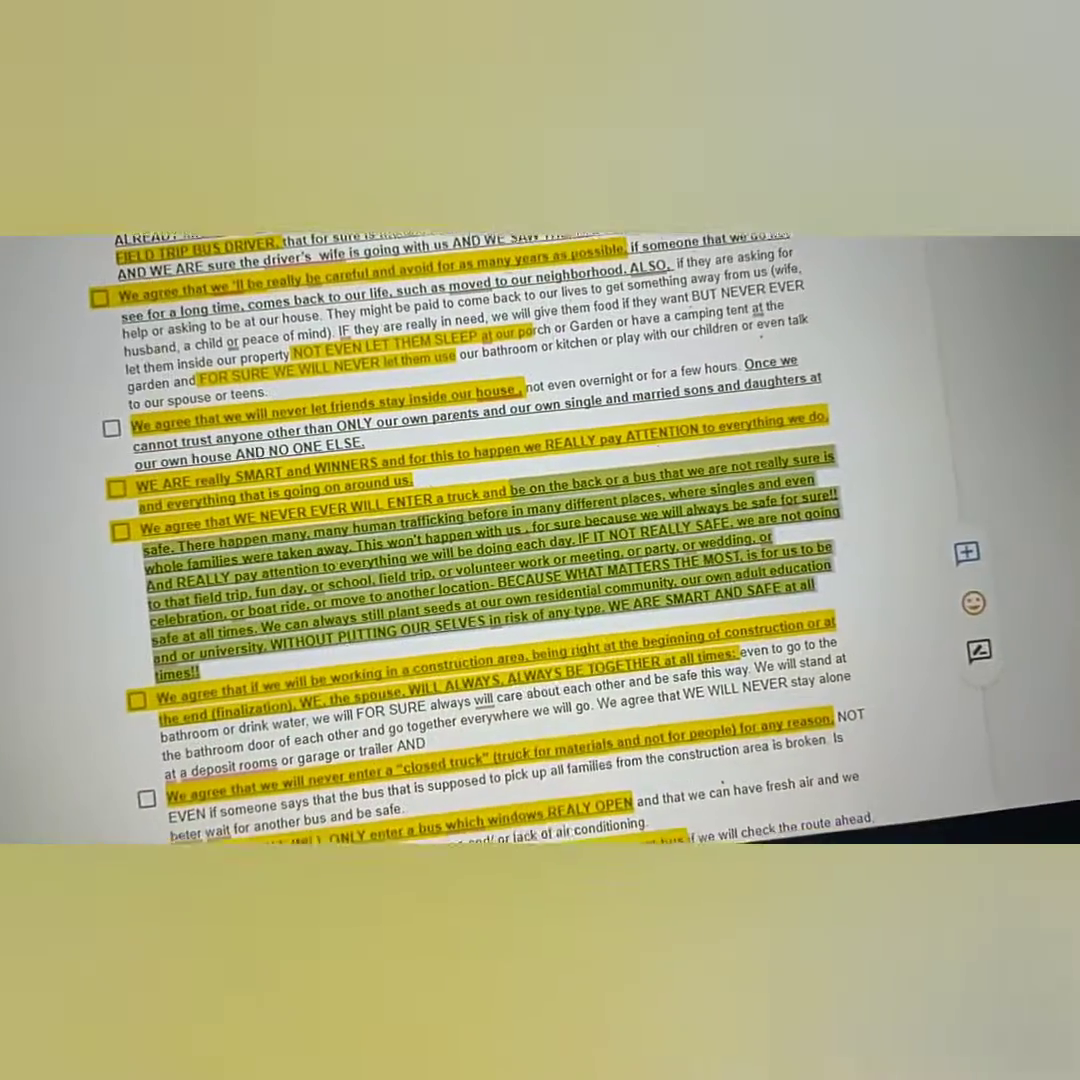
{"action": "scroll", "scroll_direction": "down", "scroll_amount": 3}
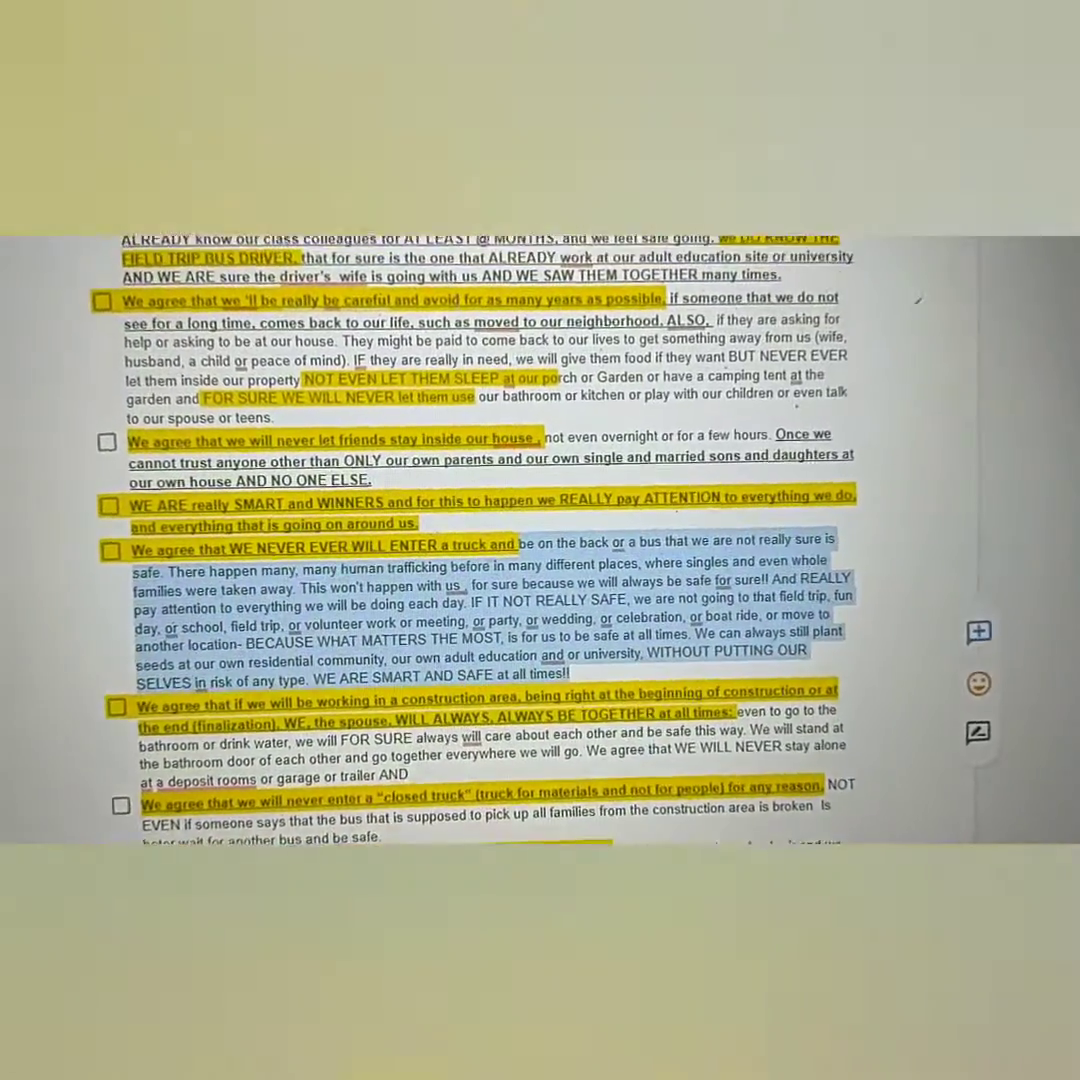
{"action": "scroll", "scroll_direction": "down", "scroll_amount": 3}
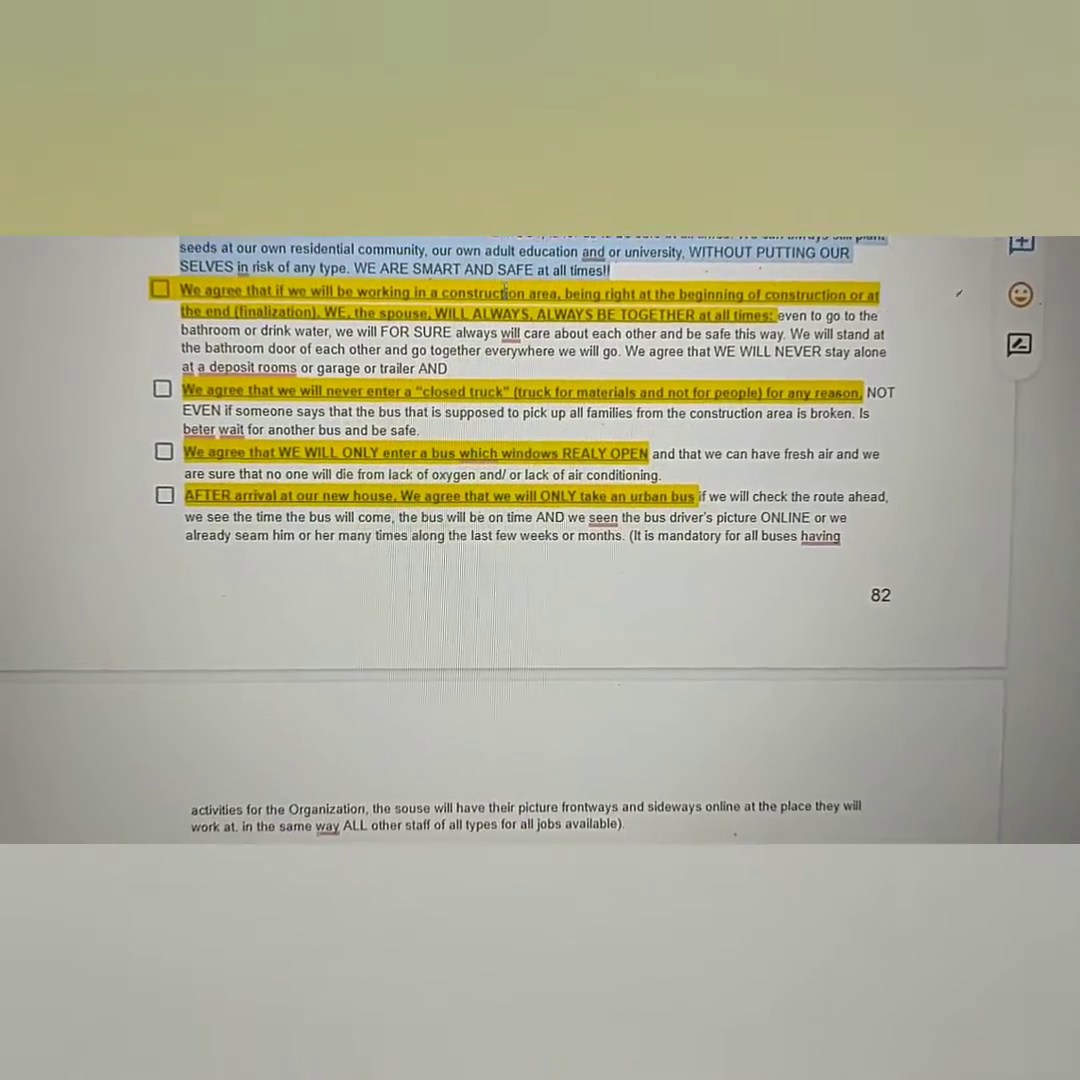
{"action": "scroll", "scroll_direction": "down", "scroll_amount": 3}
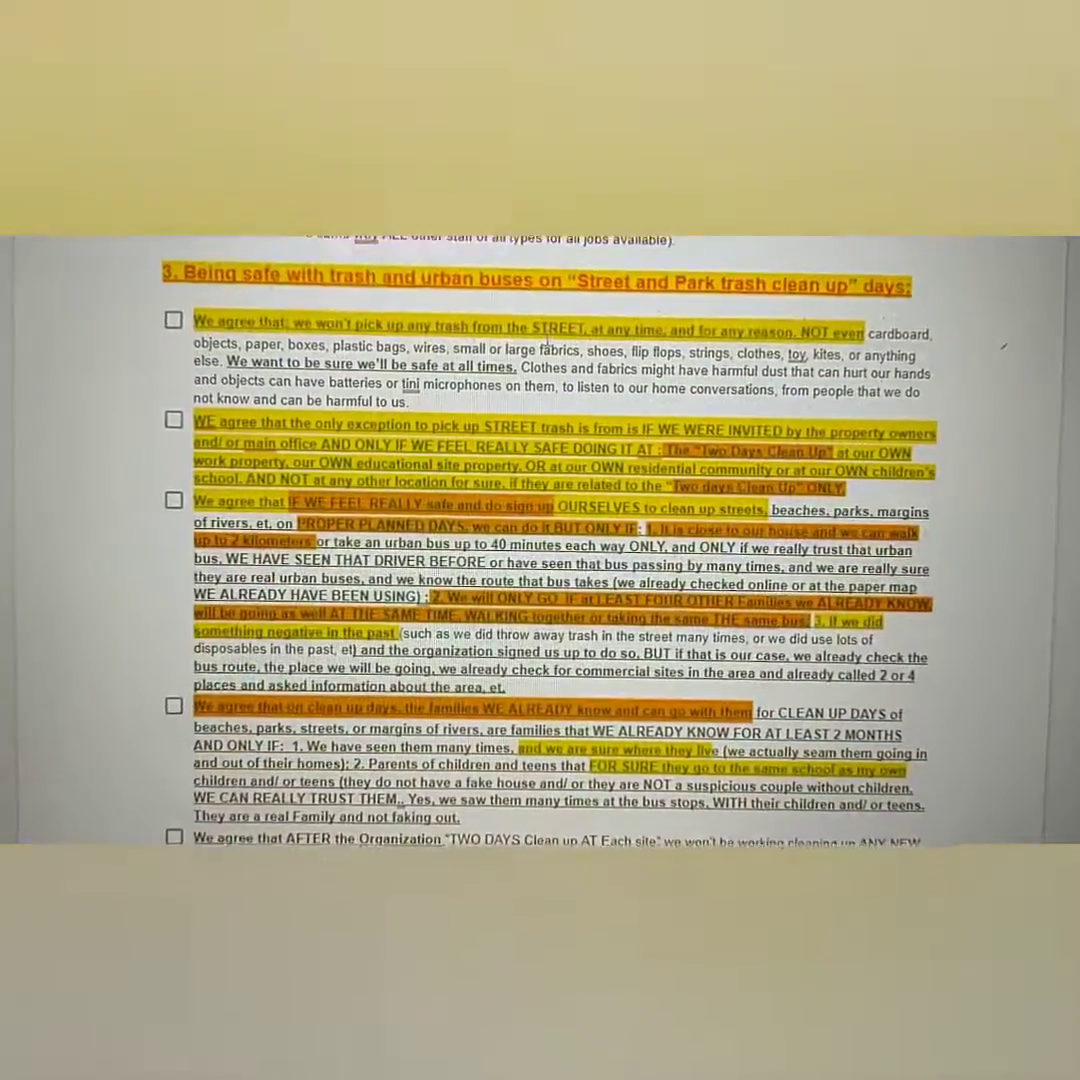
Step: Scroll past the Peace Notice and page 86's section 5 heading to the house keys agreements
{"action": "scroll", "scroll_direction": "down", "scroll_amount": 3}
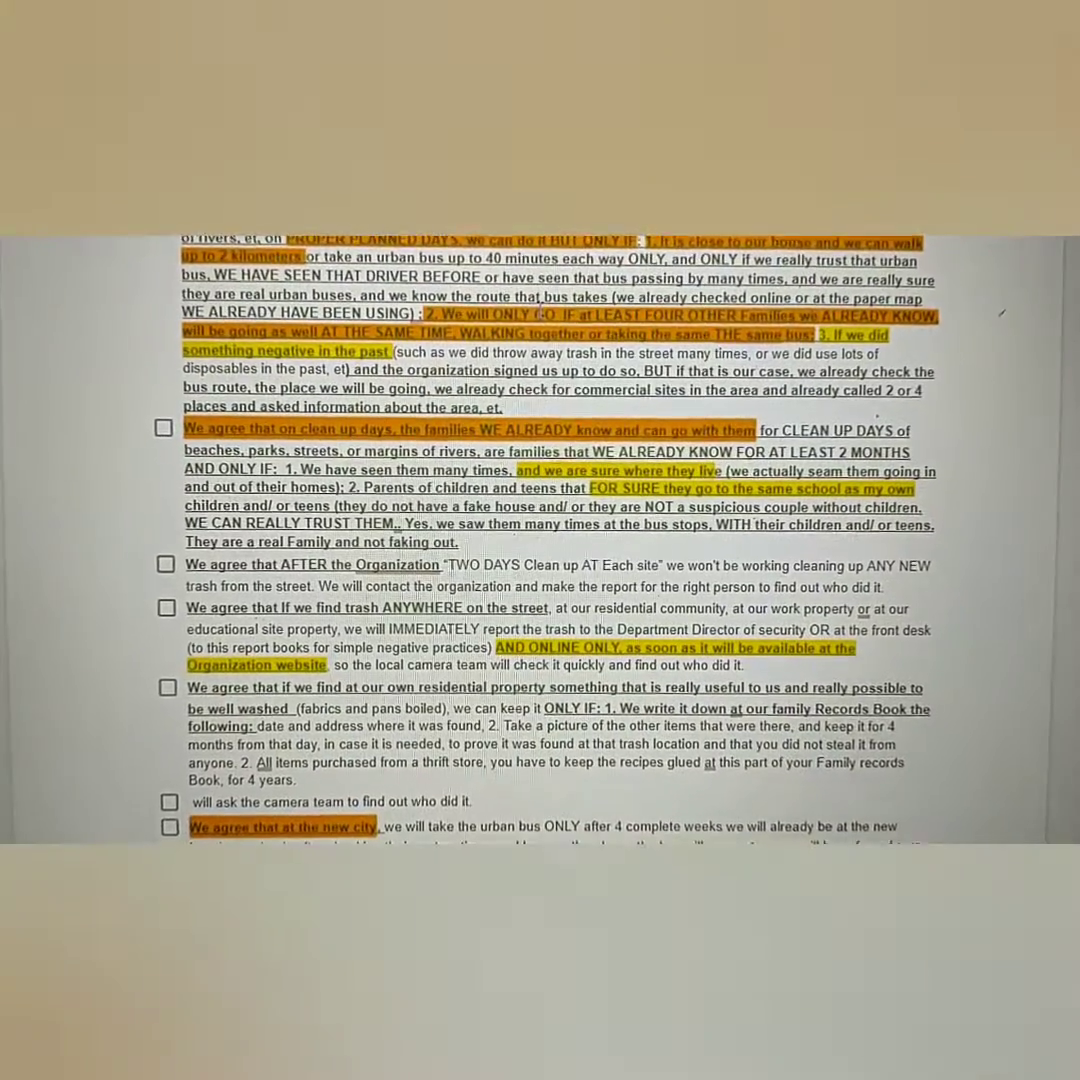
{"action": "scroll", "scroll_direction": "down", "scroll_amount": 3}
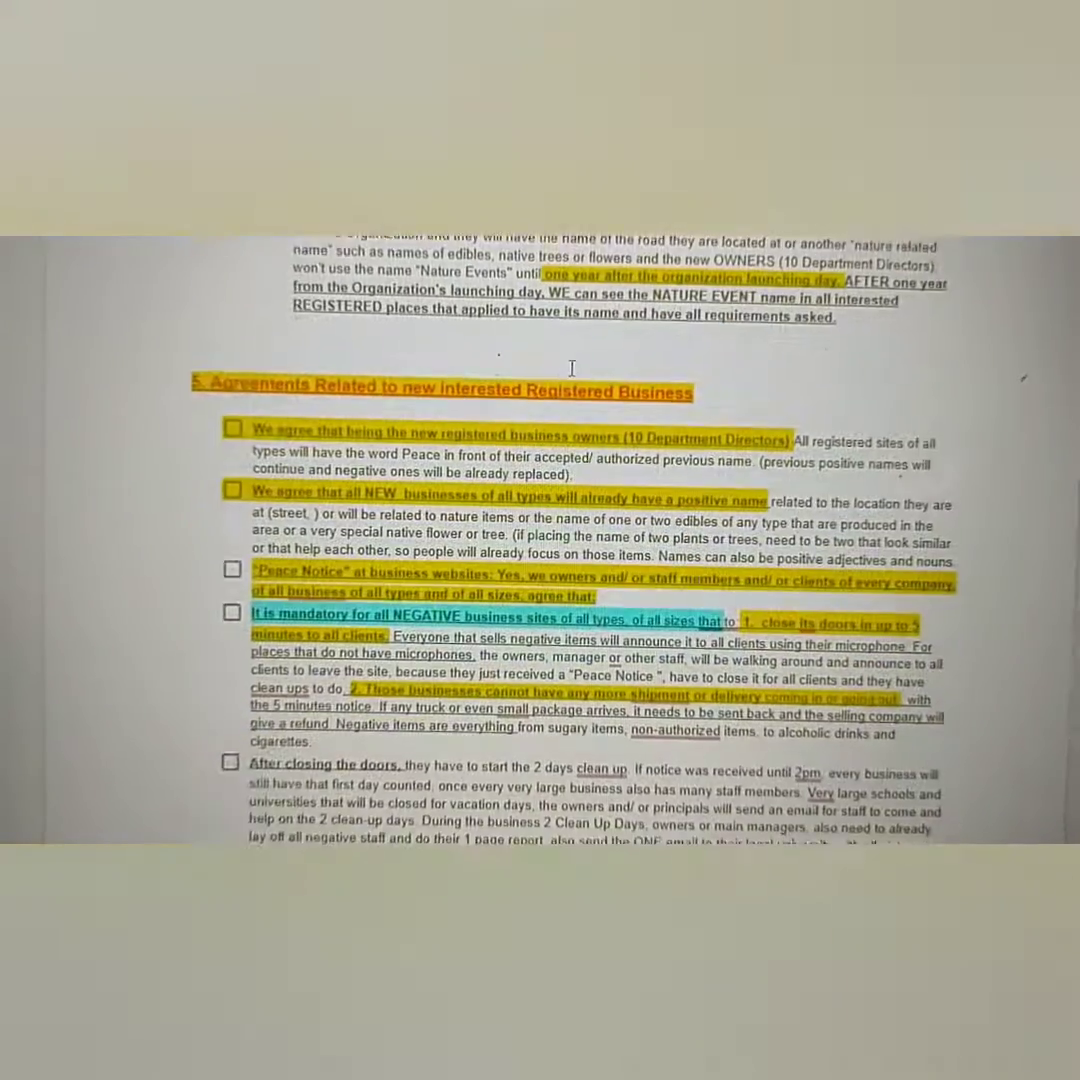
{"action": "scroll", "scroll_direction": "down", "scroll_amount": 3}
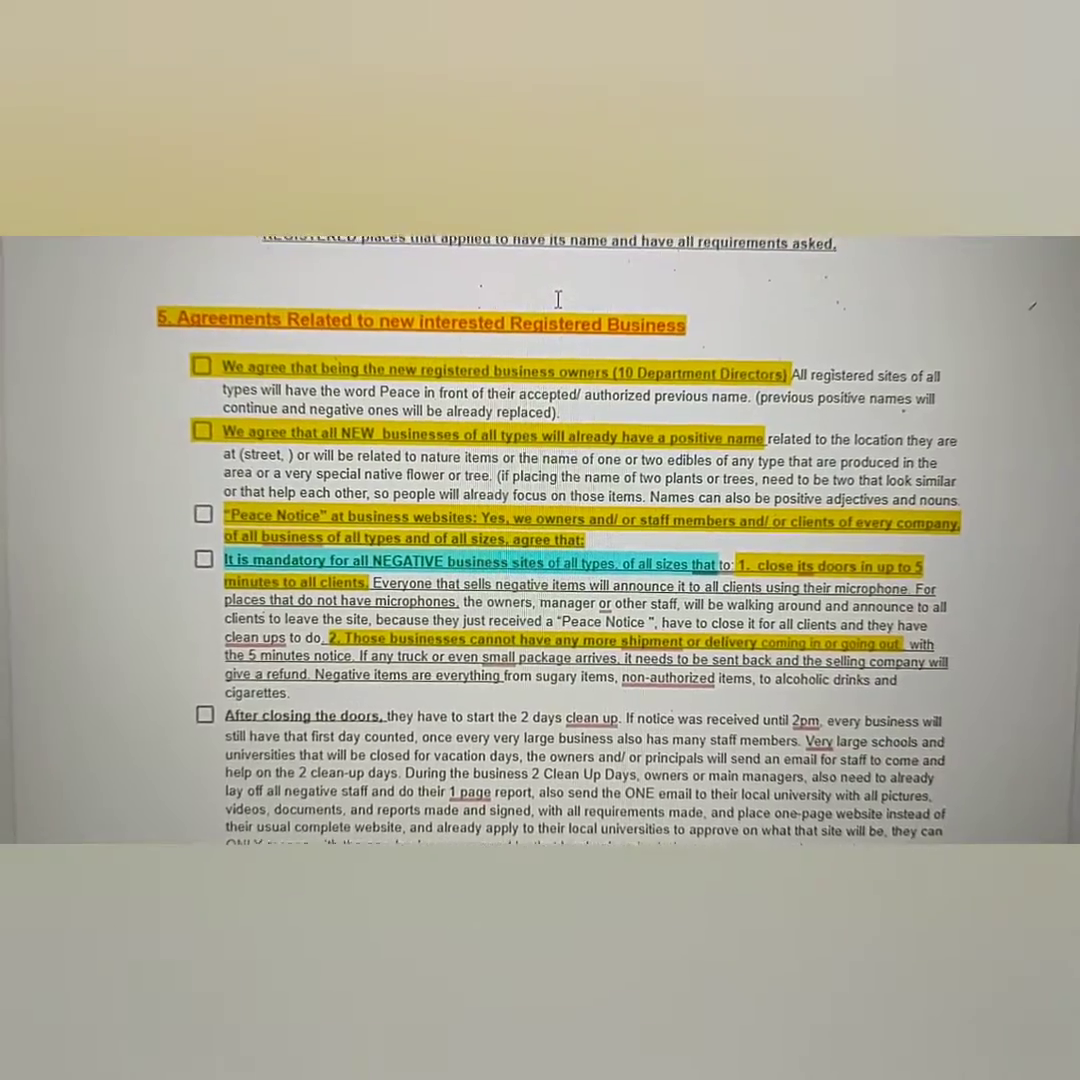
{"action": "scroll", "scroll_direction": "down", "scroll_amount": 3}
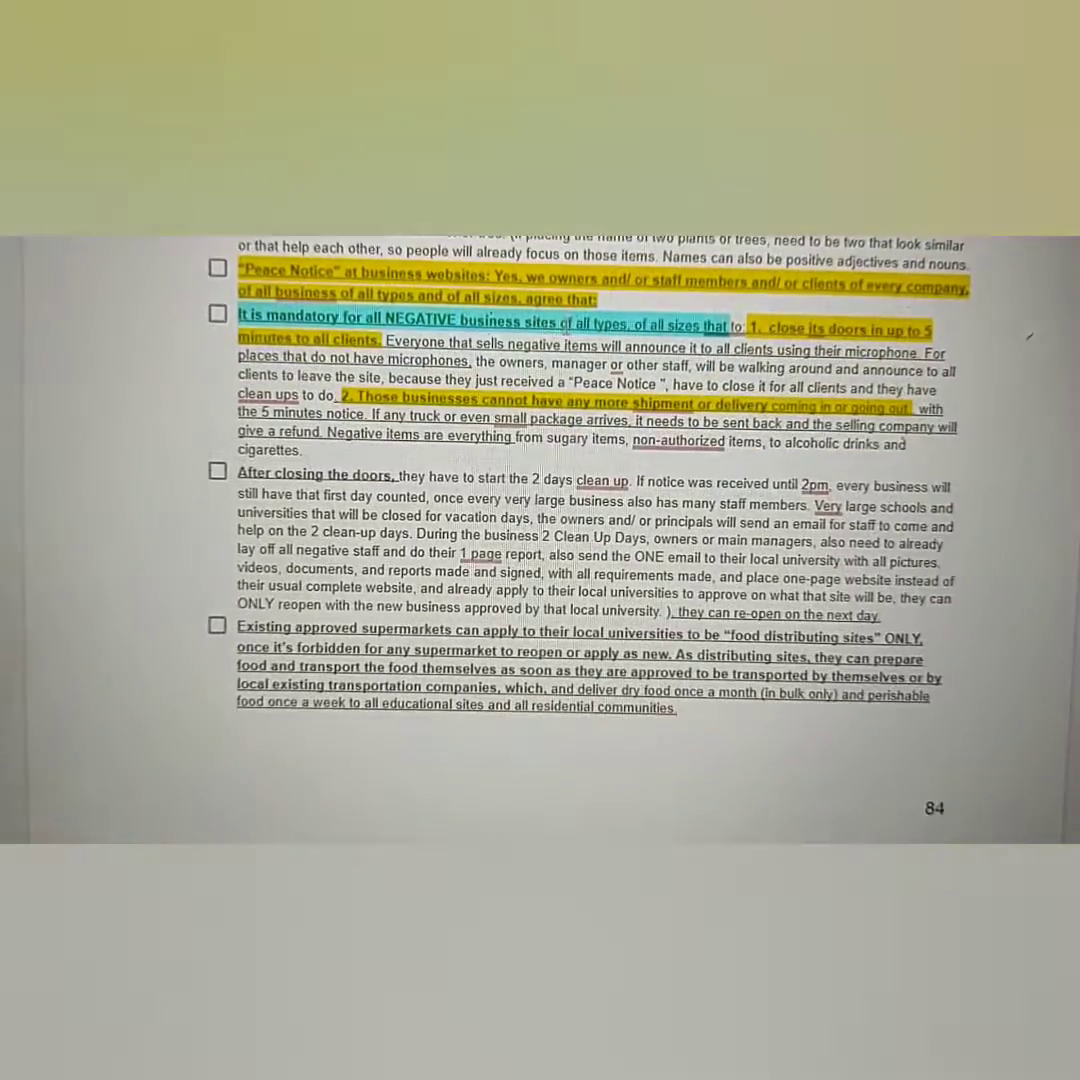
{"action": "scroll", "scroll_direction": "down", "scroll_amount": 3}
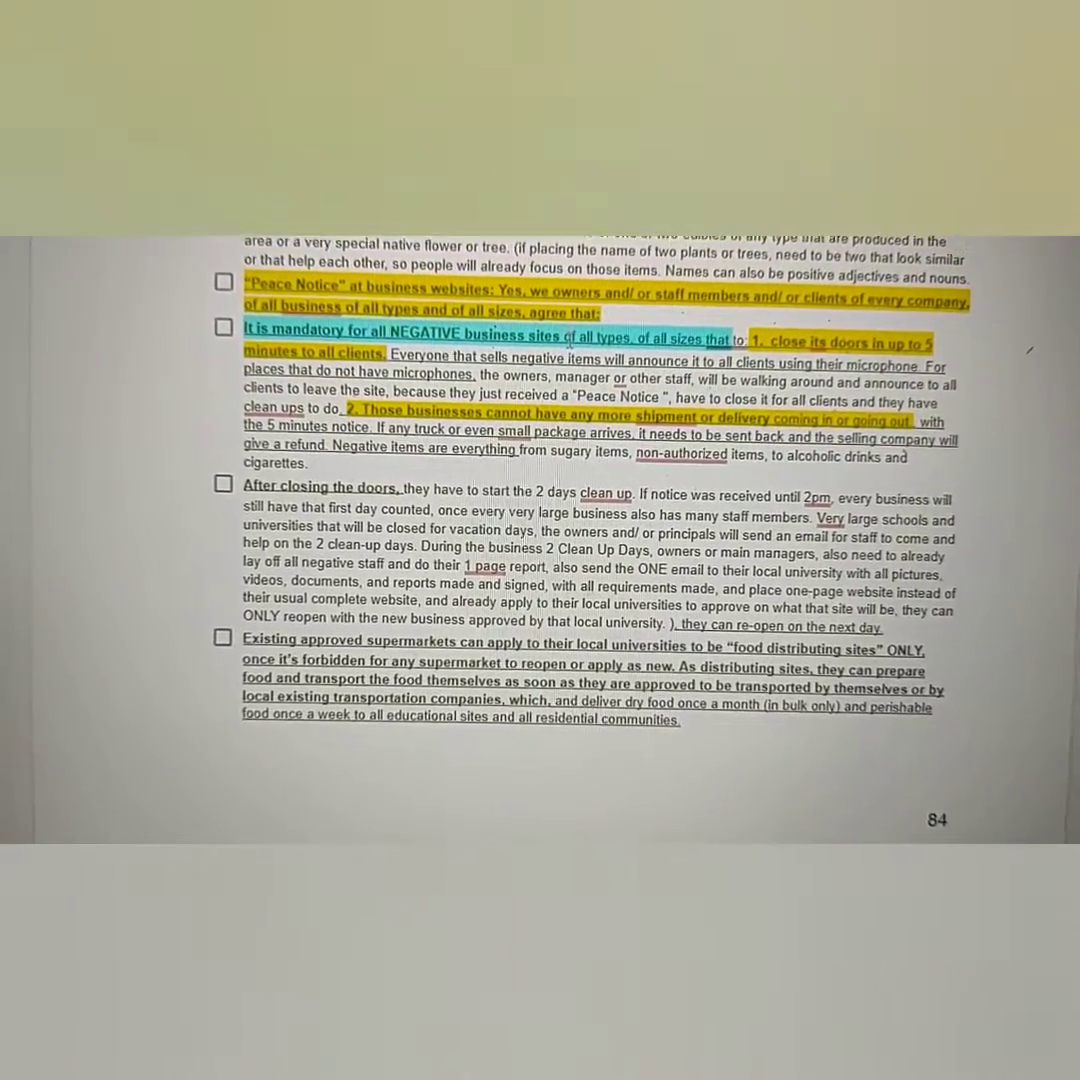
{"action": "scroll", "scroll_direction": "down", "scroll_amount": 3}
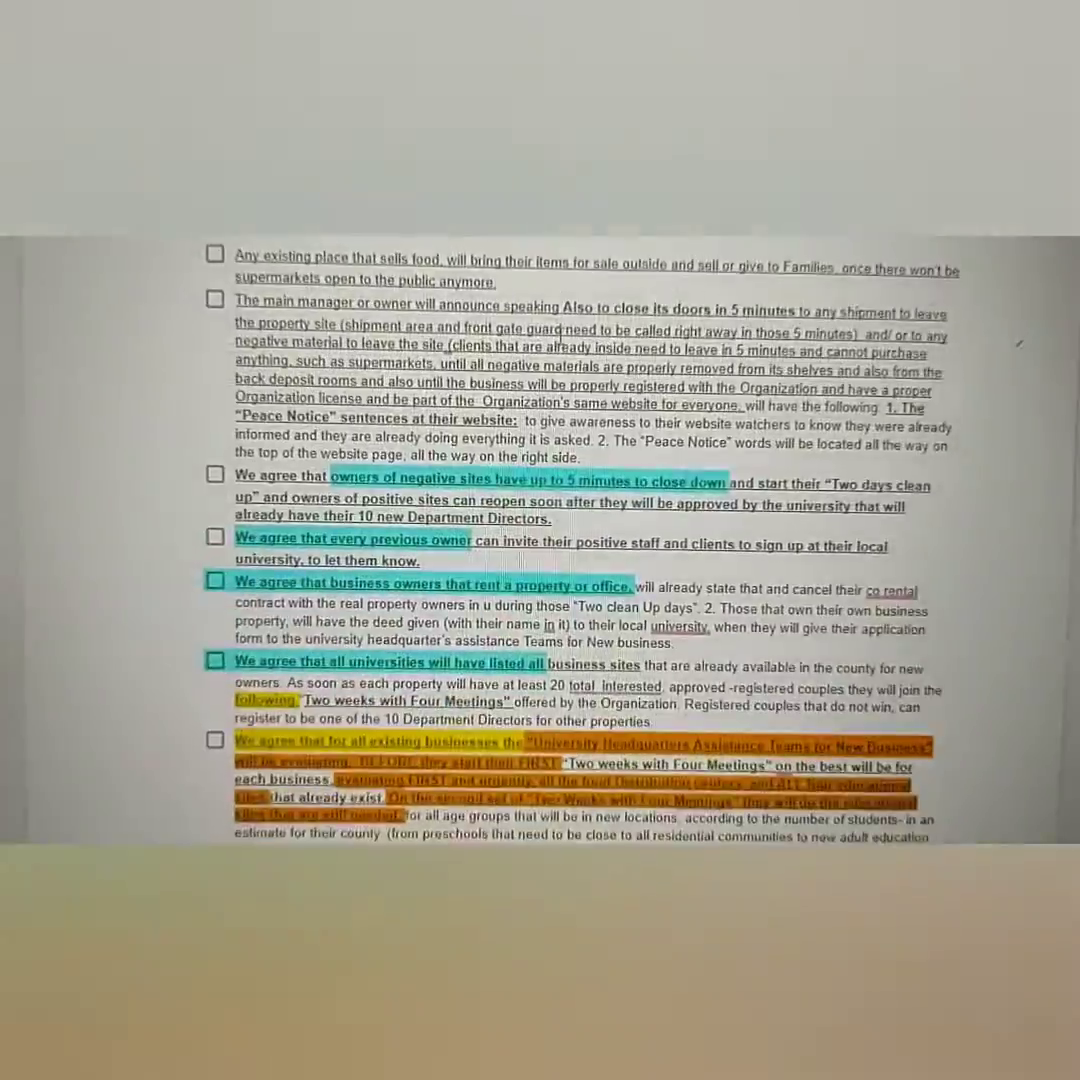
{"action": "scroll", "scroll_direction": "down", "scroll_amount": 3}
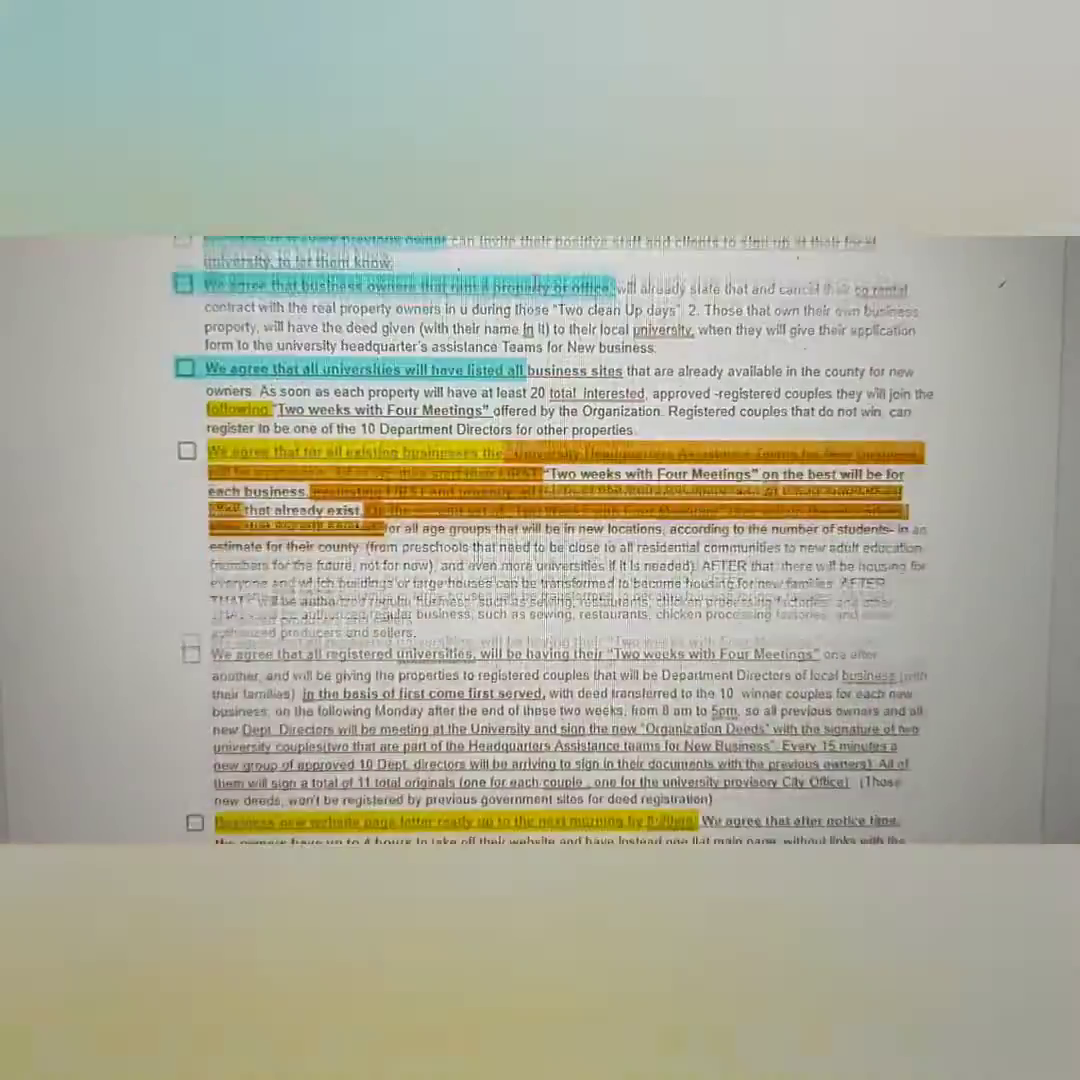
{"action": "scroll", "scroll_direction": "down", "scroll_amount": 3}
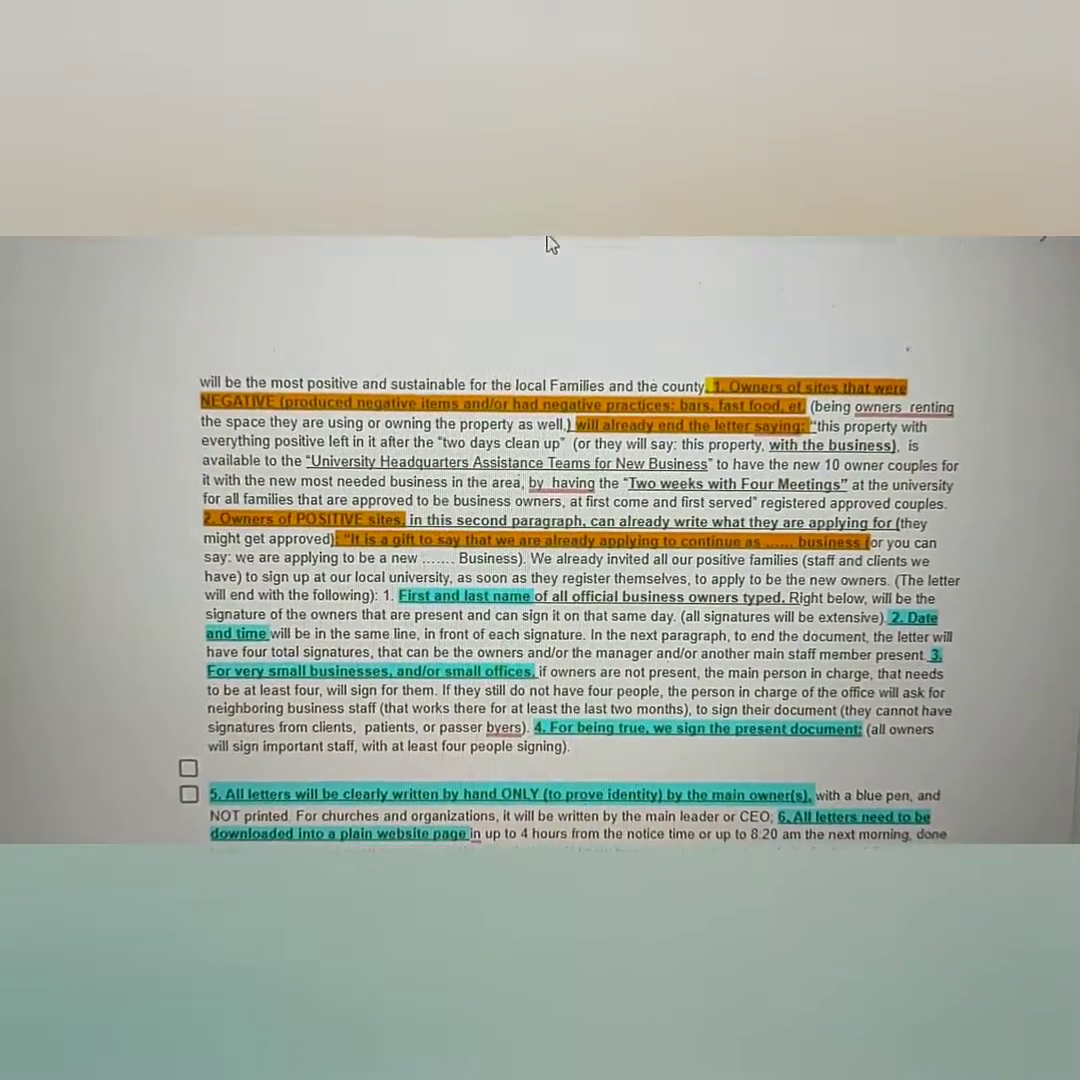
{"action": "scroll", "scroll_direction": "down", "scroll_amount": 3}
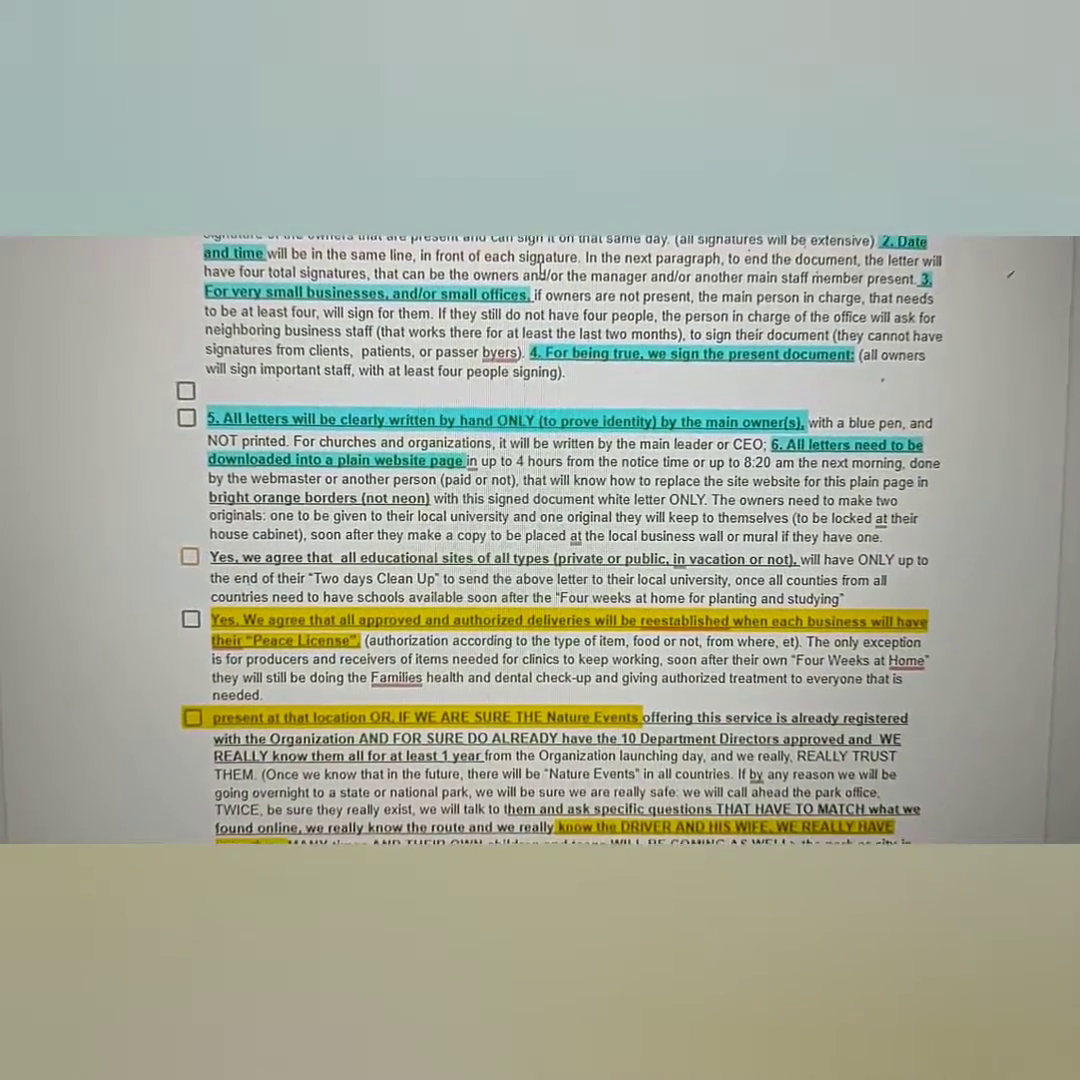
{"action": "scroll", "scroll_direction": "down", "scroll_amount": 3}
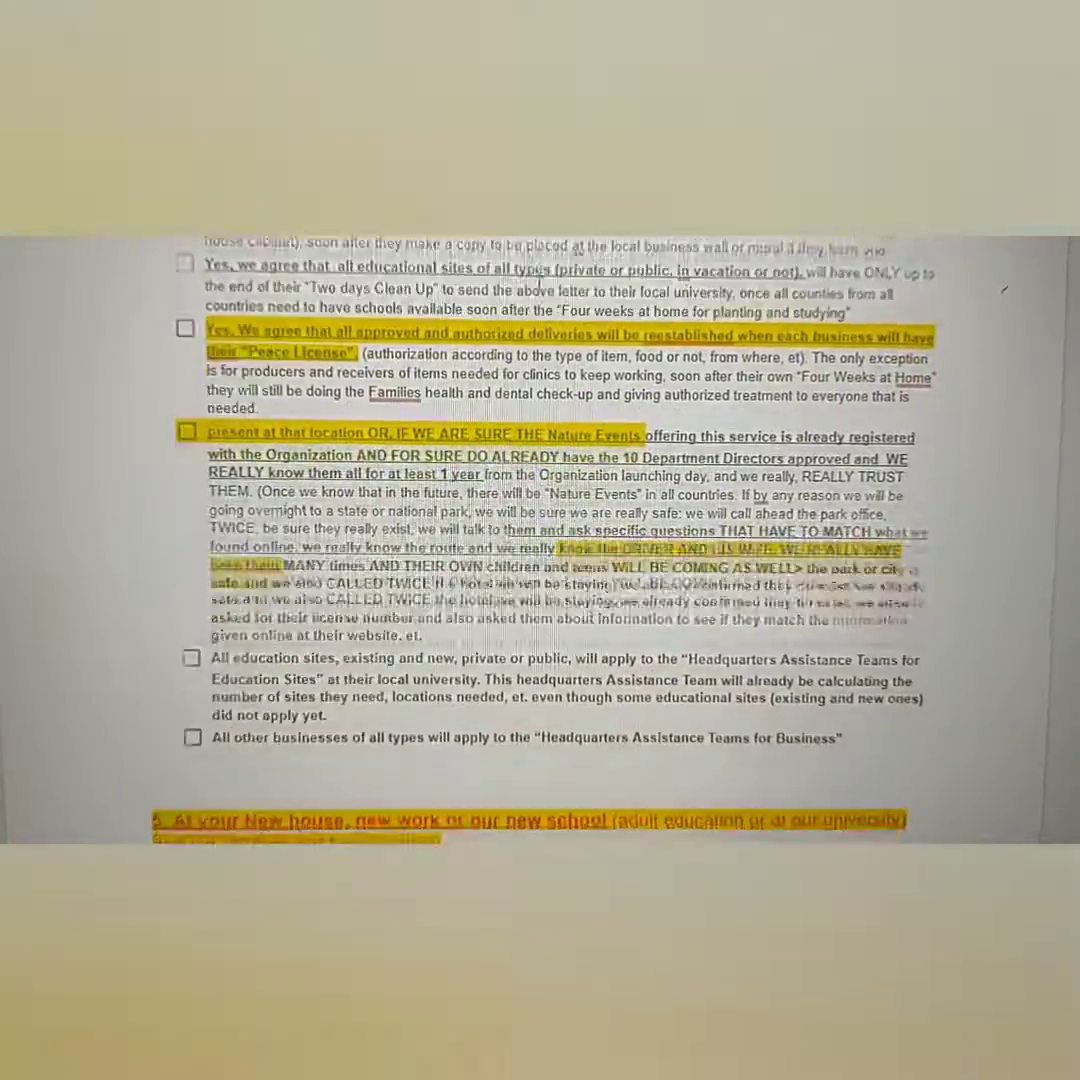
{"action": "scroll", "scroll_direction": "down", "scroll_amount": 3}
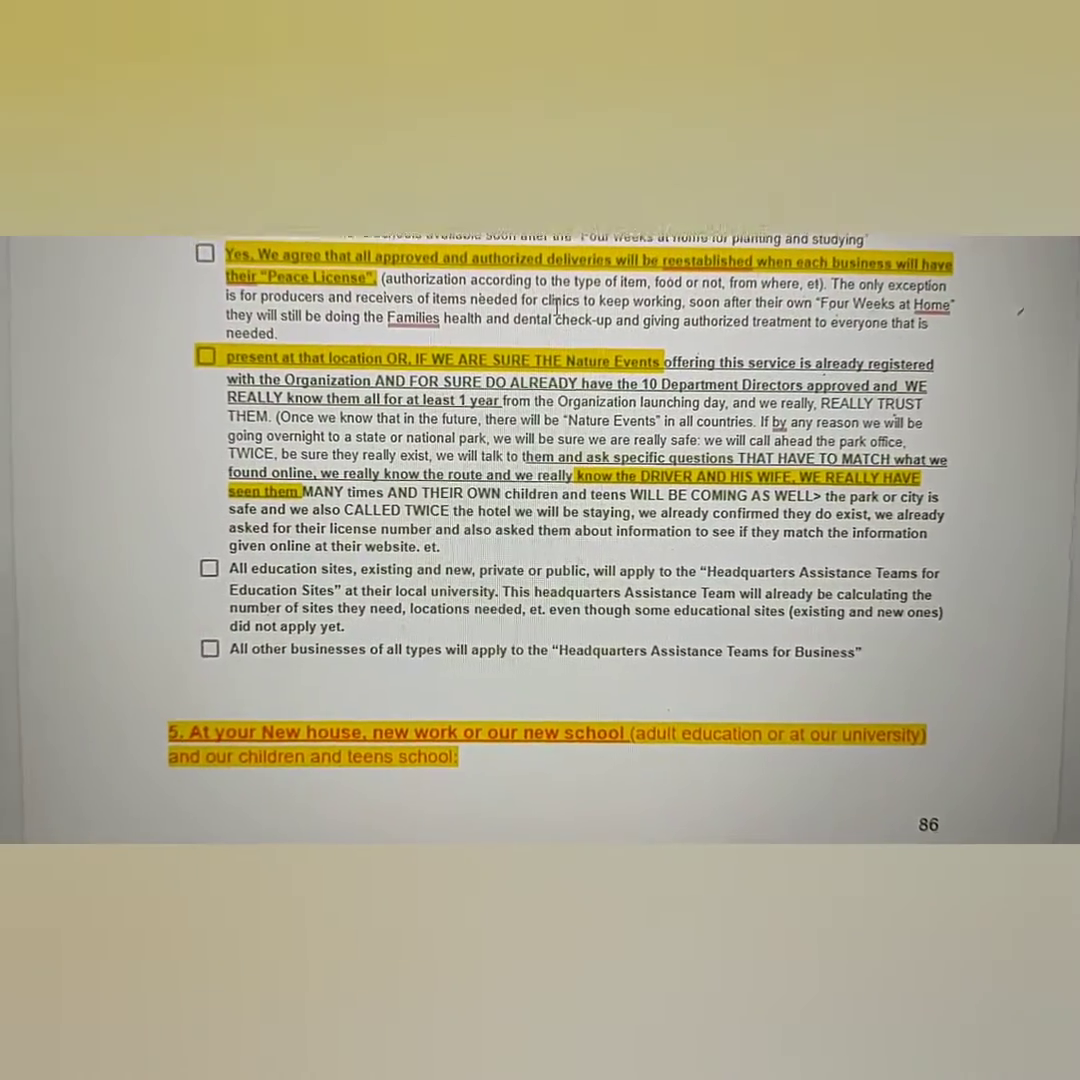
{"action": "scroll", "scroll_direction": "down", "scroll_amount": 3}
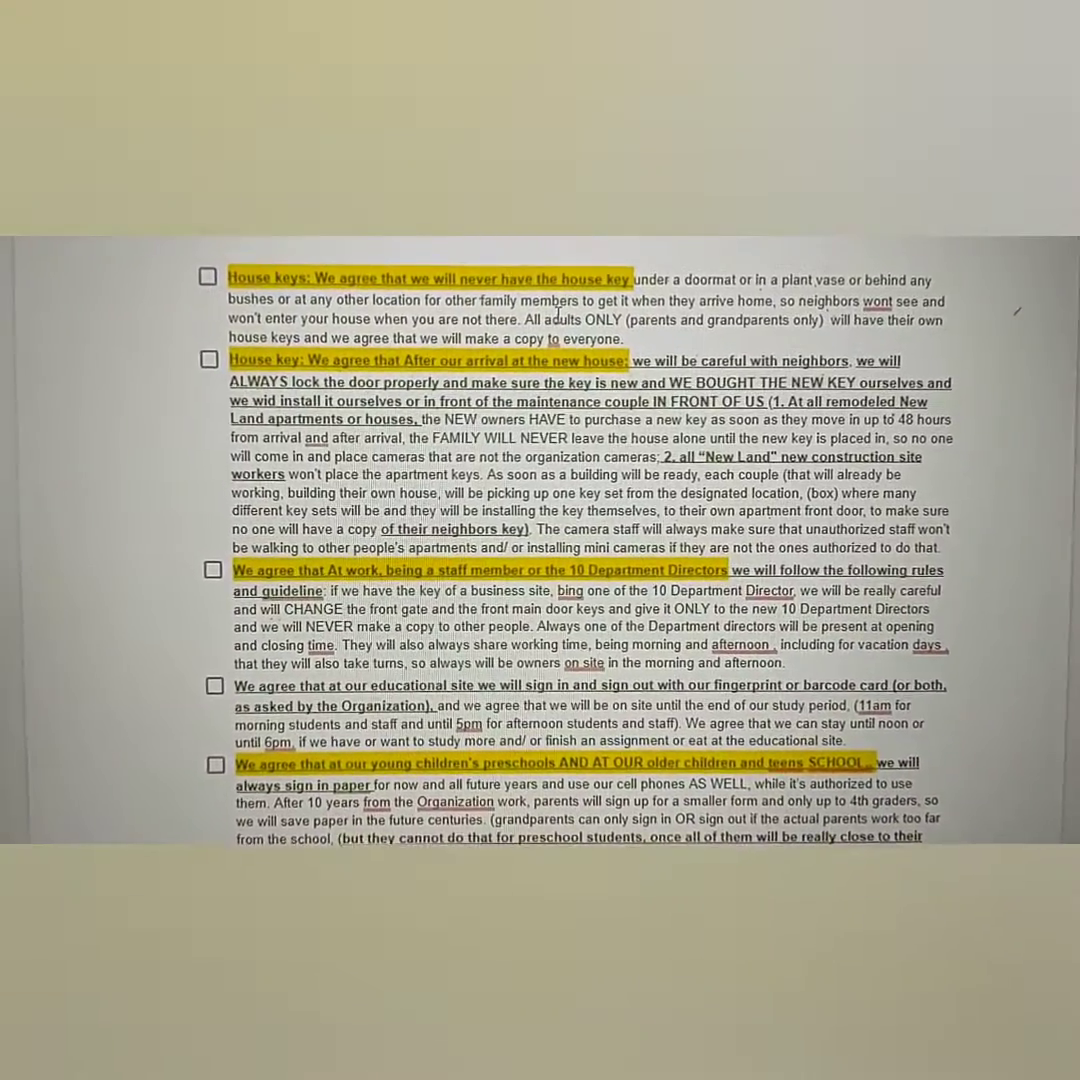
Step: Scroll past the conference fee, airplane ticket and house keys items to page 92's Construction work checklist
{"action": "scroll", "scroll_direction": "down", "scroll_amount": 3}
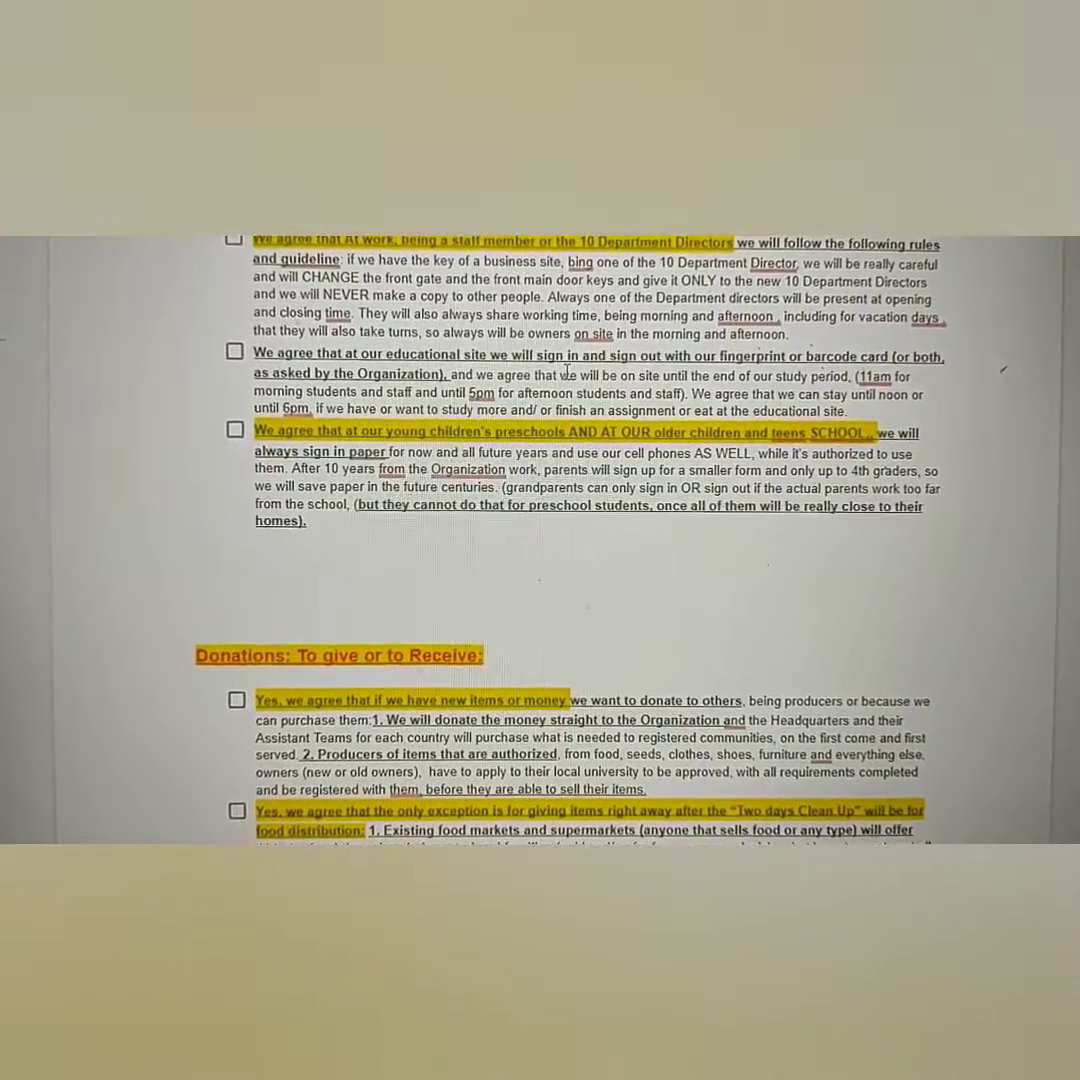
{"action": "scroll", "scroll_direction": "down", "scroll_amount": 3}
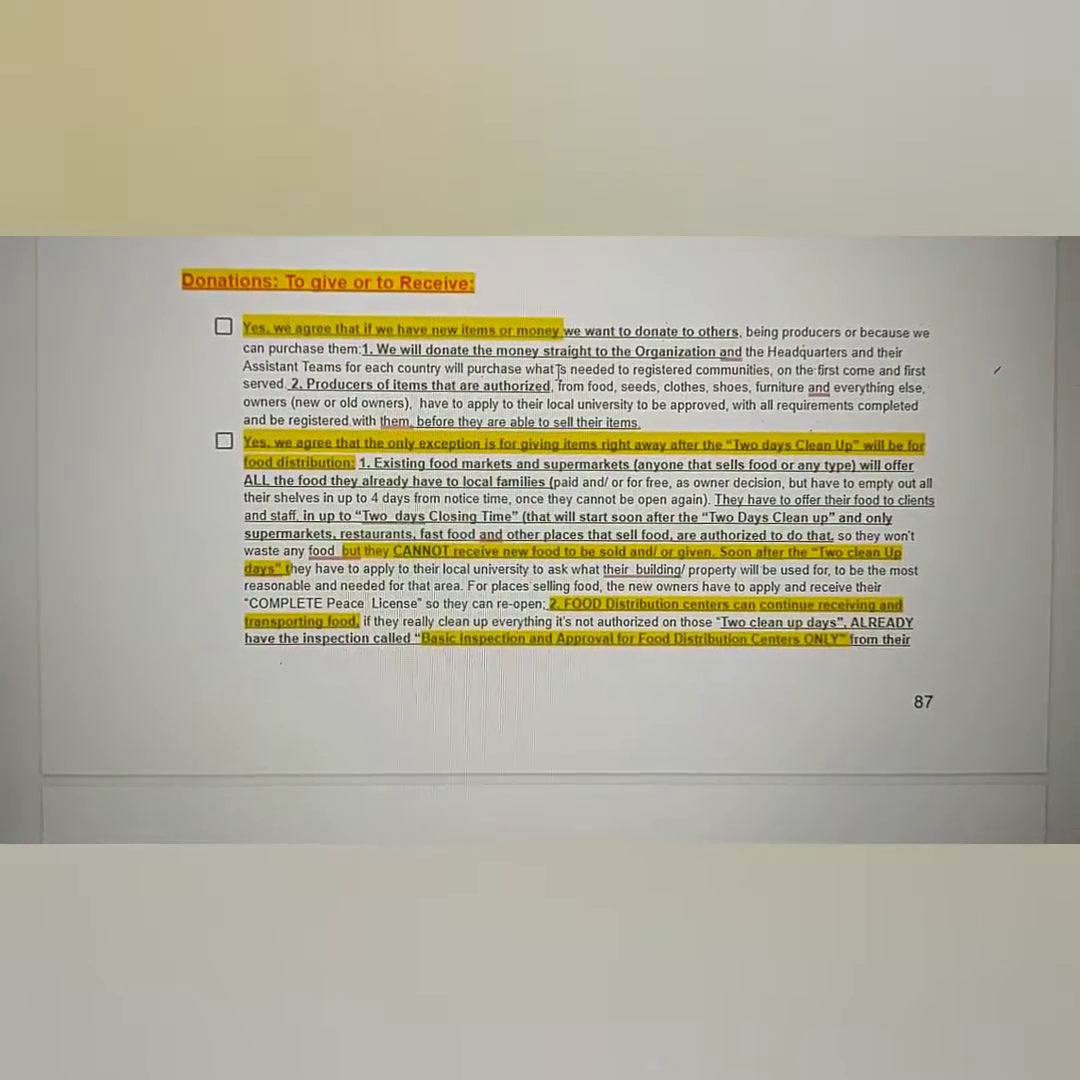
{"action": "scroll", "scroll_direction": "down", "scroll_amount": 3}
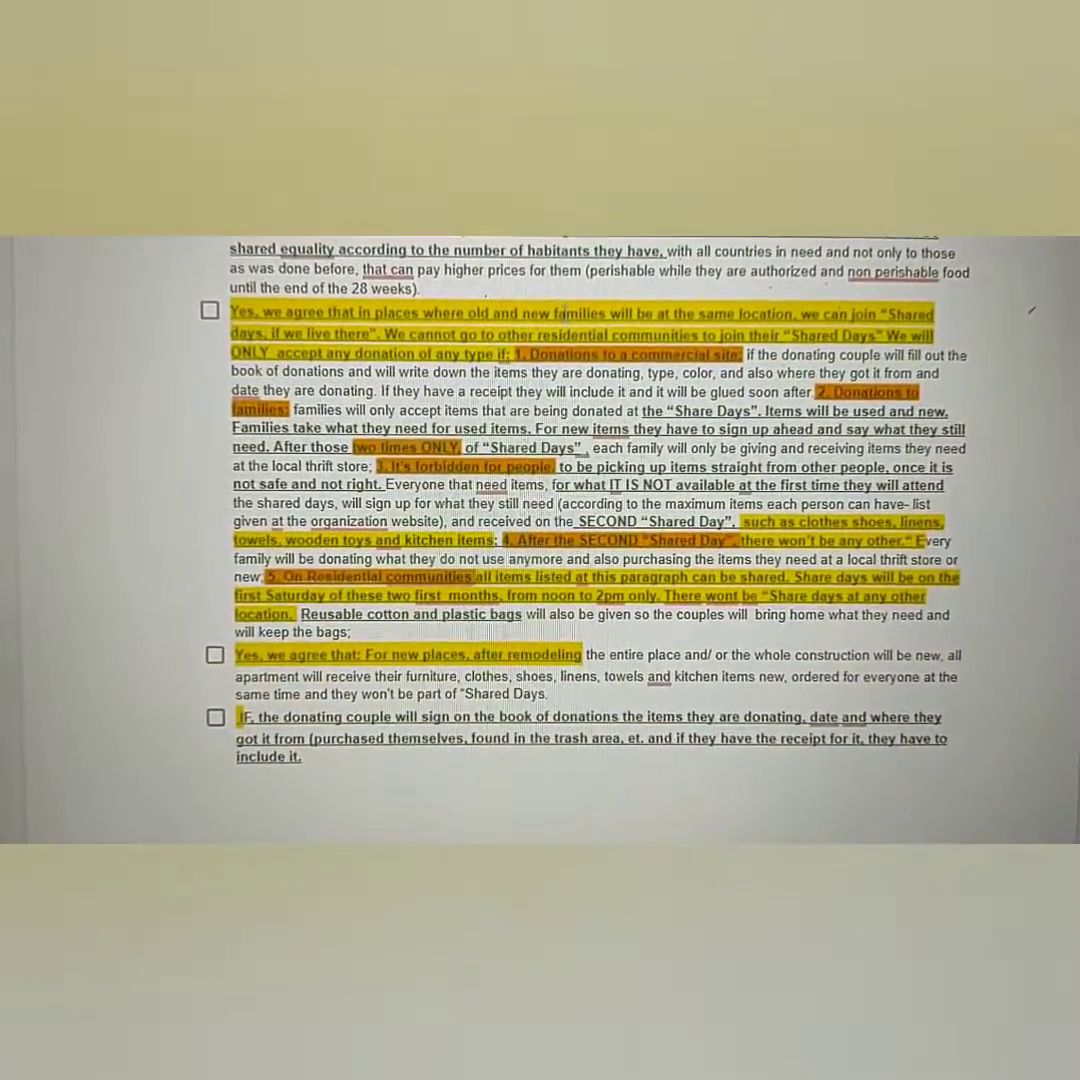
{"action": "scroll", "scroll_direction": "down", "scroll_amount": 3}
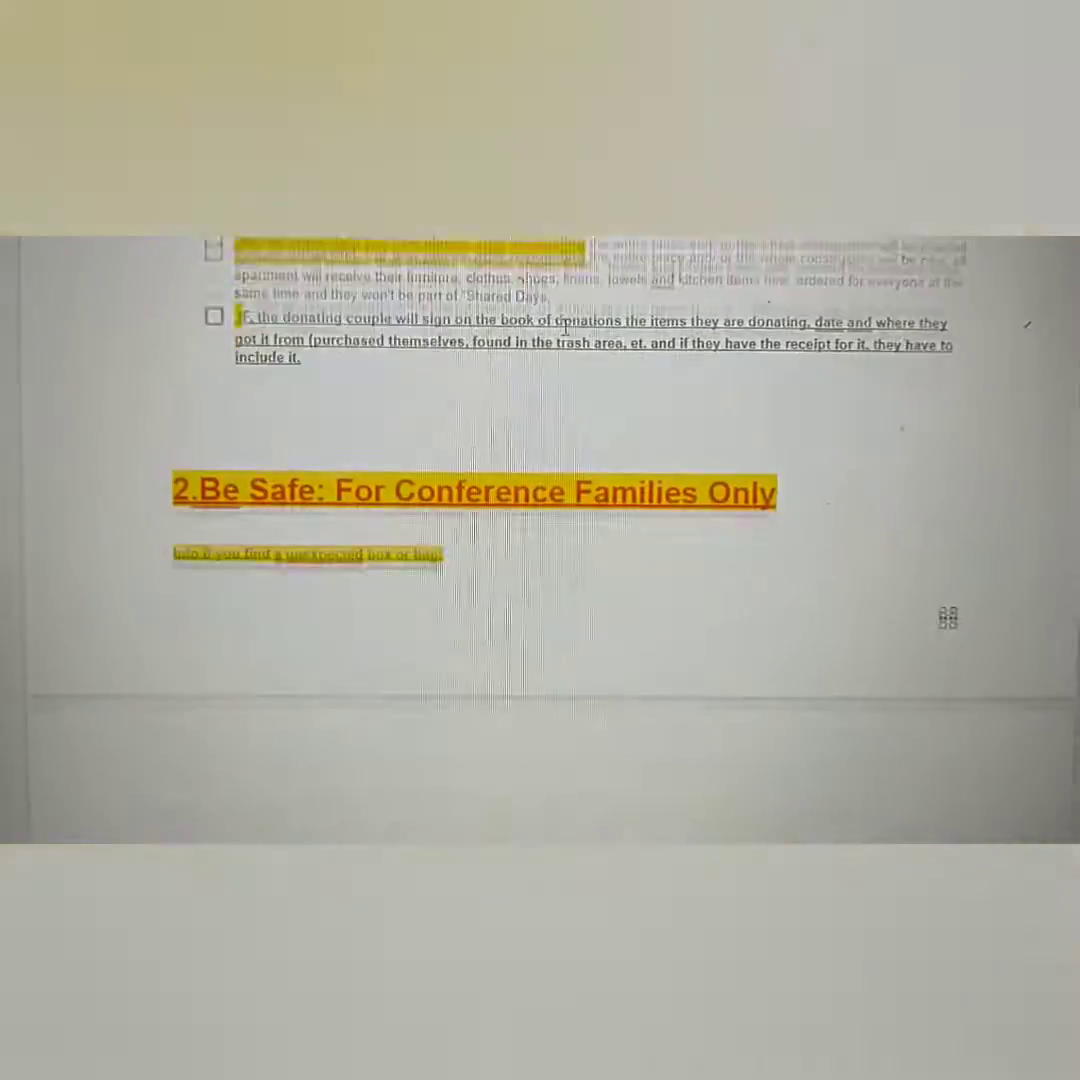
{"action": "scroll", "scroll_direction": "down", "scroll_amount": 3}
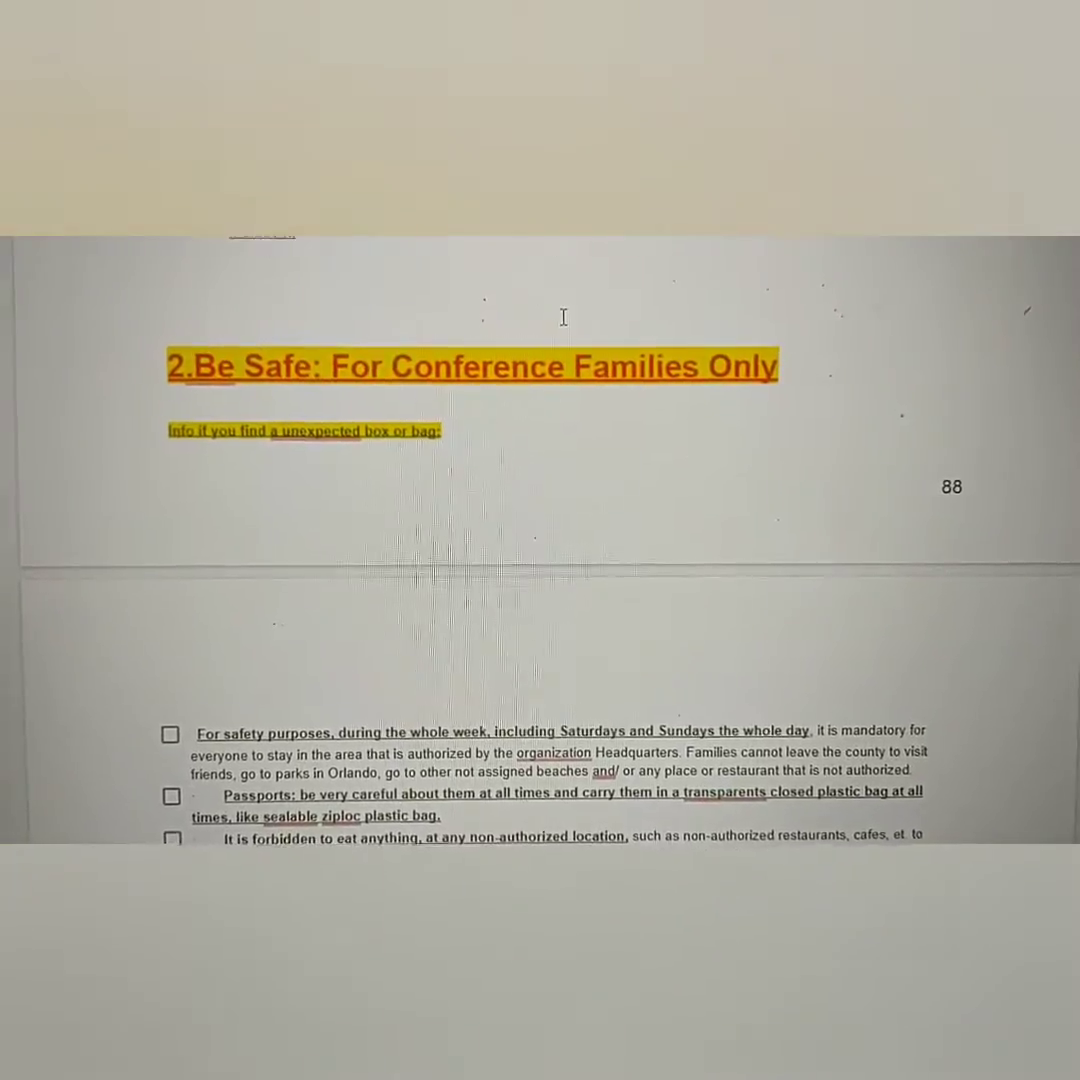
{"action": "scroll", "scroll_direction": "down", "scroll_amount": 3}
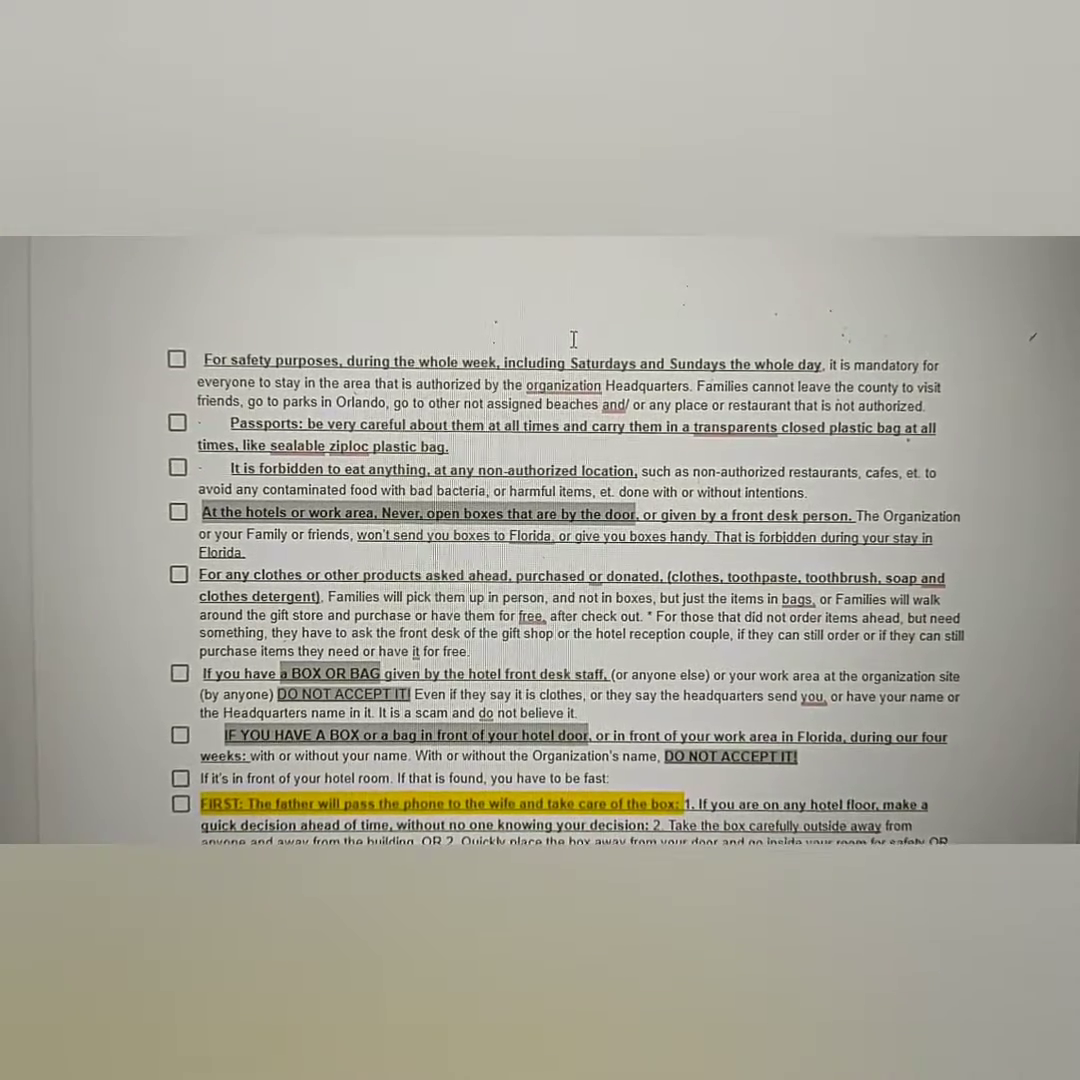
{"action": "scroll", "scroll_direction": "down", "scroll_amount": 3}
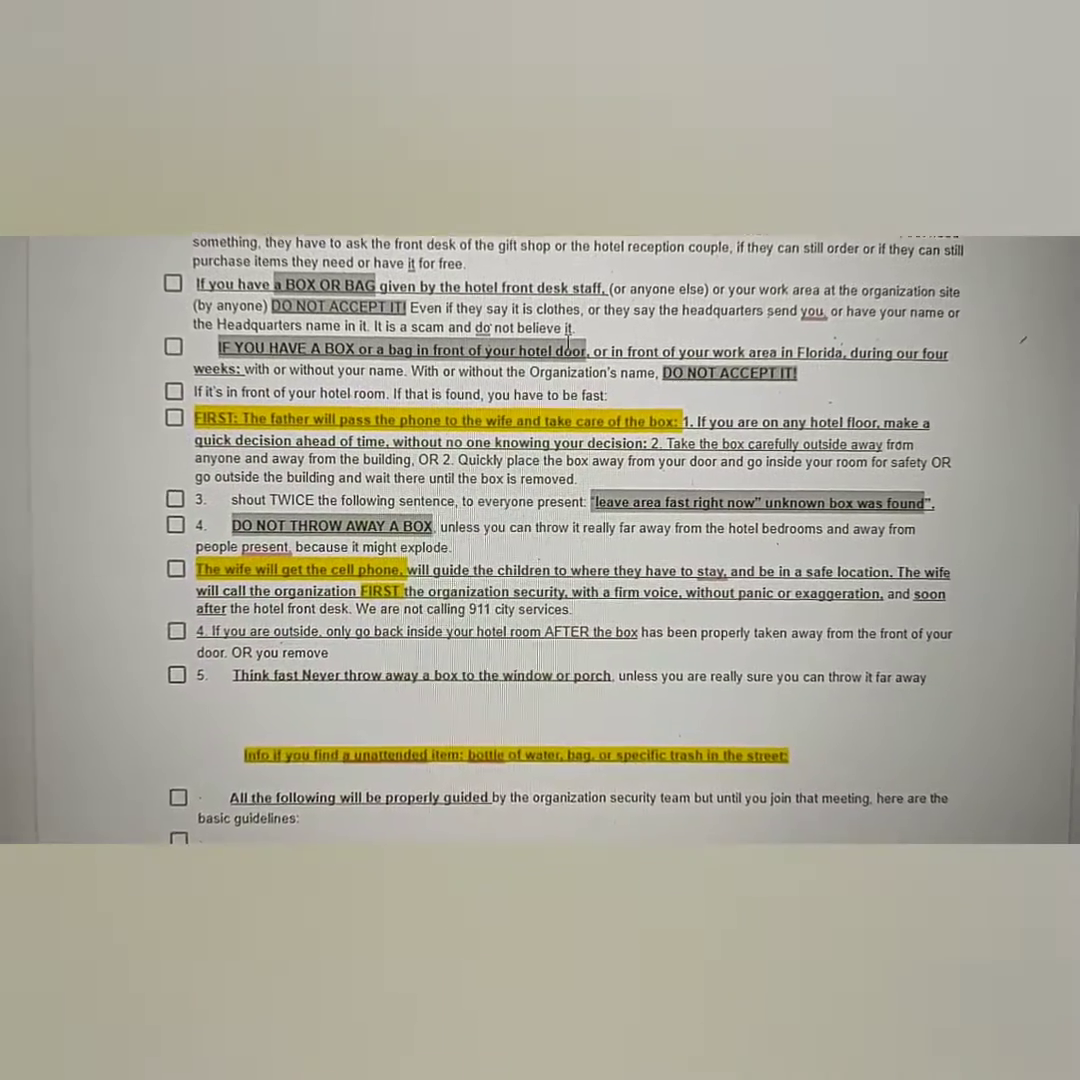
{"action": "scroll", "scroll_direction": "down", "scroll_amount": 3}
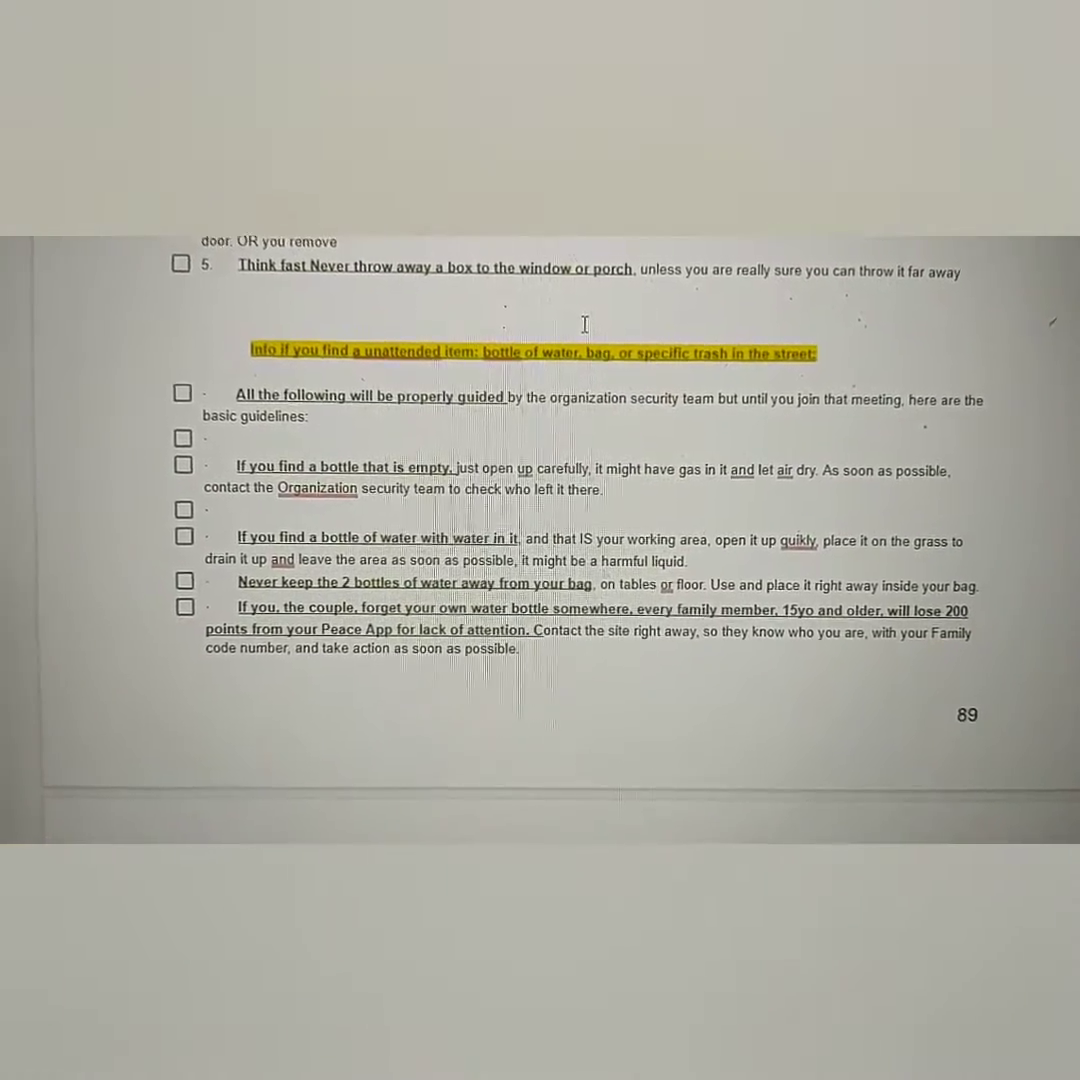
{"action": "scroll", "scroll_direction": "down", "scroll_amount": 3}
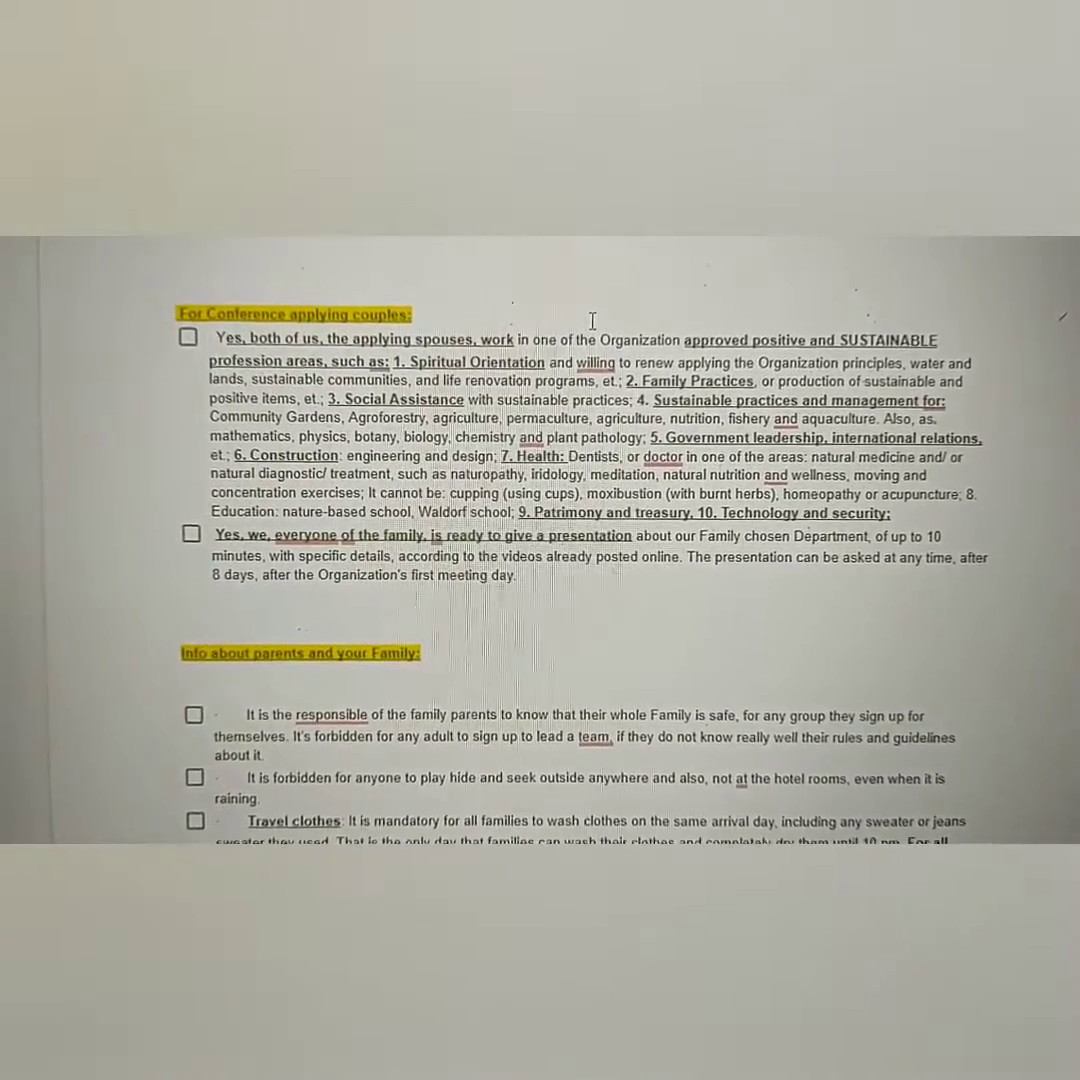
{"action": "scroll", "scroll_direction": "down", "scroll_amount": 3}
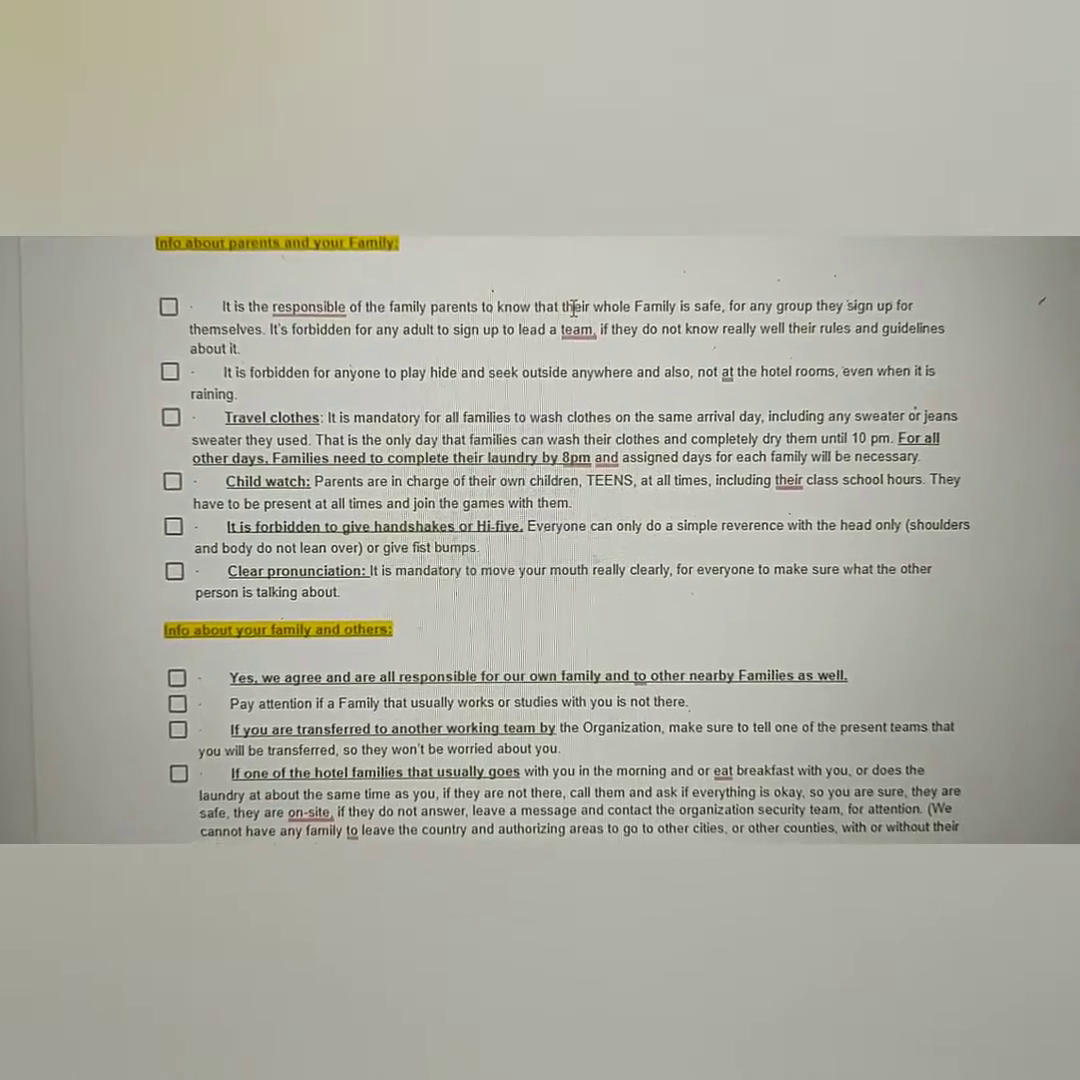
{"action": "scroll", "scroll_direction": "down", "scroll_amount": 3}
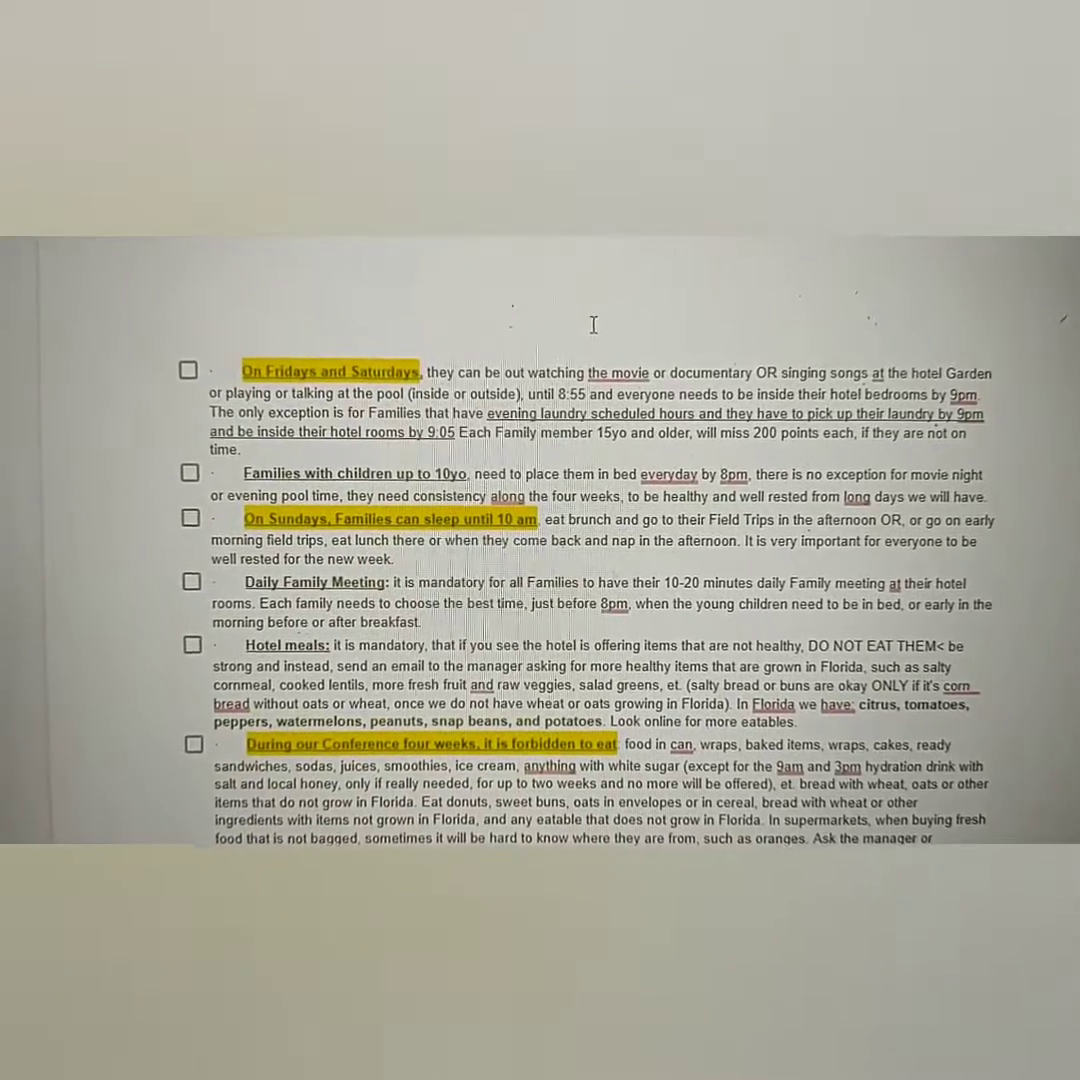
{"action": "scroll", "scroll_direction": "down", "scroll_amount": 3}
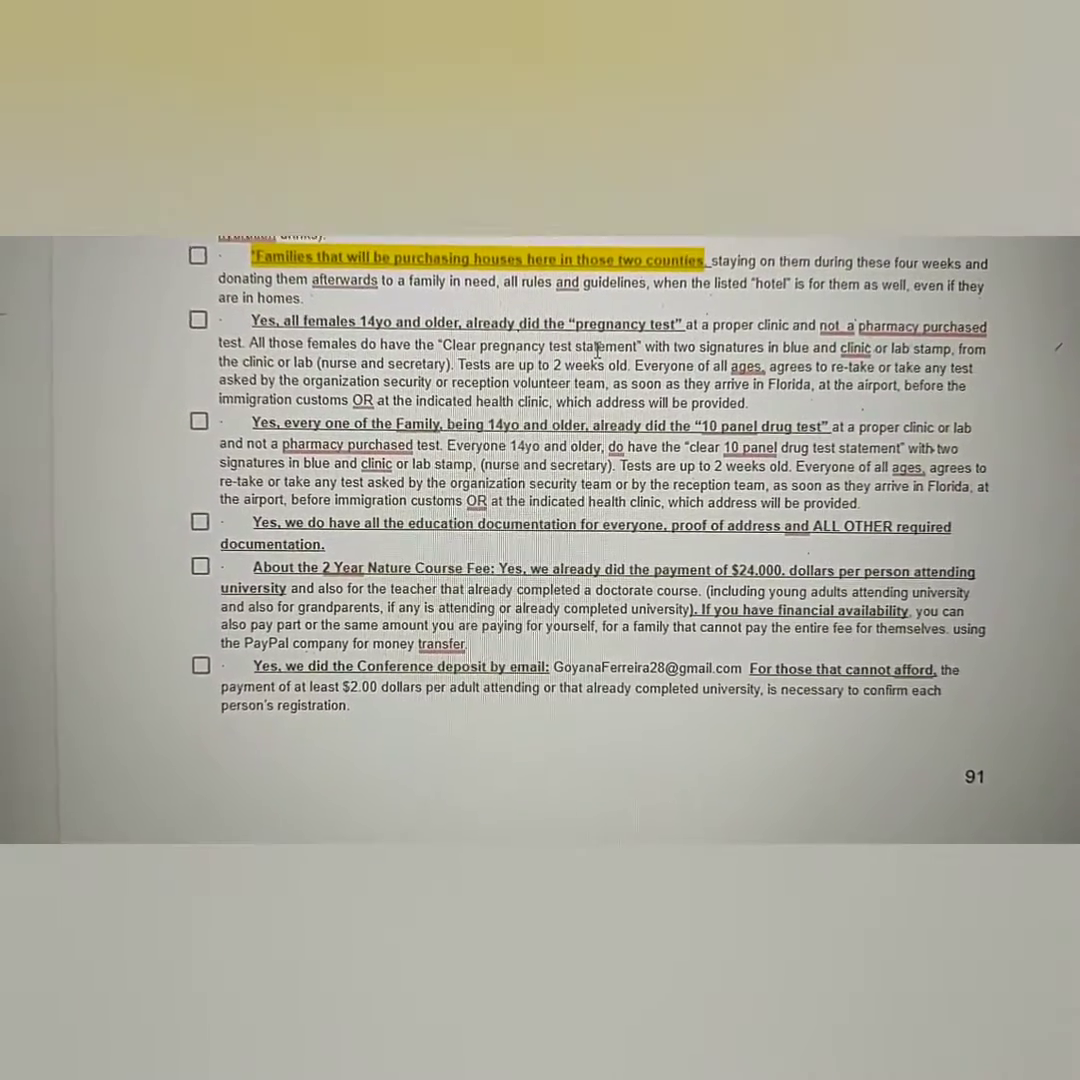
{"action": "scroll", "scroll_direction": "down", "scroll_amount": 3}
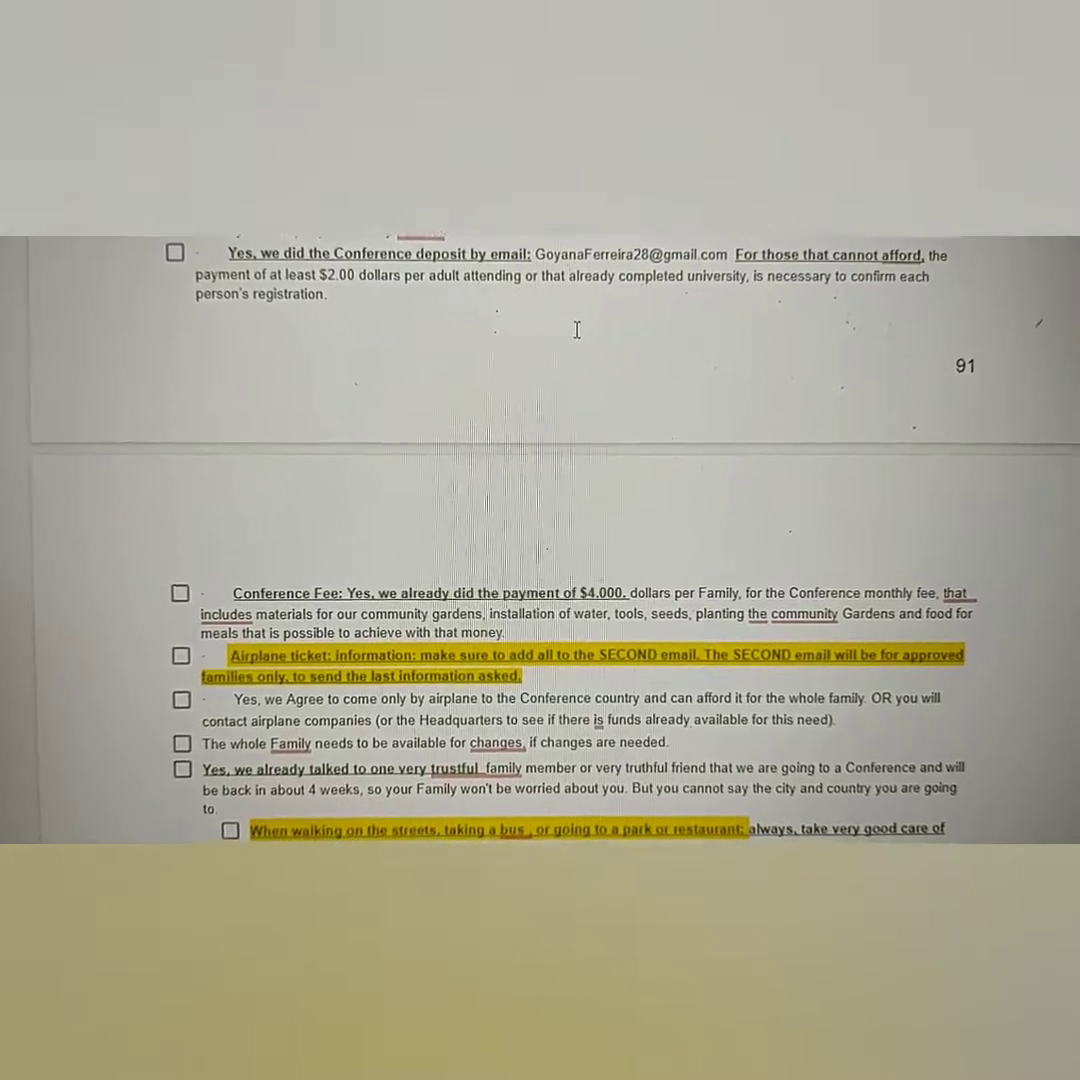
{"action": "scroll", "scroll_direction": "down", "scroll_amount": 3}
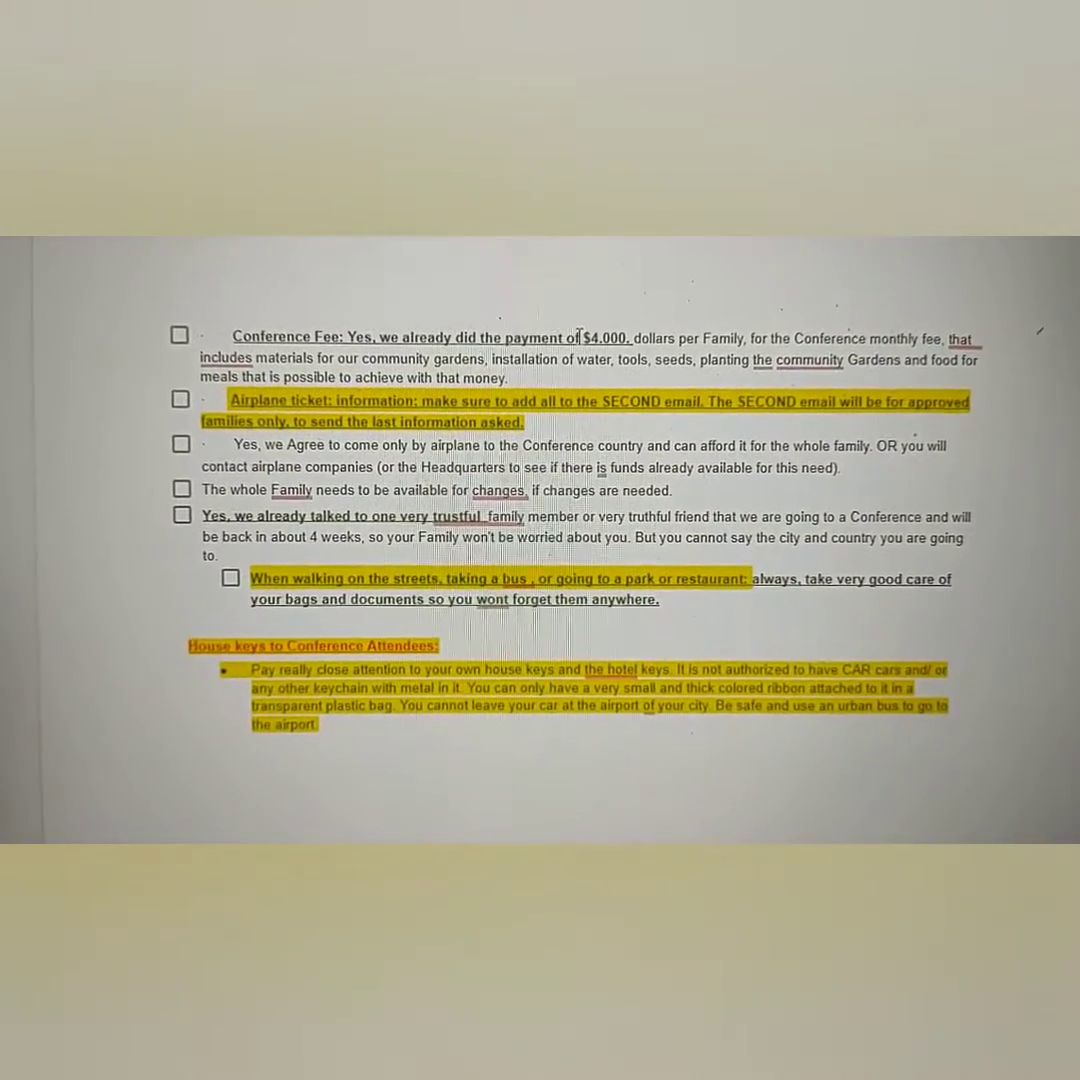
{"action": "scroll", "scroll_direction": "down", "scroll_amount": 3}
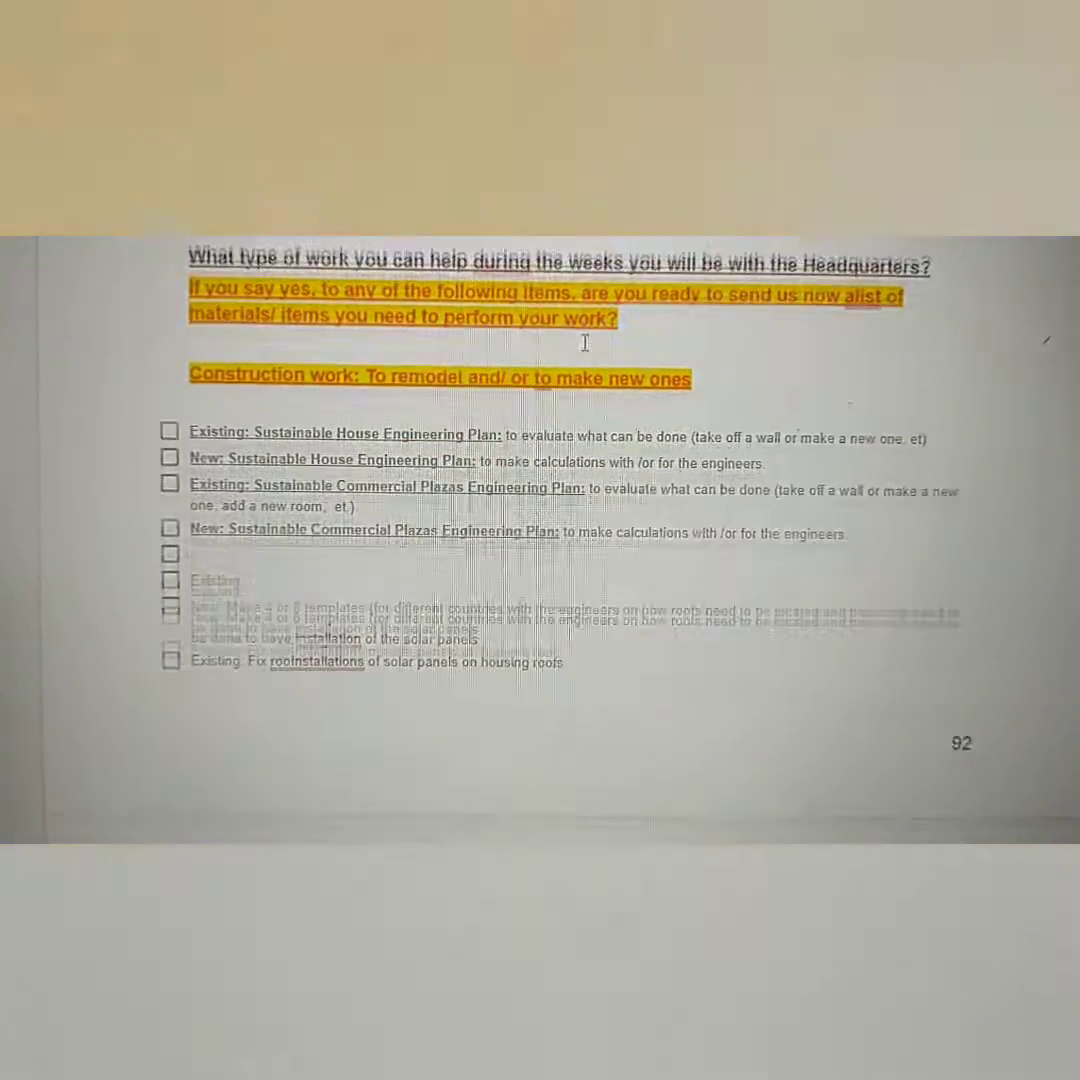
Step: Scroll through the volunteer teams and template consent items to page 94's Phone Interview questions
{"action": "scroll", "scroll_direction": "down", "scroll_amount": 3}
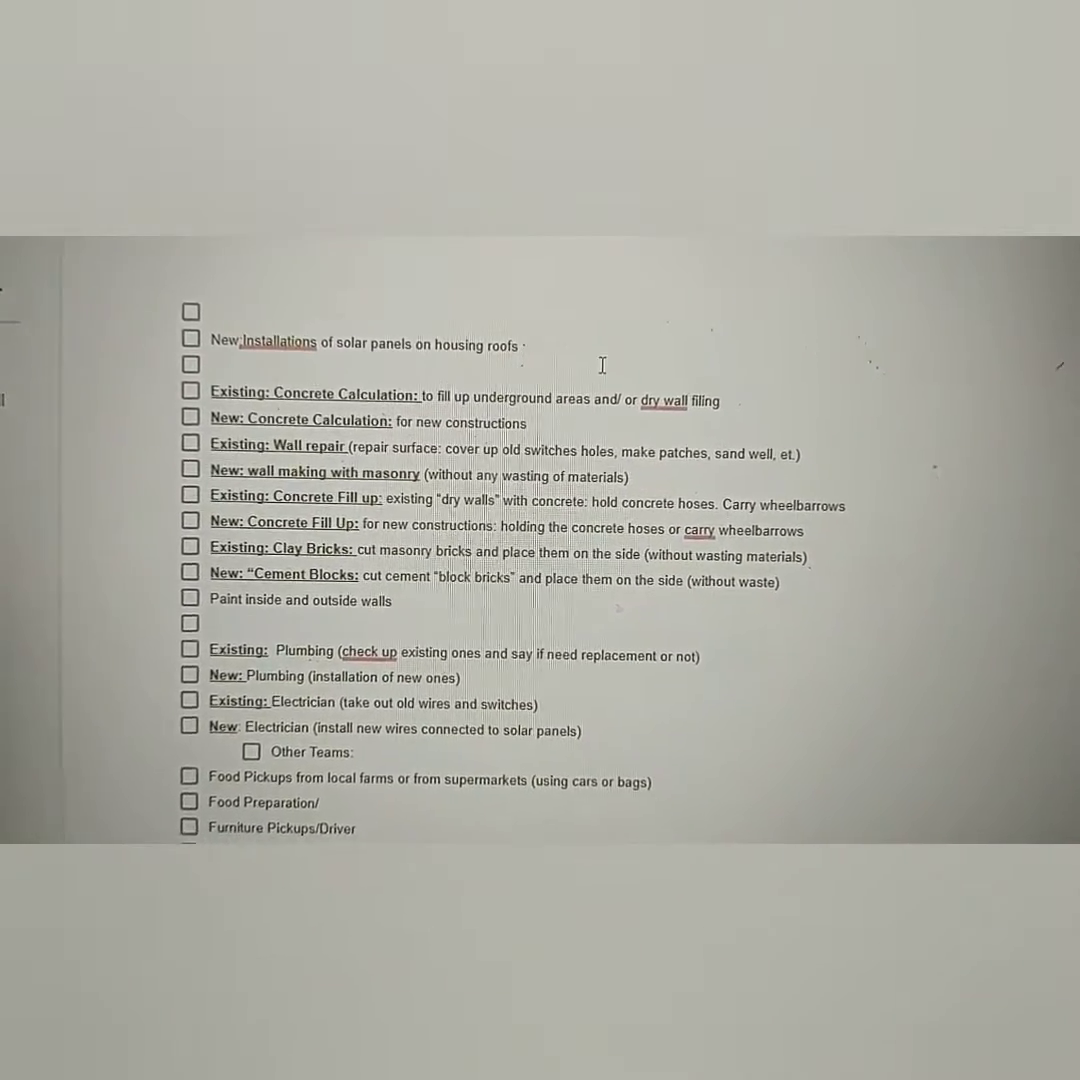
{"action": "scroll", "scroll_direction": "down", "scroll_amount": 3}
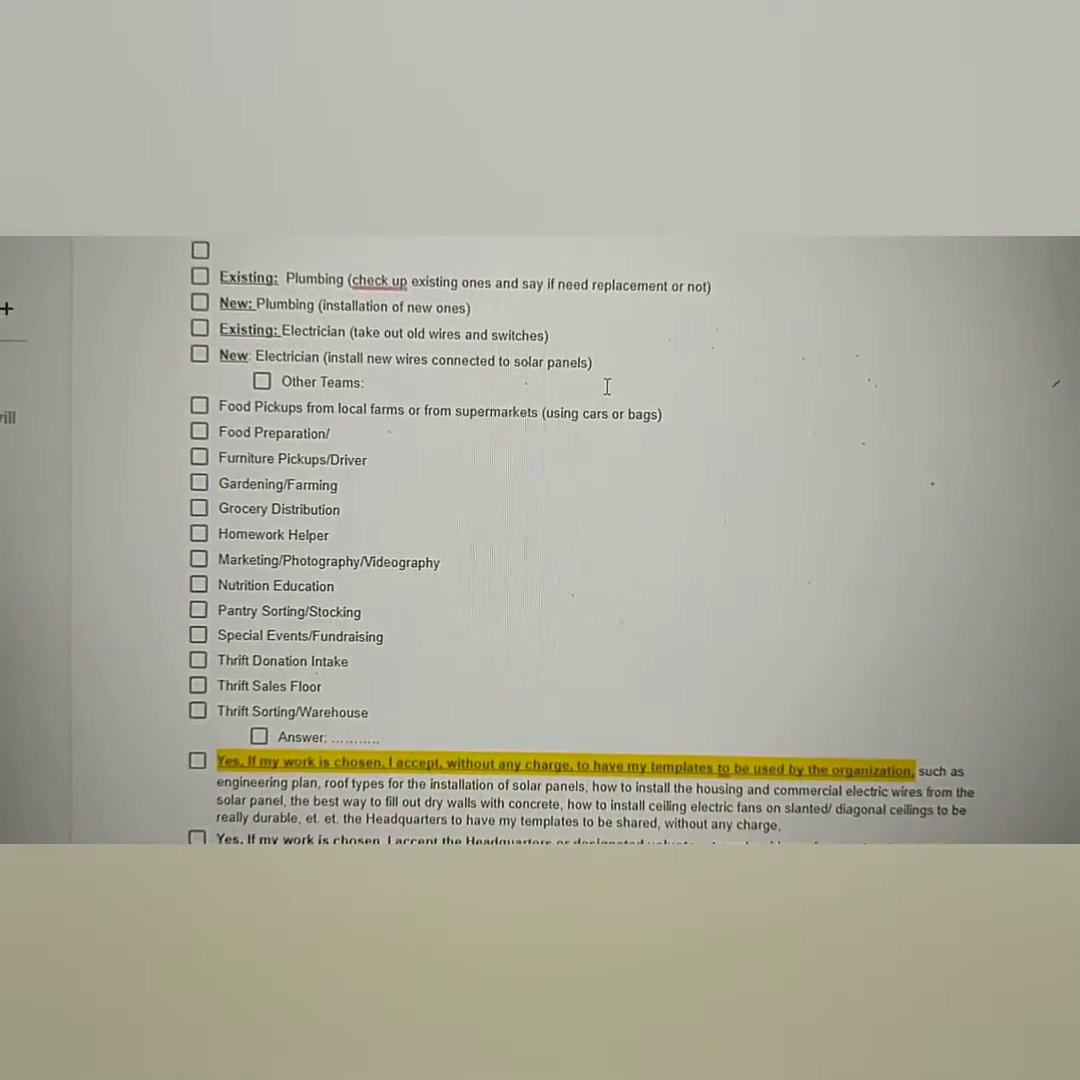
{"action": "scroll", "scroll_direction": "down", "scroll_amount": 3}
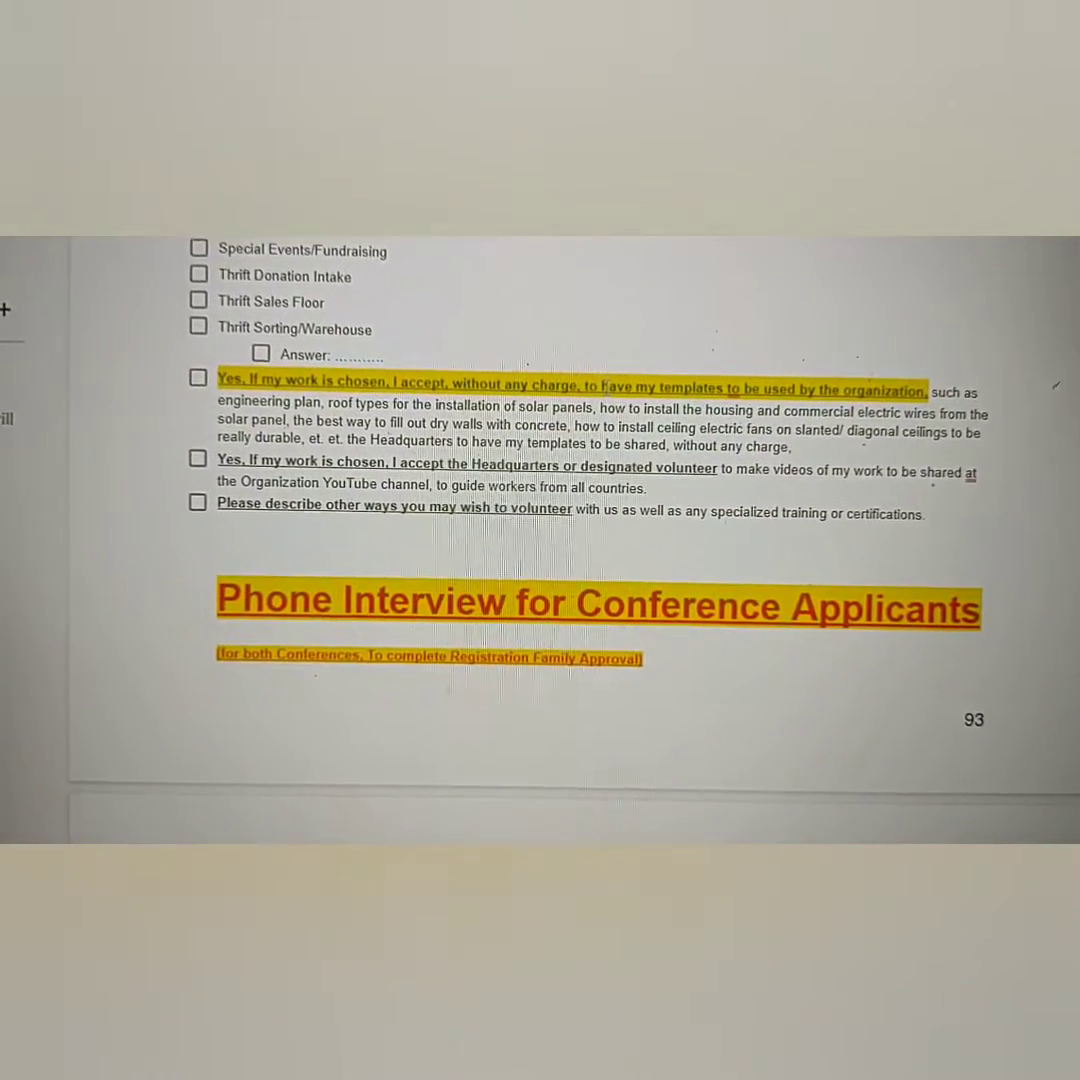
{"action": "scroll", "scroll_direction": "down", "scroll_amount": 3}
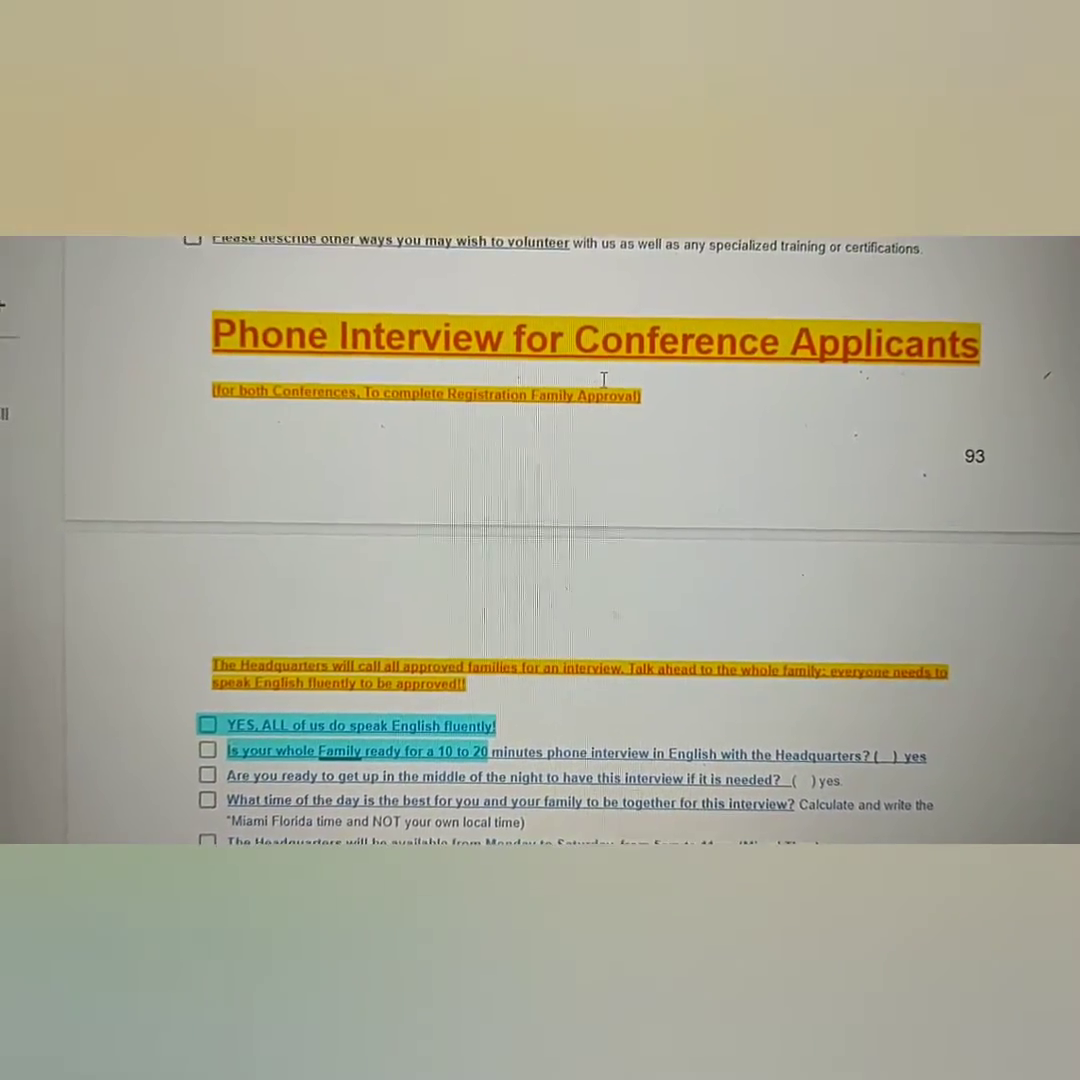
Step: Scroll past the phone interview, password and reference letter sections to the Form 9 heading
{"action": "scroll", "scroll_direction": "down", "scroll_amount": 3}
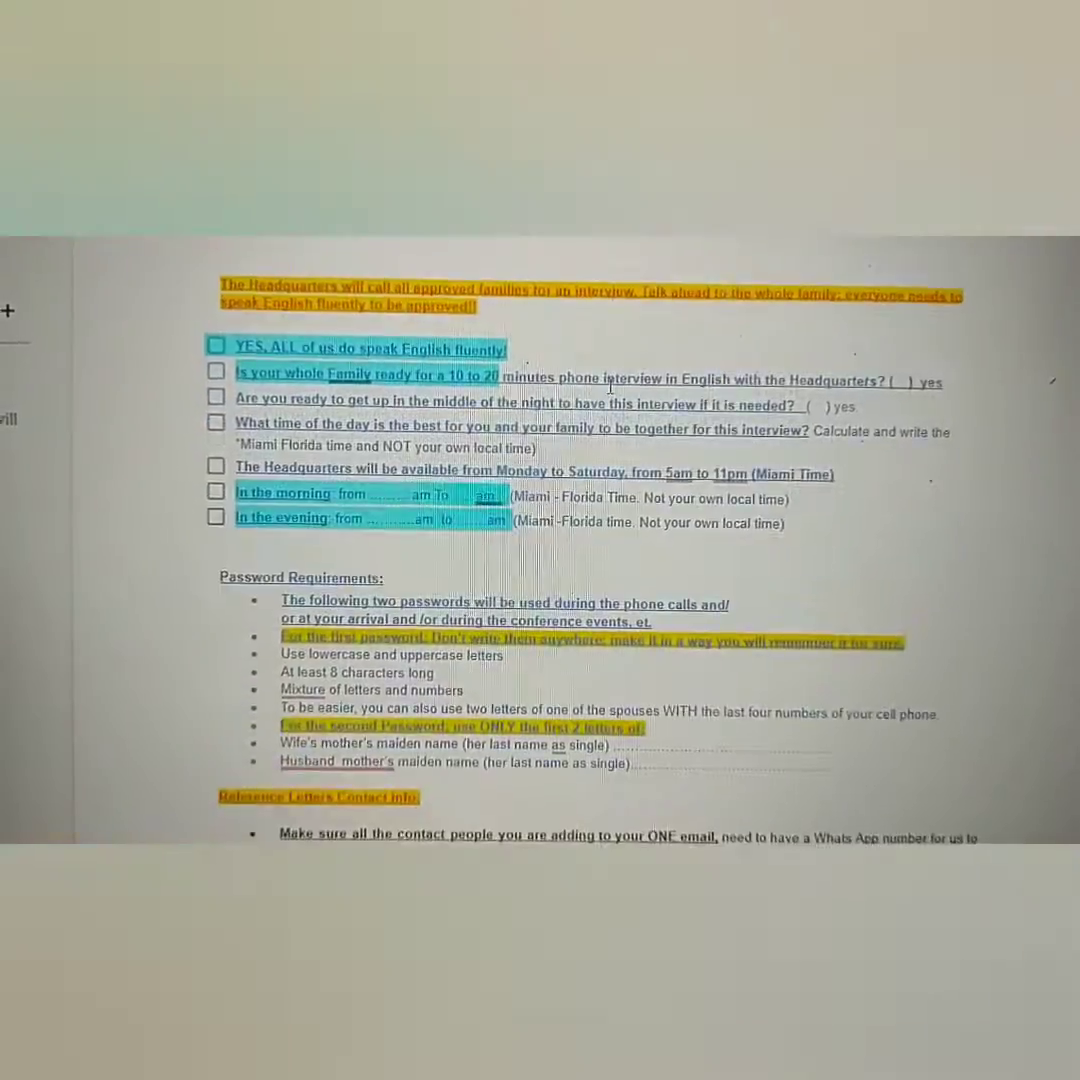
{"action": "scroll", "scroll_direction": "down", "scroll_amount": 3}
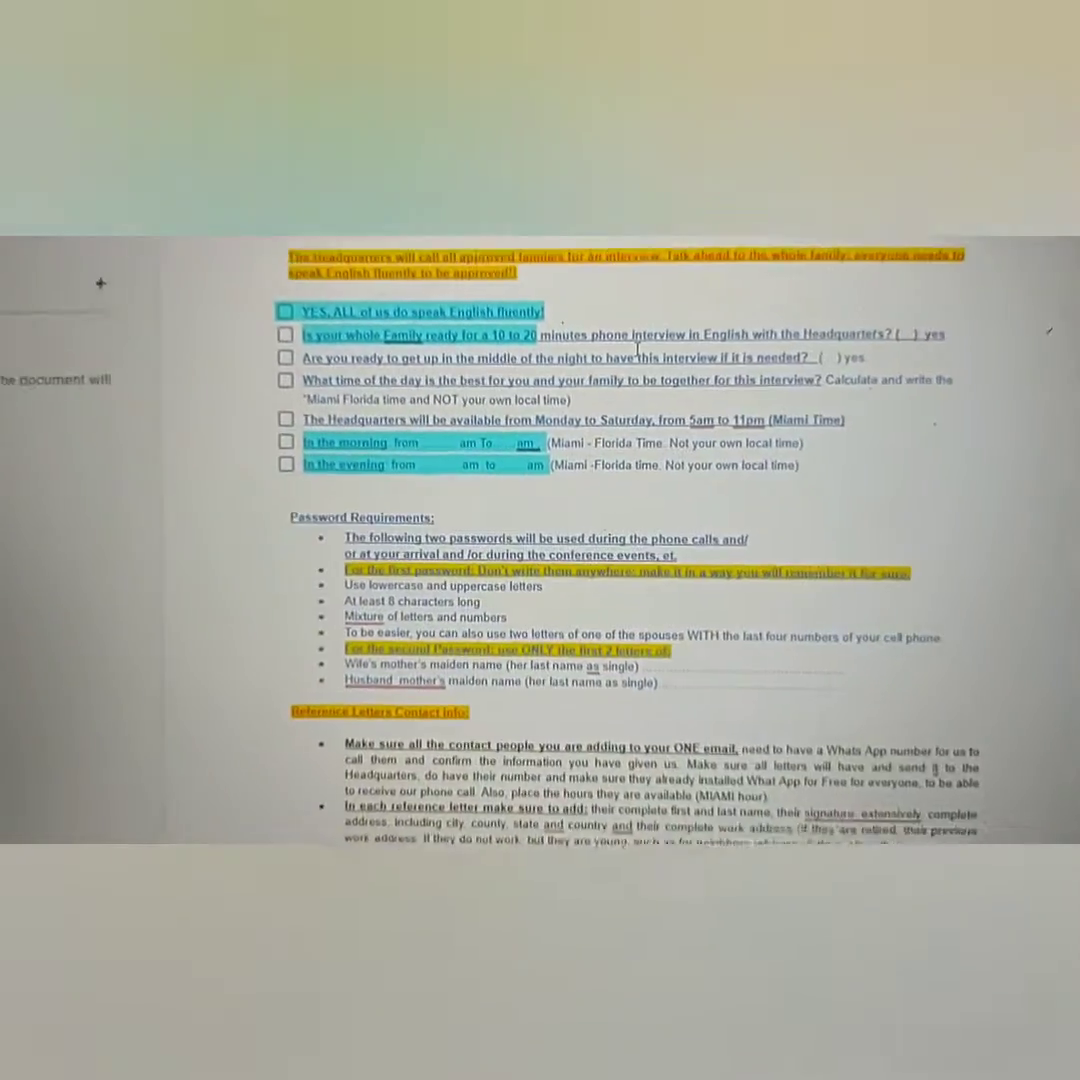
{"action": "scroll", "scroll_direction": "down", "scroll_amount": 3}
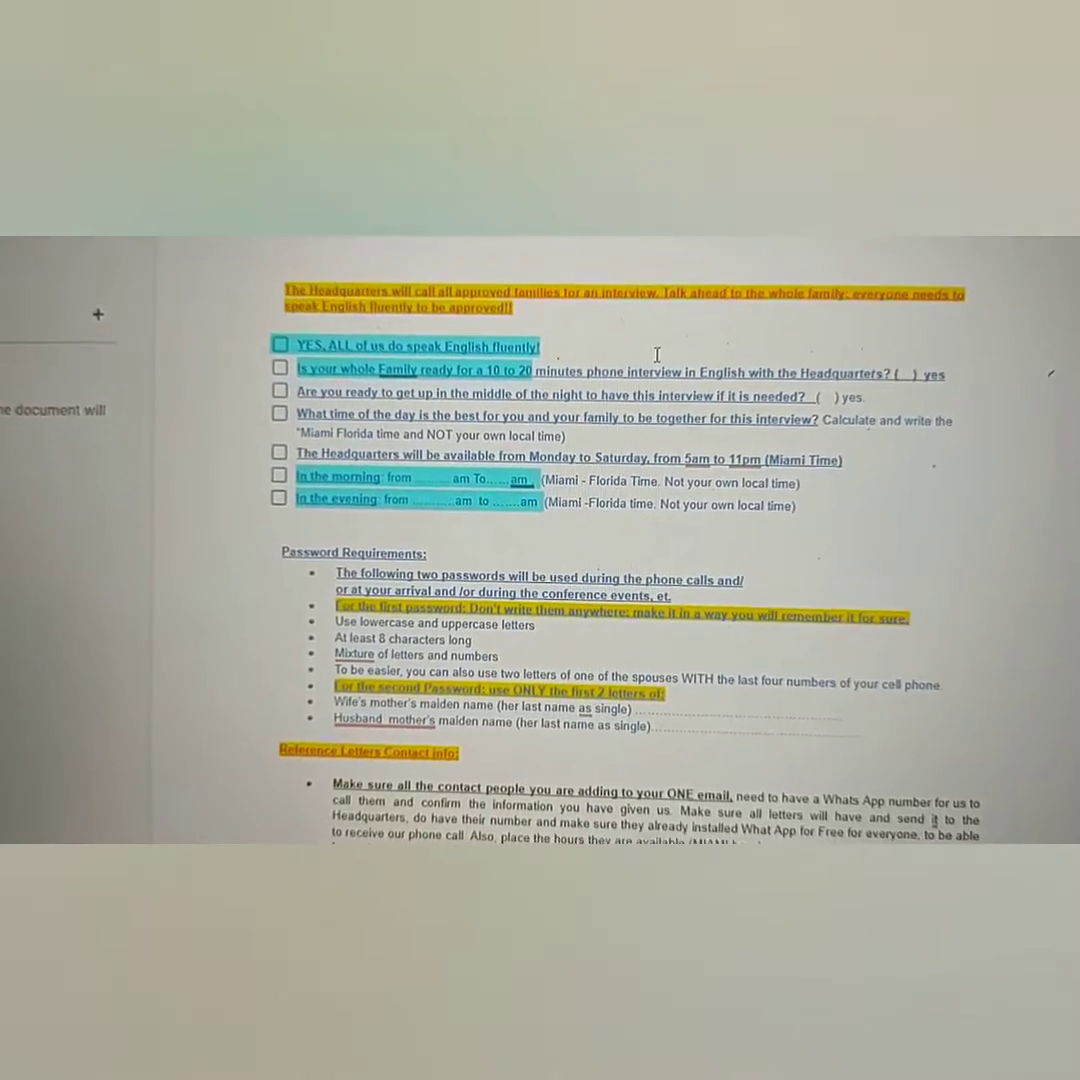
{"action": "scroll", "scroll_direction": "down", "scroll_amount": 3}
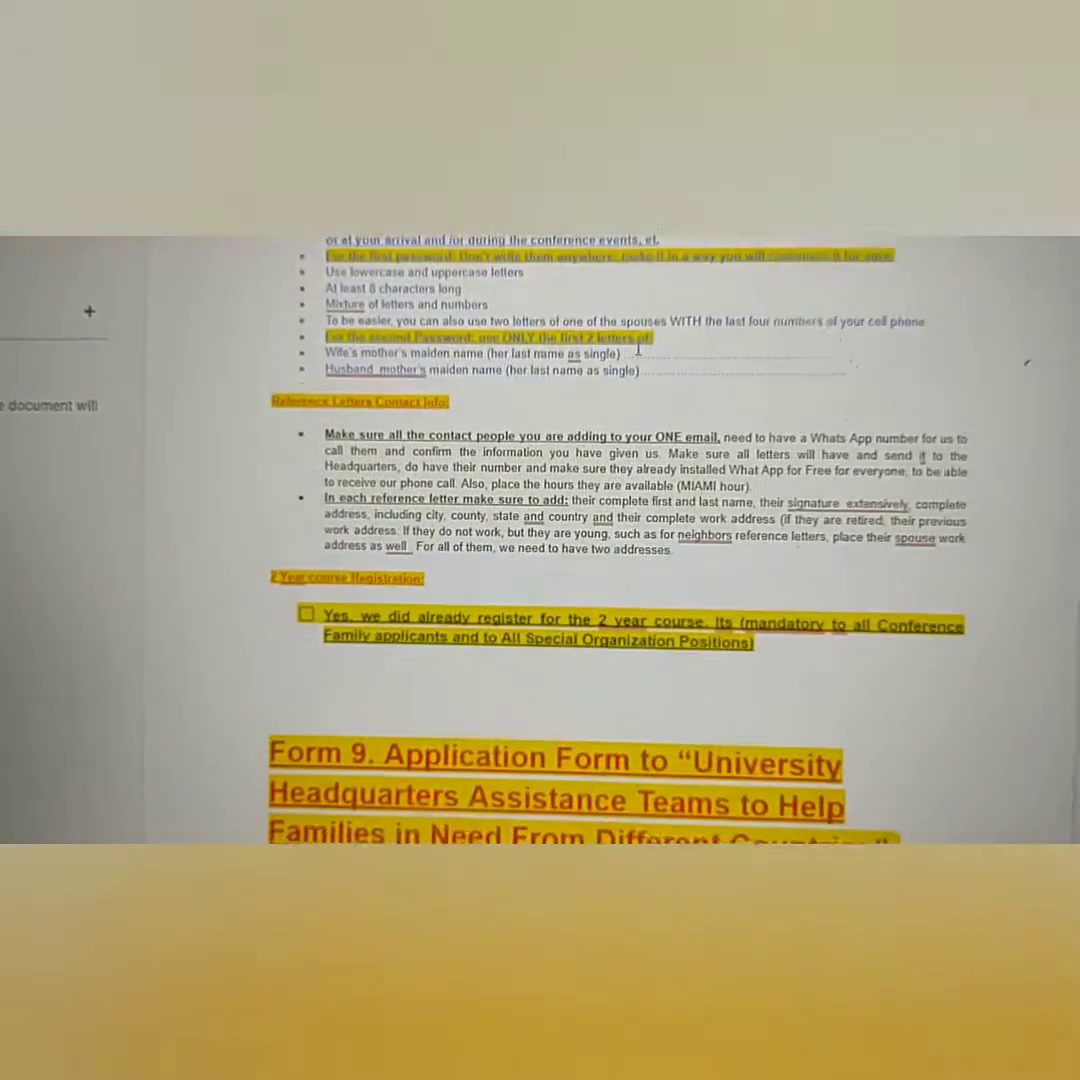
{"action": "scroll", "scroll_direction": "down", "scroll_amount": 3}
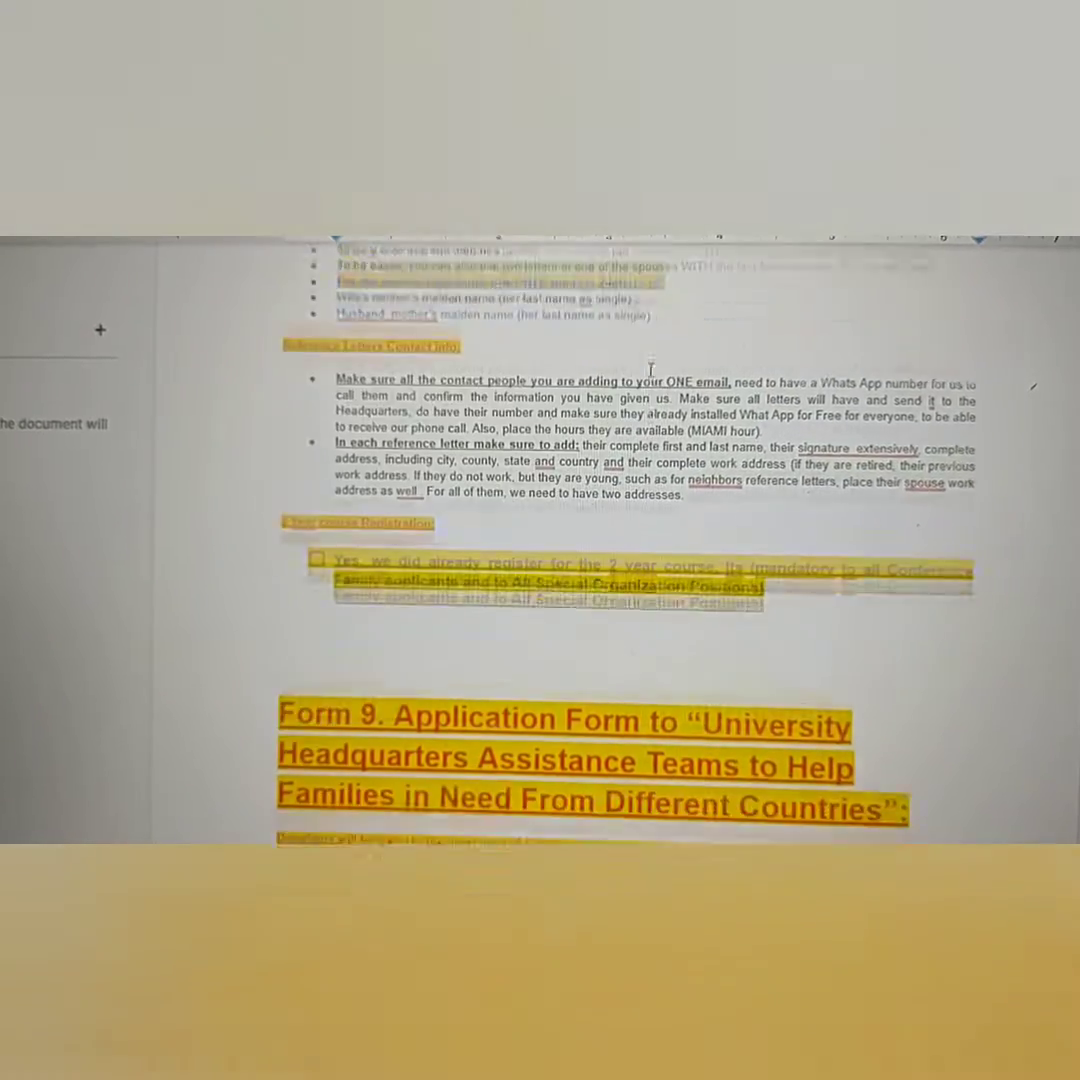
Step: Scroll through Form 9's construction documents, team positions and Peace Points notes to Form 10
{"action": "scroll", "scroll_direction": "down", "scroll_amount": 3}
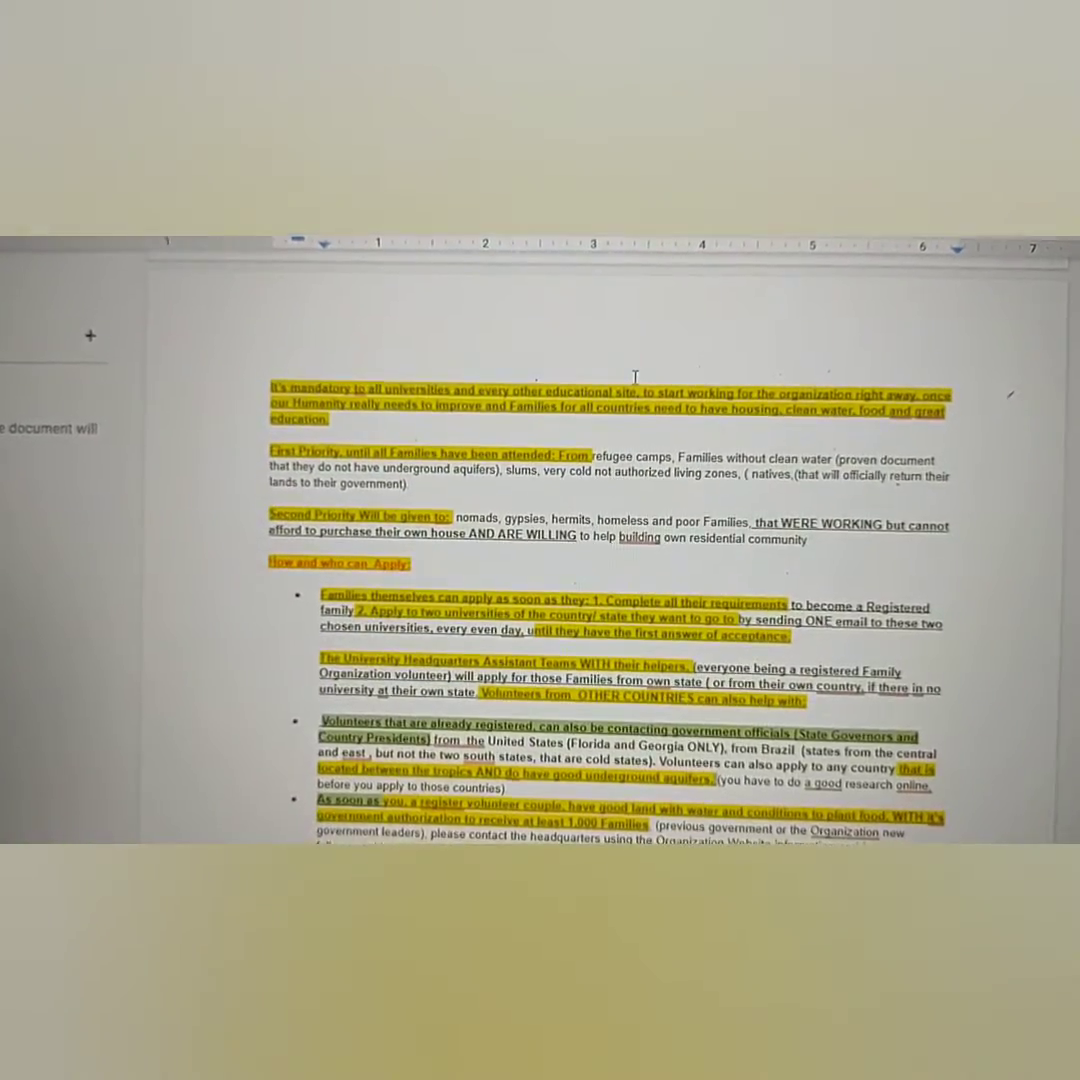
{"action": "scroll", "scroll_direction": "down", "scroll_amount": 3}
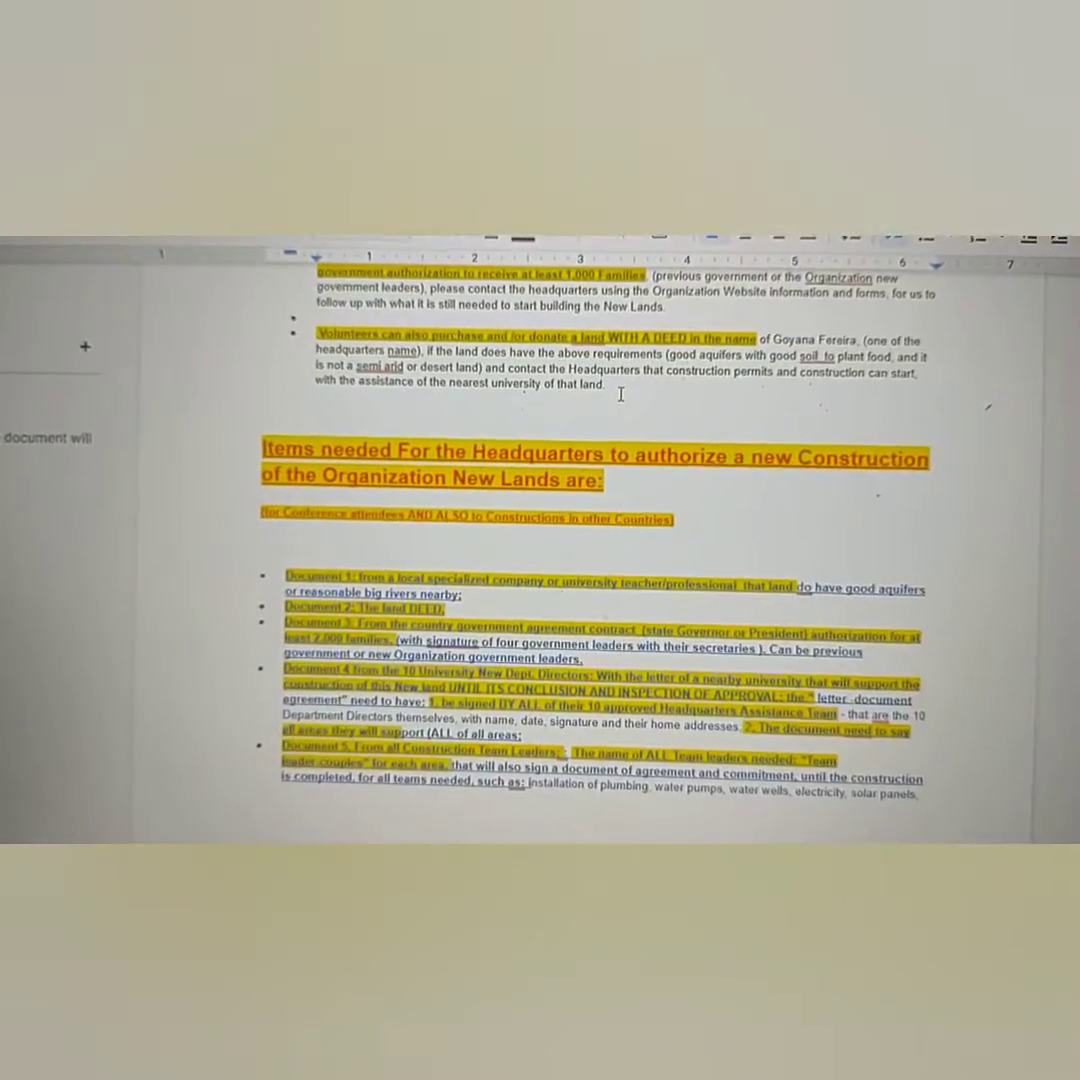
{"action": "scroll", "scroll_direction": "down", "scroll_amount": 3}
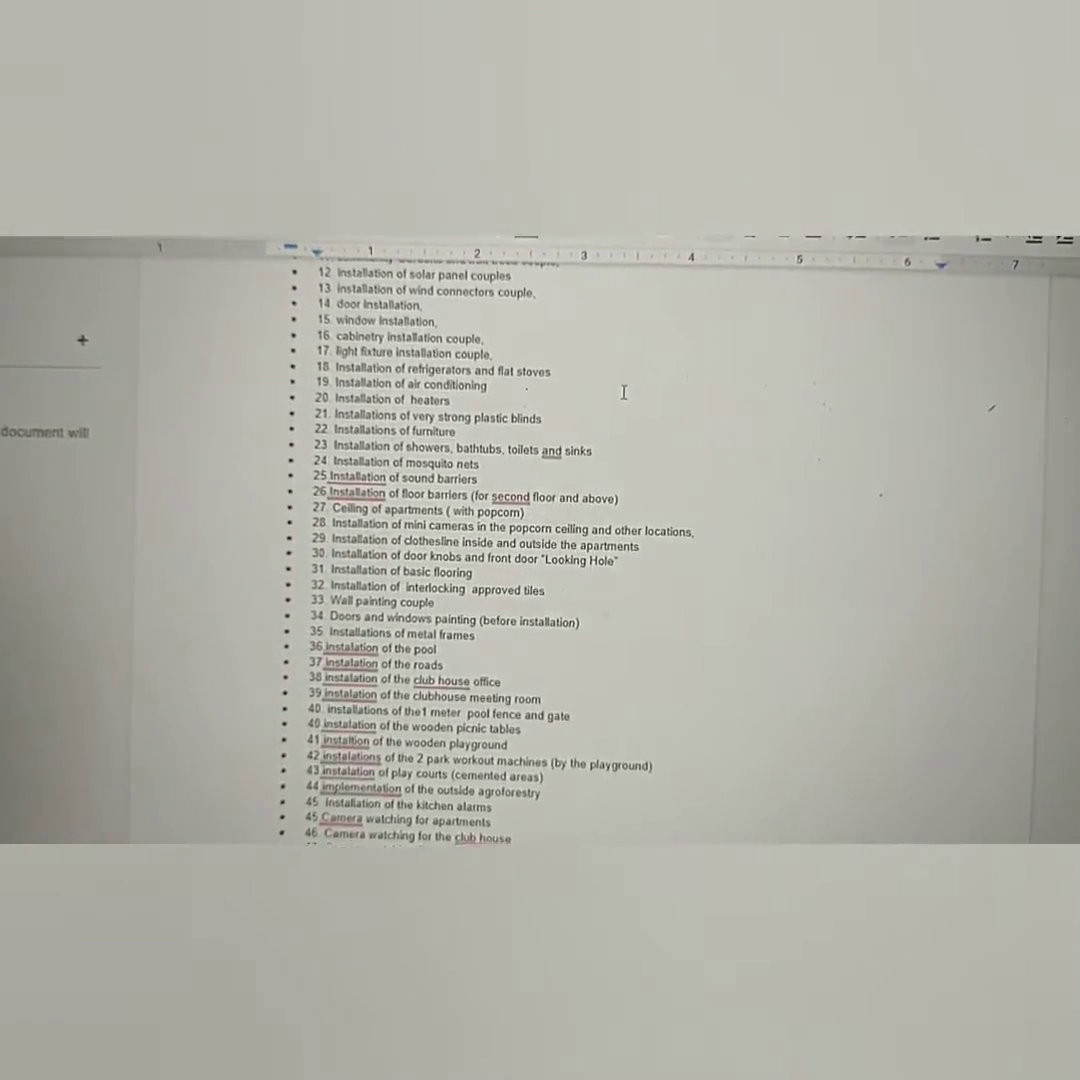
{"action": "scroll", "scroll_direction": "down", "scroll_amount": 3}
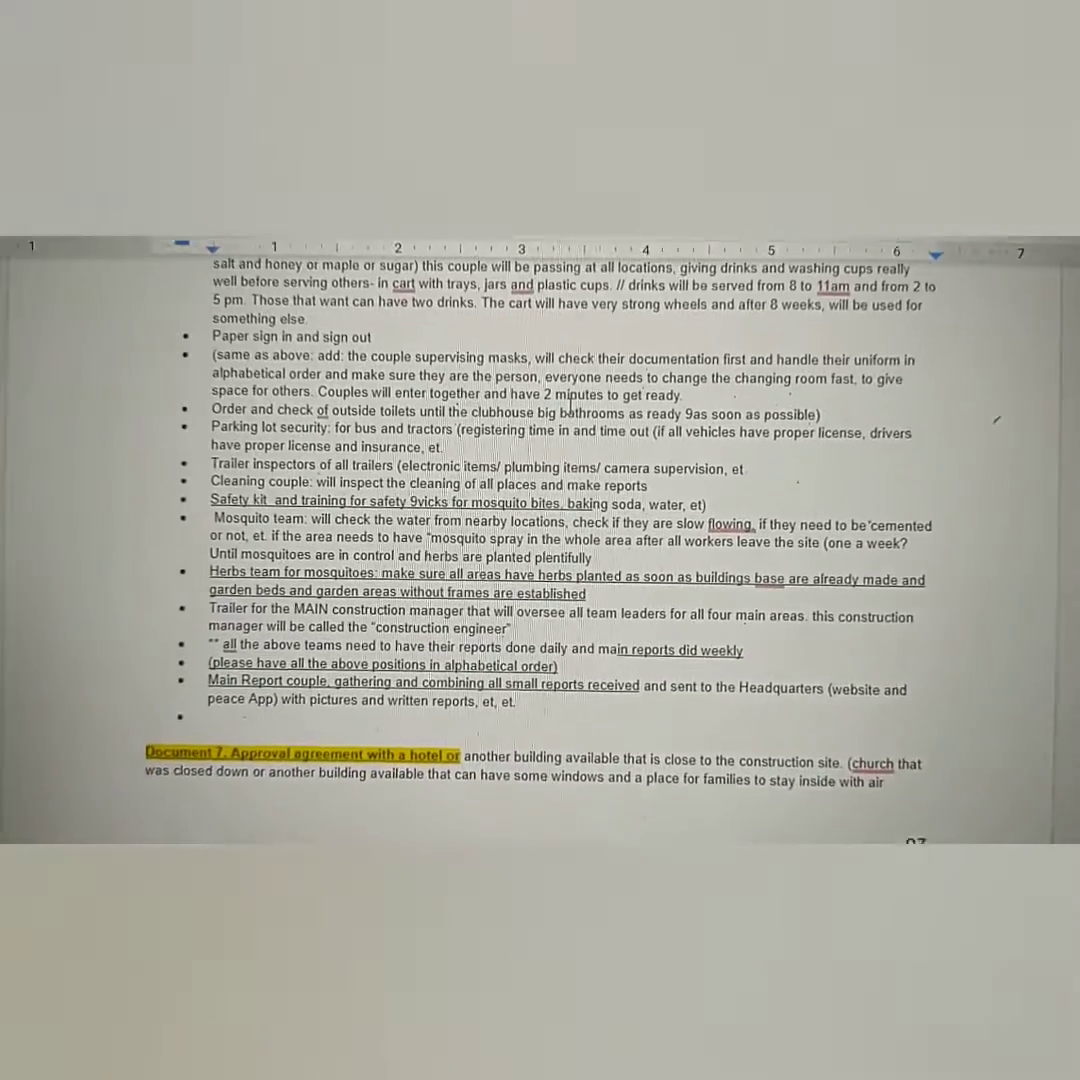
{"action": "scroll", "scroll_direction": "down", "scroll_amount": 3}
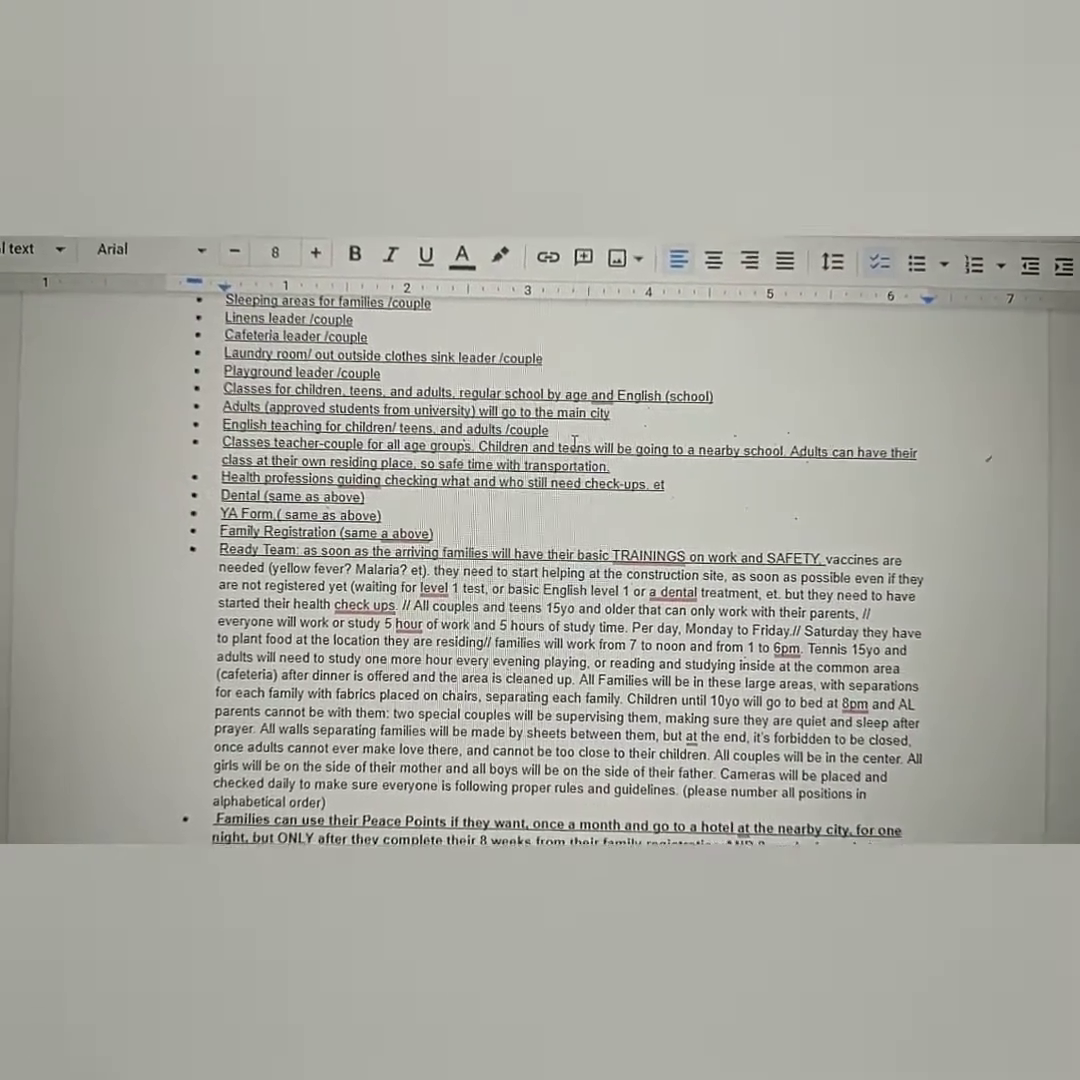
{"action": "scroll", "scroll_direction": "down", "scroll_amount": 3}
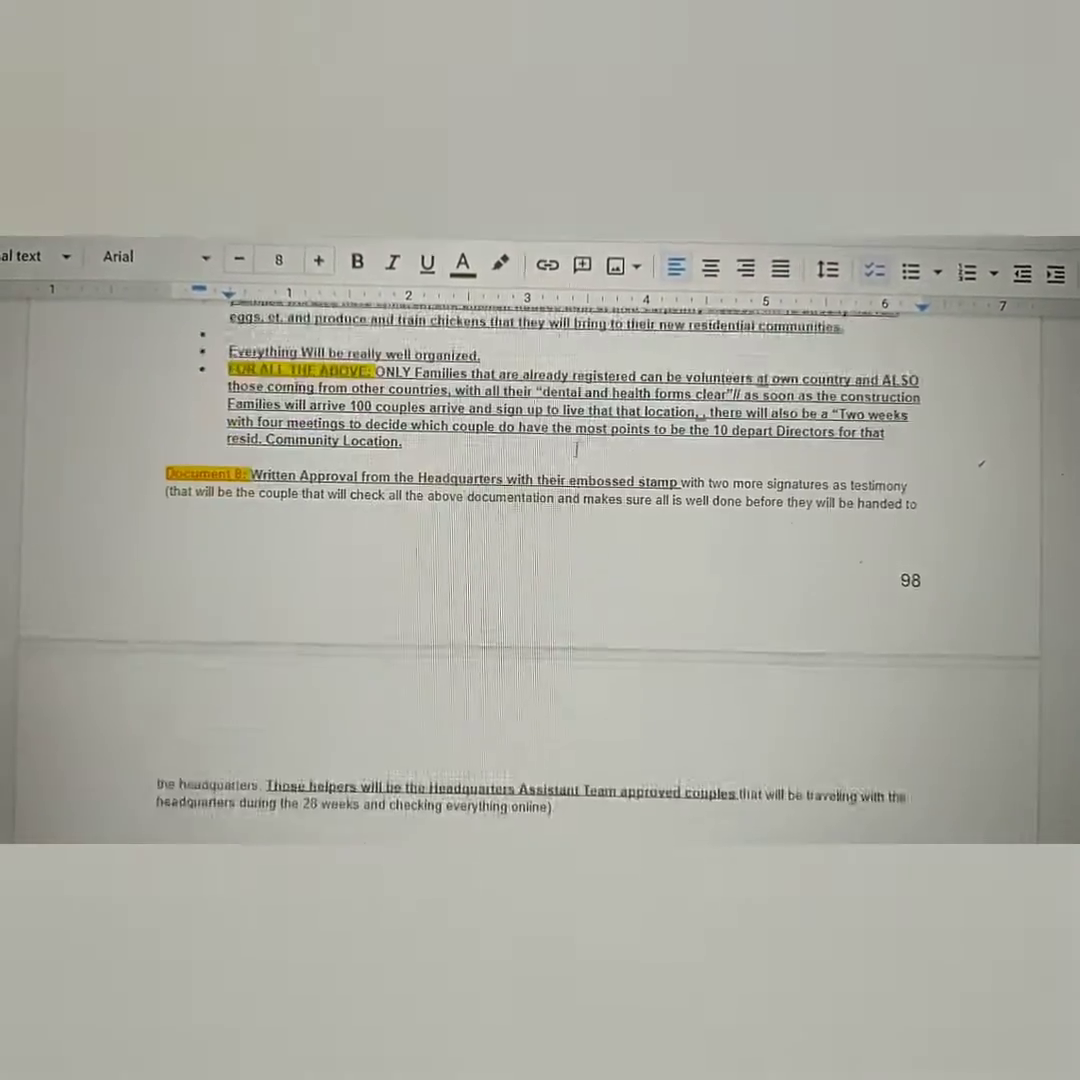
{"action": "scroll", "scroll_direction": "down", "scroll_amount": 3}
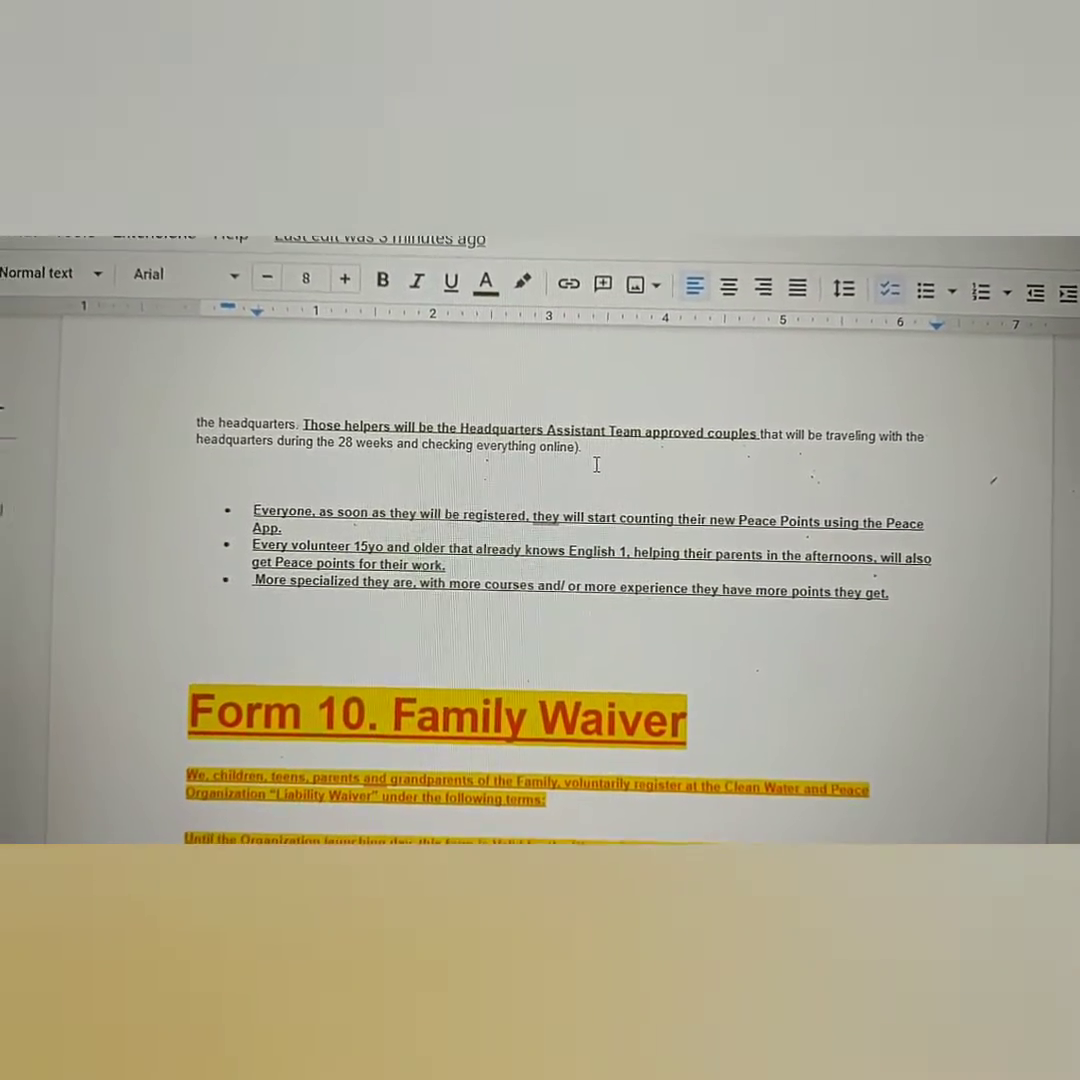
Step: Scroll past the waiver's release, consent and confidentiality agreements to the family signature list
{"action": "scroll", "scroll_direction": "down", "scroll_amount": 3}
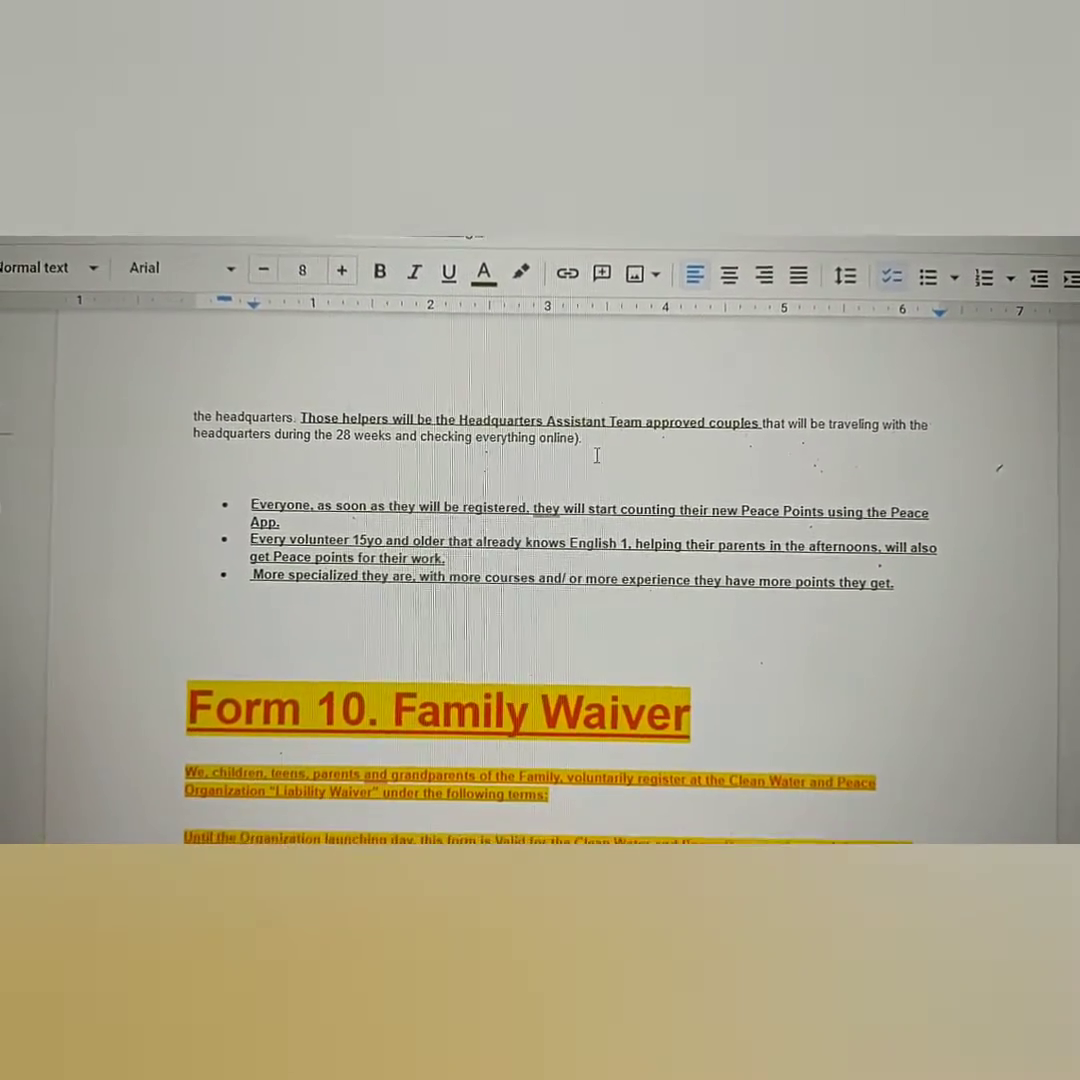
{"action": "scroll", "scroll_direction": "down", "scroll_amount": 3}
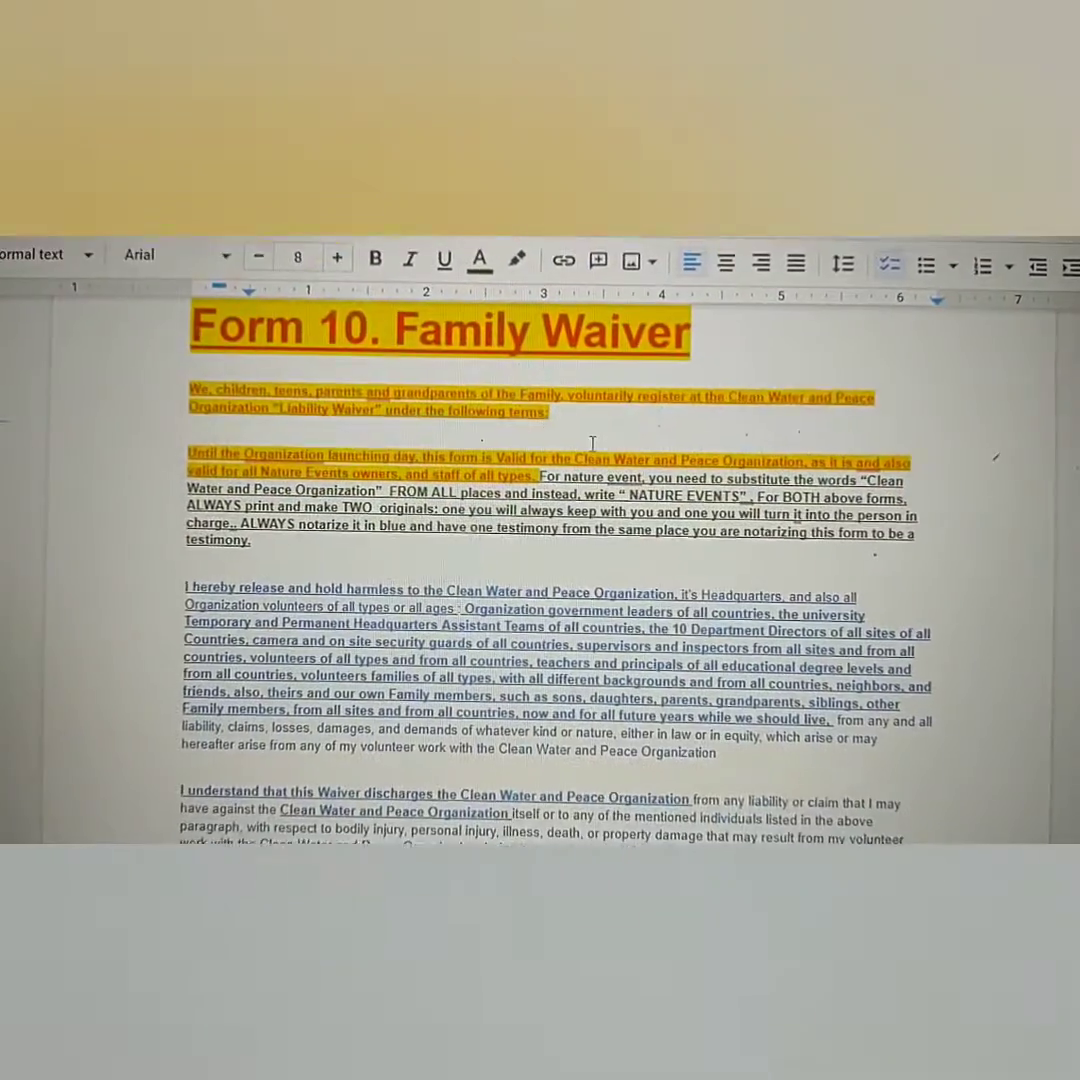
{"action": "scroll", "scroll_direction": "down", "scroll_amount": 3}
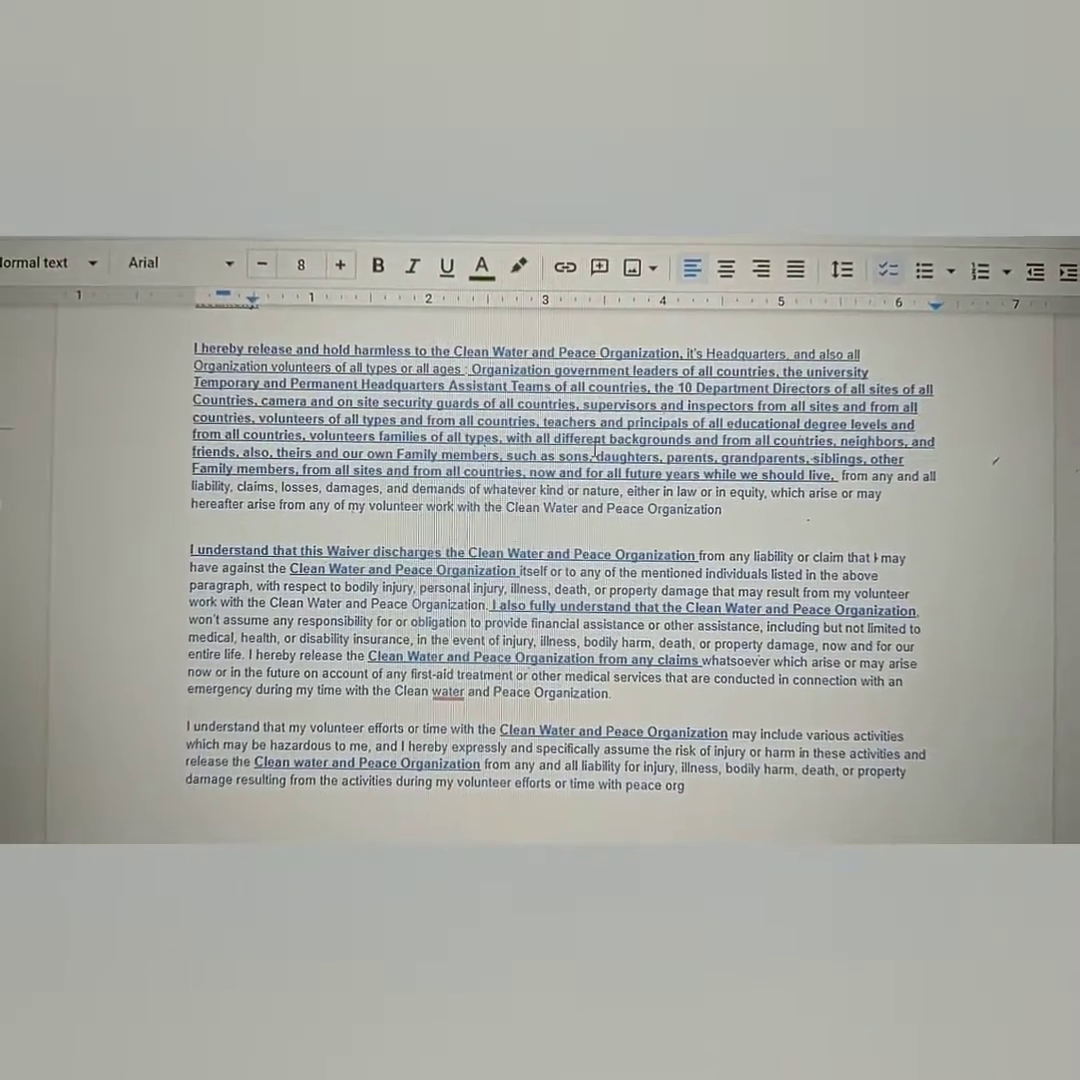
{"action": "scroll", "scroll_direction": "down", "scroll_amount": 3}
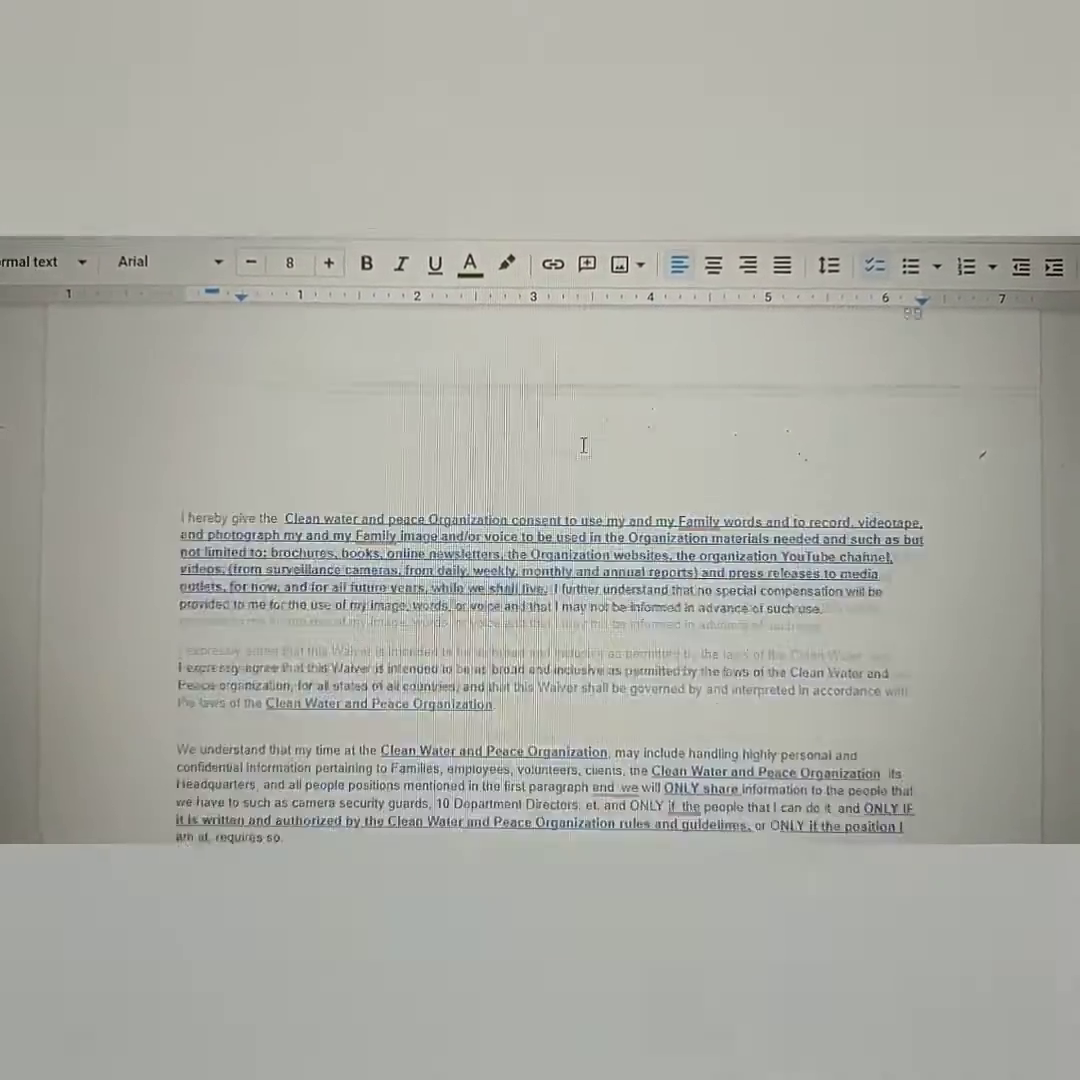
{"action": "scroll", "scroll_direction": "down", "scroll_amount": 3}
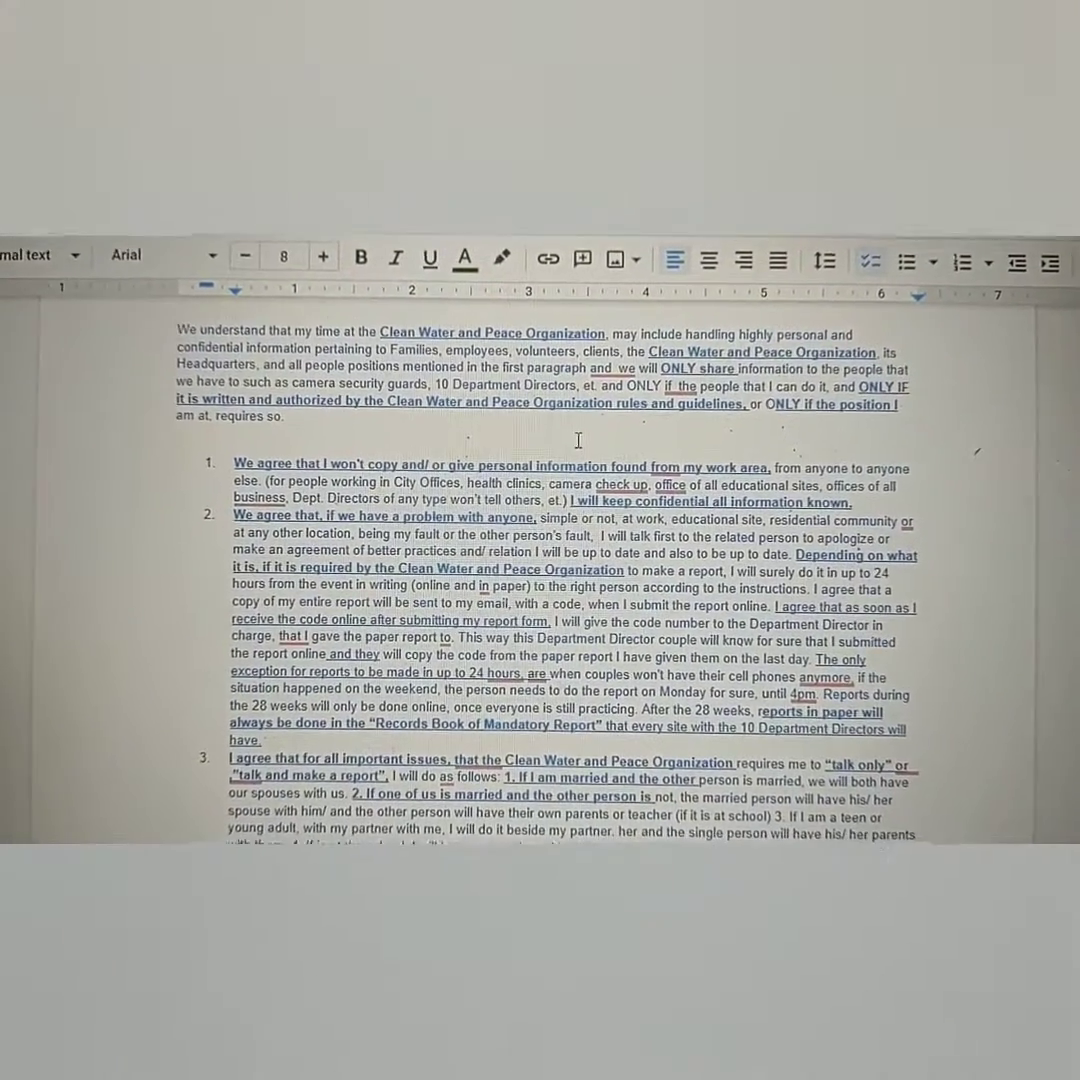
{"action": "scroll", "scroll_direction": "down", "scroll_amount": 3}
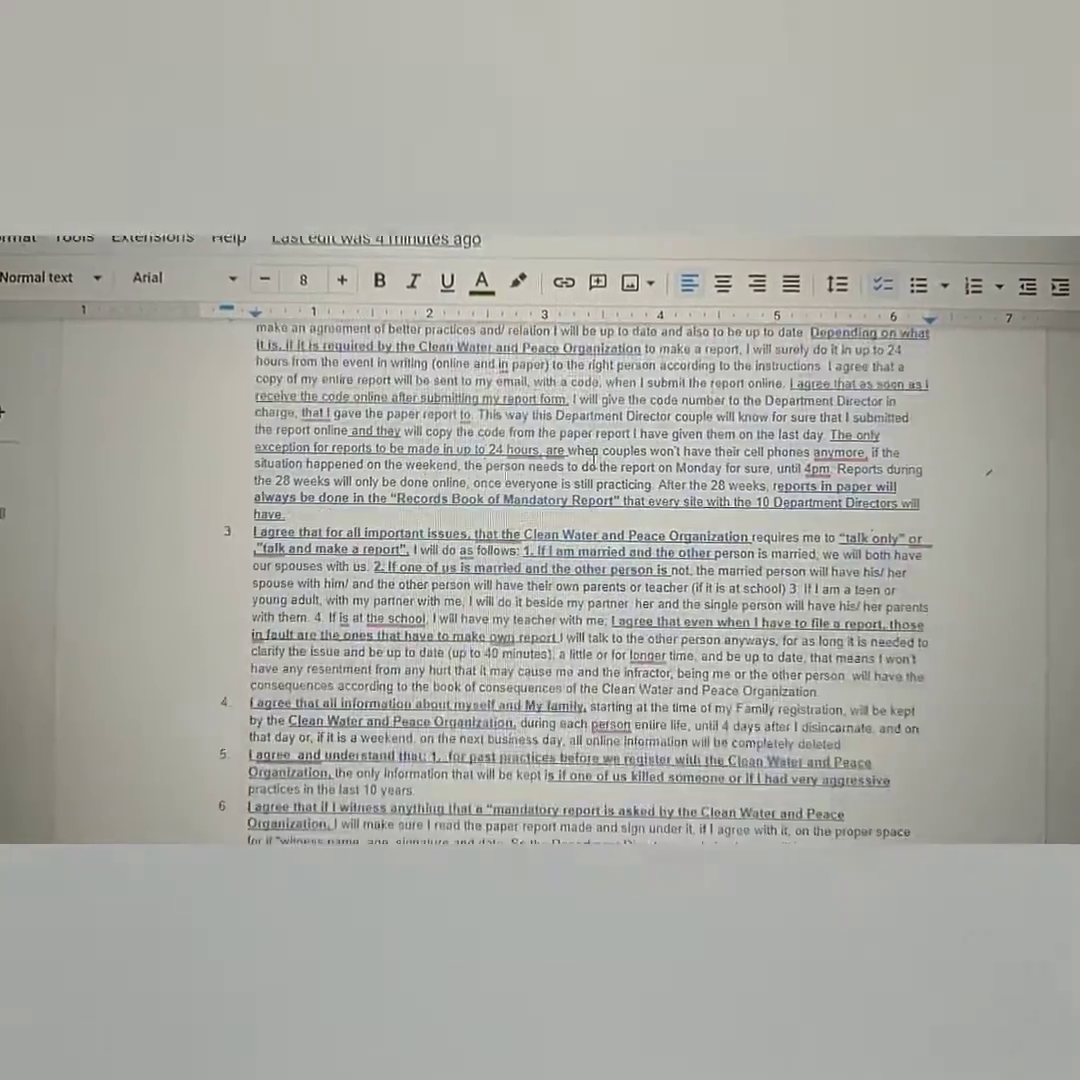
{"action": "scroll", "scroll_direction": "down", "scroll_amount": 3}
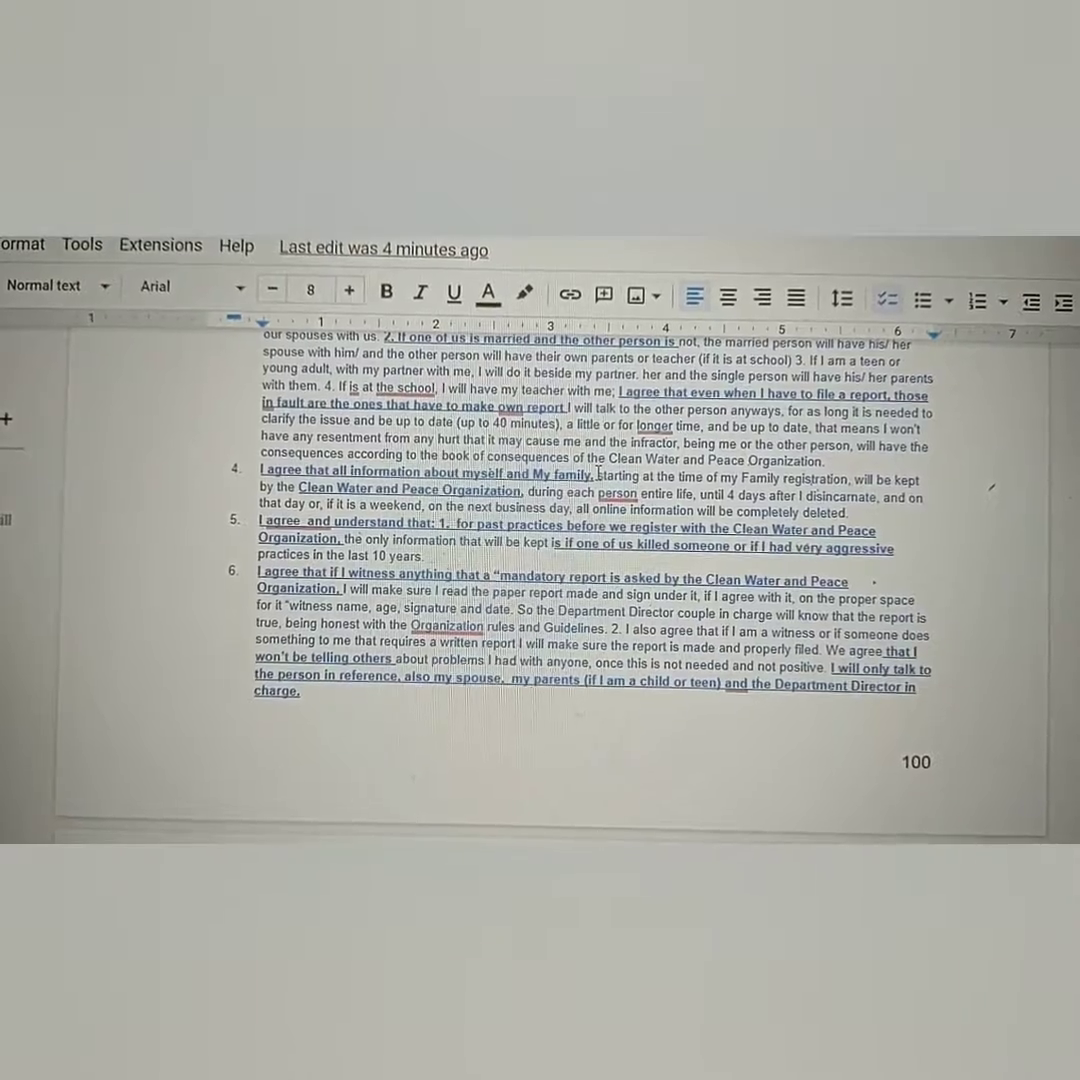
{"action": "scroll", "scroll_direction": "down", "scroll_amount": 3}
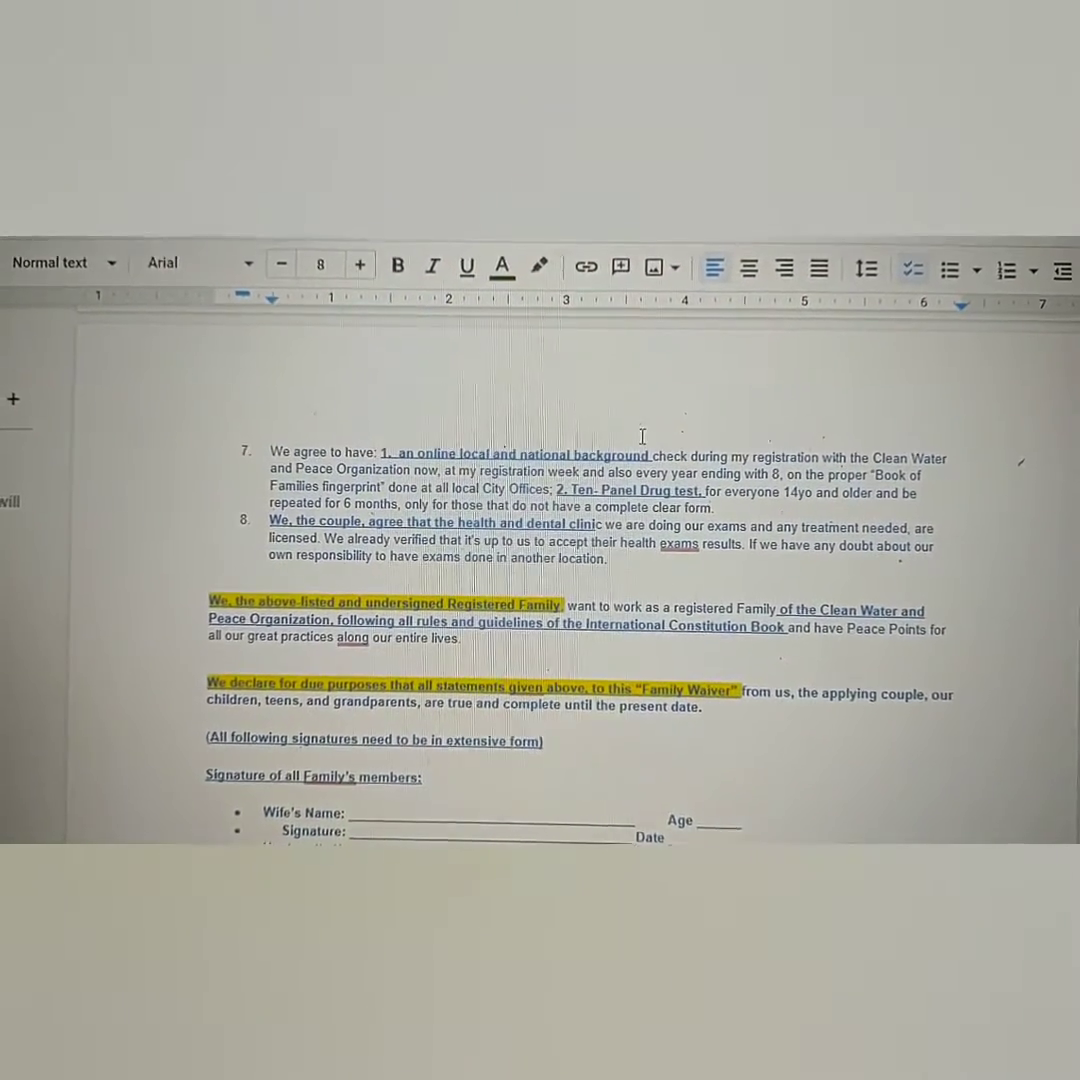
{"action": "scroll", "scroll_direction": "down", "scroll_amount": 3}
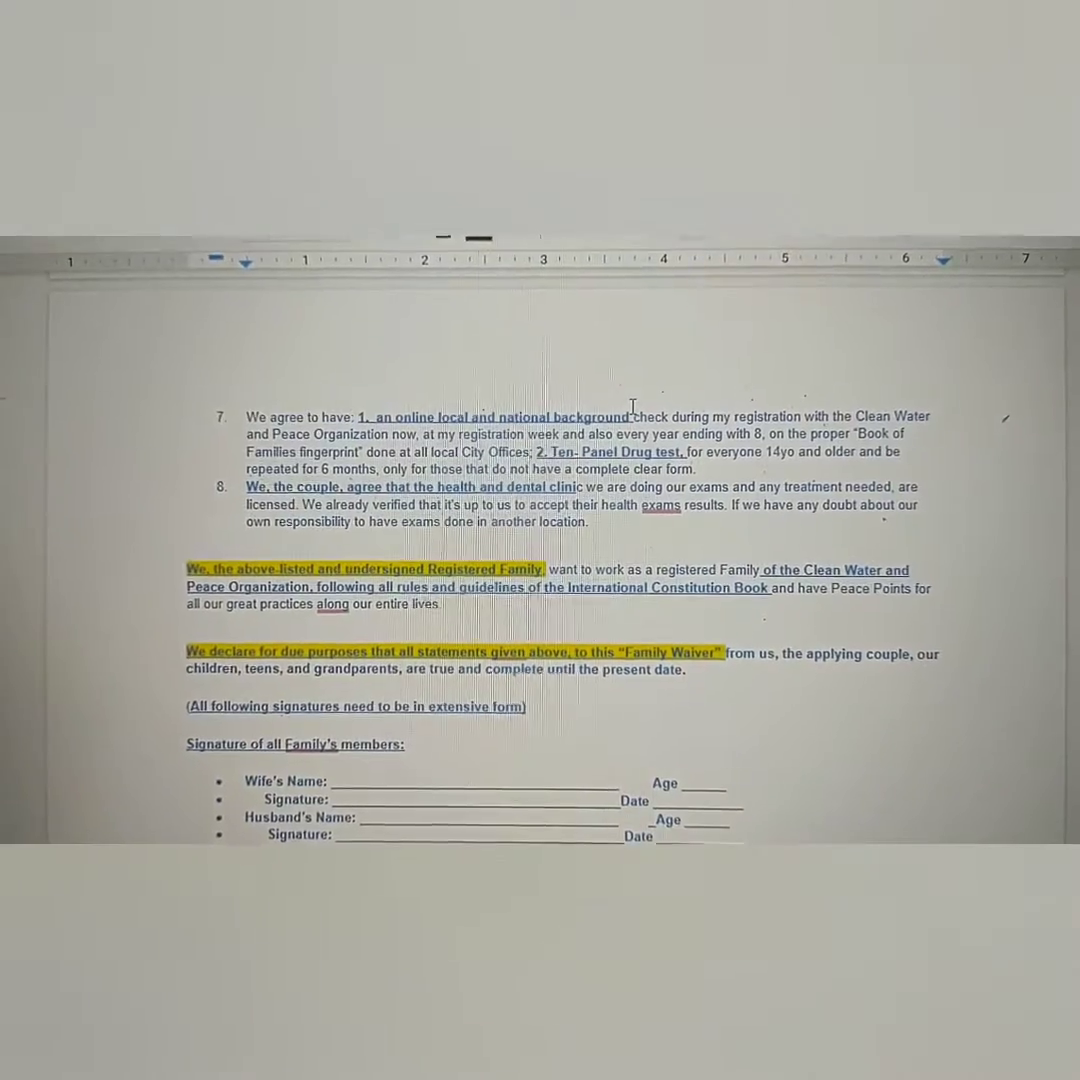
{"action": "scroll", "scroll_direction": "down", "scroll_amount": 3}
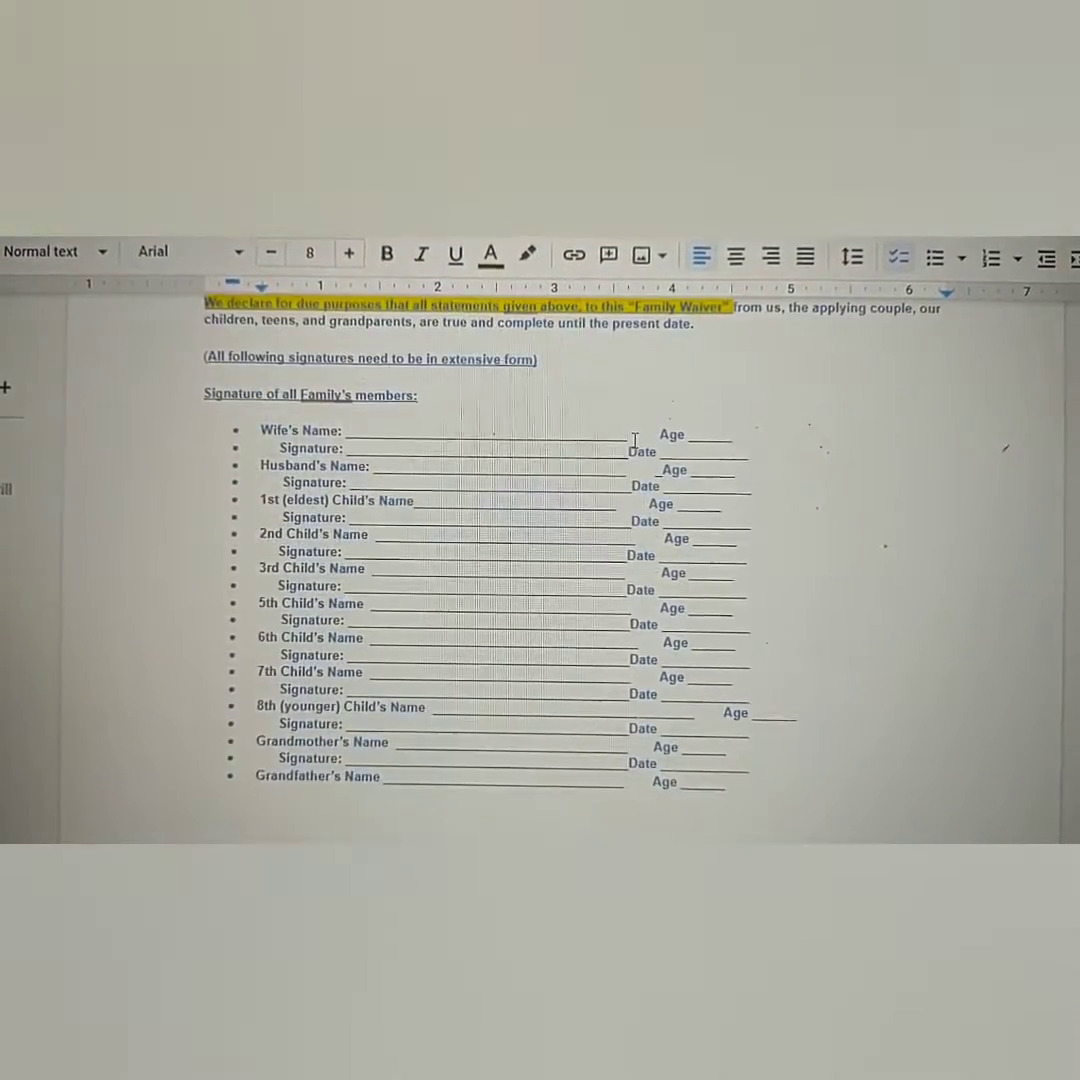
Step: Type 'END of Forms for Applying Families' below the last-sentence heading on page 101
{"action": "scroll", "scroll_direction": "down", "scroll_amount": 3}
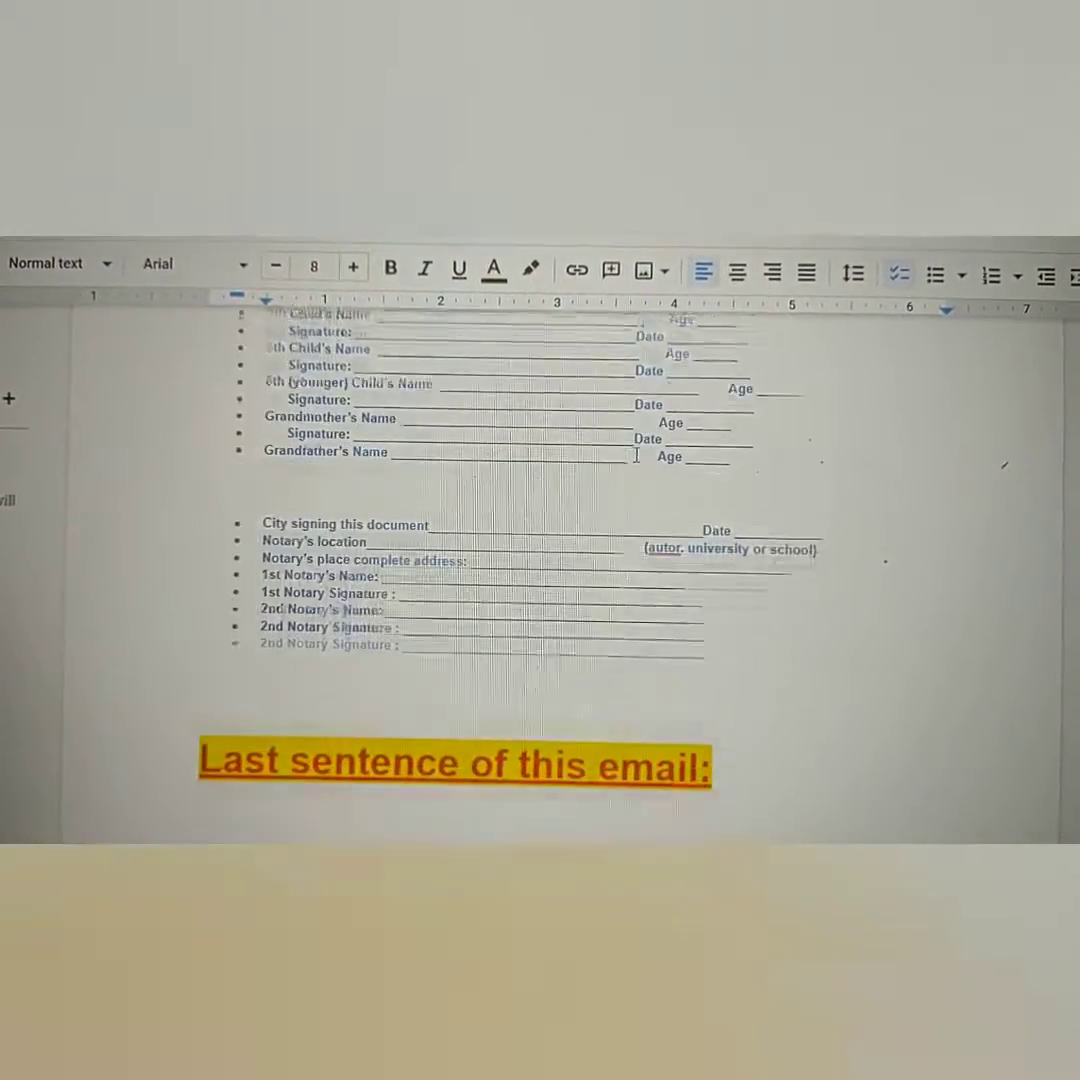
{"action": "scroll", "scroll_direction": "down", "scroll_amount": 3}
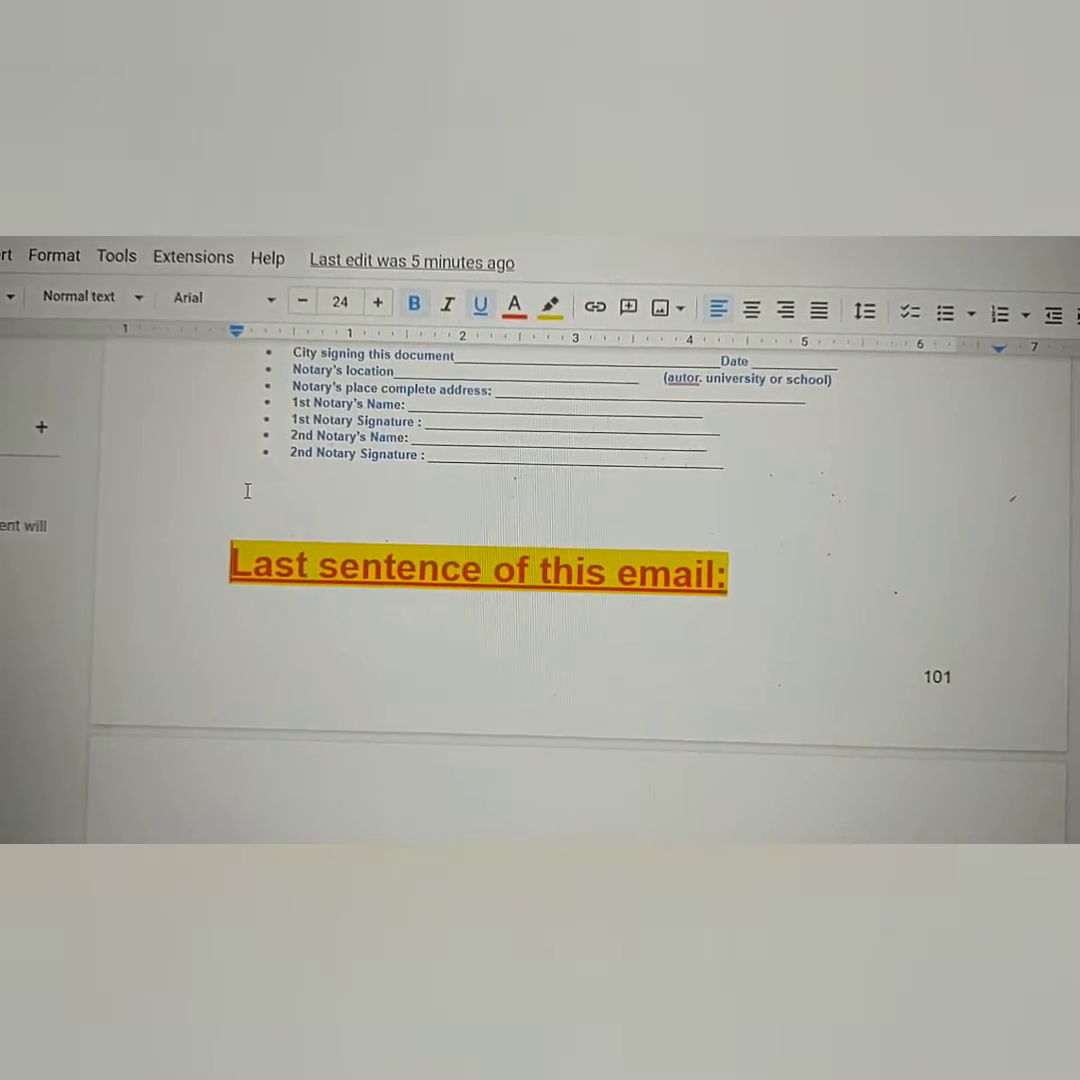
{"action": "type", "text": "\"END of Forms for Applying Families\""}
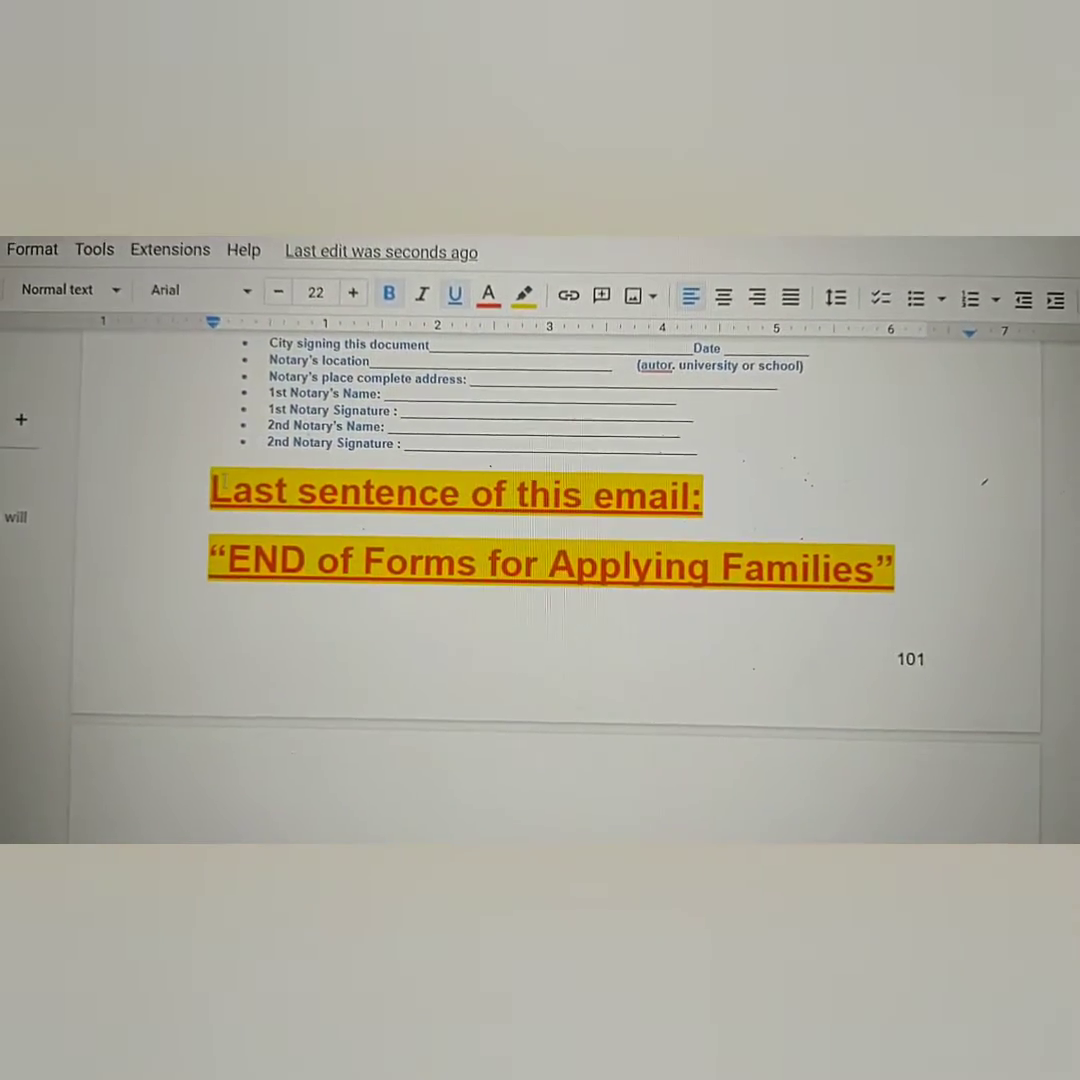